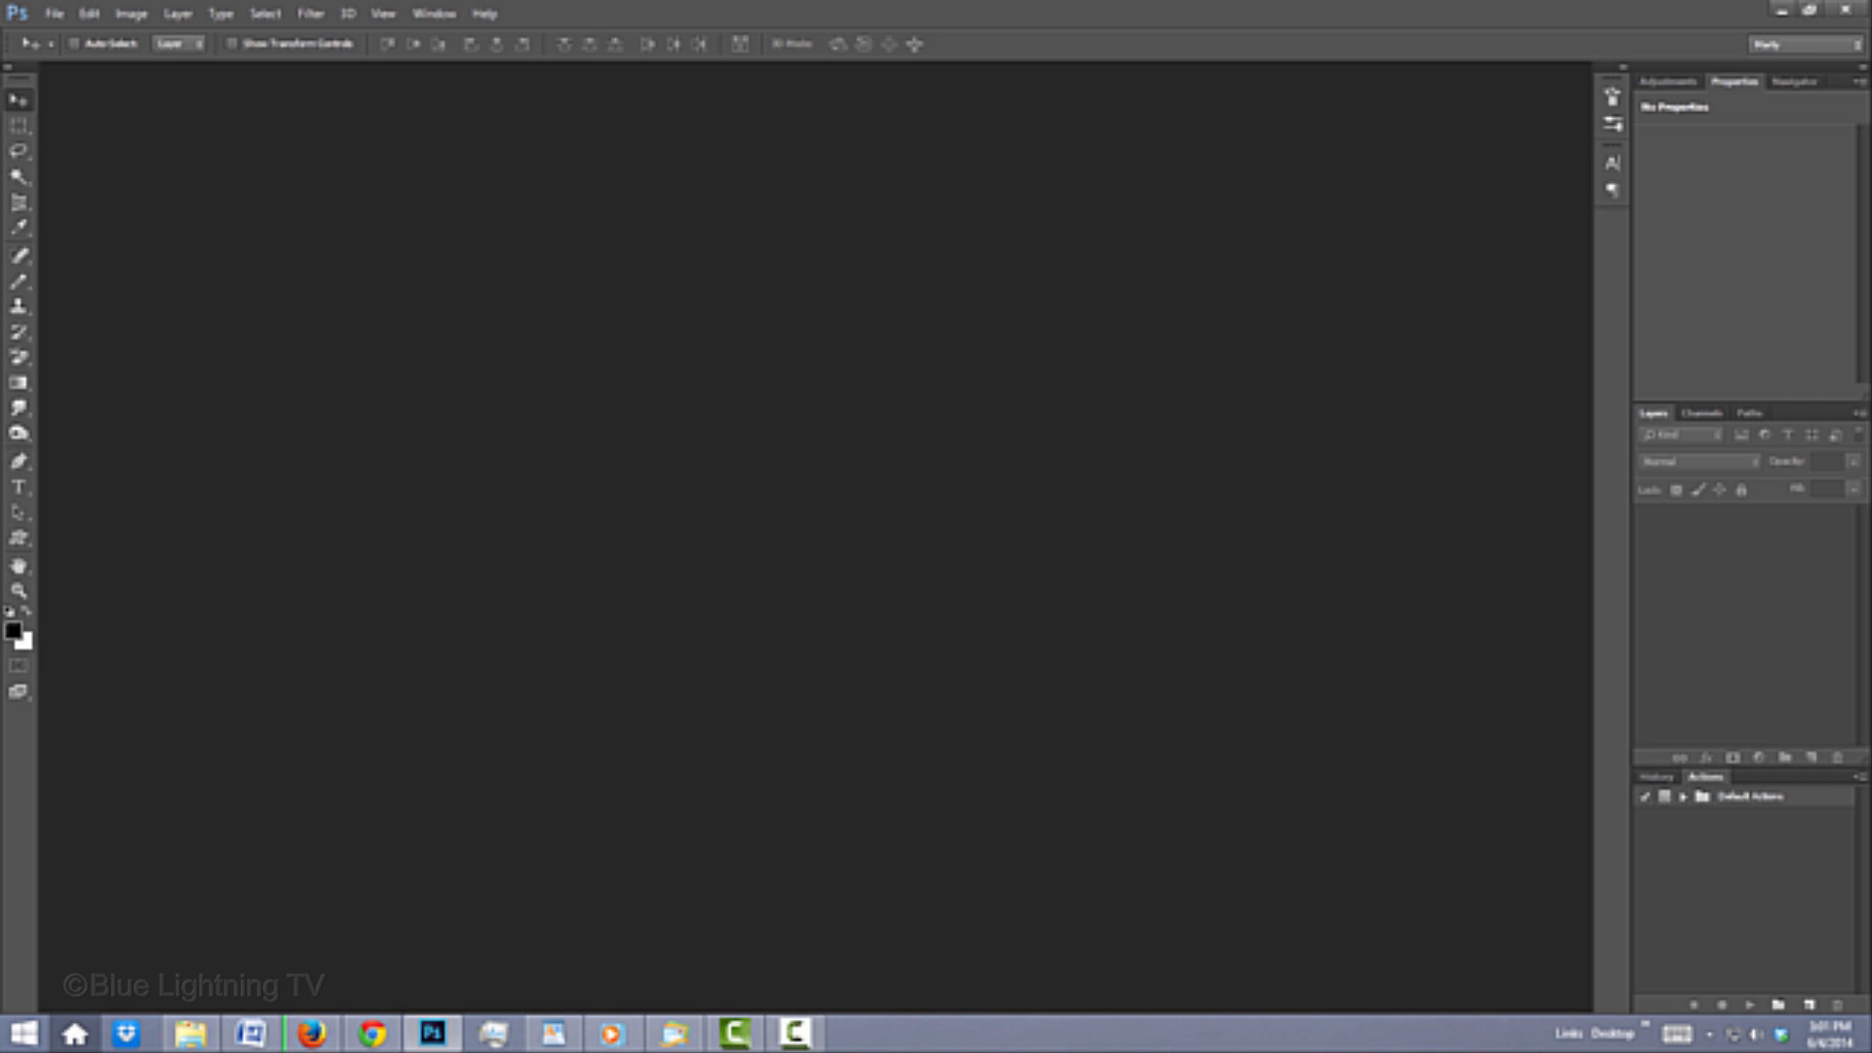
Step: Create a new 1550 × 870 px document at 150 ppi with a white background
key(ctrl+n)
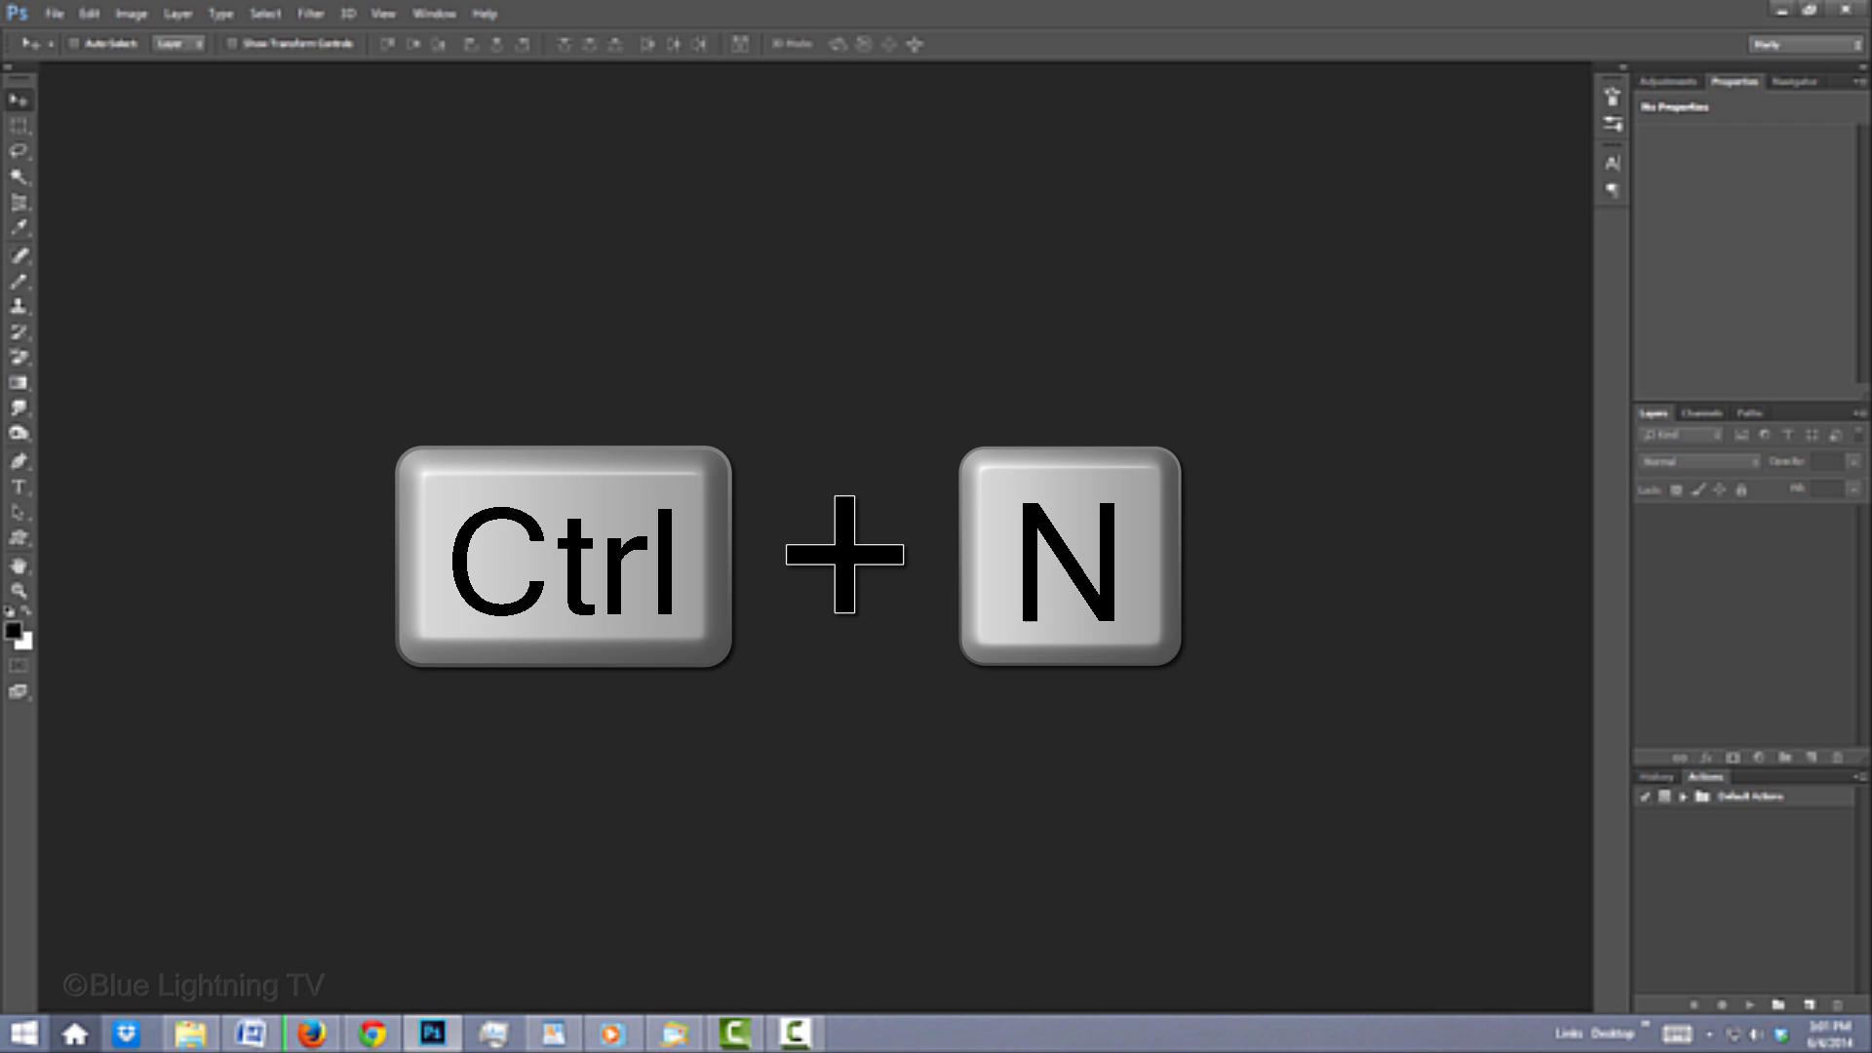
key(ctrl+n)
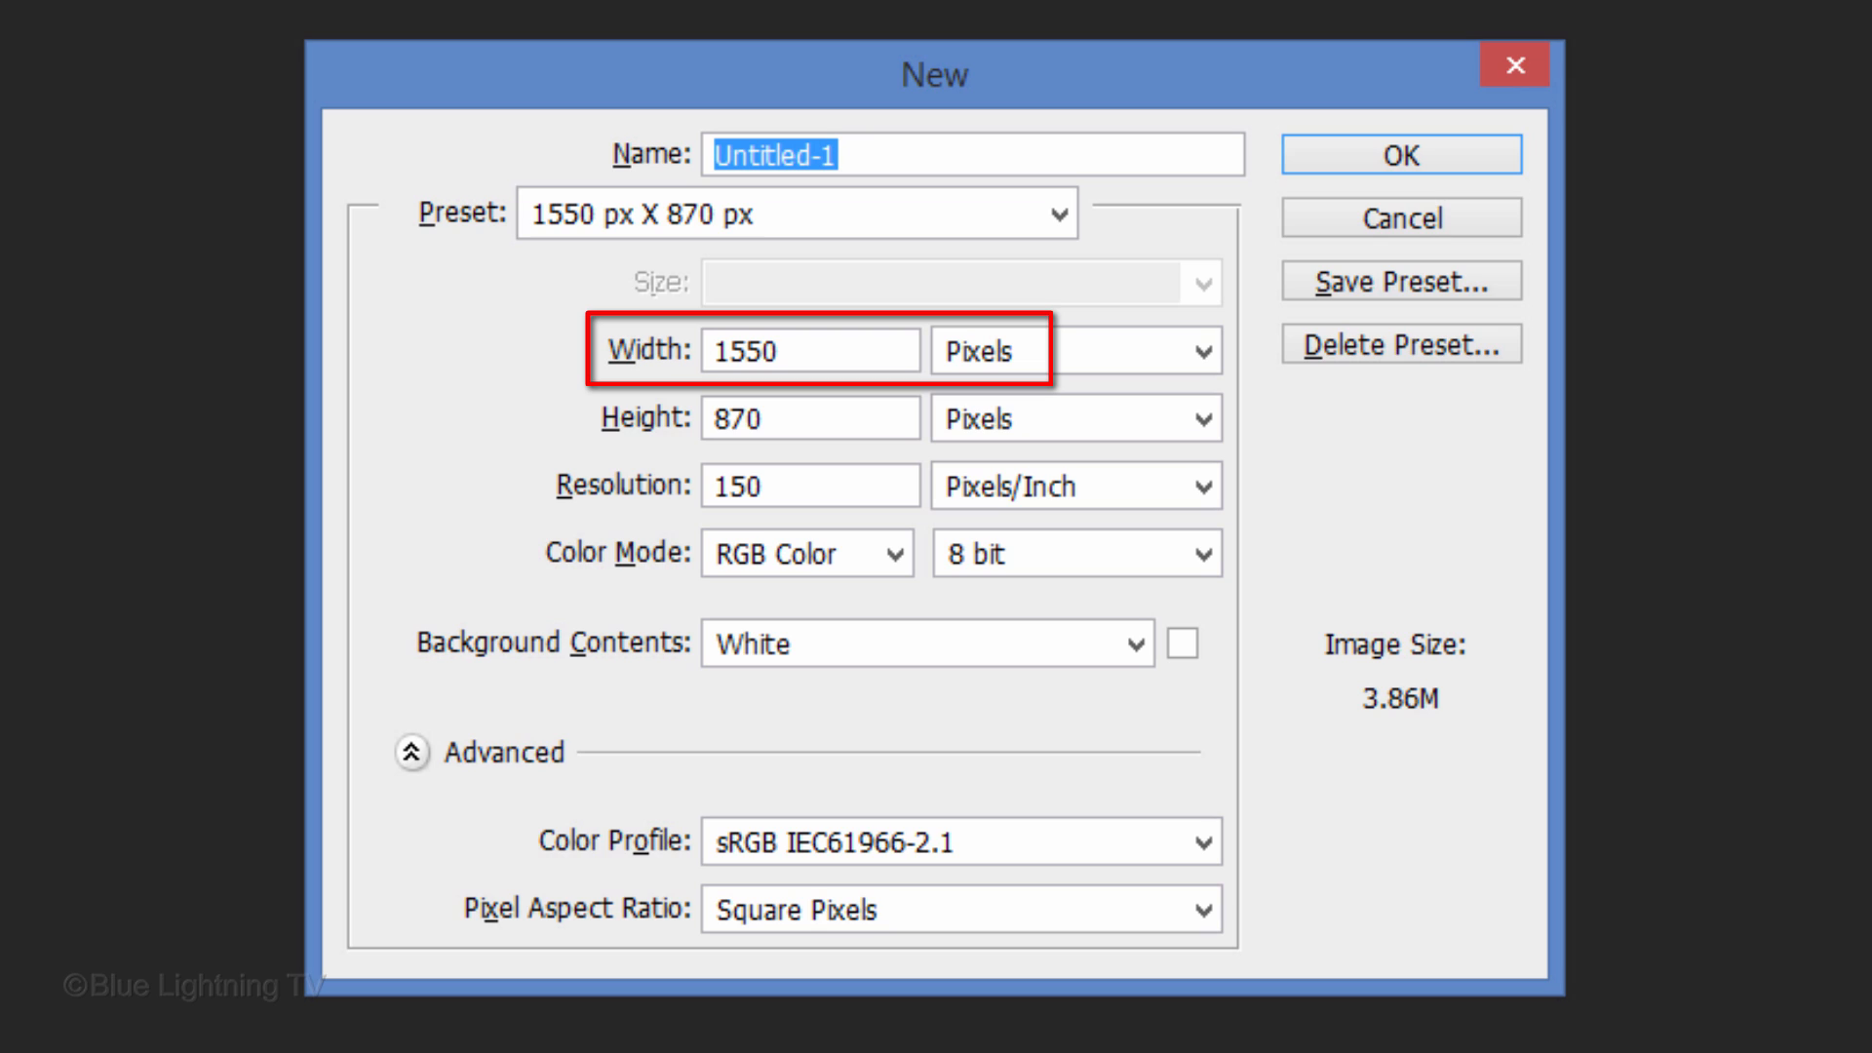
click(813, 419)
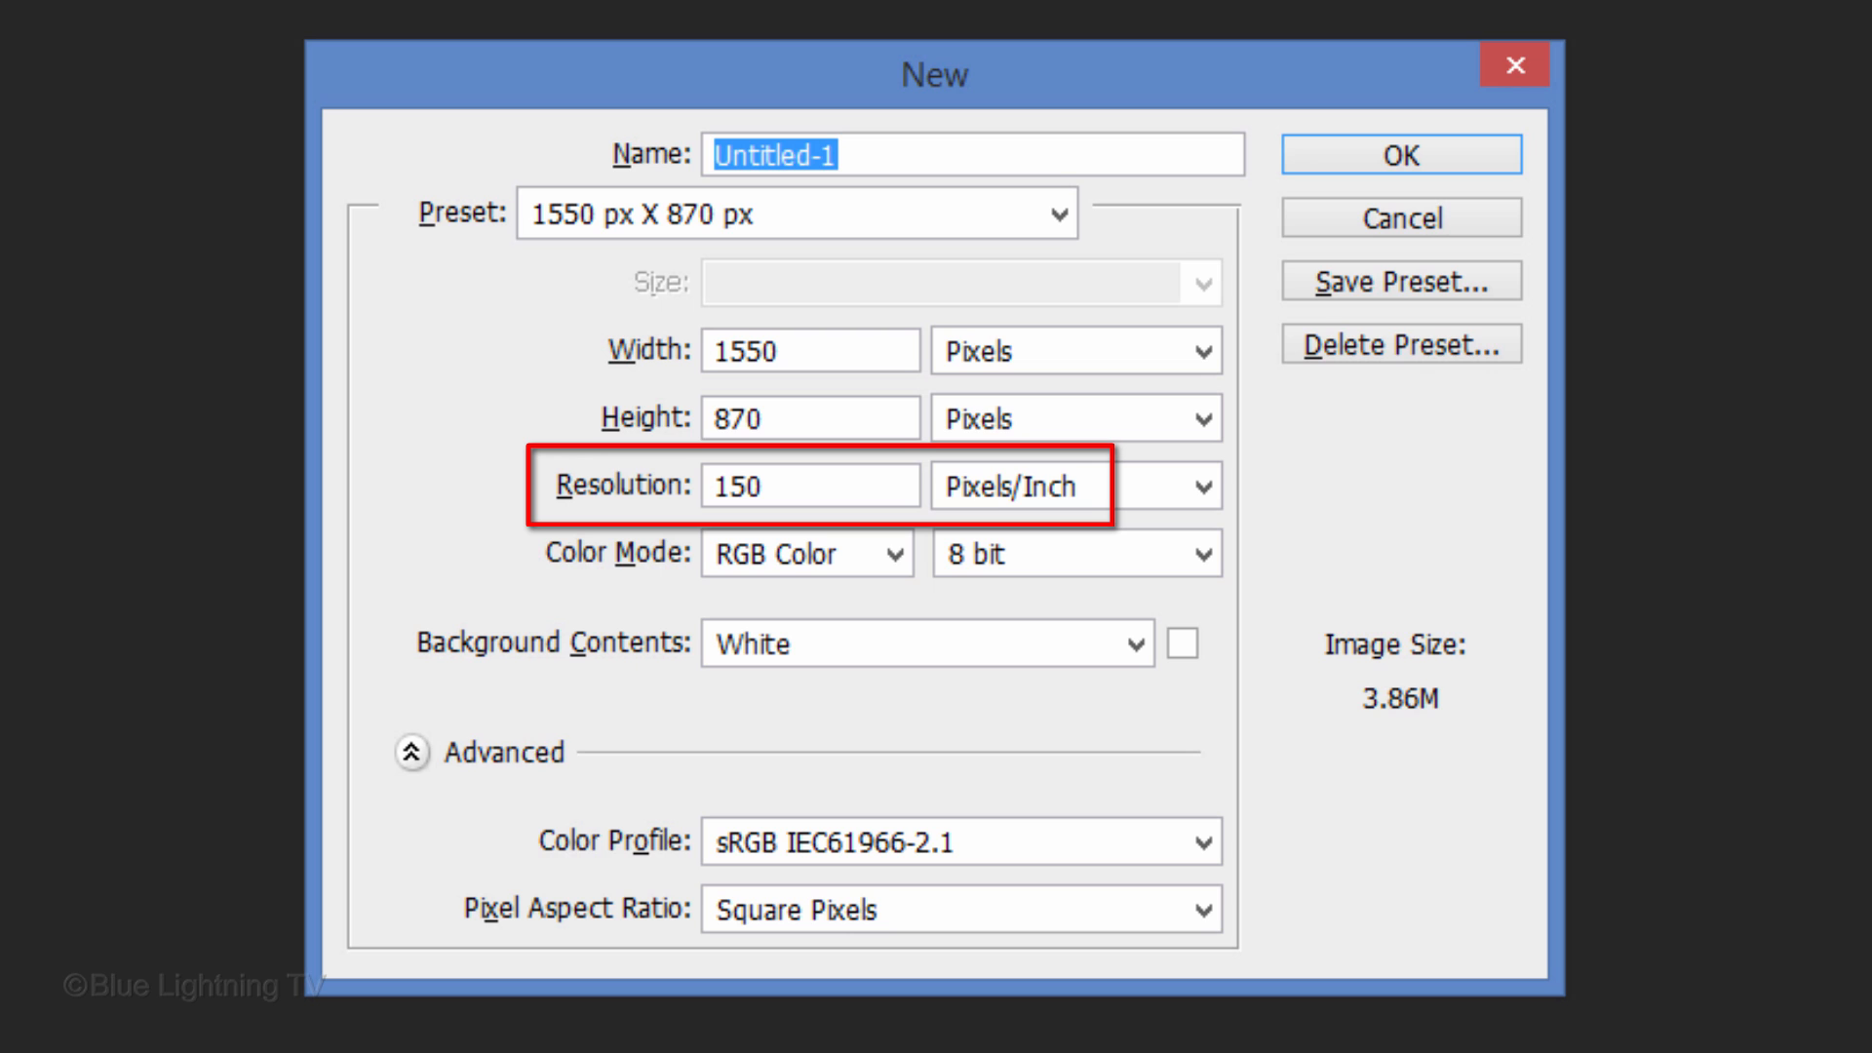
click(1399, 153)
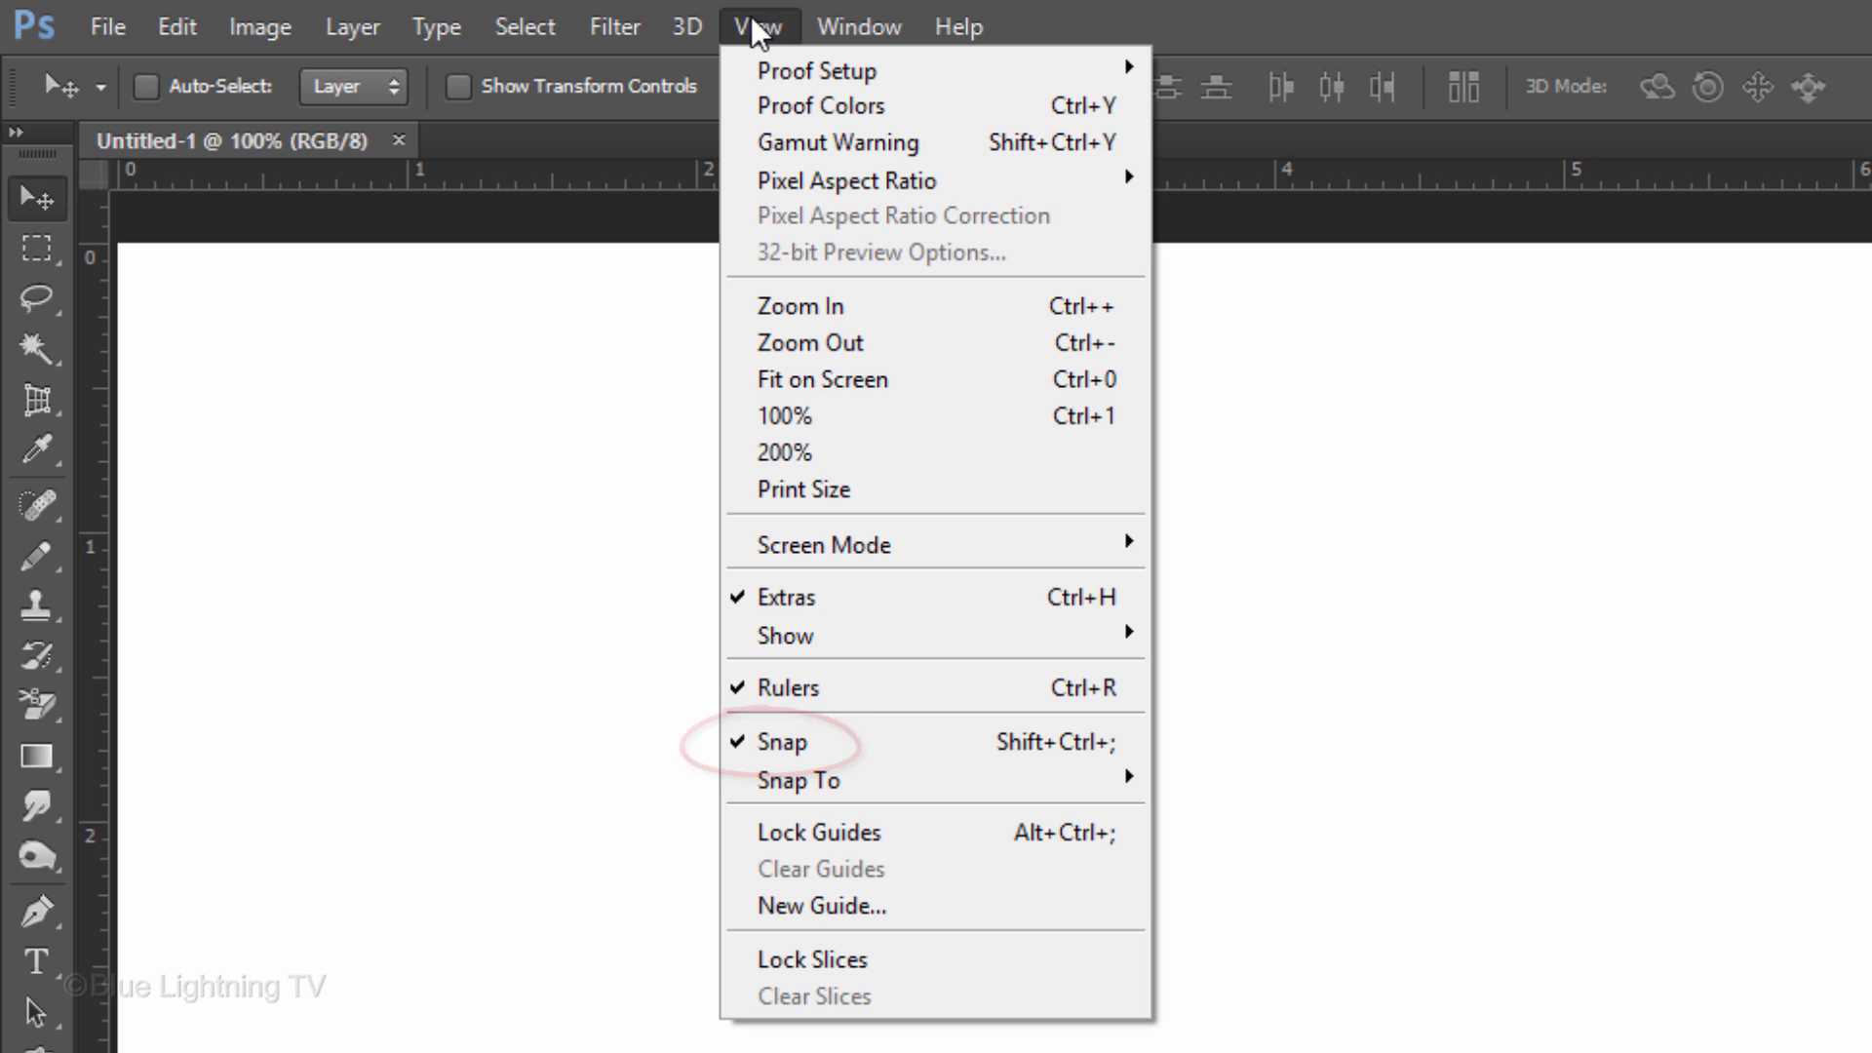
mouse_move(818, 398)
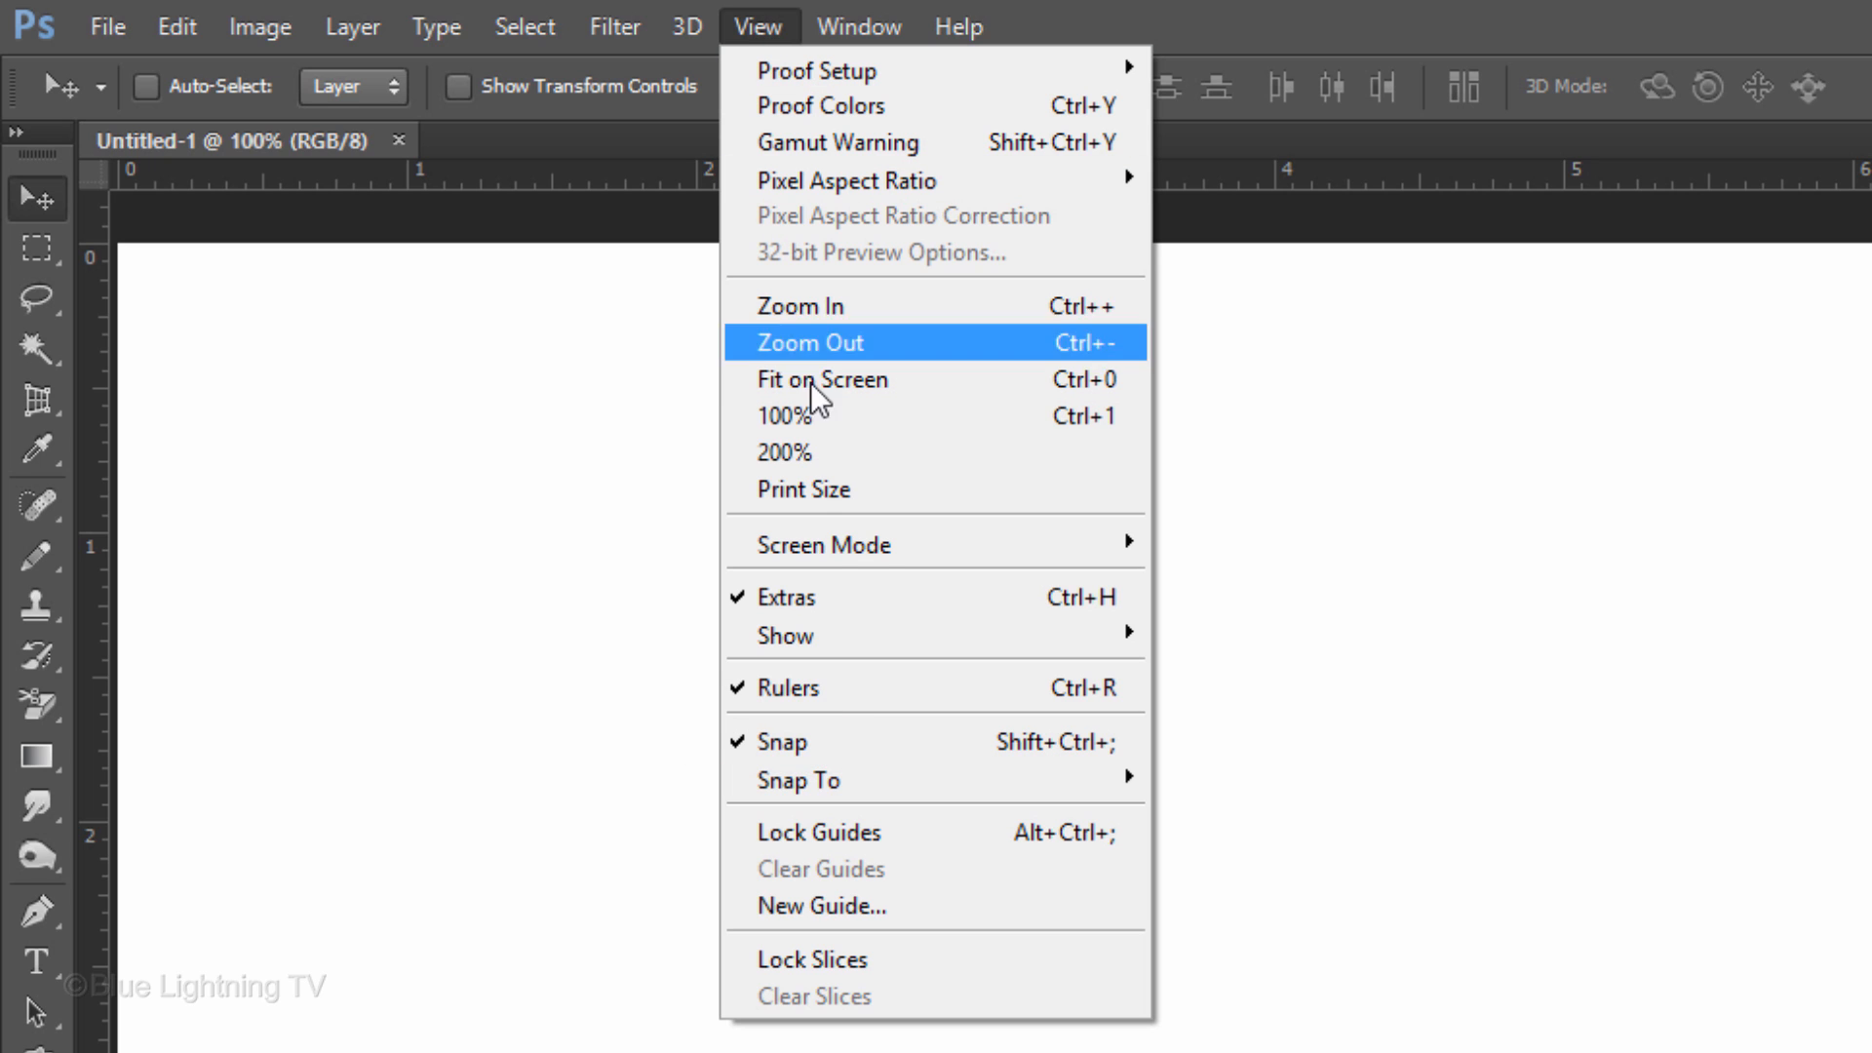
Step: Add a vertical guide and a horizontal guide, each at 50%
click(821, 906)
text(50)
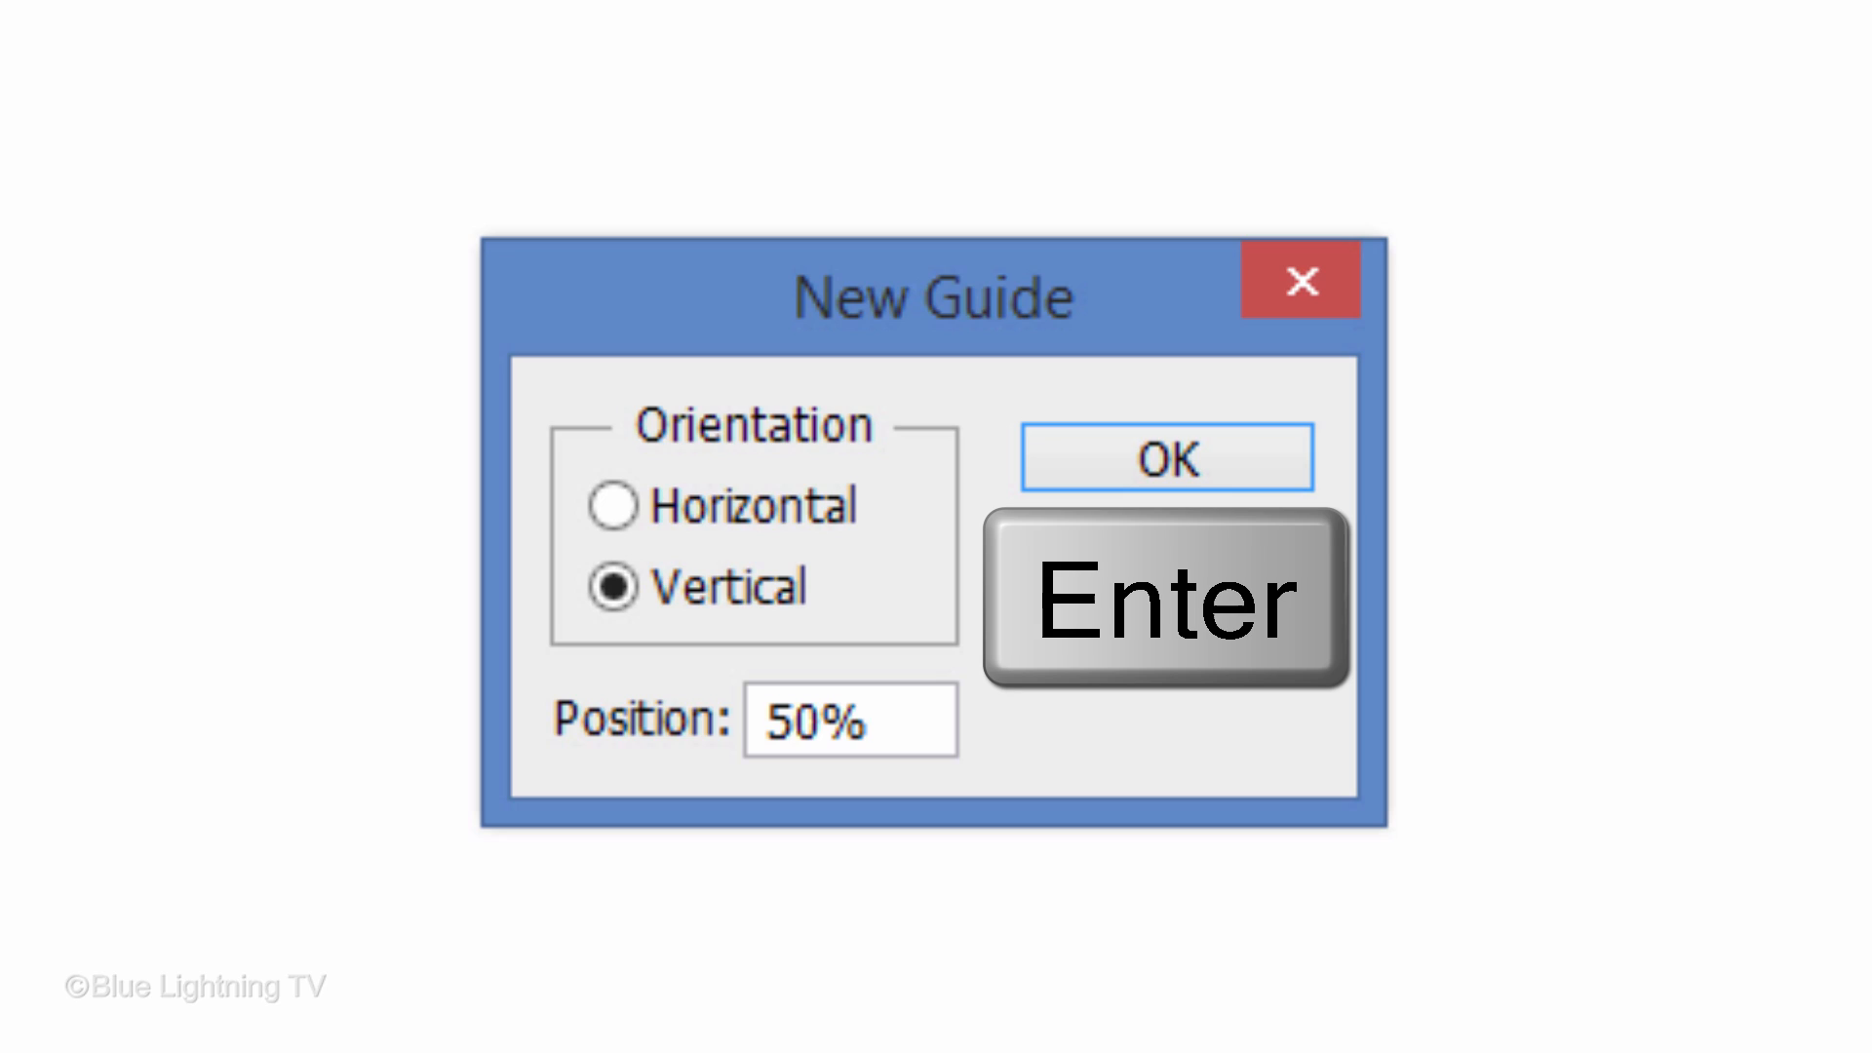
click(1166, 457)
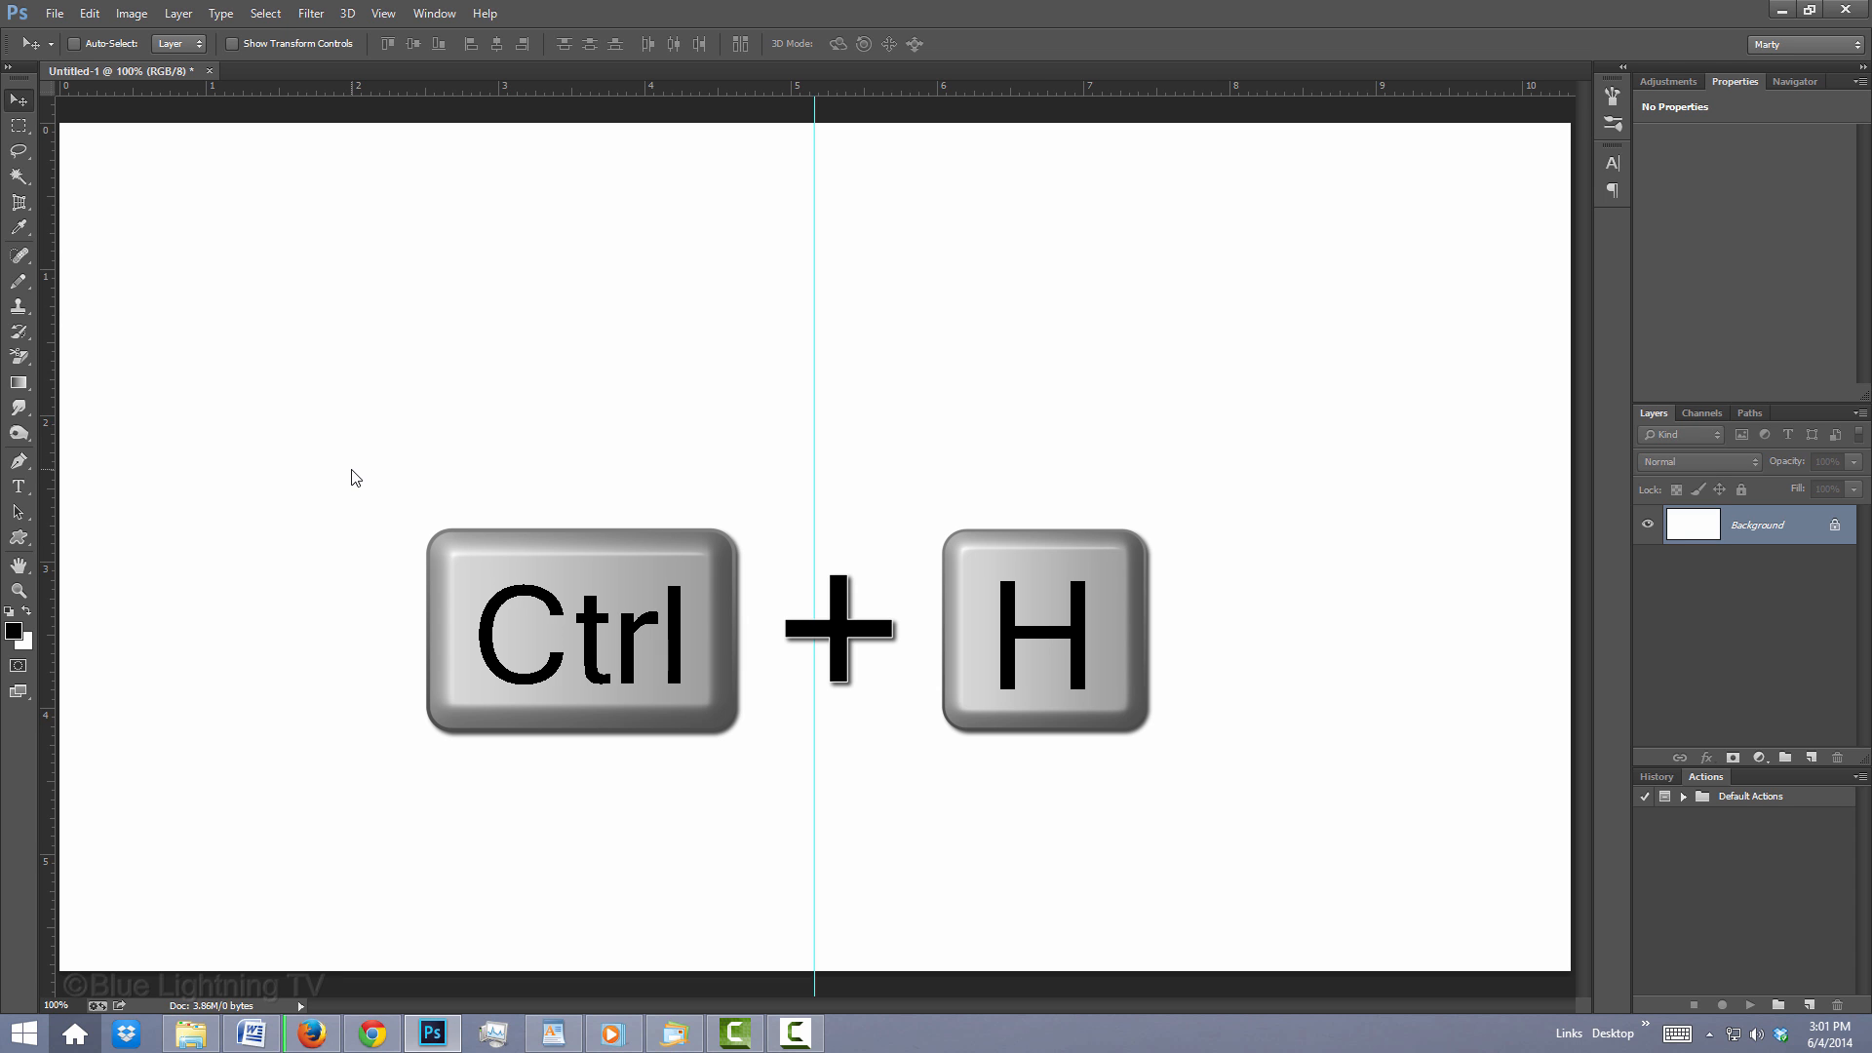
click(383, 13)
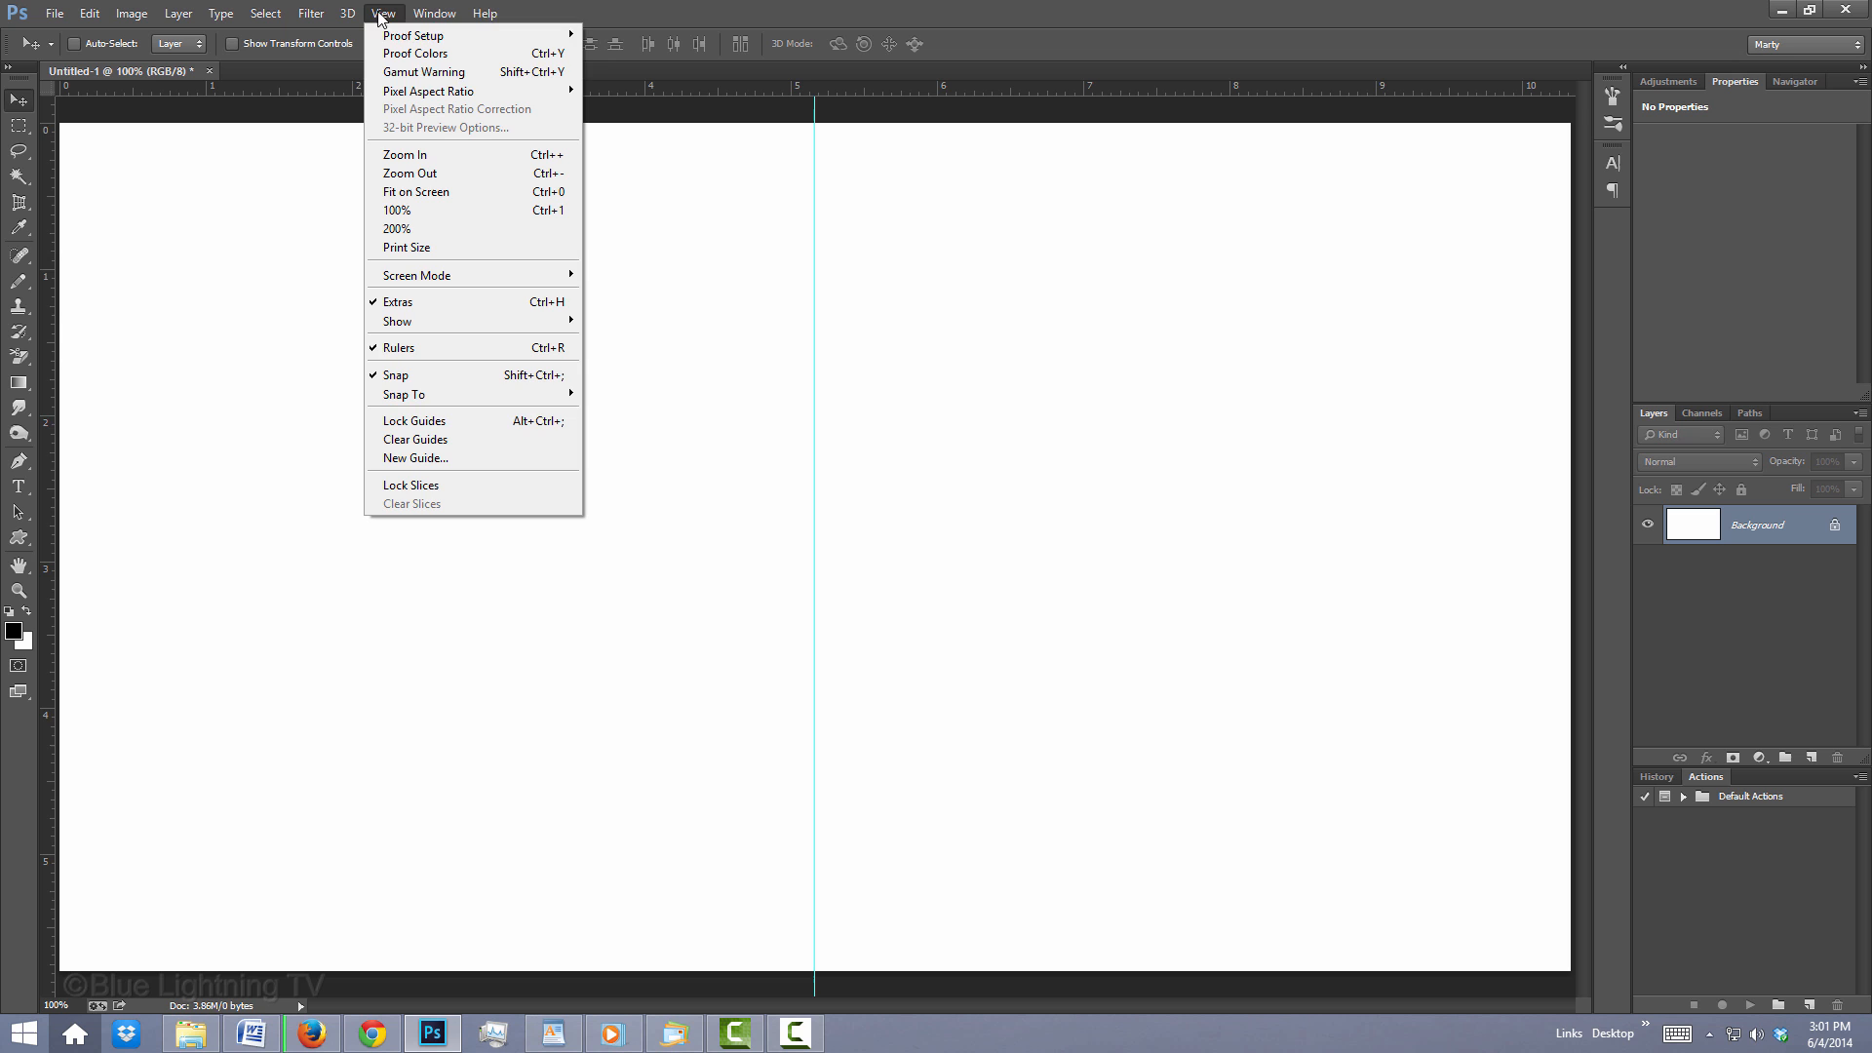
click(415, 459)
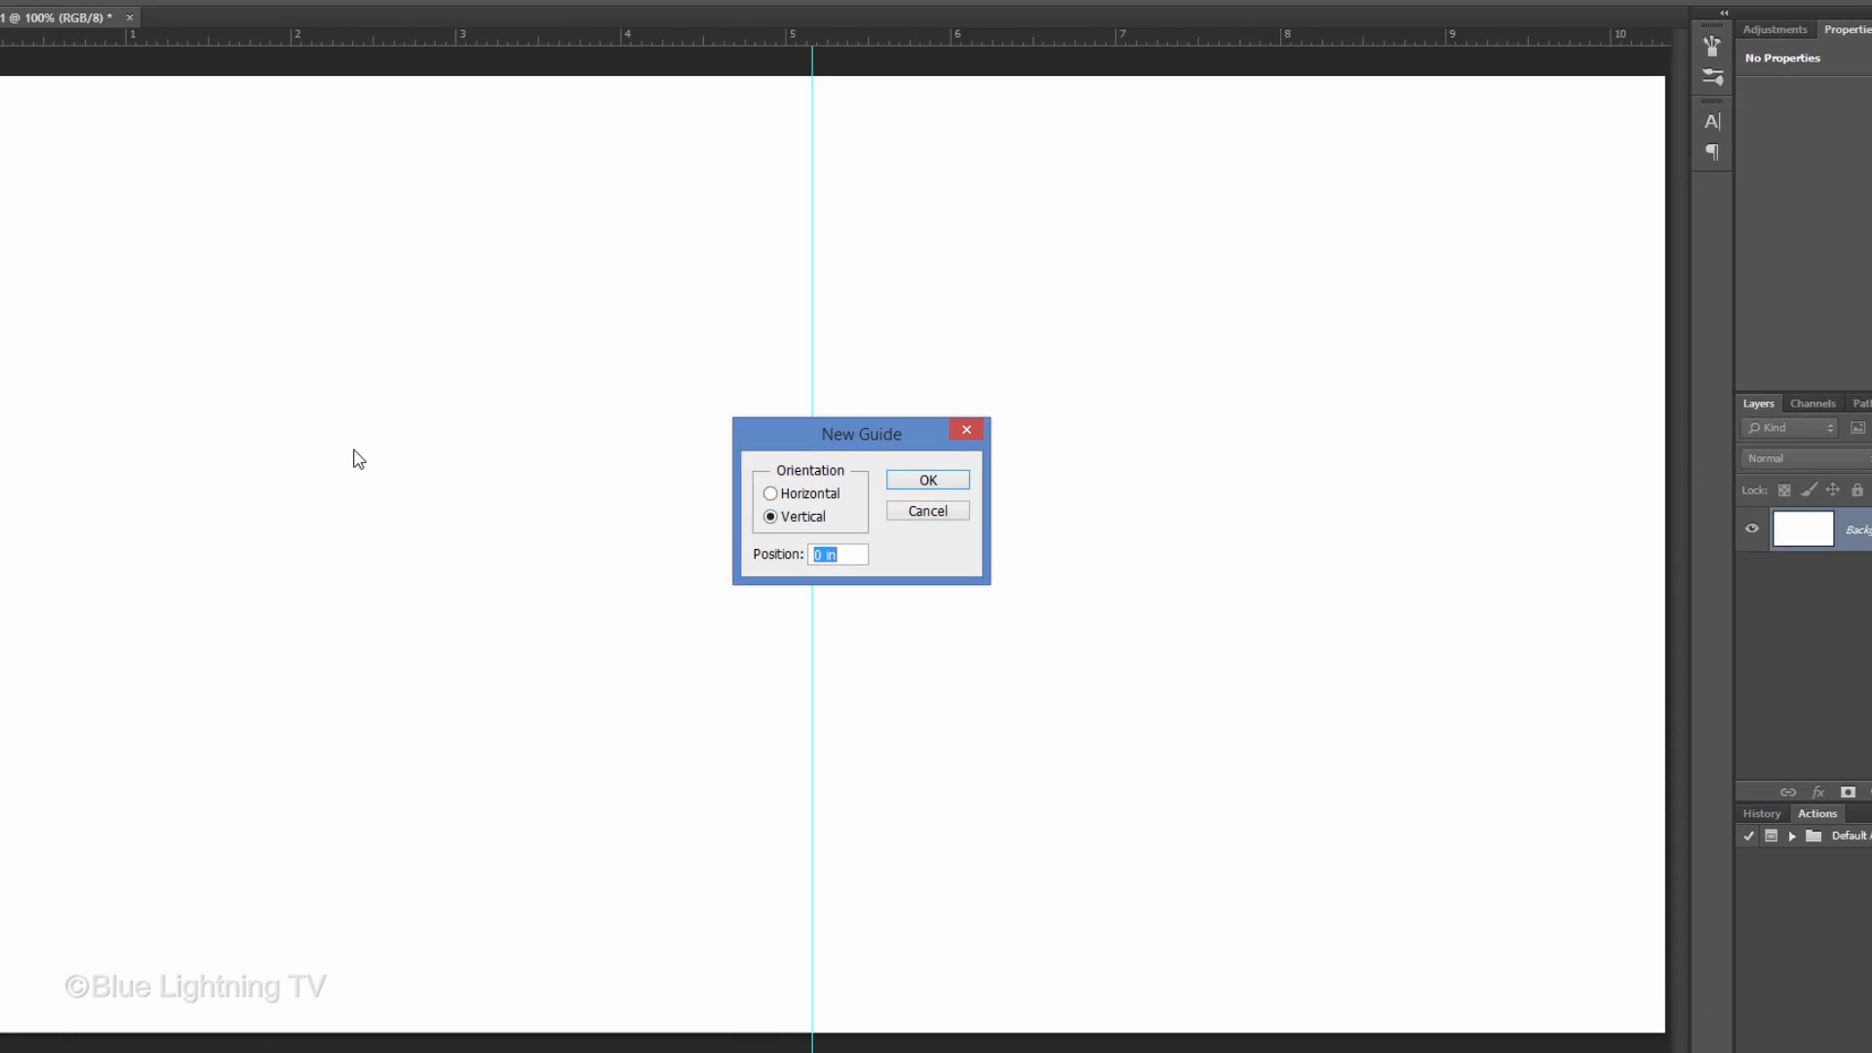
click(770, 494)
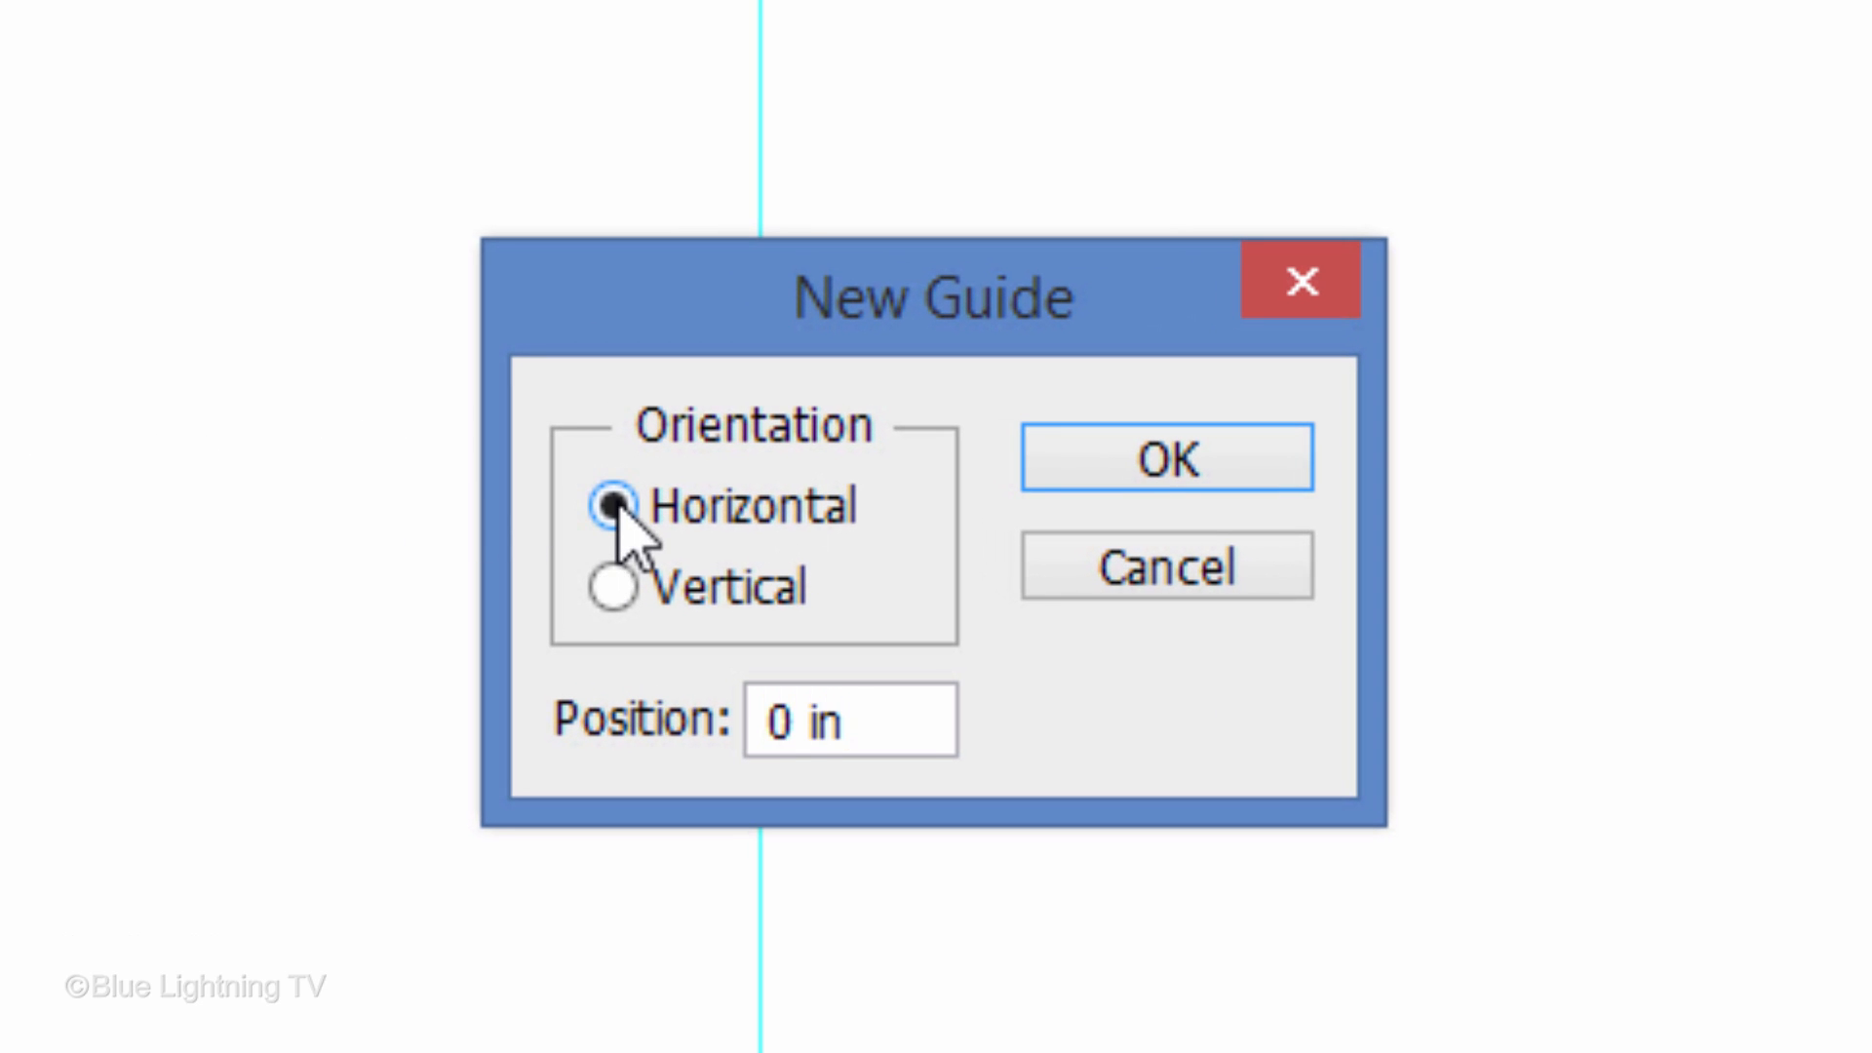
text(5)
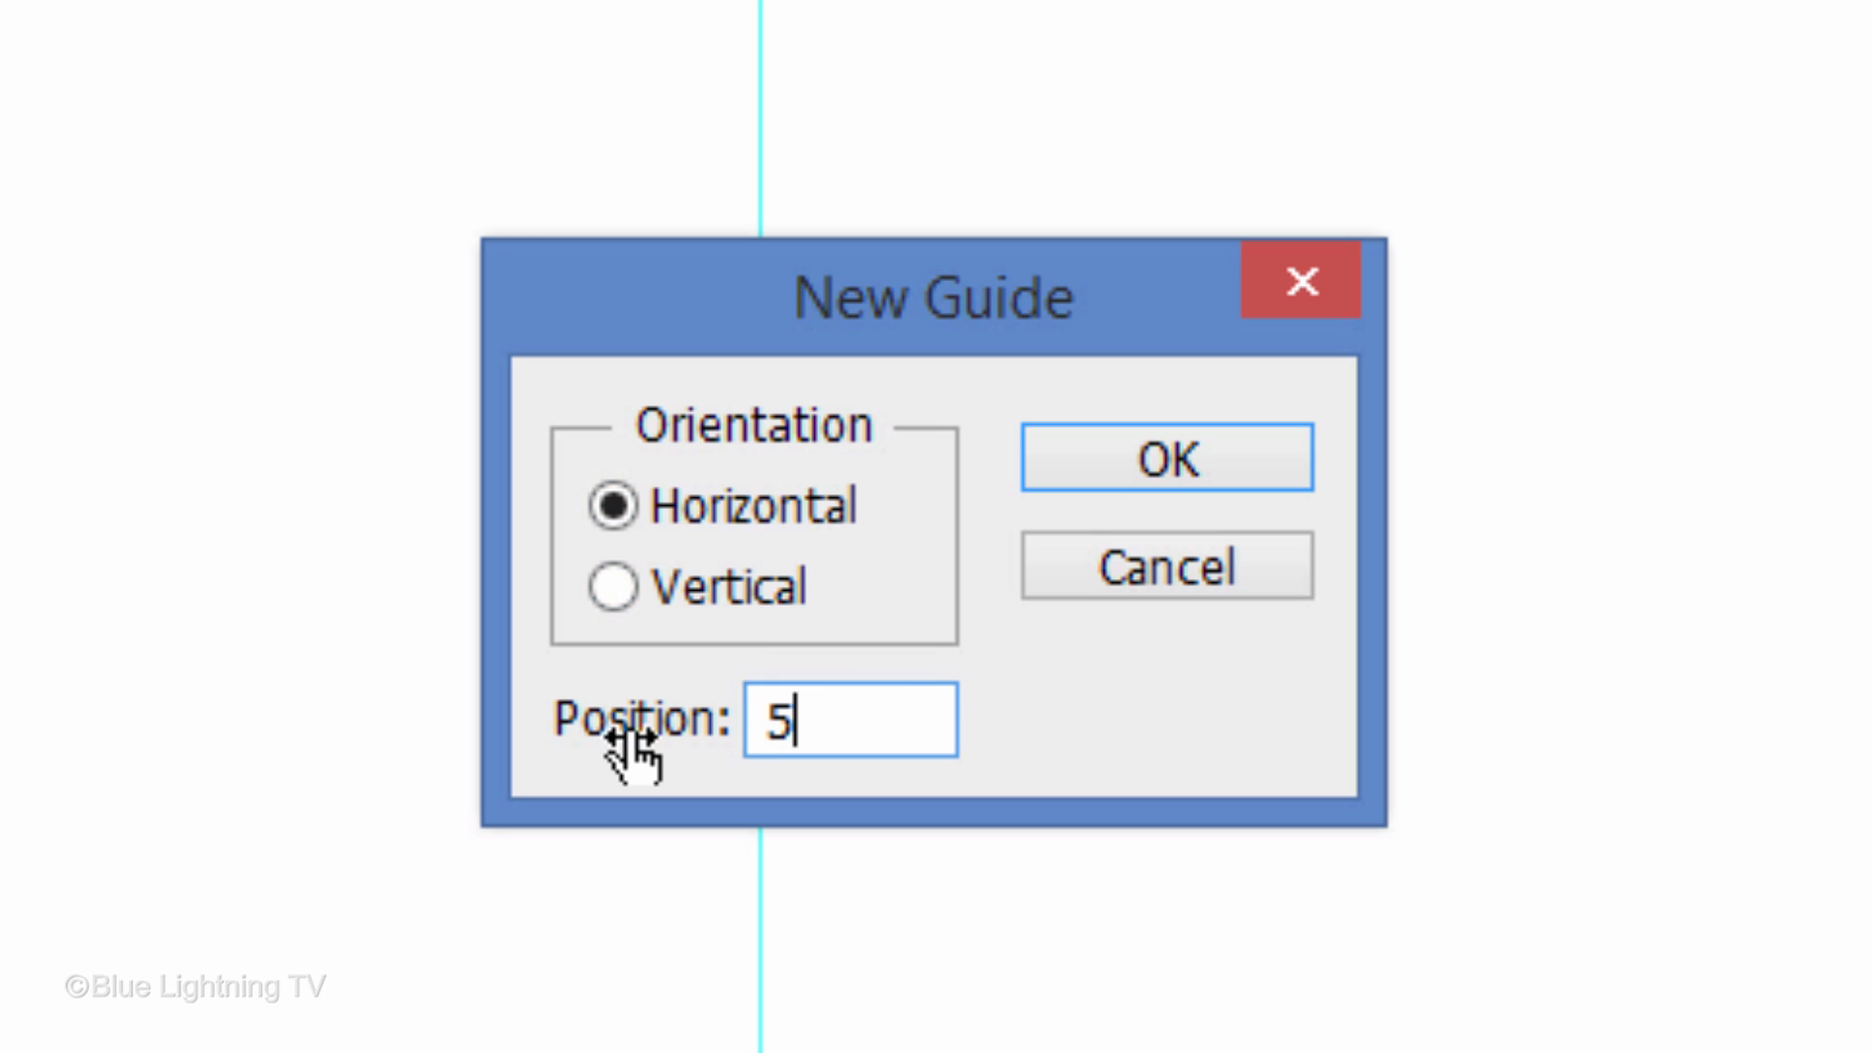
click(1165, 459)
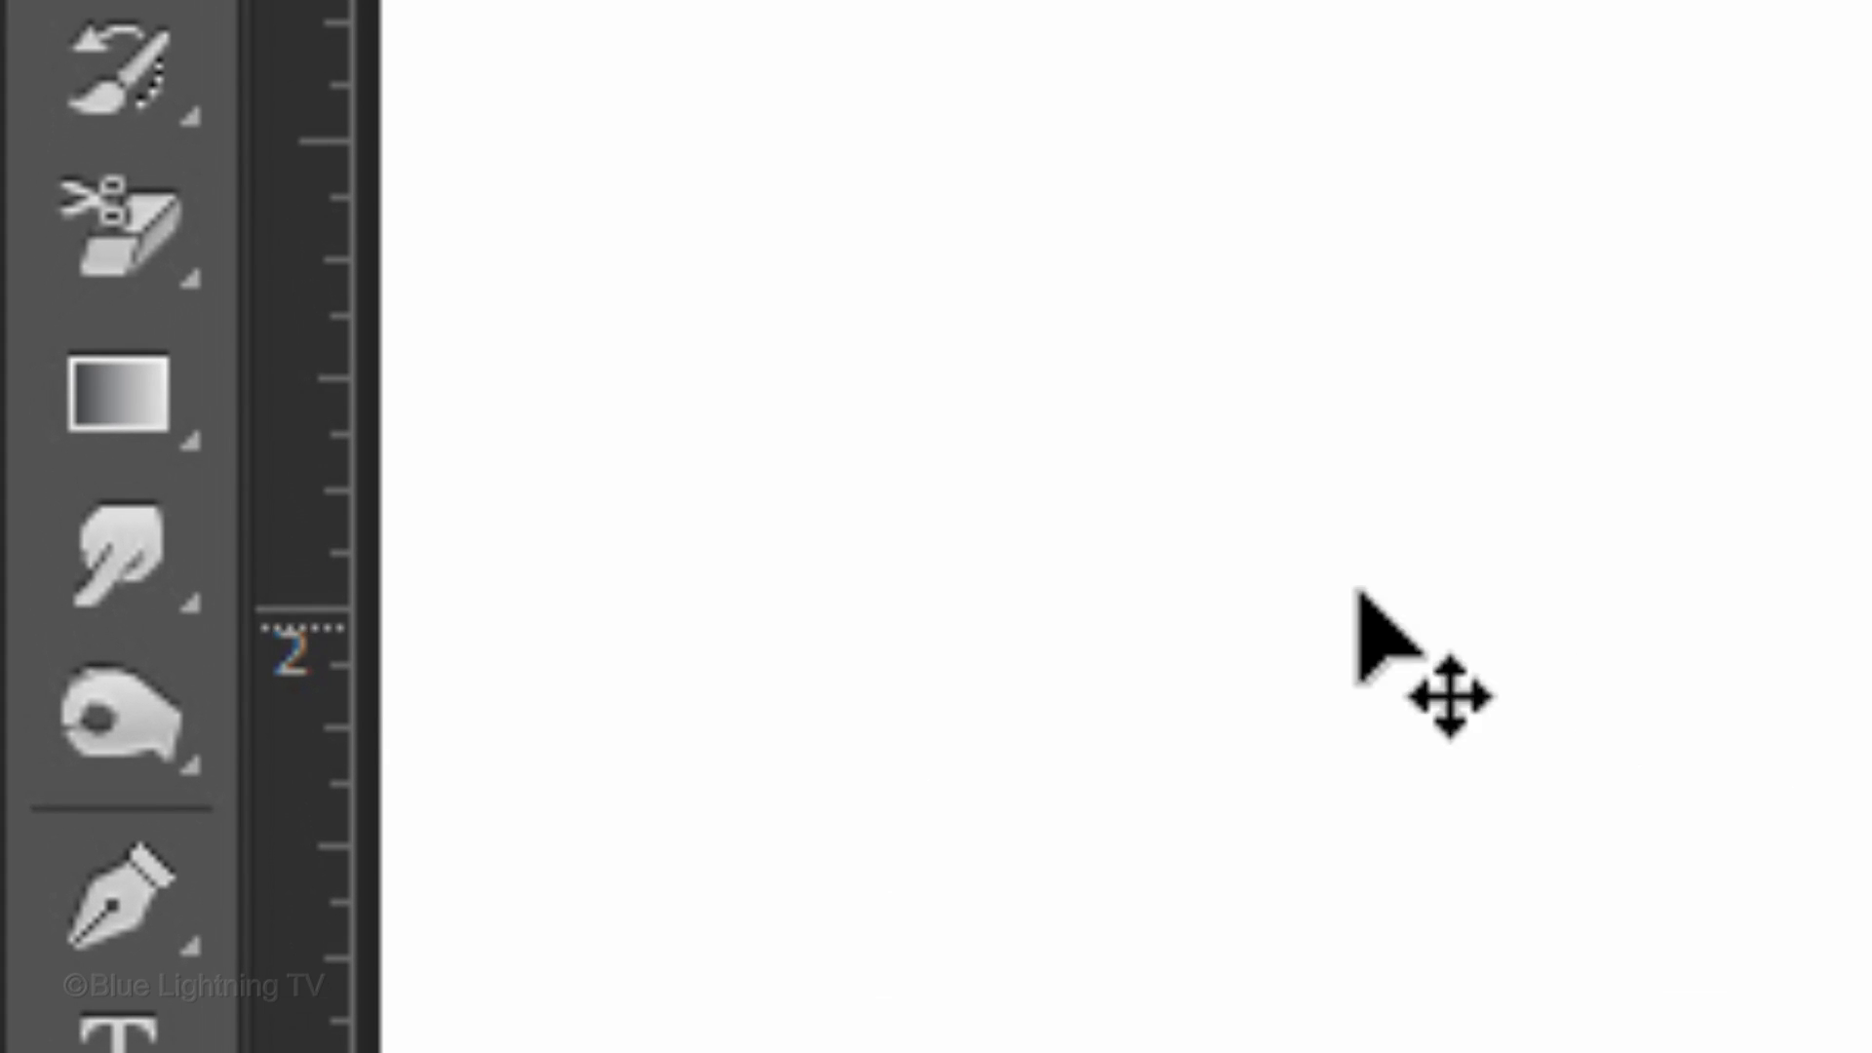
Step: Set a radial gradient from b3b3b3 to 1a1a1a and drag it outward from the canvas centre
right_click(138, 394)
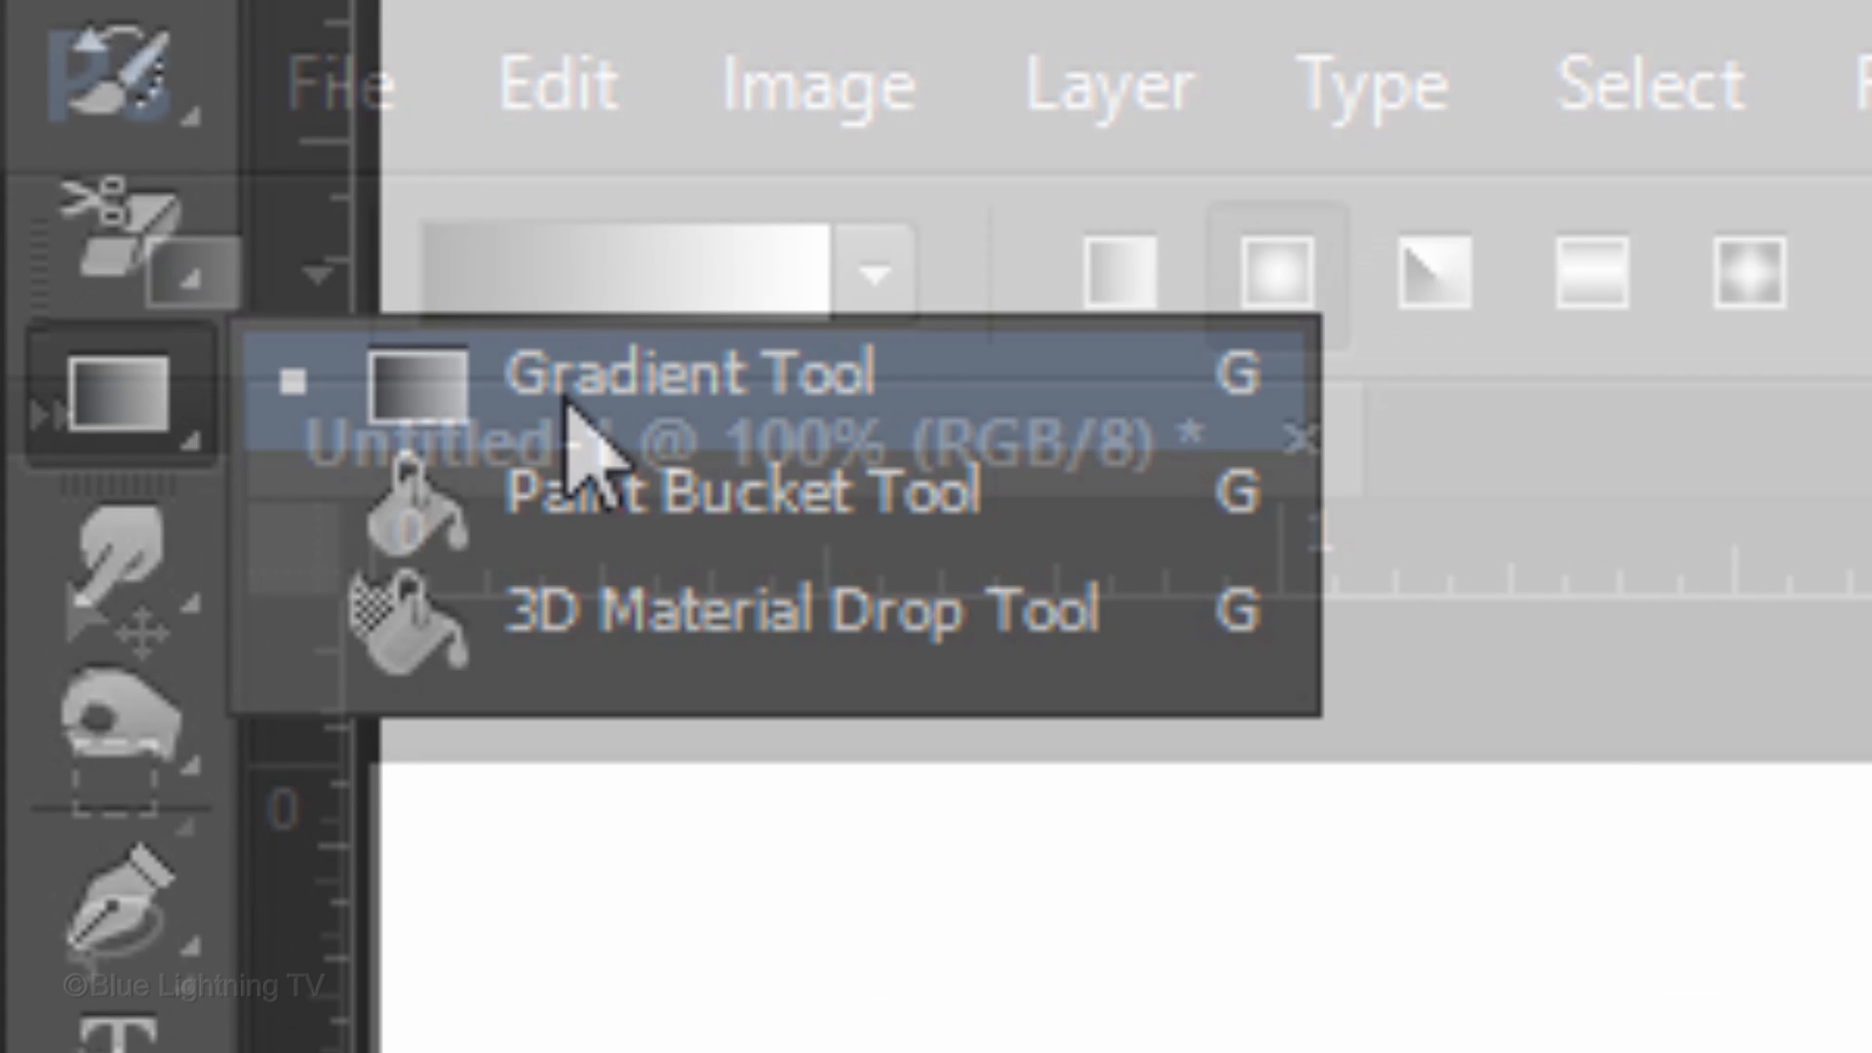
click(1276, 272)
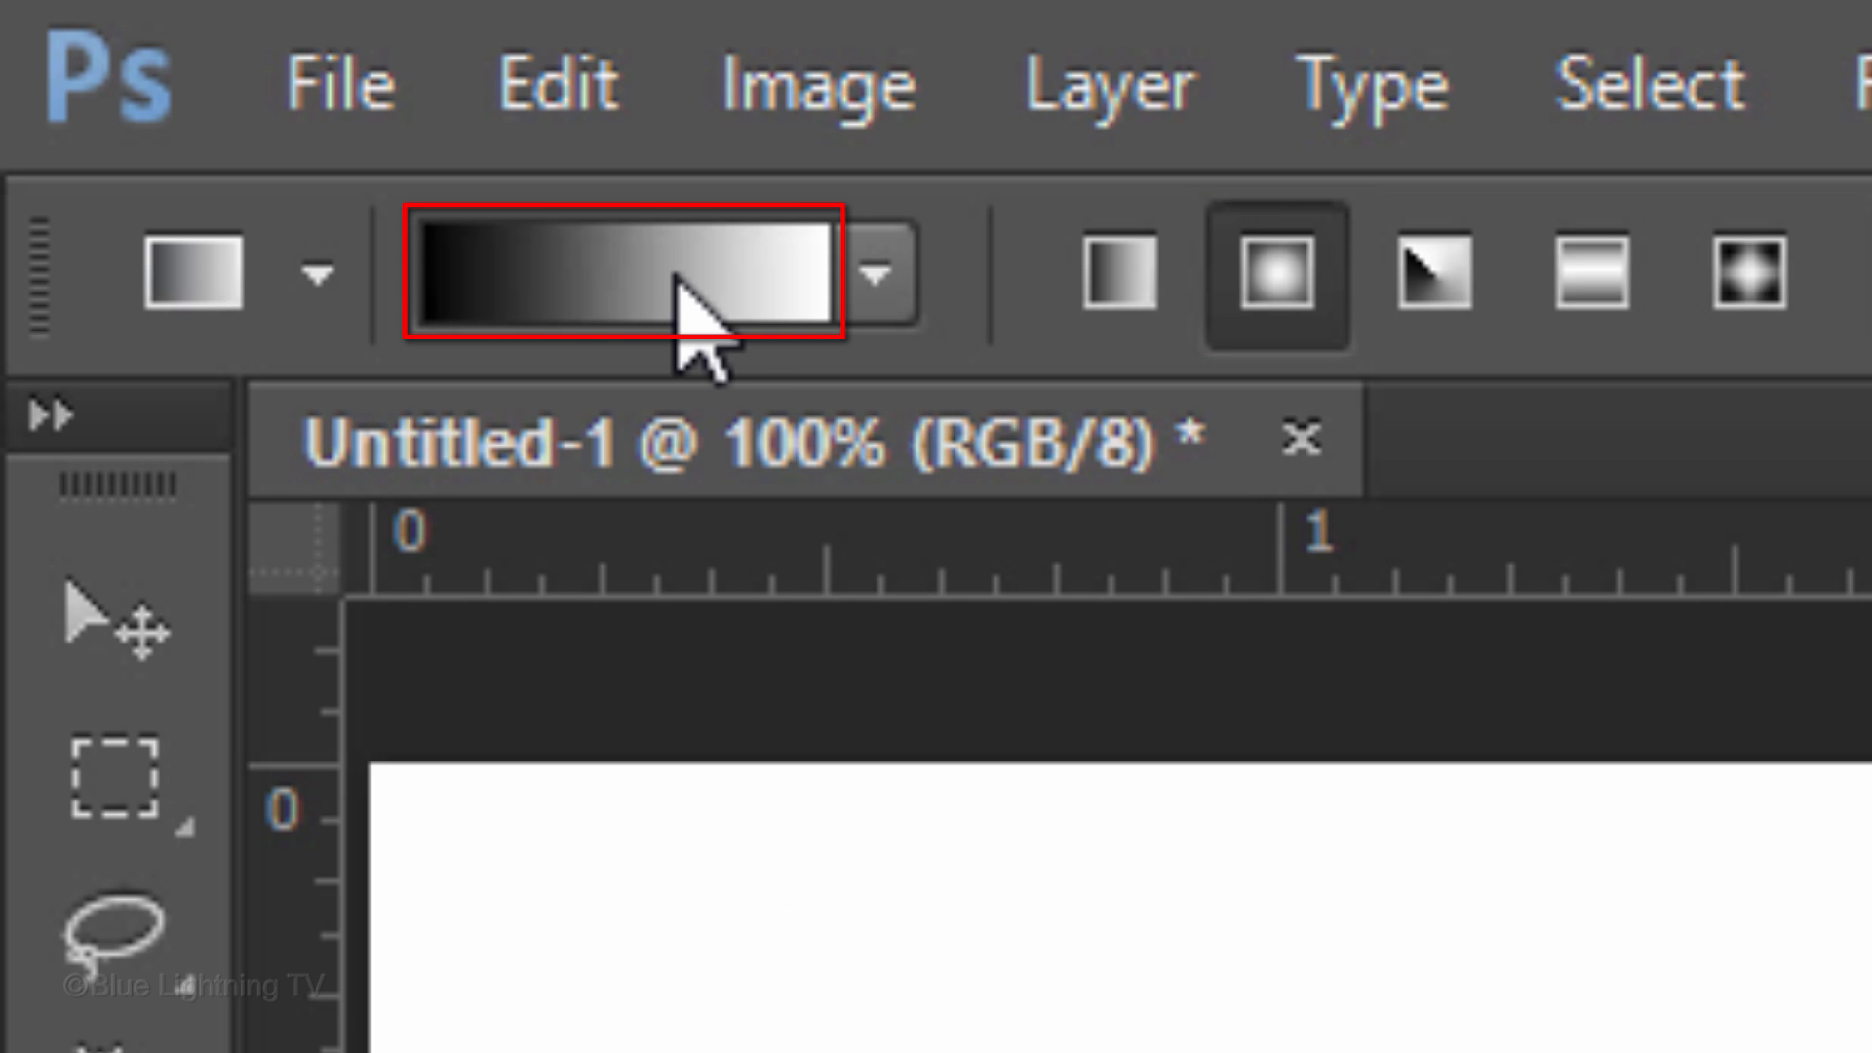
click(627, 271)
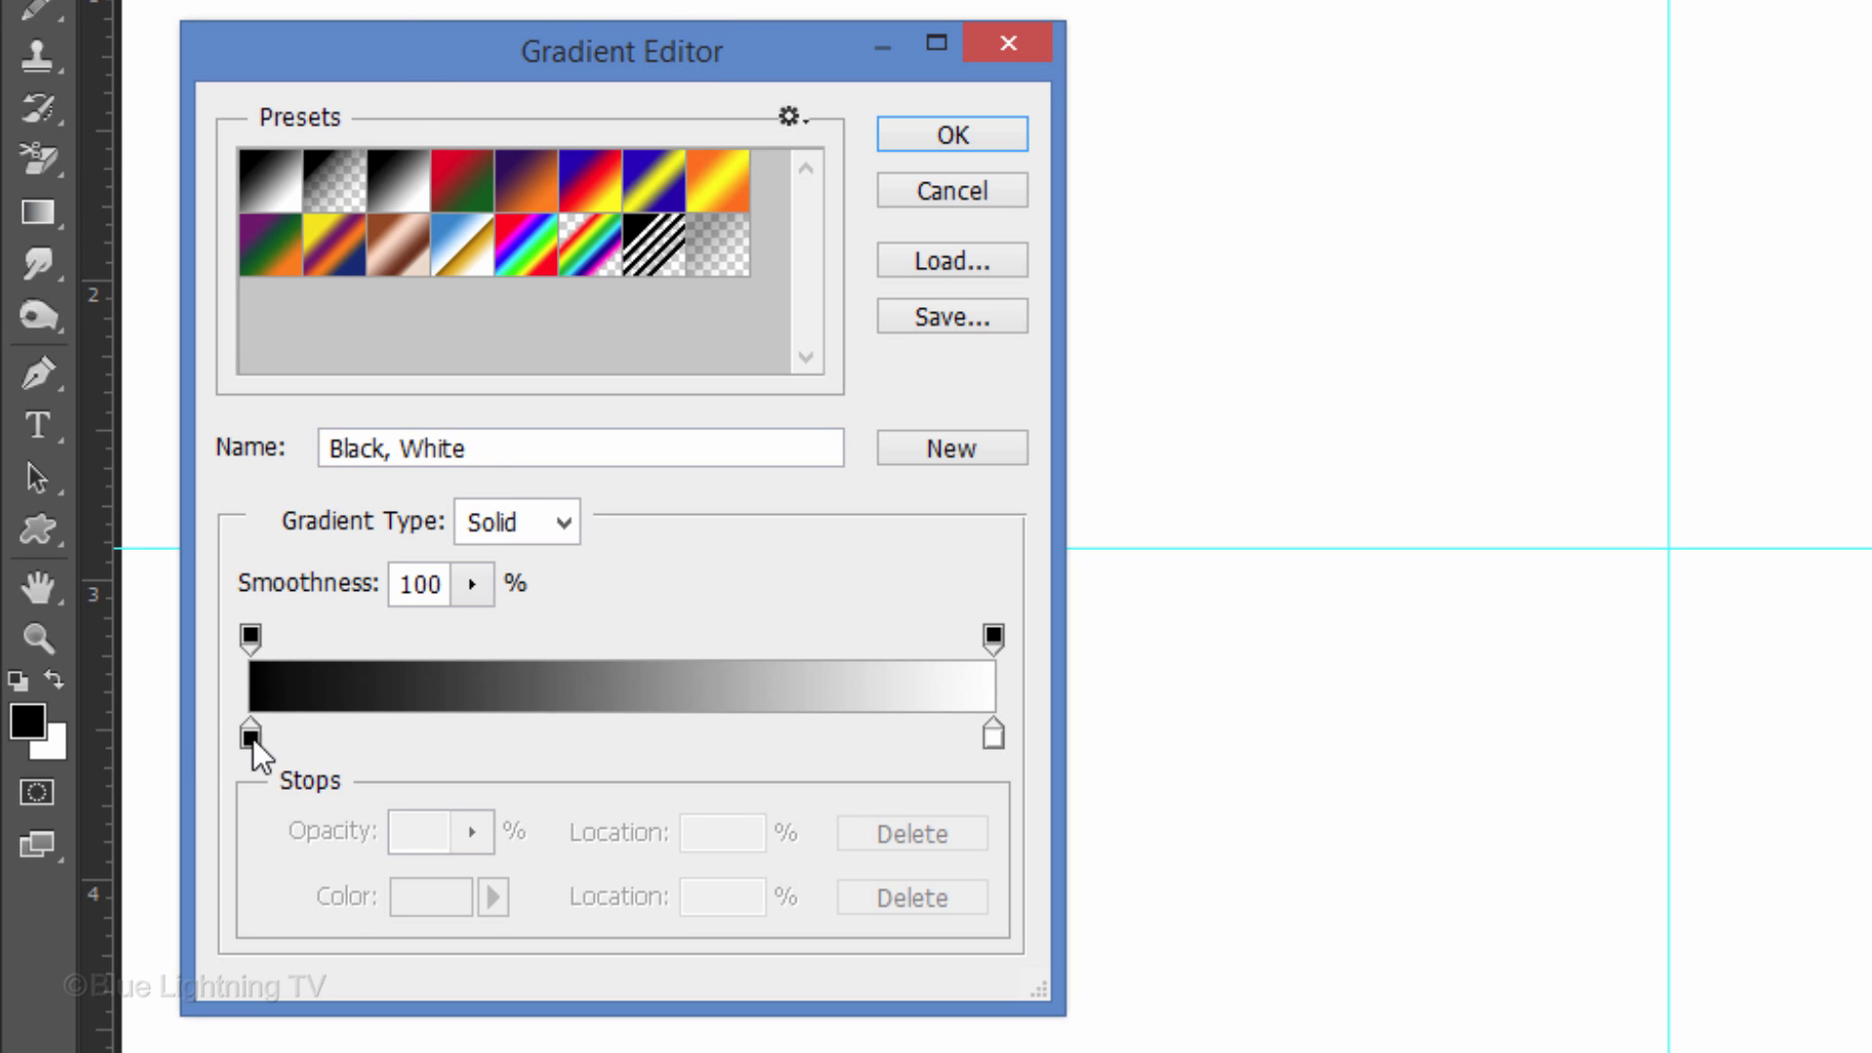
click(250, 724)
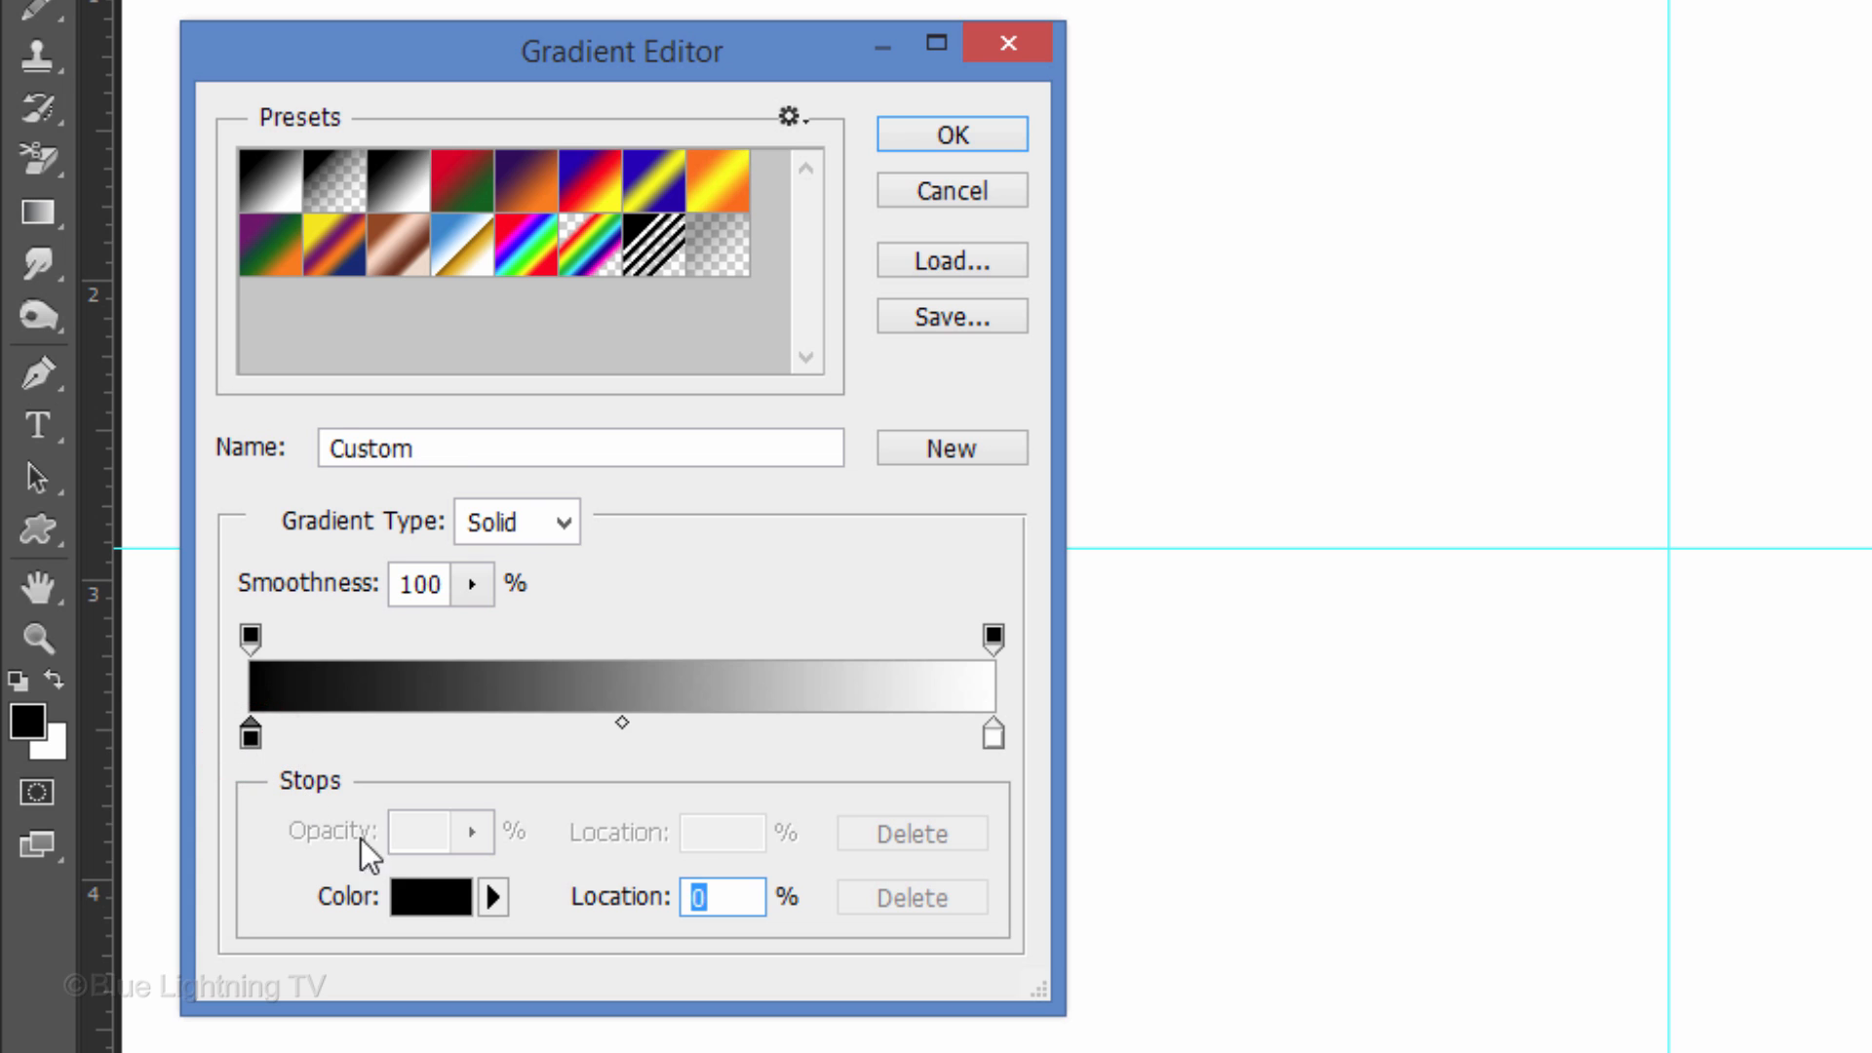
click(431, 897)
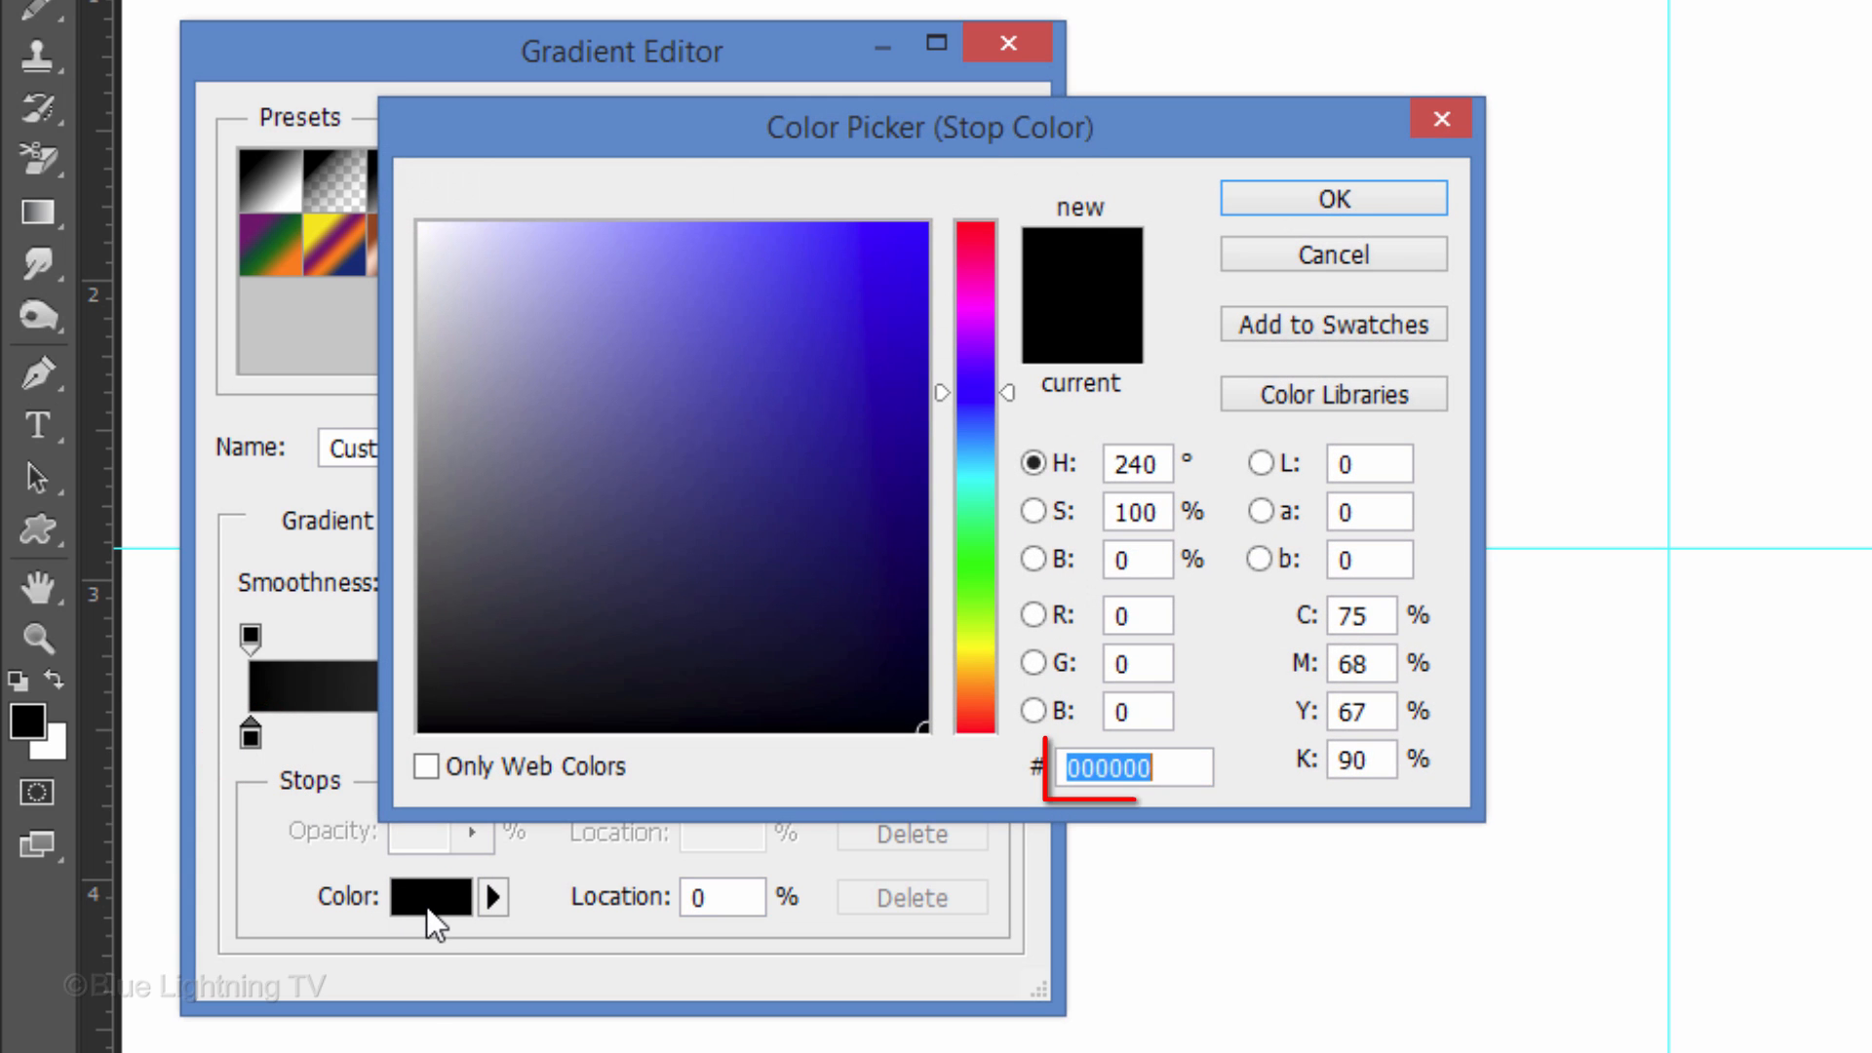
text(B3B)
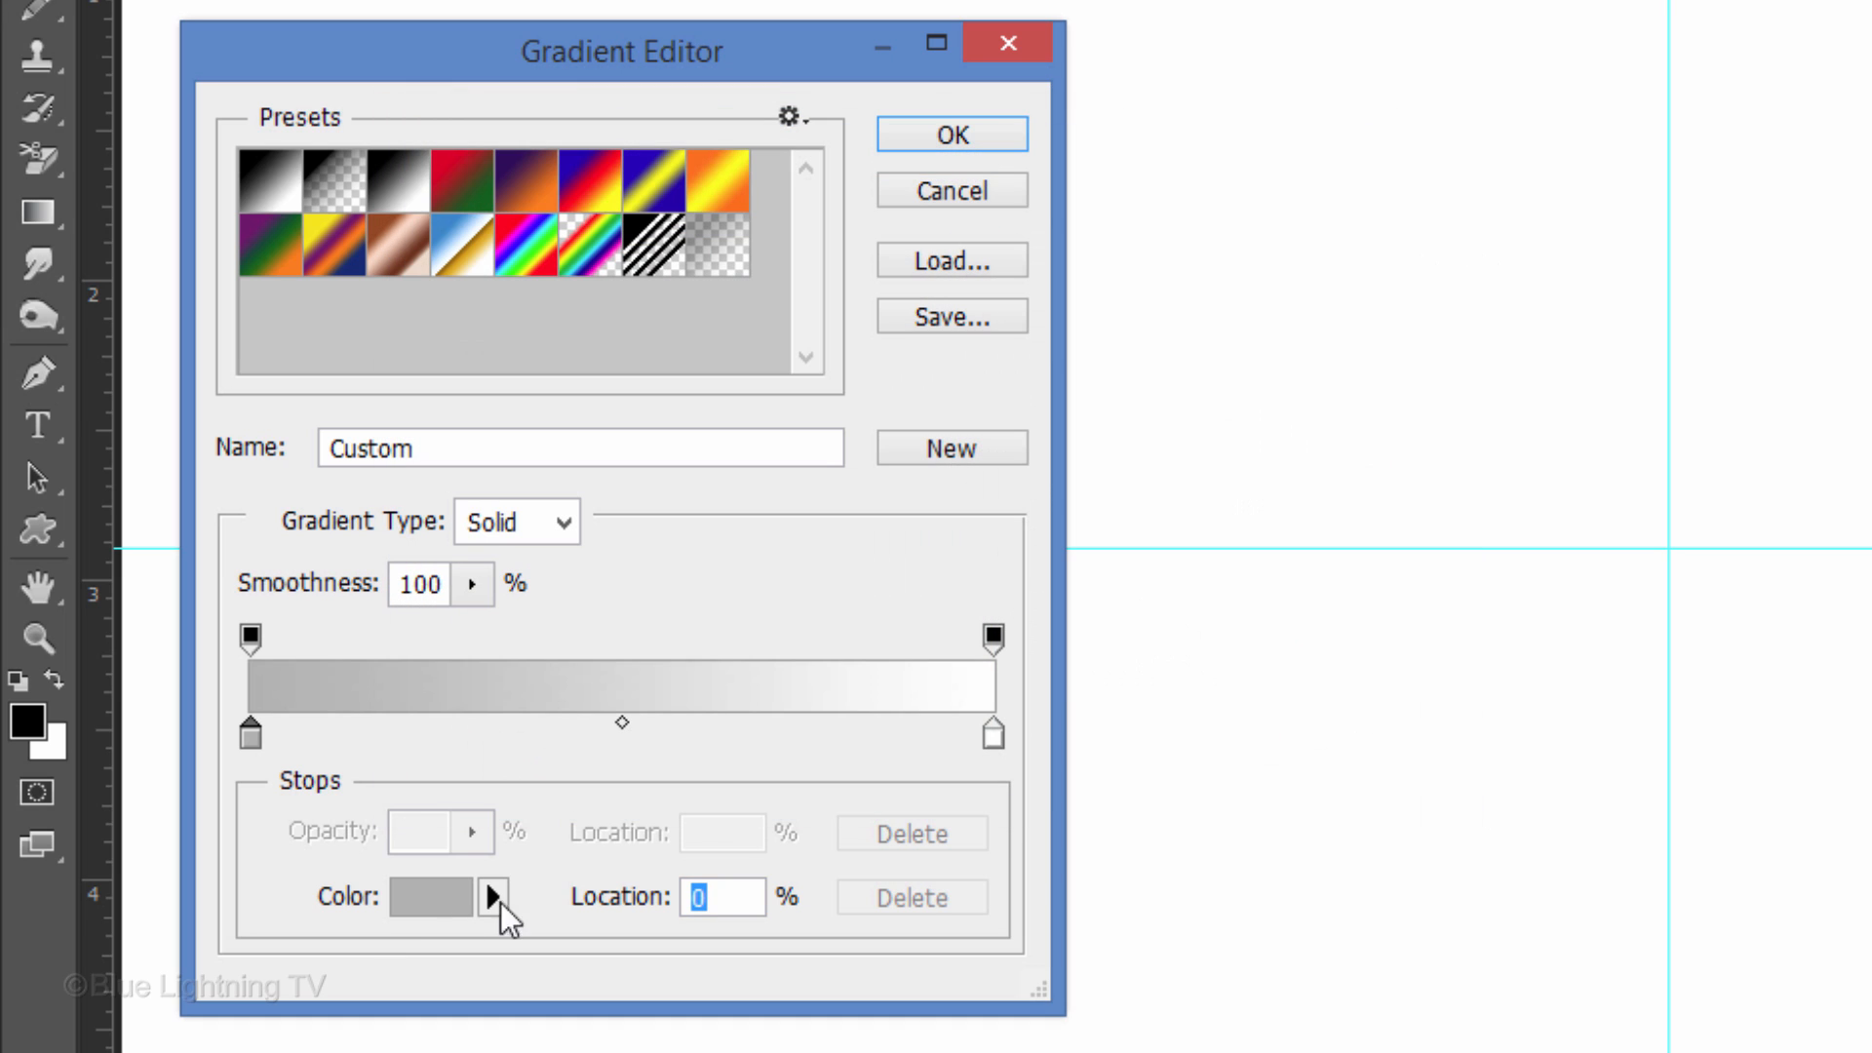
click(993, 737)
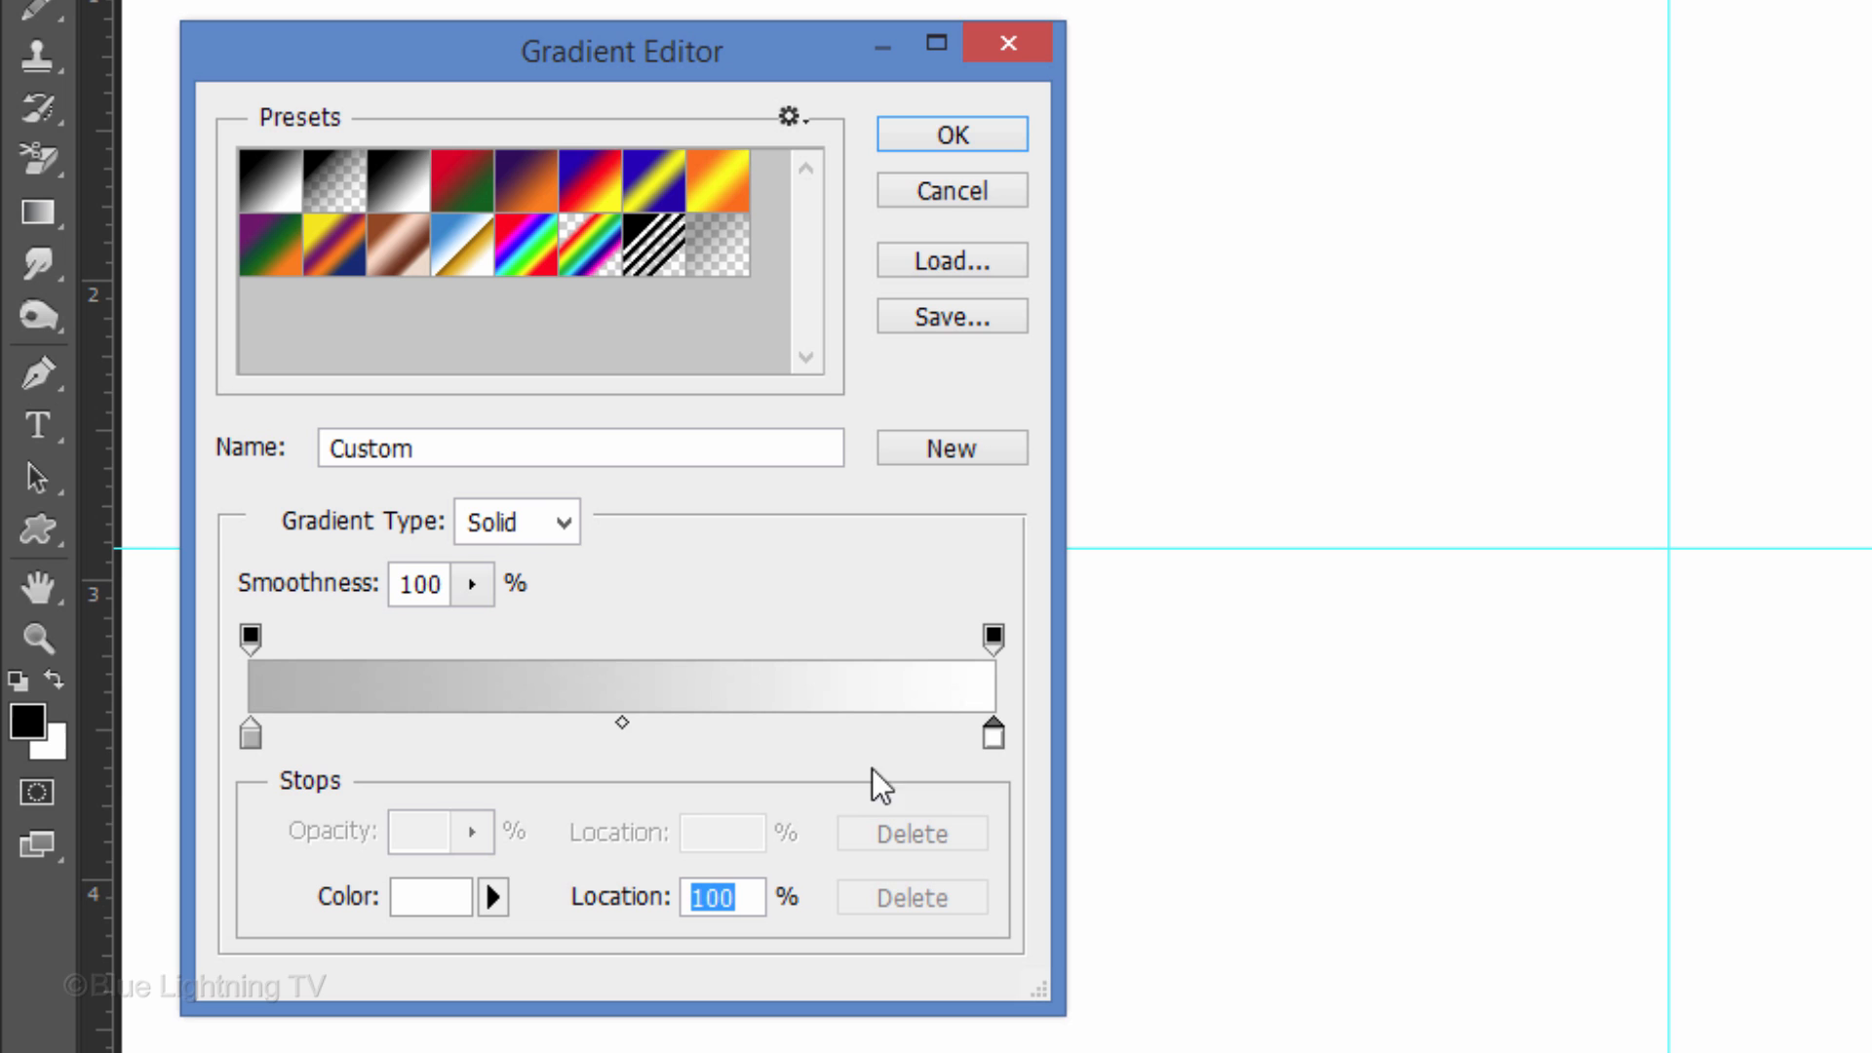
click(431, 897)
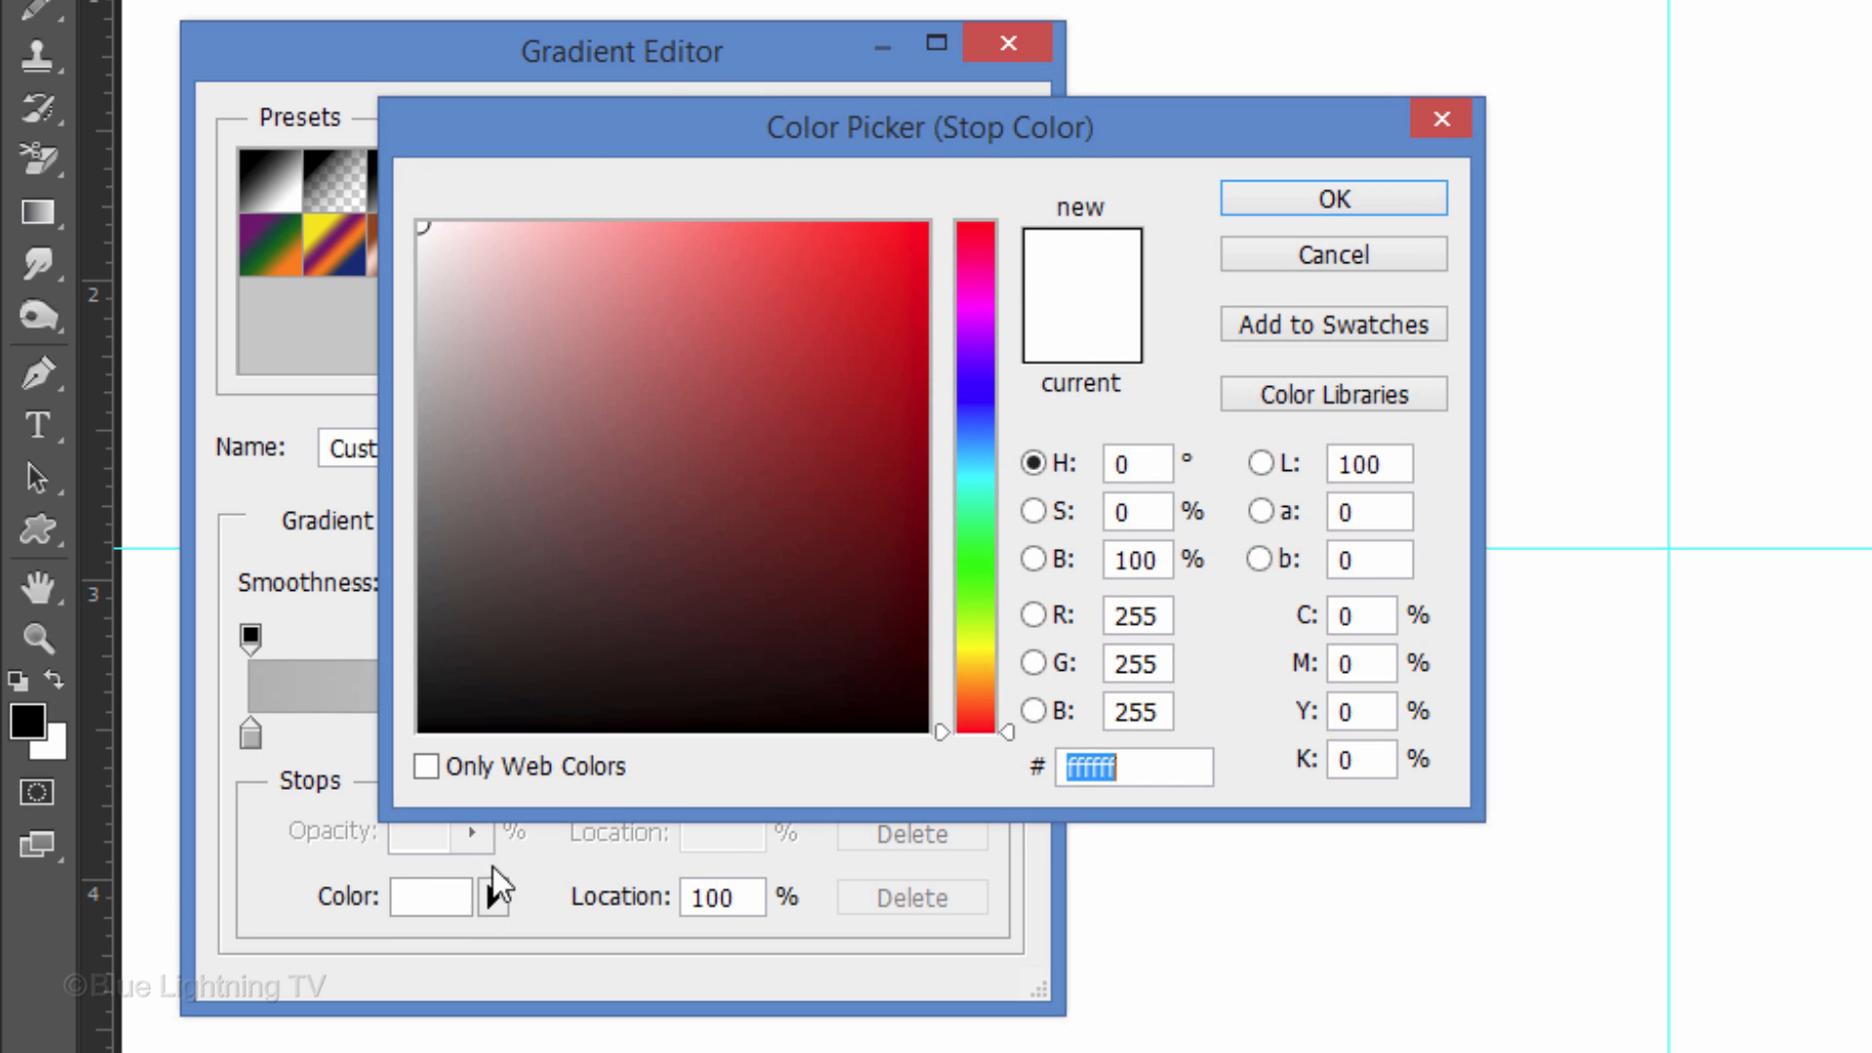
text(10)
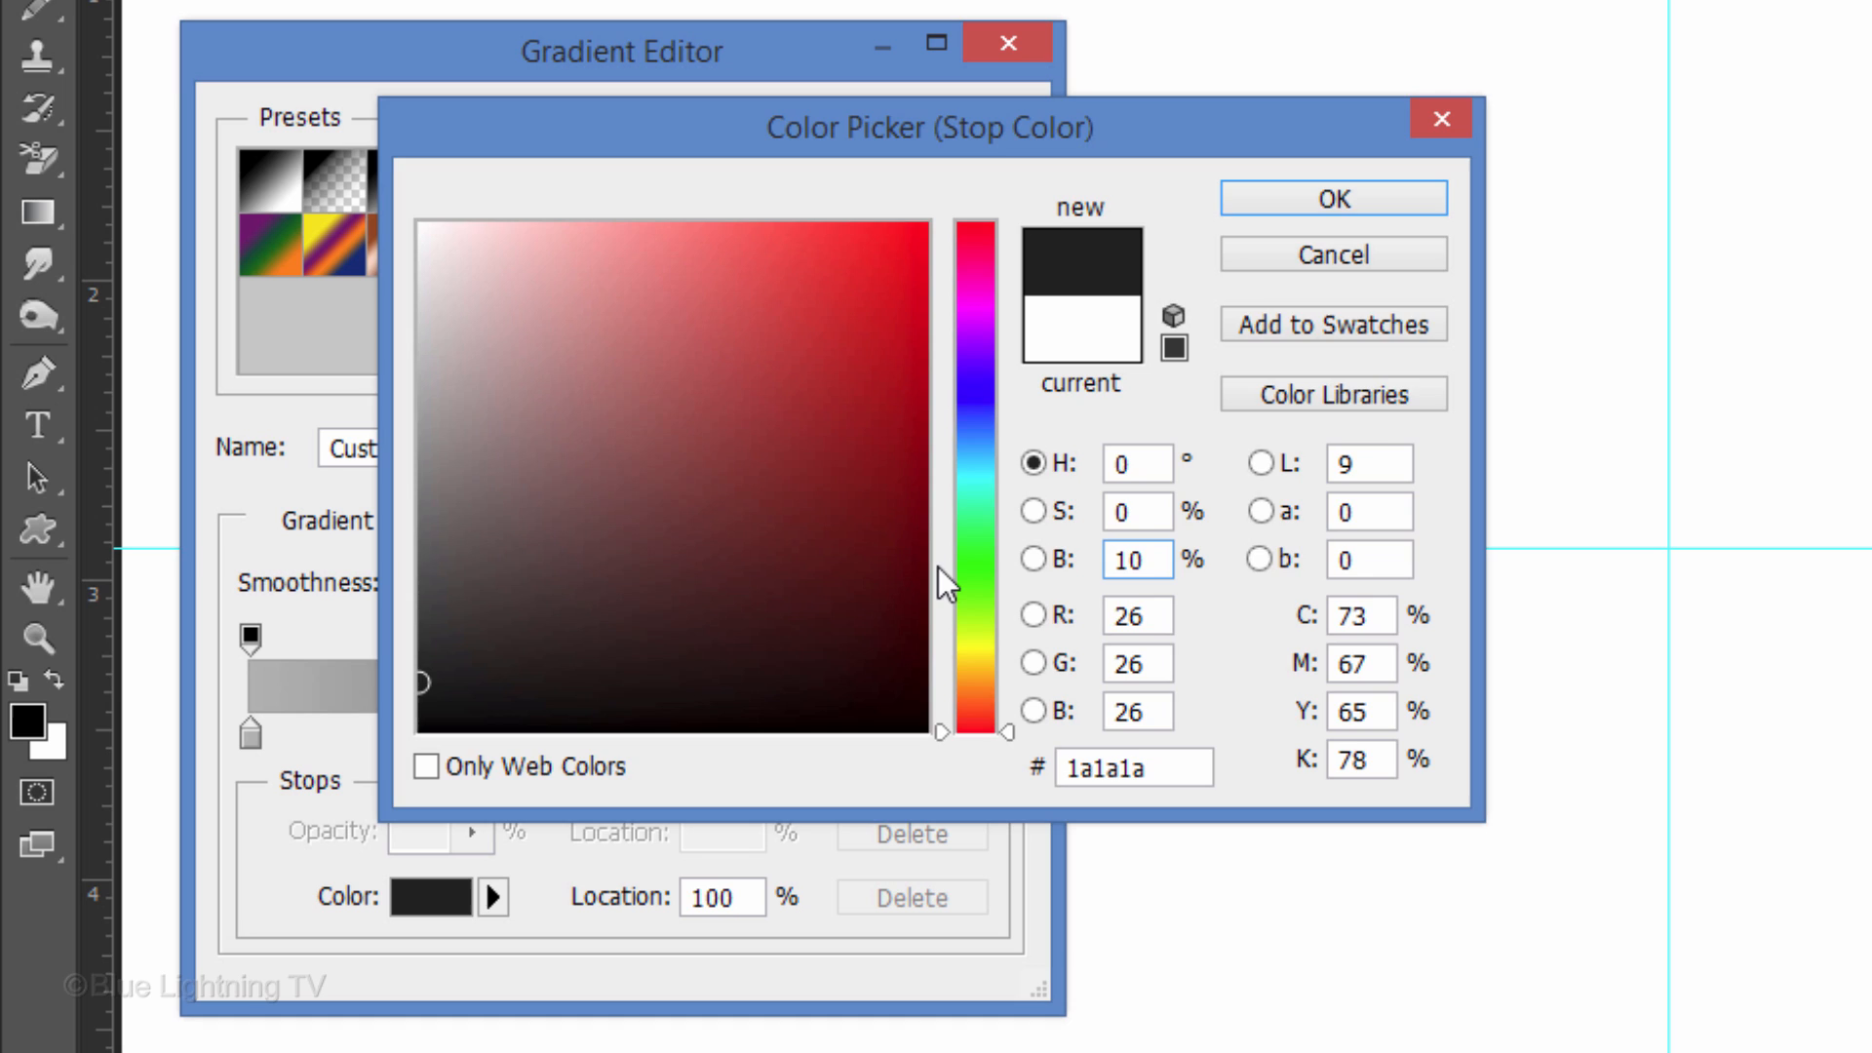
click(1333, 197)
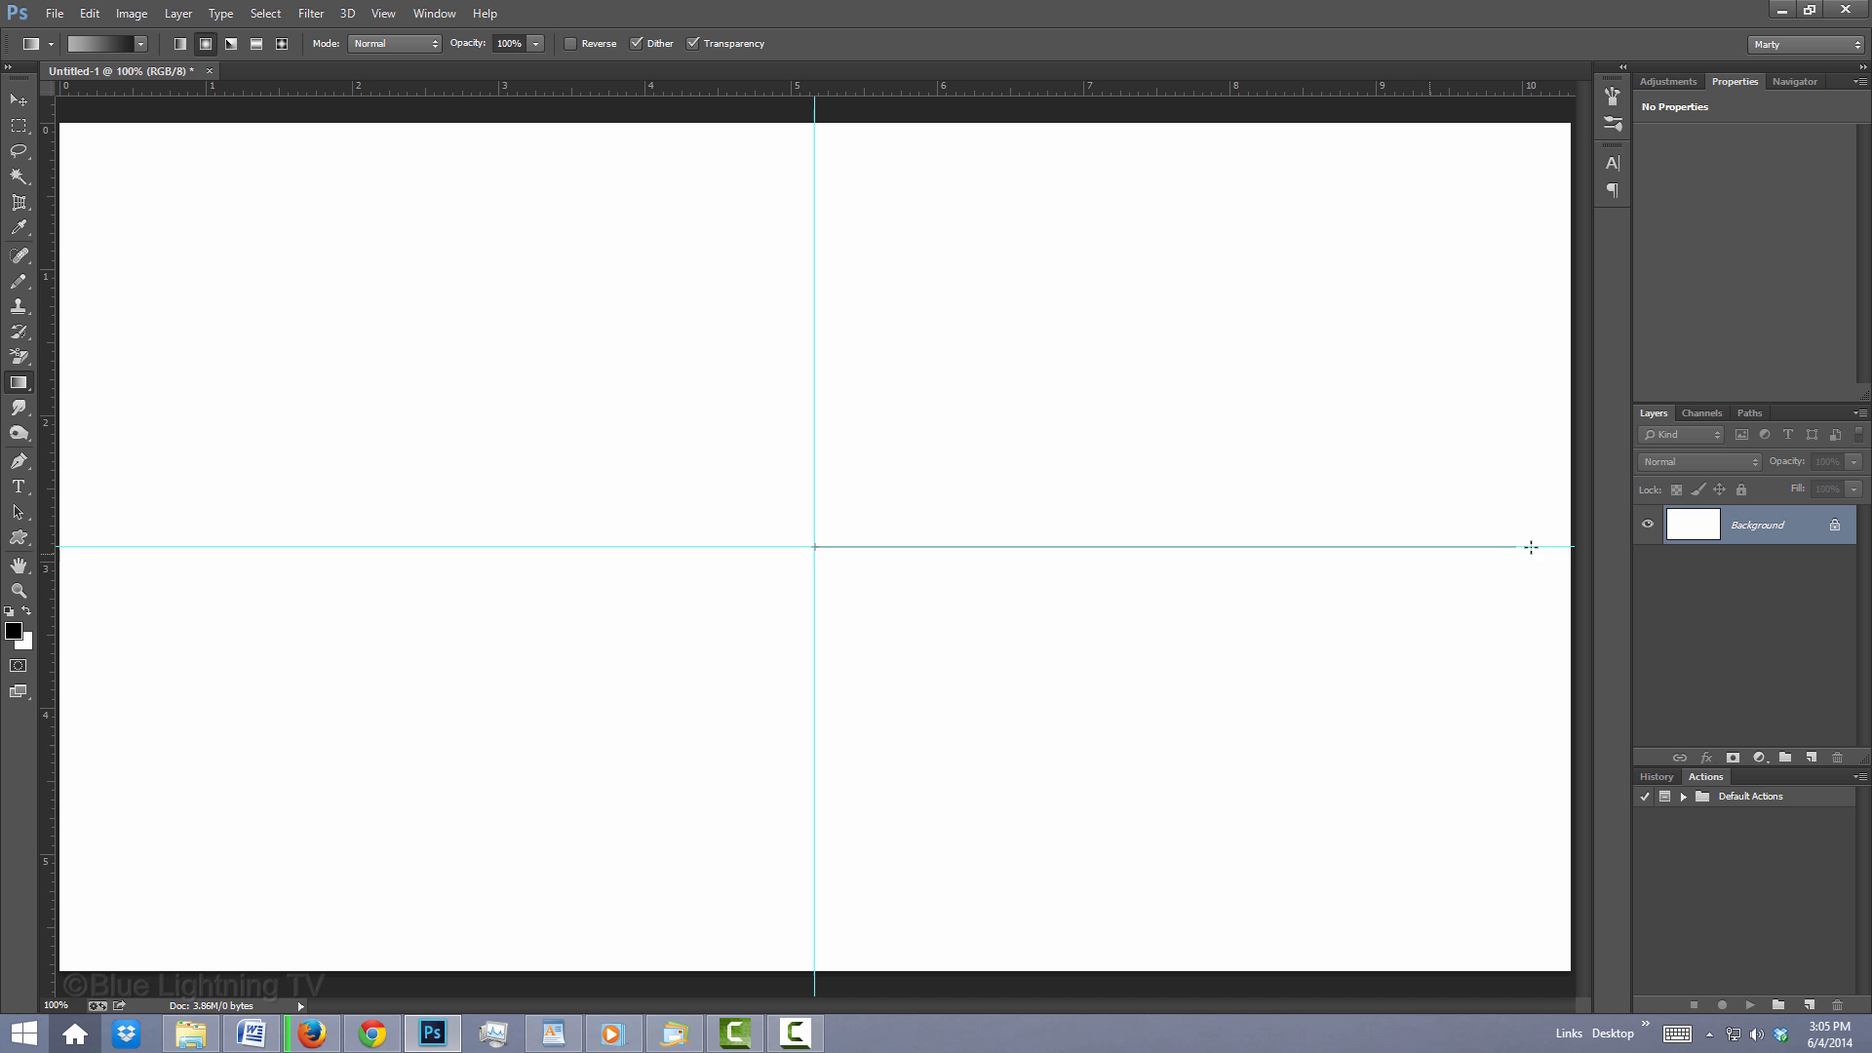
drag(812, 549, 1528, 549)
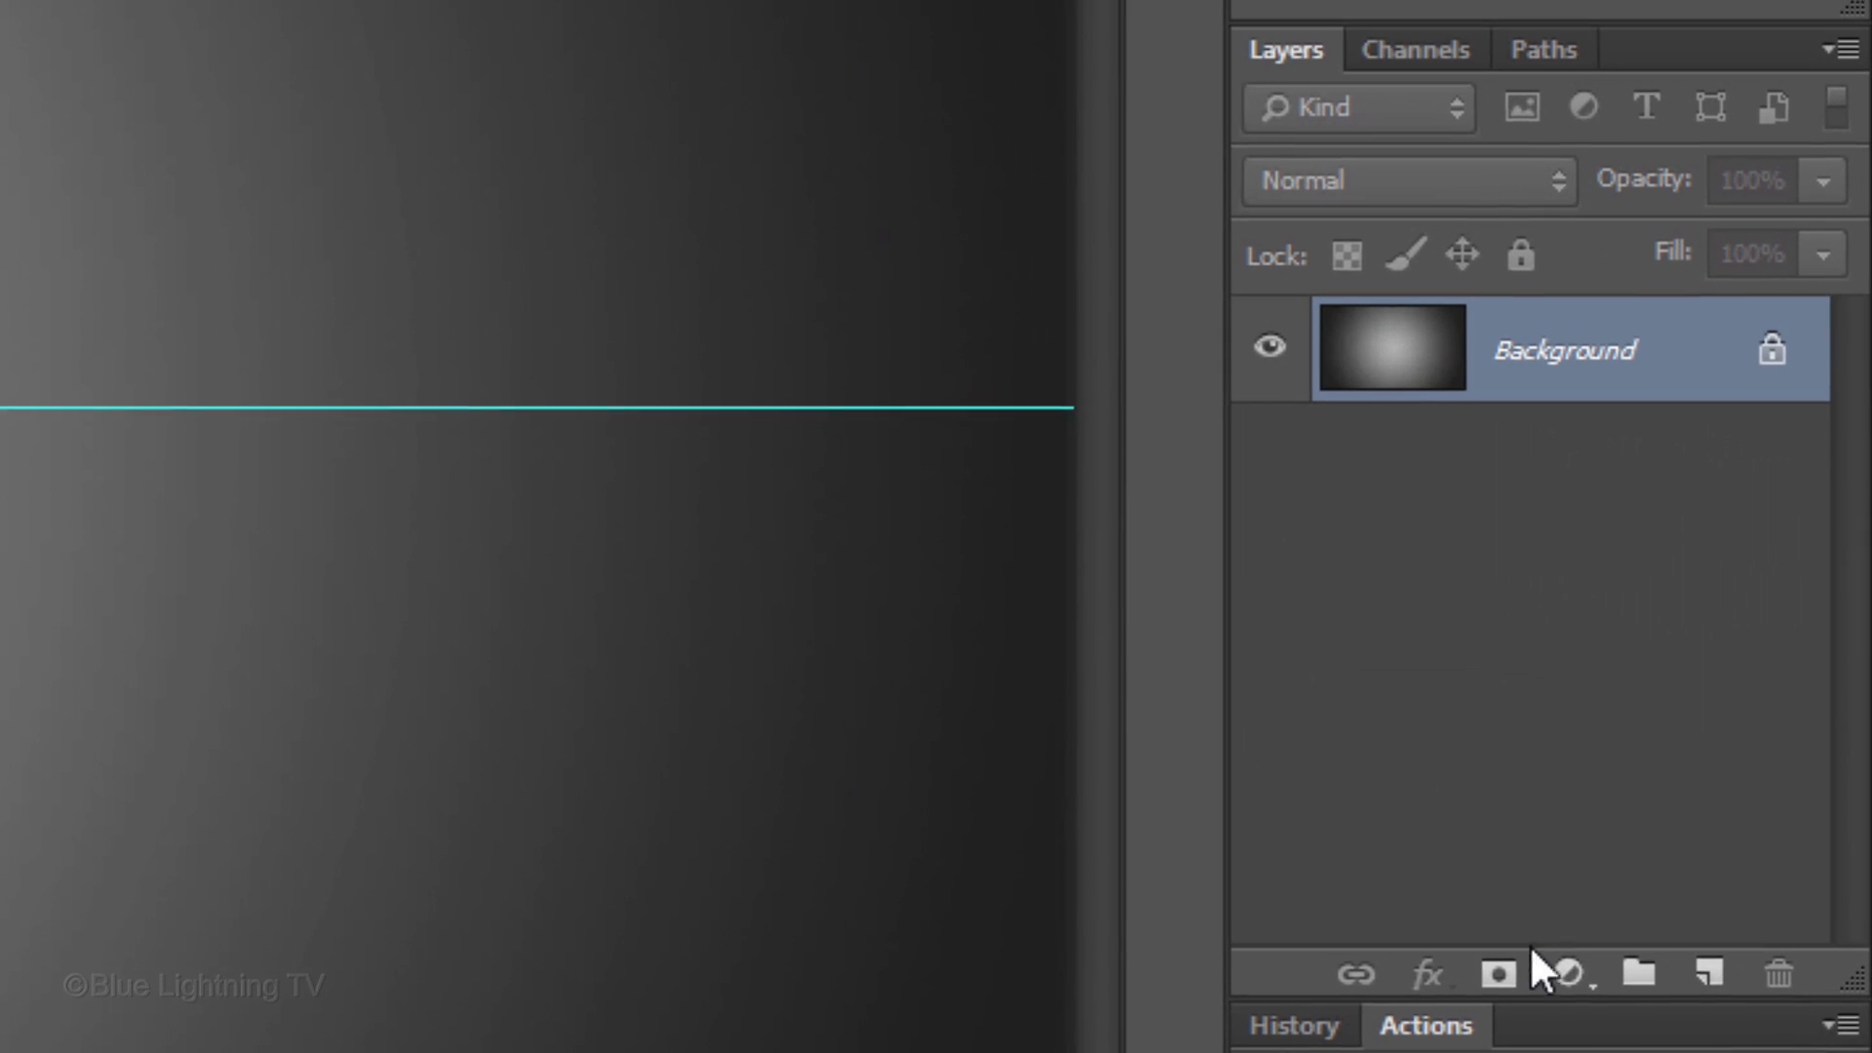
Step: Add a Hue/Saturation adjustment layer with Colorize on and Hue set to 236
click(1568, 975)
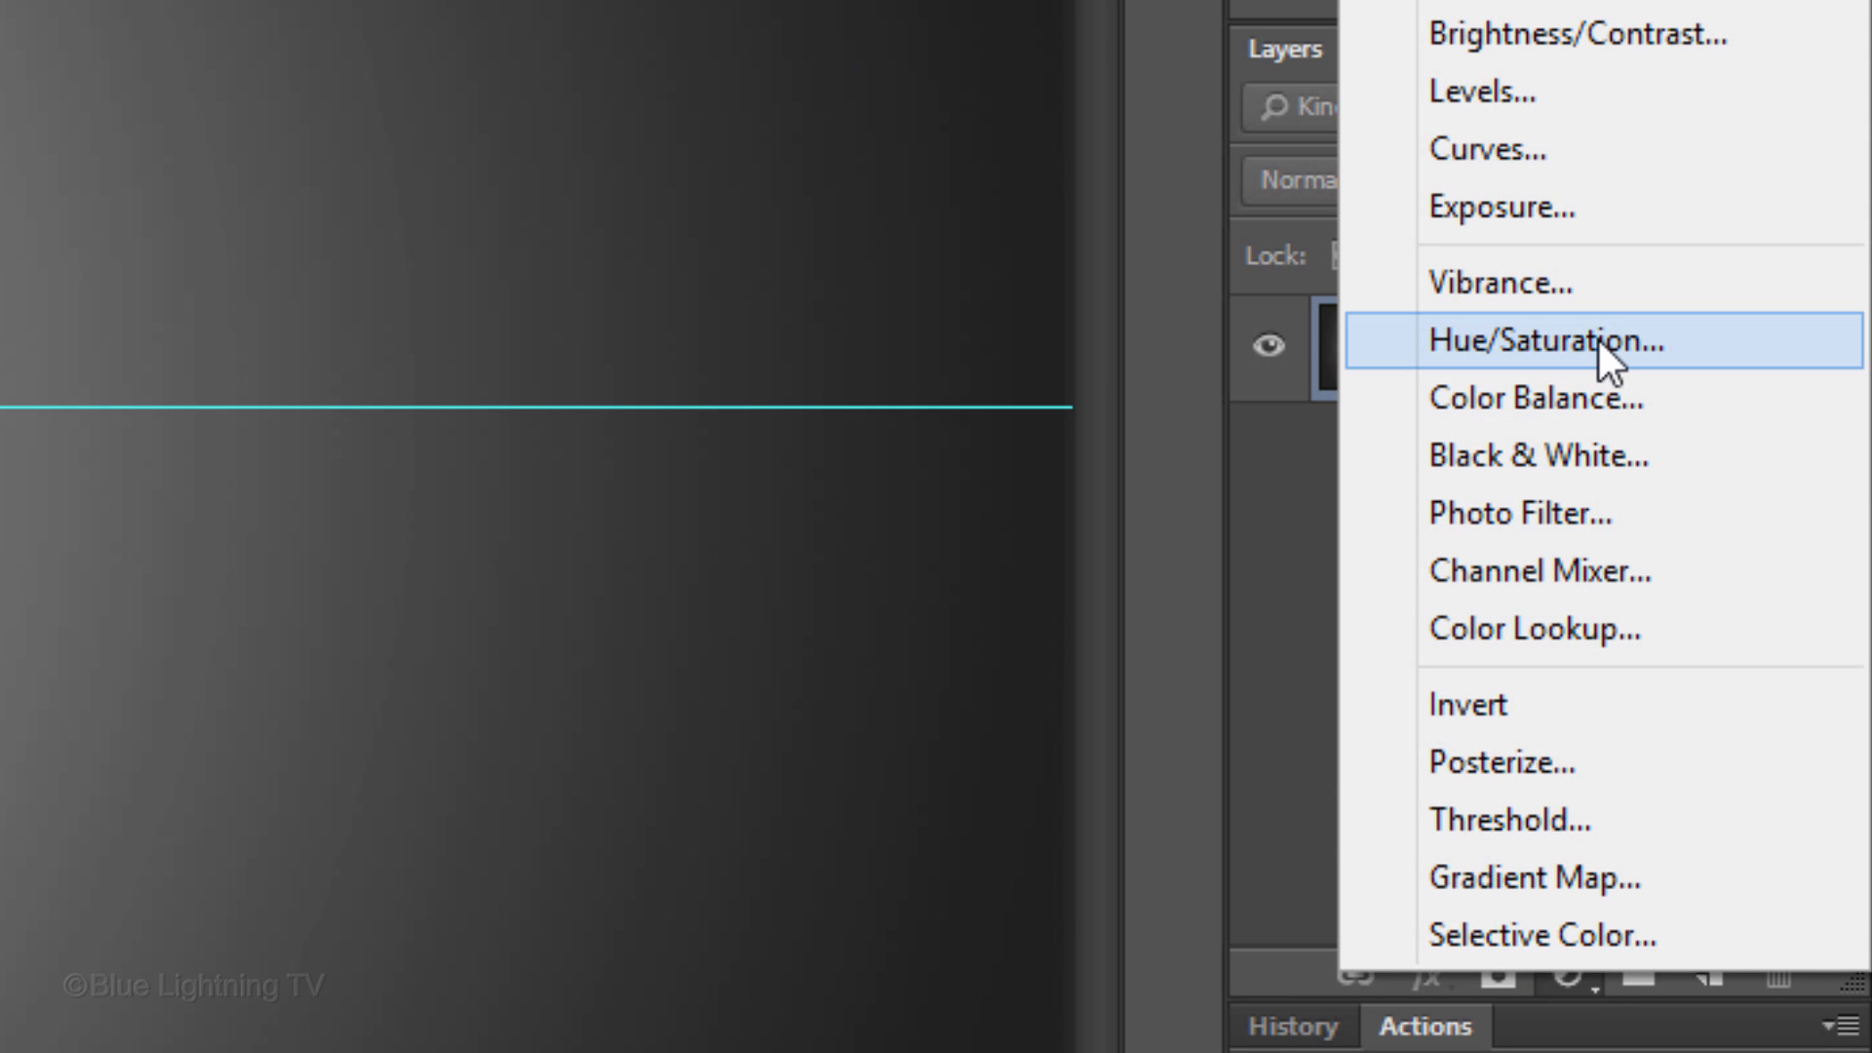
click(1544, 340)
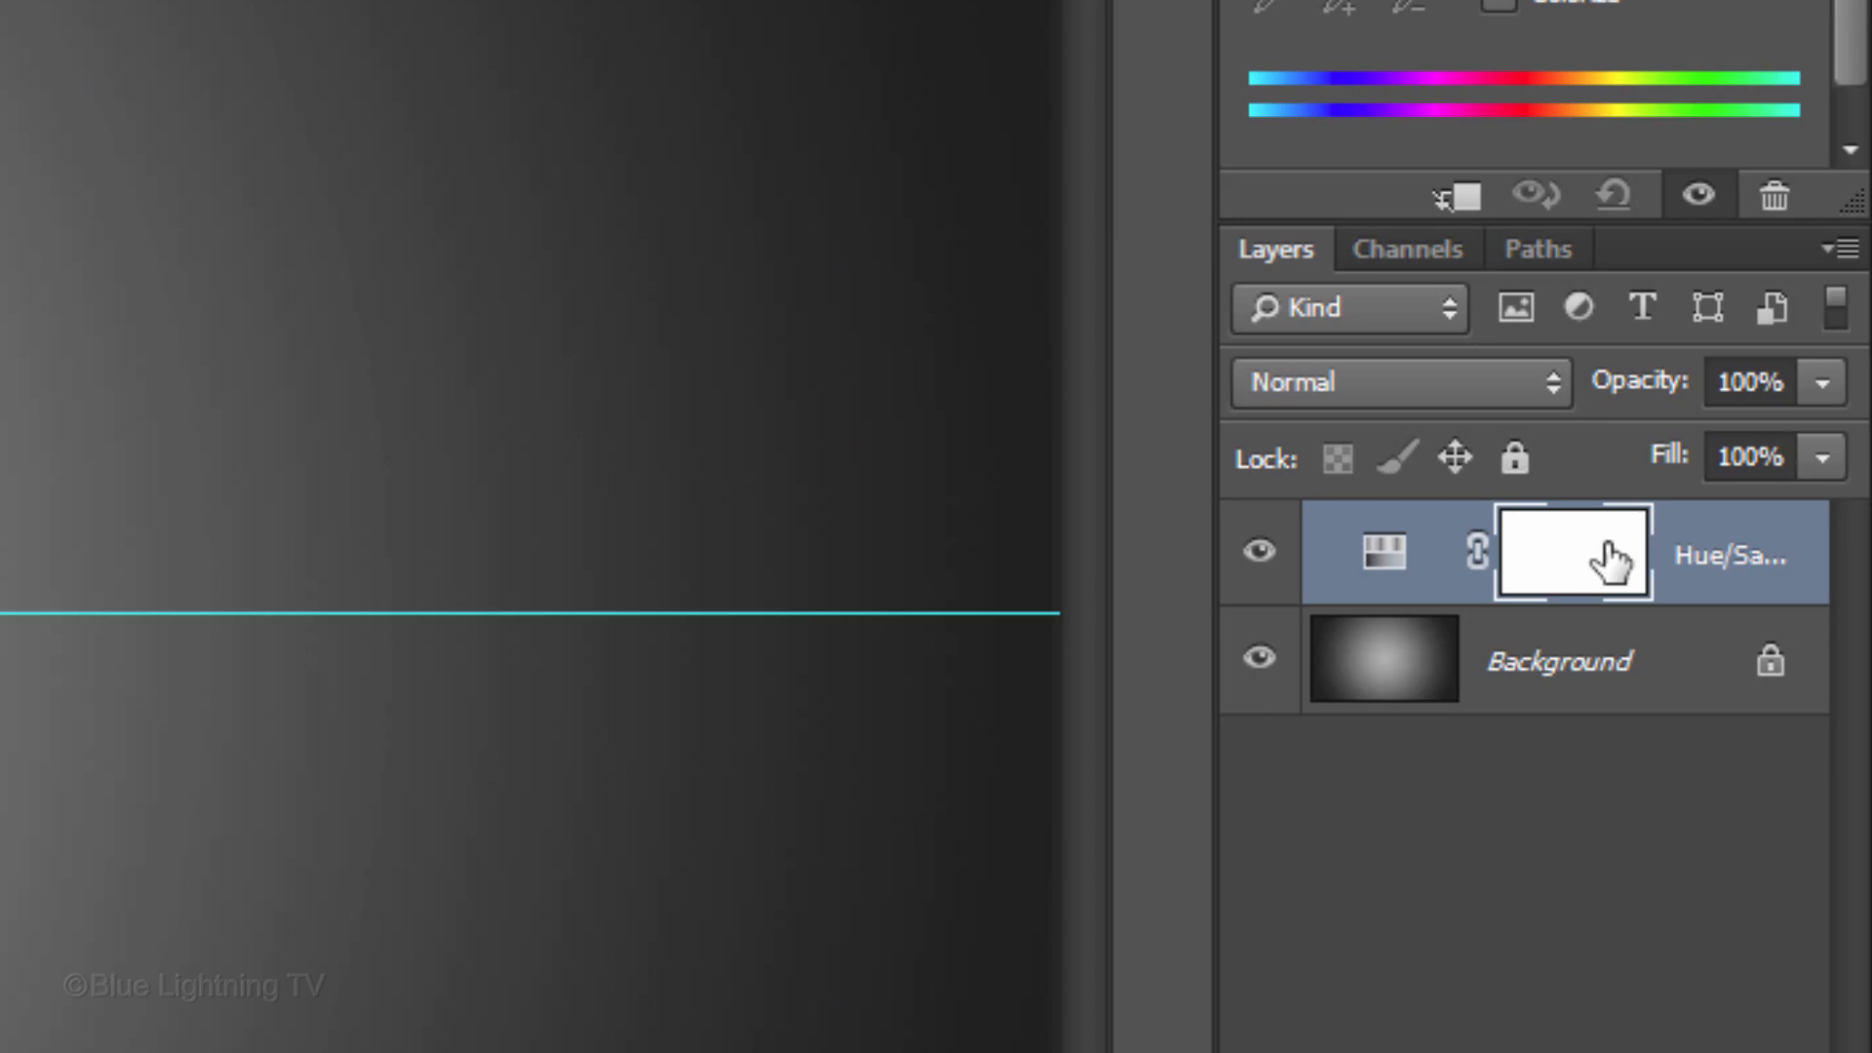
click(1480, 750)
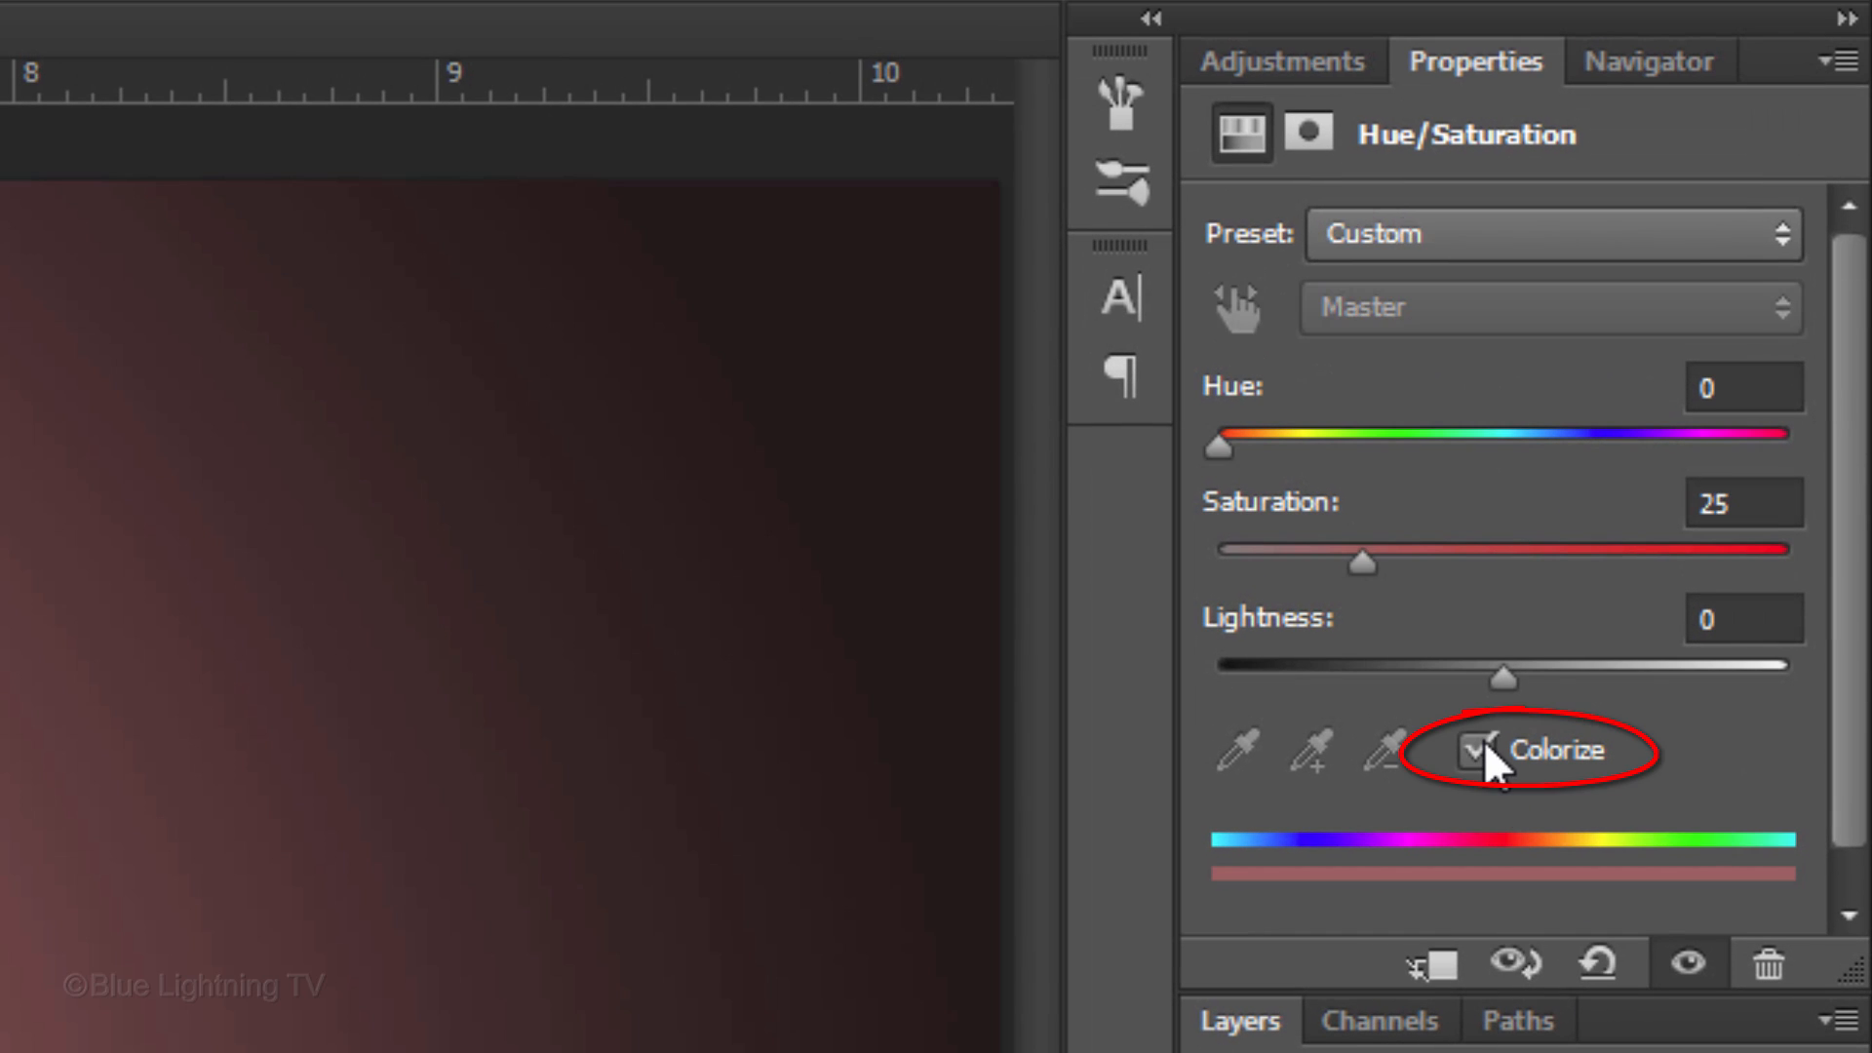
drag(1217, 448, 1415, 447)
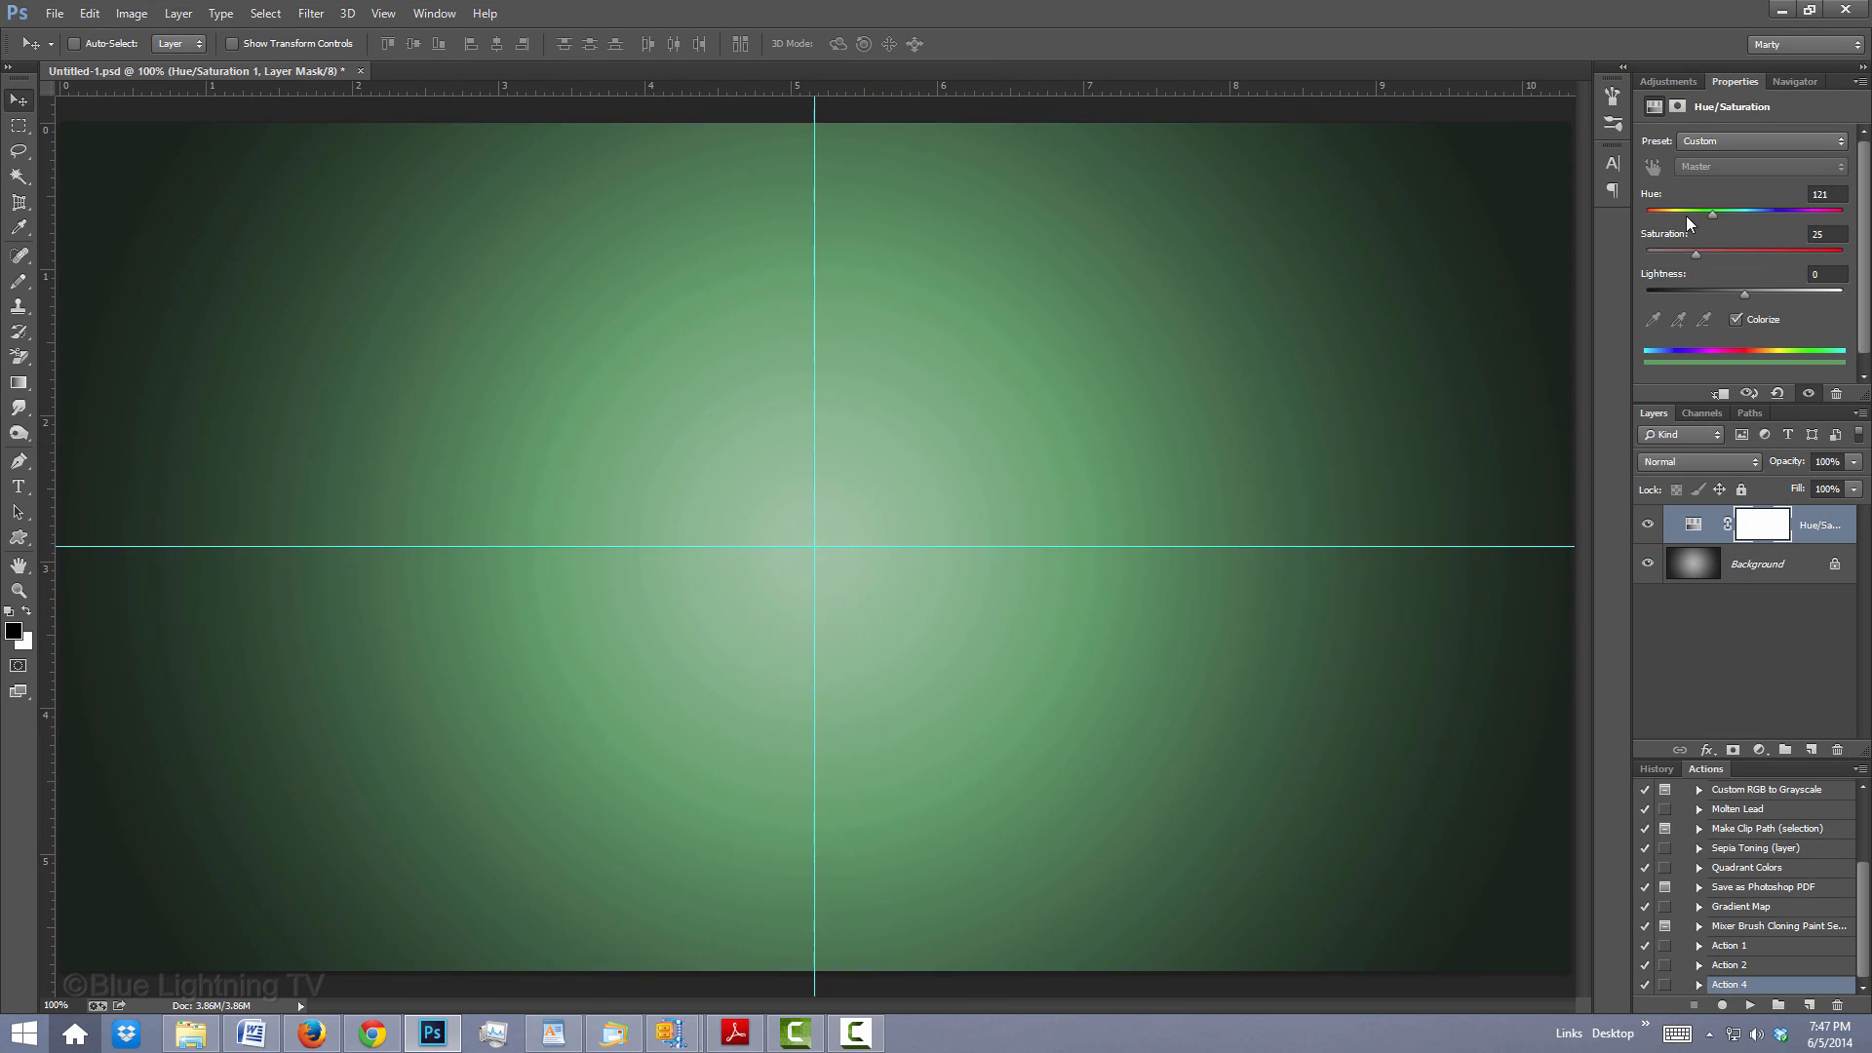
text(0)
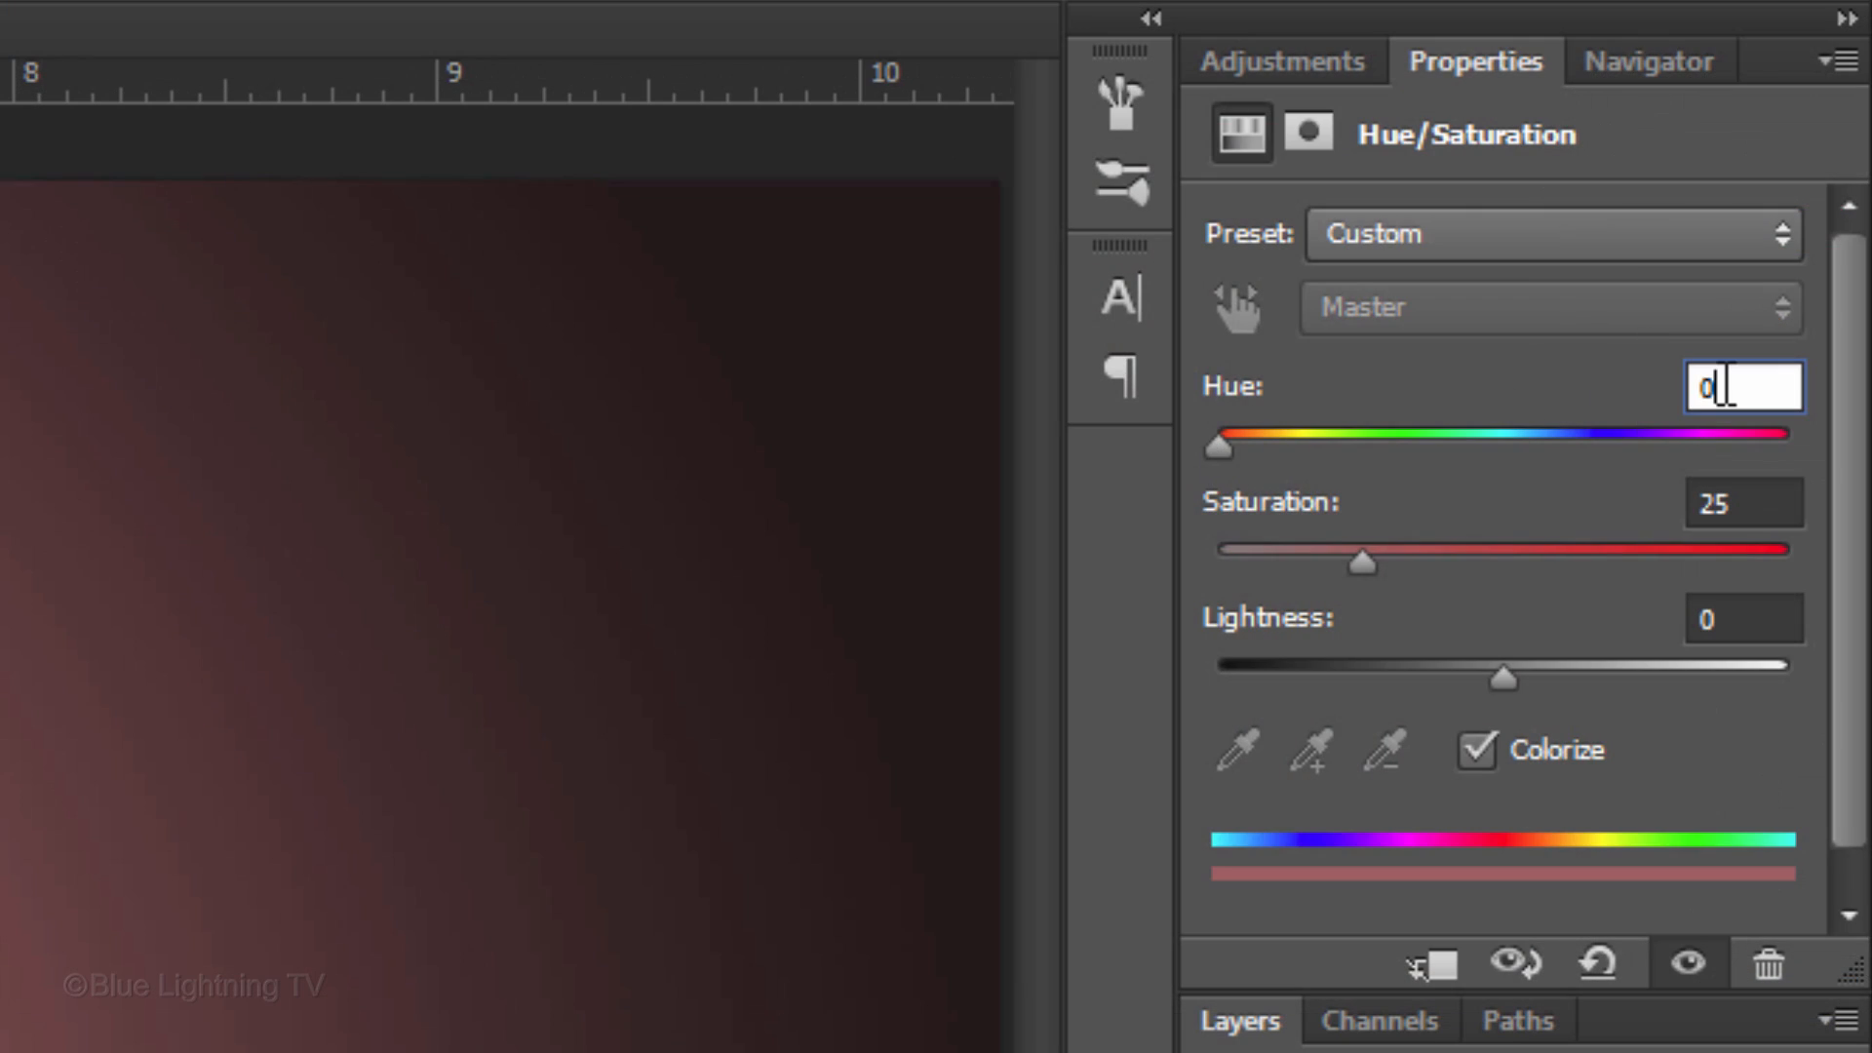
text(236)
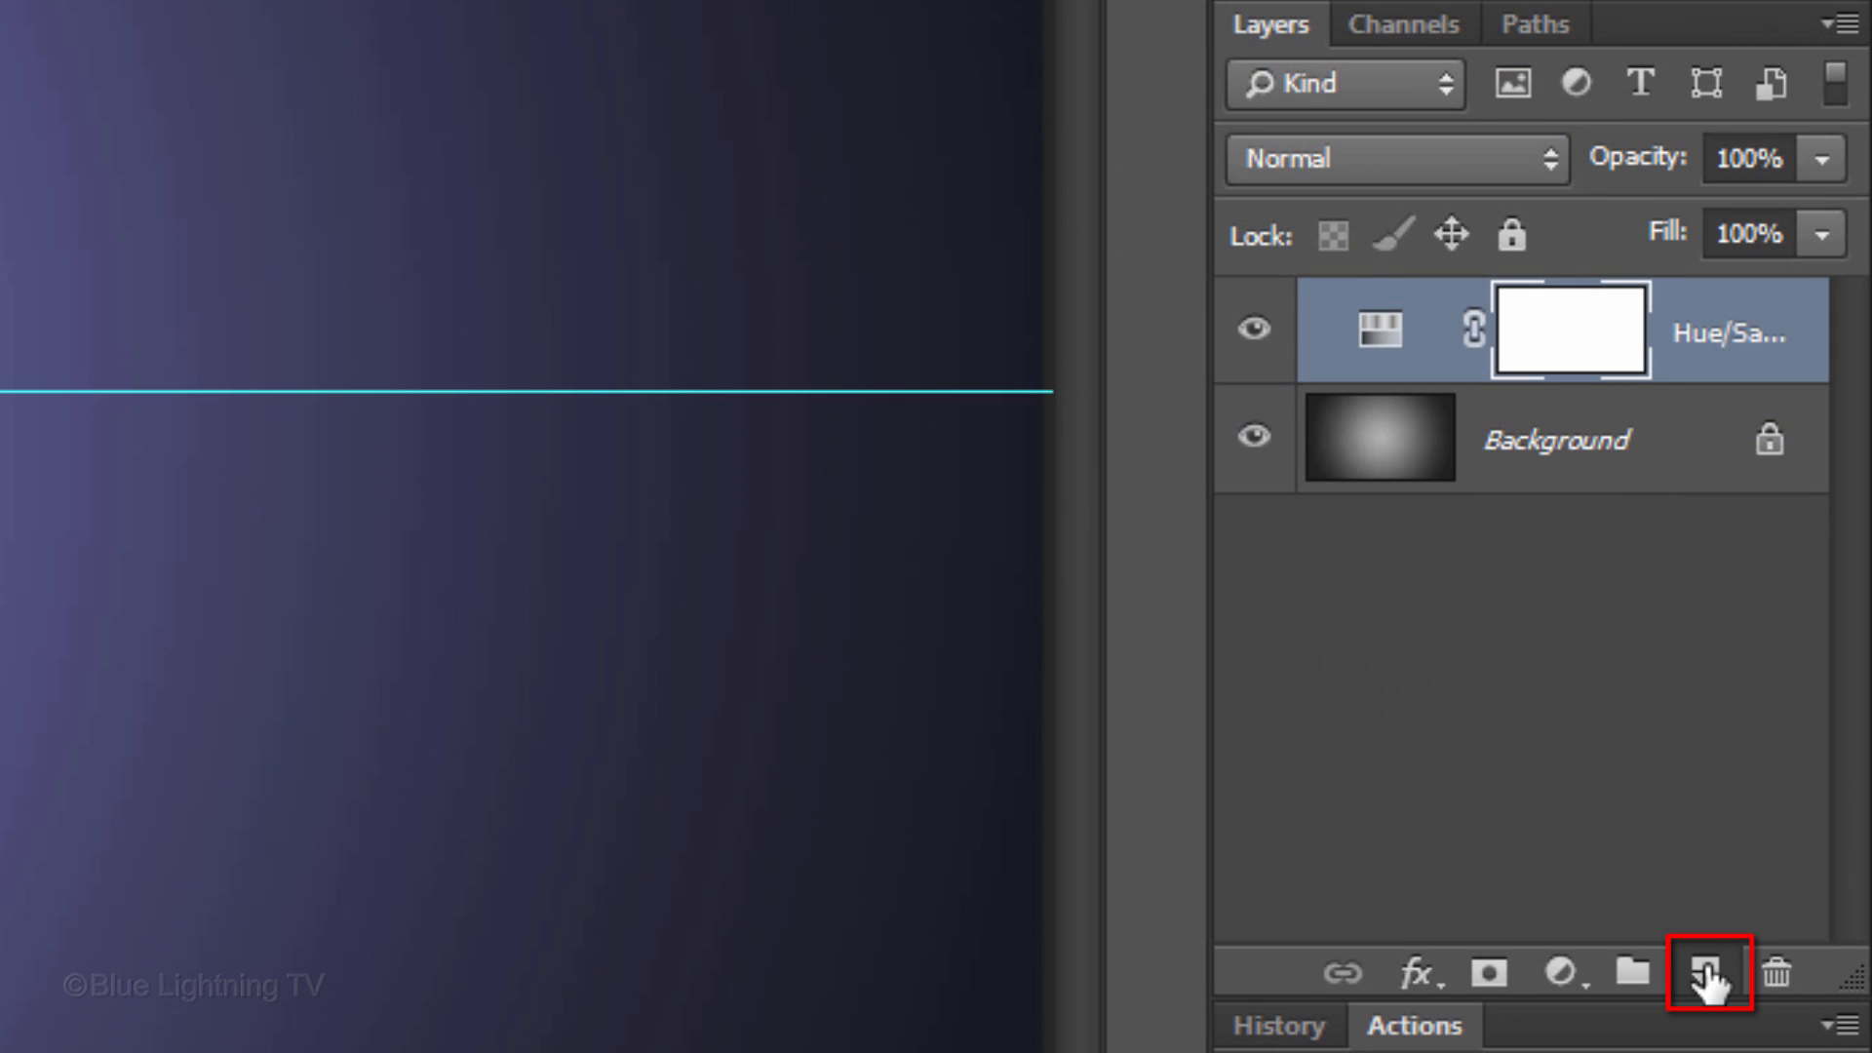
Step: Add a new layer named 'Starburst'
click(1708, 972)
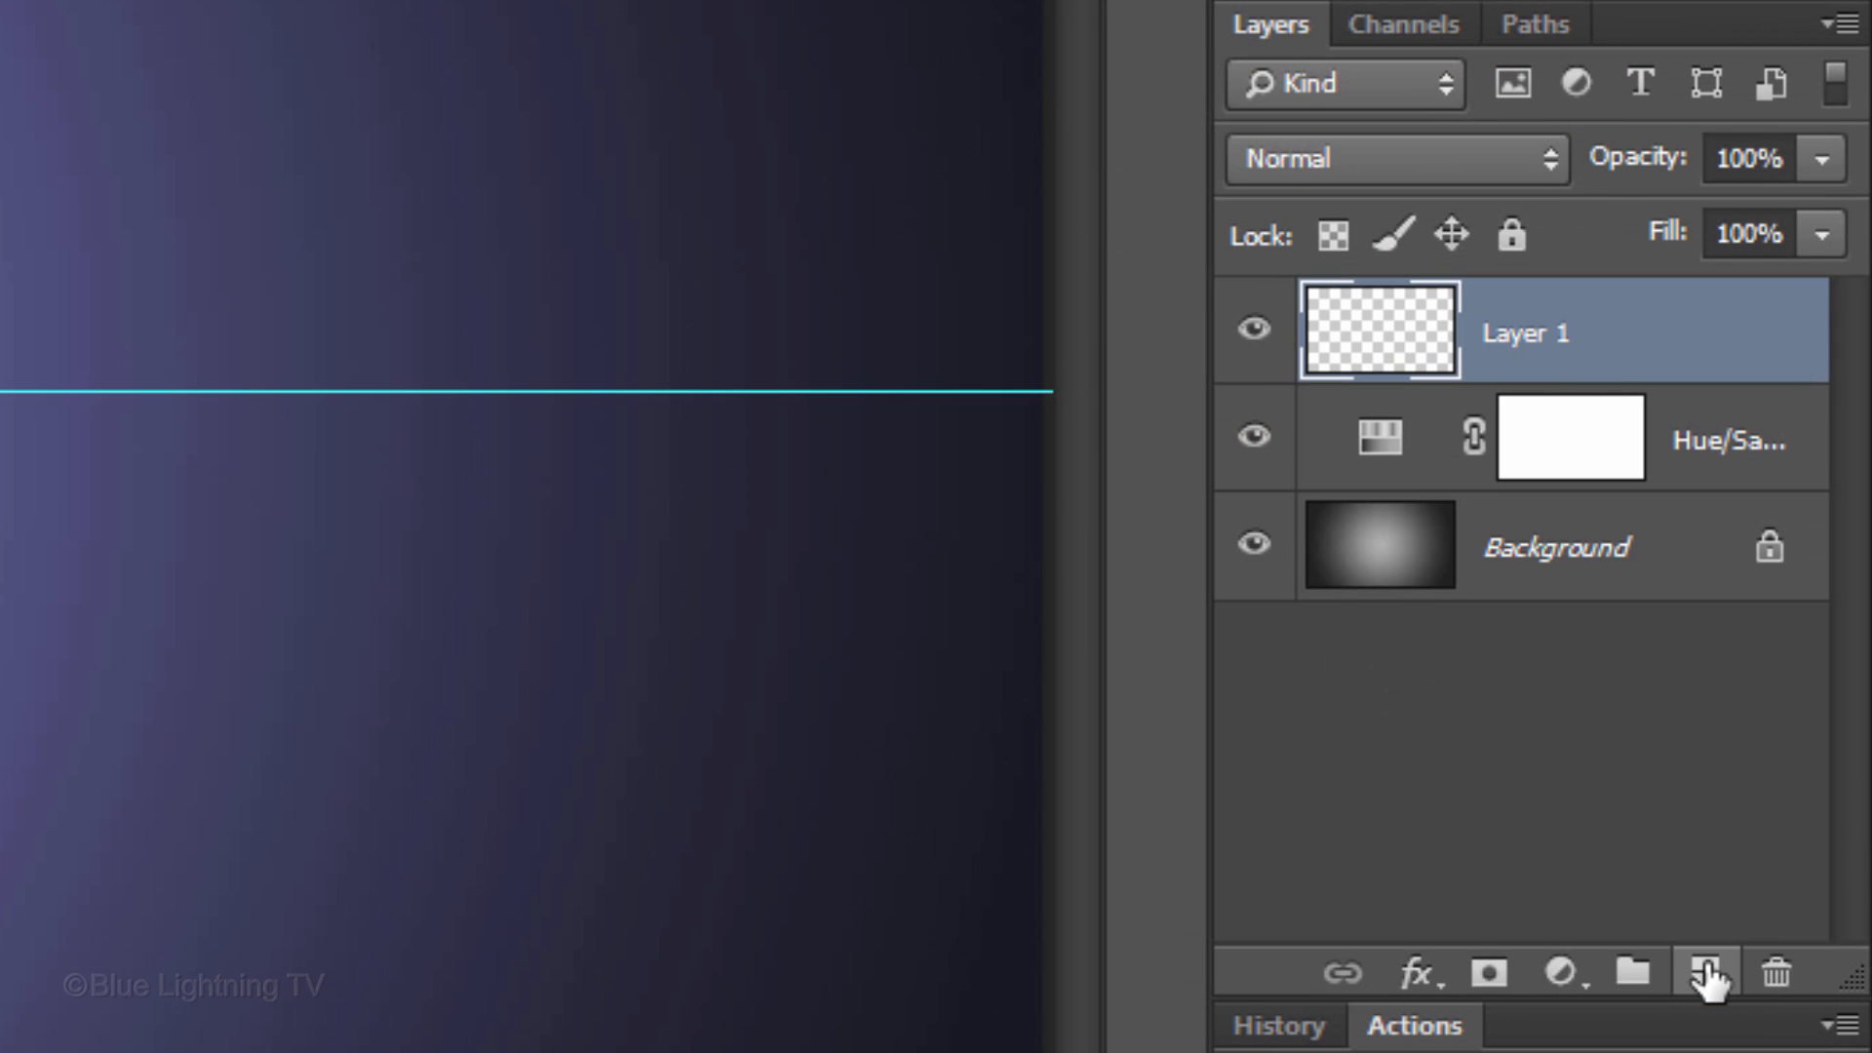
text(Starbu)
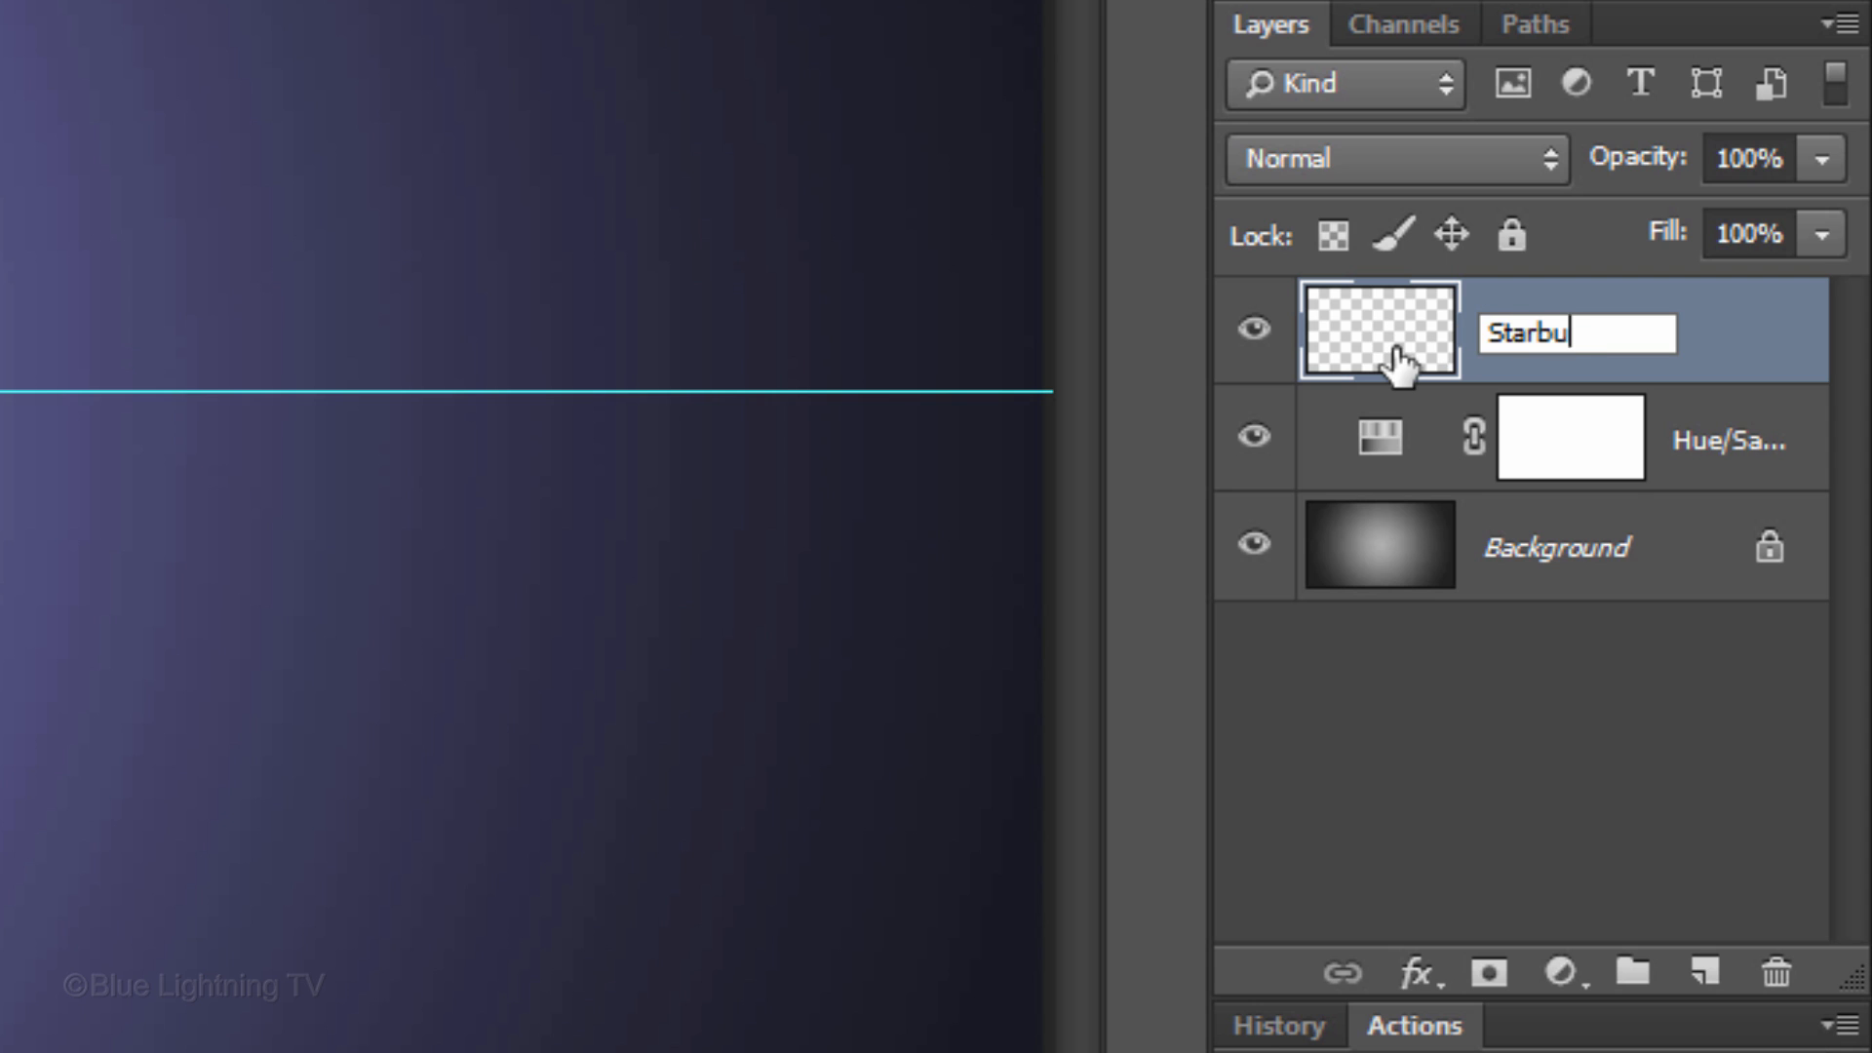
click(132, 222)
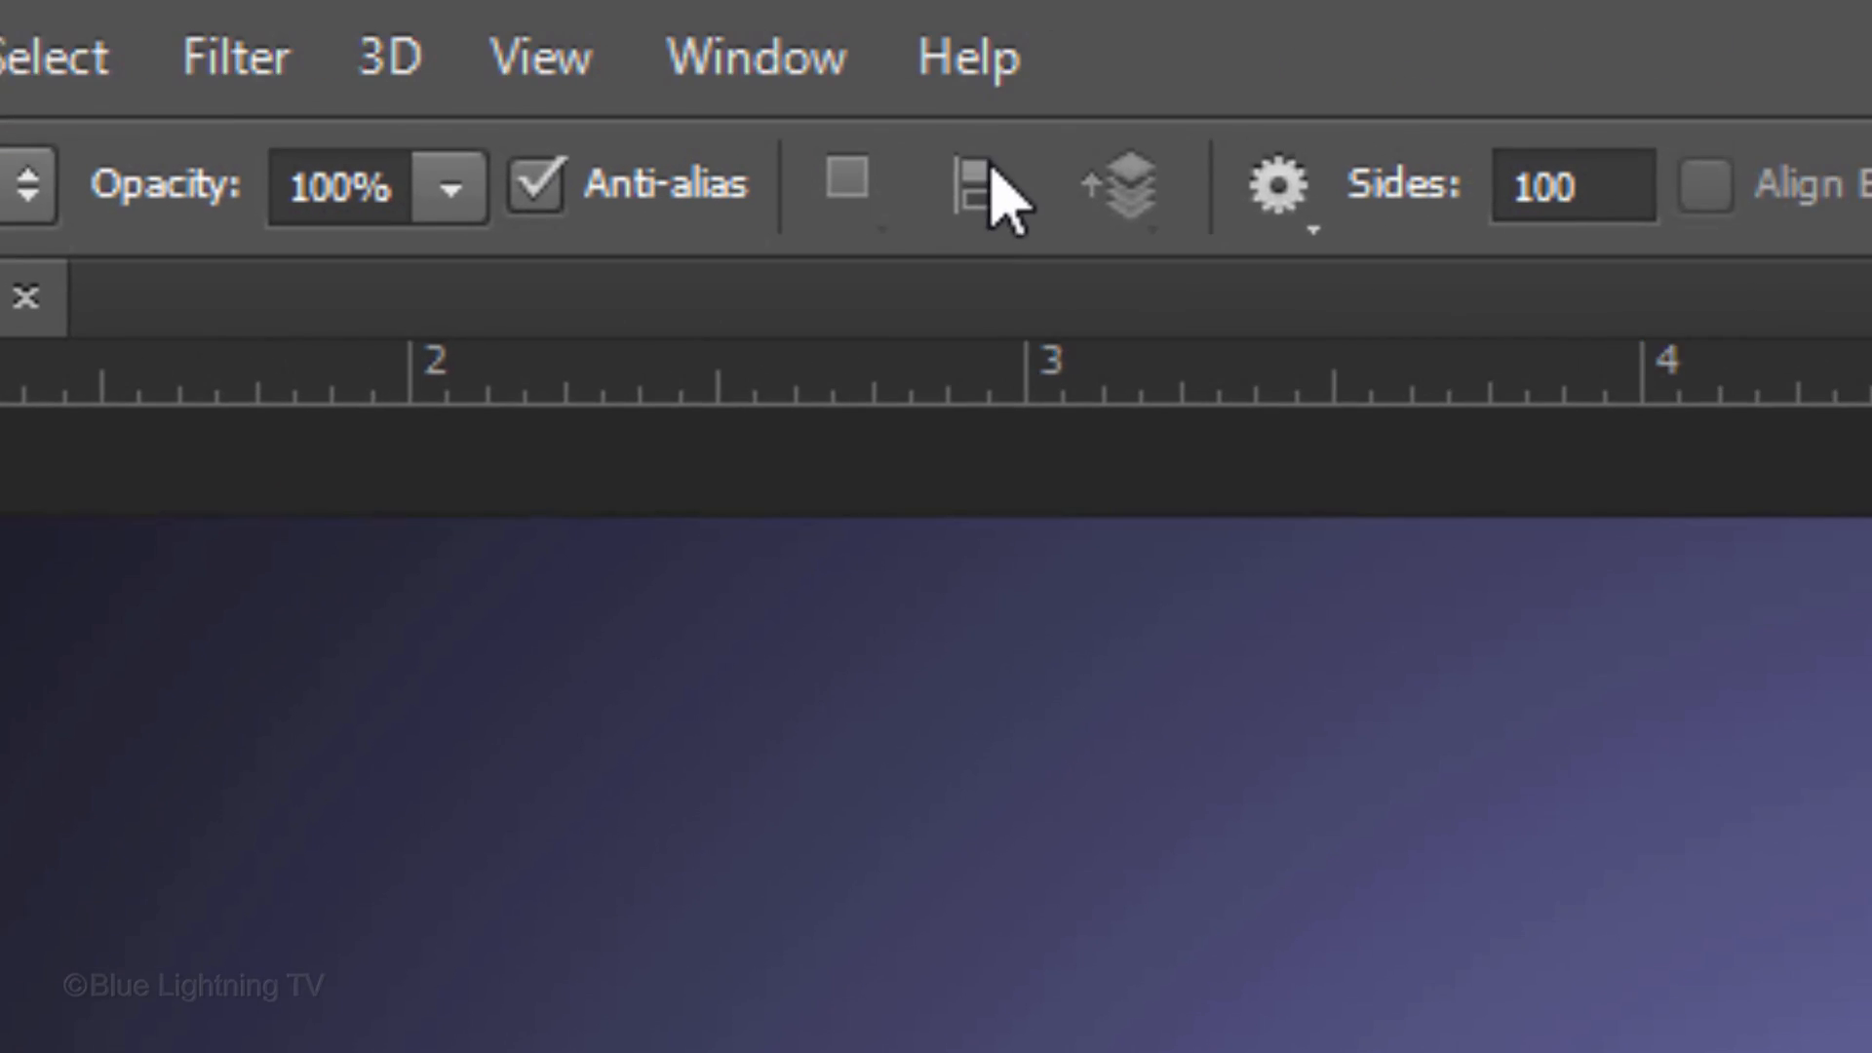
Step: Draw a 100-sided star with the Polygon tool and set the layer to Difference blend mode
click(926, 197)
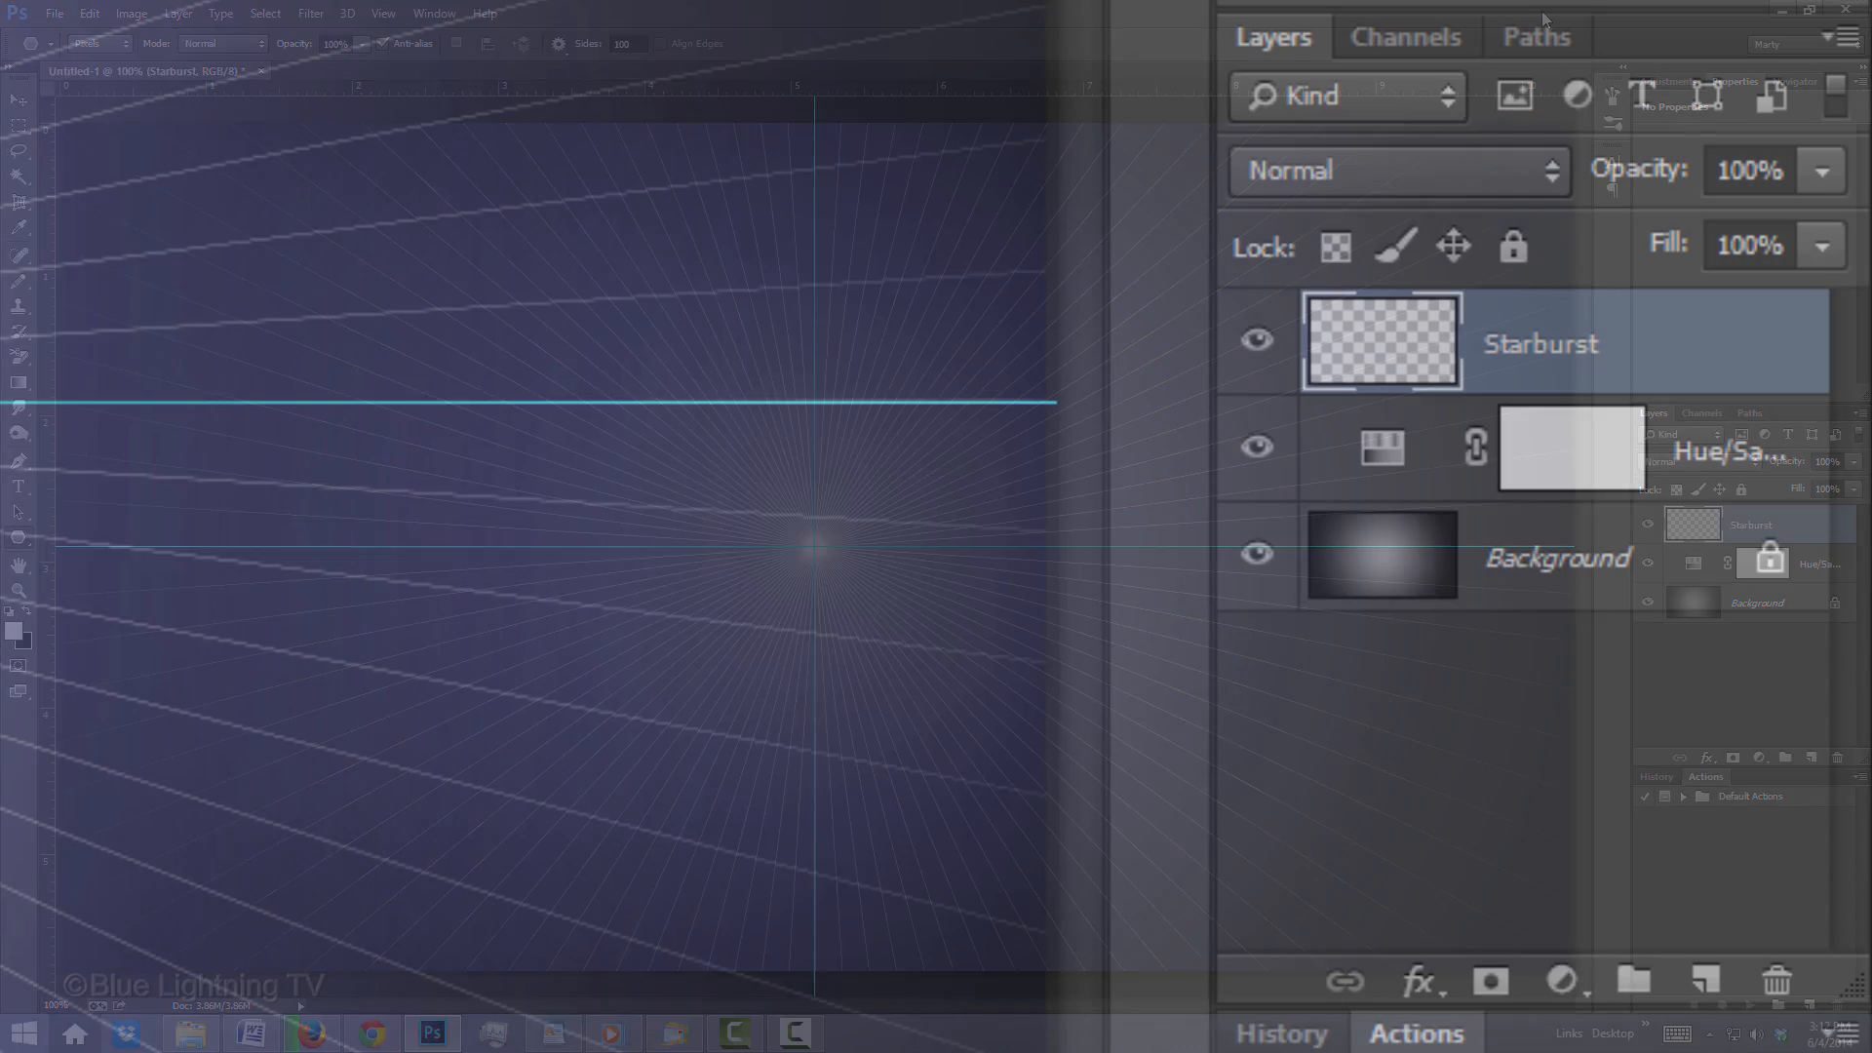
click(1384, 169)
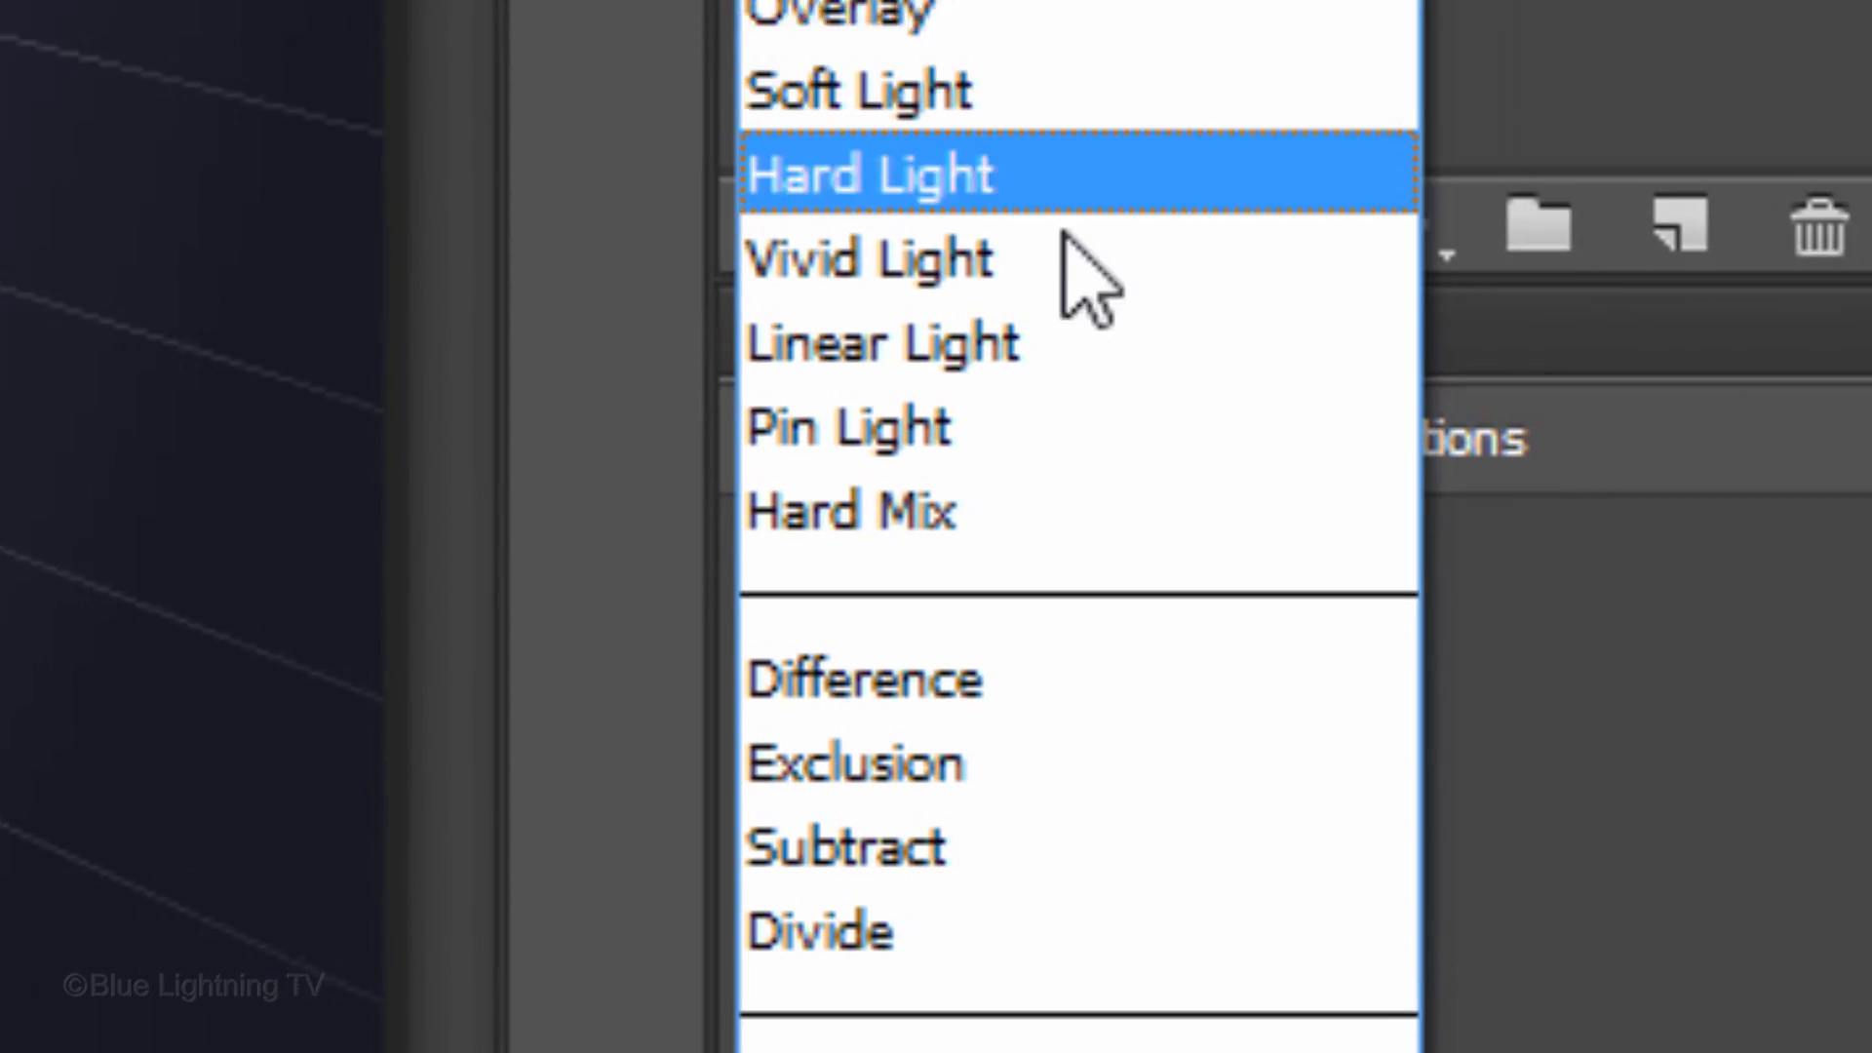
click(863, 679)
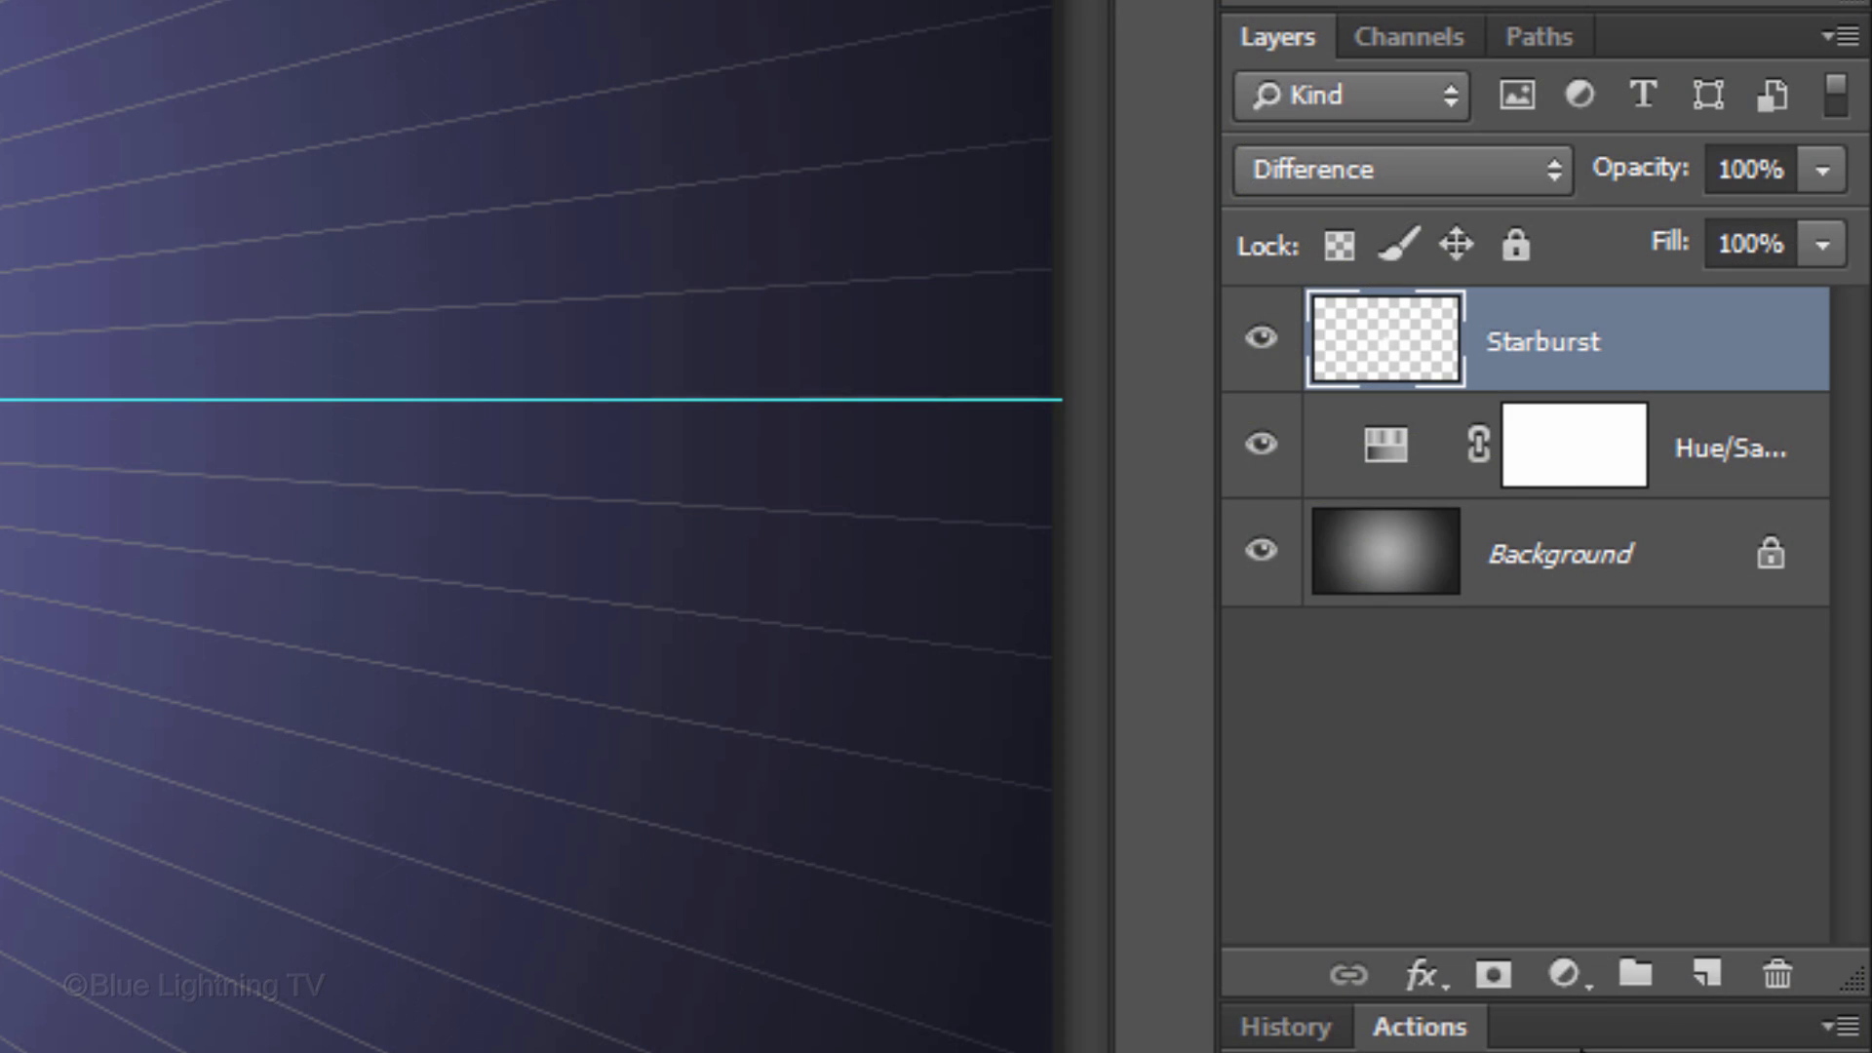
Step: Load the Shapes set into the custom shape picker in Small List view and select Diamond
click(1706, 974)
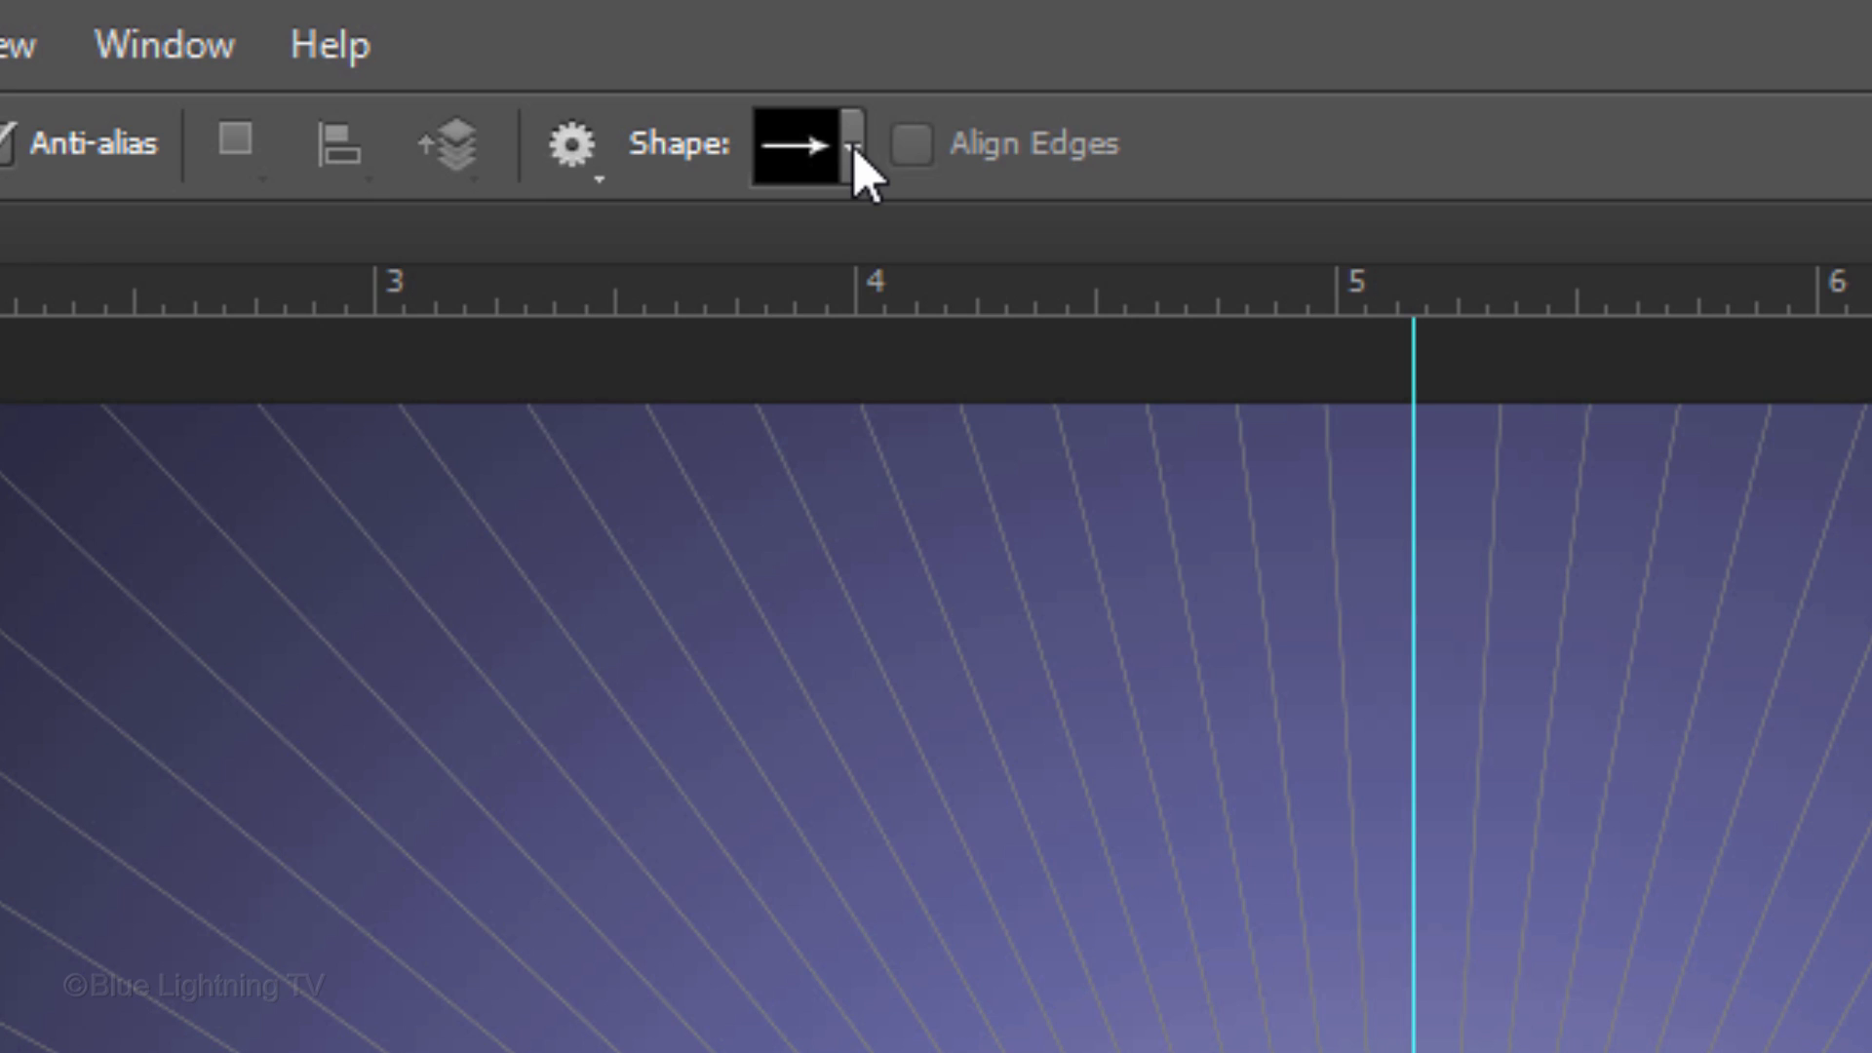
click(842, 143)
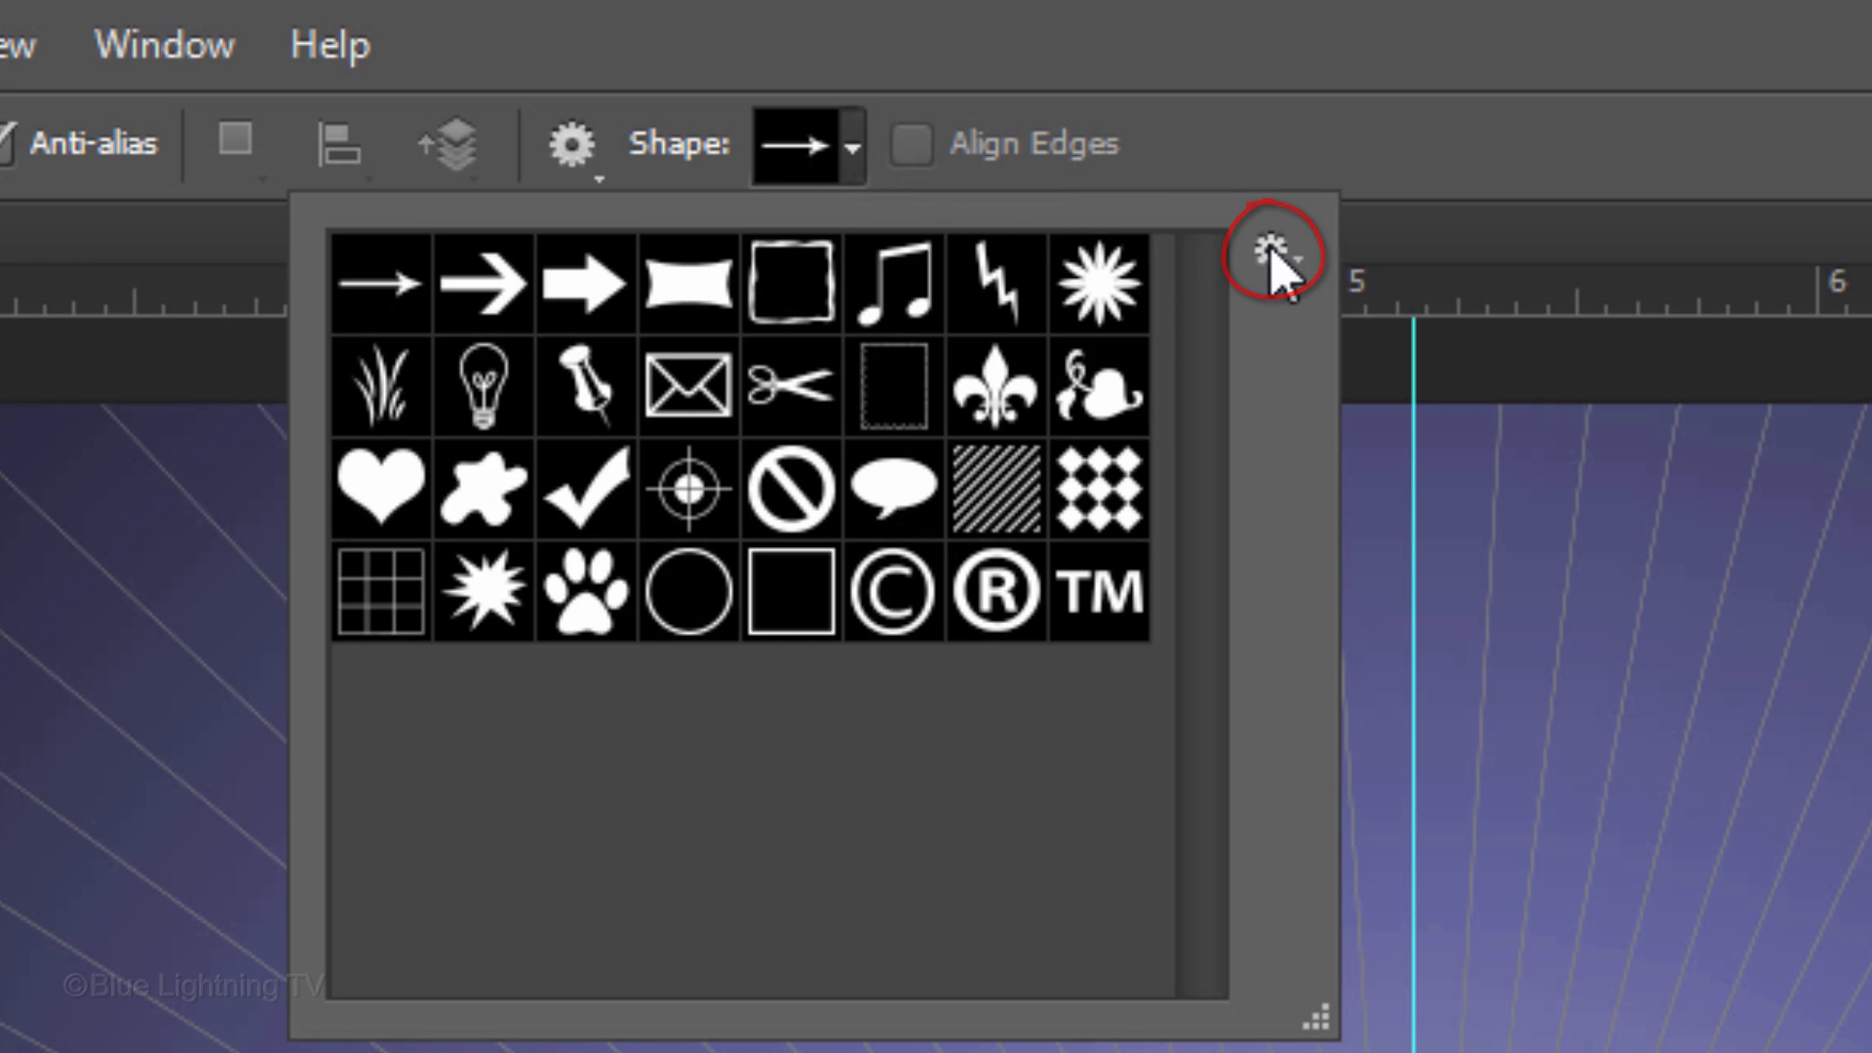
click(1267, 255)
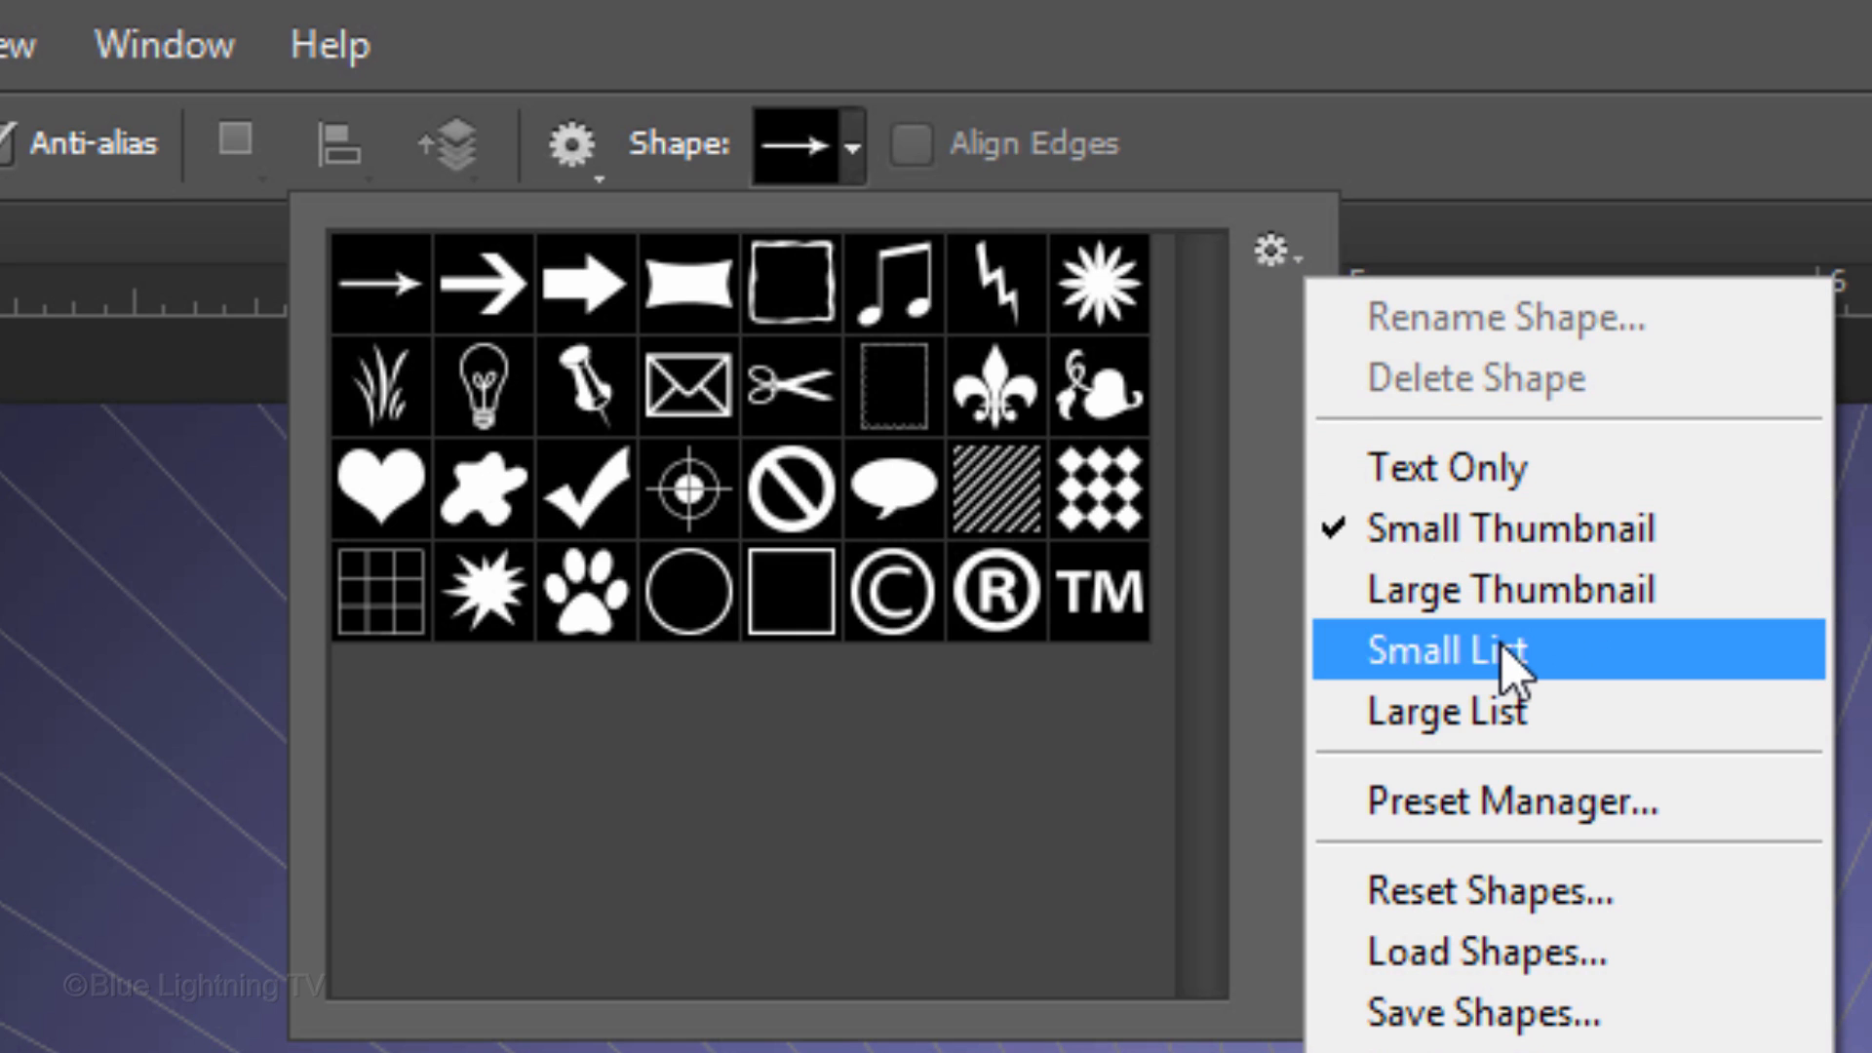
click(1442, 650)
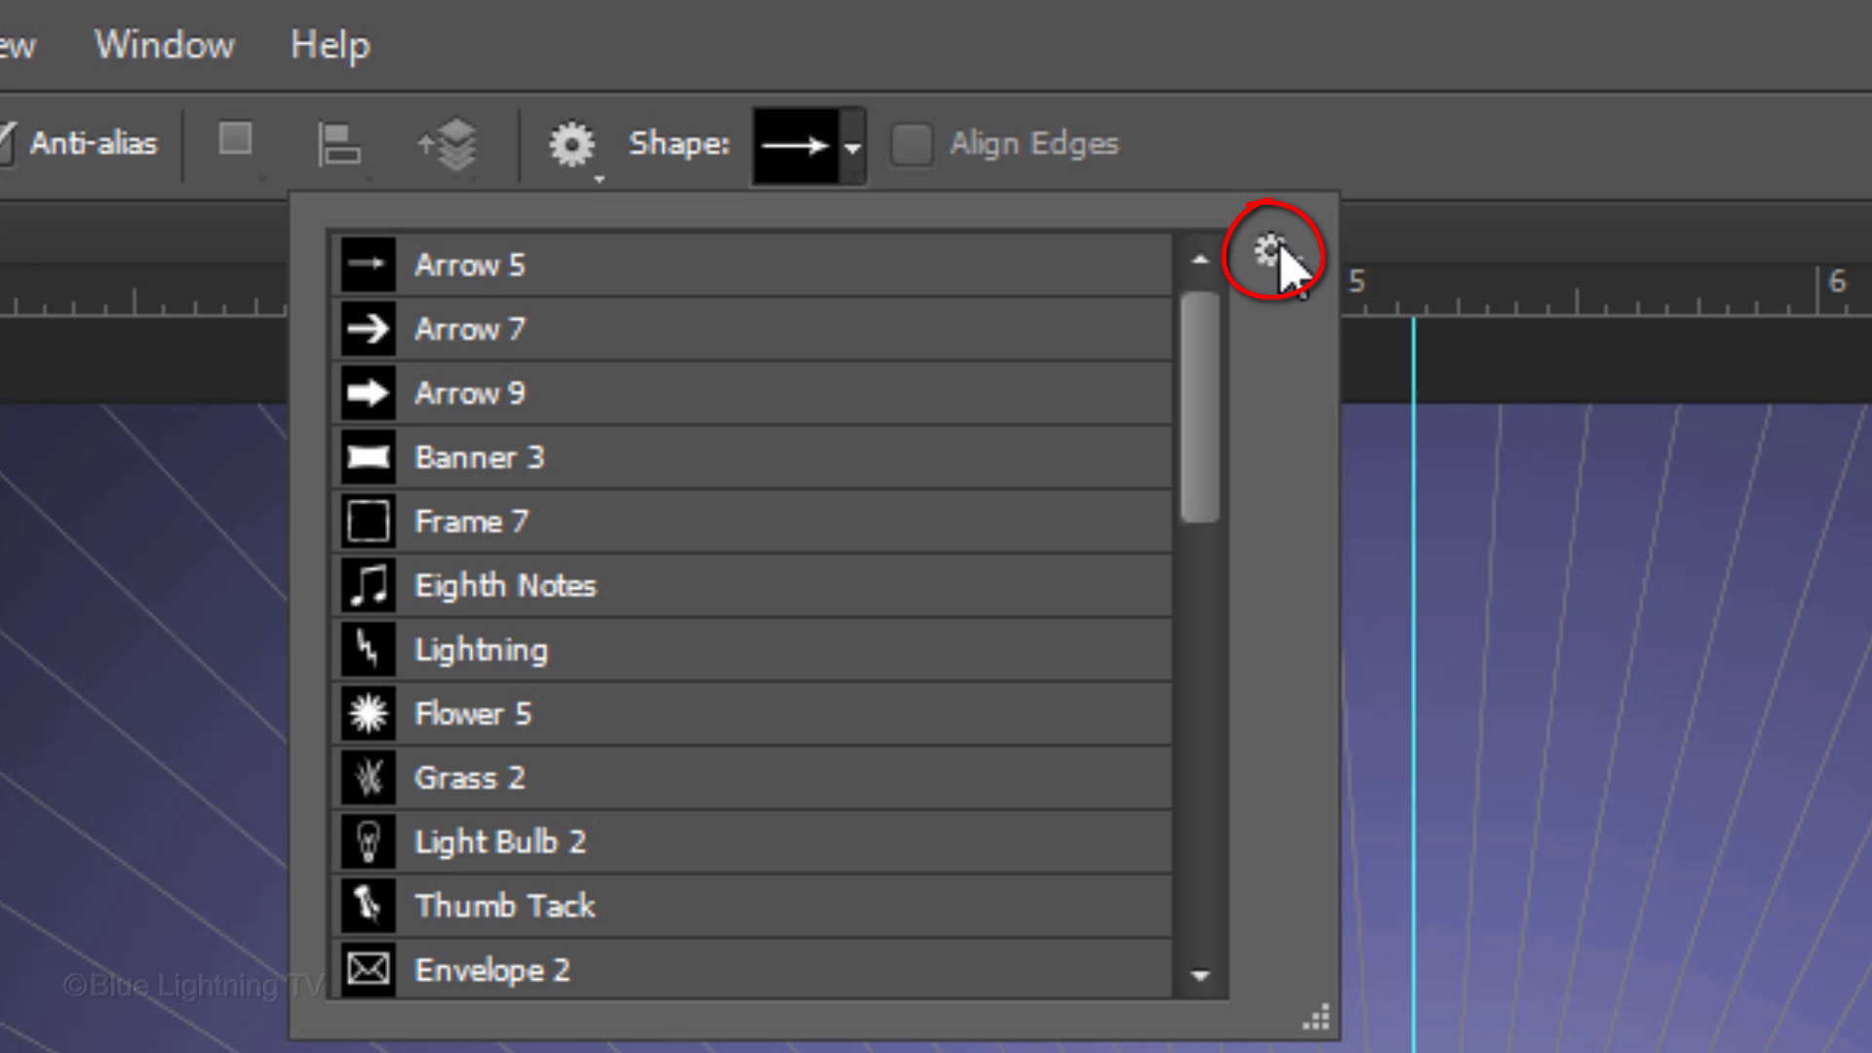
click(1269, 250)
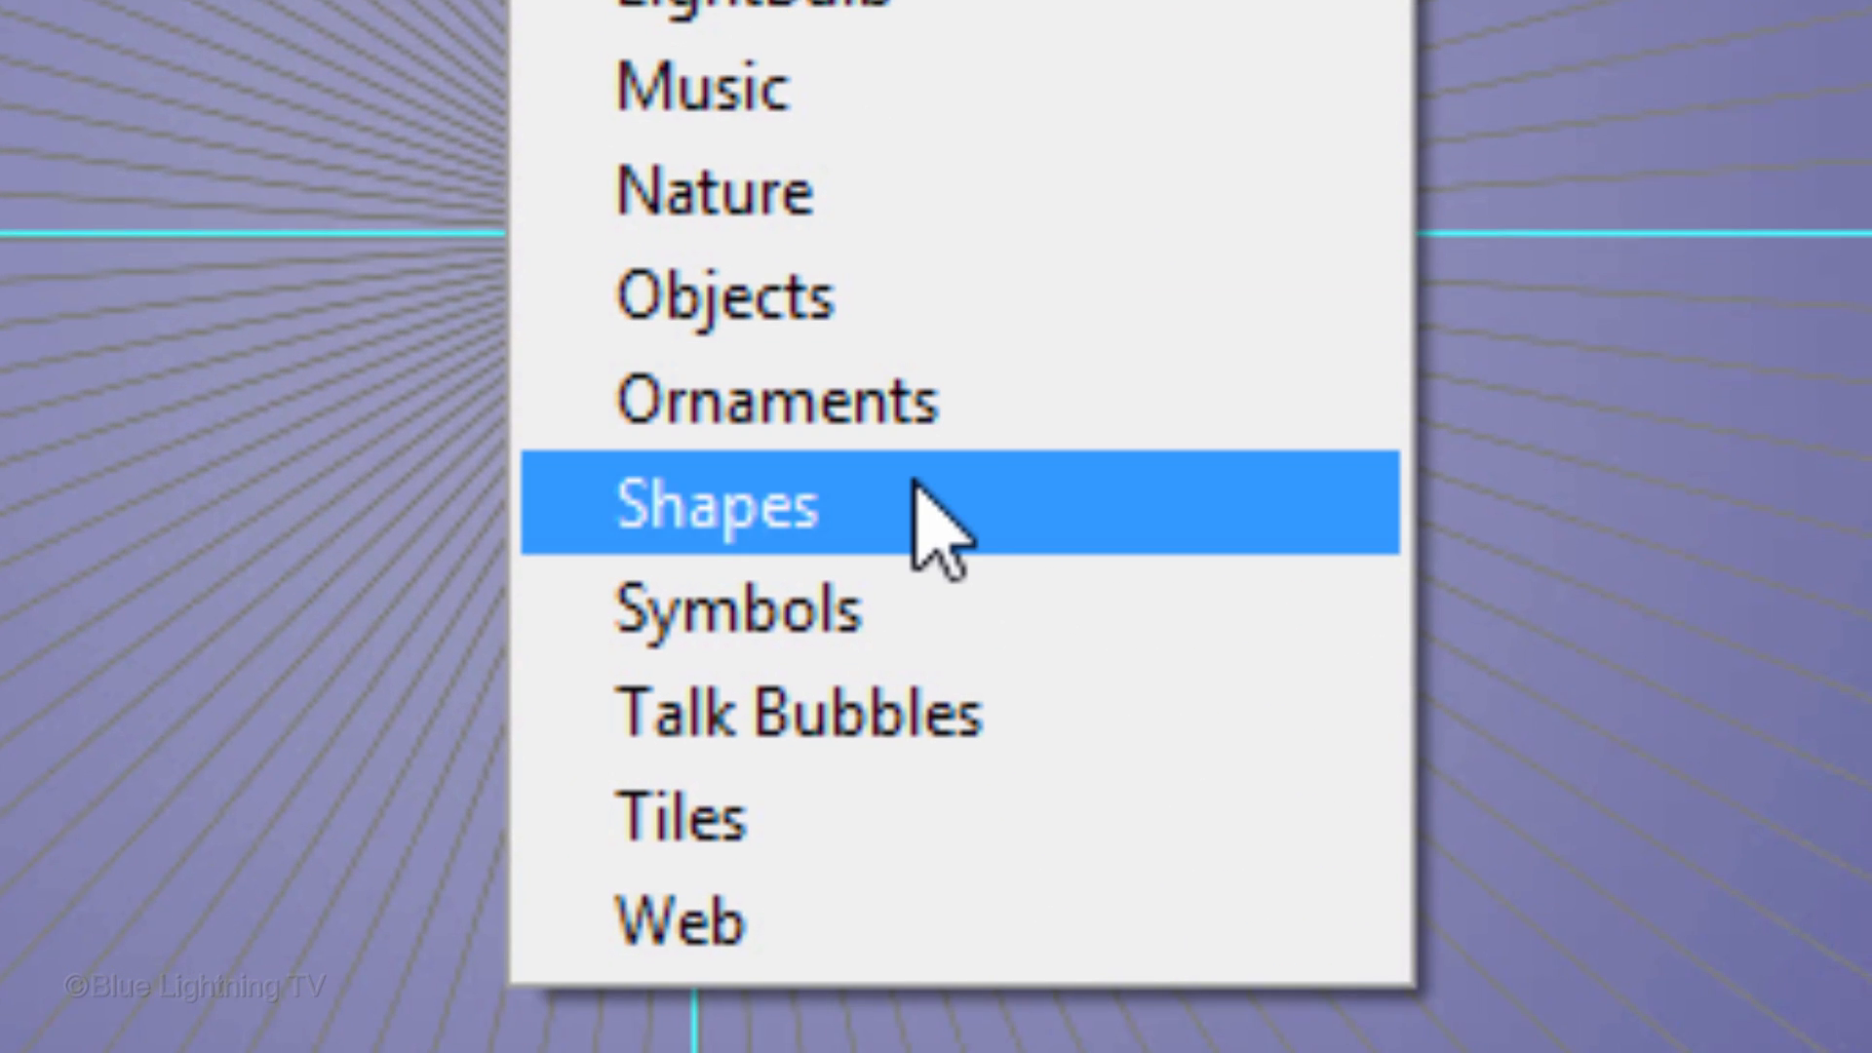
click(717, 503)
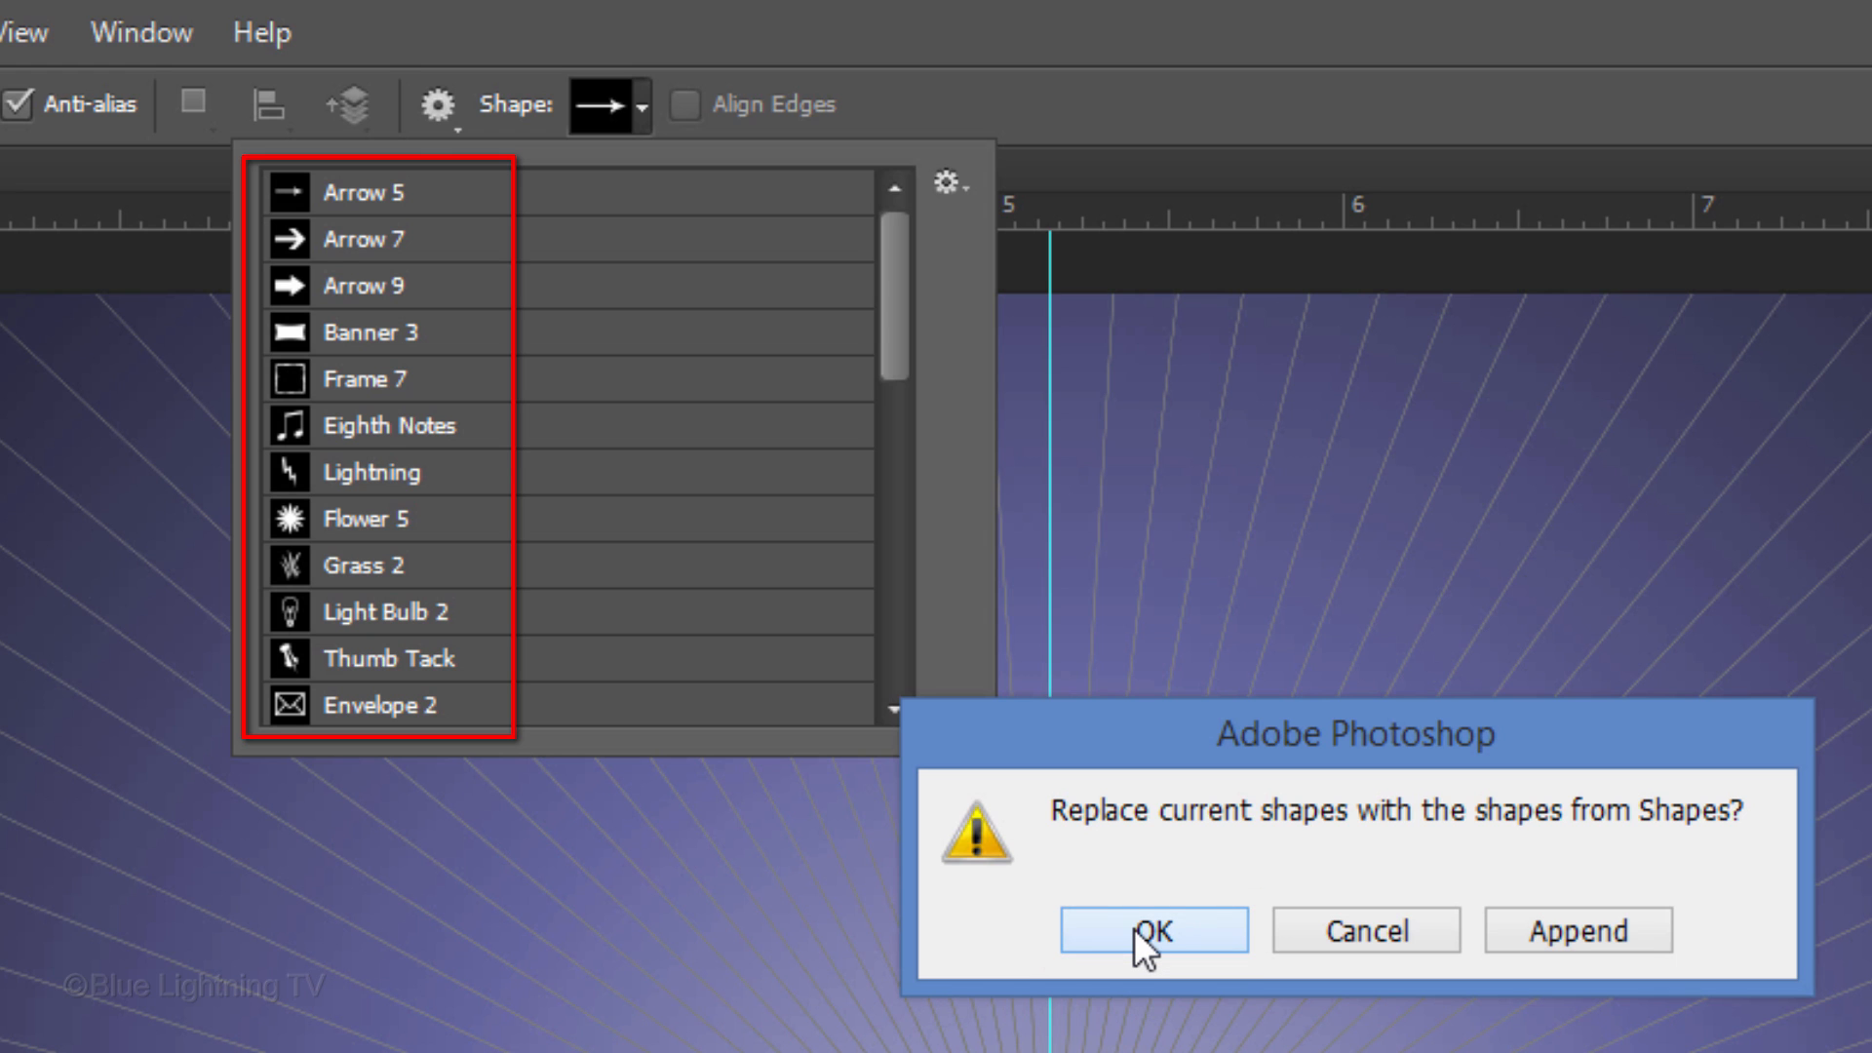
click(1149, 930)
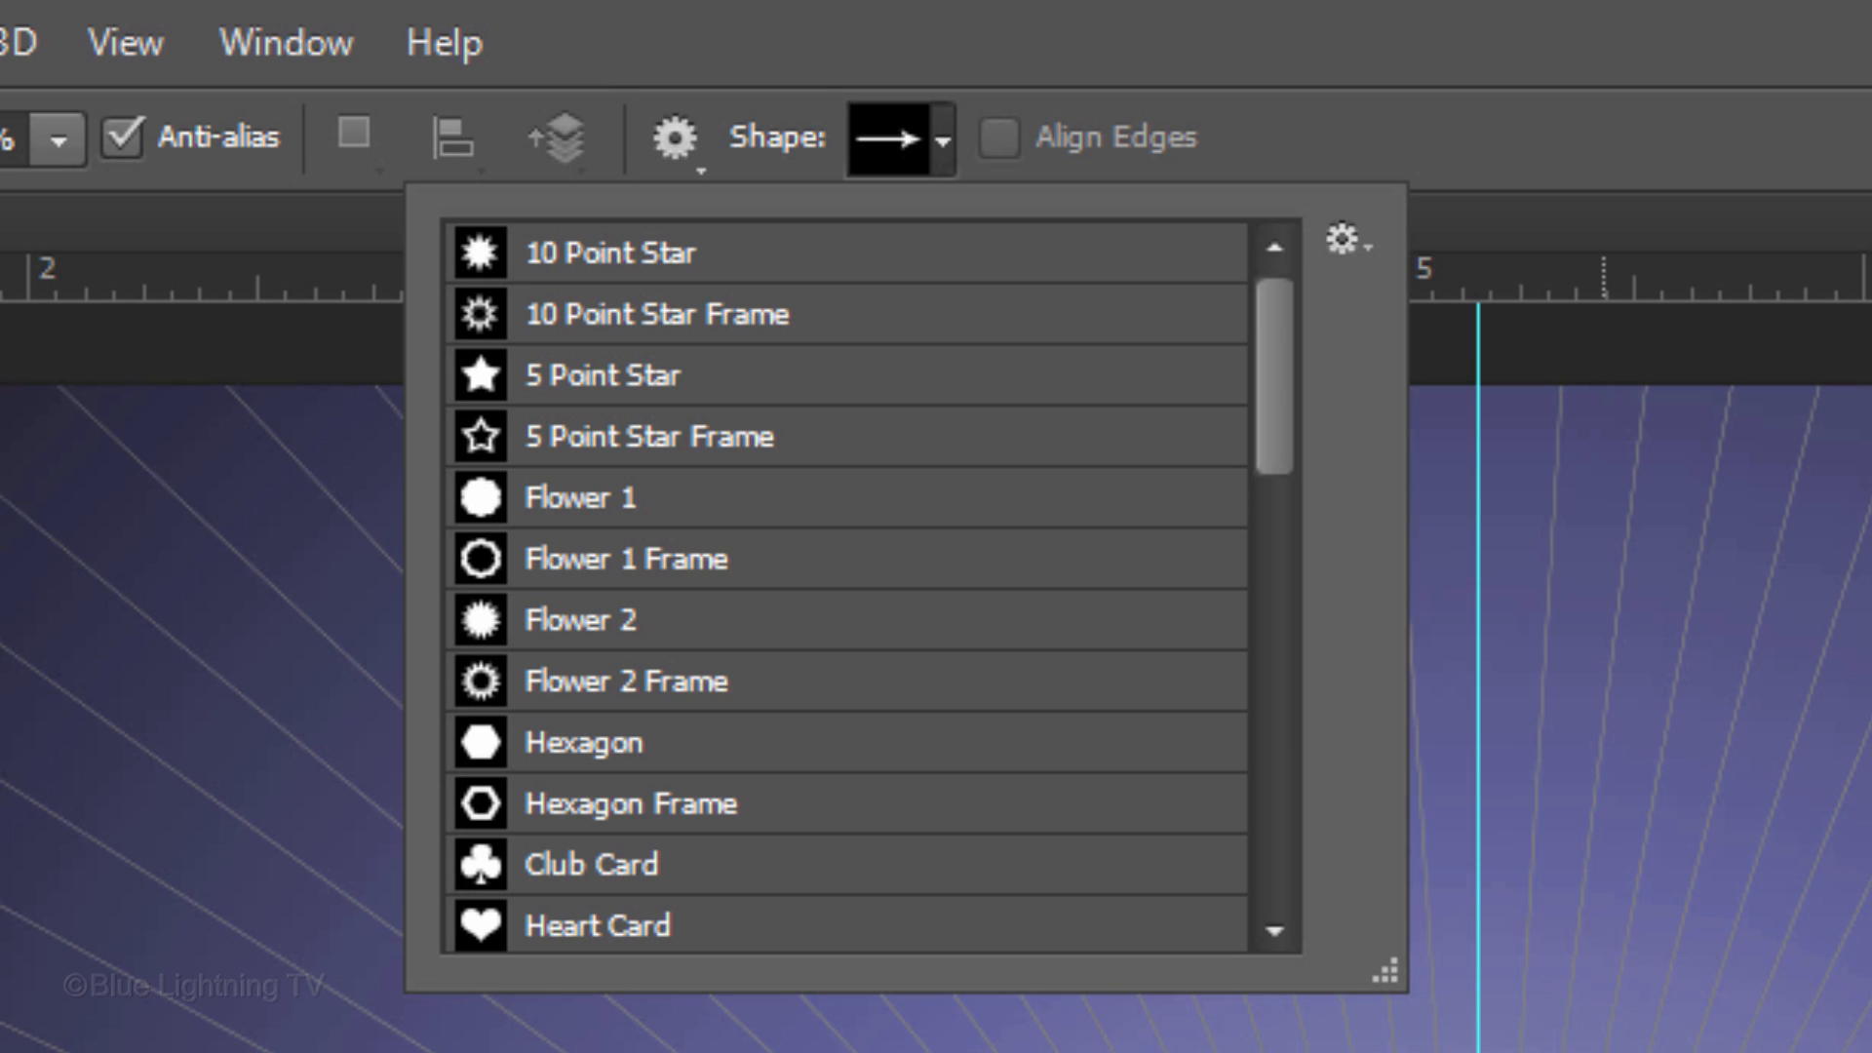
scroll(down, 3)
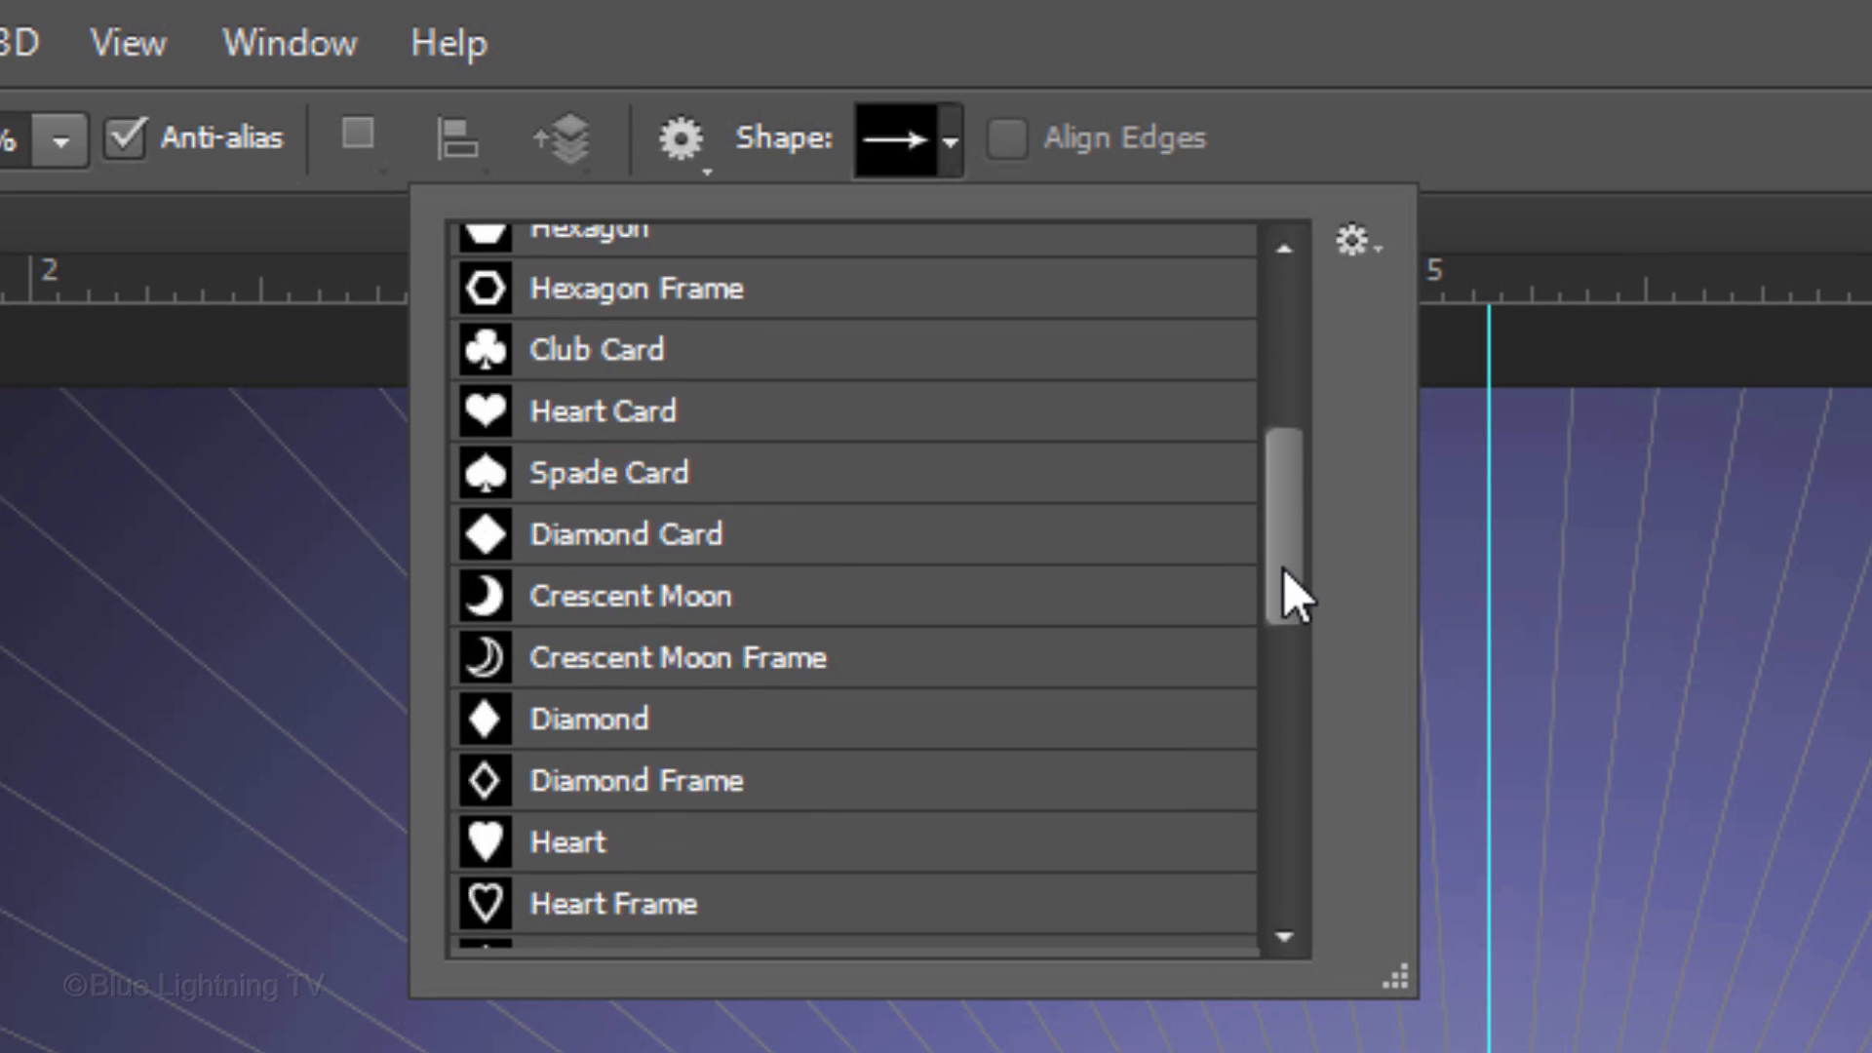
click(585, 543)
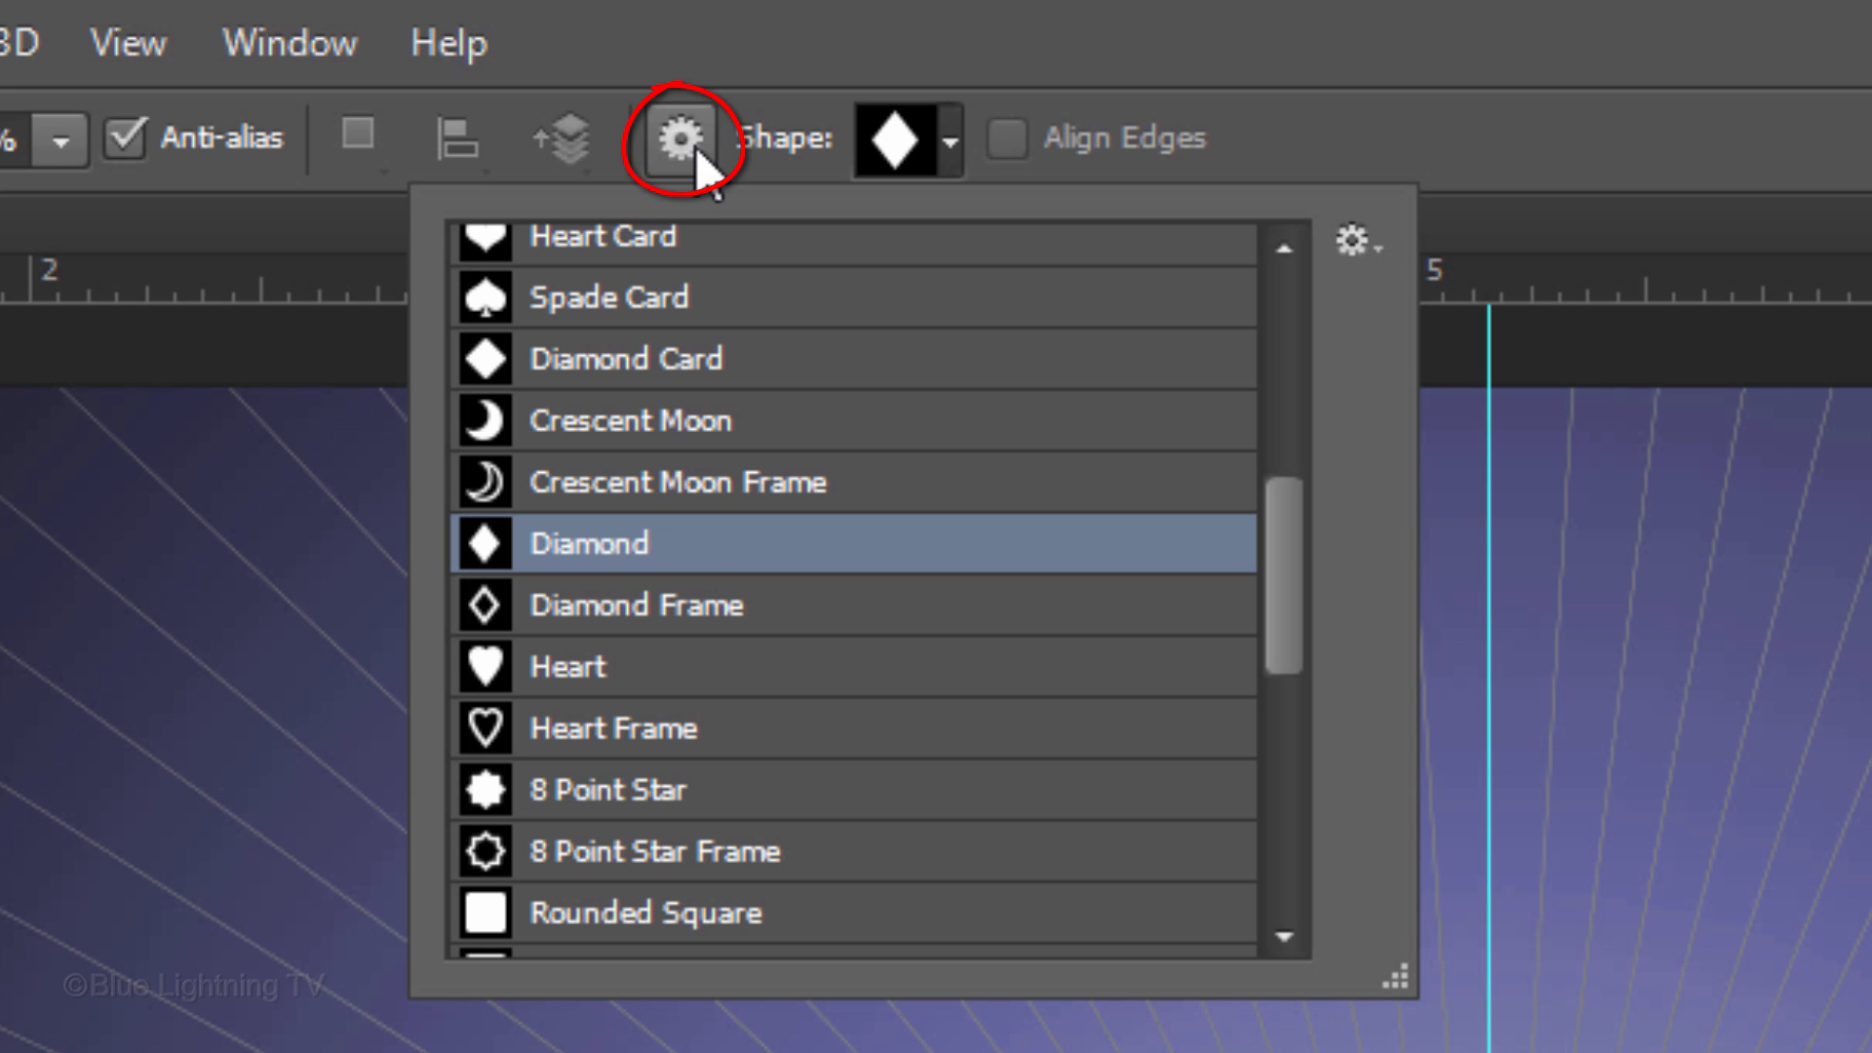
click(676, 137)
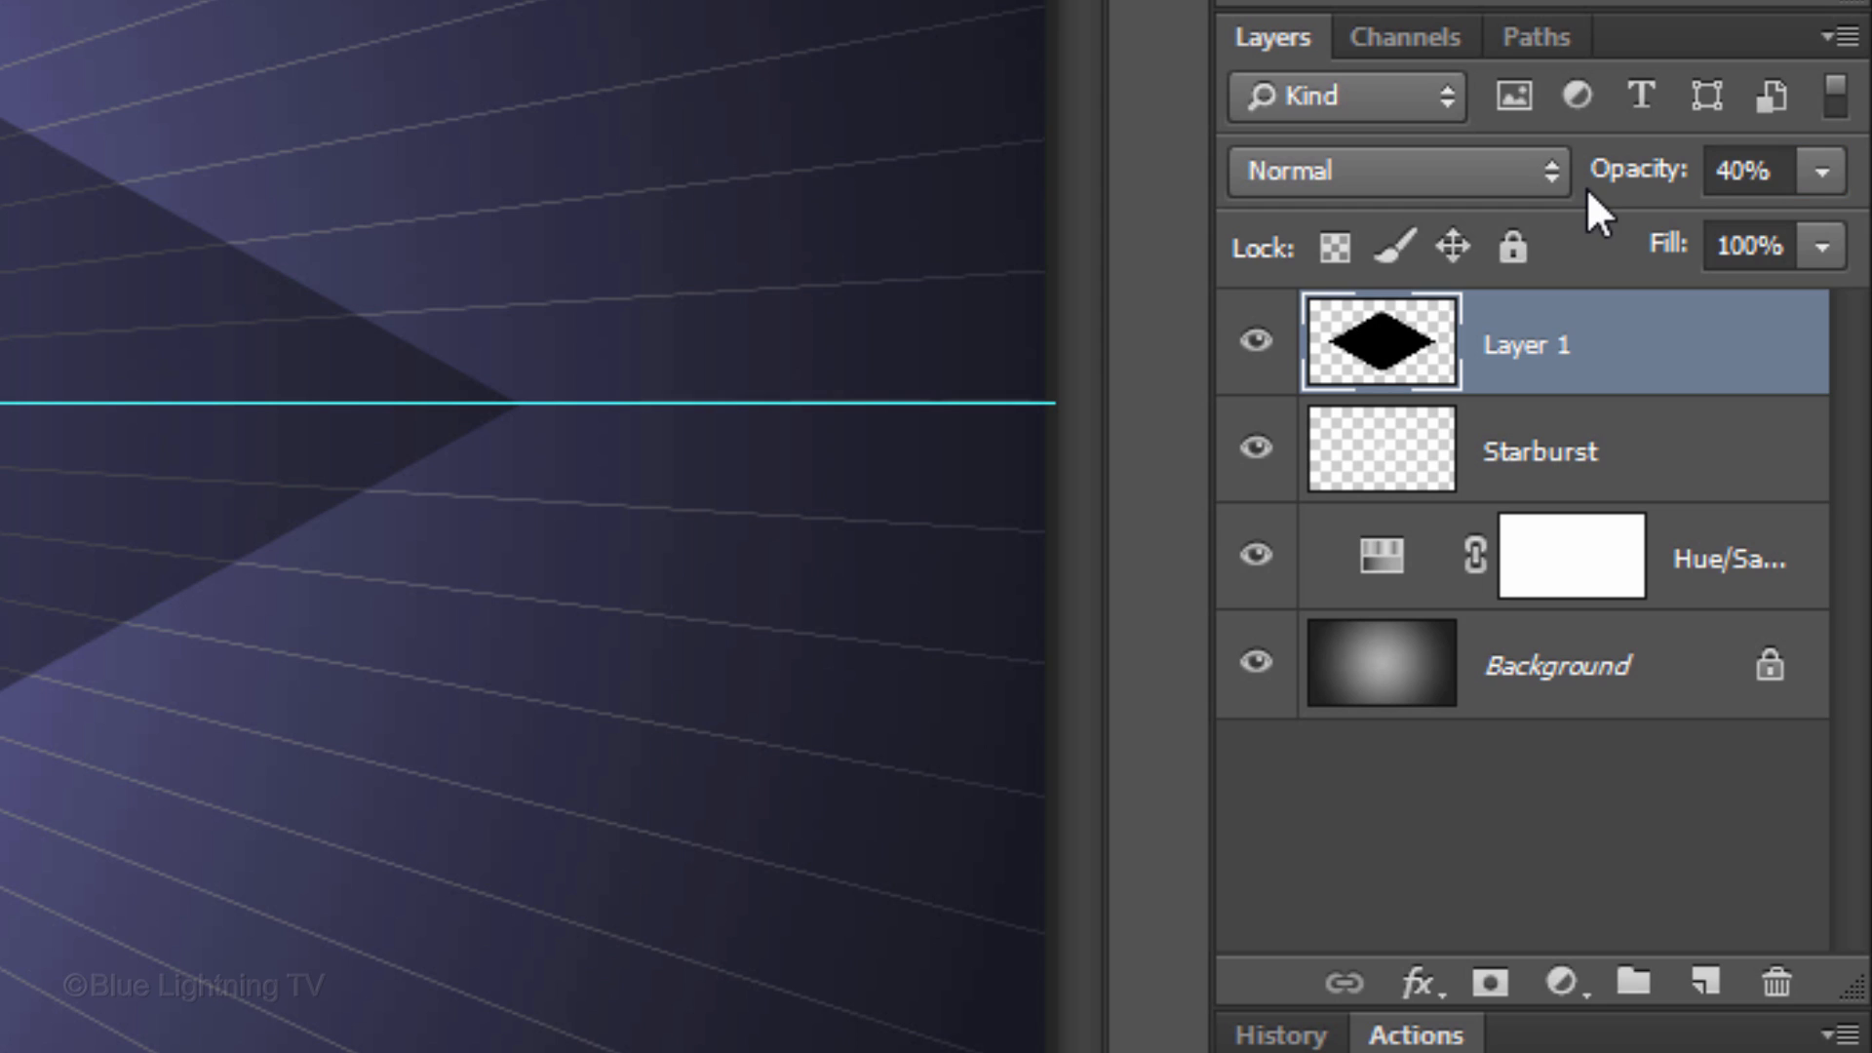
Step: Duplicate the 40%-opacity diamond layer with Ctrl+J
key(ctrl+j)
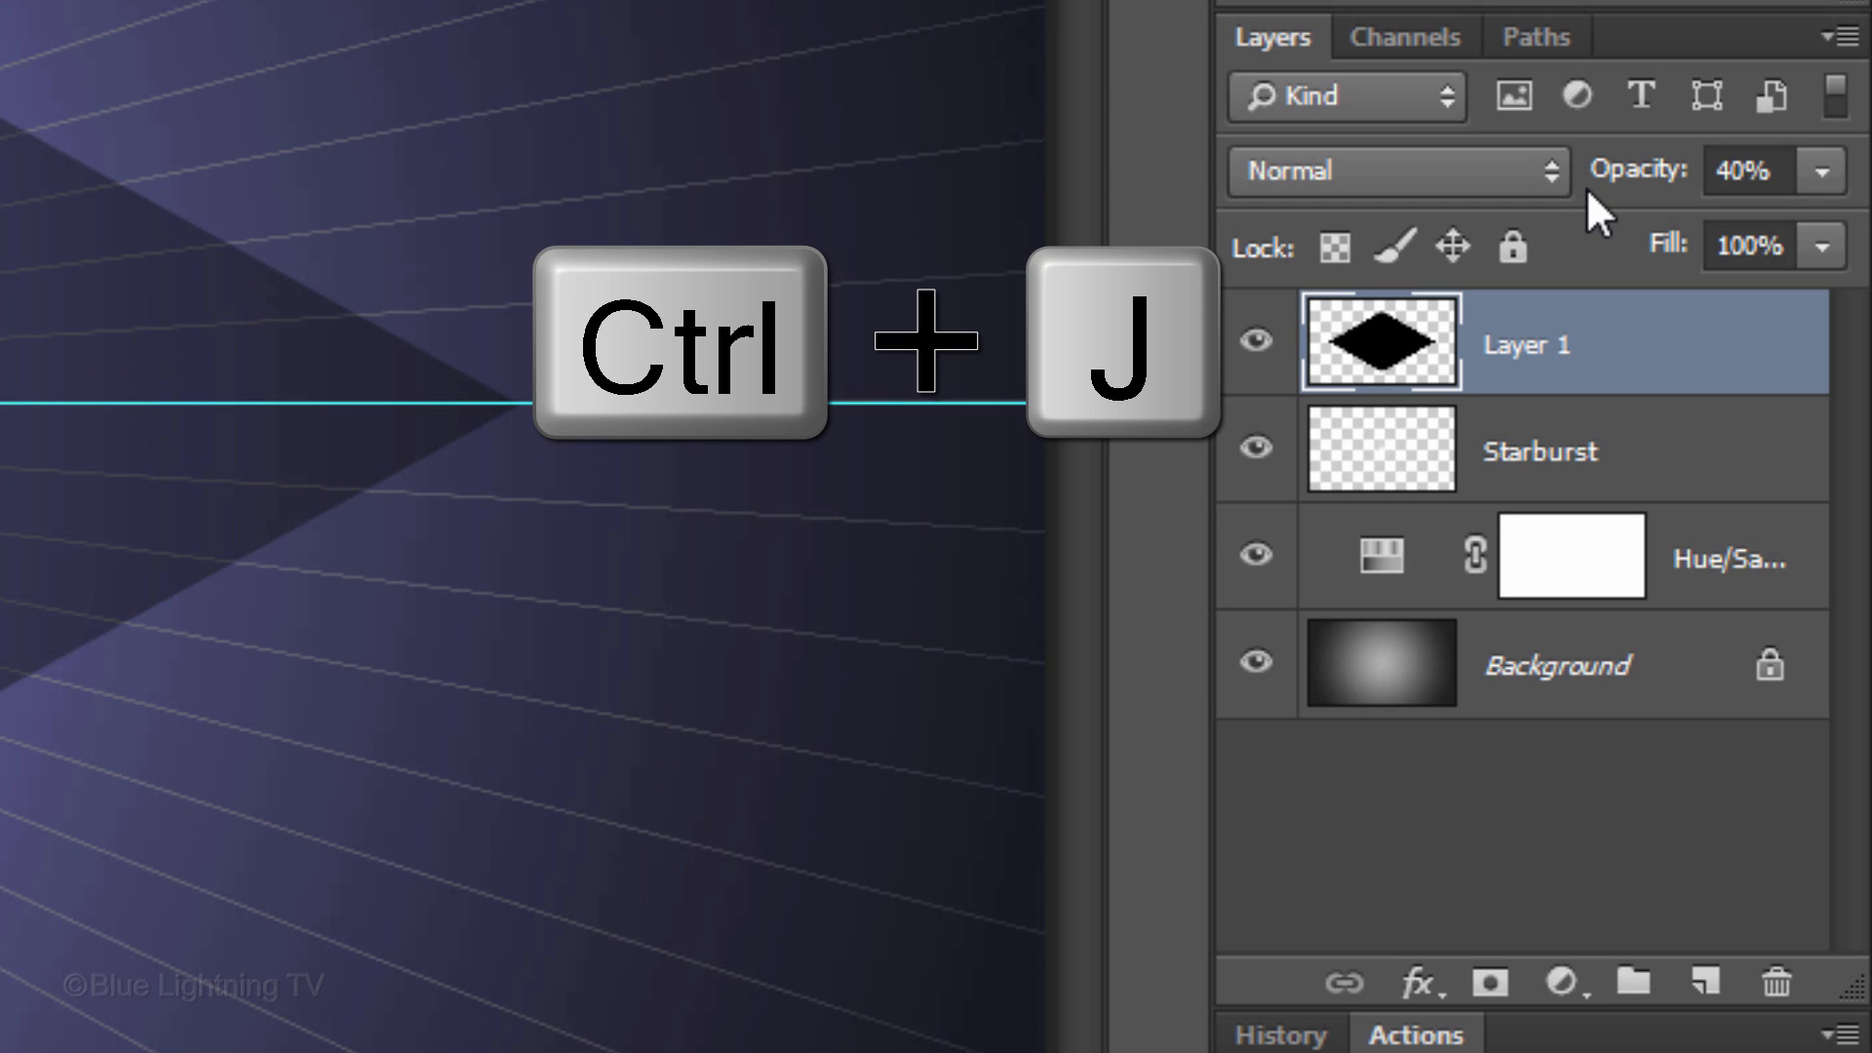
key(ctrl+j)
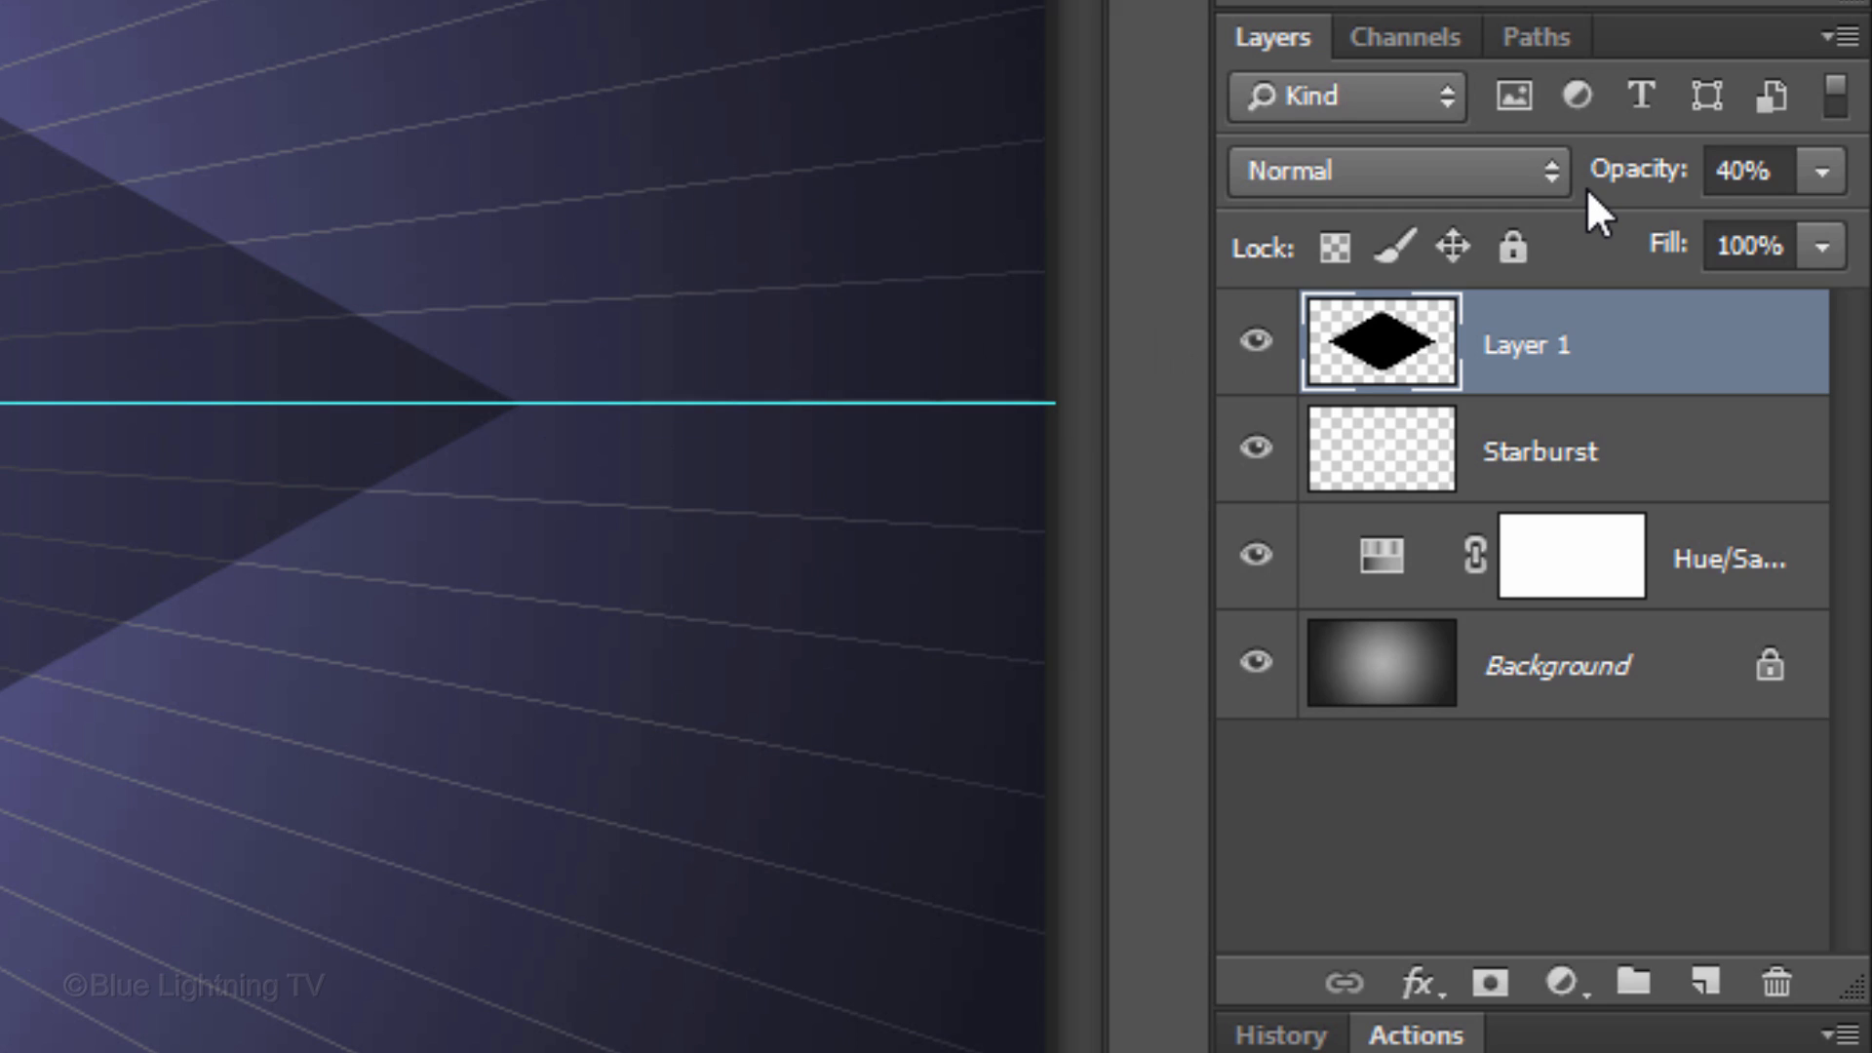
key(ctrl+j)
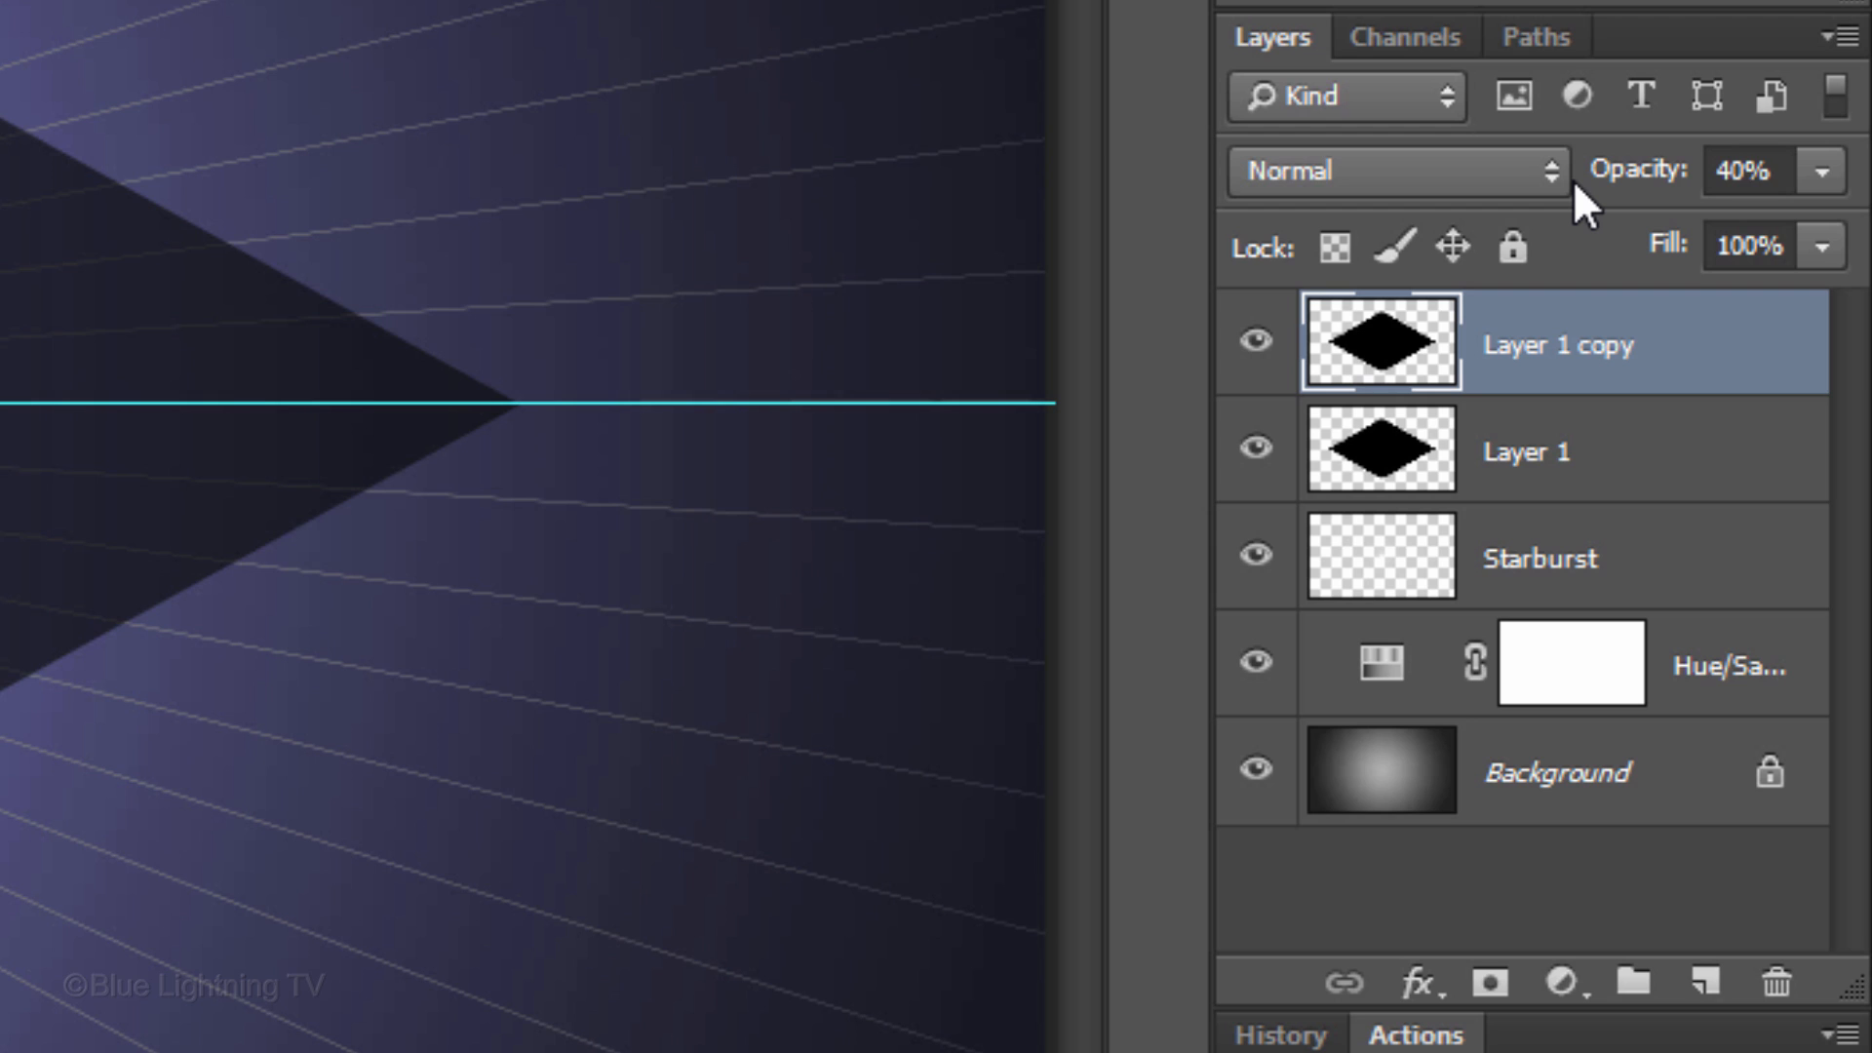
Step: Free-transform the diamond copy with width and height unlinked, setting width to 40%
key(ctrl+t)
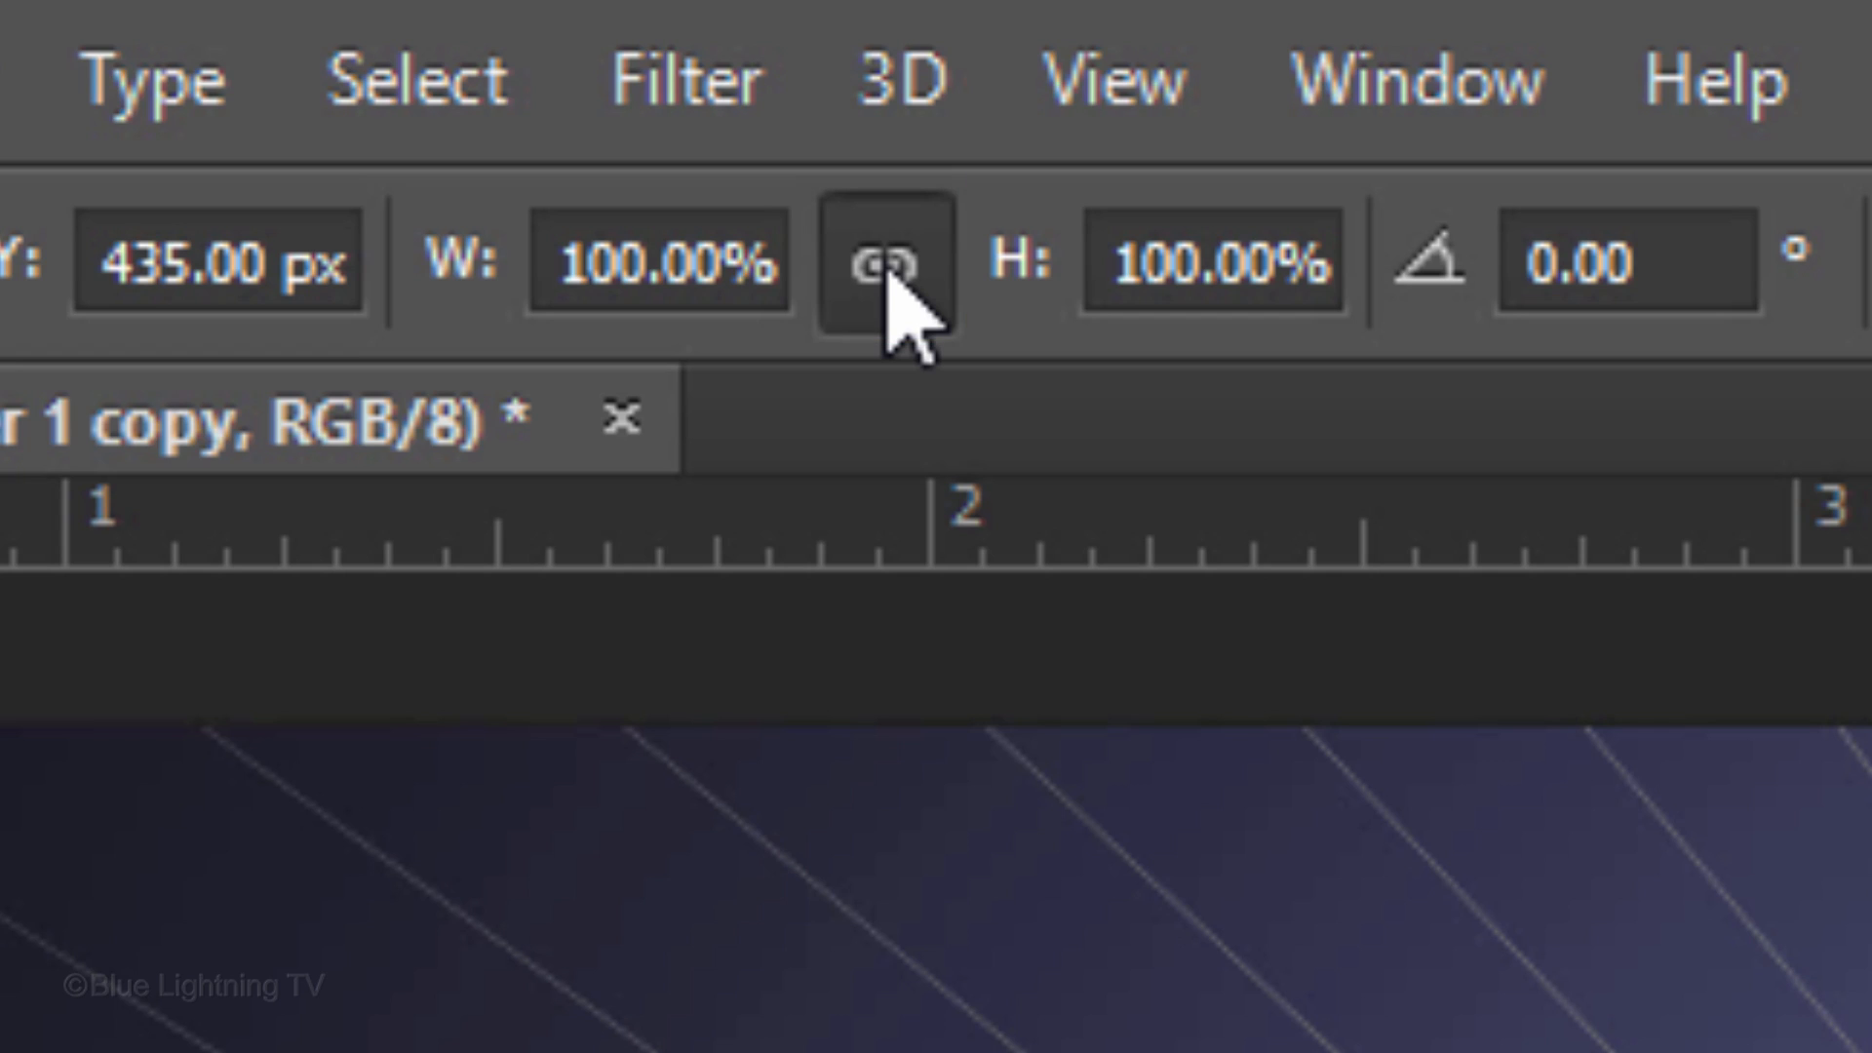
click(656, 259)
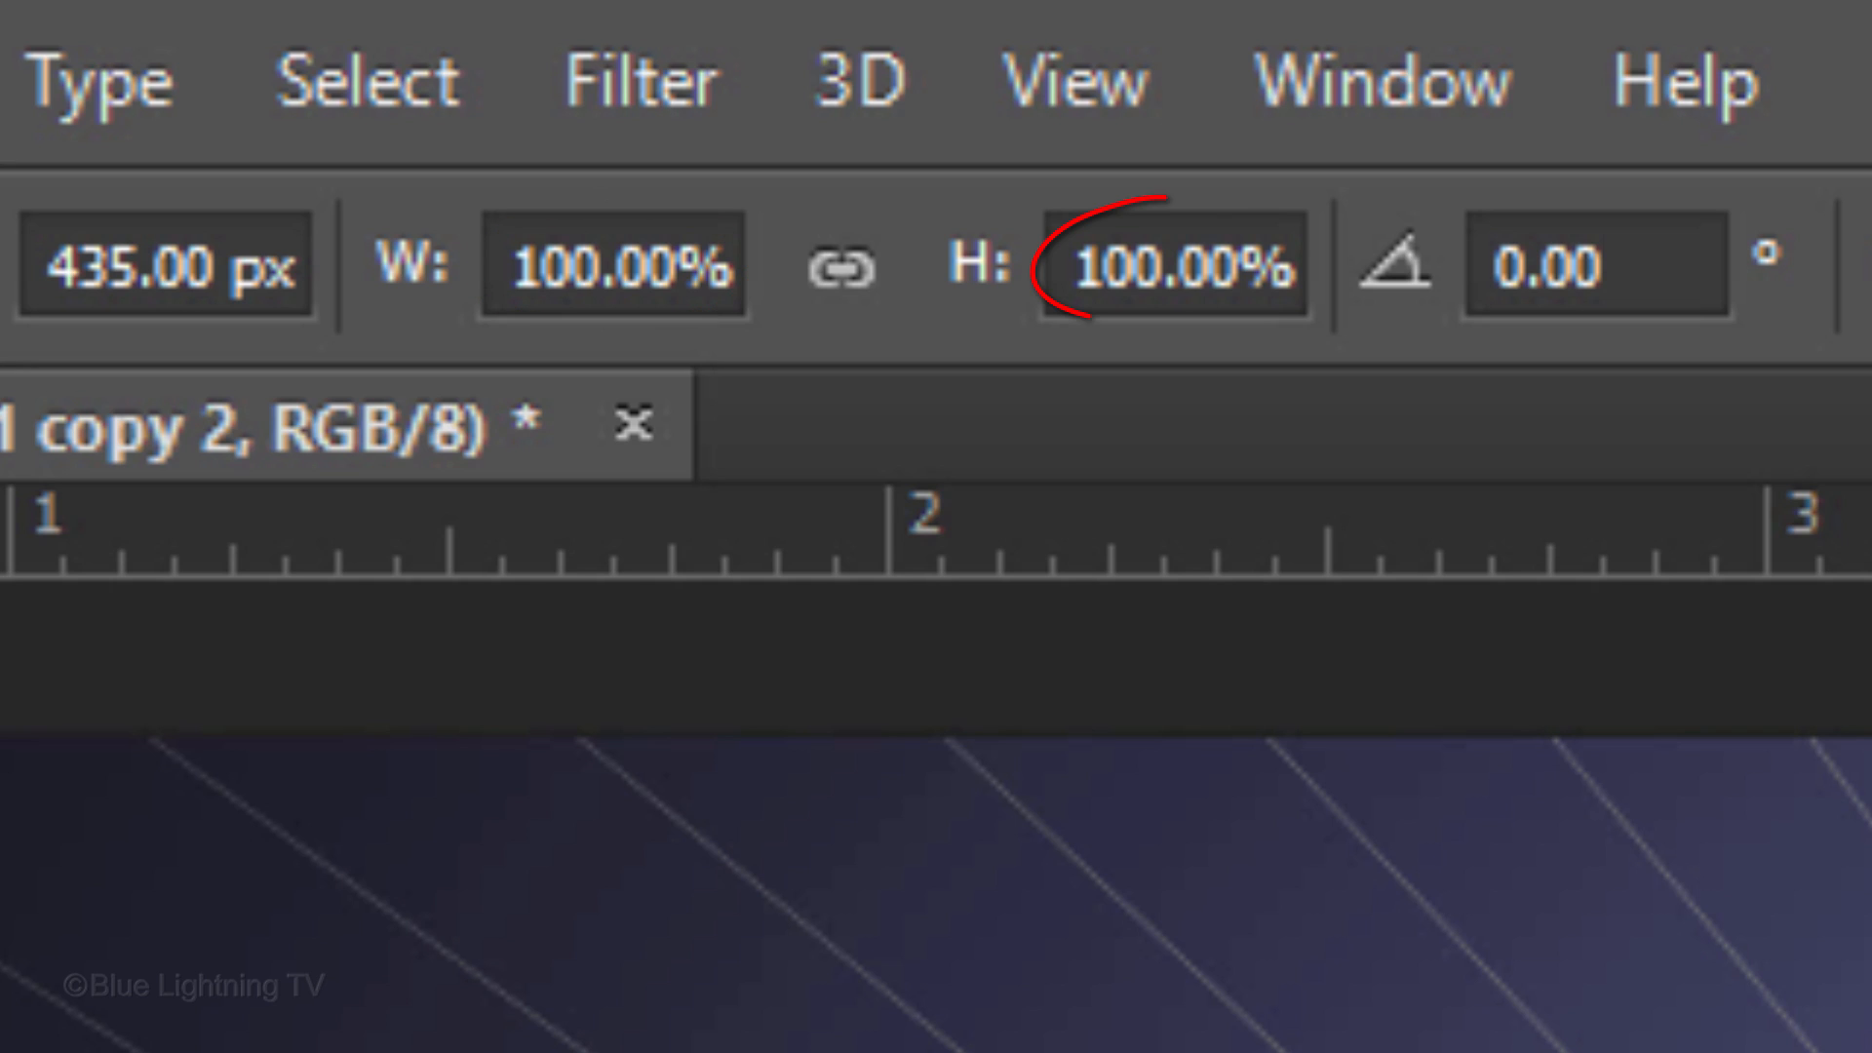
click(612, 264)
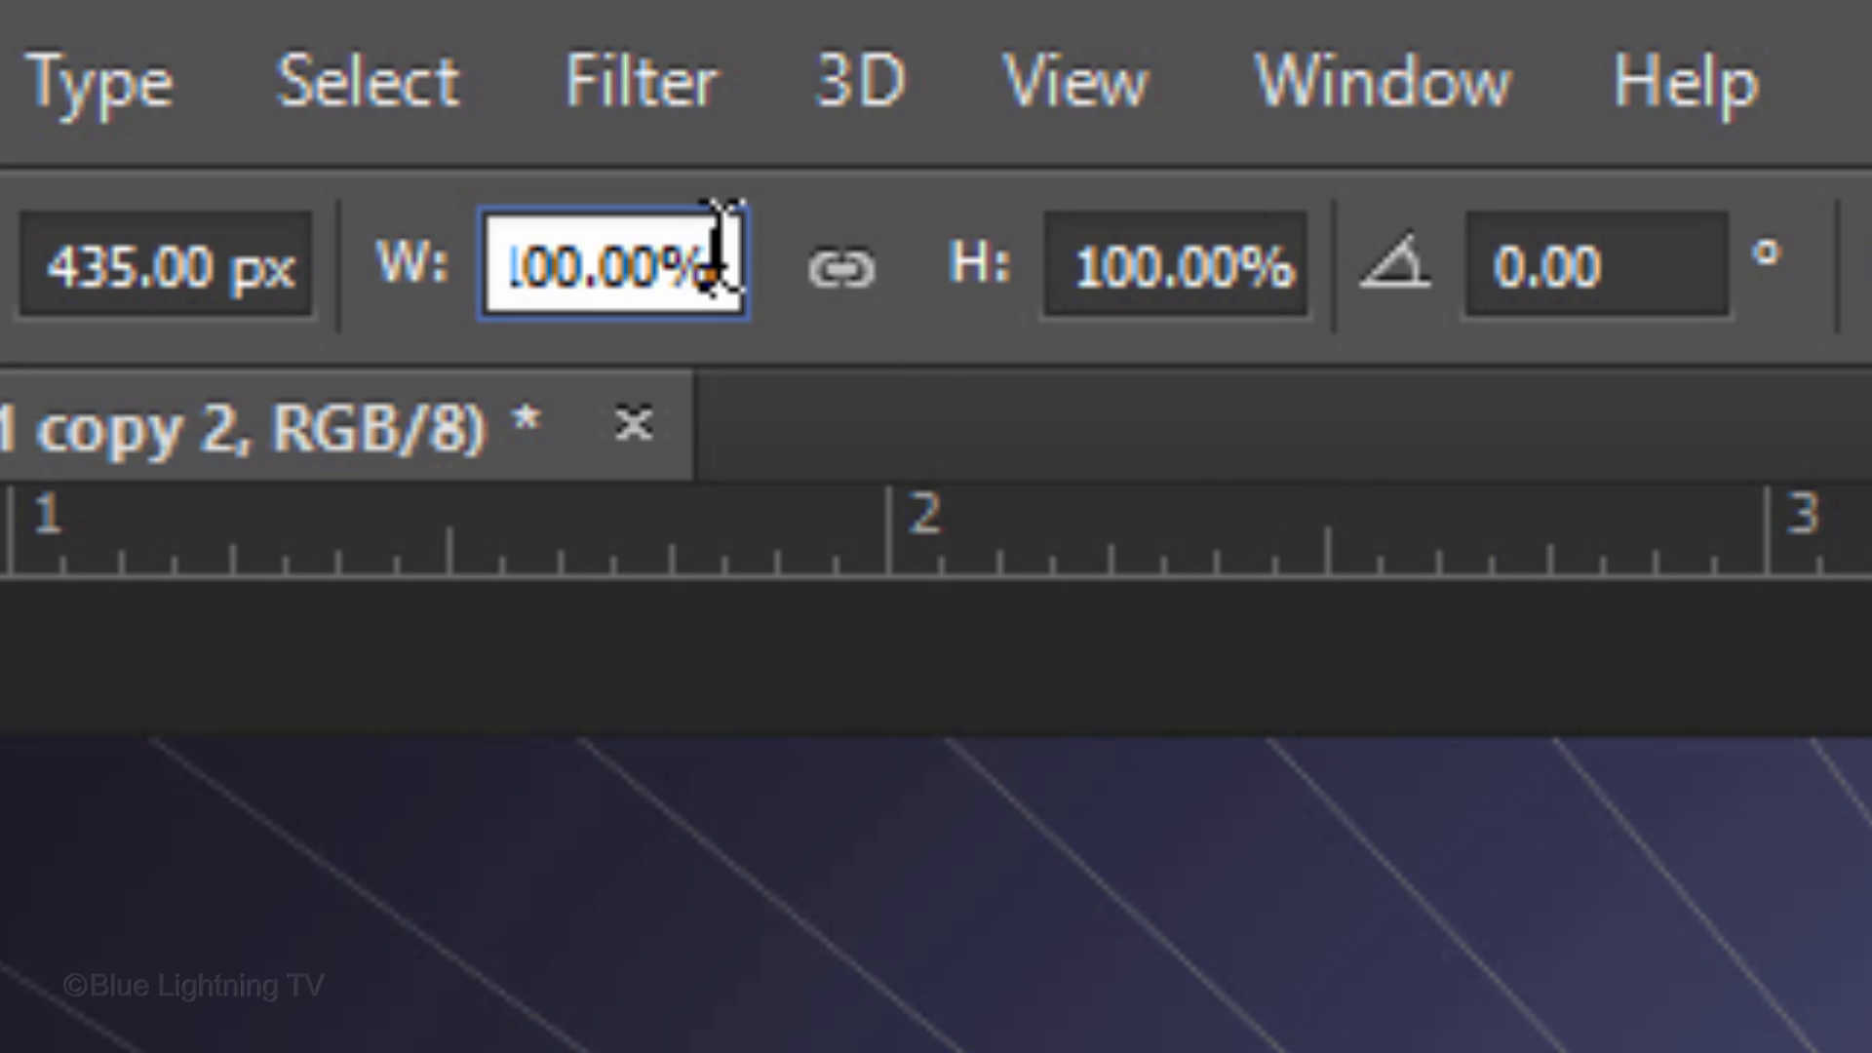
text(40%)
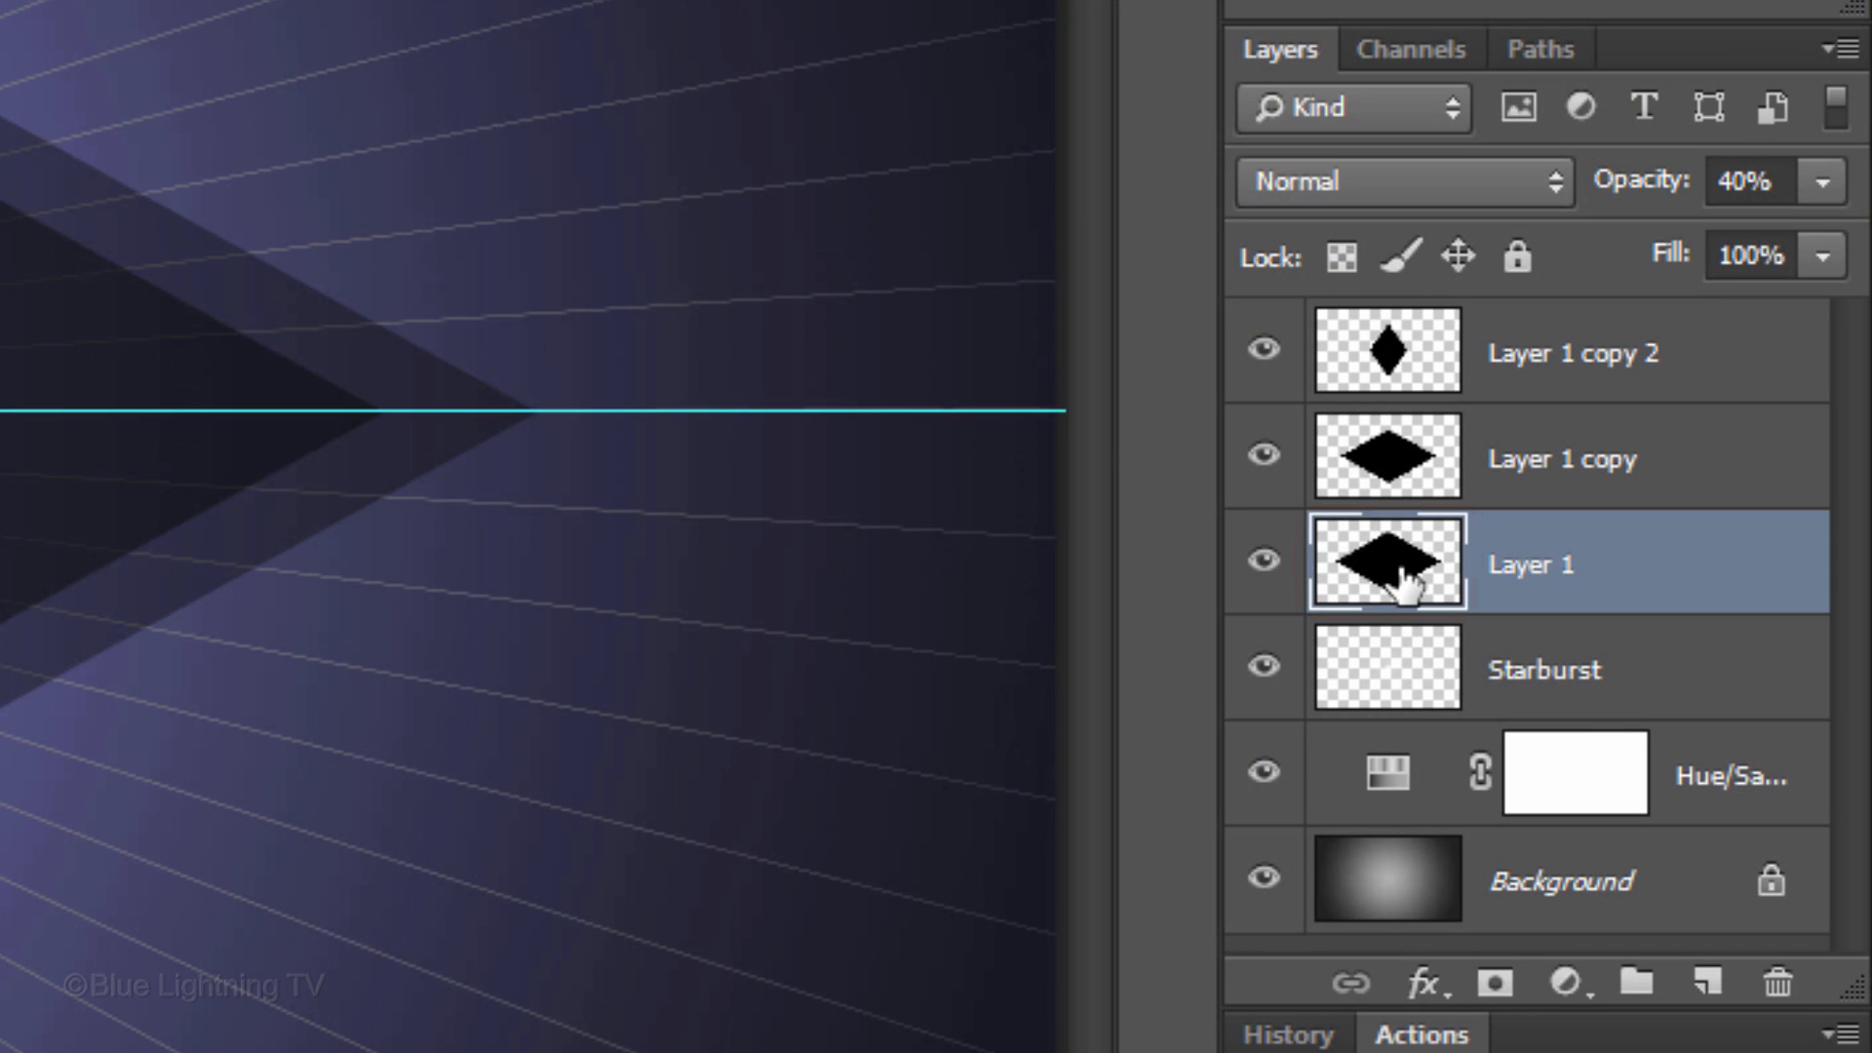
Step: Give Layer 1 a white Outer Glow at 100% opacity and 117 px size
double_click(1386, 563)
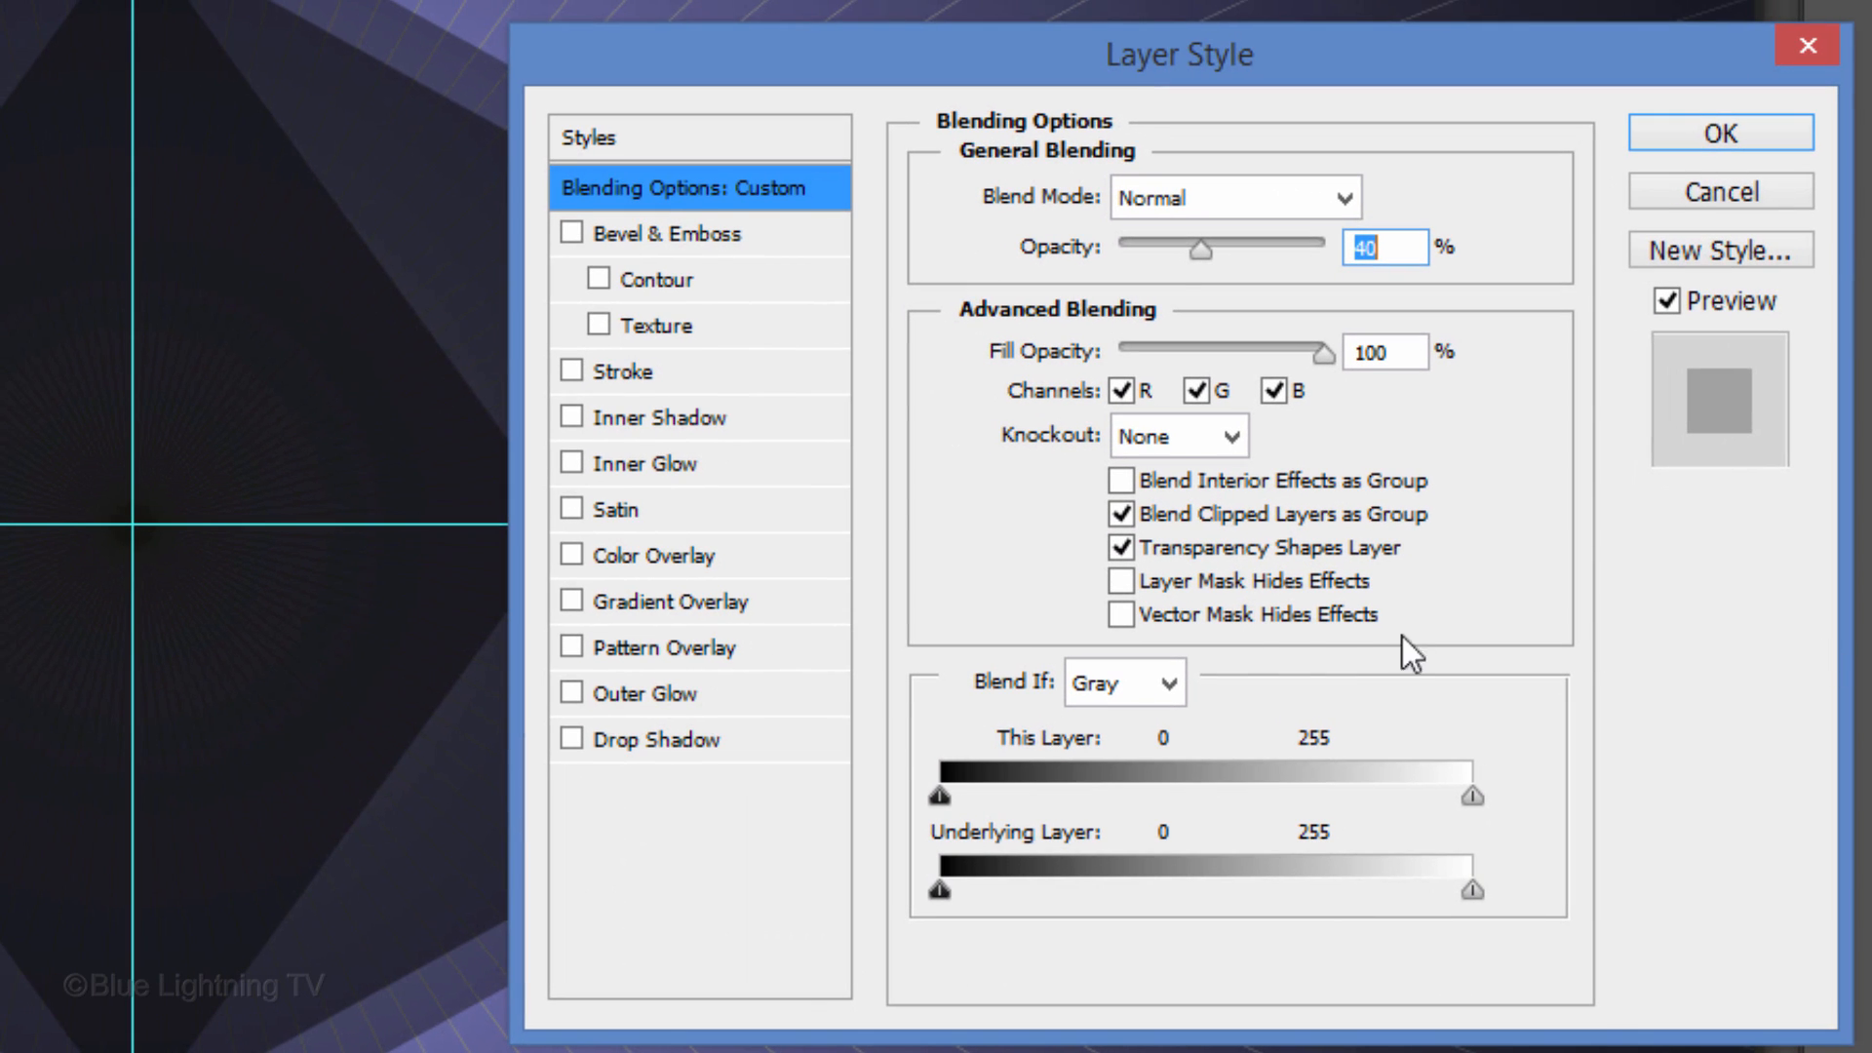
click(650, 692)
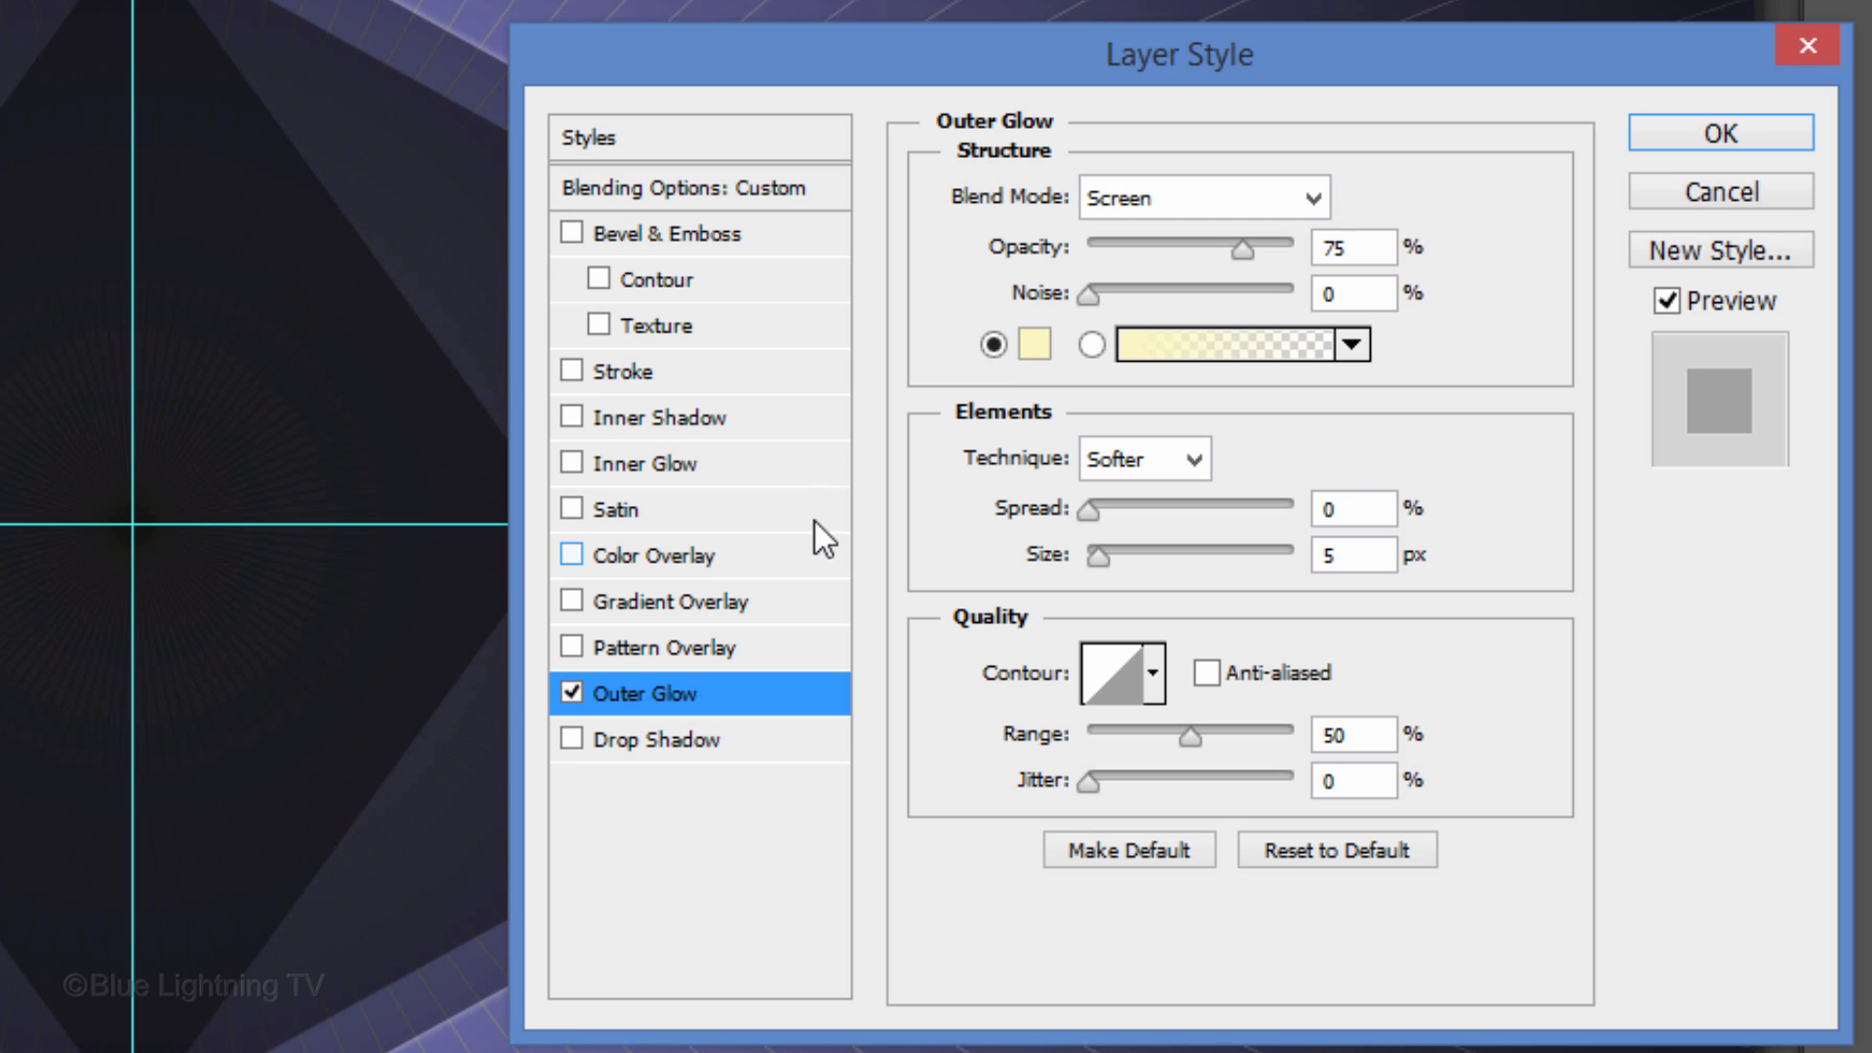
click(1034, 344)
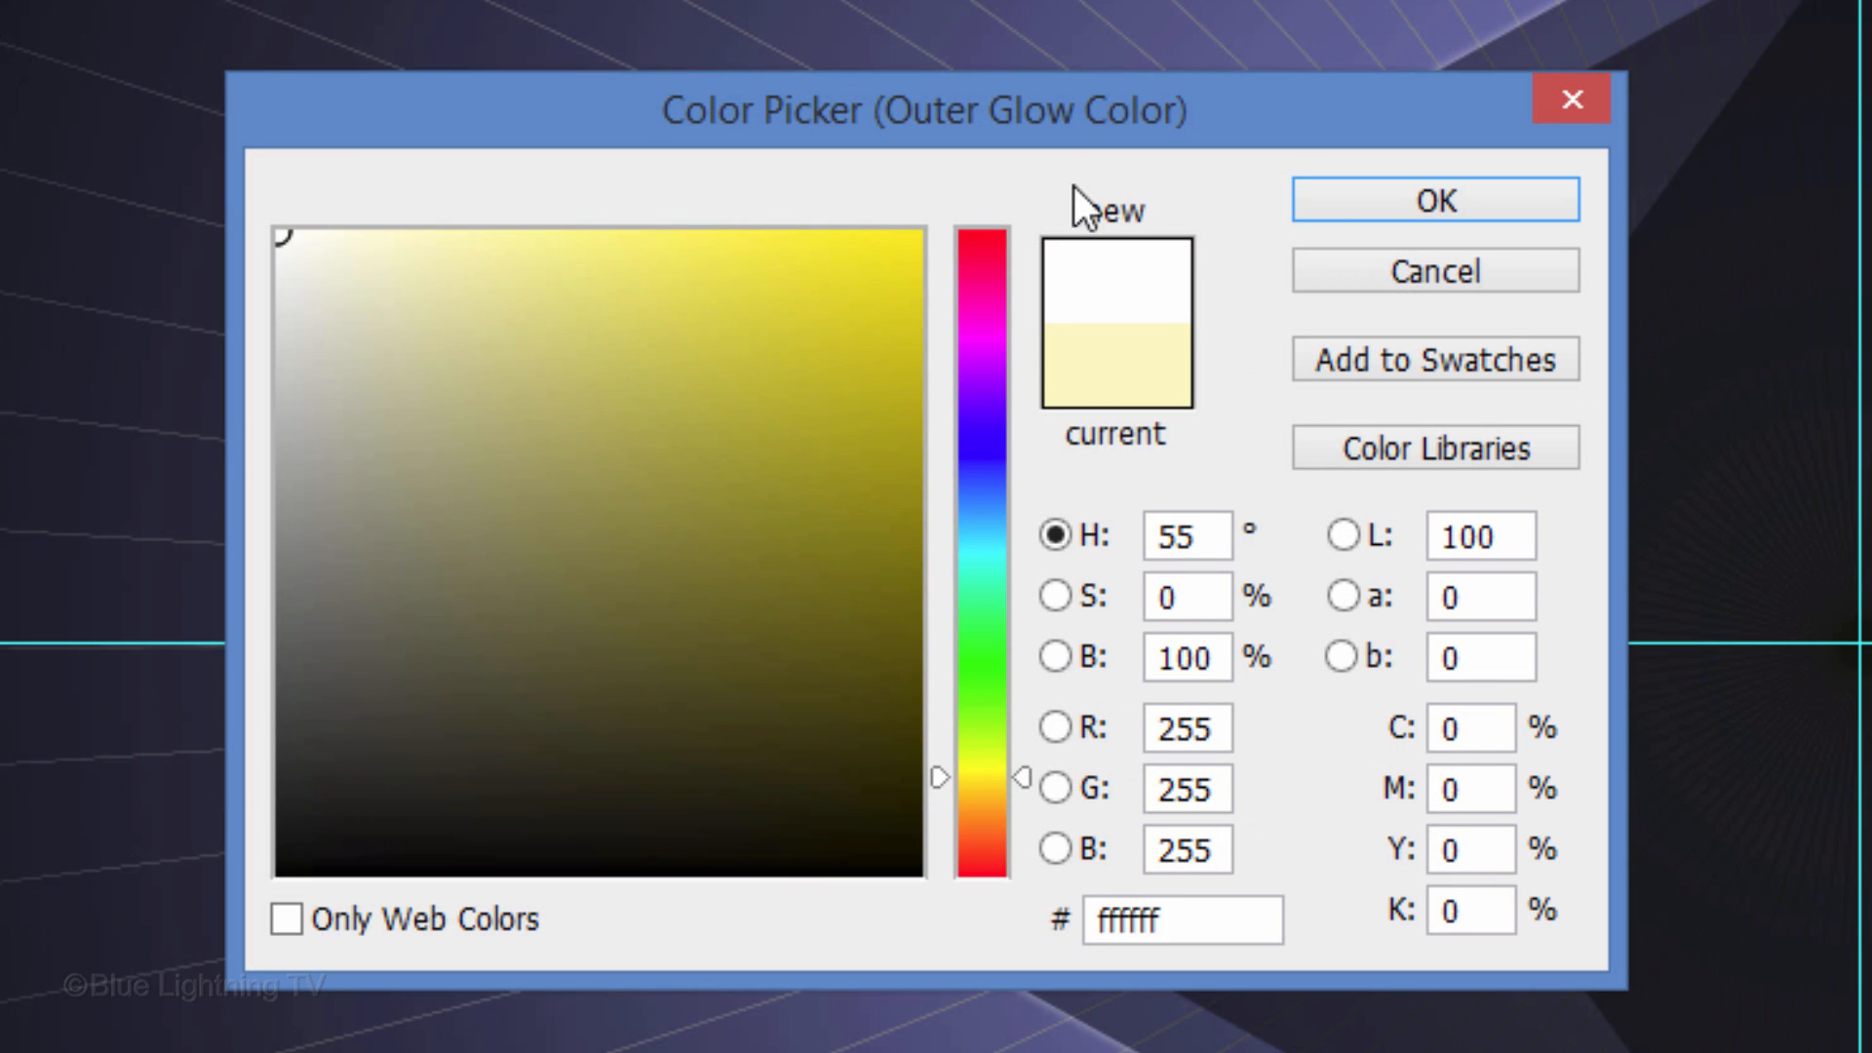
click(1434, 199)
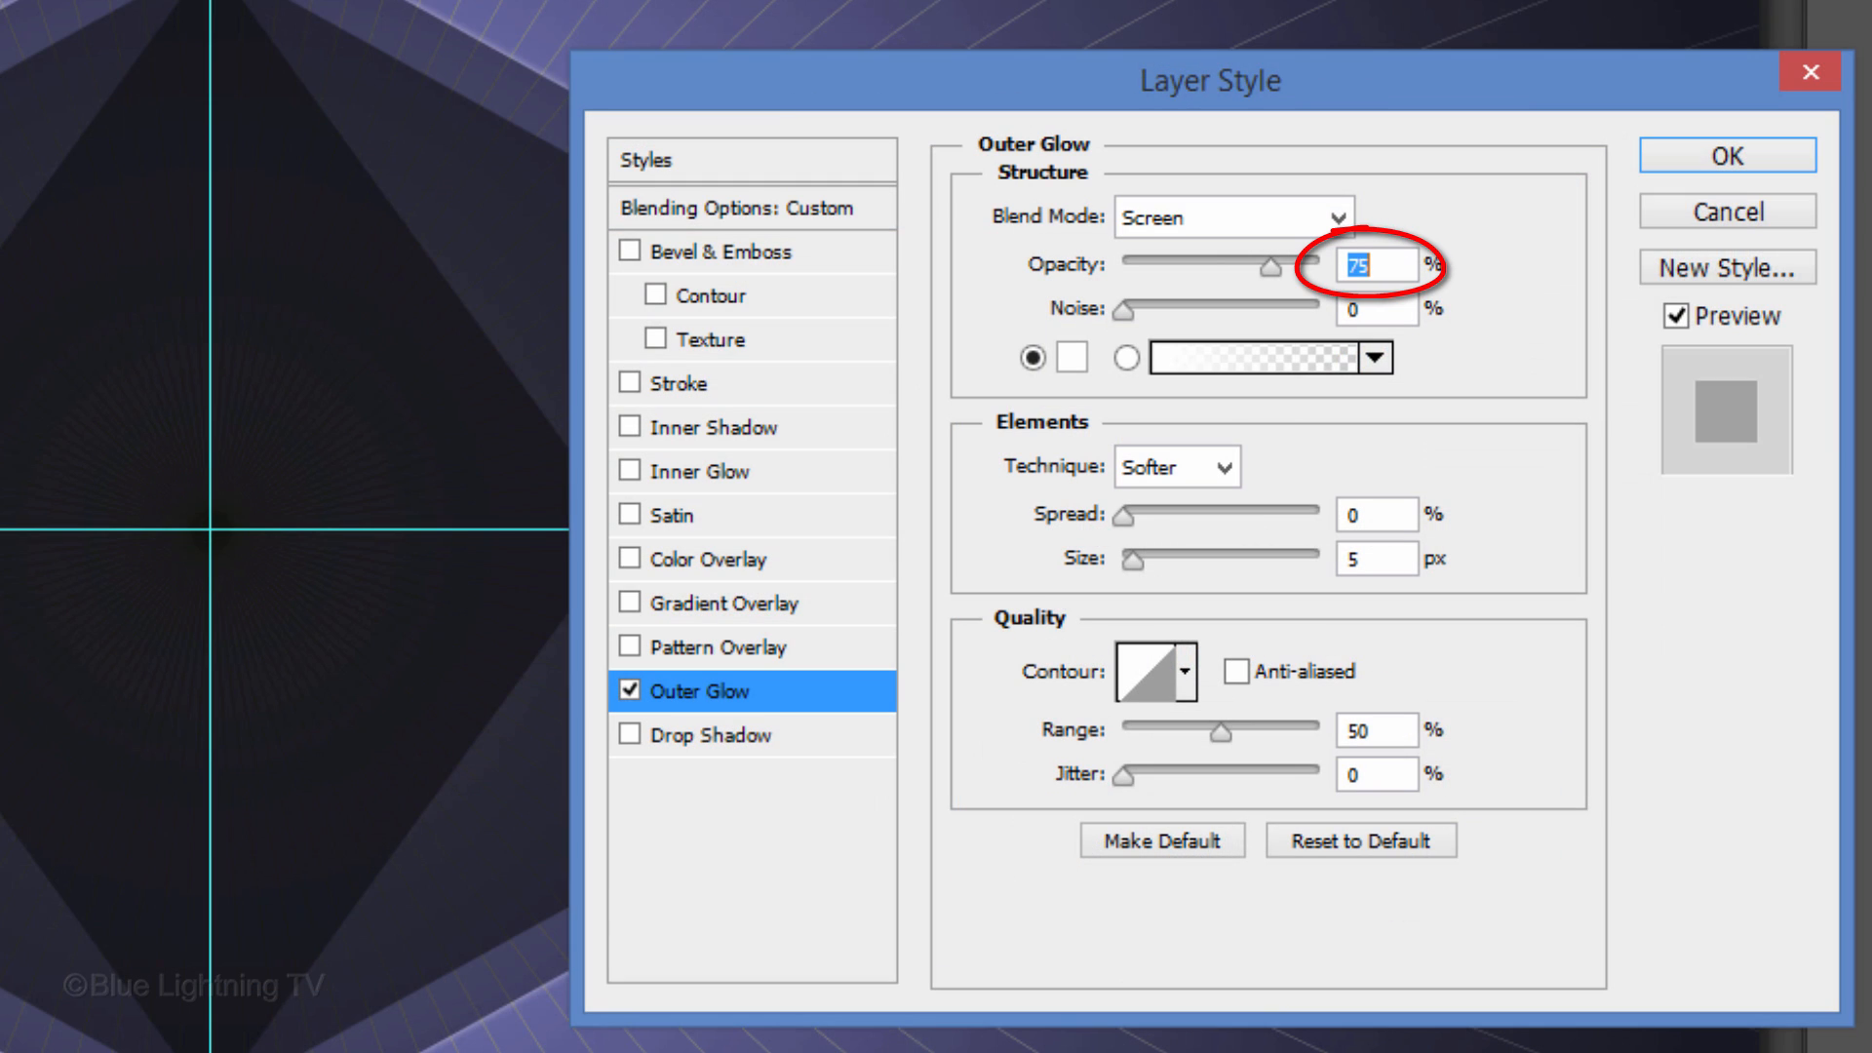
text(100)
click(1377, 558)
text(117)
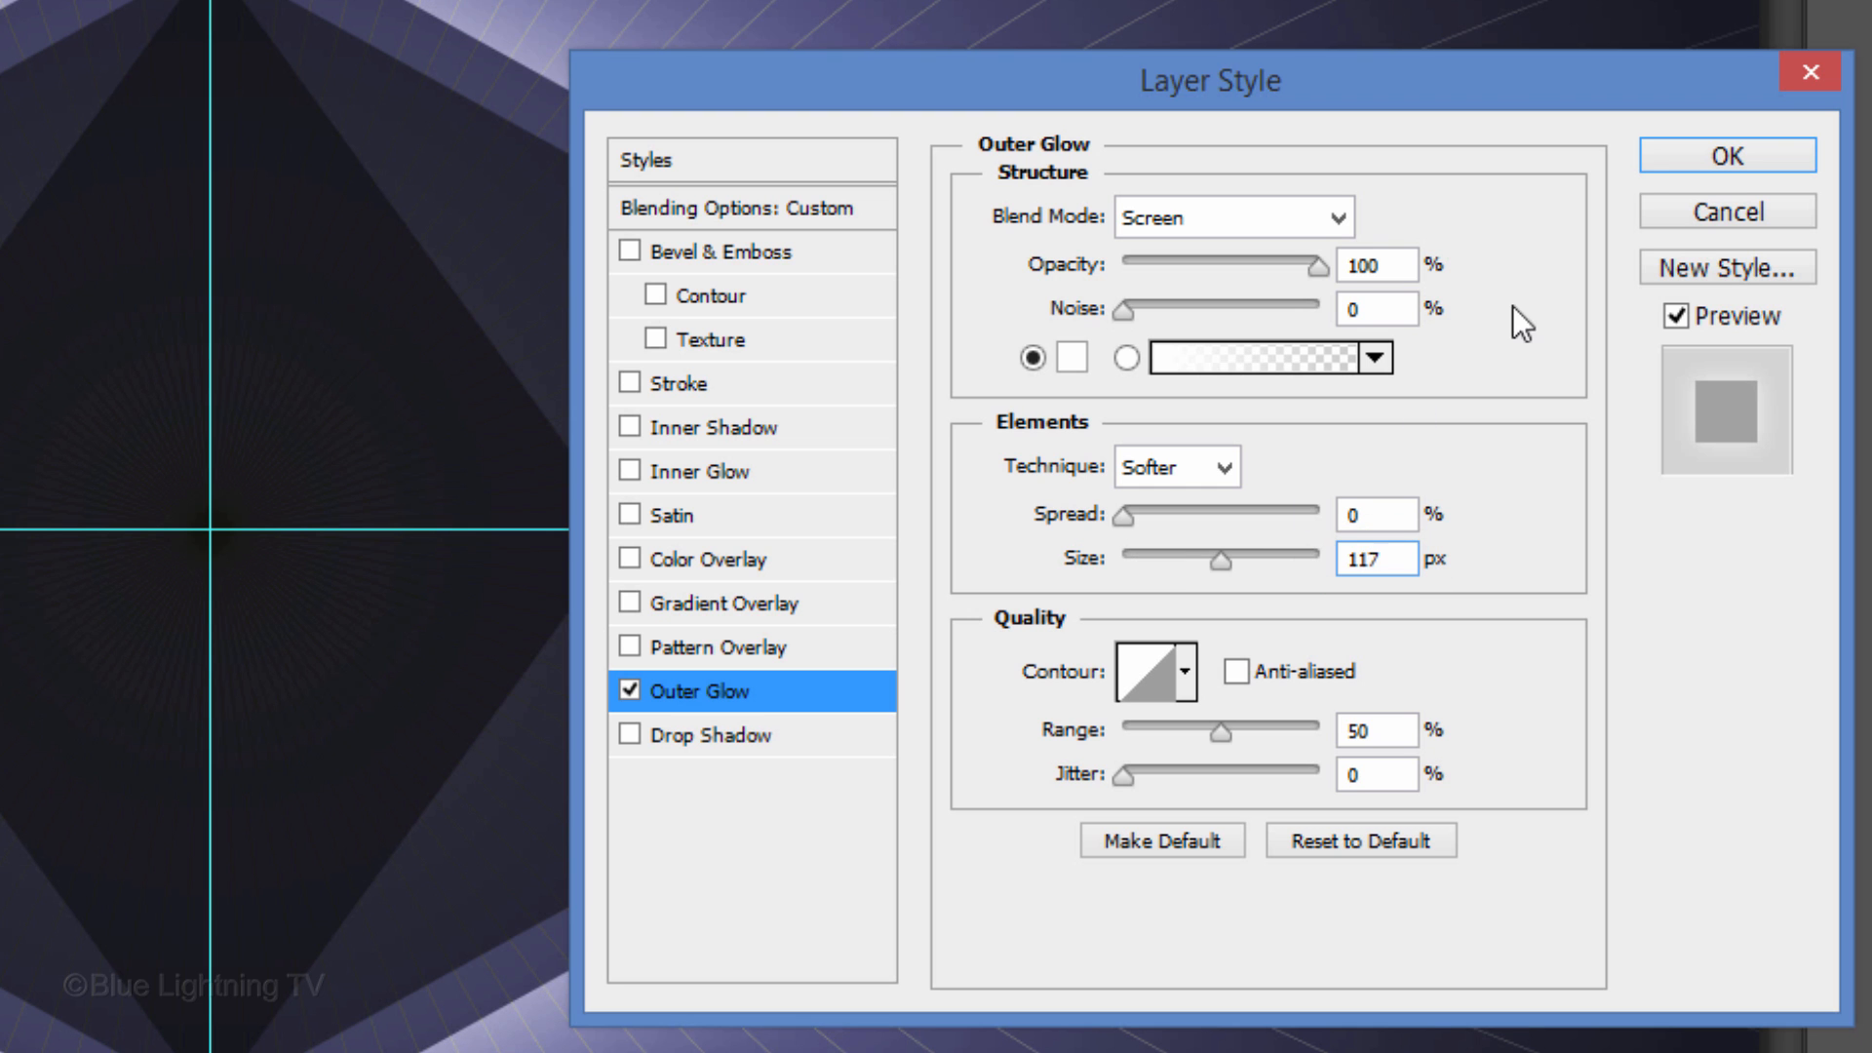
click(1724, 155)
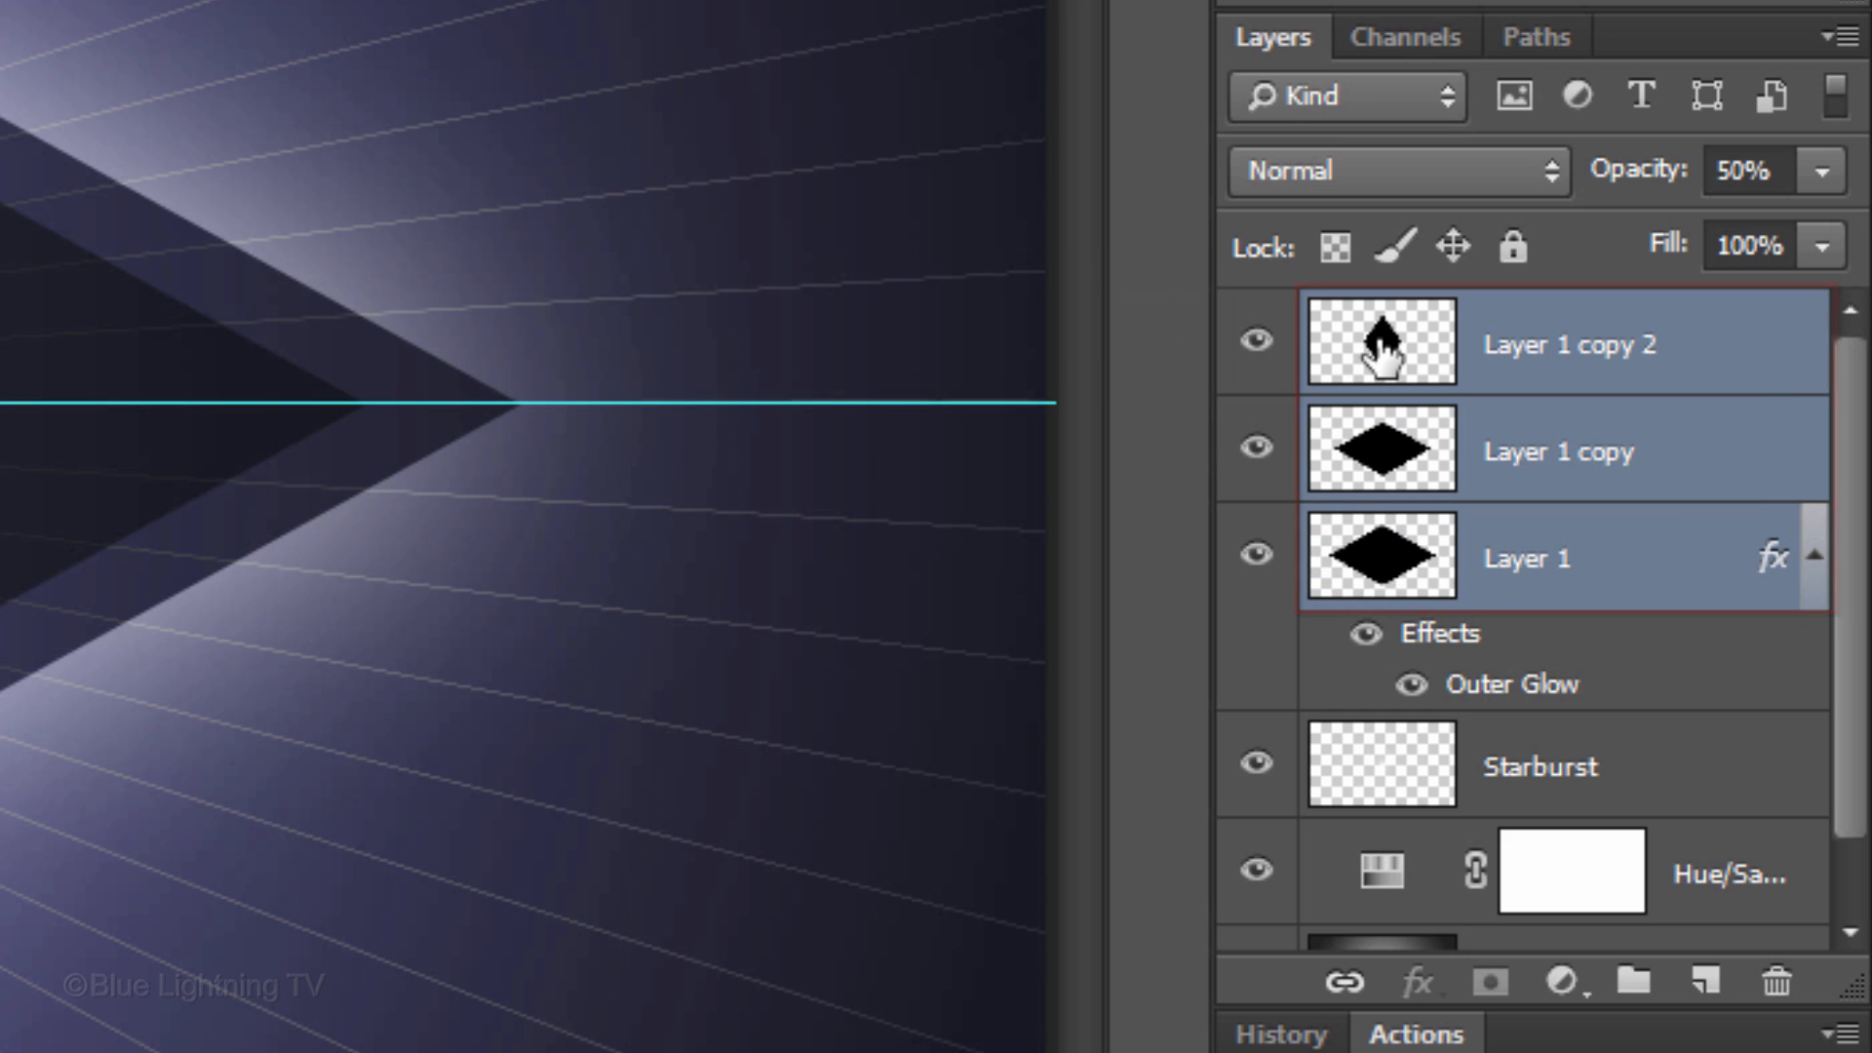
Step: Group the diamond layers, stretch one wide, narrow the inner one, and name the group 'Diamond shapes'
key(ctrl+g)
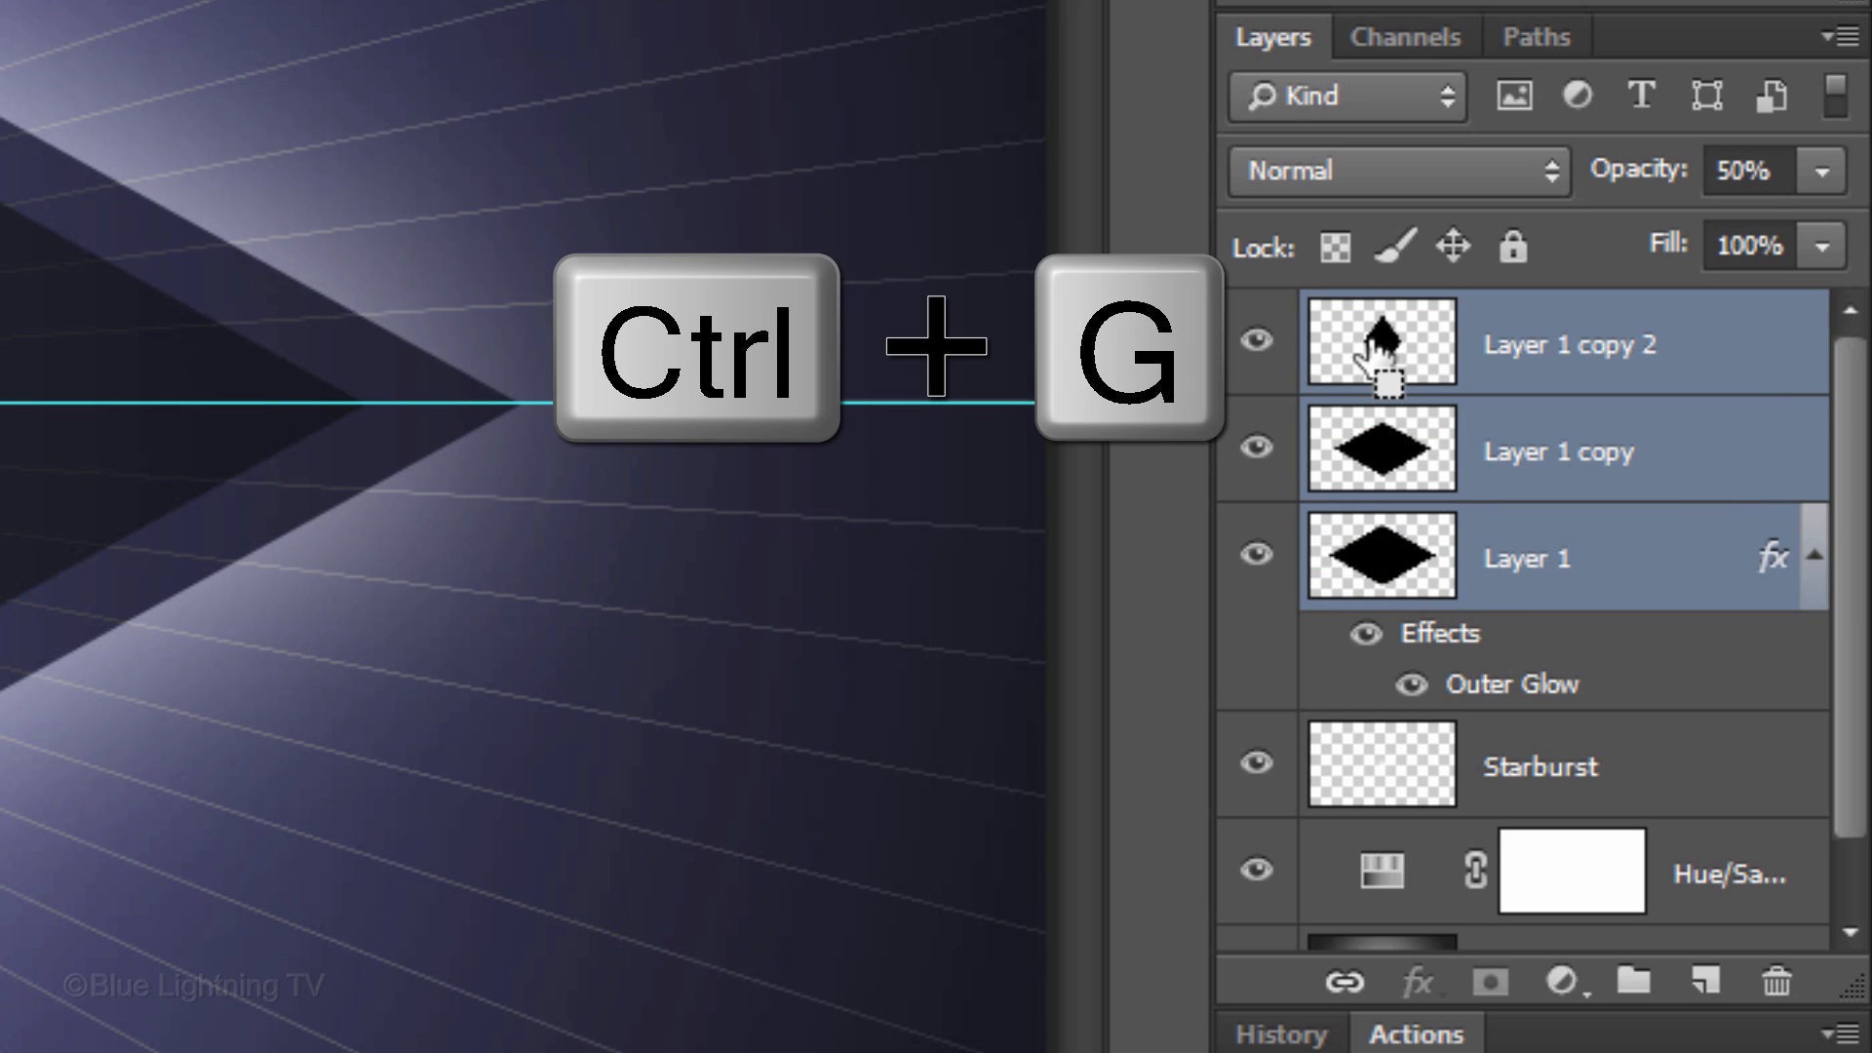
key(ctrl+g)
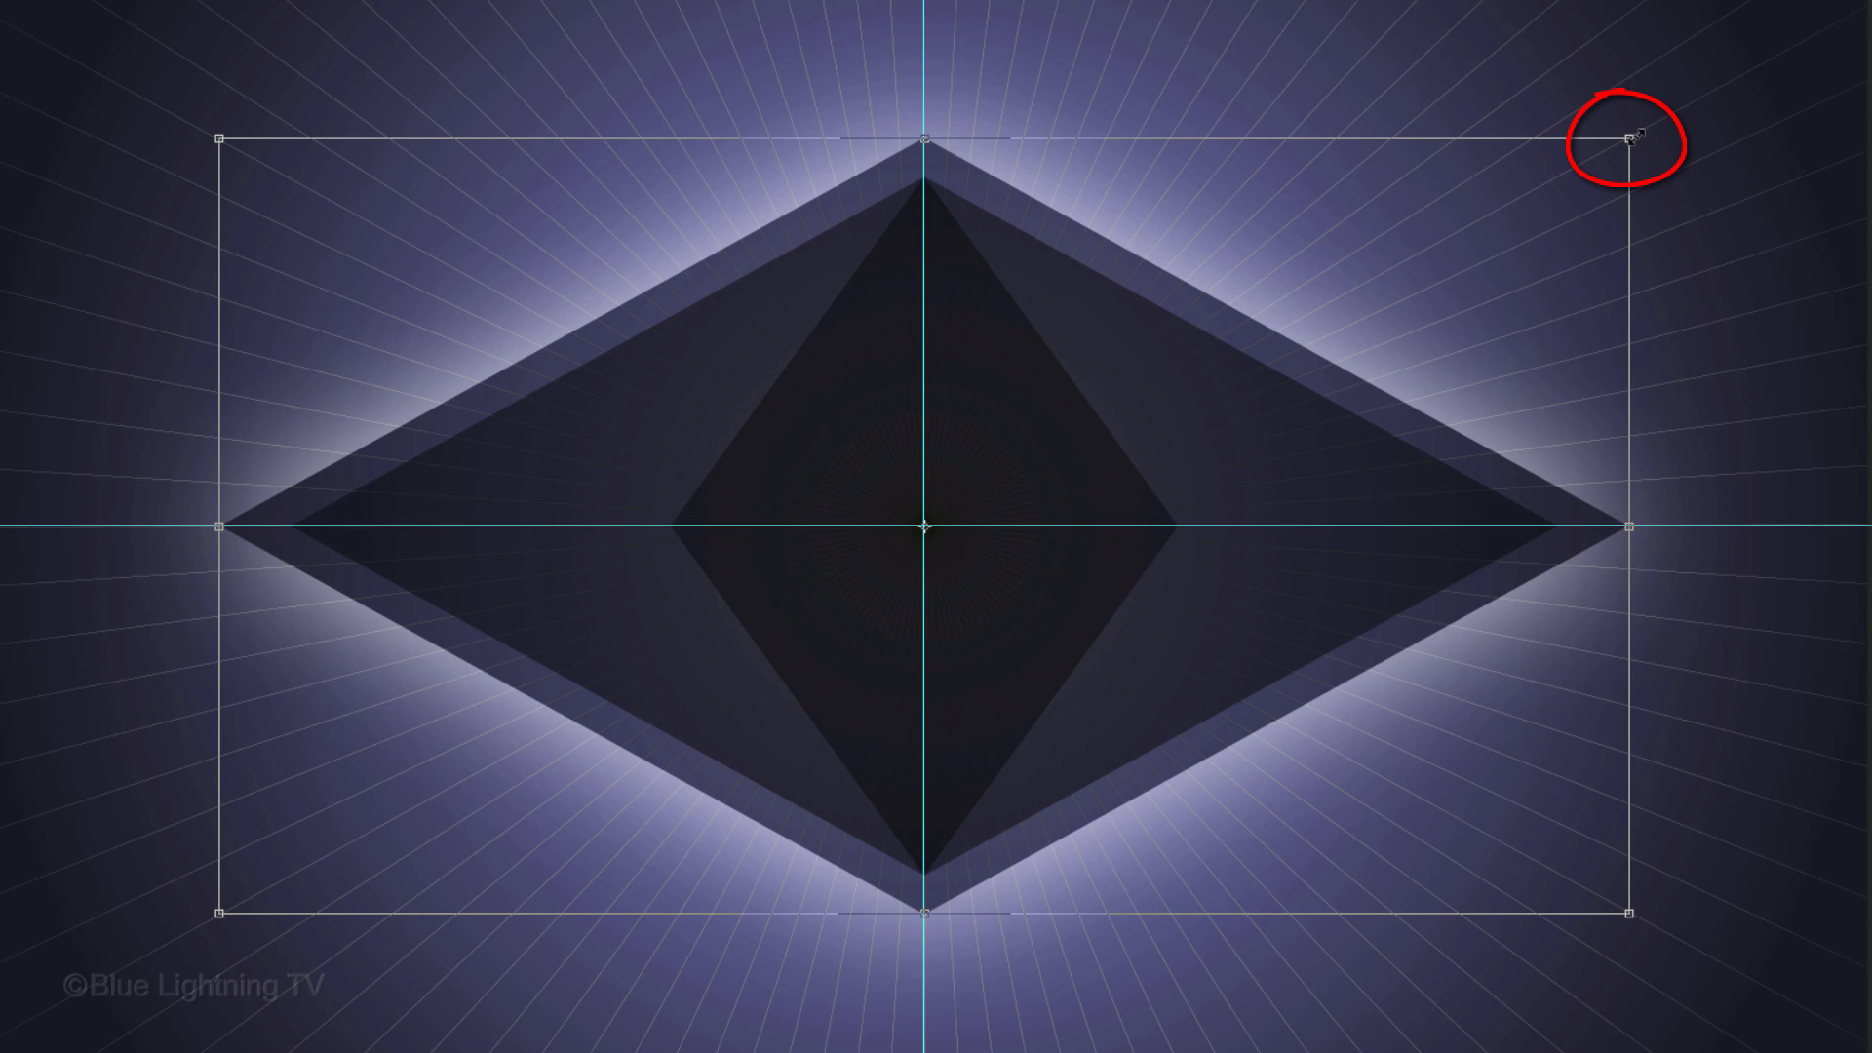
drag(1629, 135, 1665, 119)
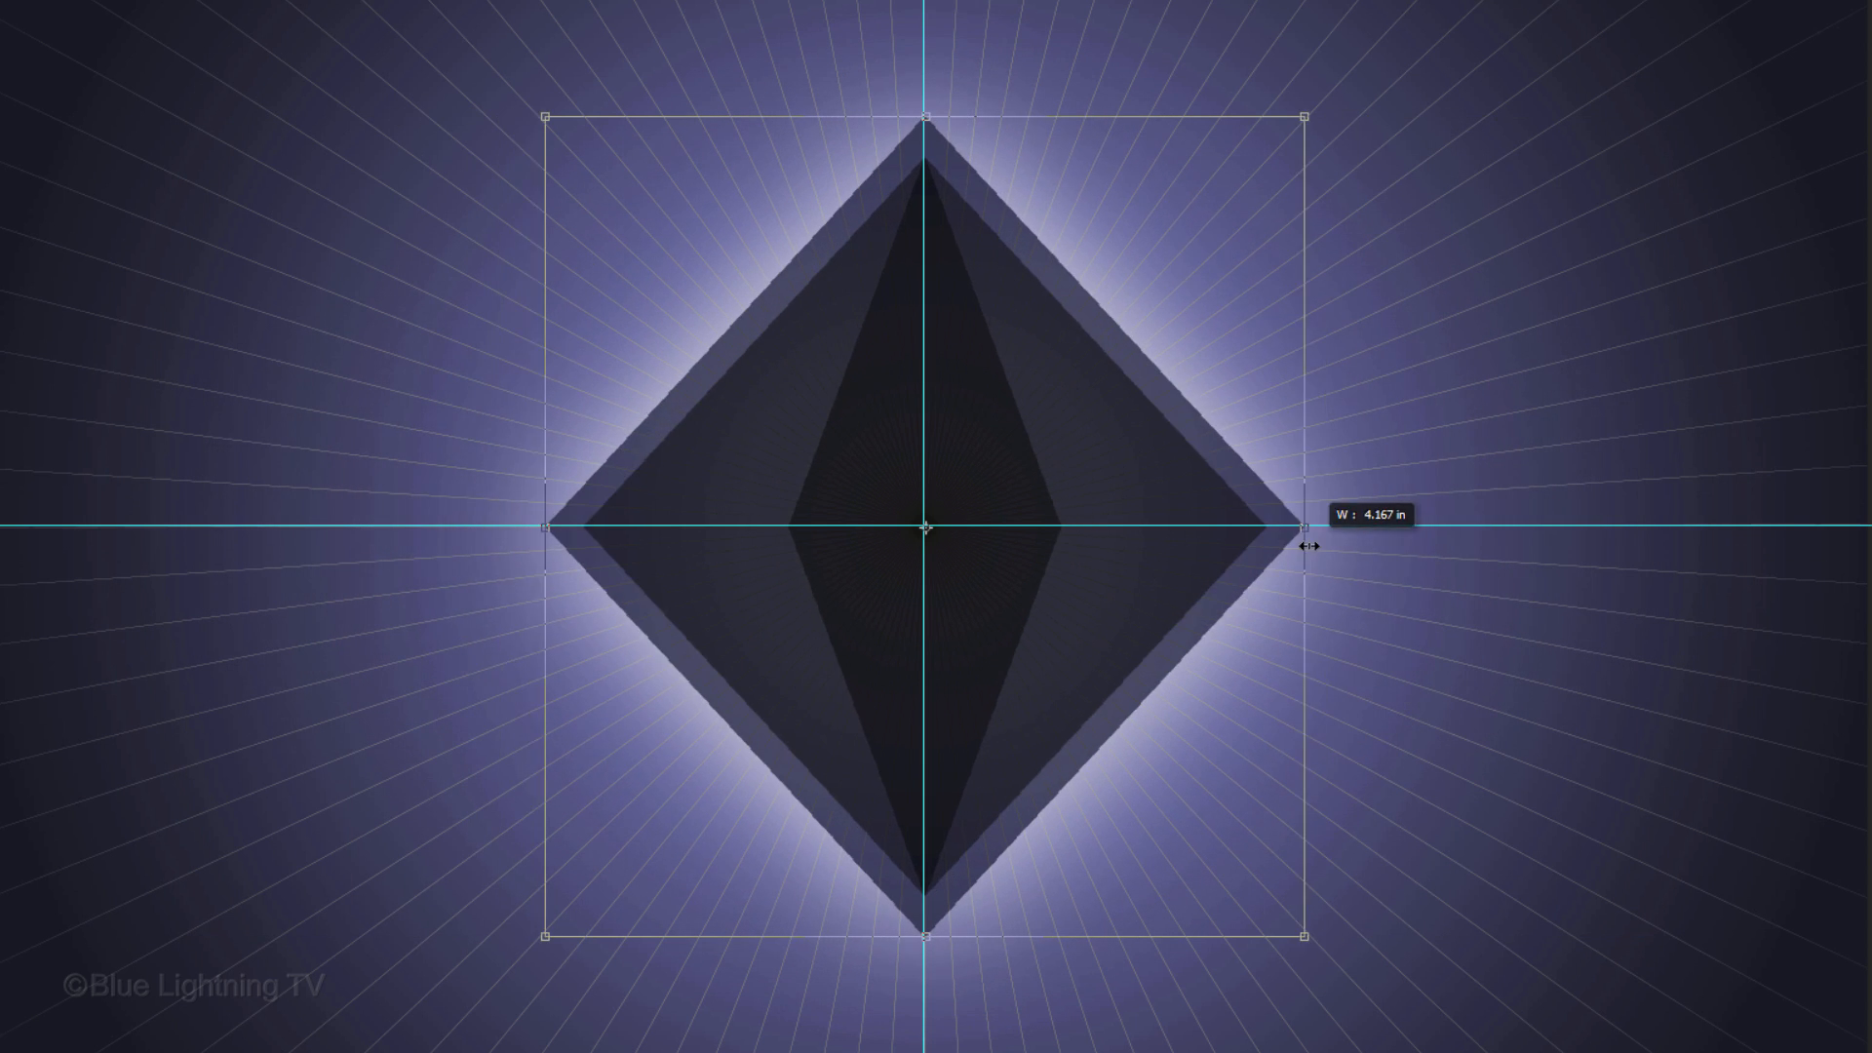
drag(926, 116, 916, 277)
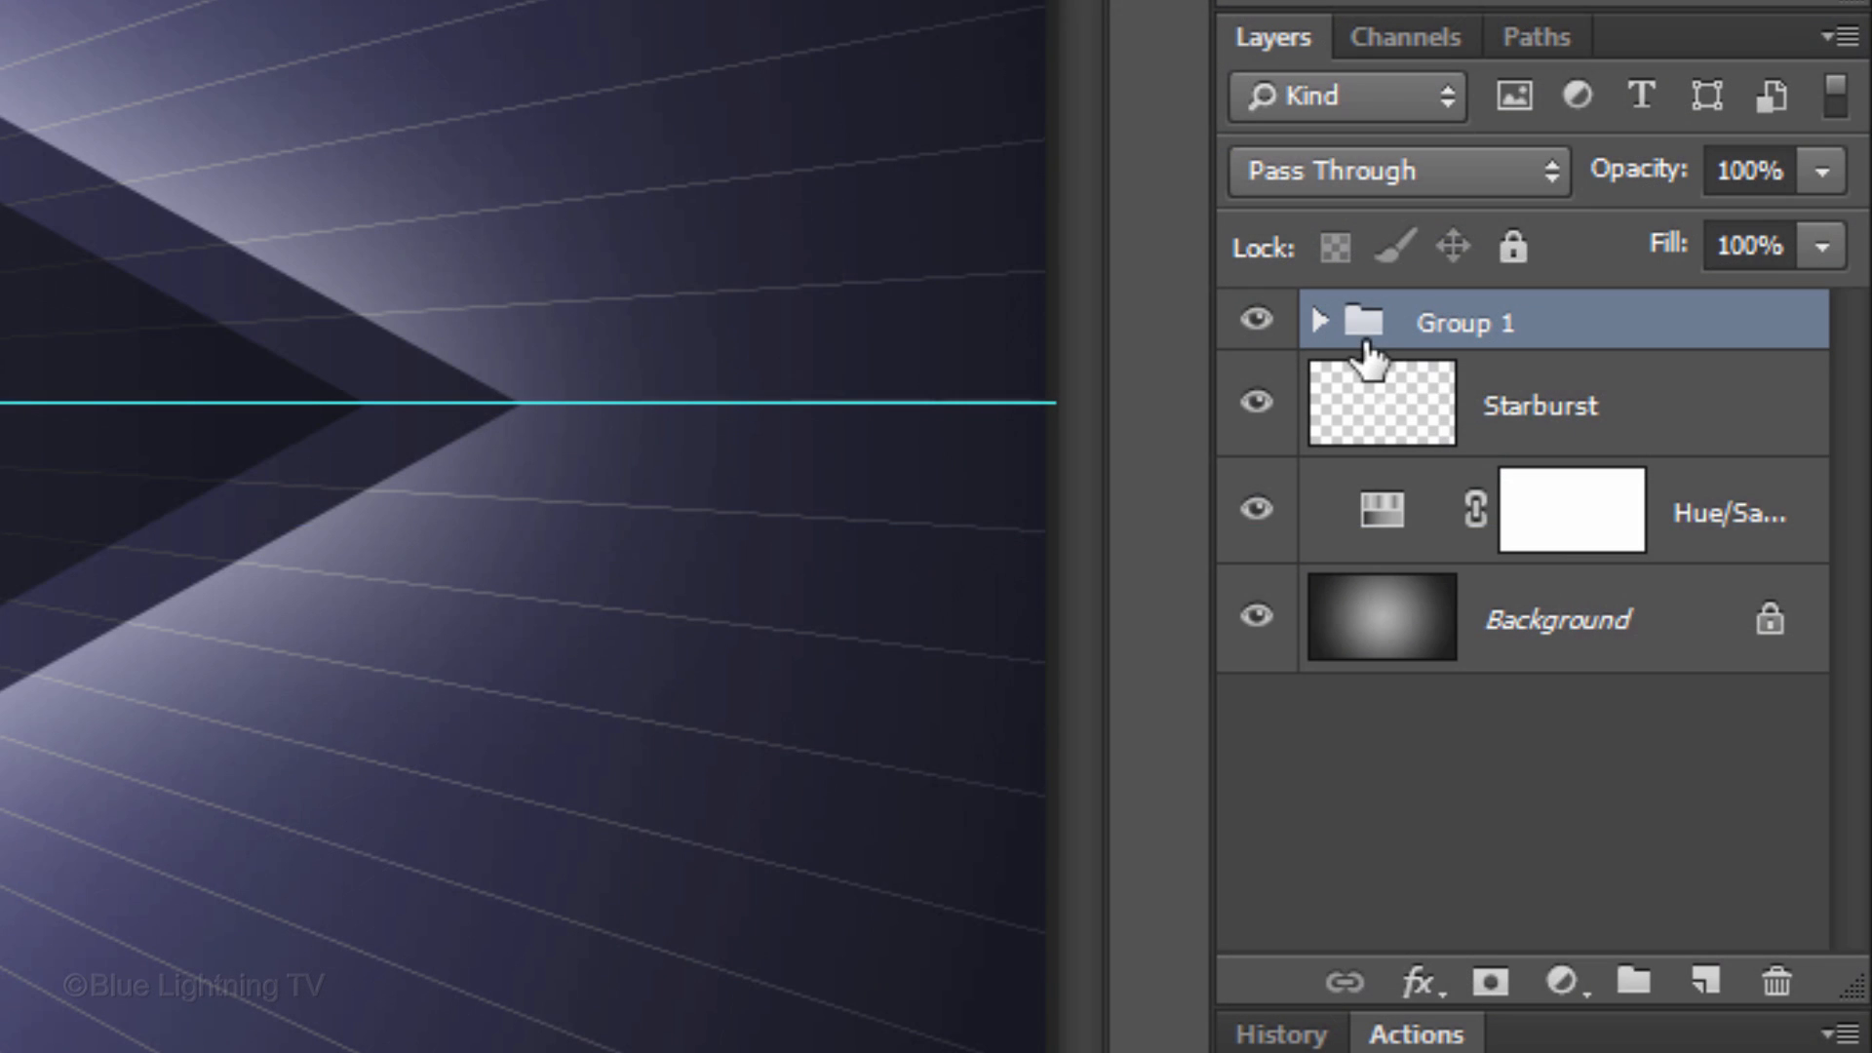
text(Diamo)
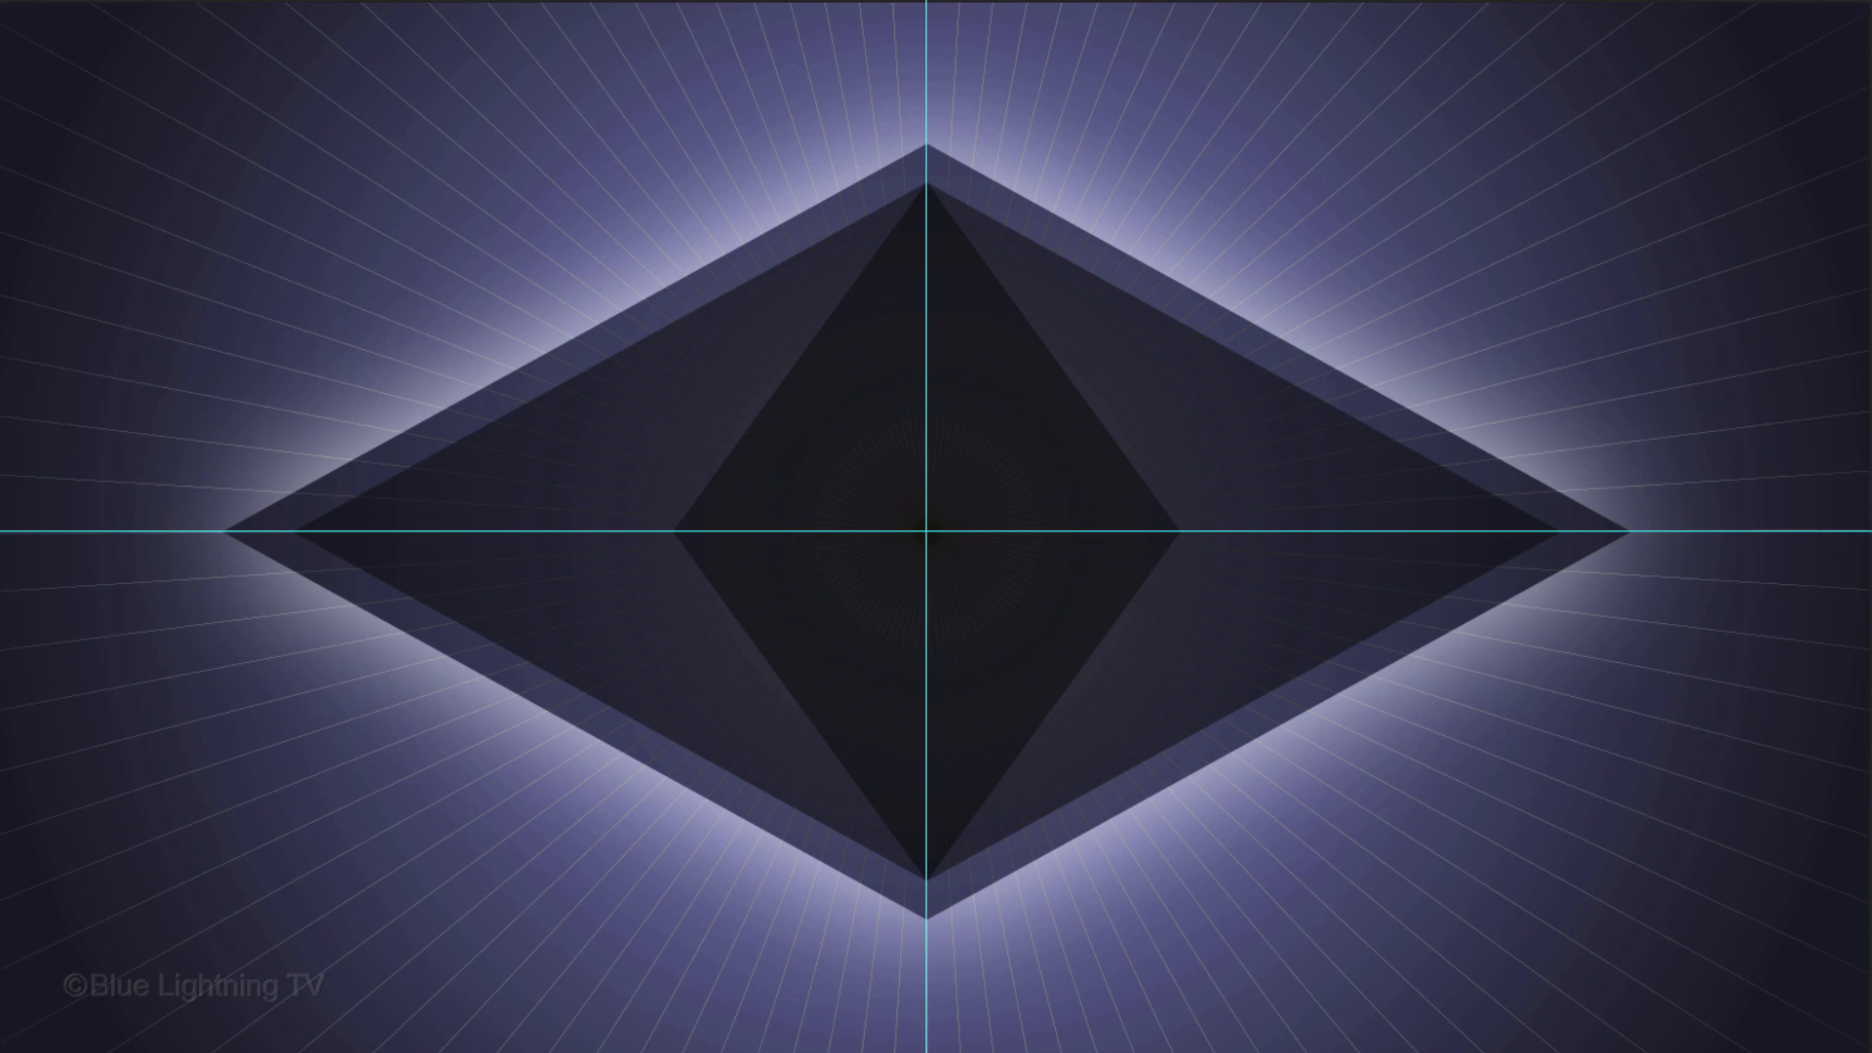
Step: Choose the Type tool with the Nero font at 183 pt and anti-aliasing None
click(90, 418)
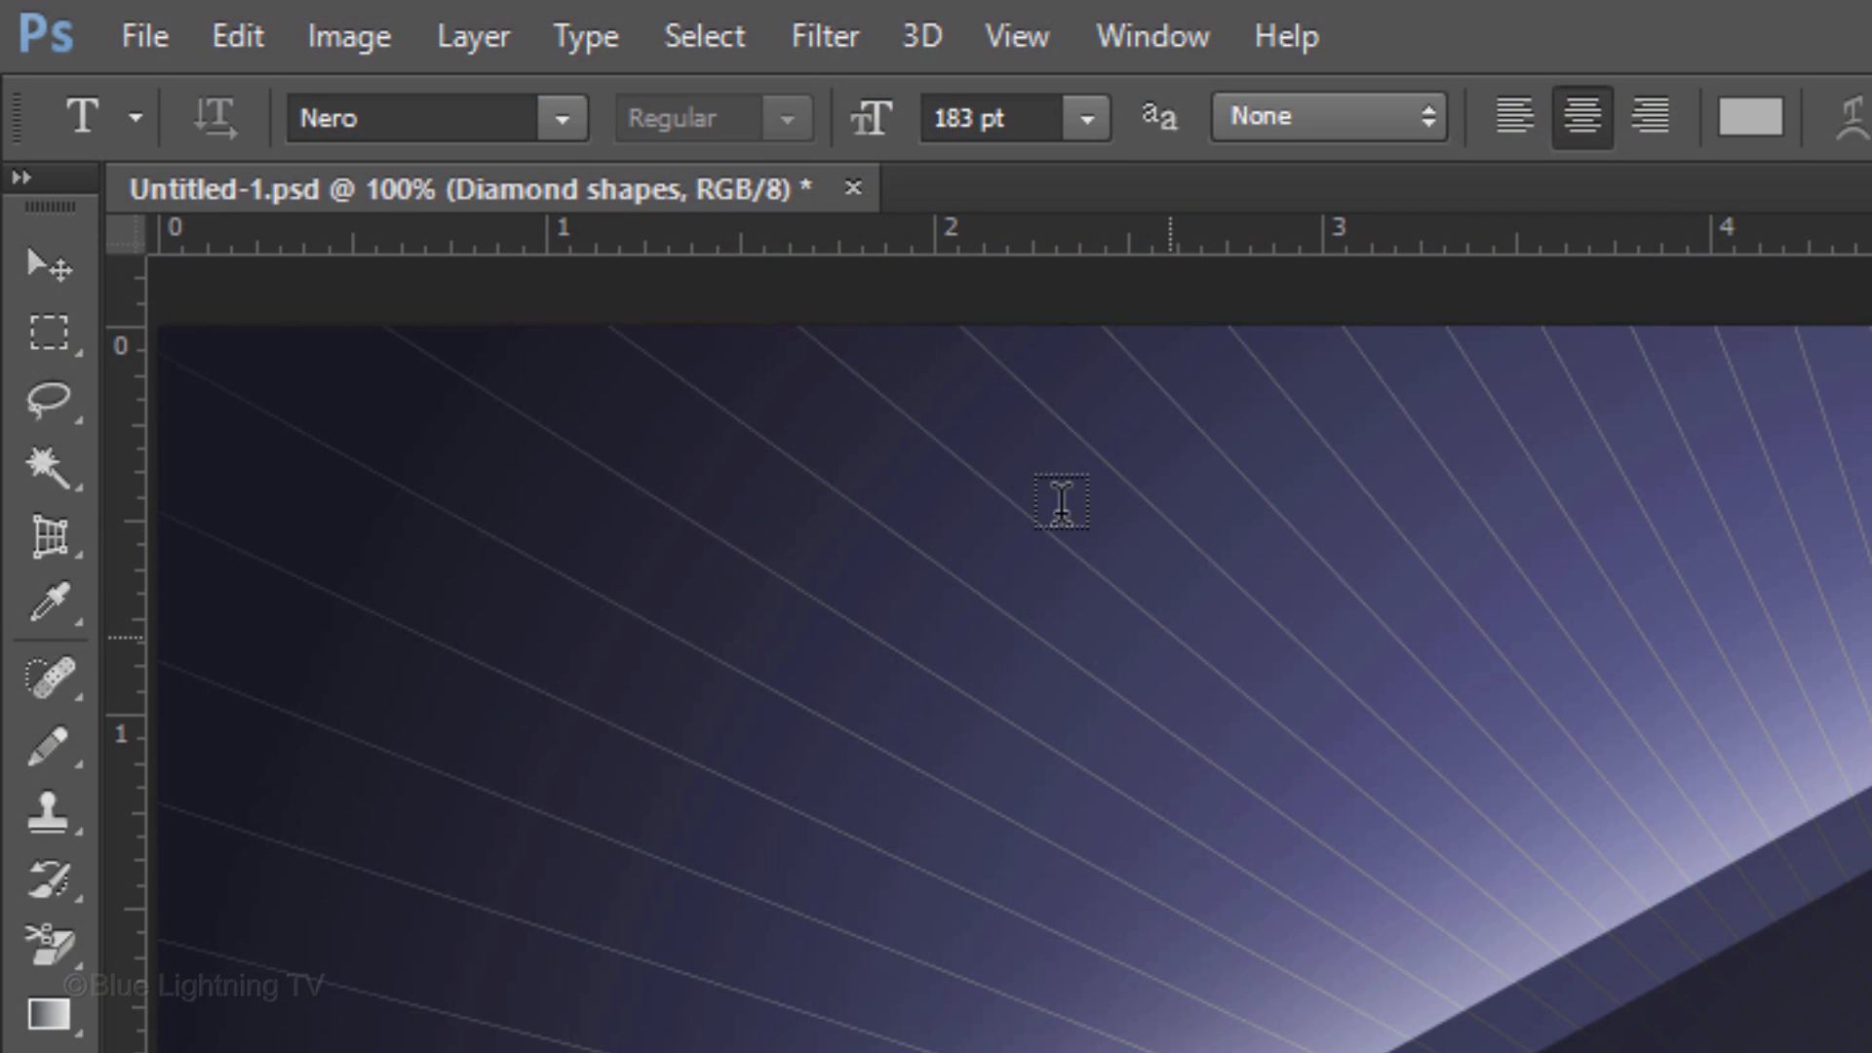
click(562, 117)
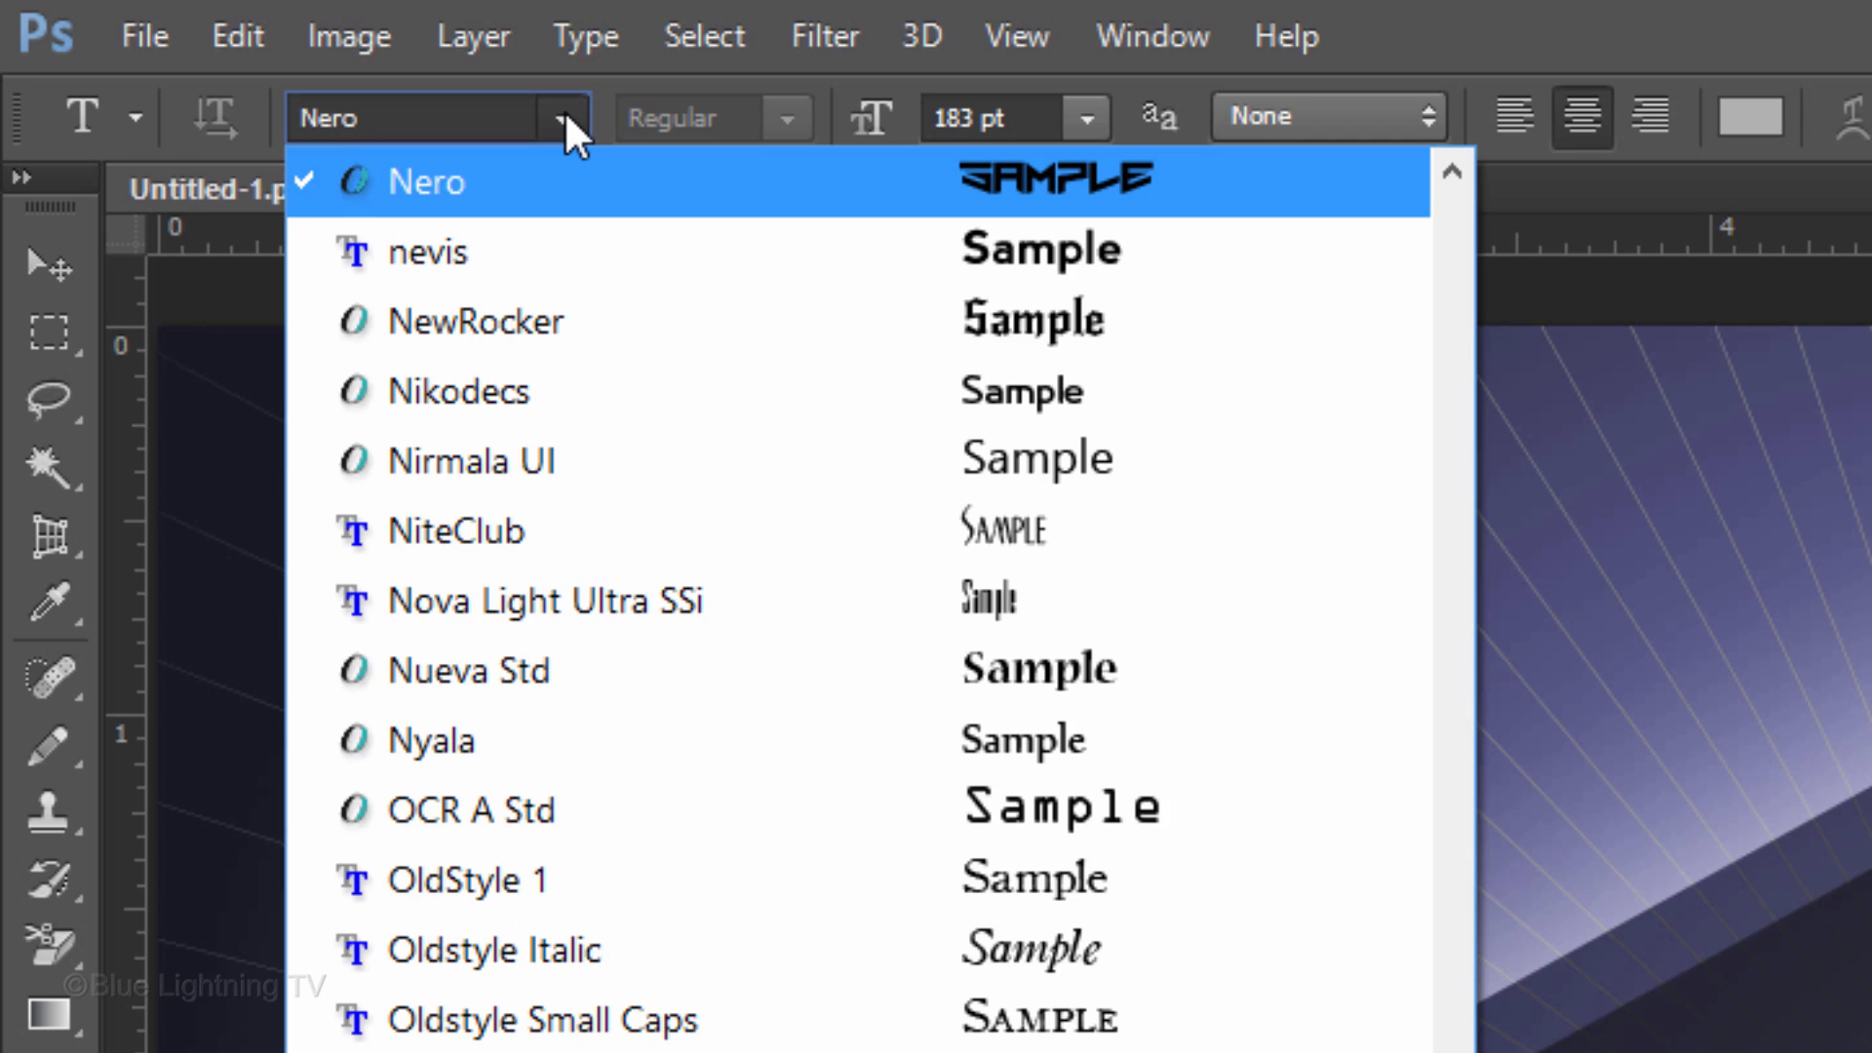
click(562, 117)
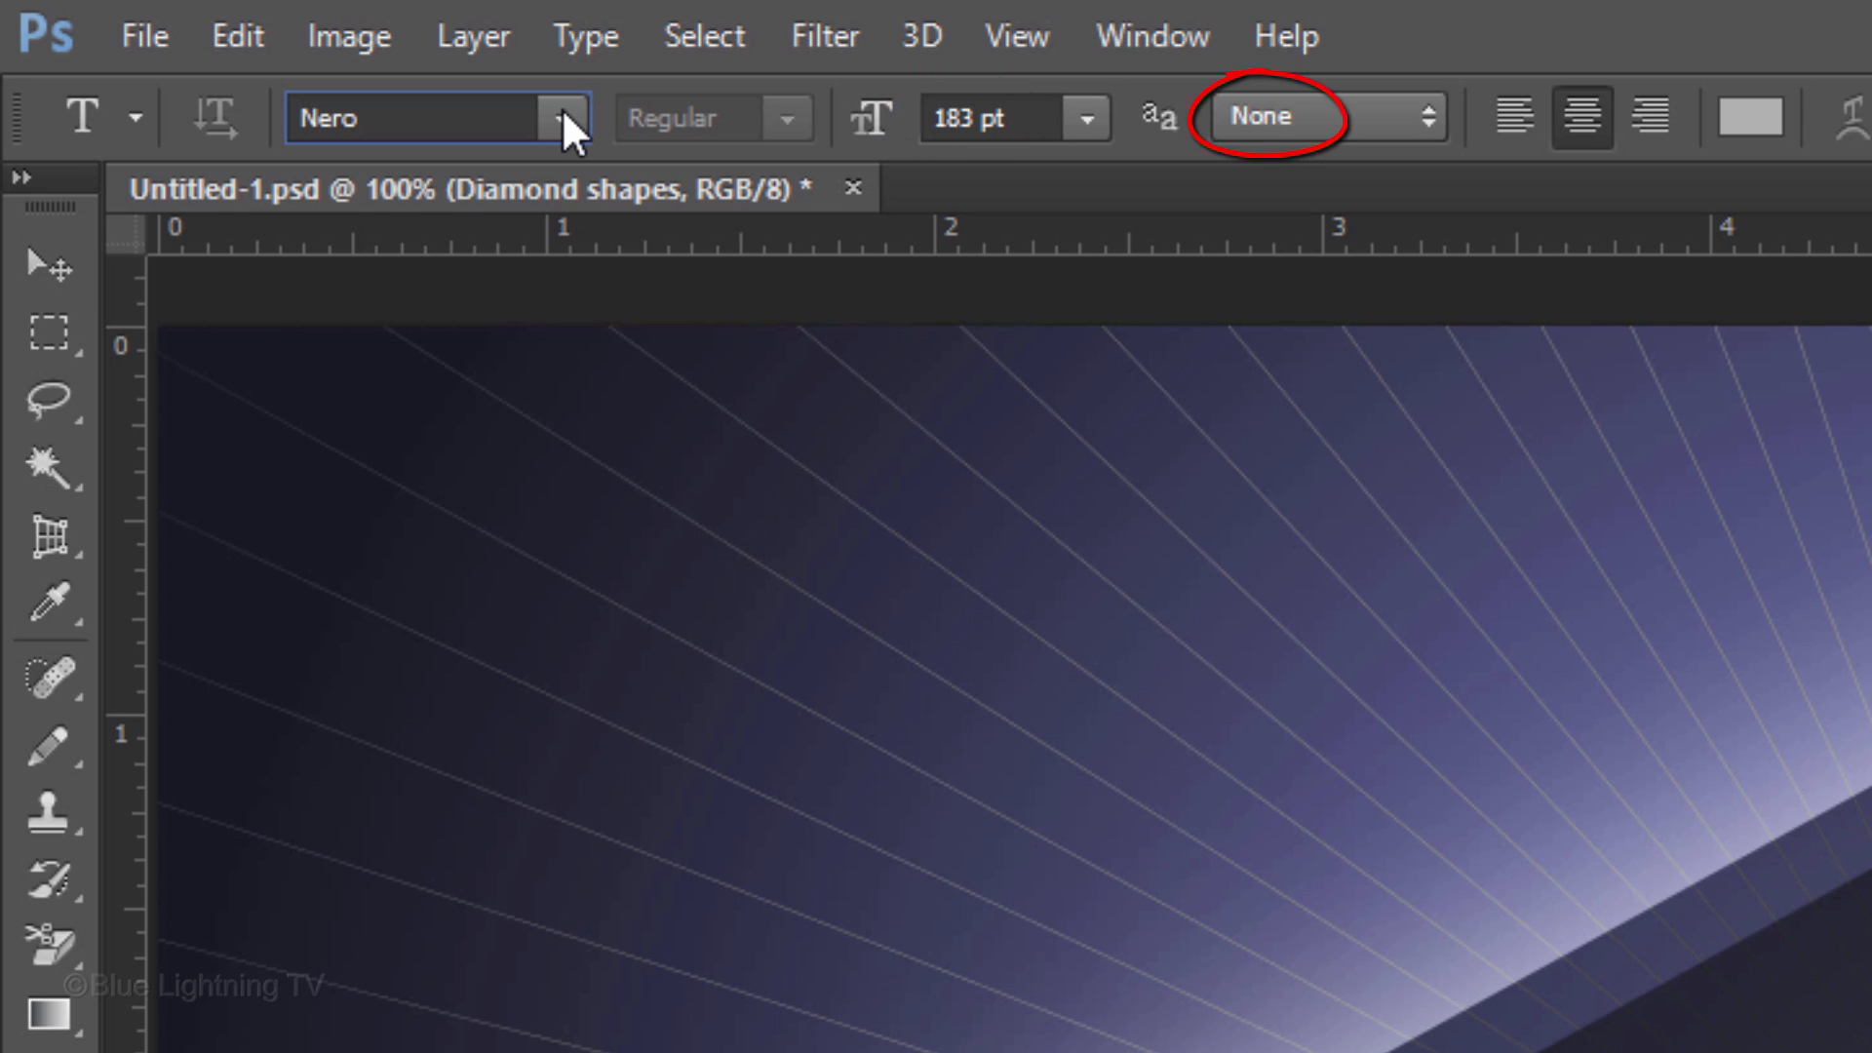
click(1580, 116)
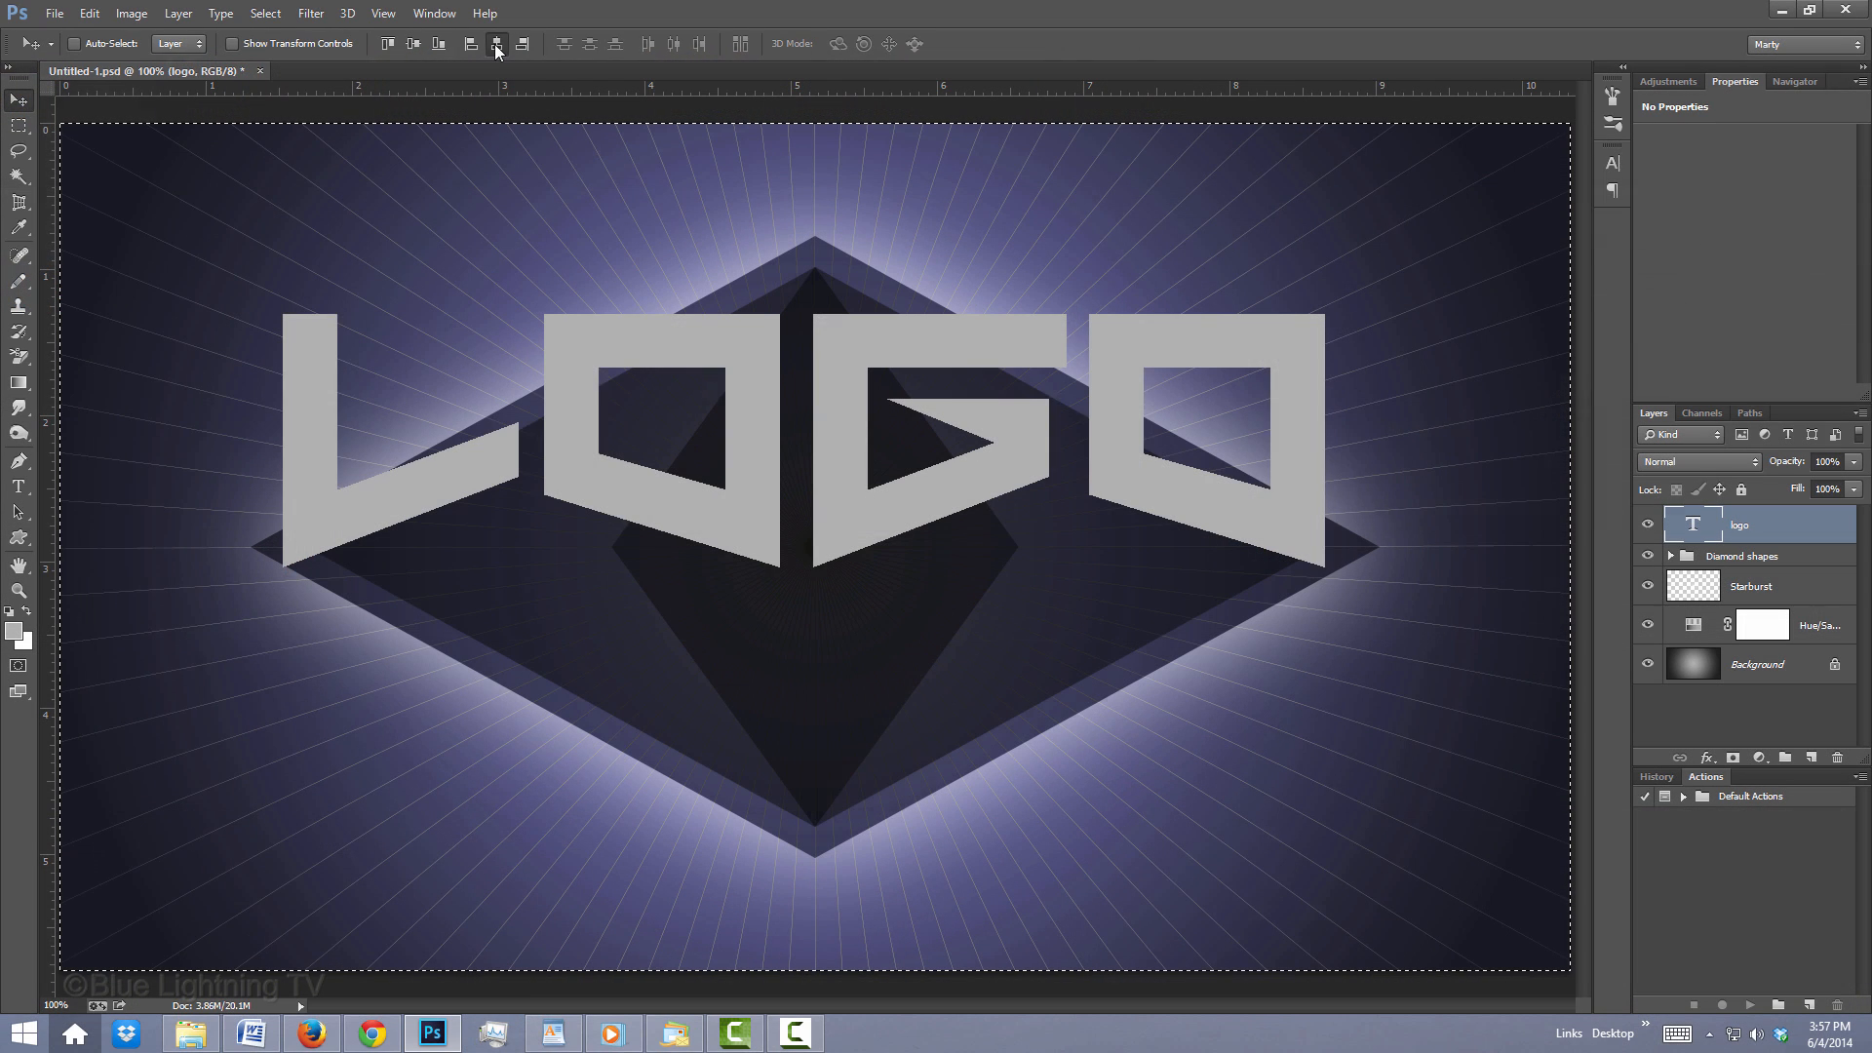
mouse_move(496, 44)
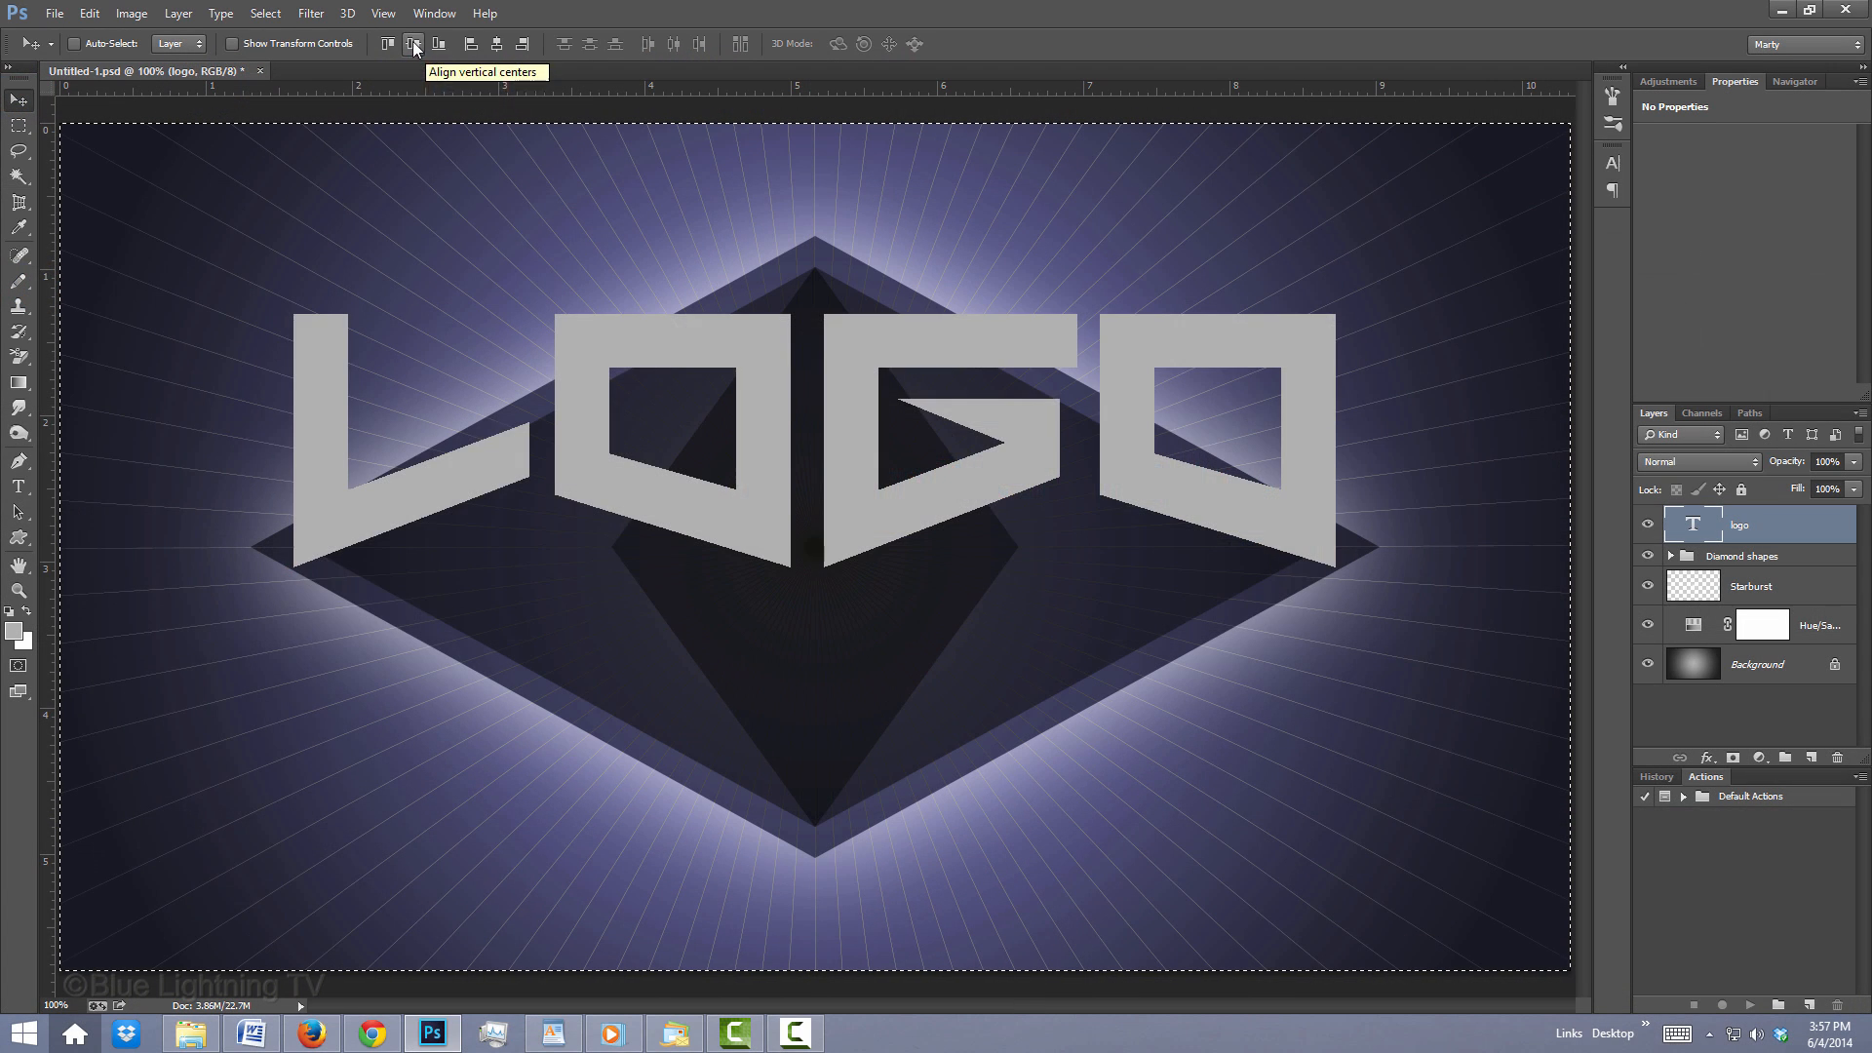
Step: Align the LOGO text to the canvas vertical centre, then deselect with Ctrl+D
click(415, 44)
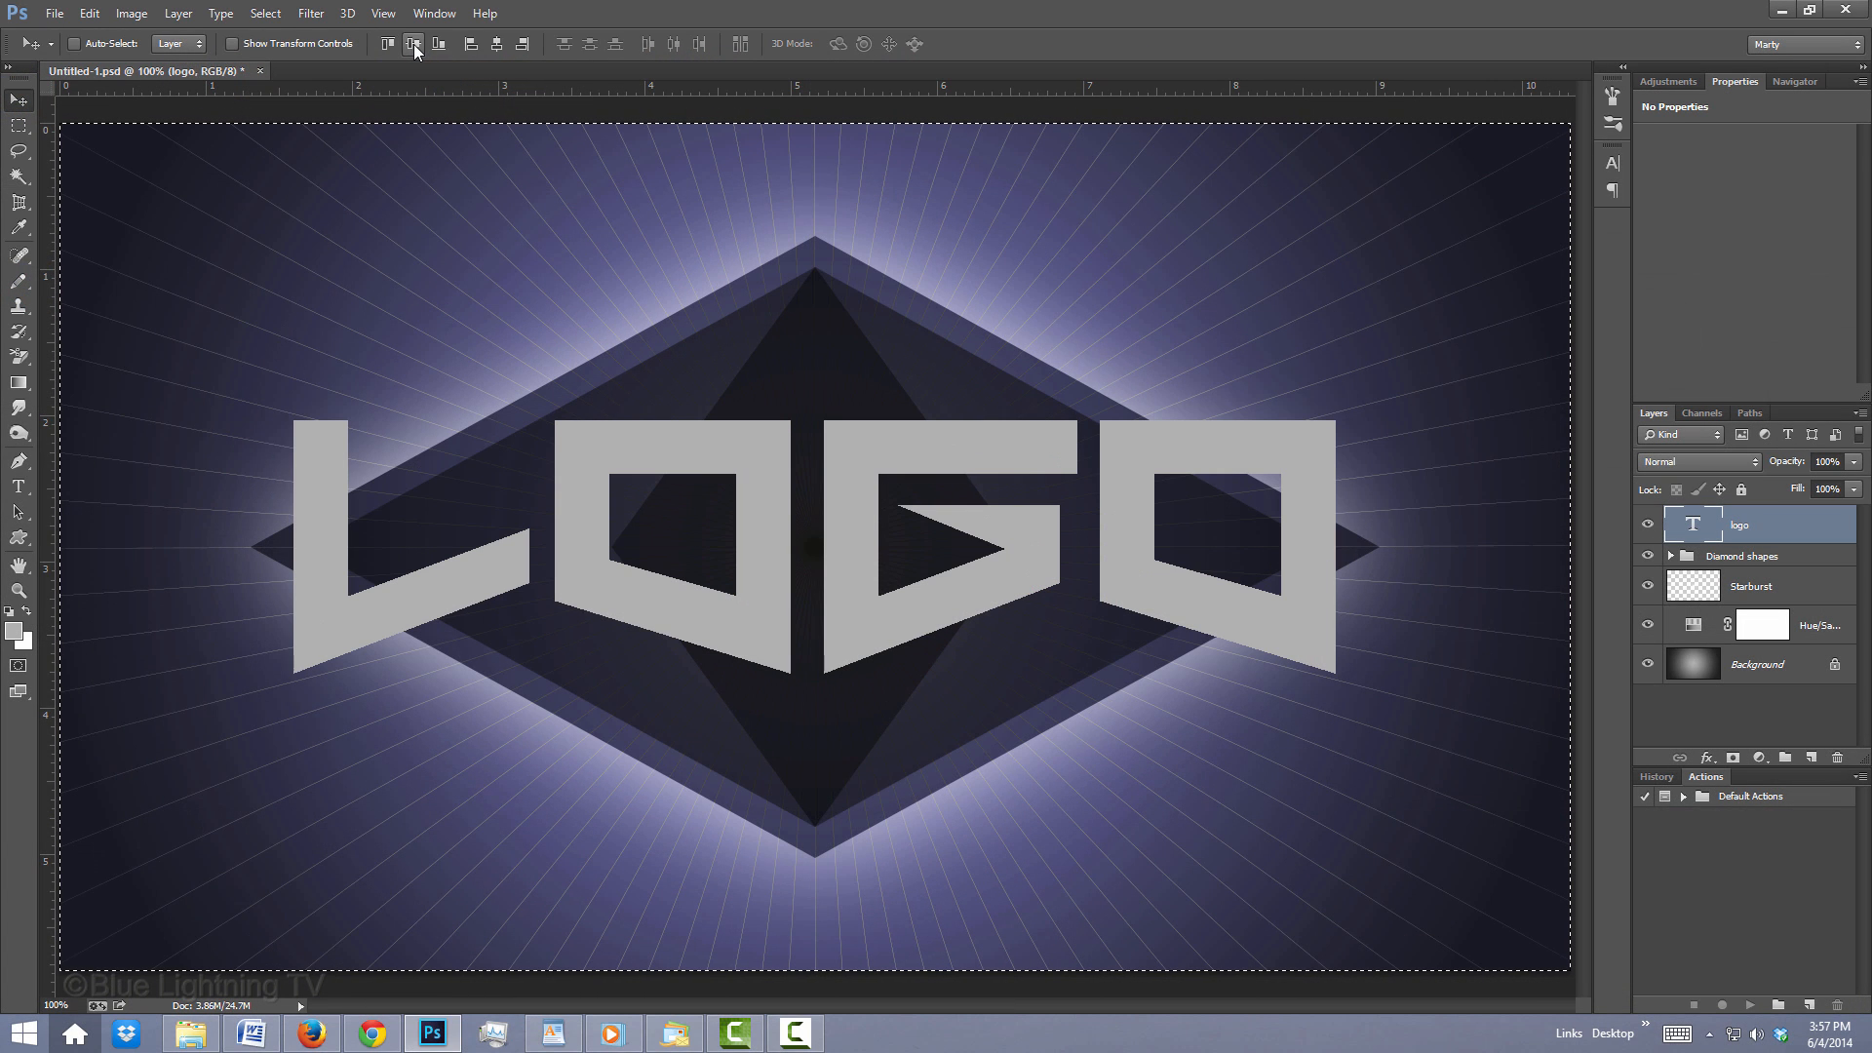
key(ctrl+d)
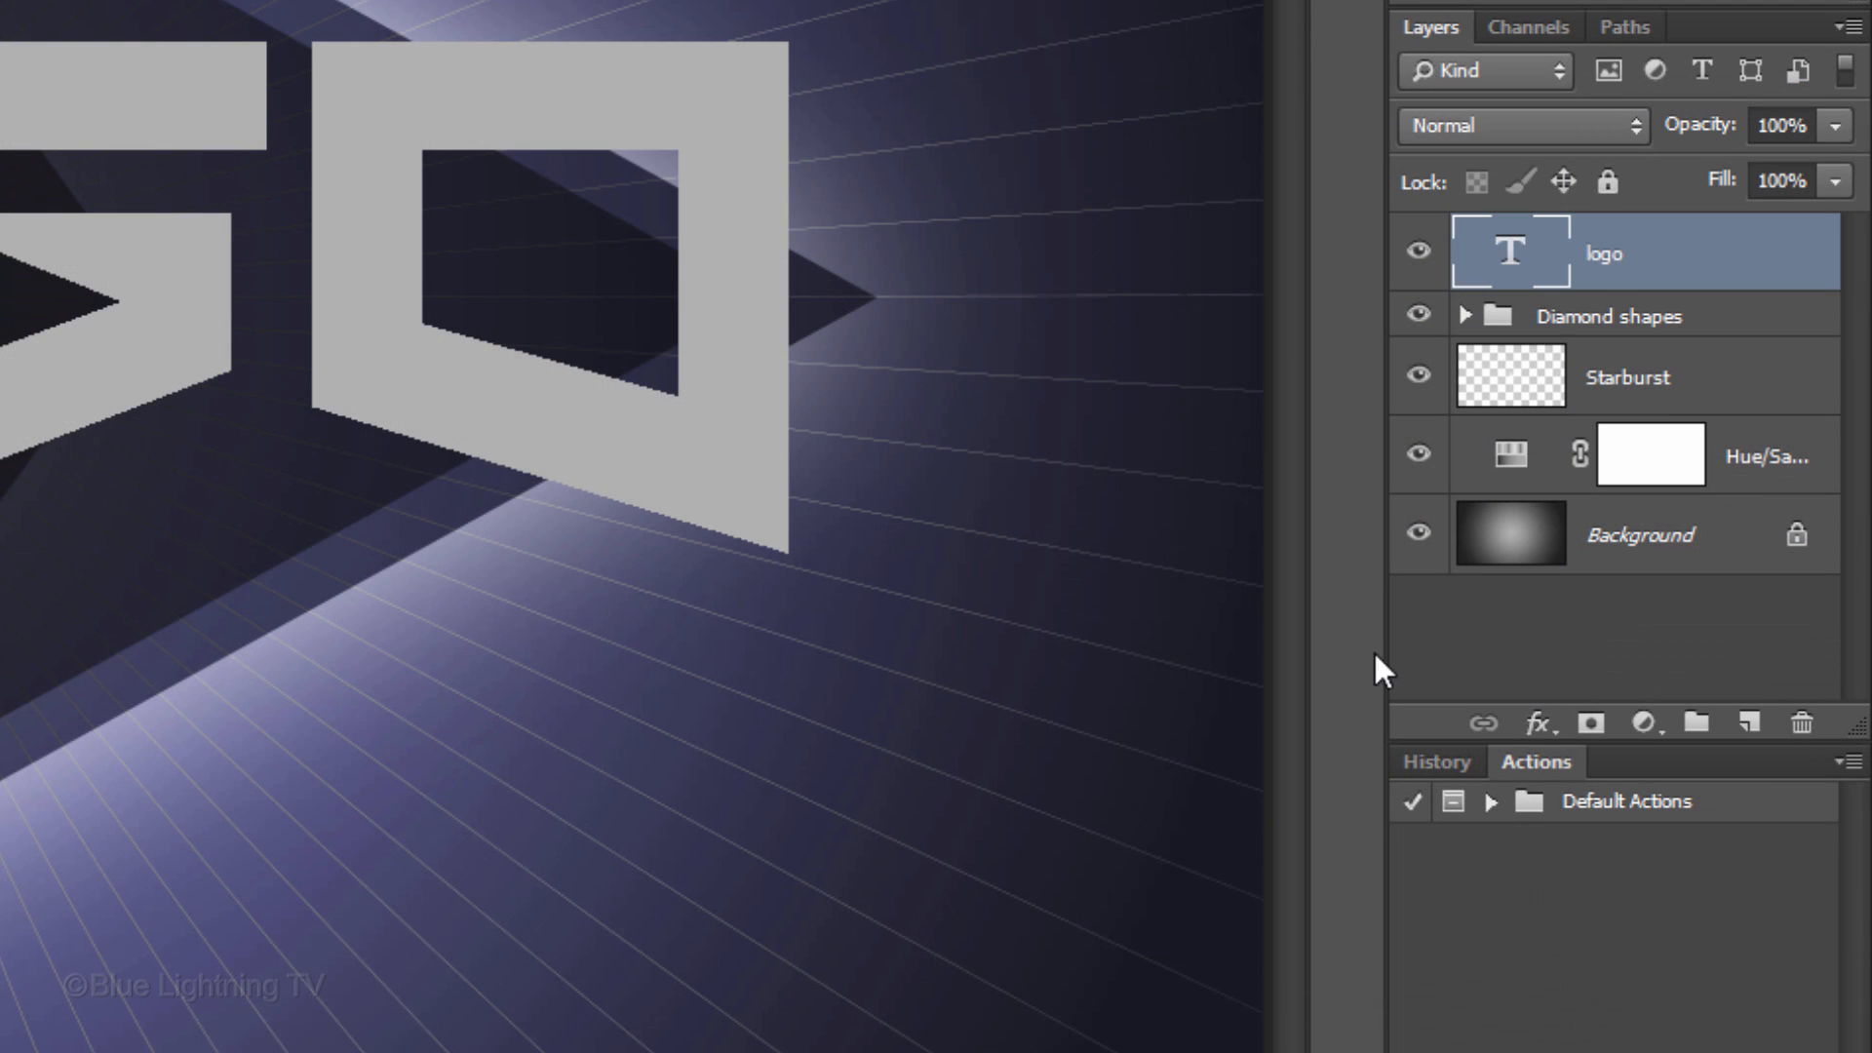
Step: Add Bevel & Emboss to LOGO with 1000% depth, 30 px size and 5 px soften
click(1539, 724)
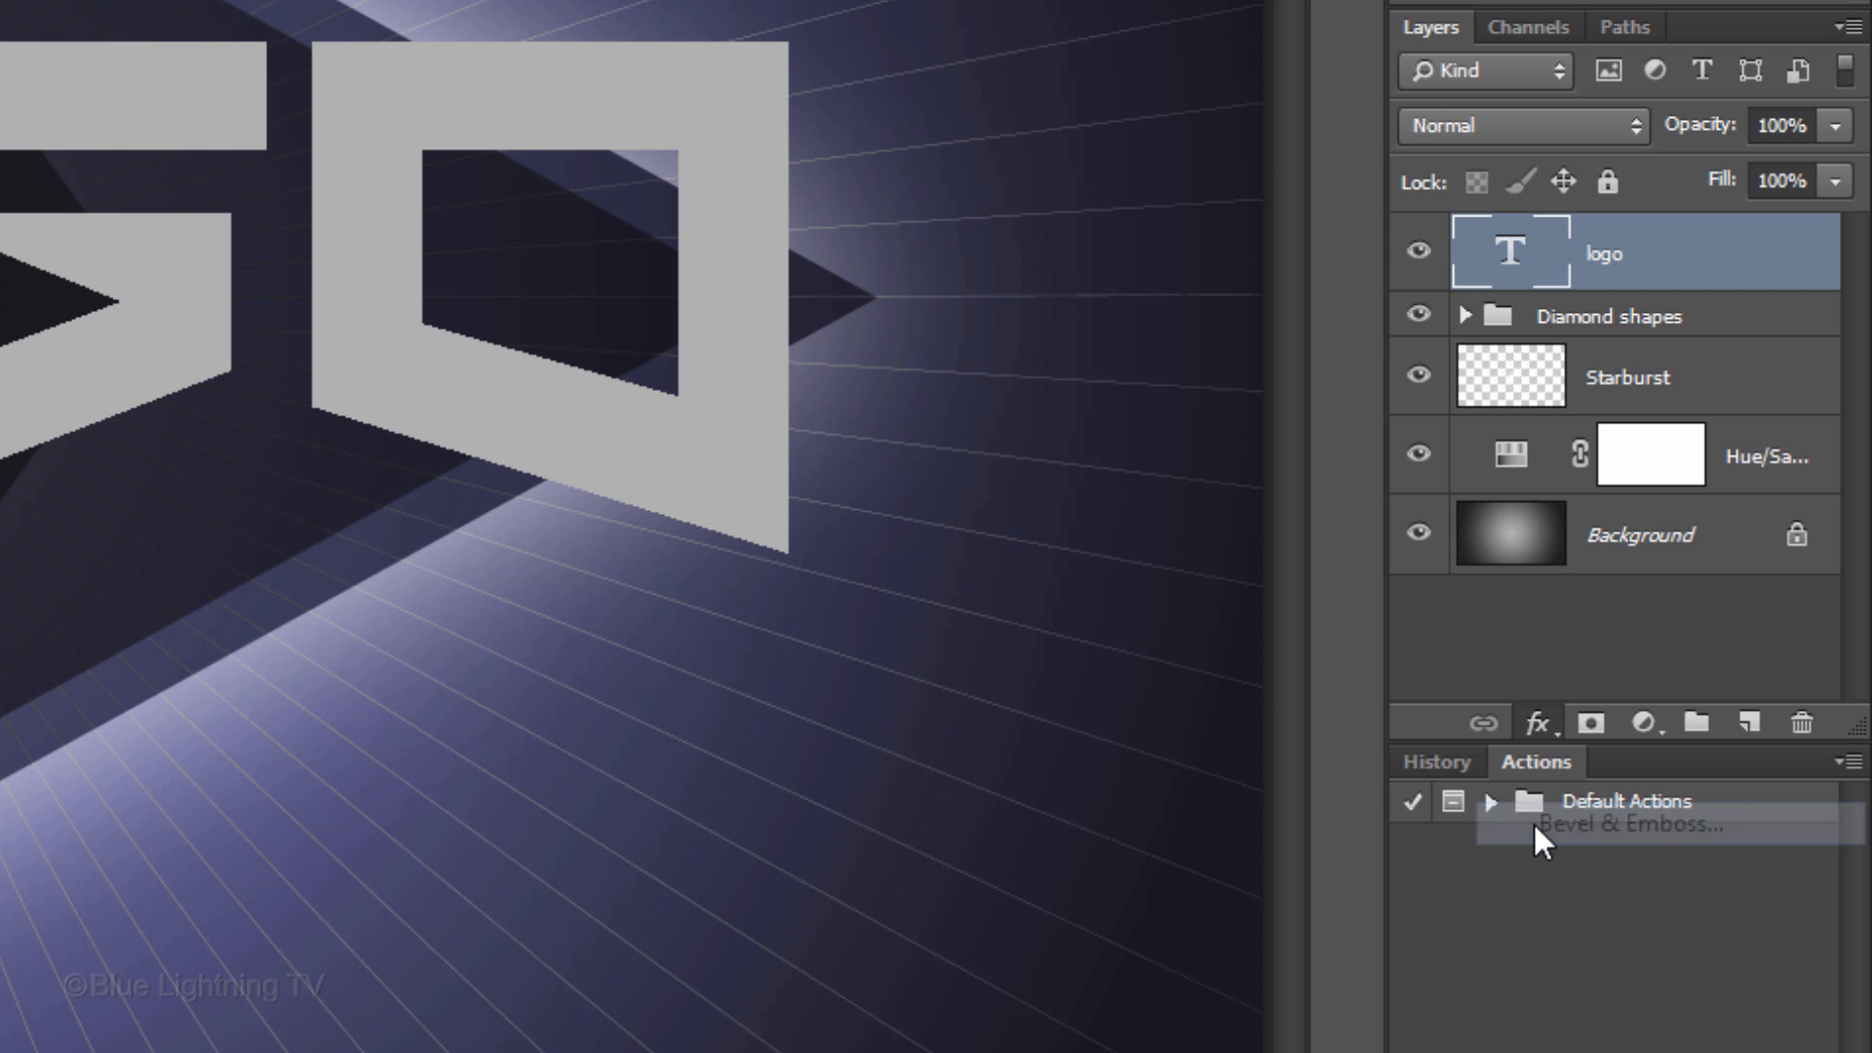
click(1629, 824)
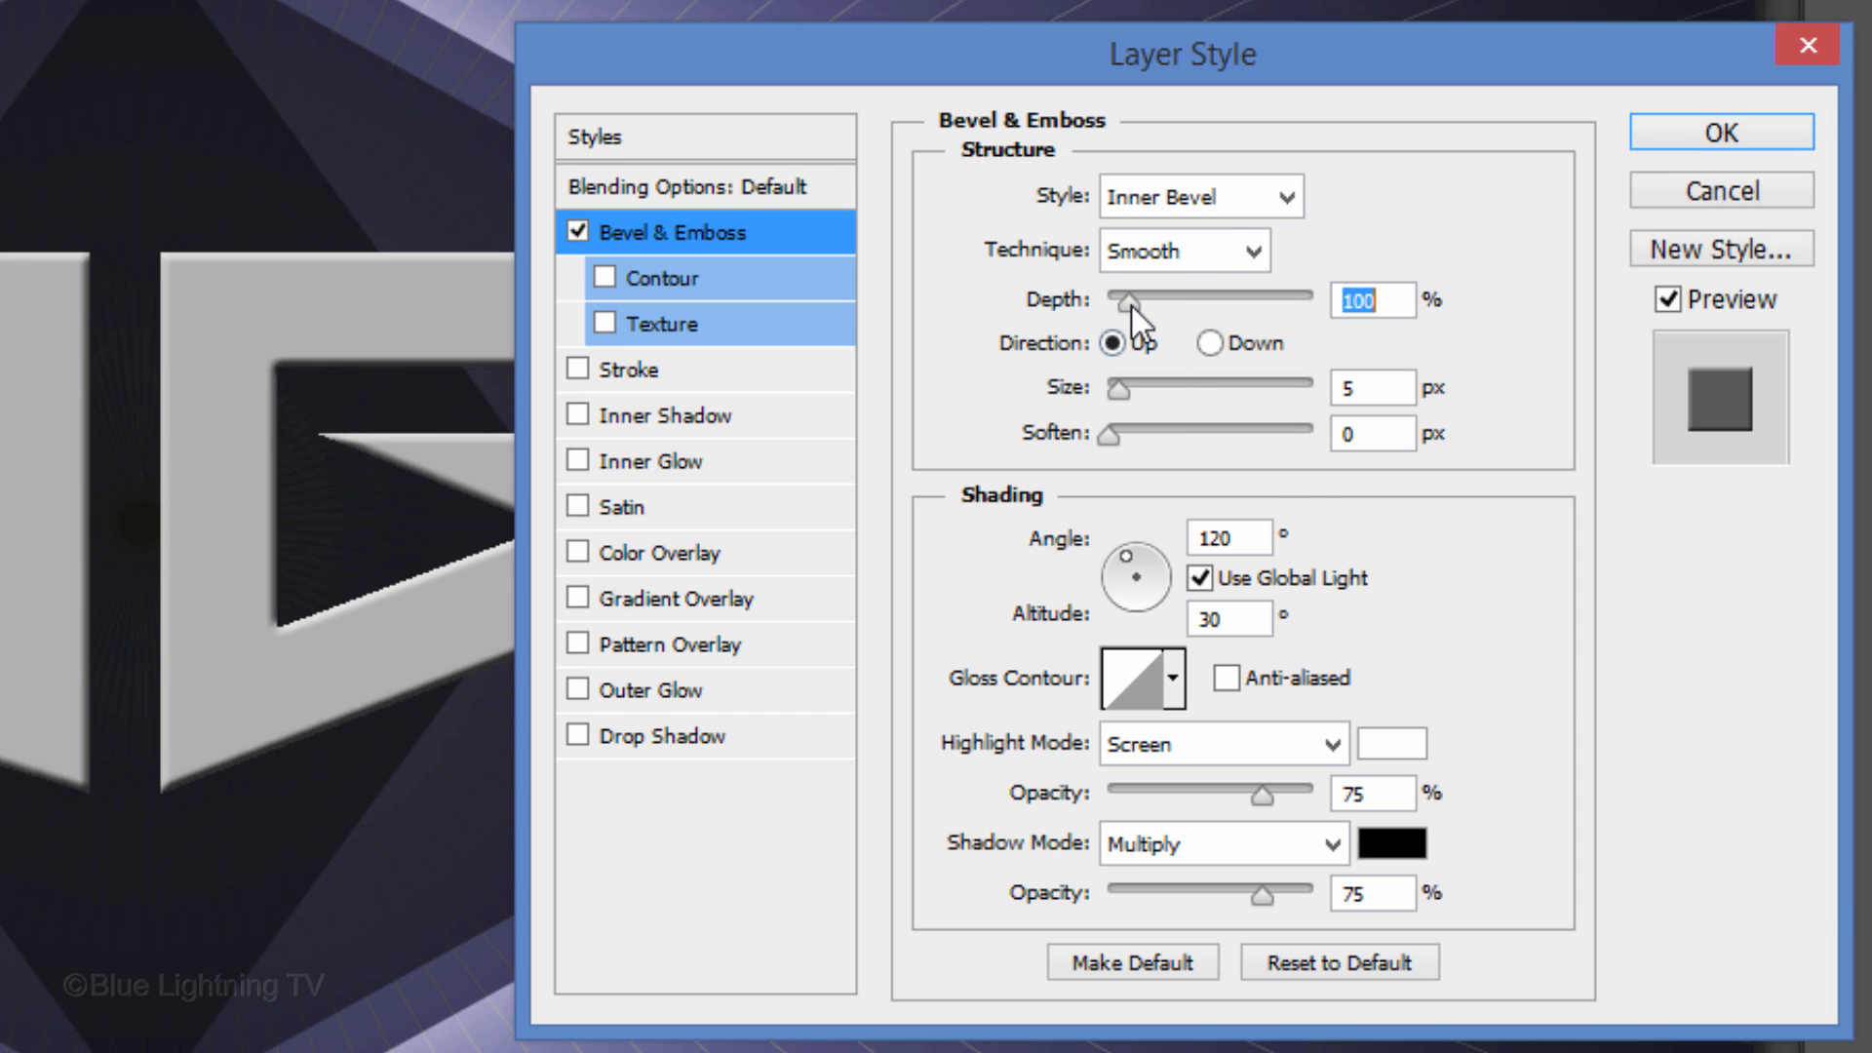
drag(1099, 299, 1337, 299)
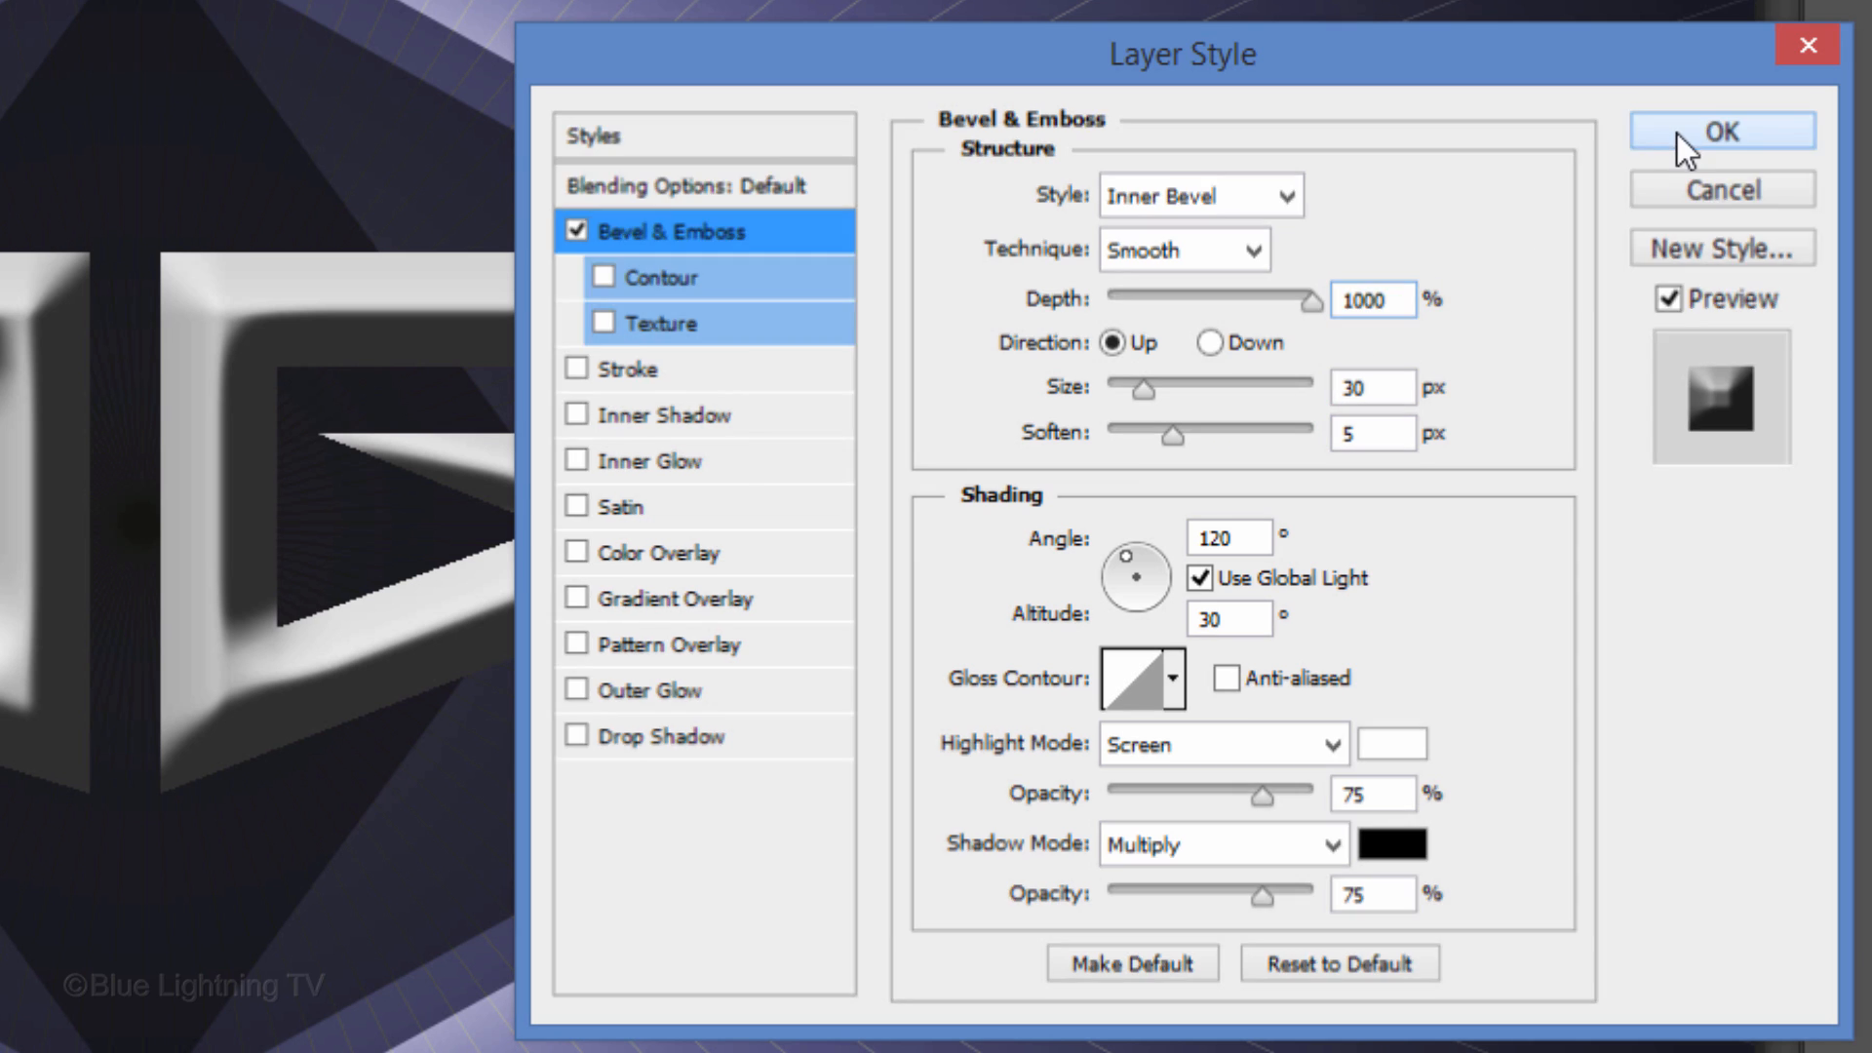
click(1718, 129)
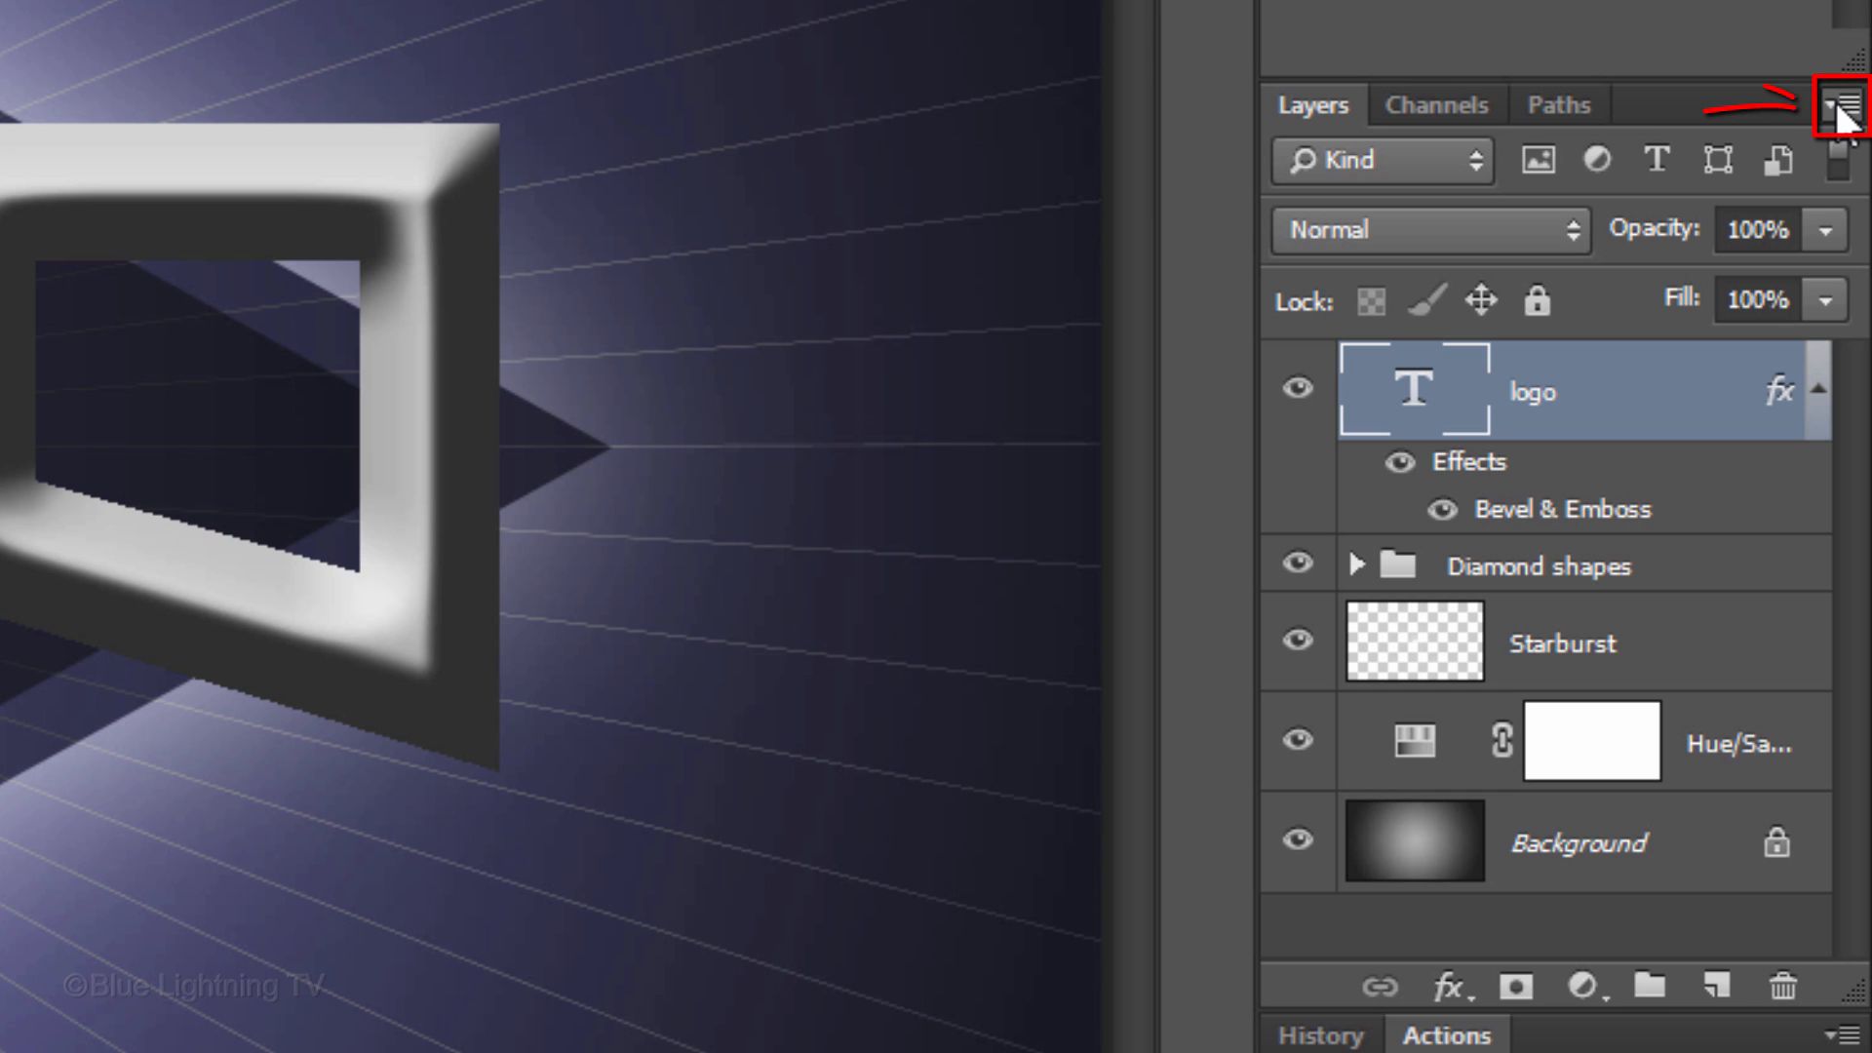
Step: Convert the beveled 'logo' layer into a Smart Object via the Layers panel menu
click(1844, 116)
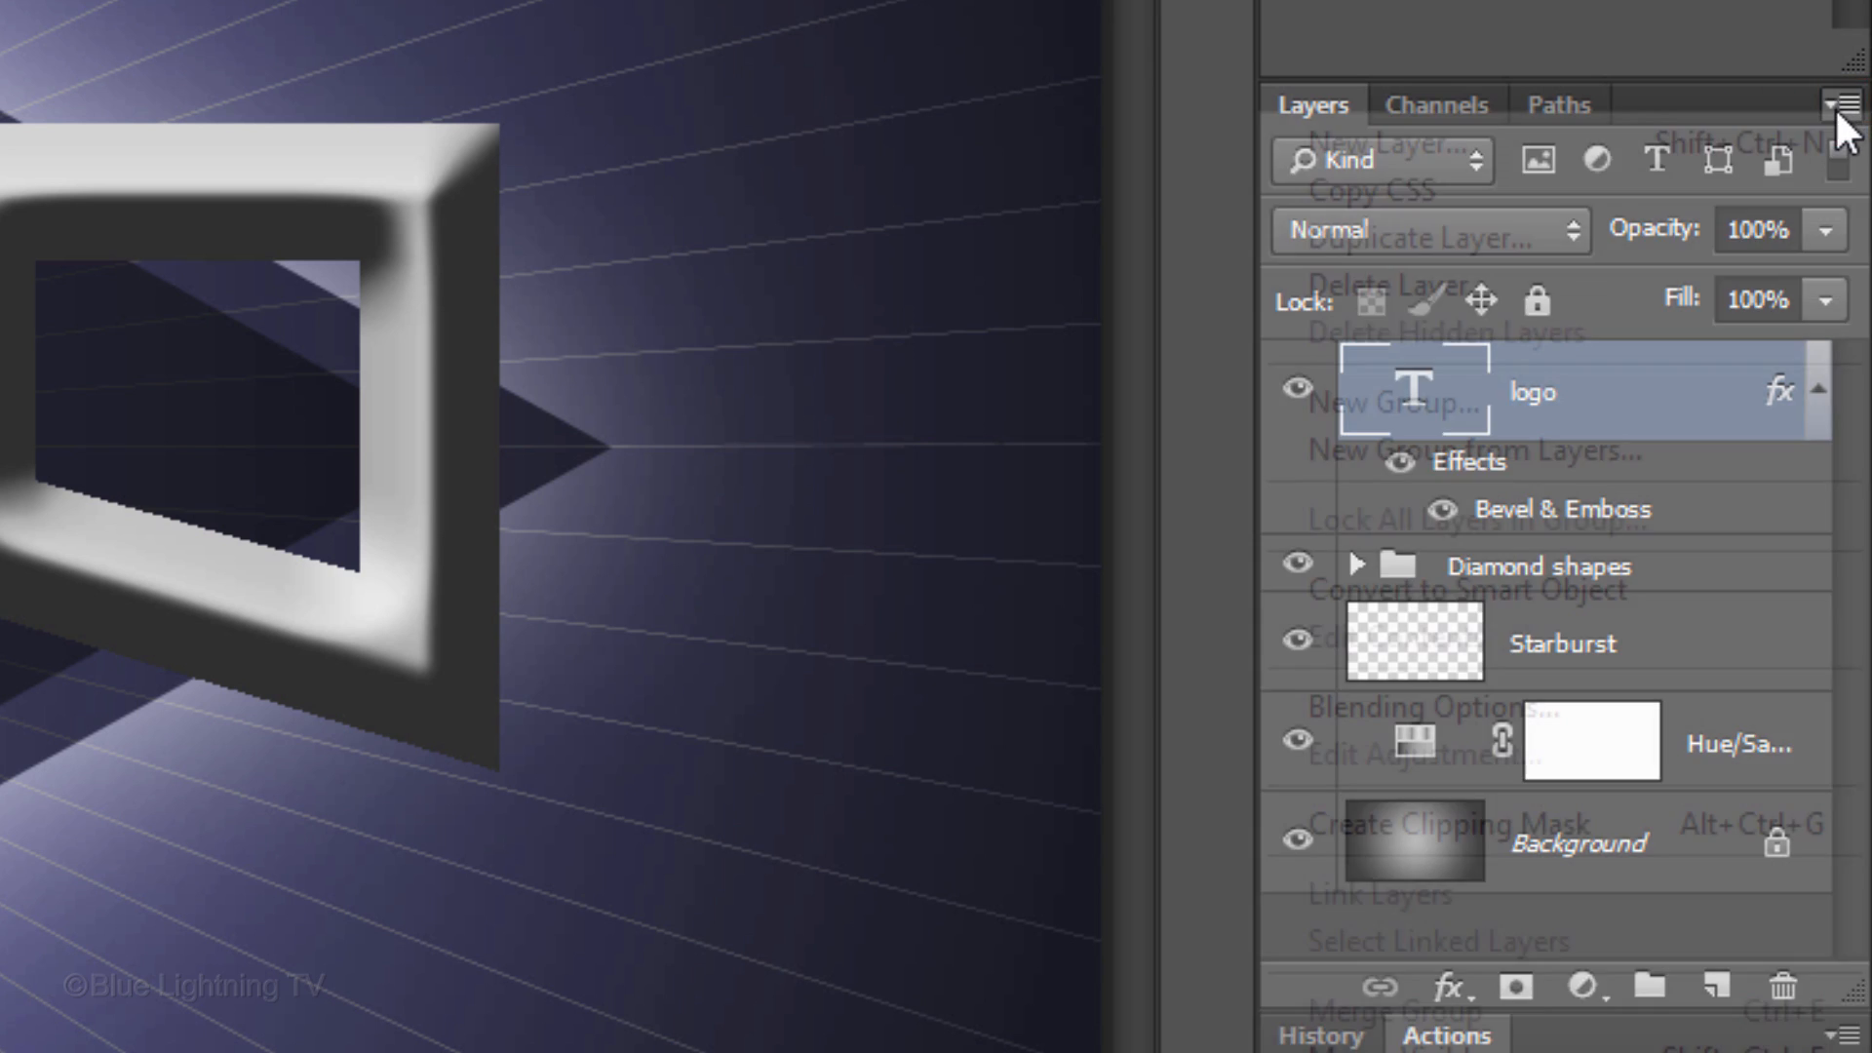
mouse_move(1713, 617)
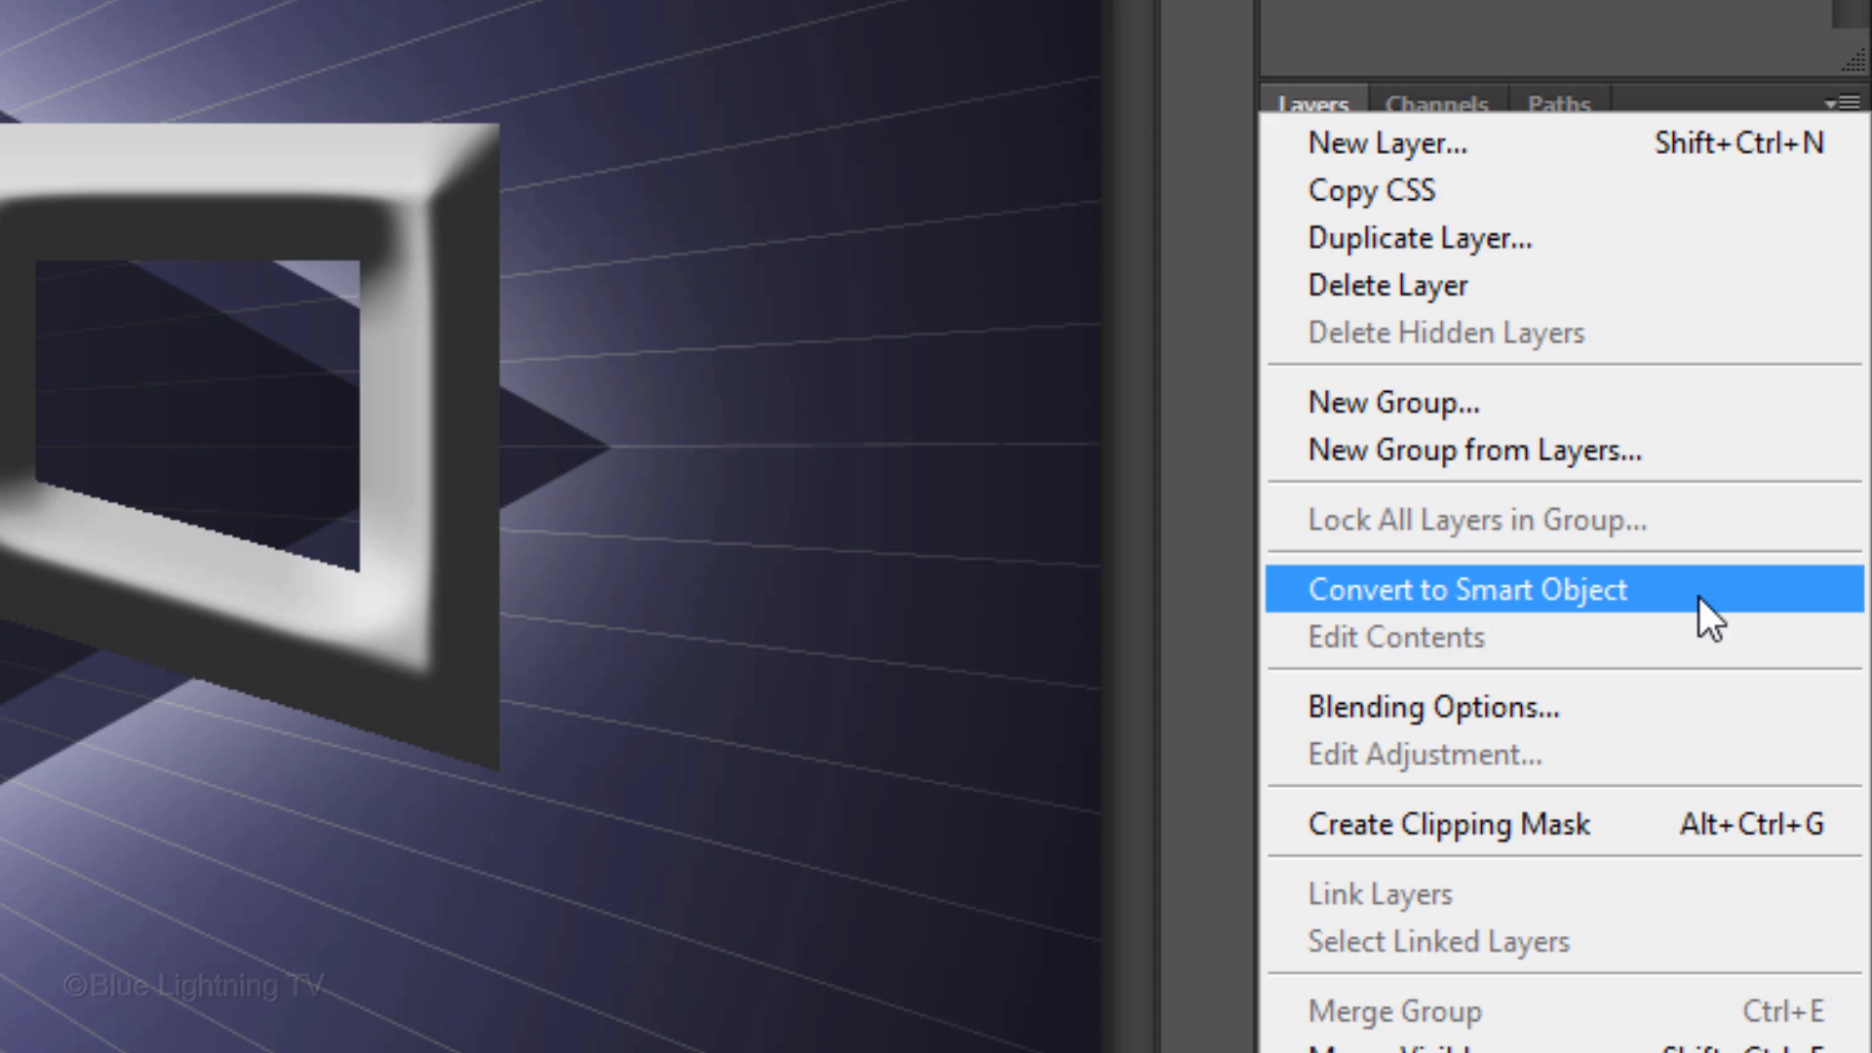
click(1466, 589)
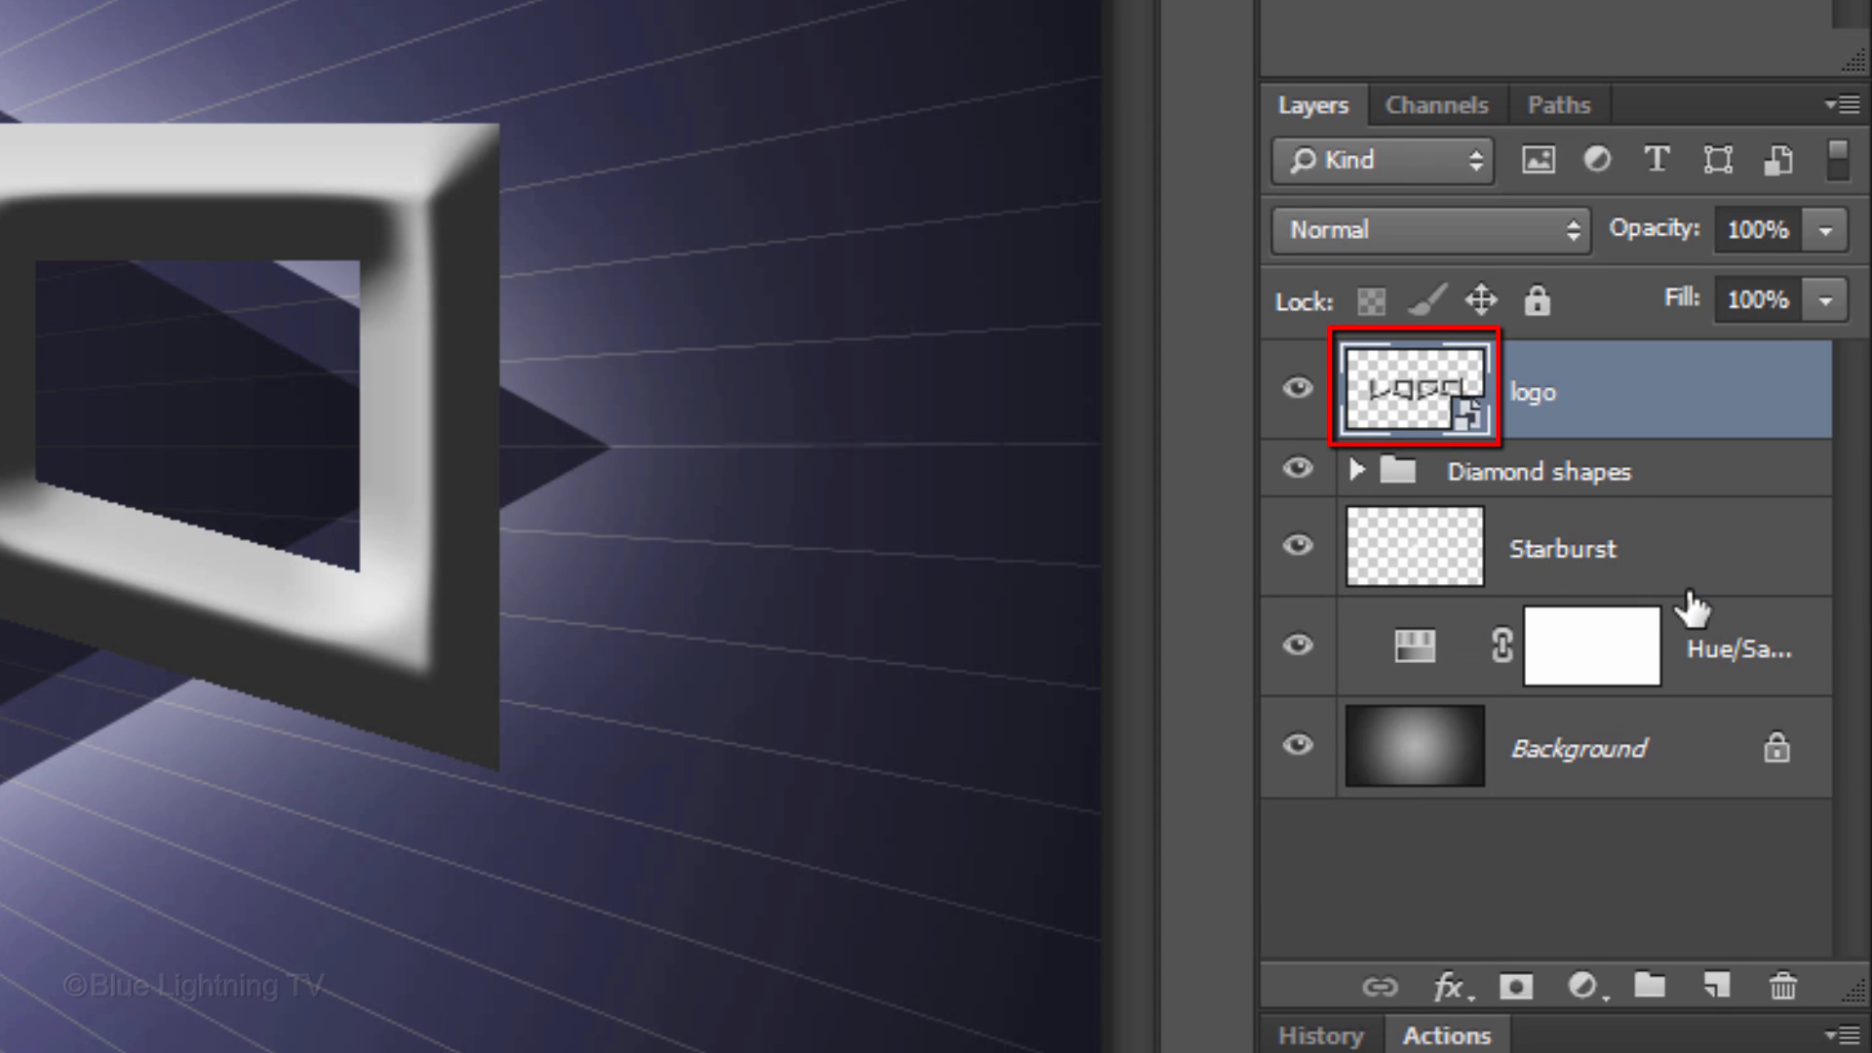
click(1448, 406)
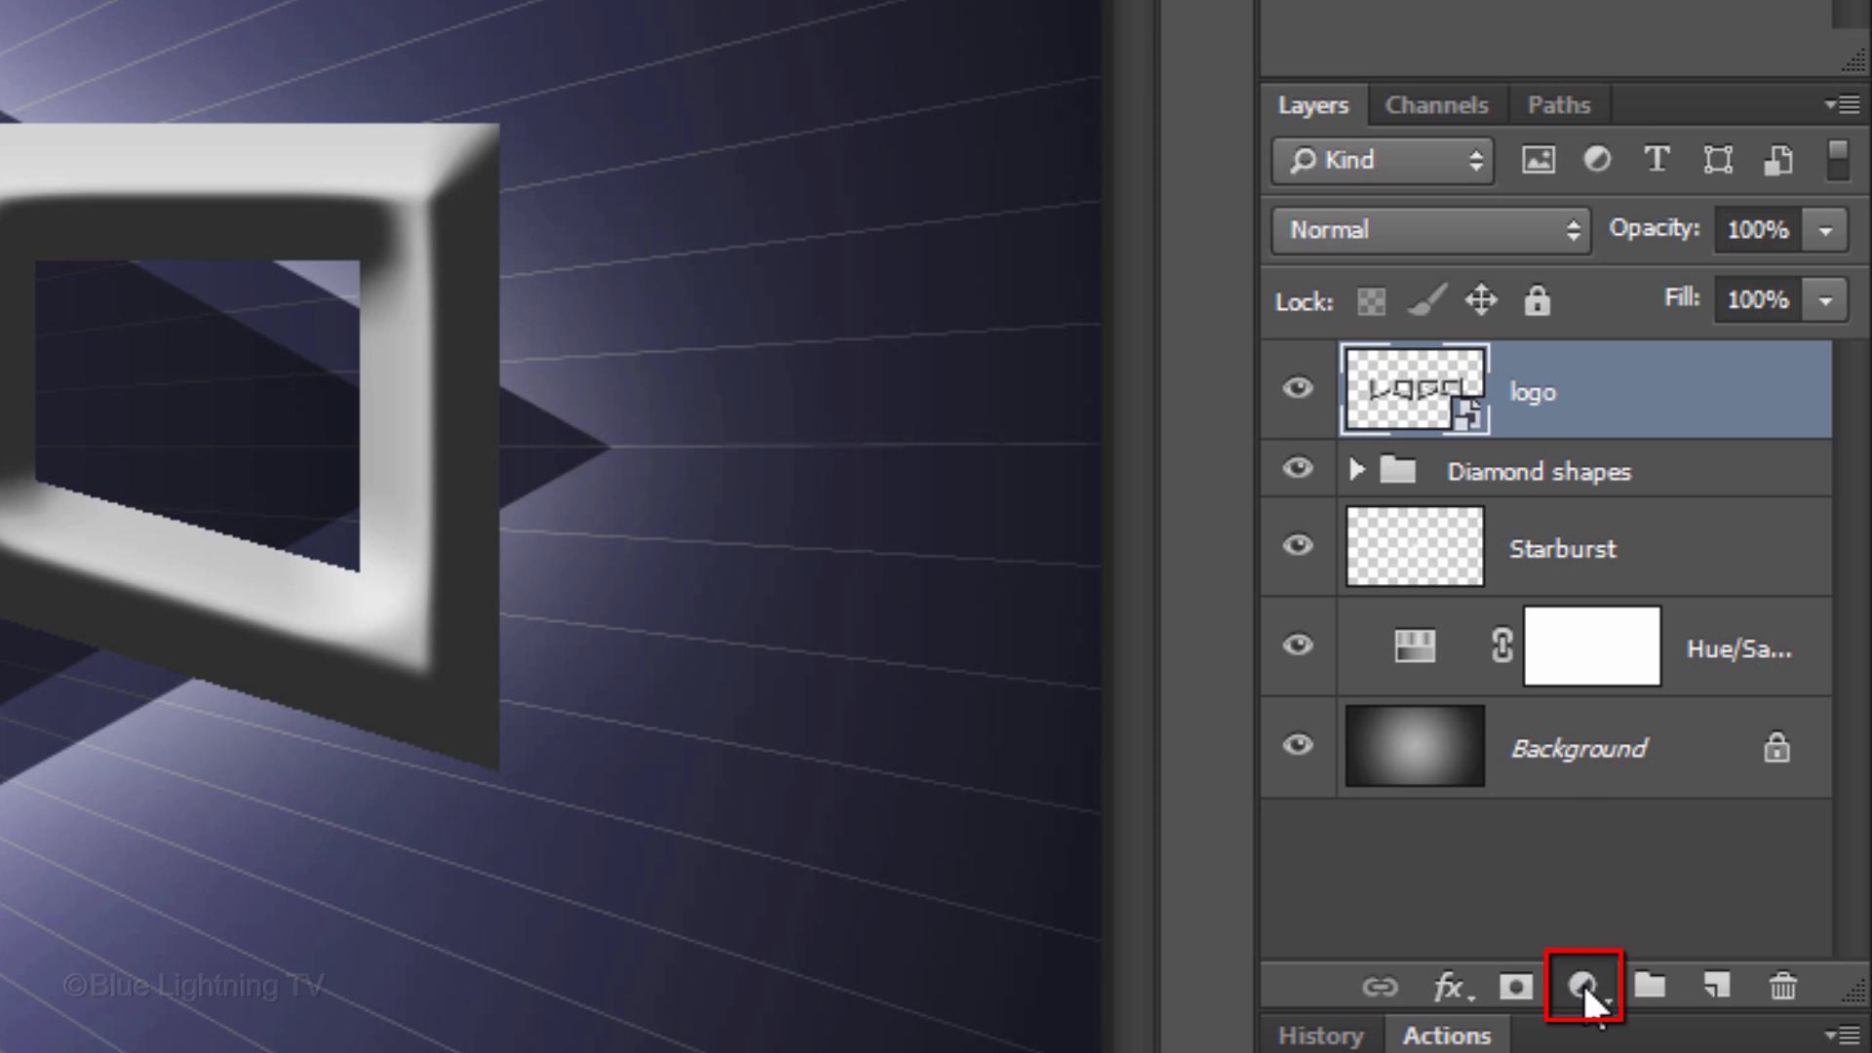
Step: Add a Curves adjustment layer clipped to the logo Smart Object with Ctrl+Alt+G
click(1584, 988)
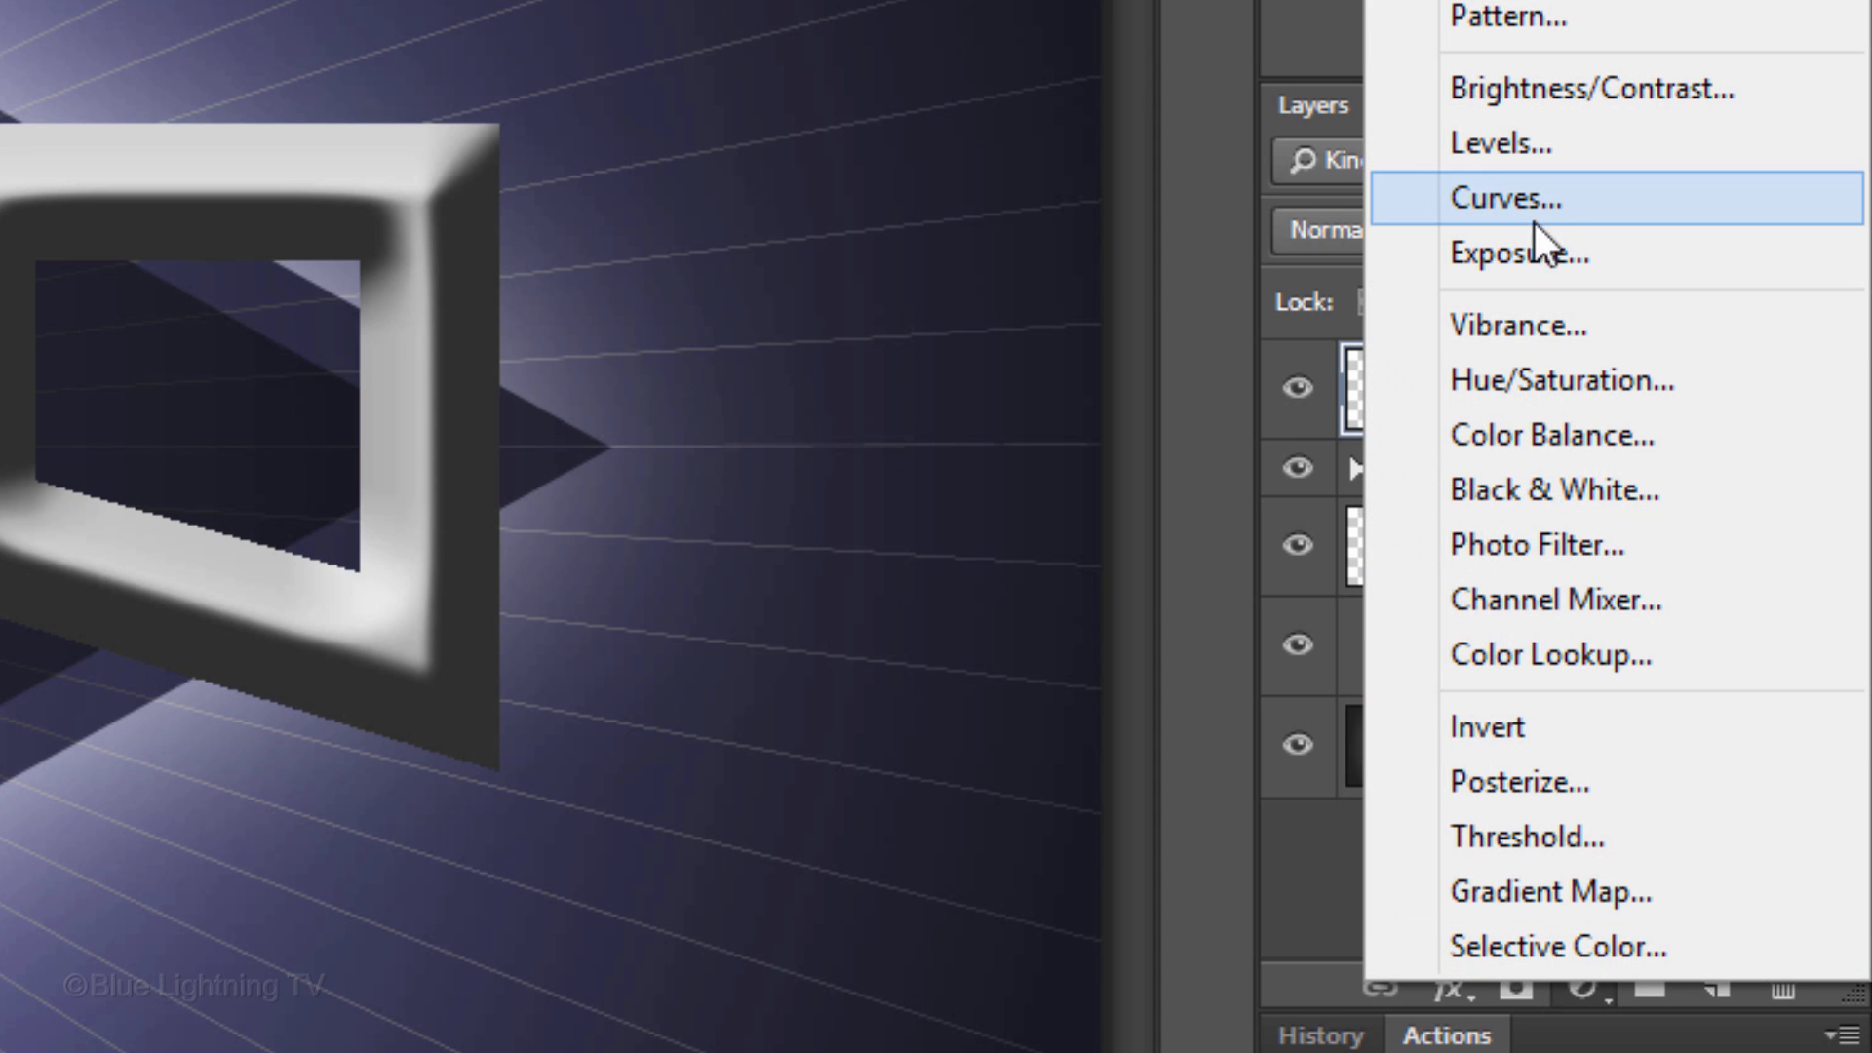
click(1507, 198)
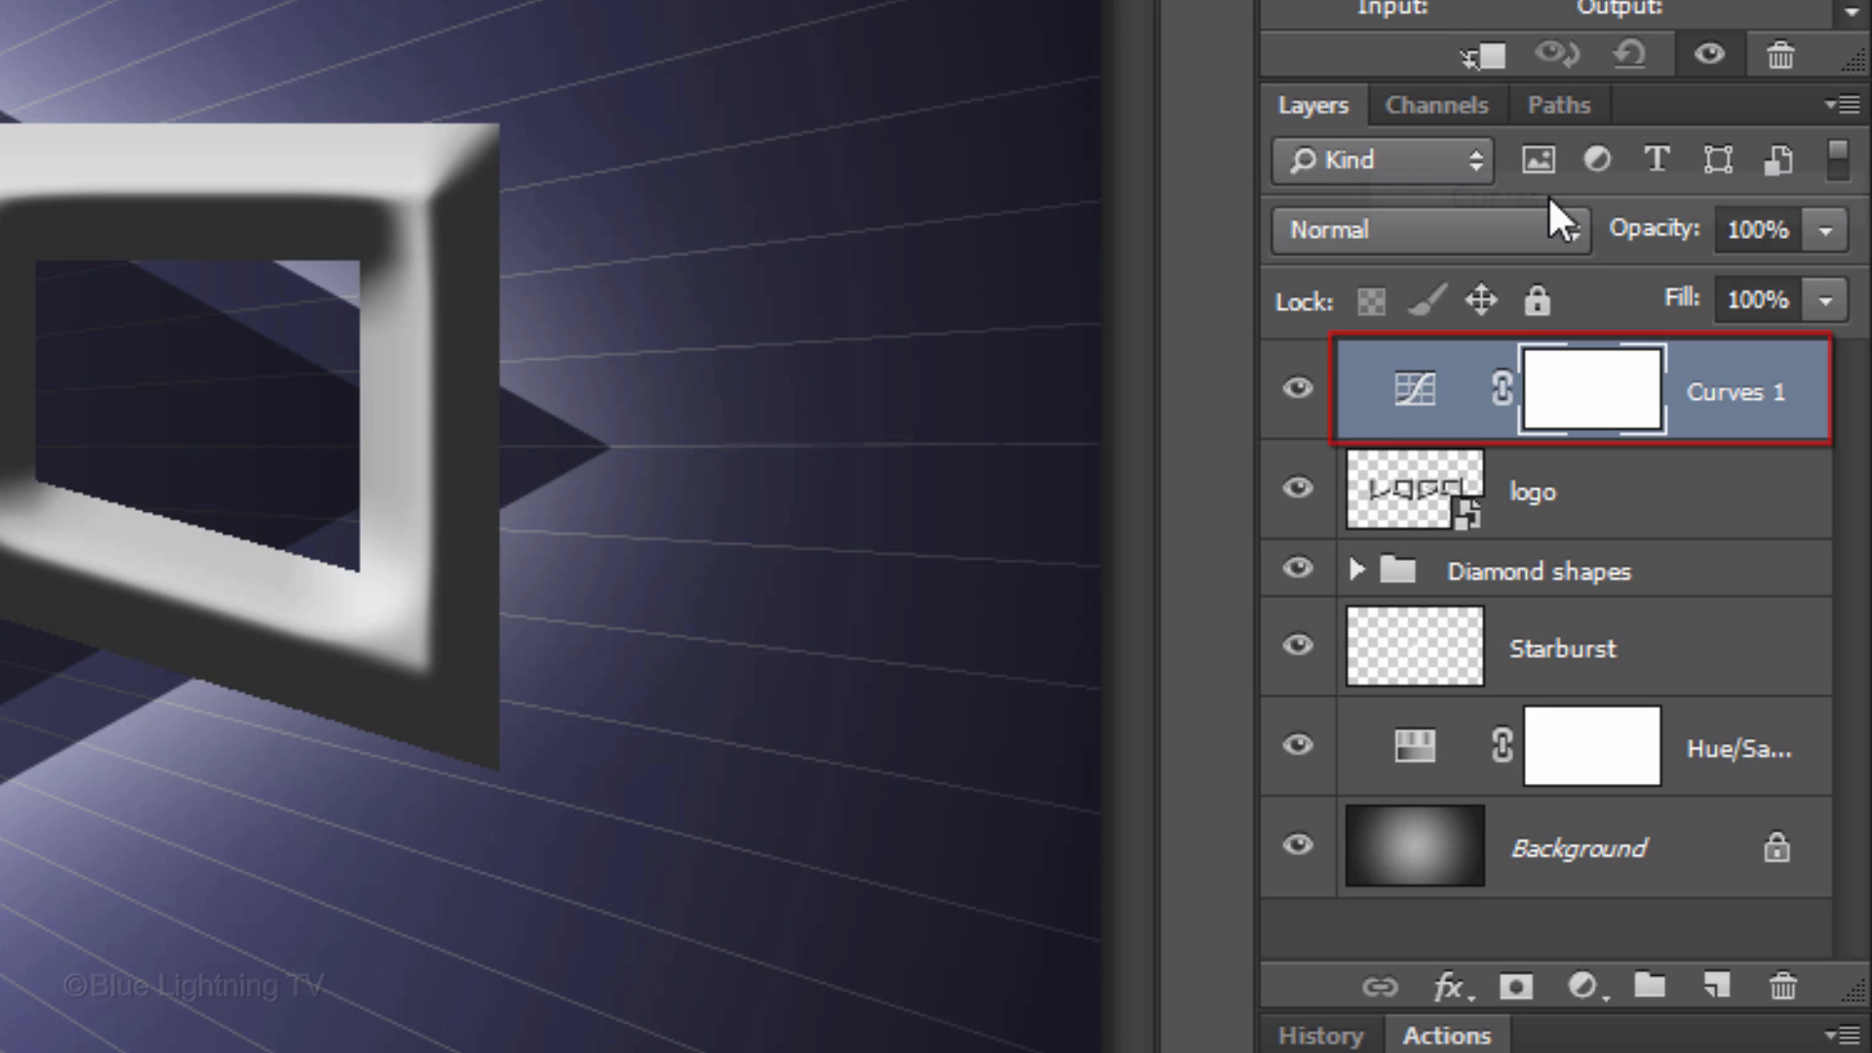
click(1483, 56)
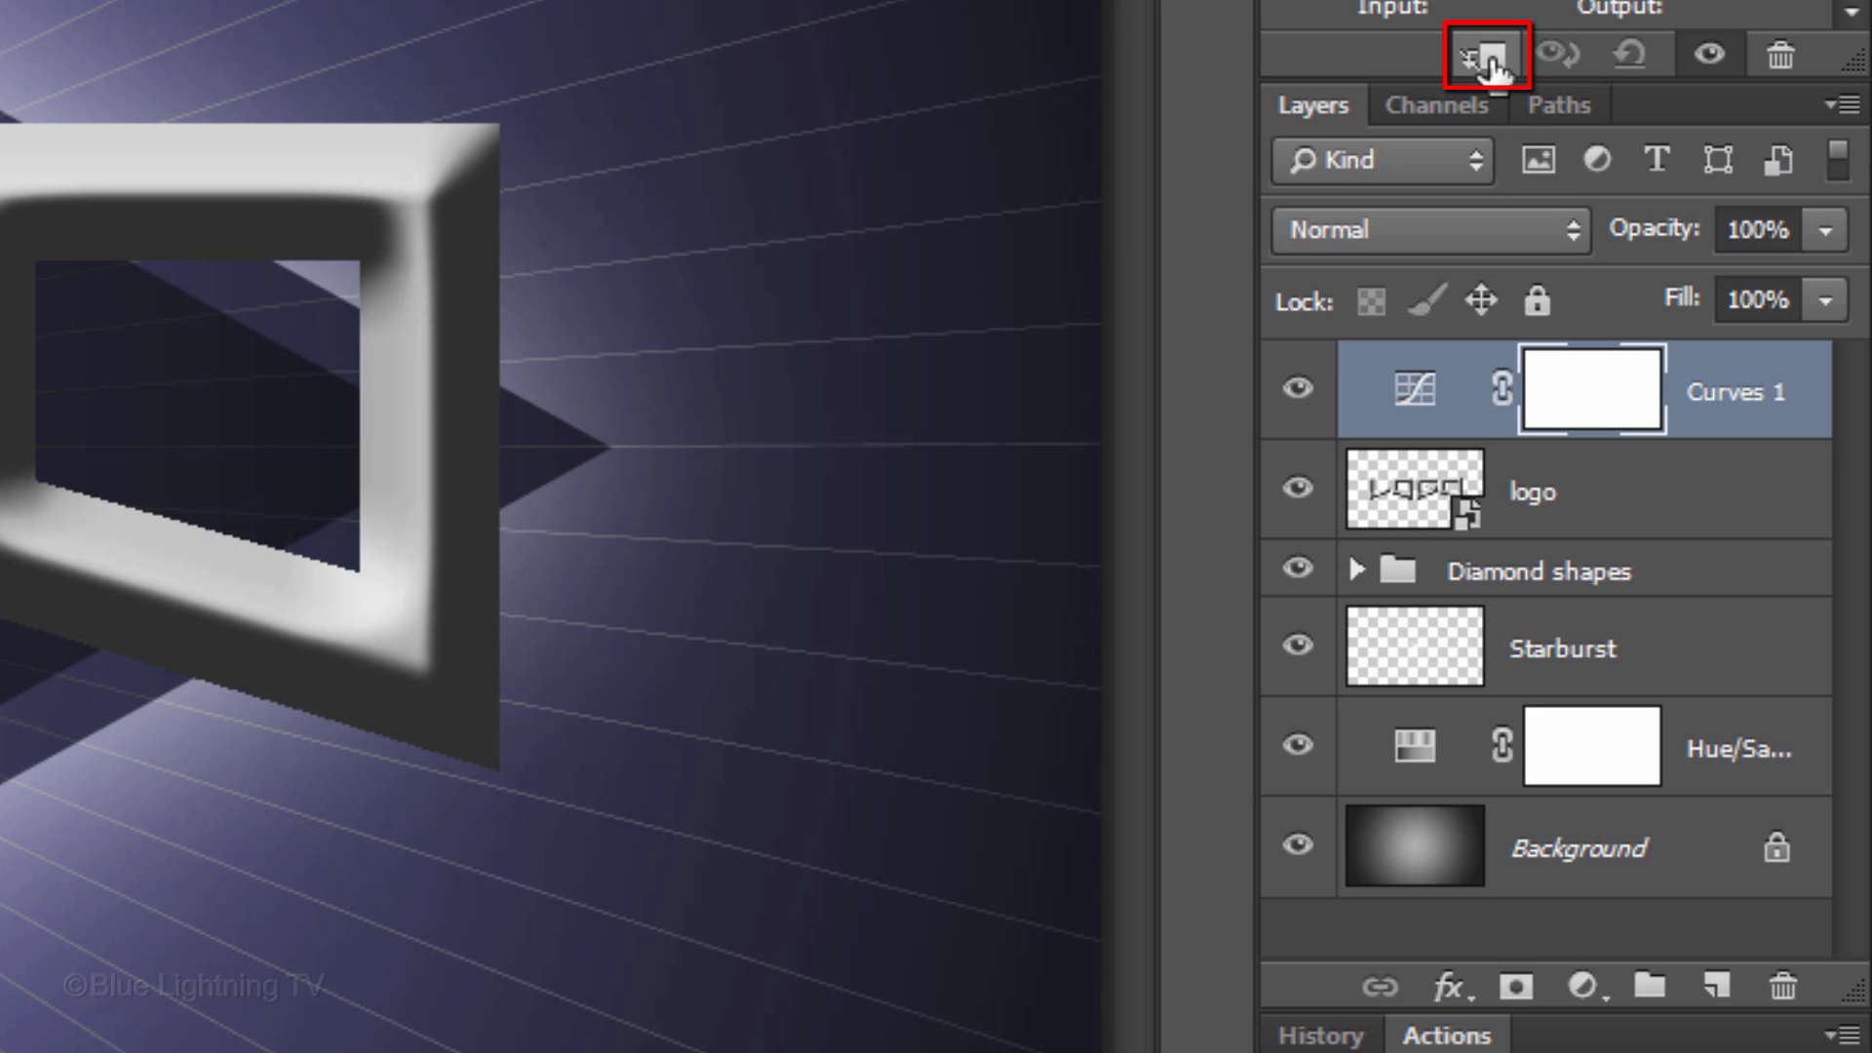
click(1485, 55)
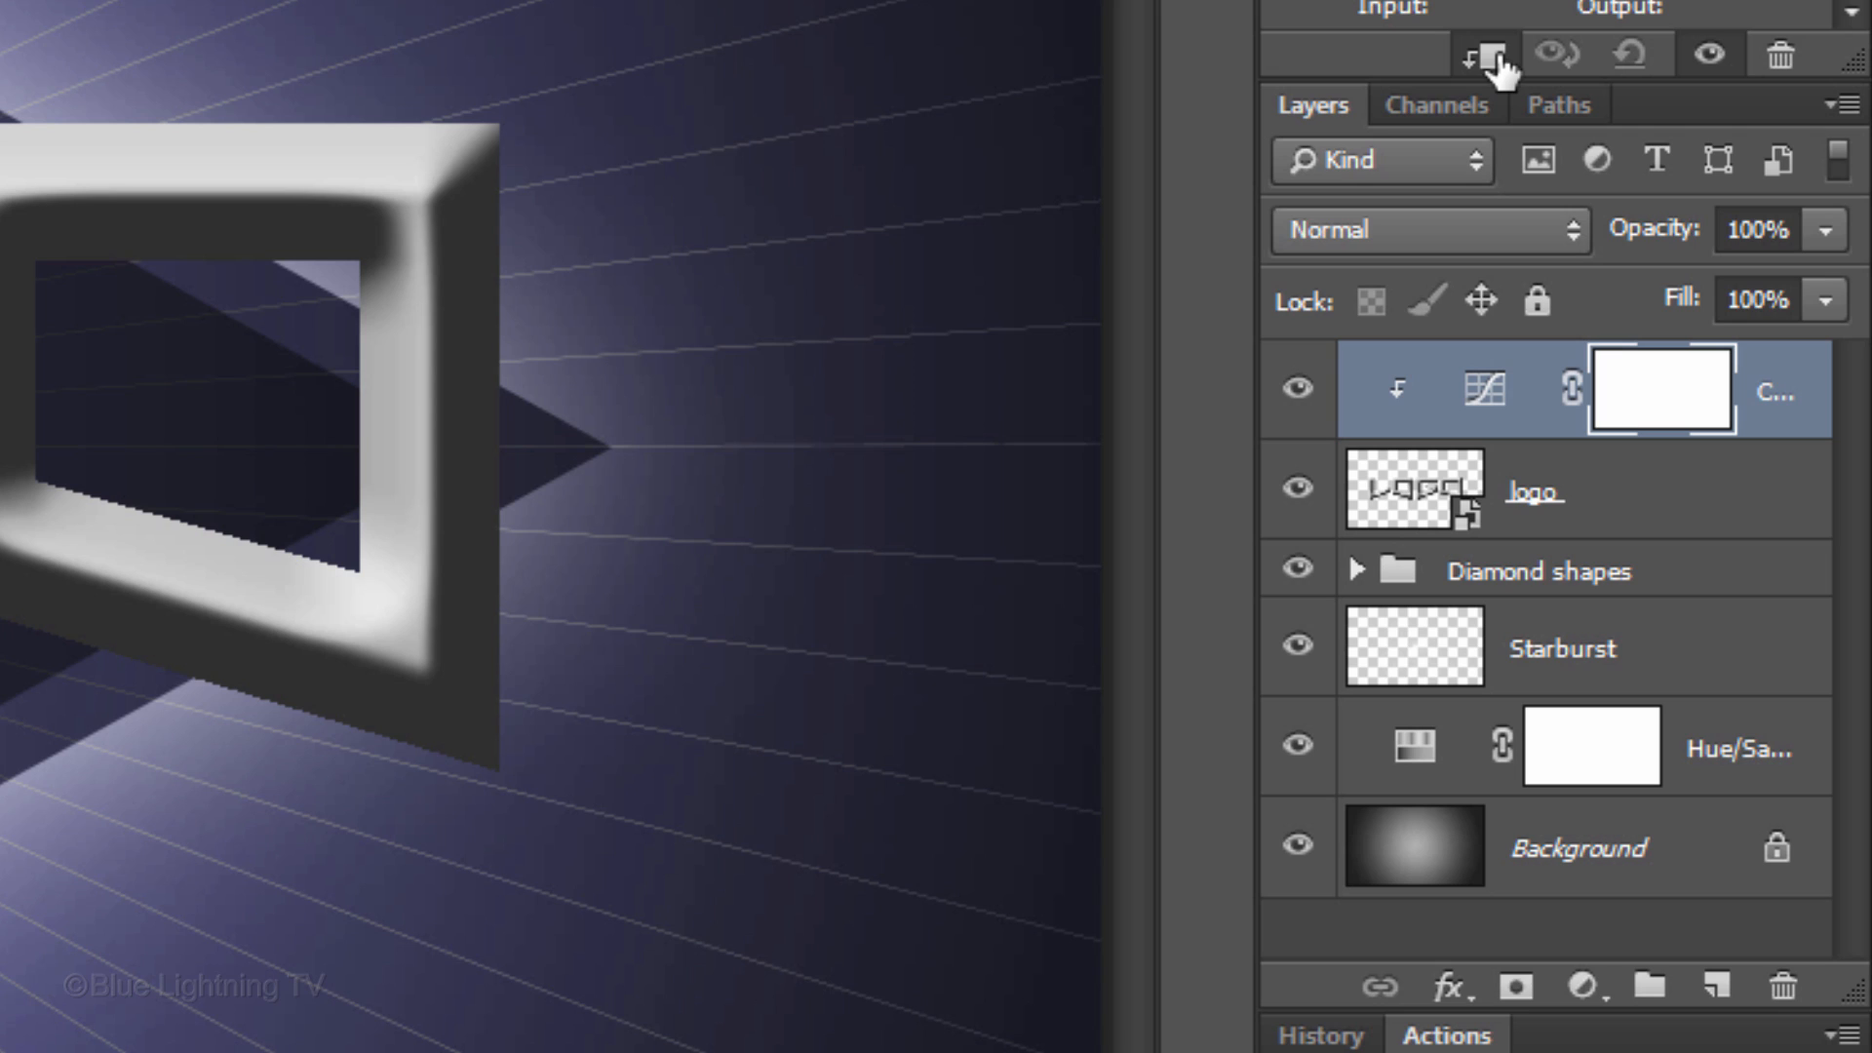
key(ctrl+alt+g)
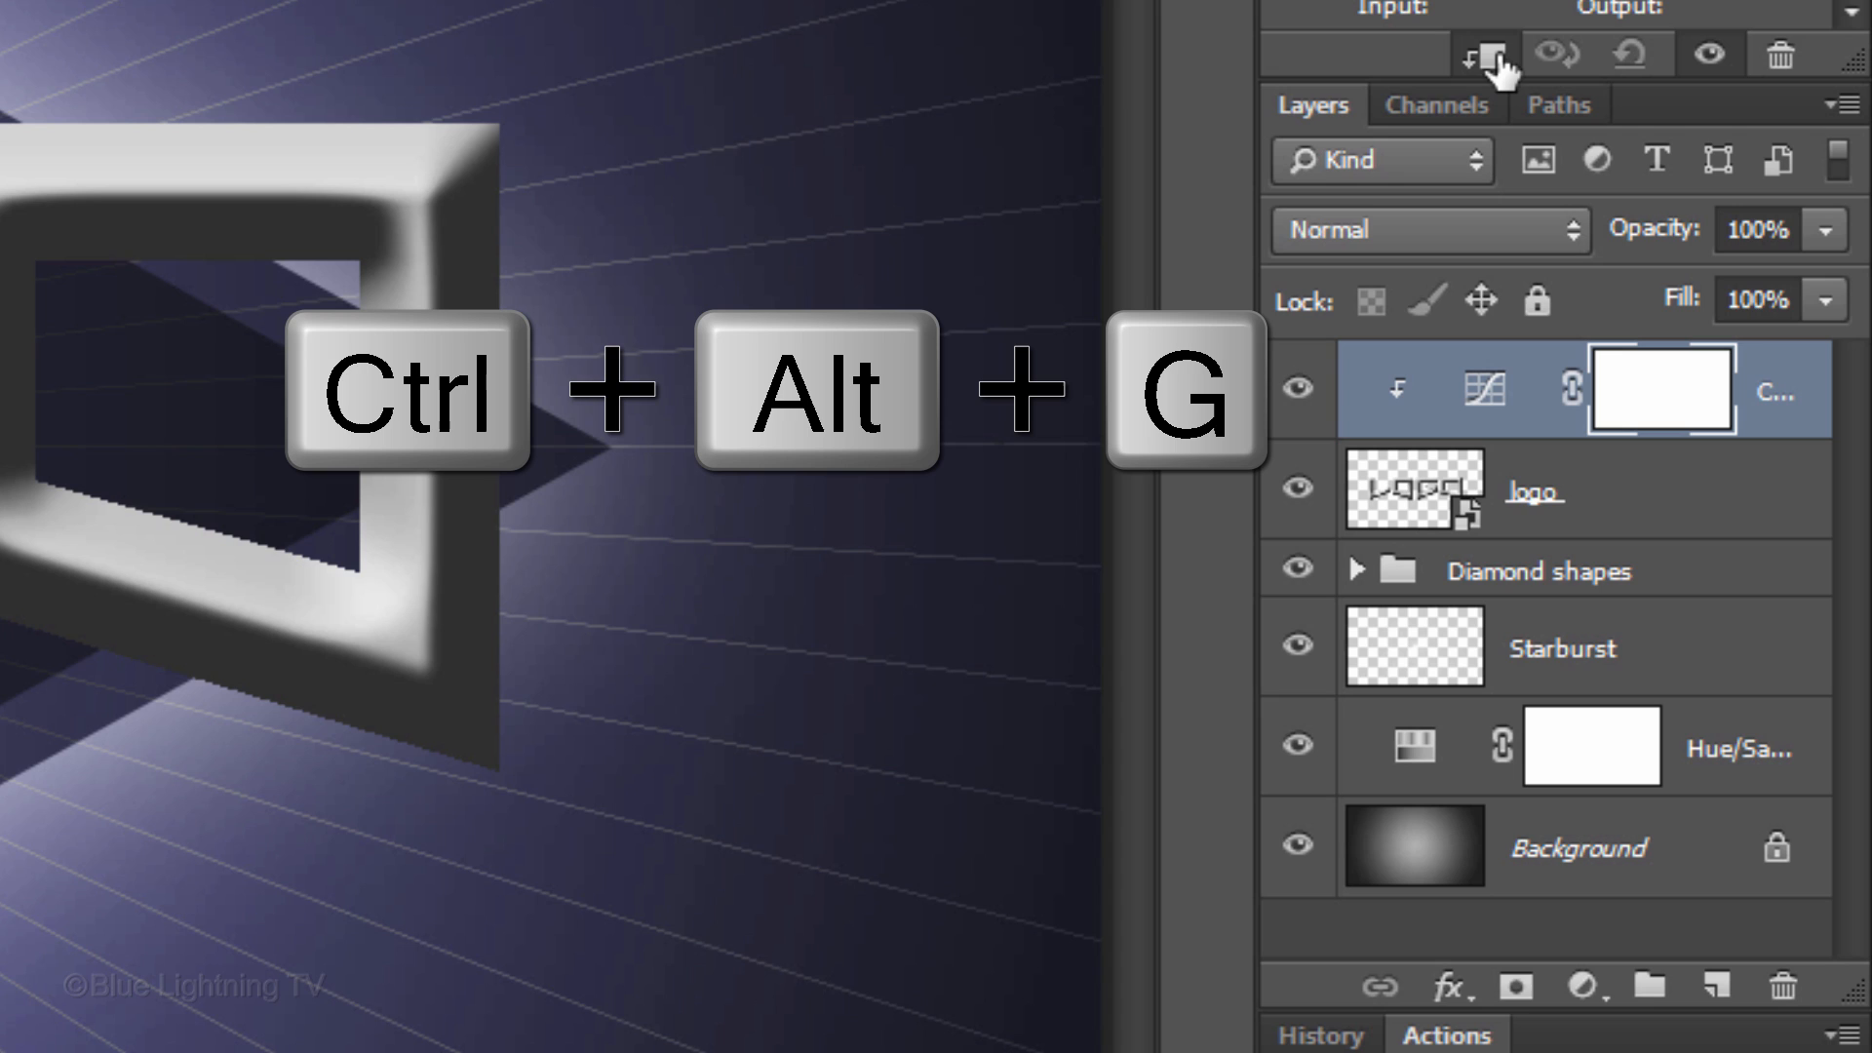
key(ctrl+alt+g)
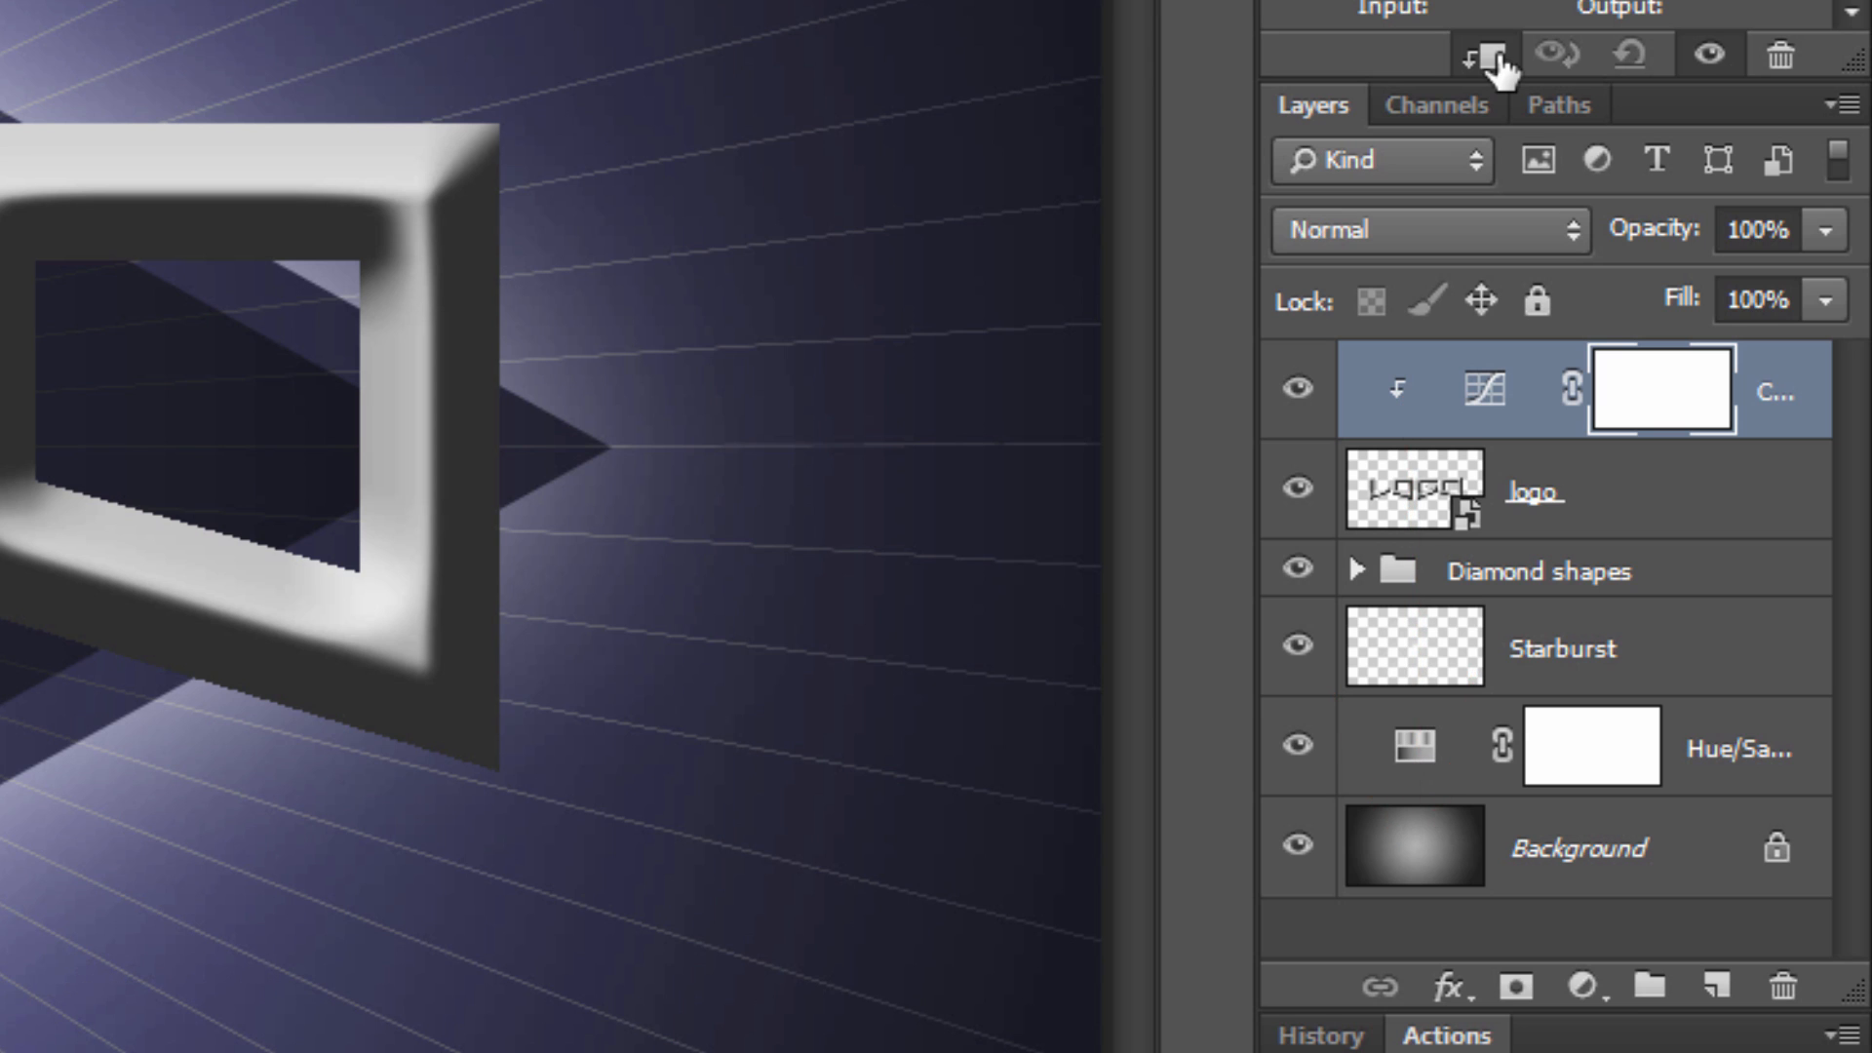
click(1484, 54)
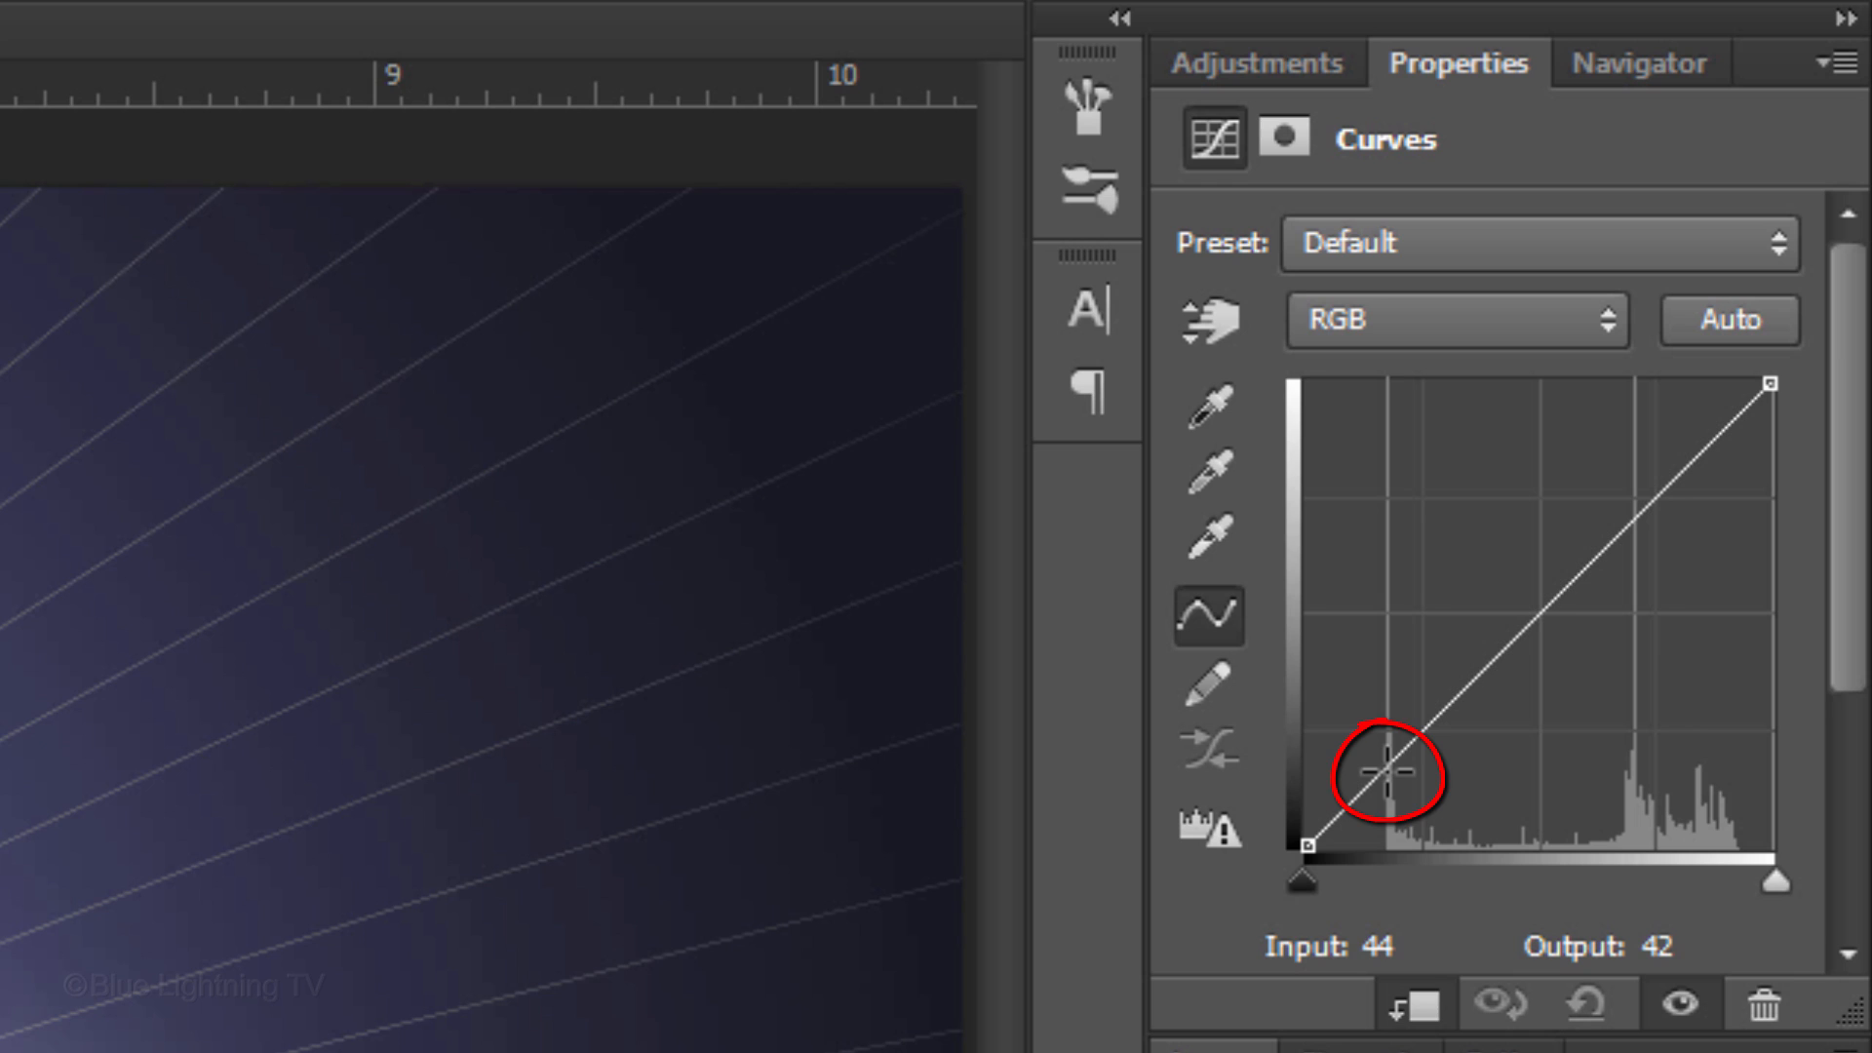
Step: Wave the logo's curve with shadows raised, midtones lowered, upper tones raised, then duplicate it
drag(1391, 771, 1391, 510)
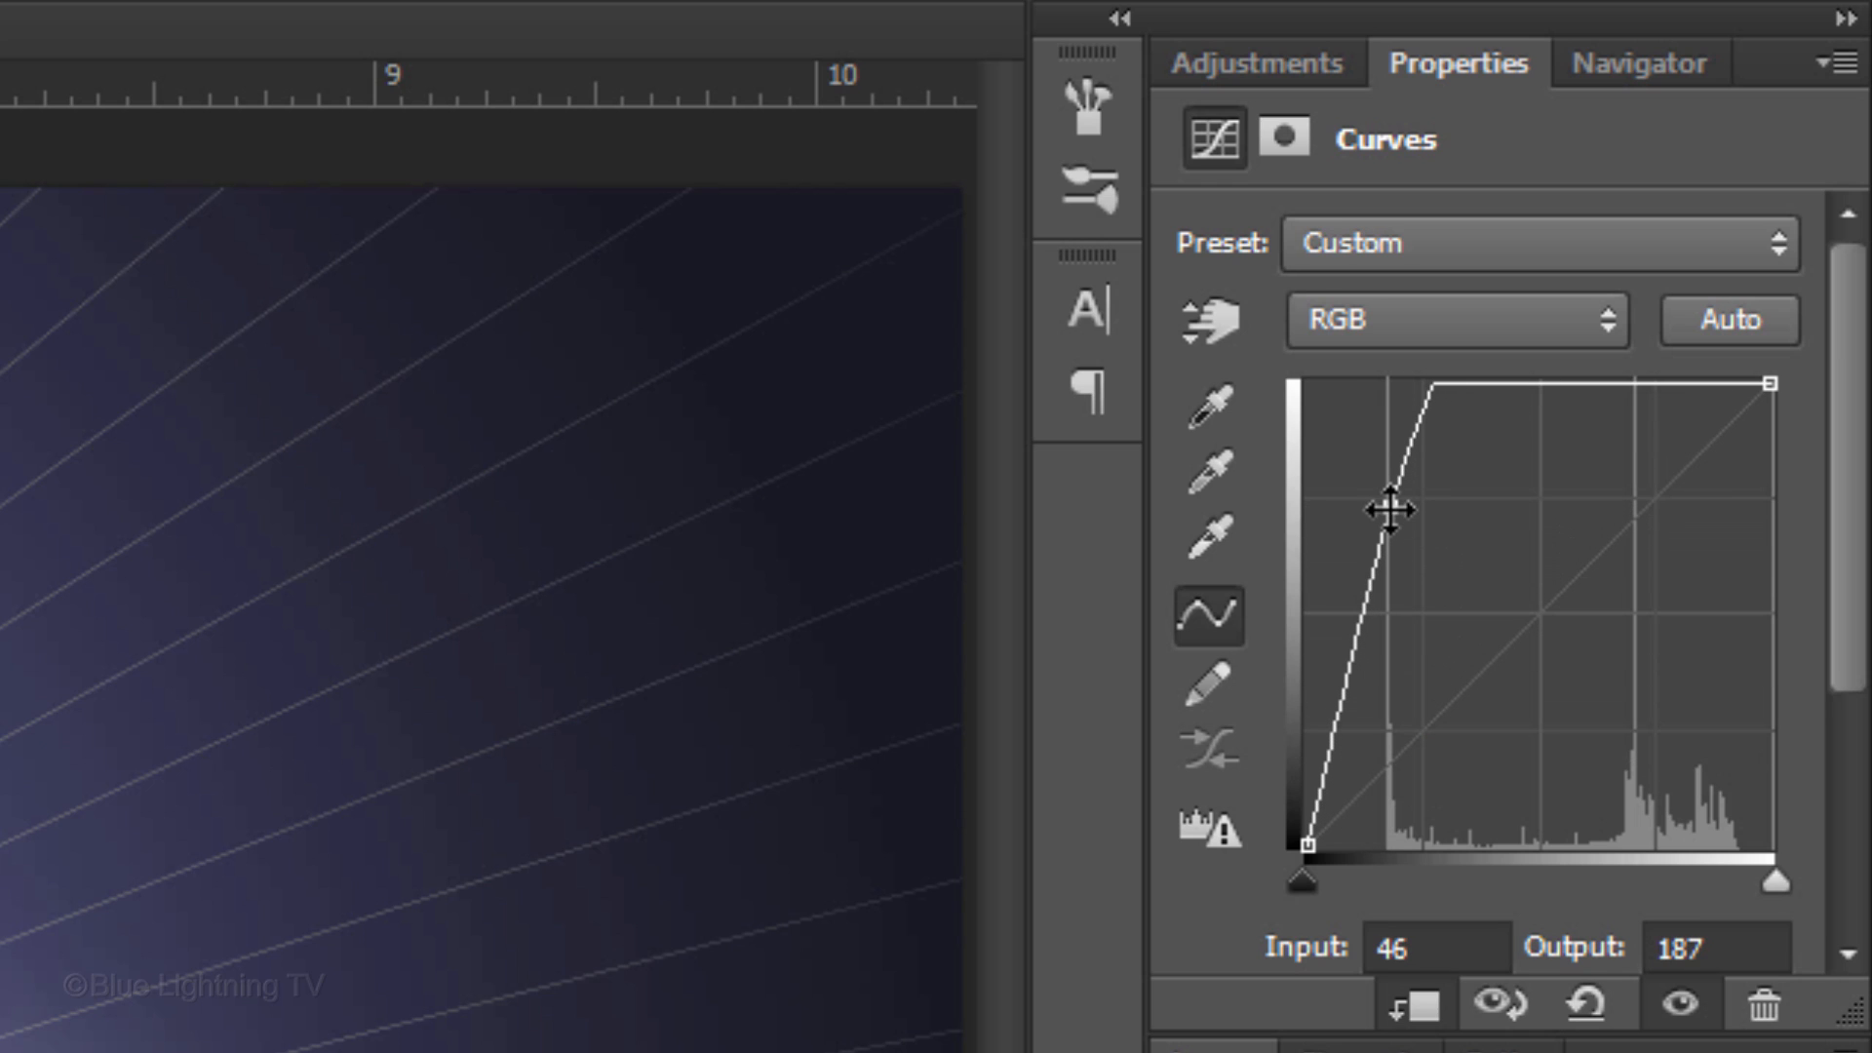
drag(1415, 478, 1543, 665)
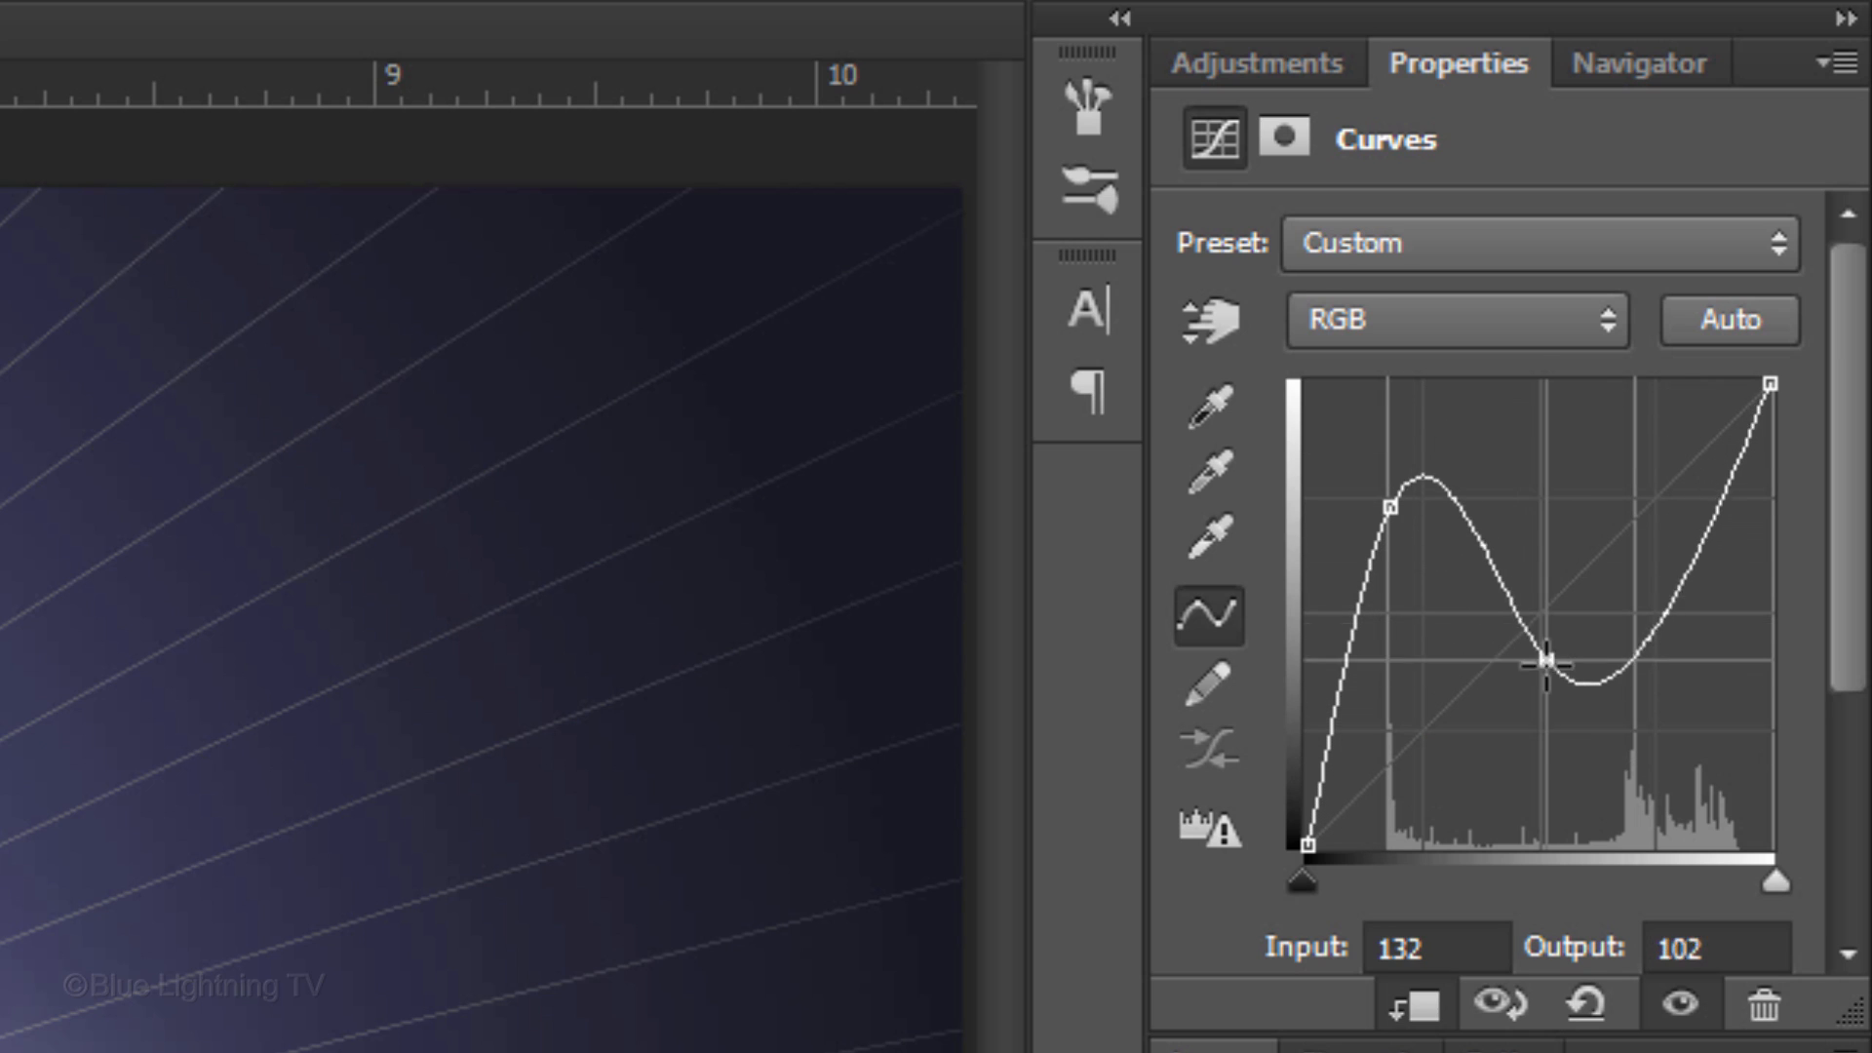
drag(1544, 665, 1645, 638)
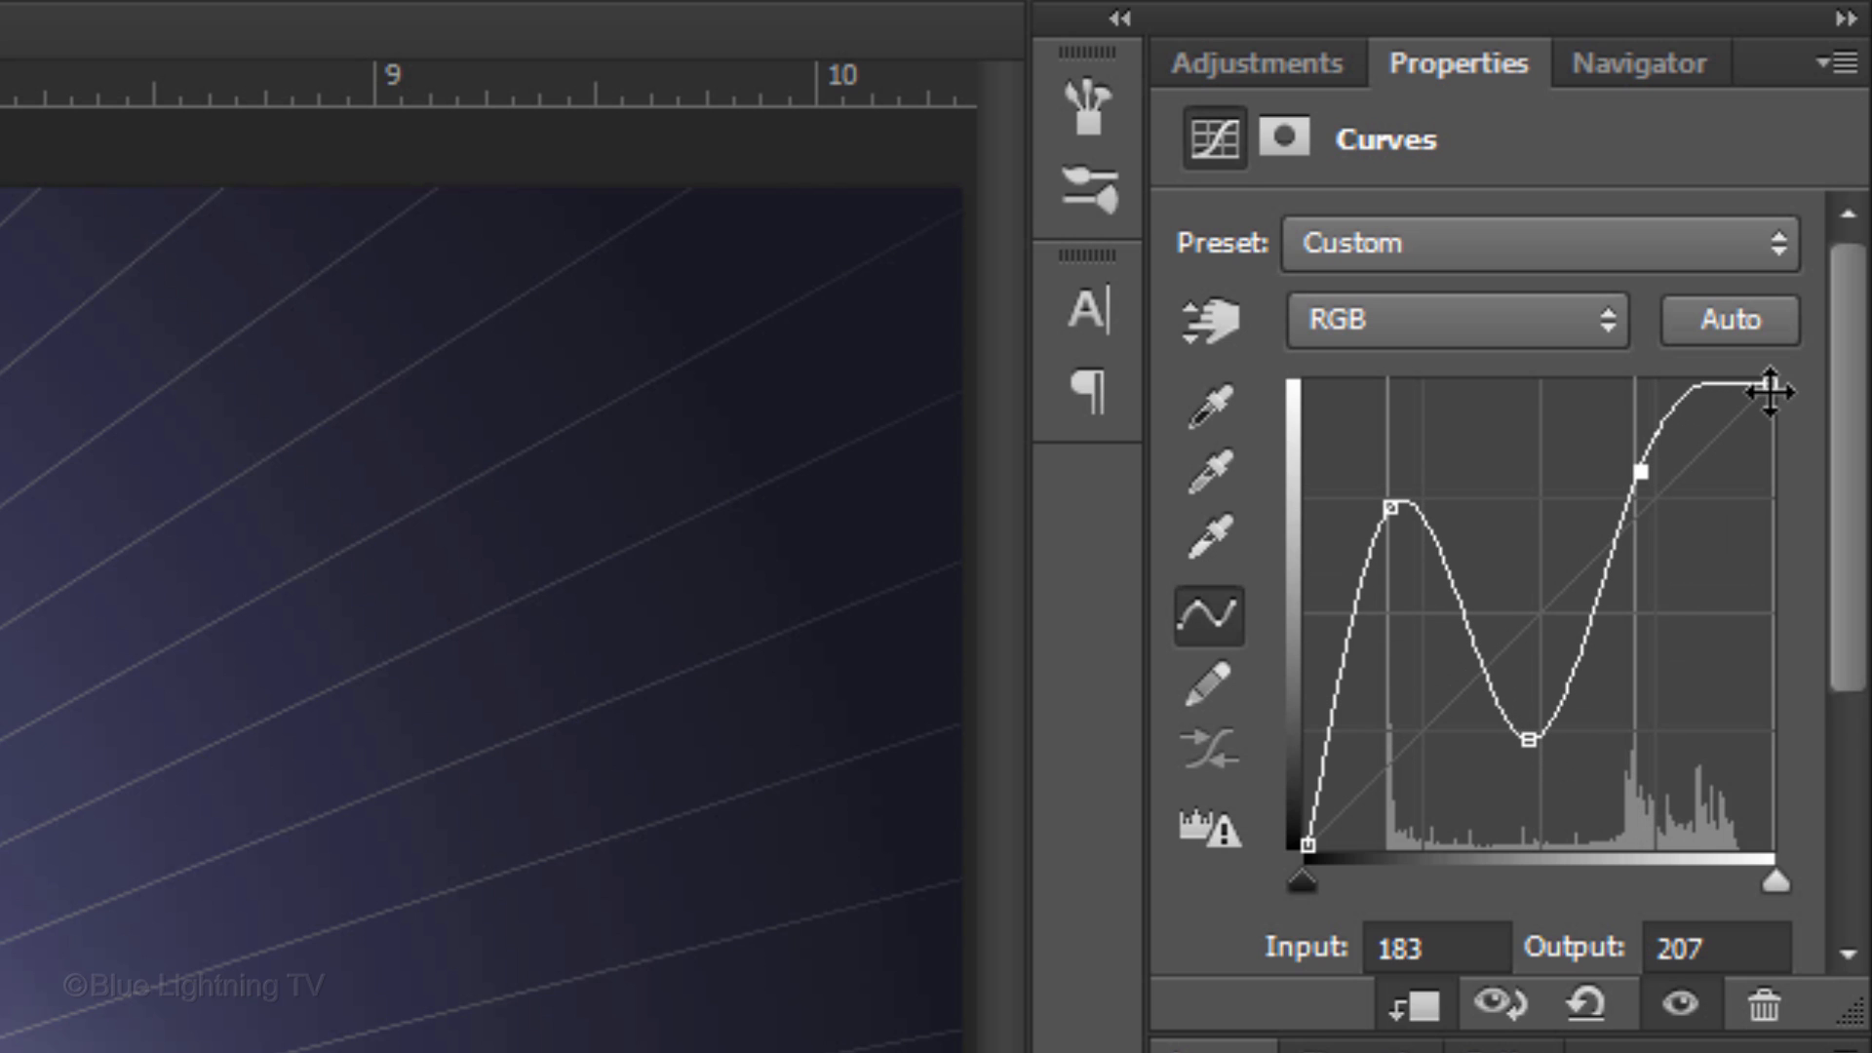
key(ctrl+j)
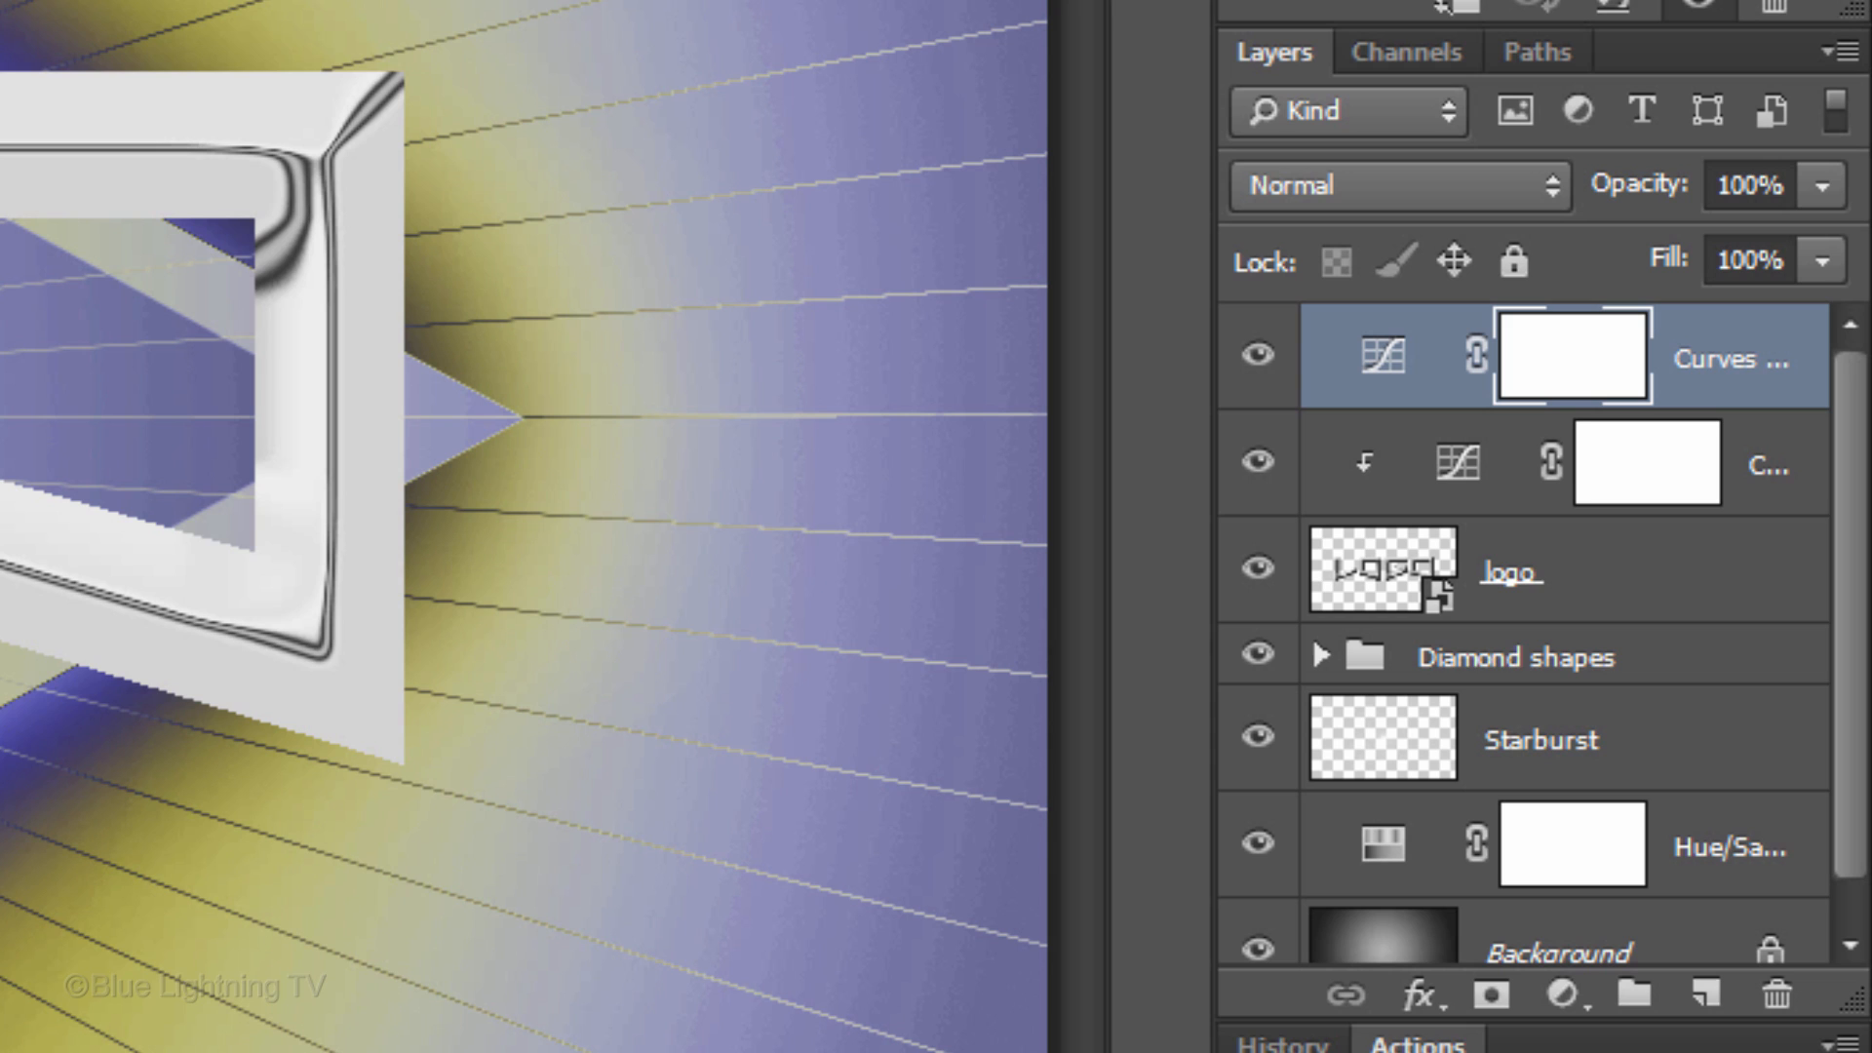
Step: Remove the second Curves layer's whole-image yellow tint, restoring the dark purple background
click(1454, 113)
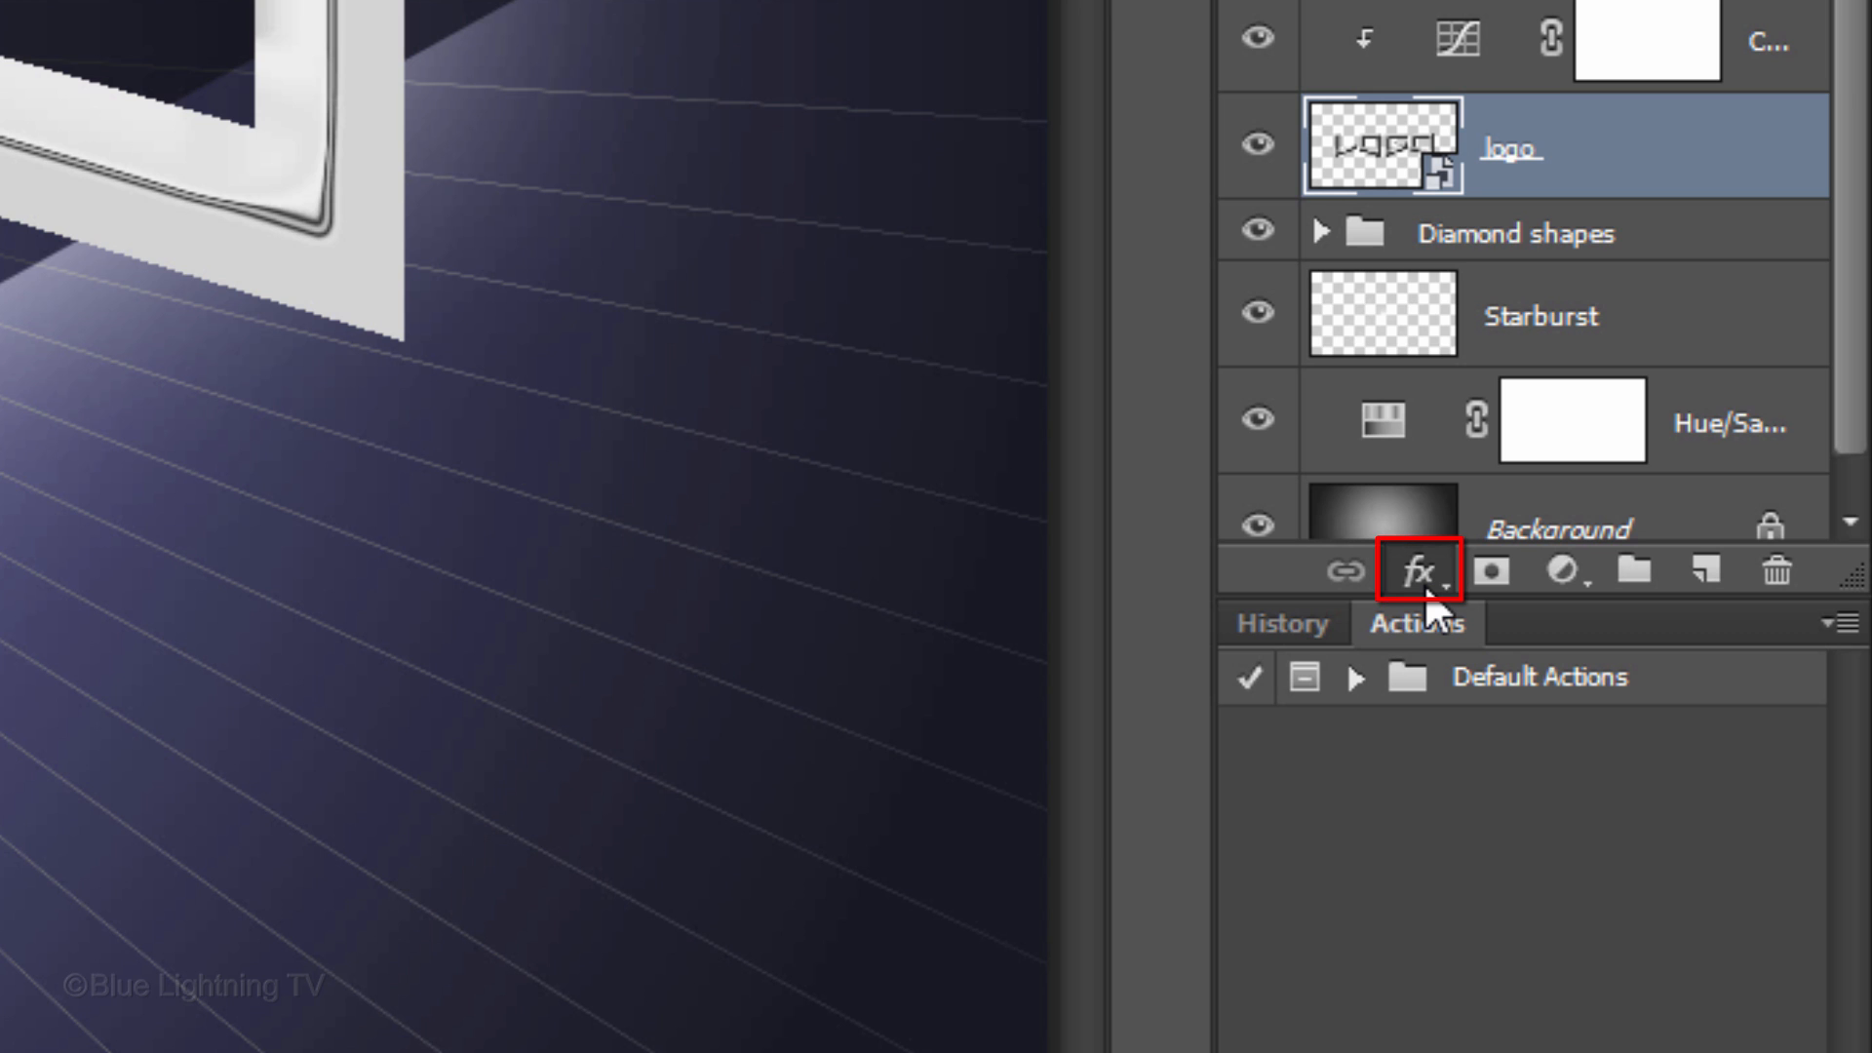
Step: Give the logo a white Inner Glow with choke 10 and size 7 px
click(1420, 570)
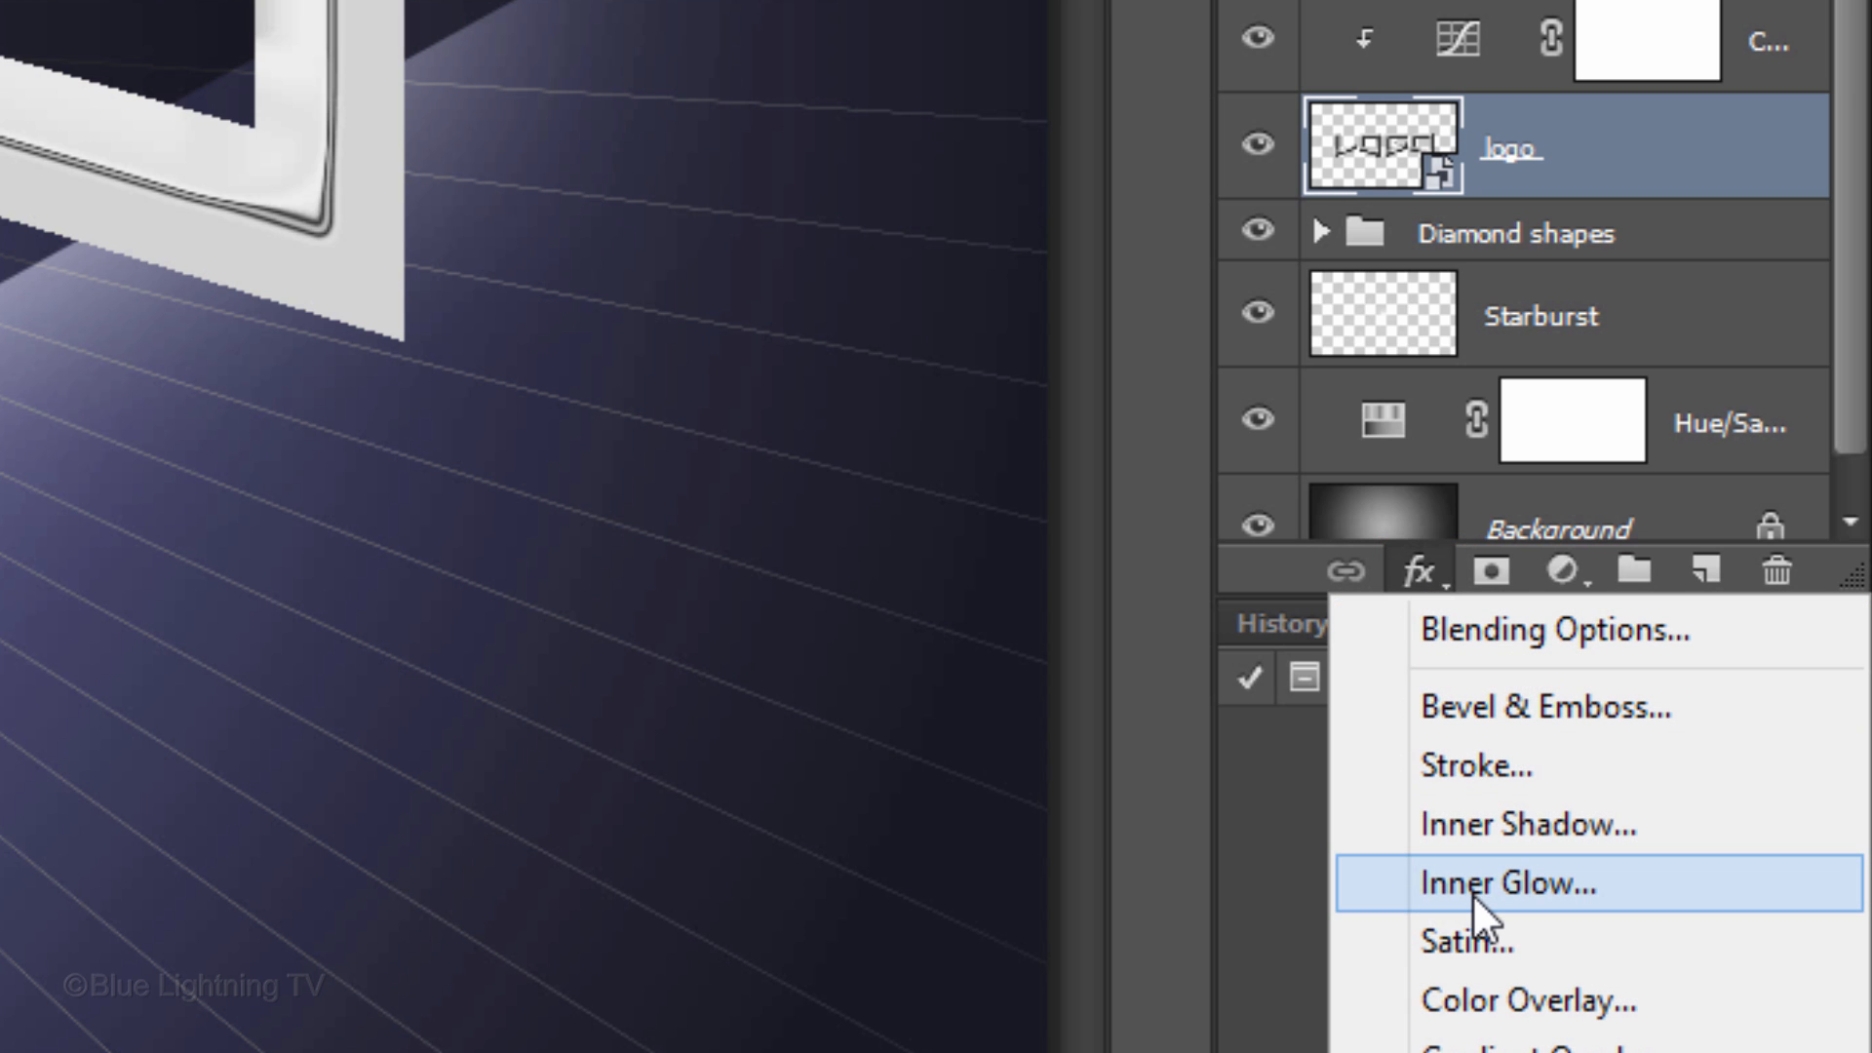
click(1501, 883)
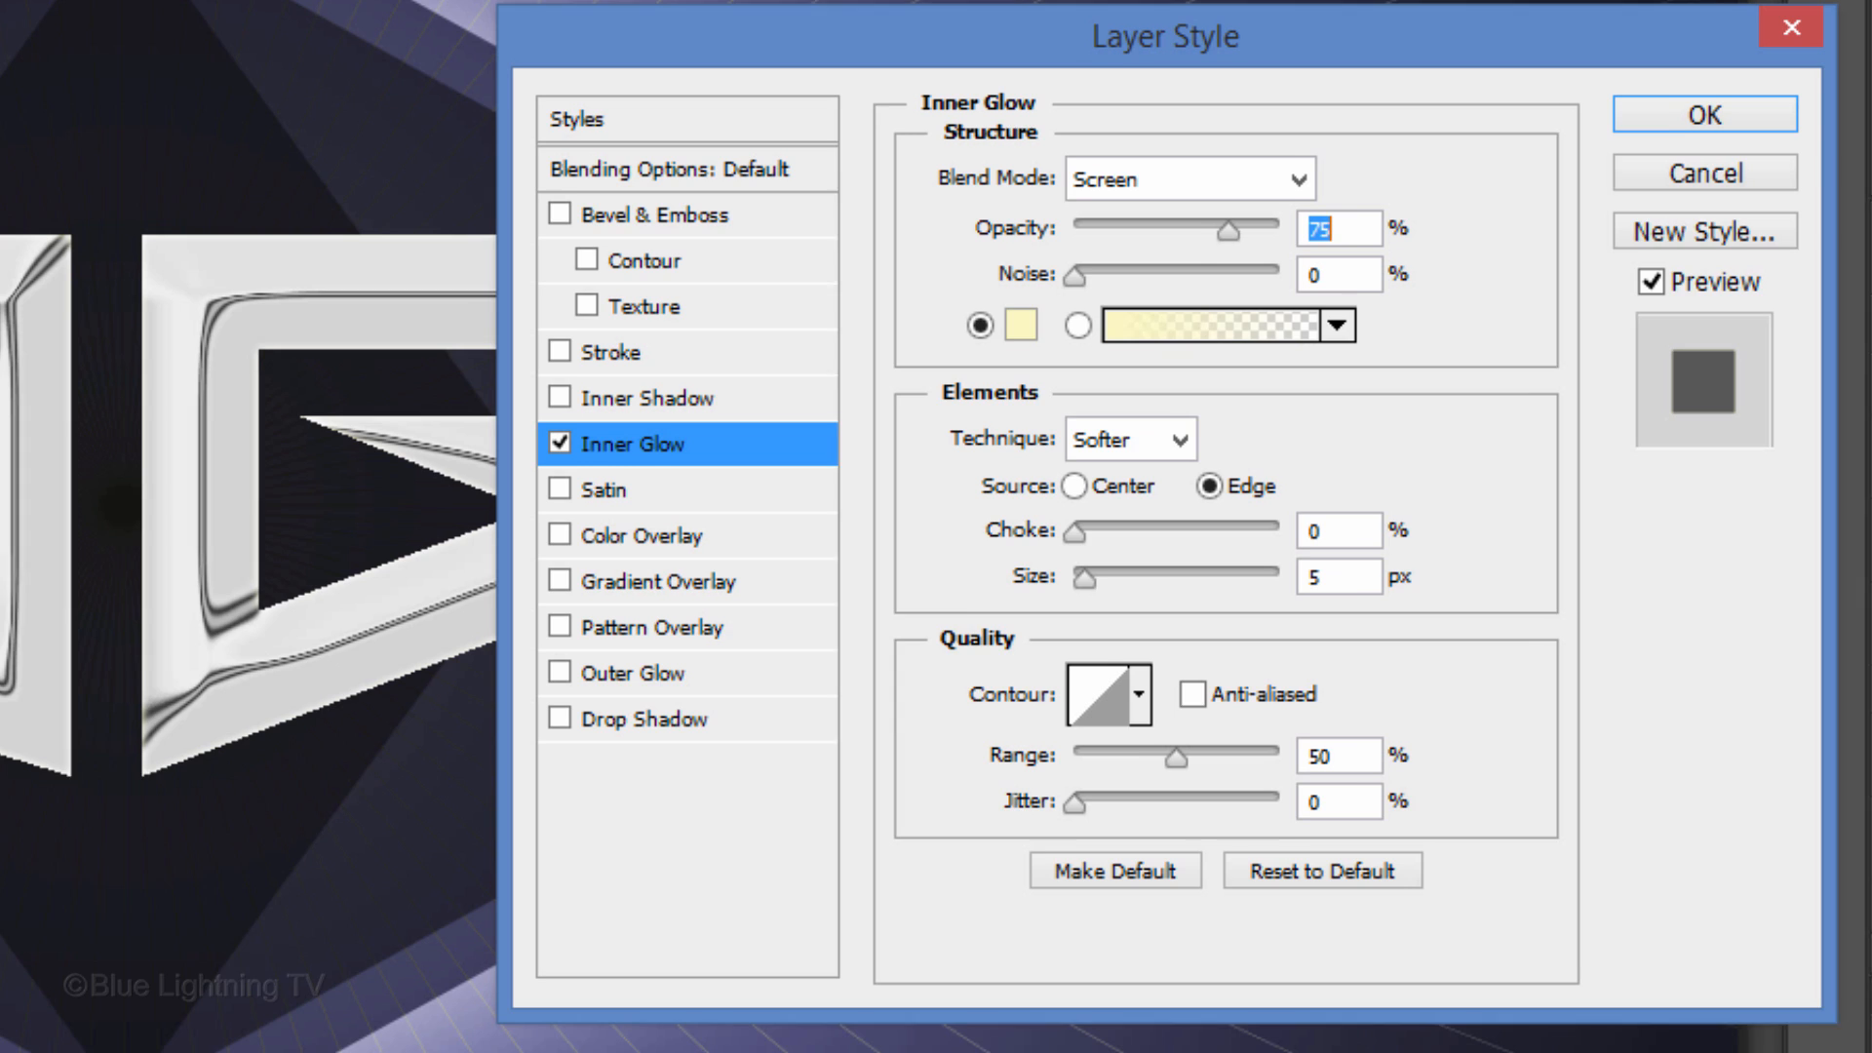
click(1005, 325)
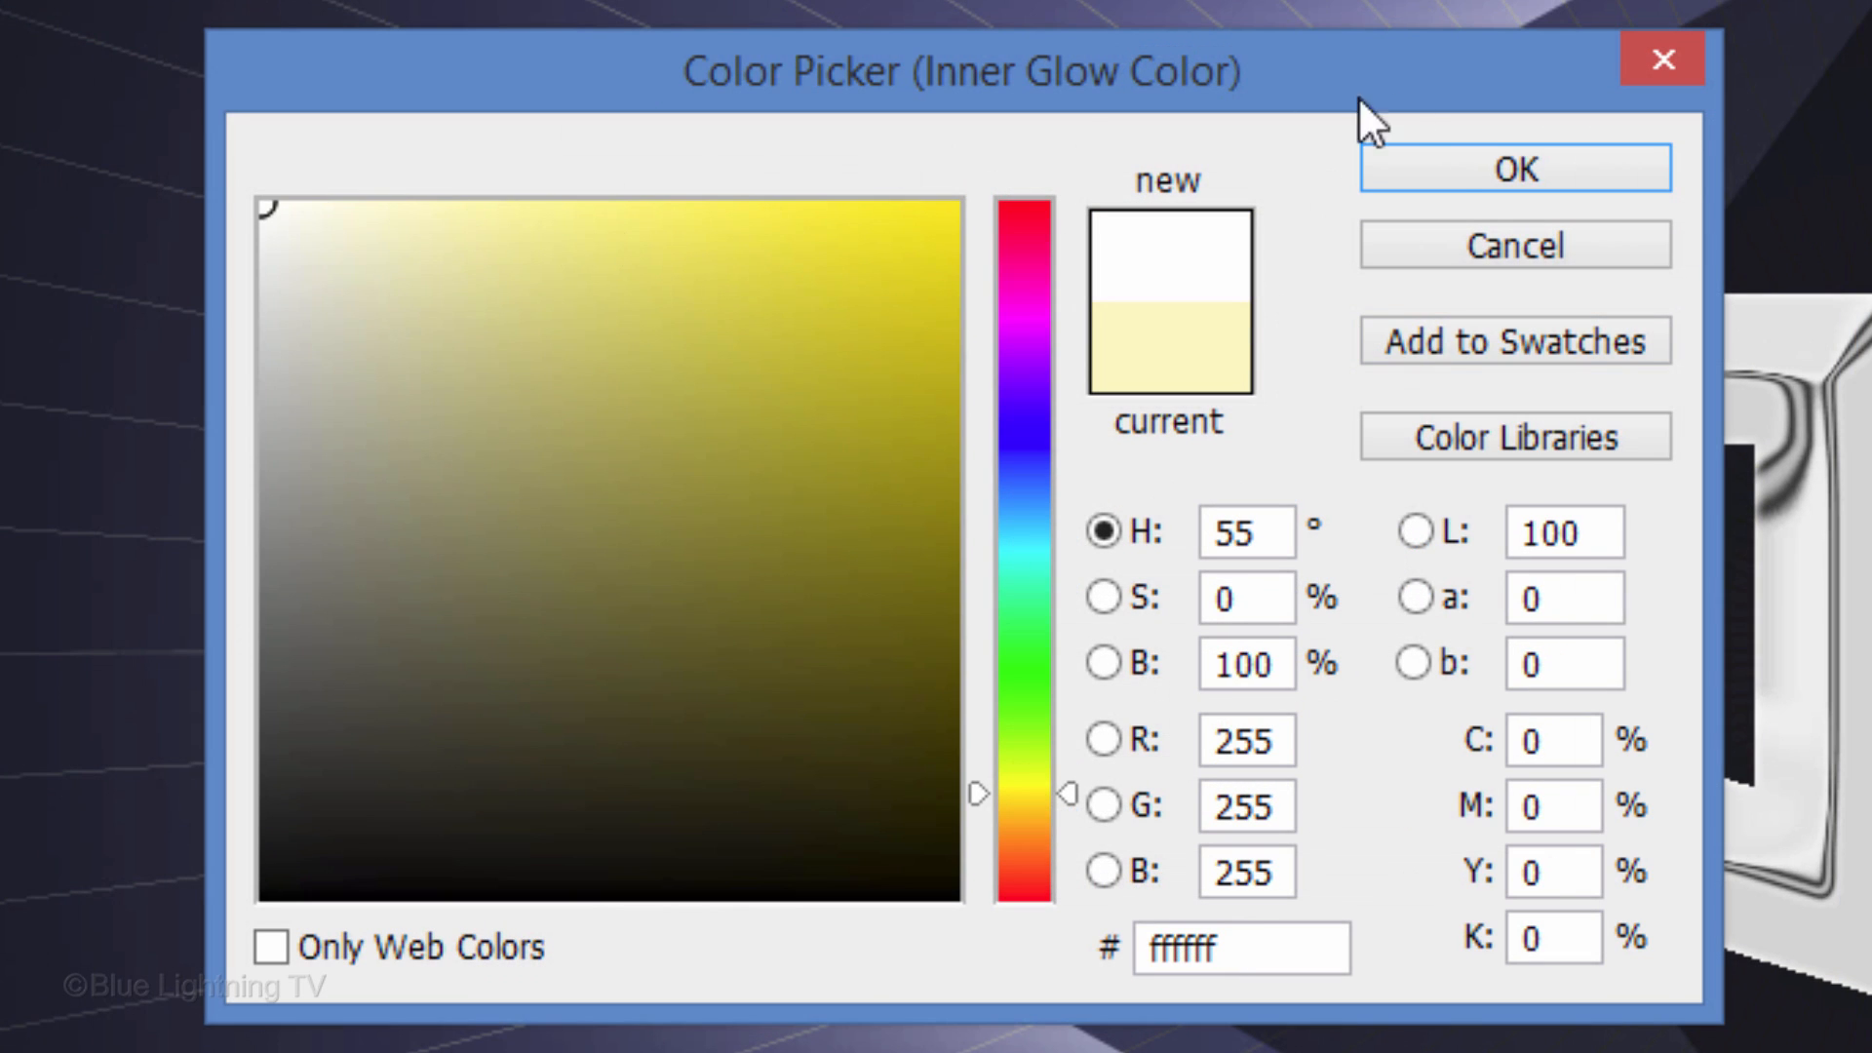
click(1515, 166)
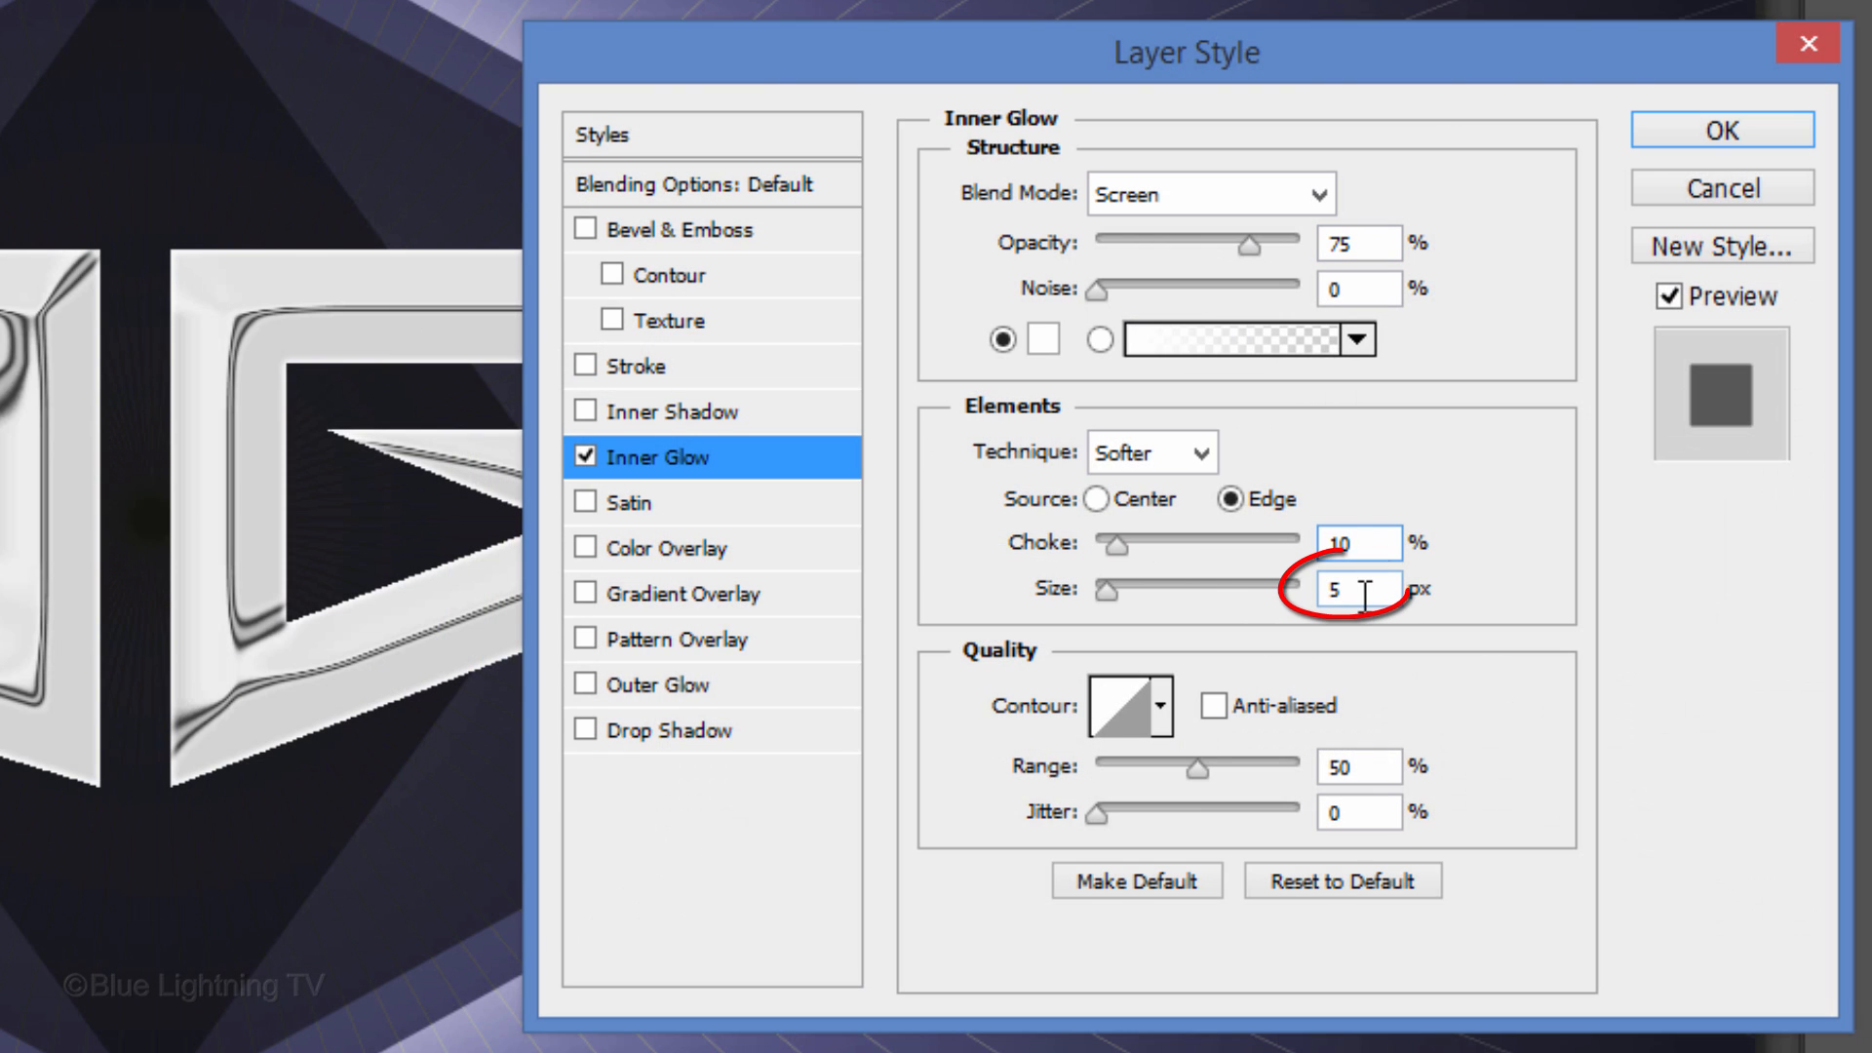
text(7)
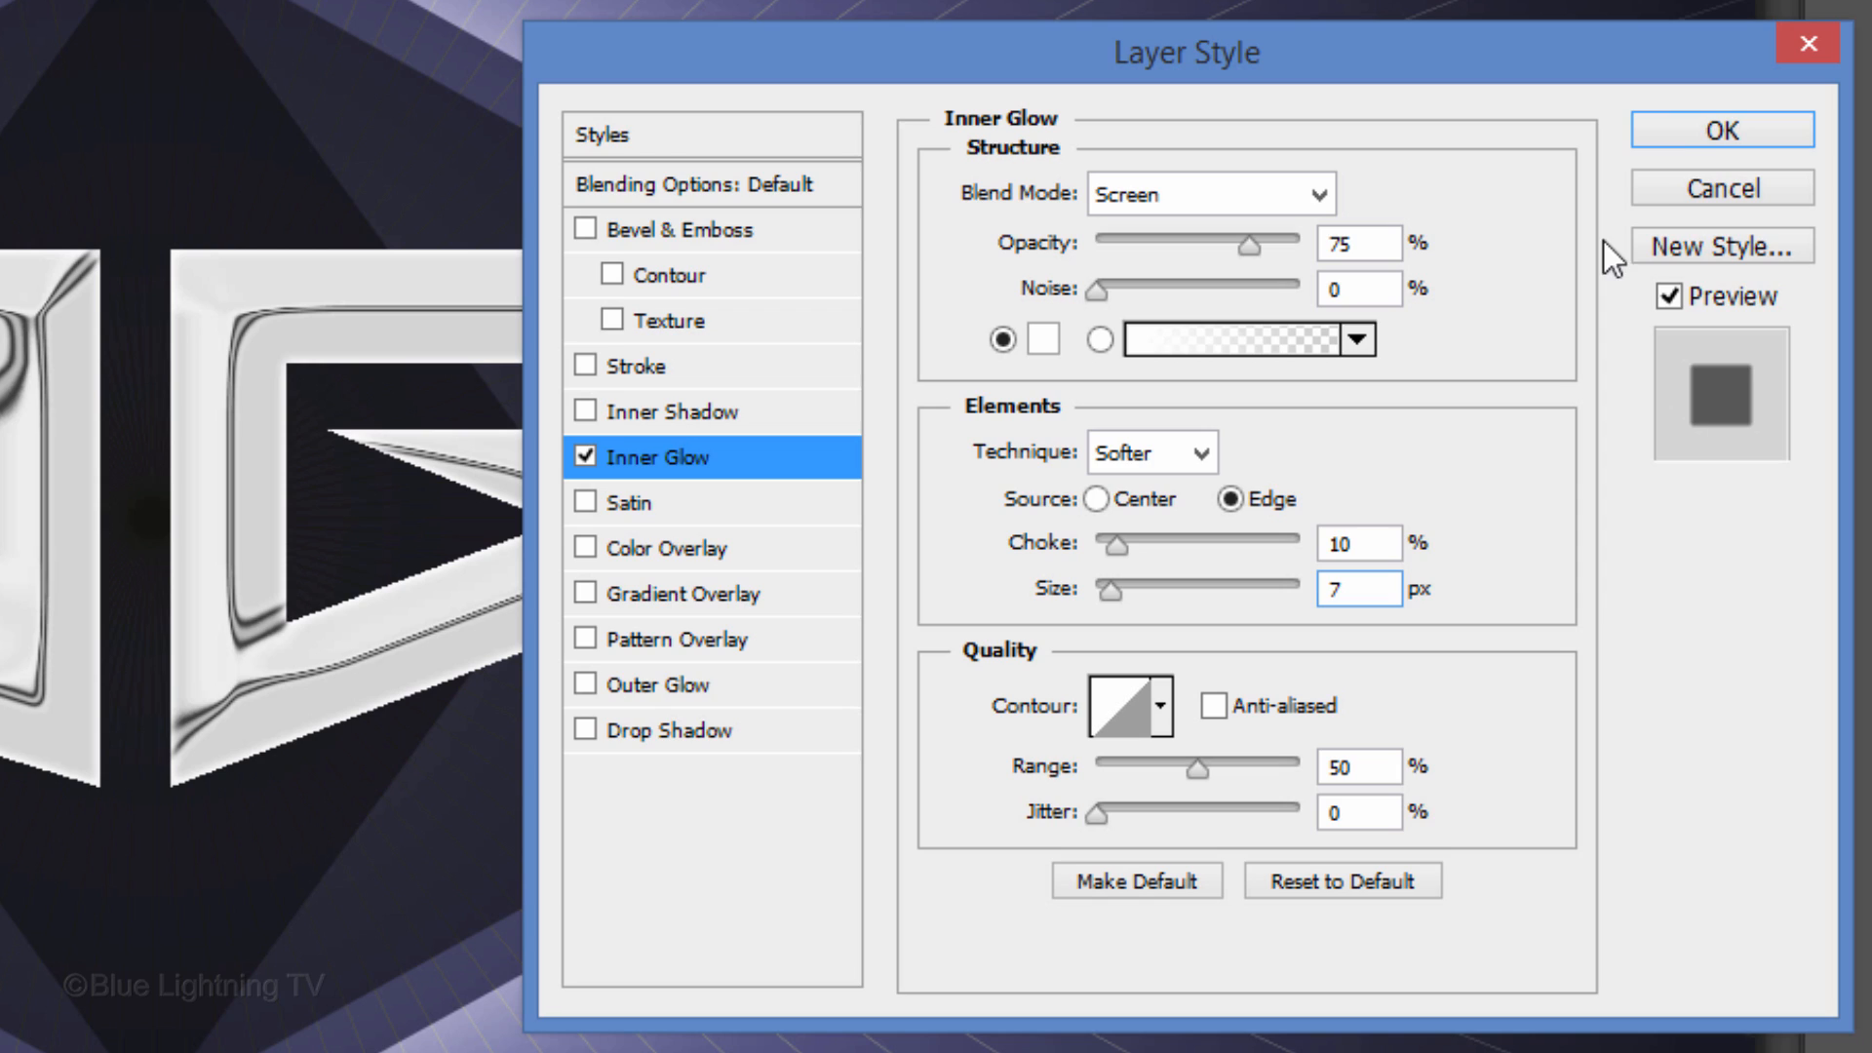
click(1719, 129)
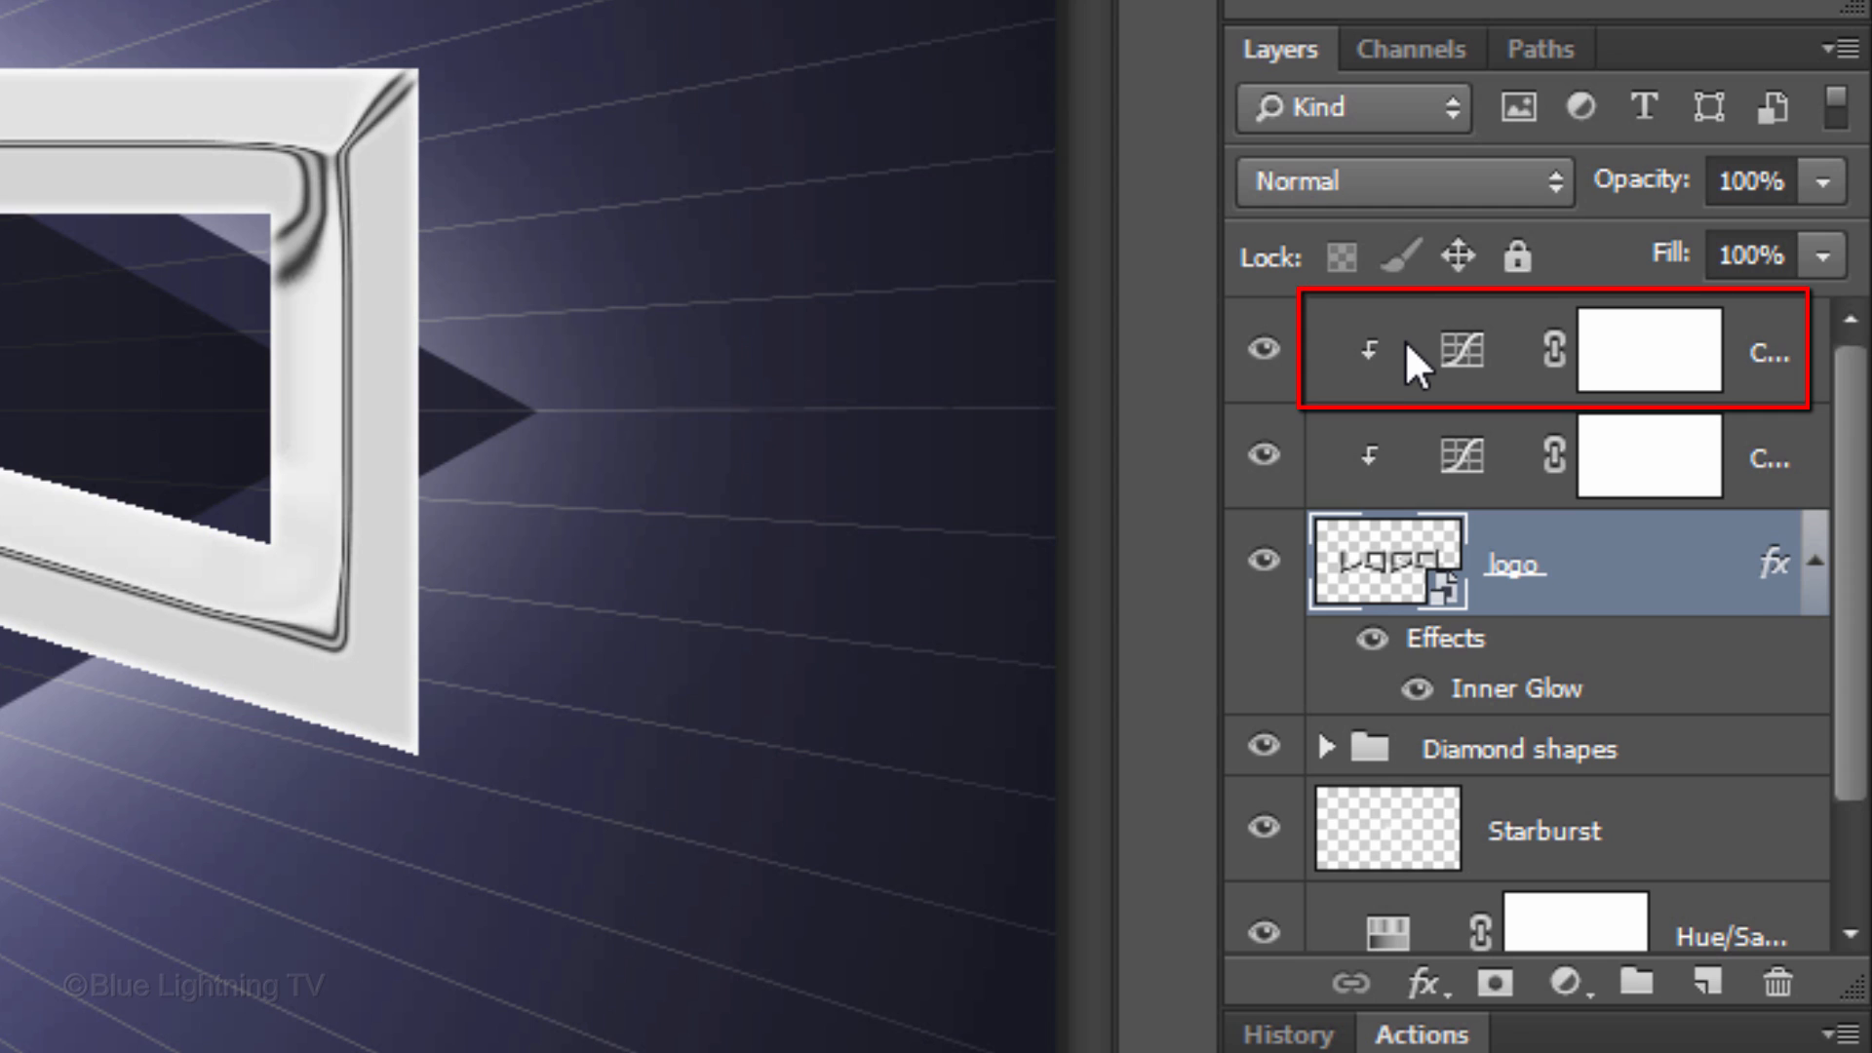
Step: Add a colorized Hue/Saturation layer above the top Curves layer with hue 249
click(1571, 984)
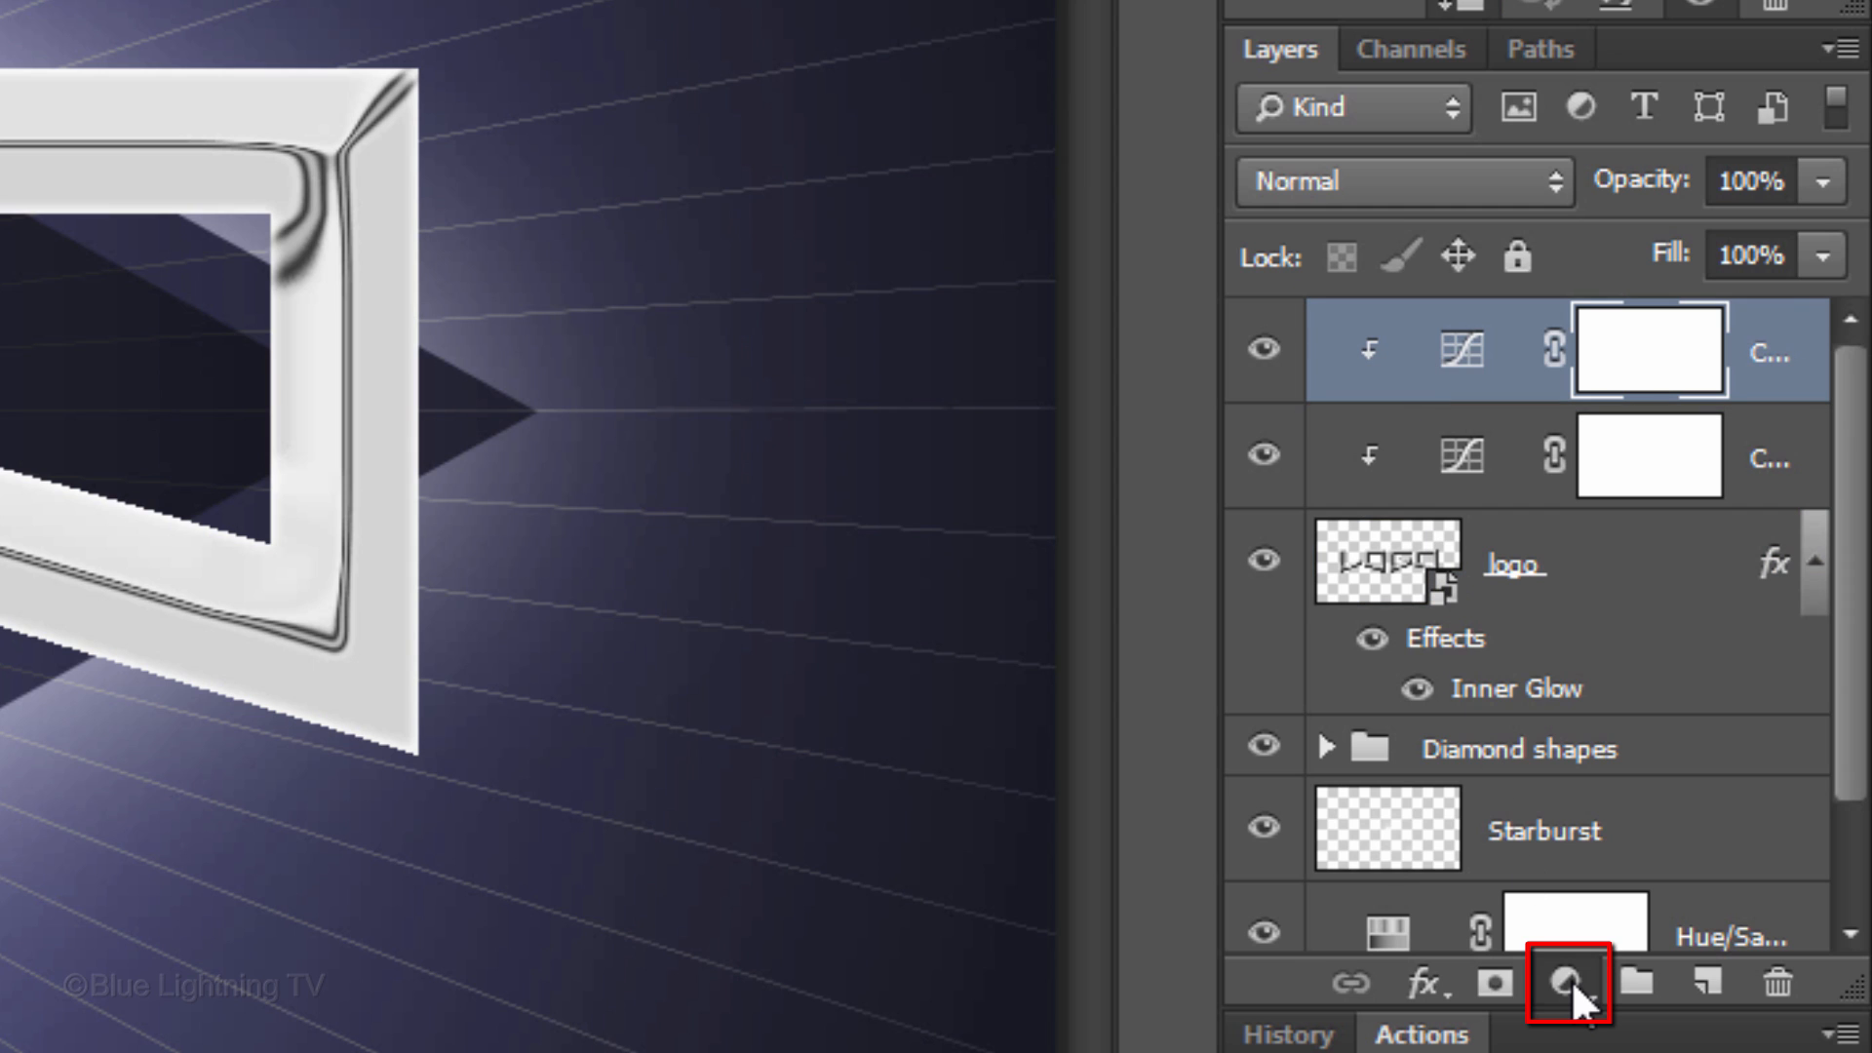
click(1561, 983)
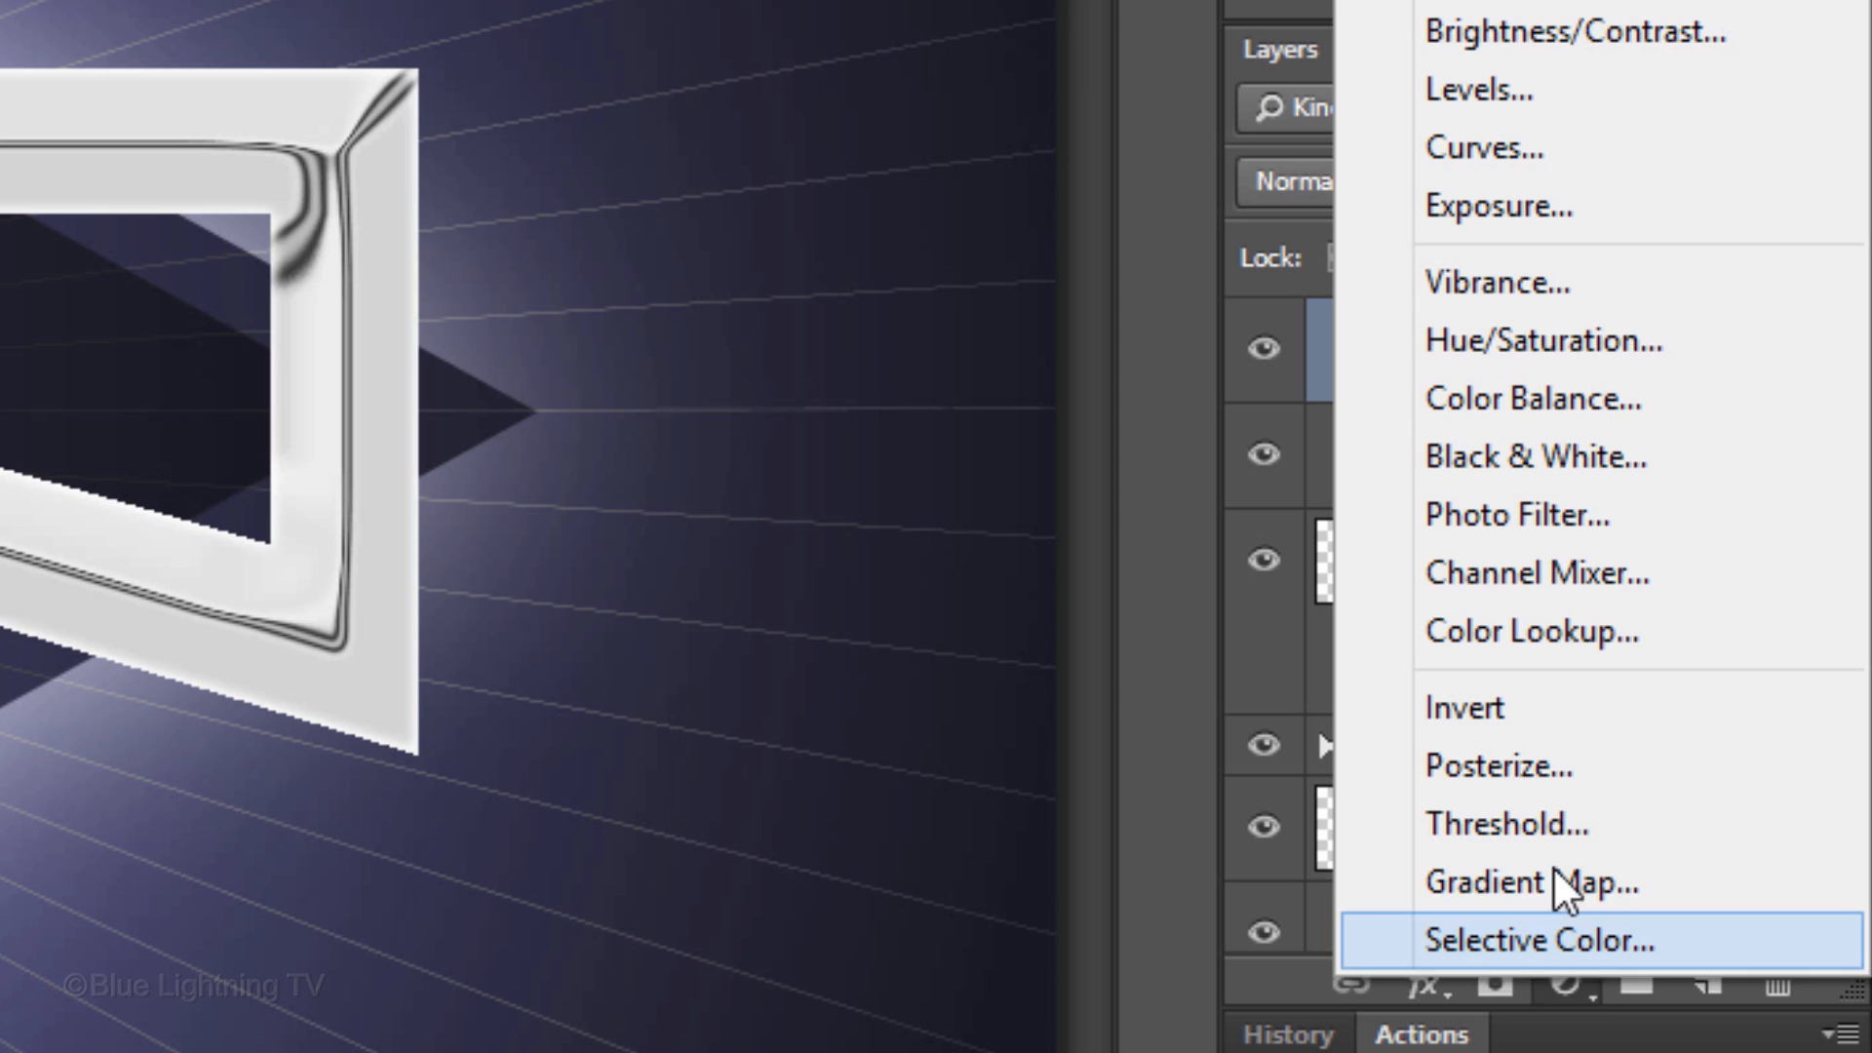
click(1542, 340)
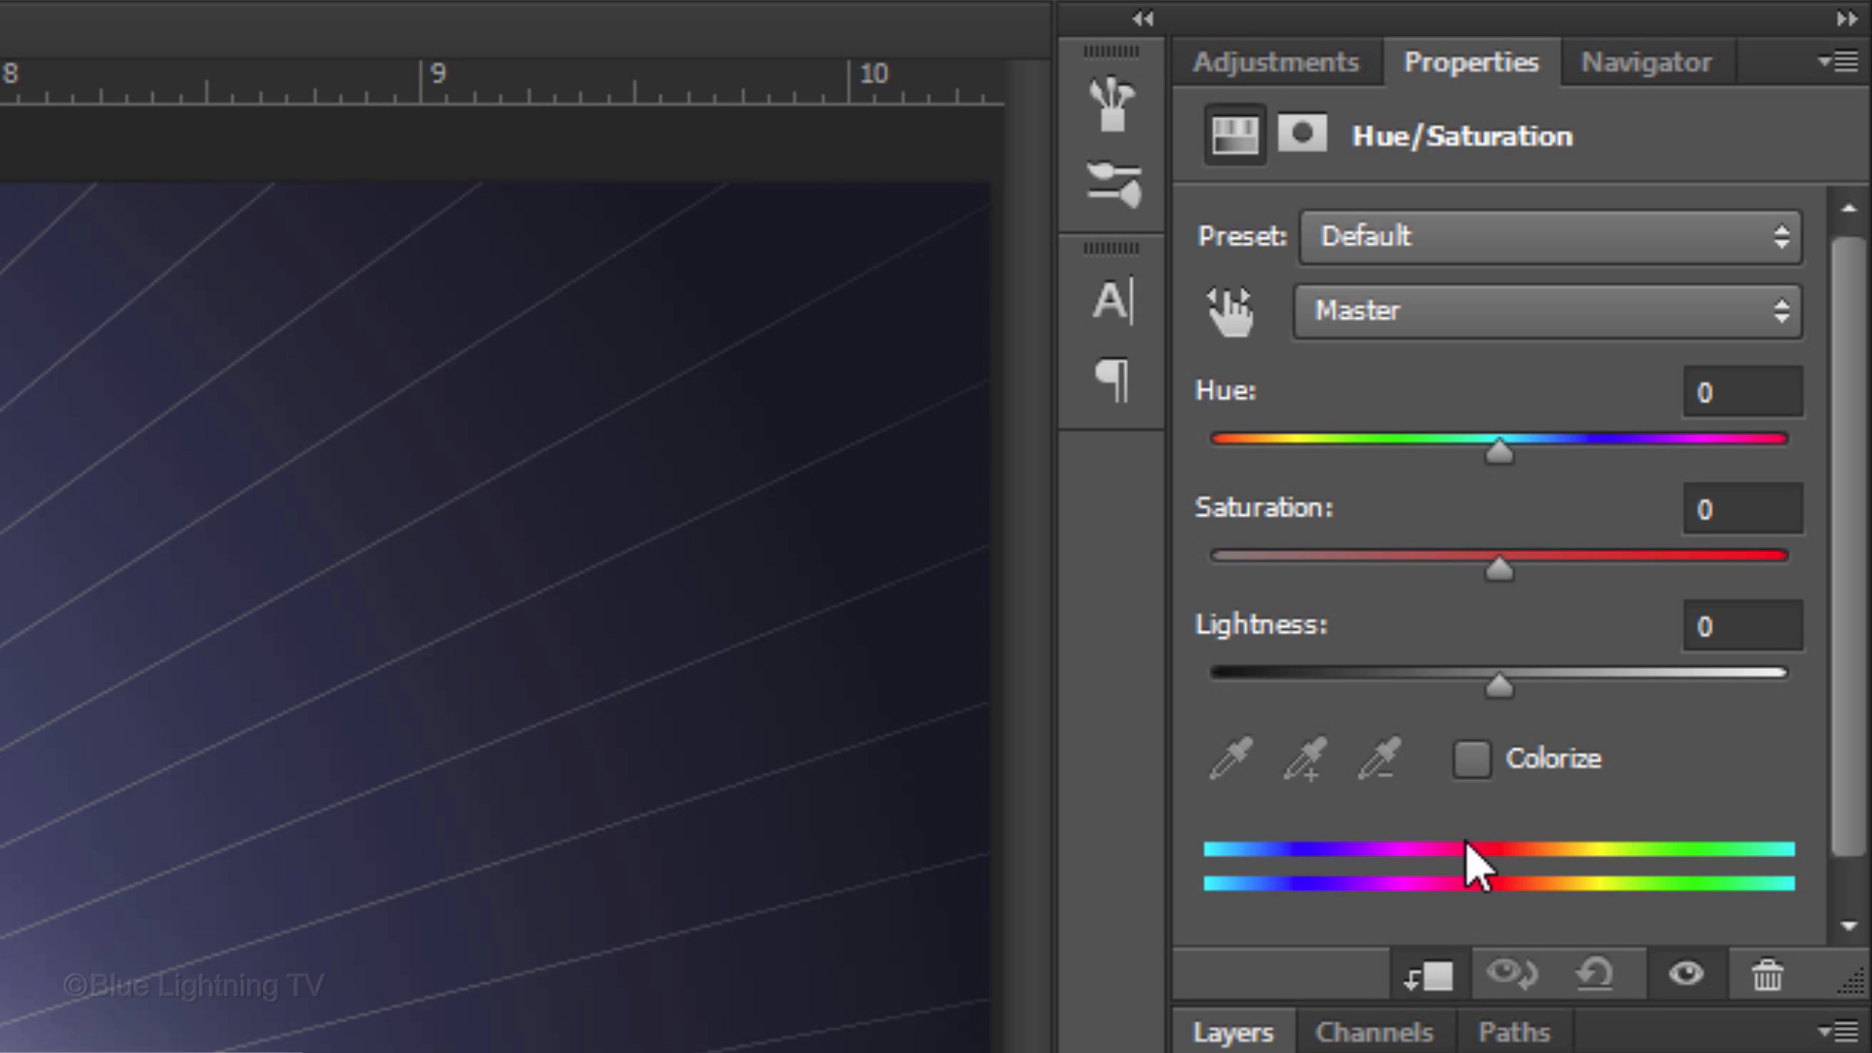
click(1471, 760)
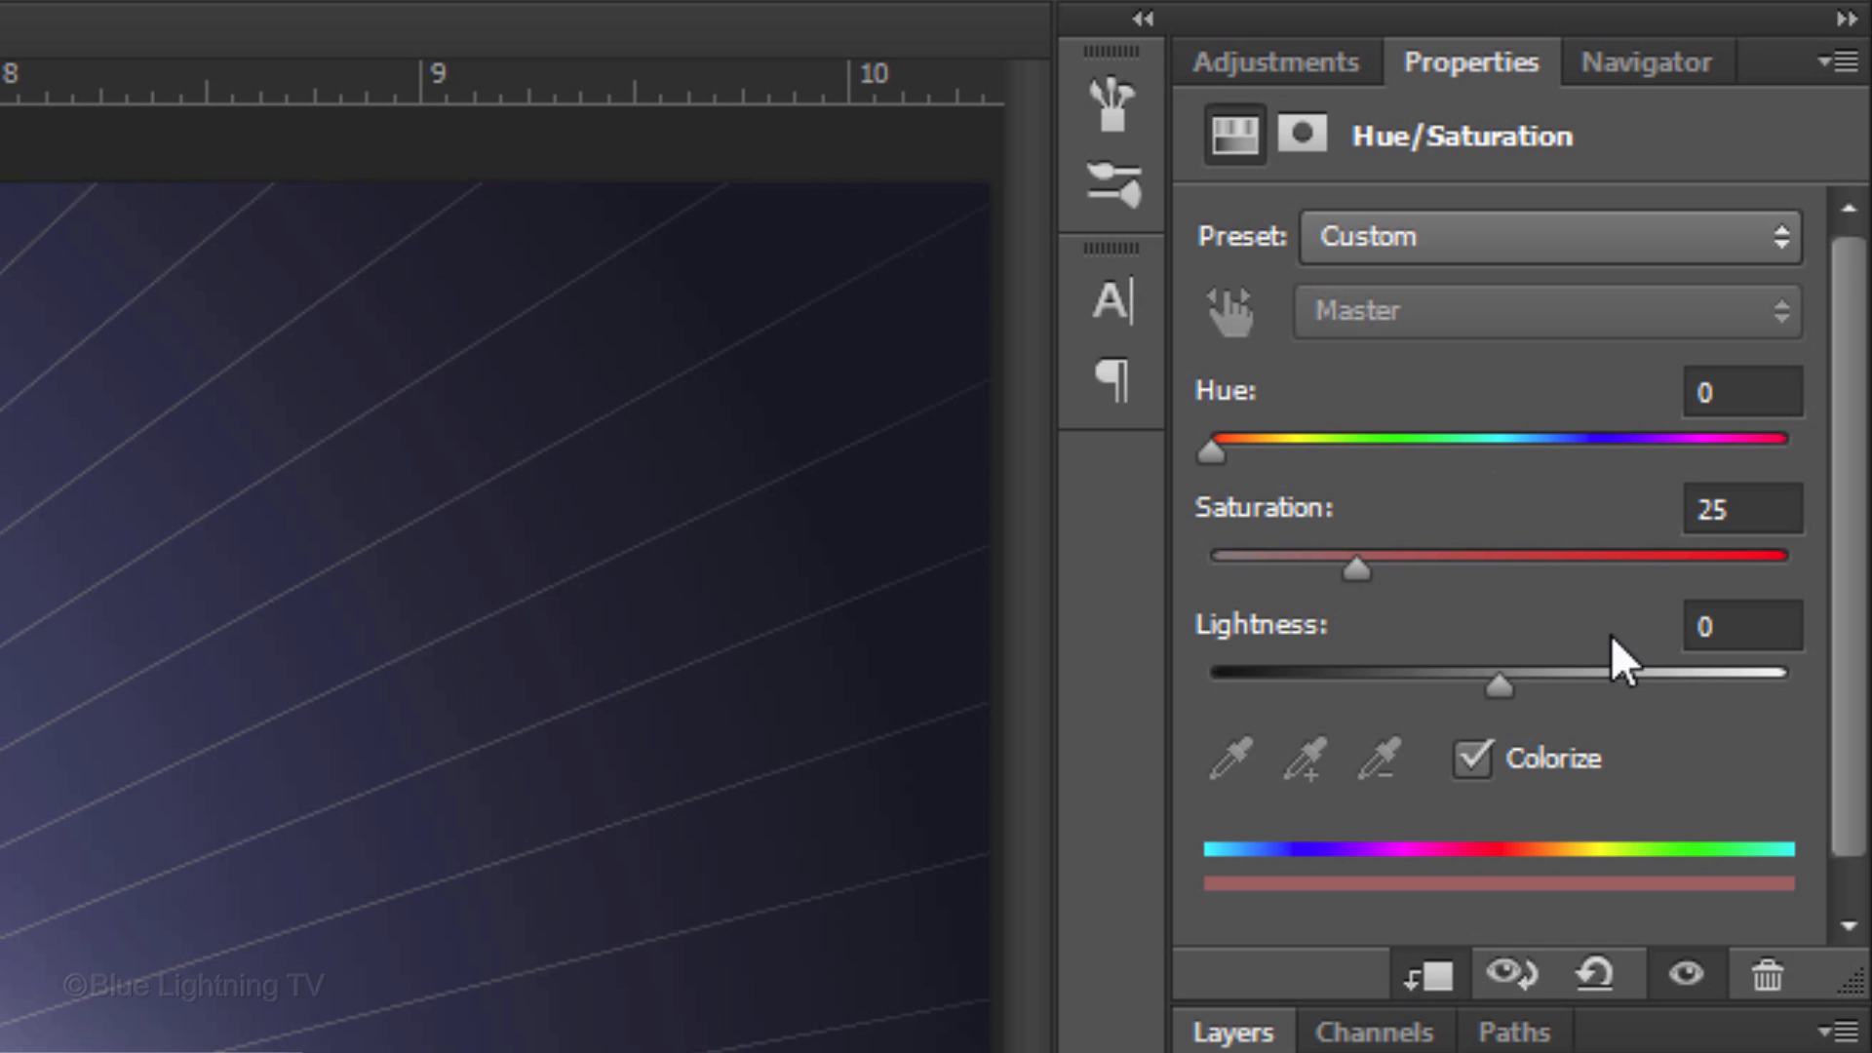
text(249)
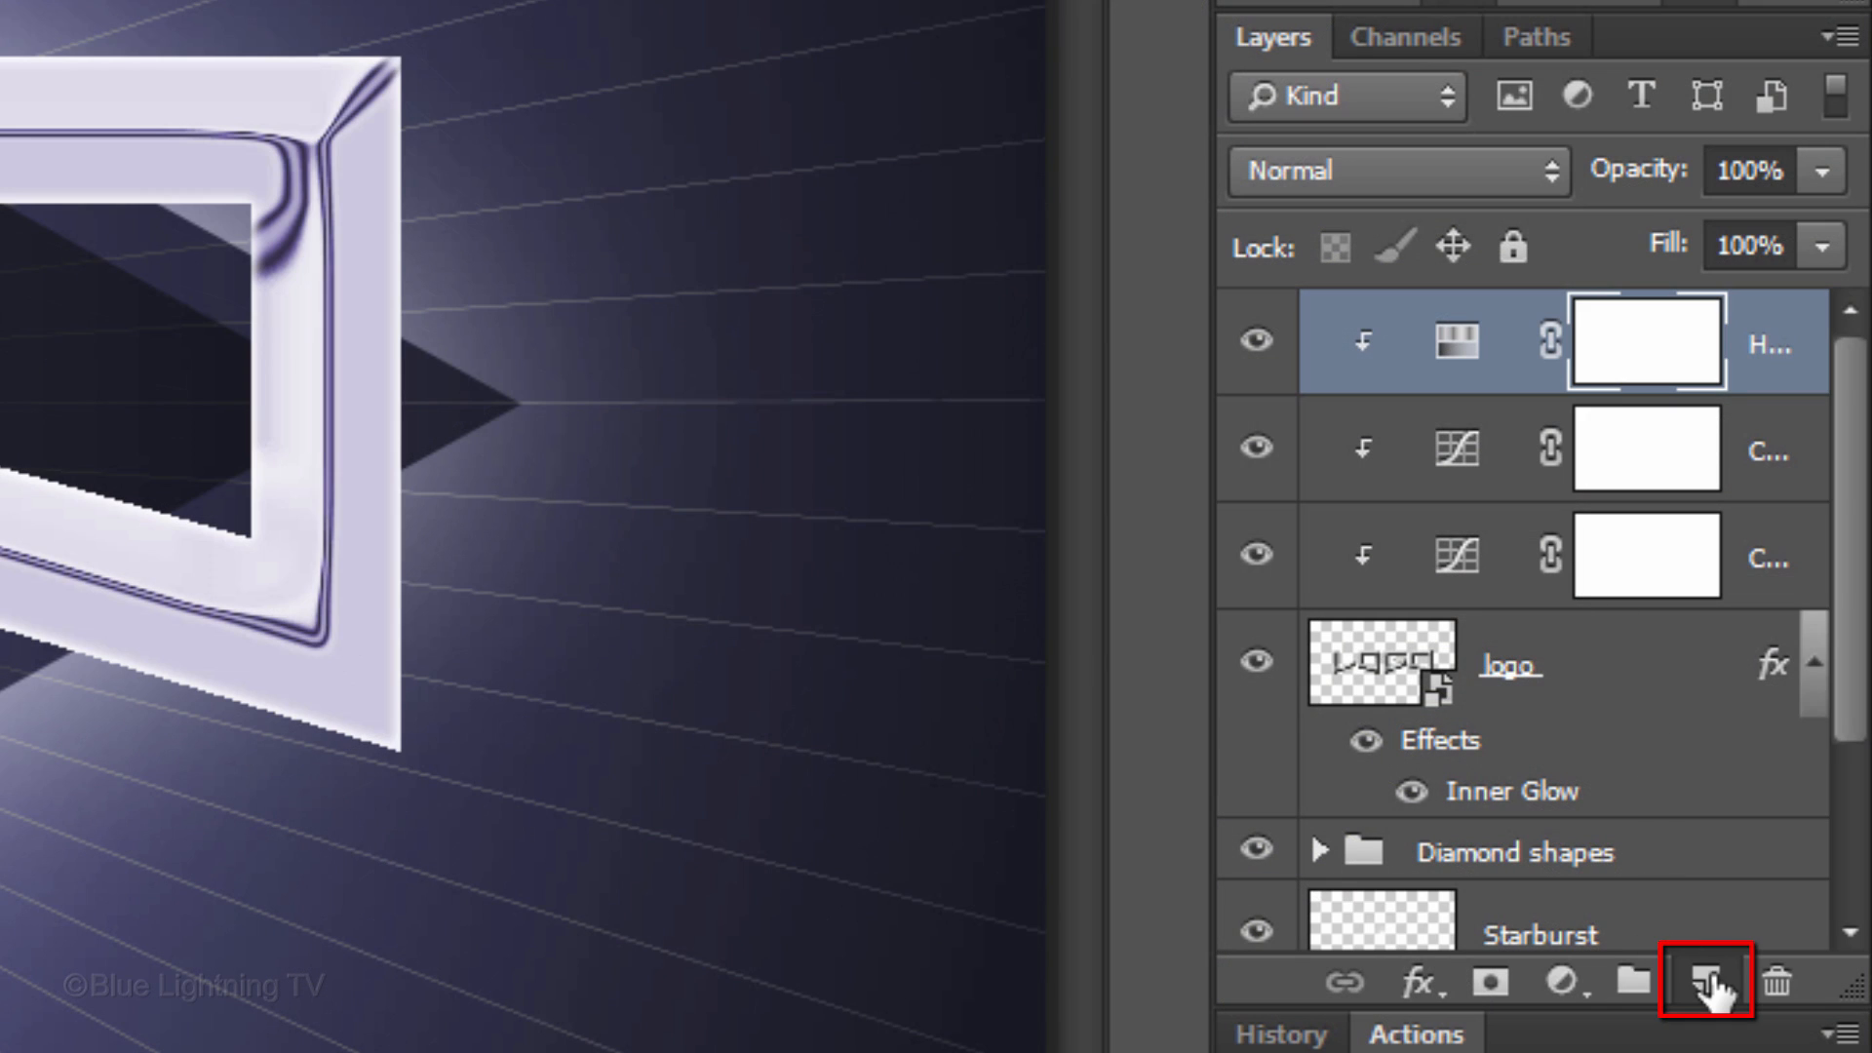
Step: Create empty Layer 2 on top and load the logo letters as a selection
click(1707, 980)
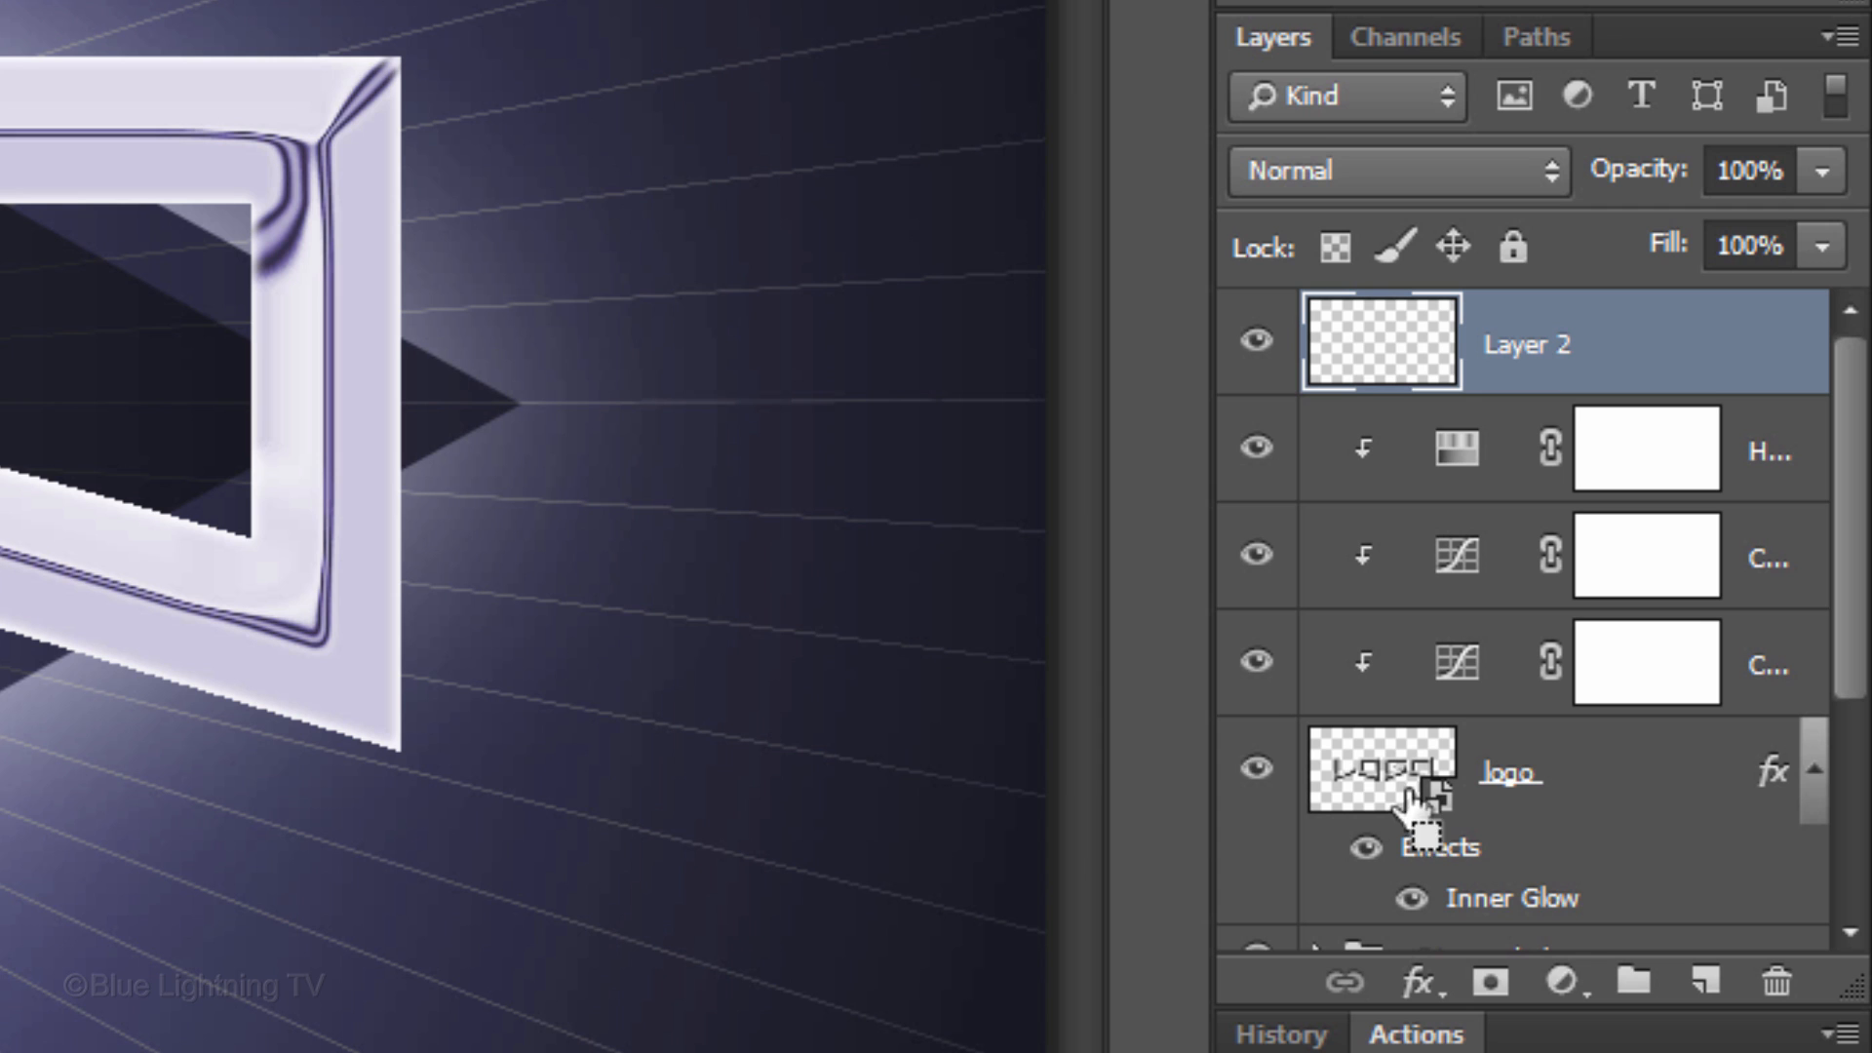
key(ctrl)
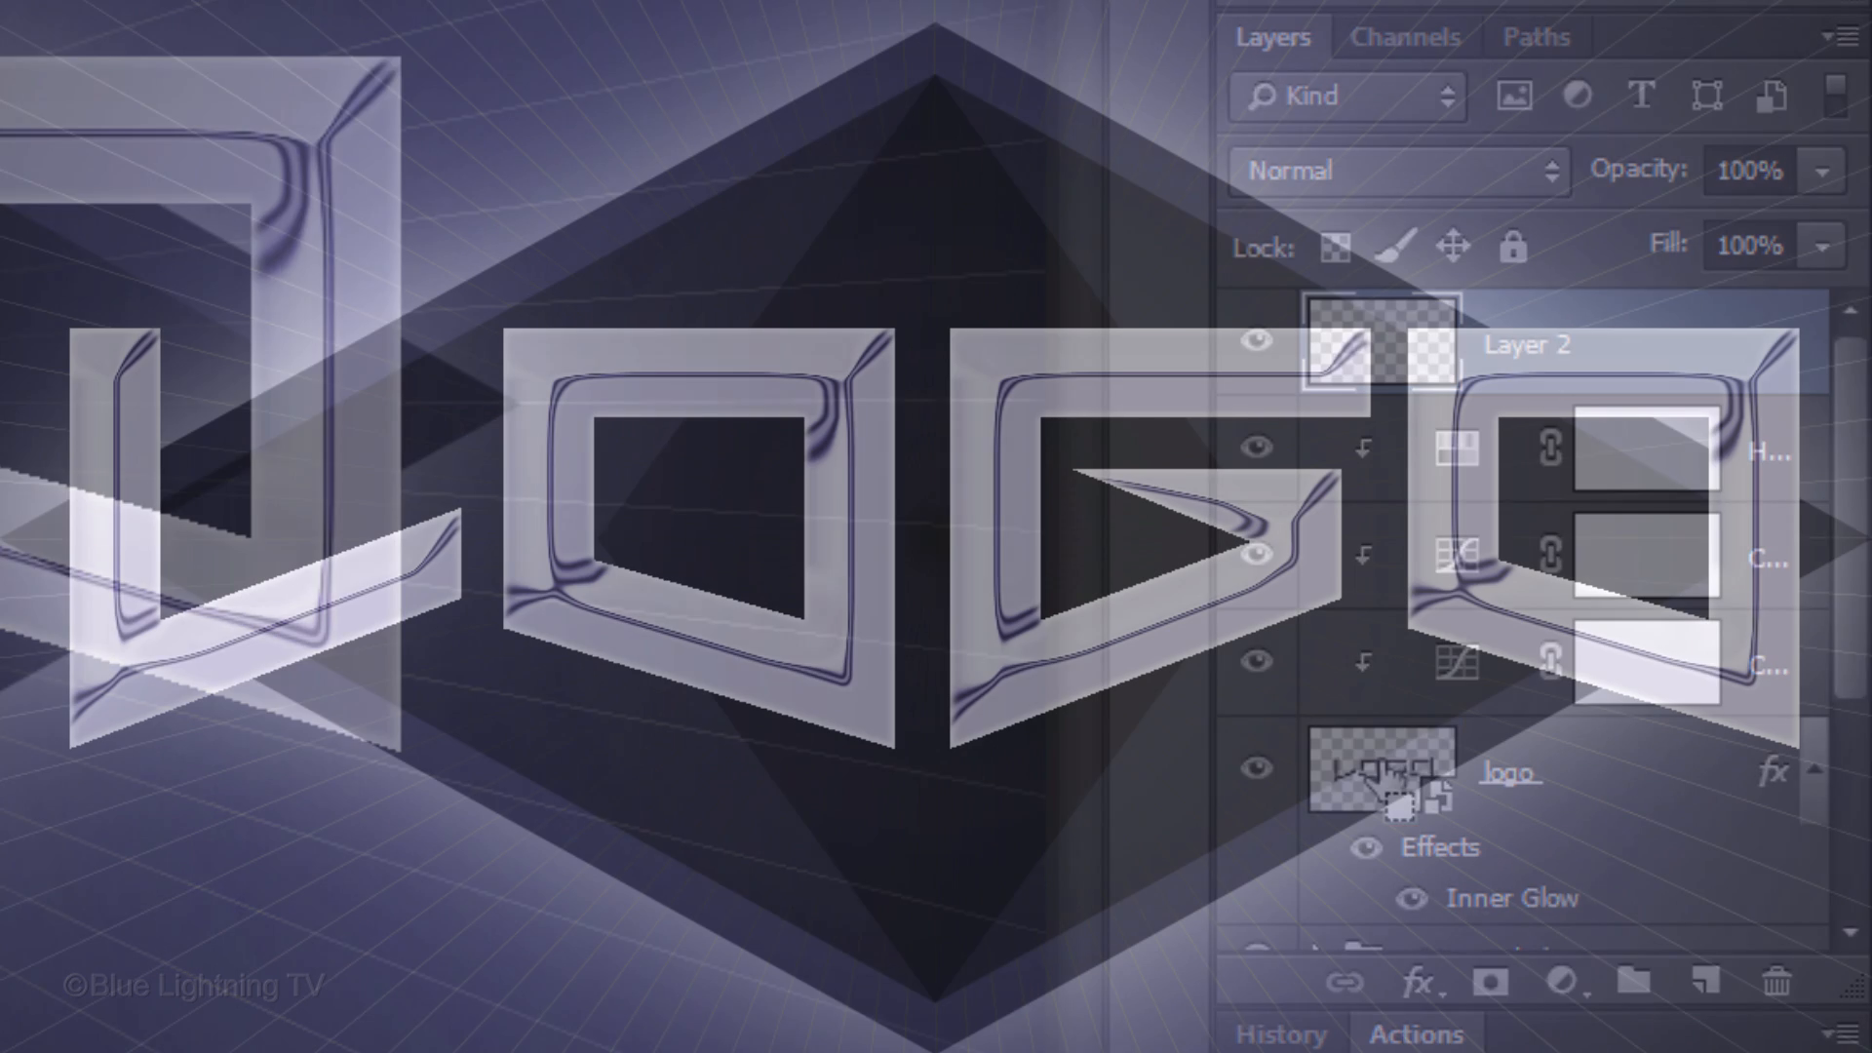
click(631, 32)
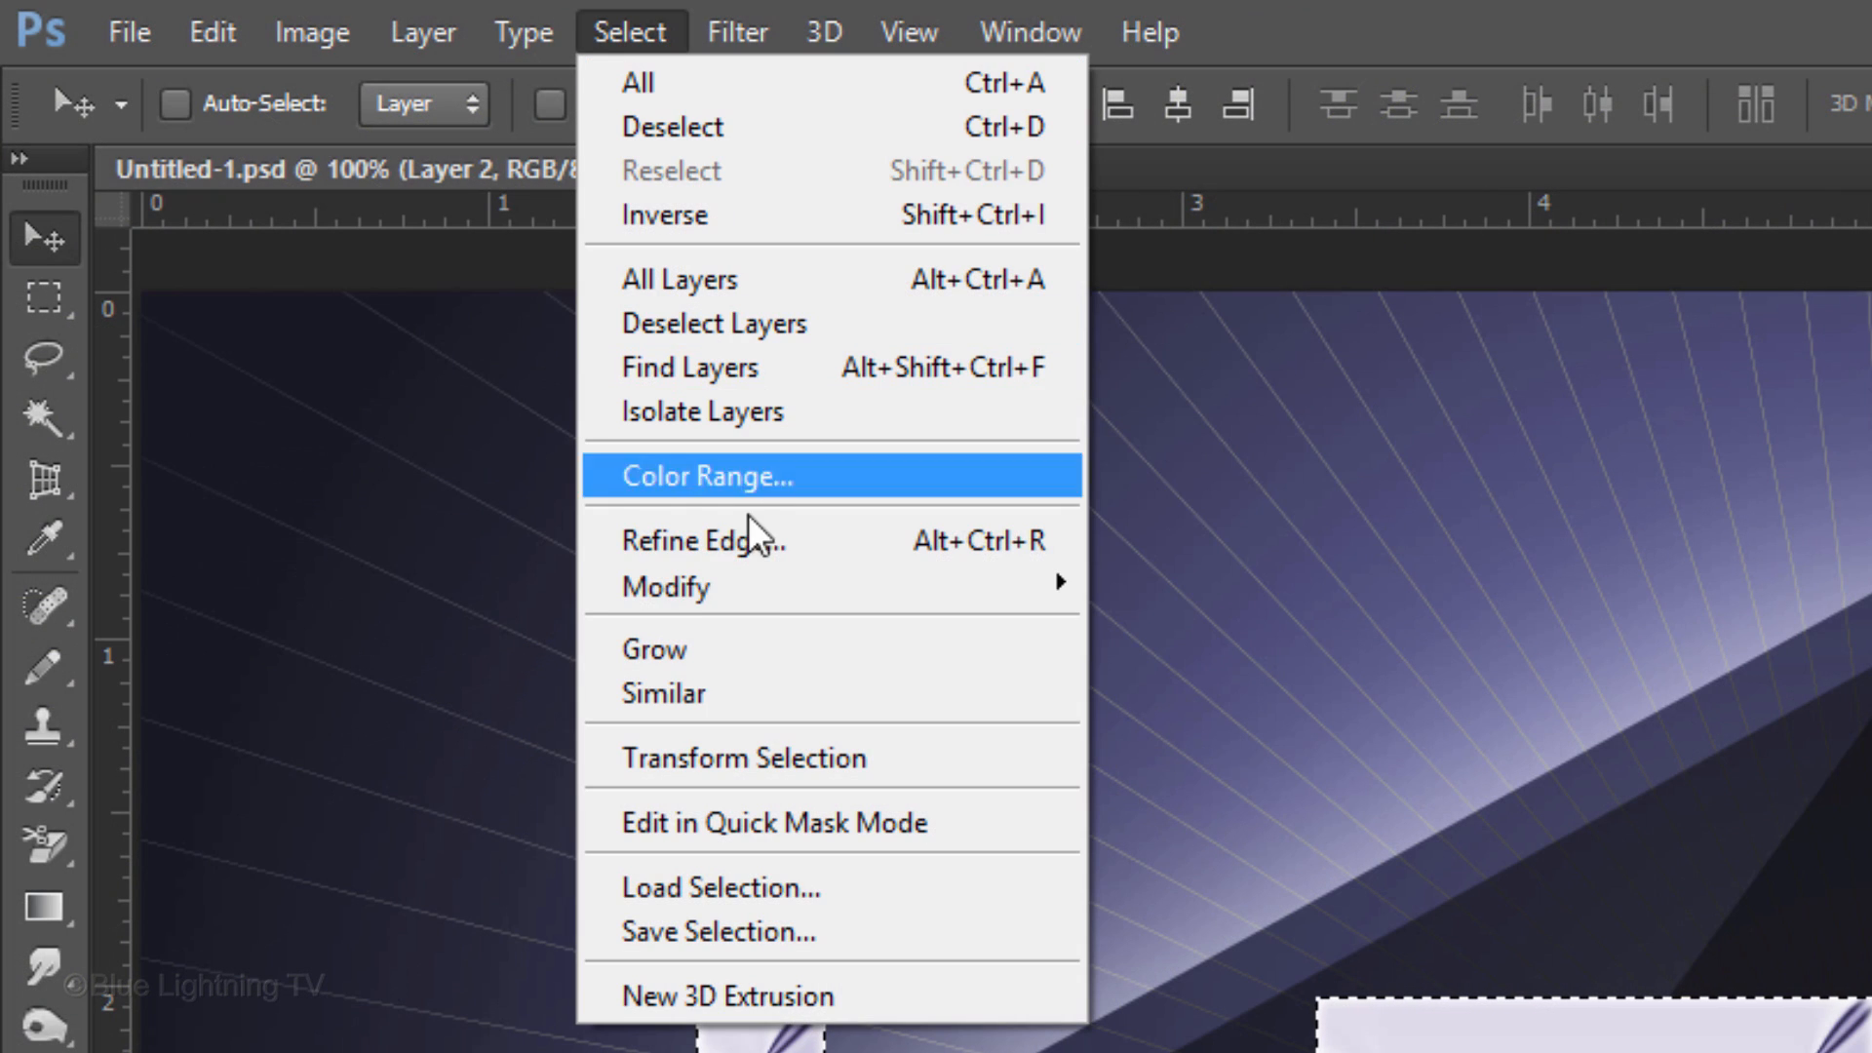
mouse_move(665, 586)
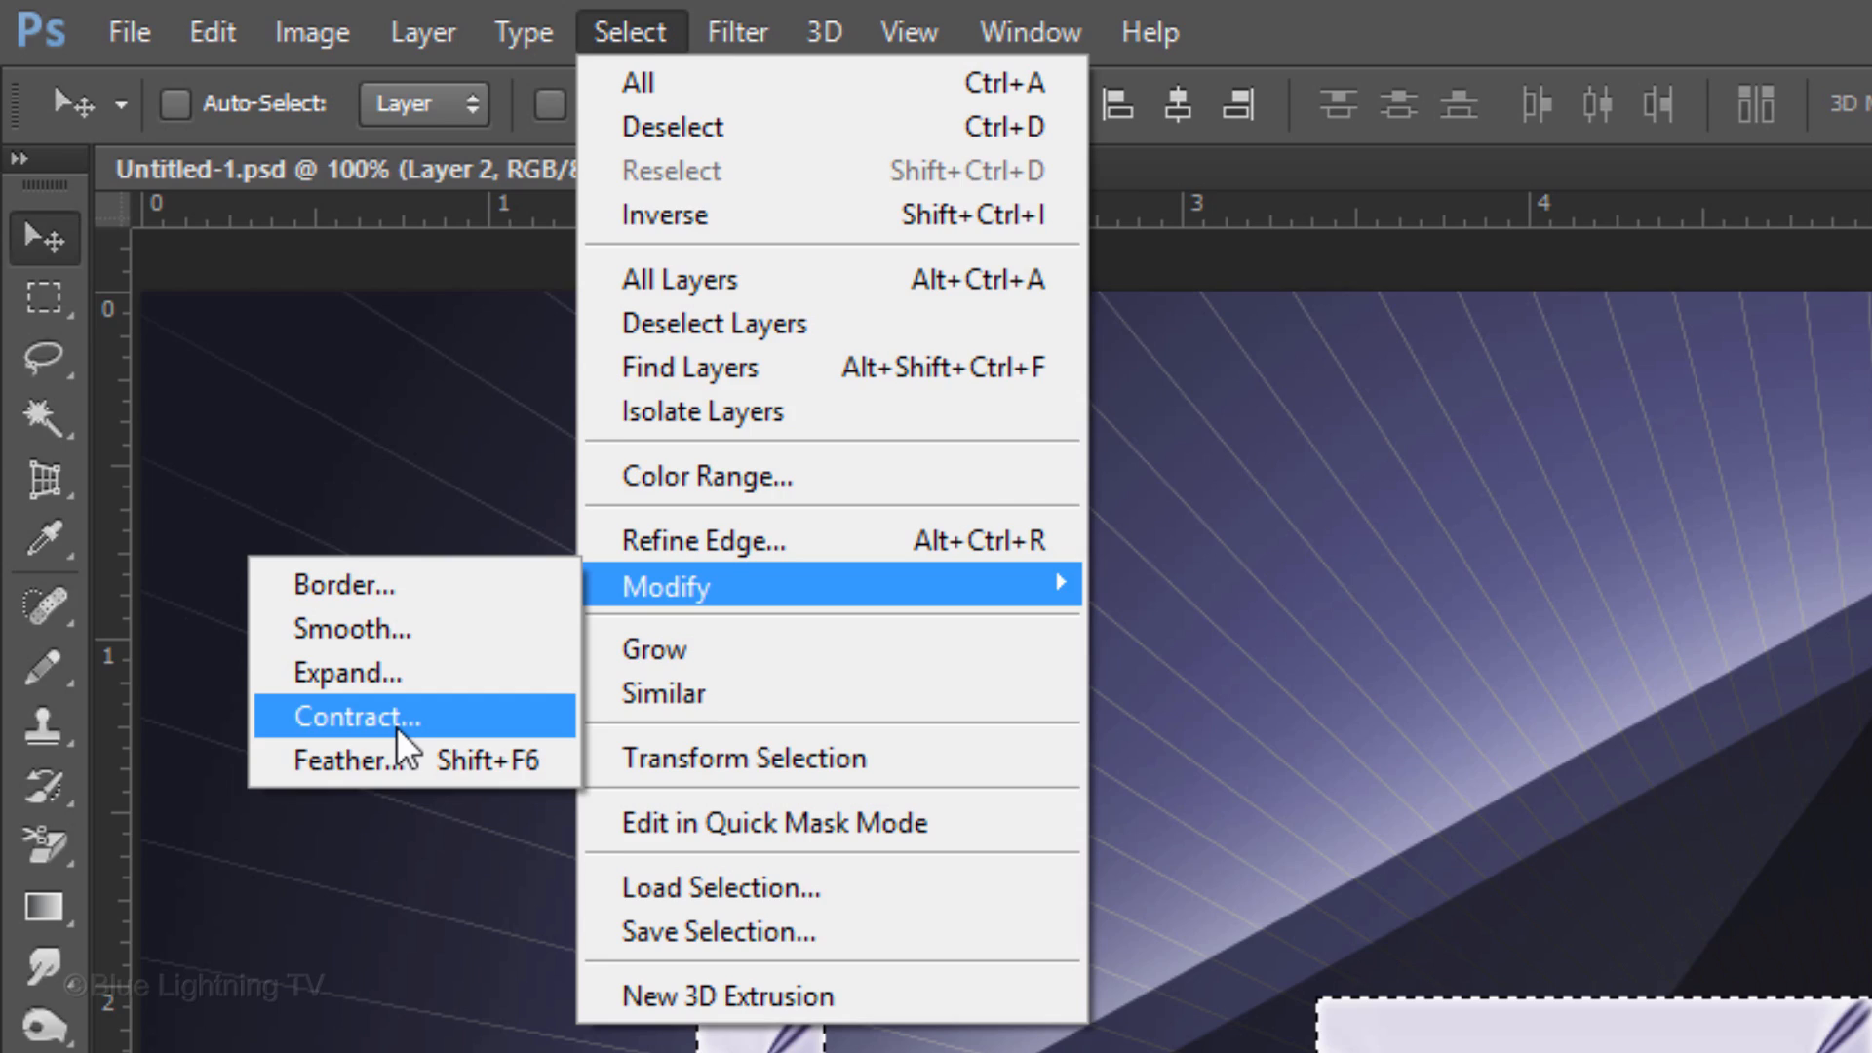
Step: Contract the logo-letter selection by 3 px and feather its edges
click(355, 717)
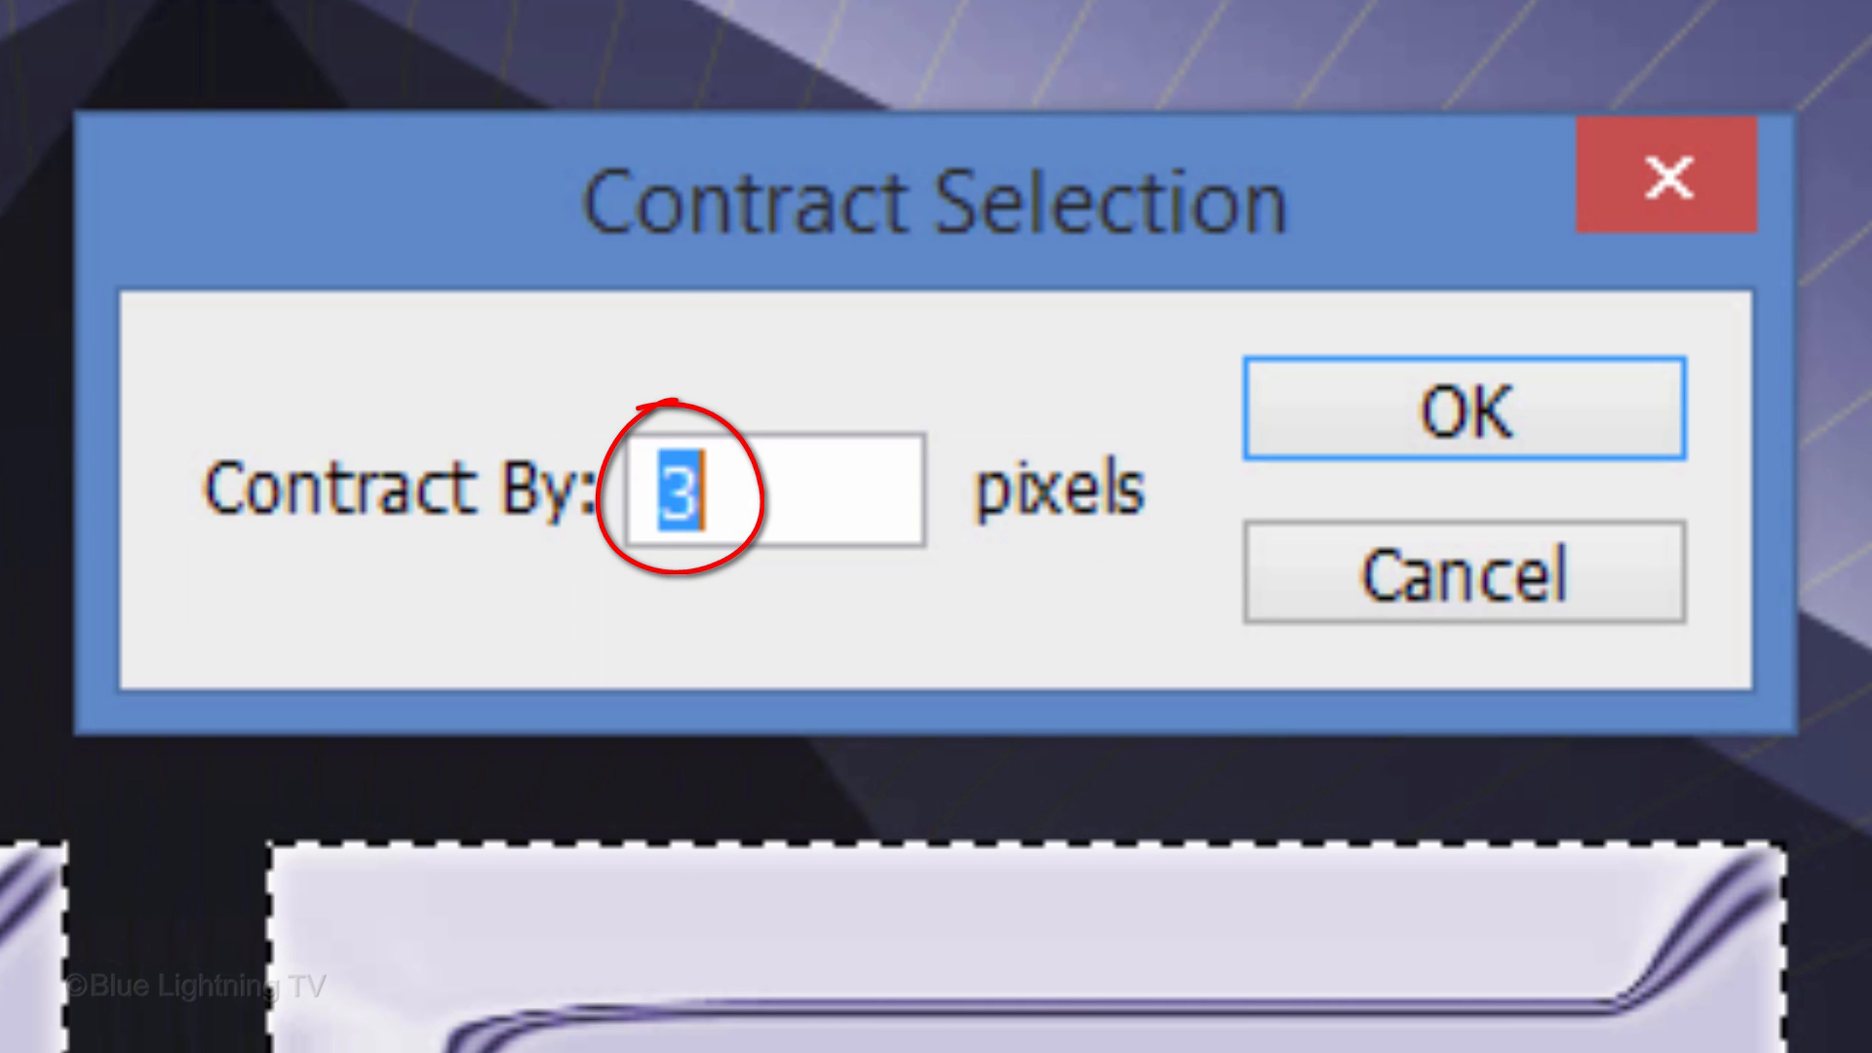
click(1462, 410)
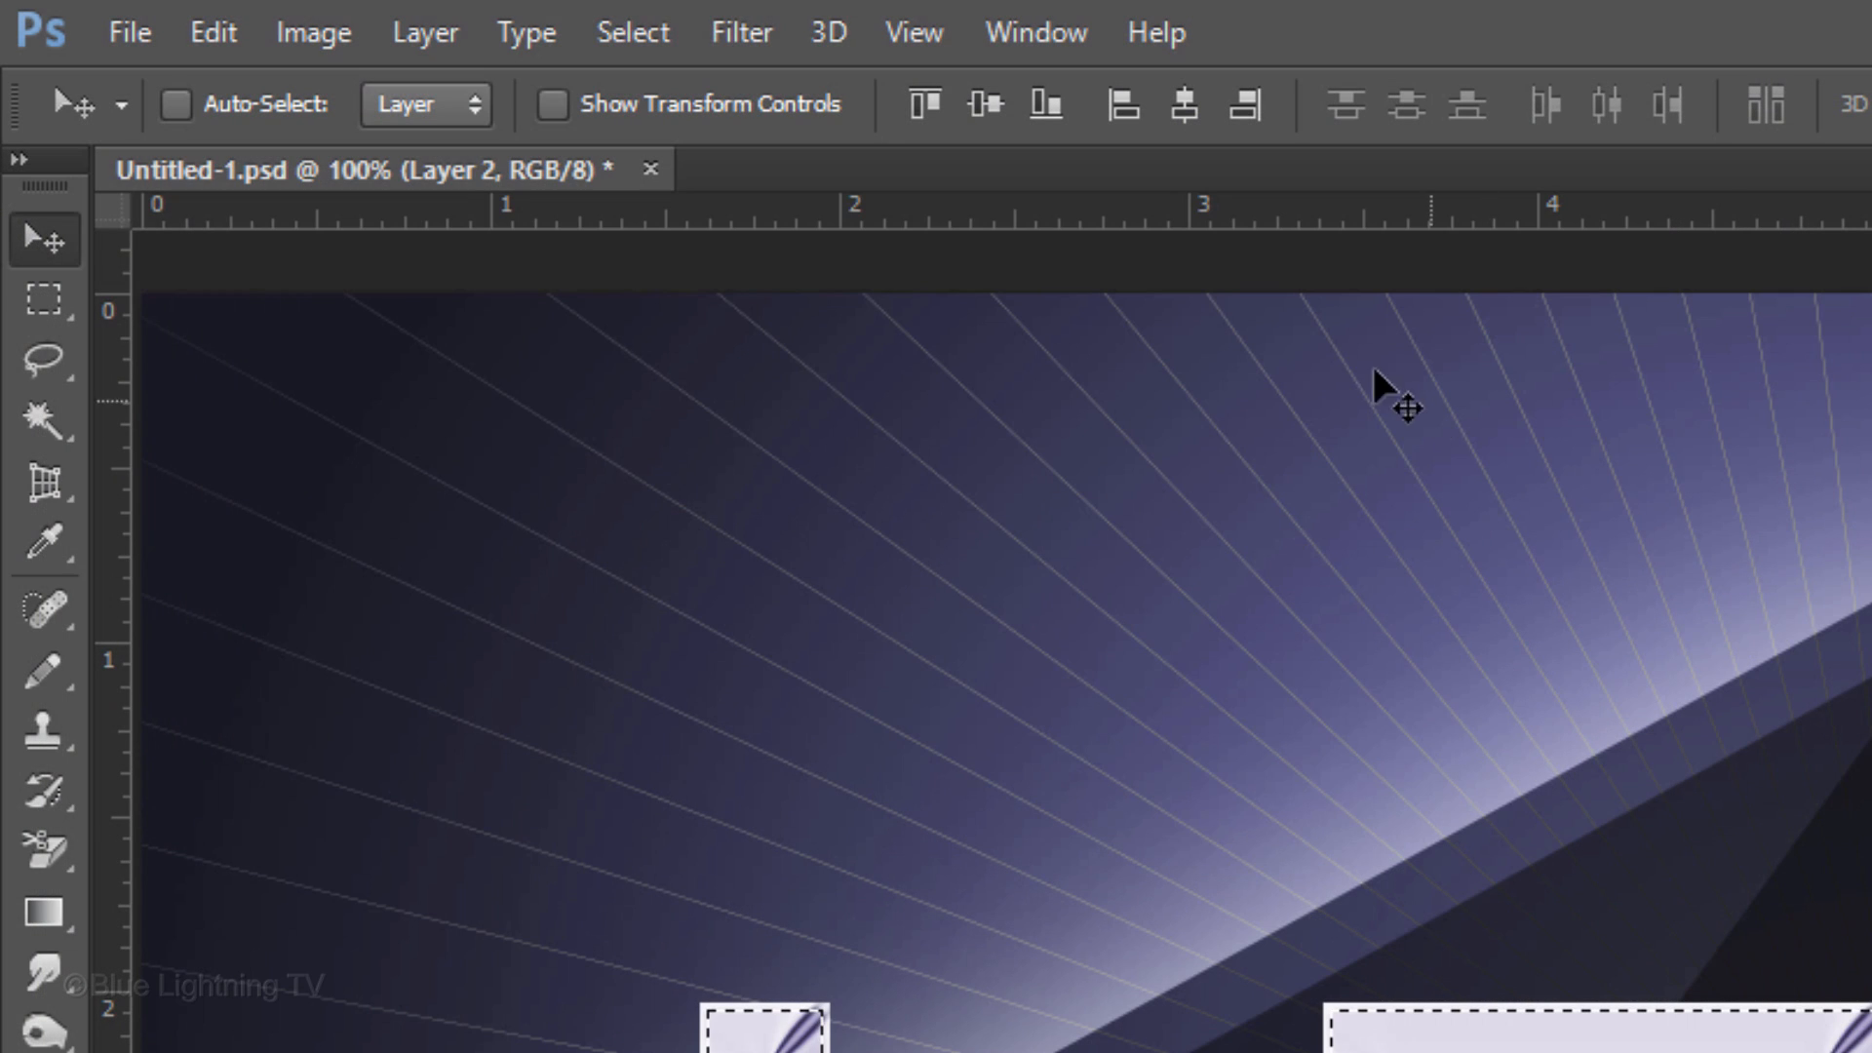
click(633, 32)
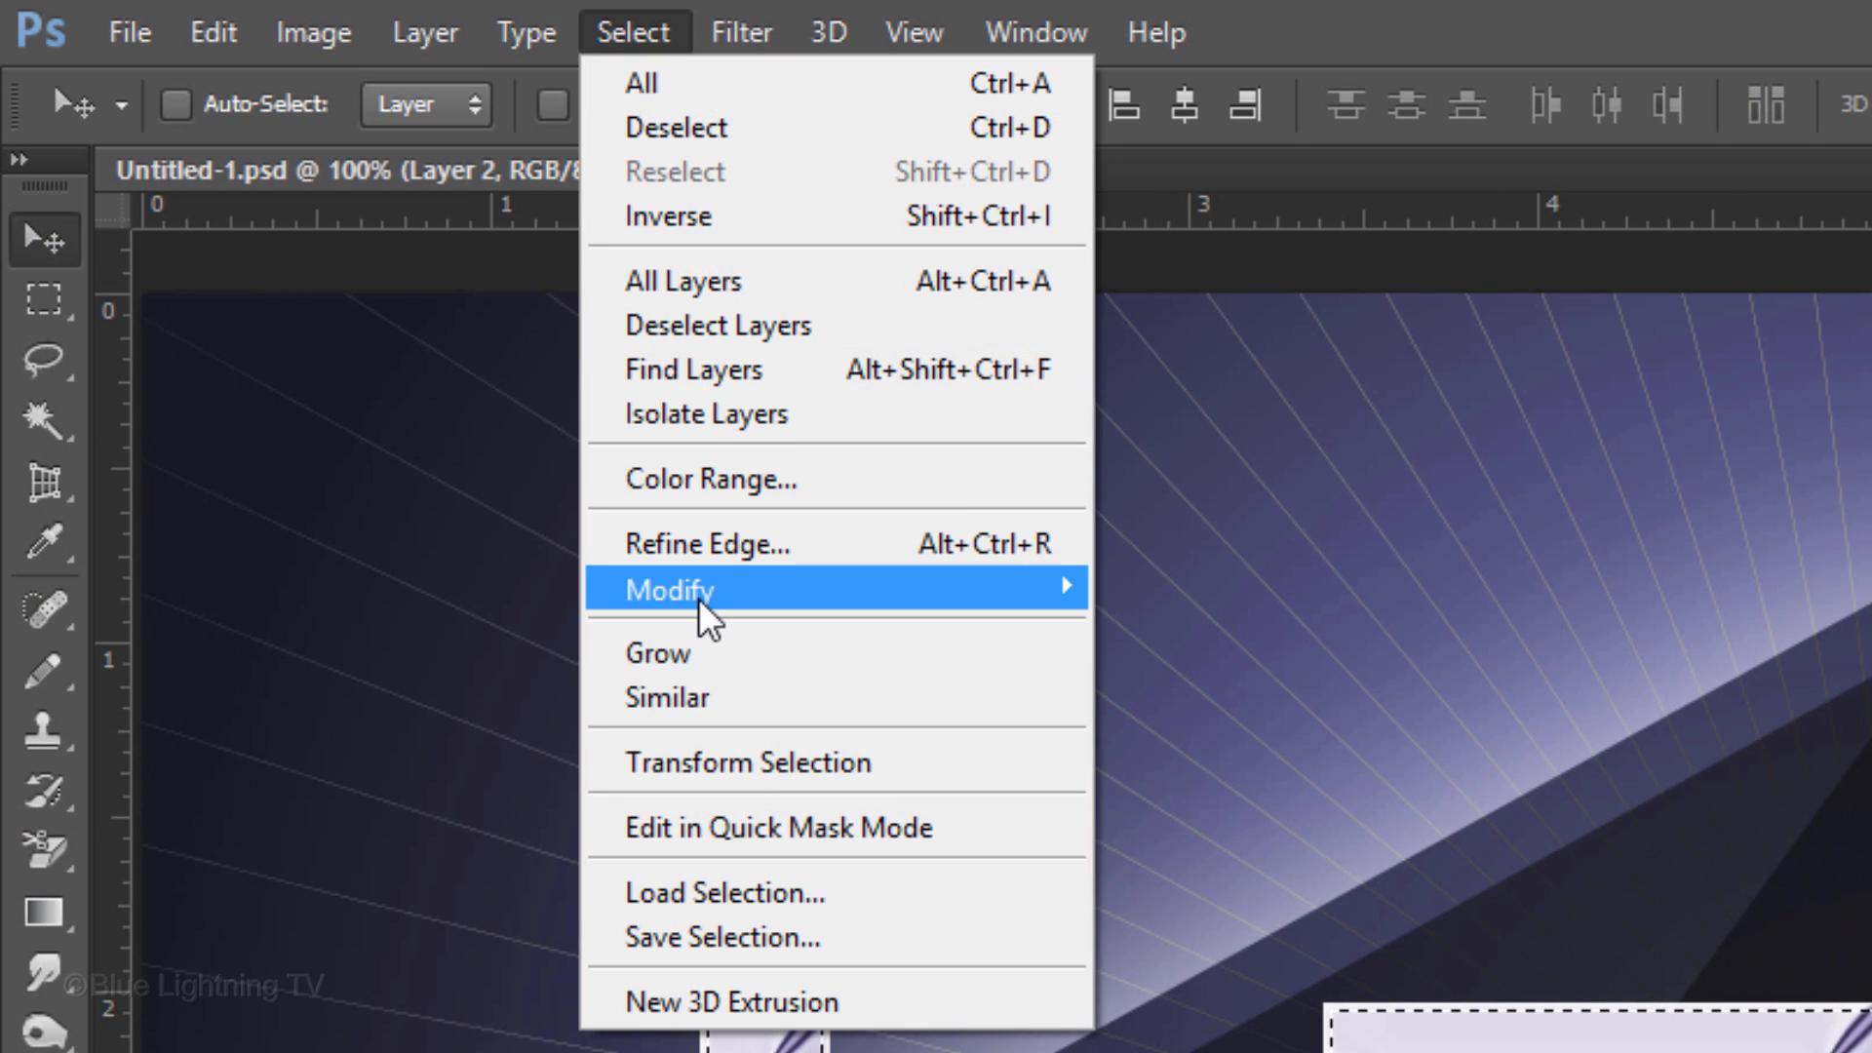
mouse_move(668, 590)
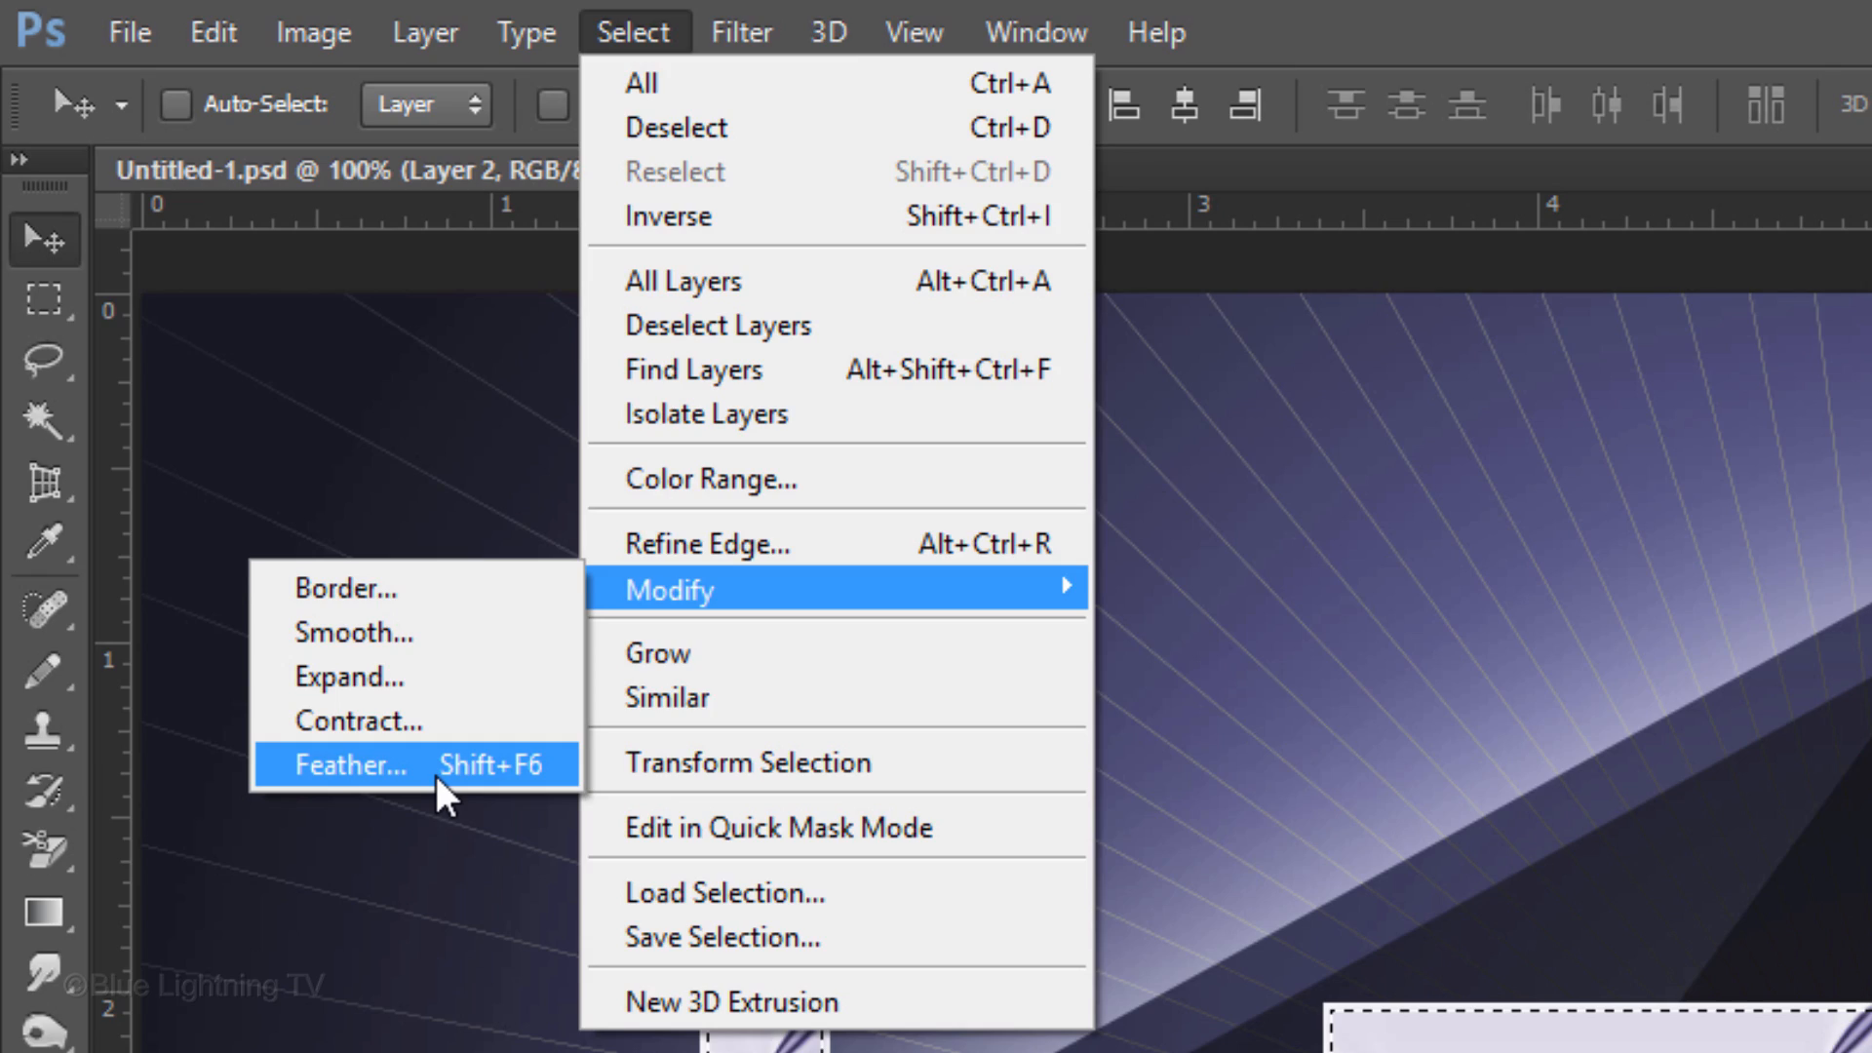
click(346, 765)
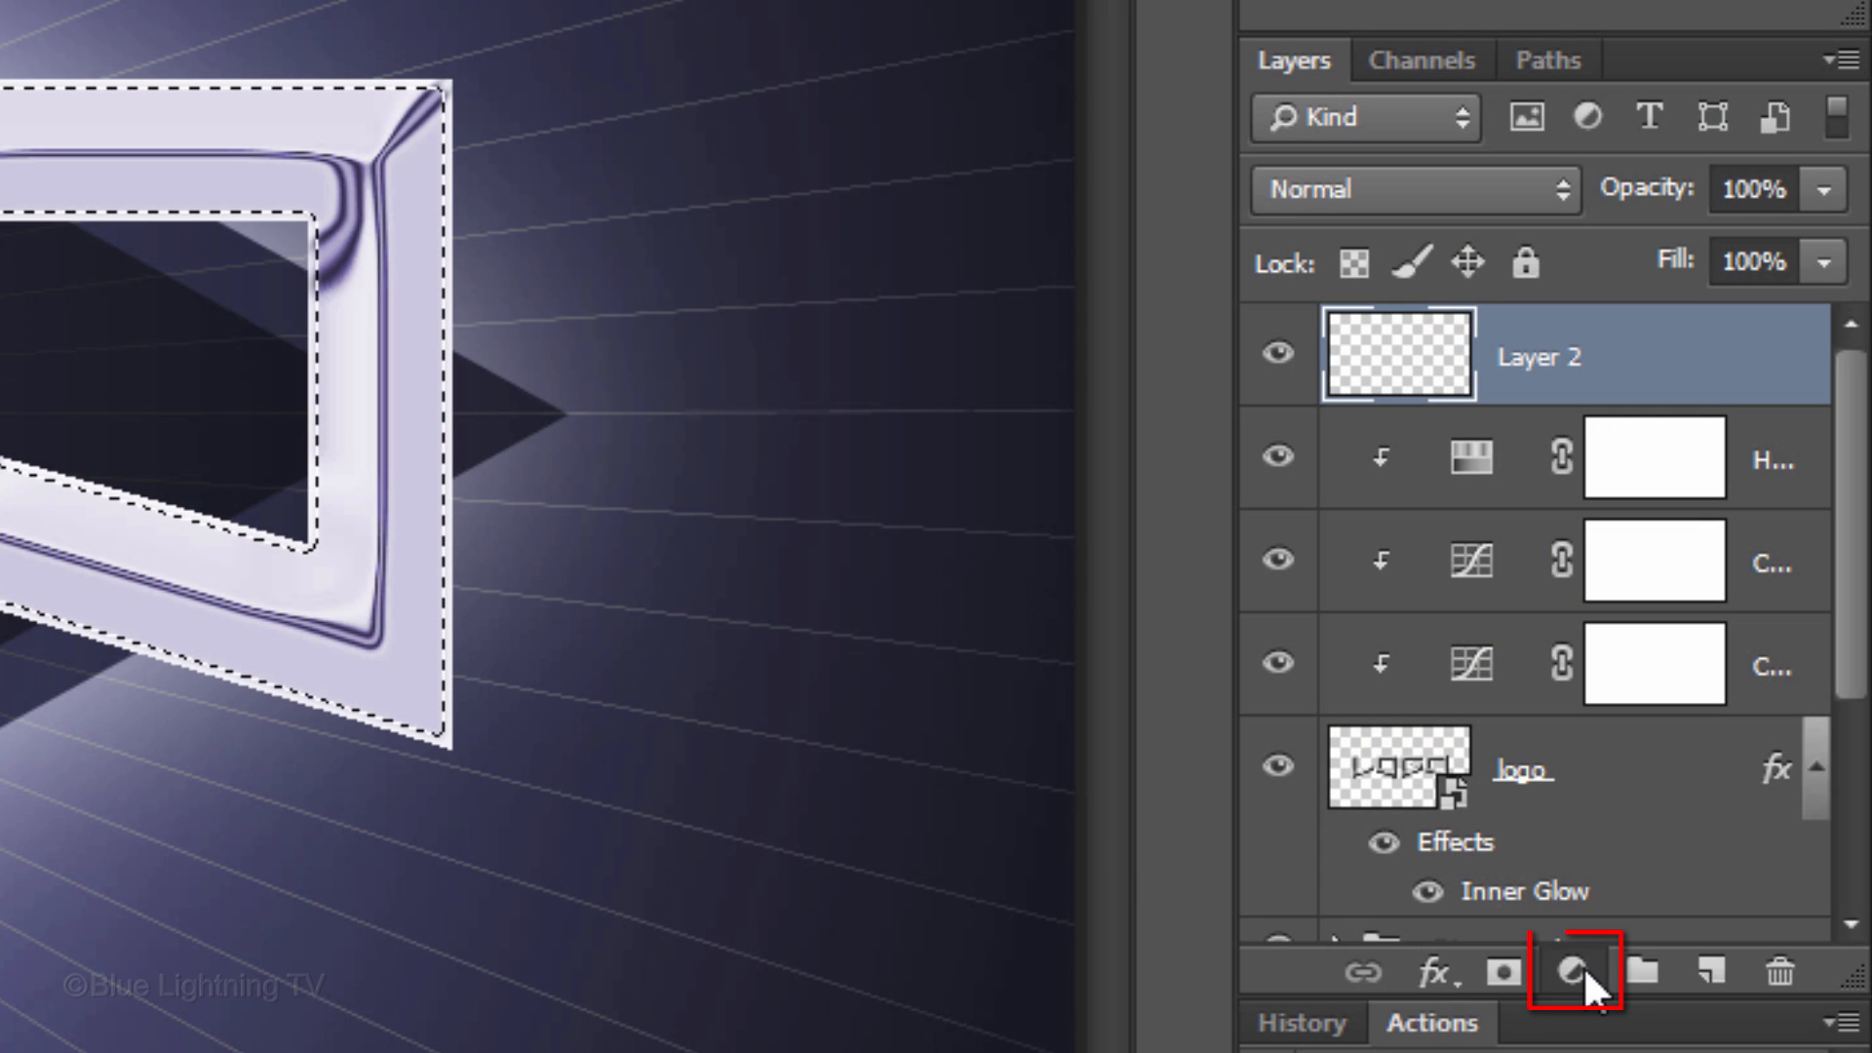
click(1574, 969)
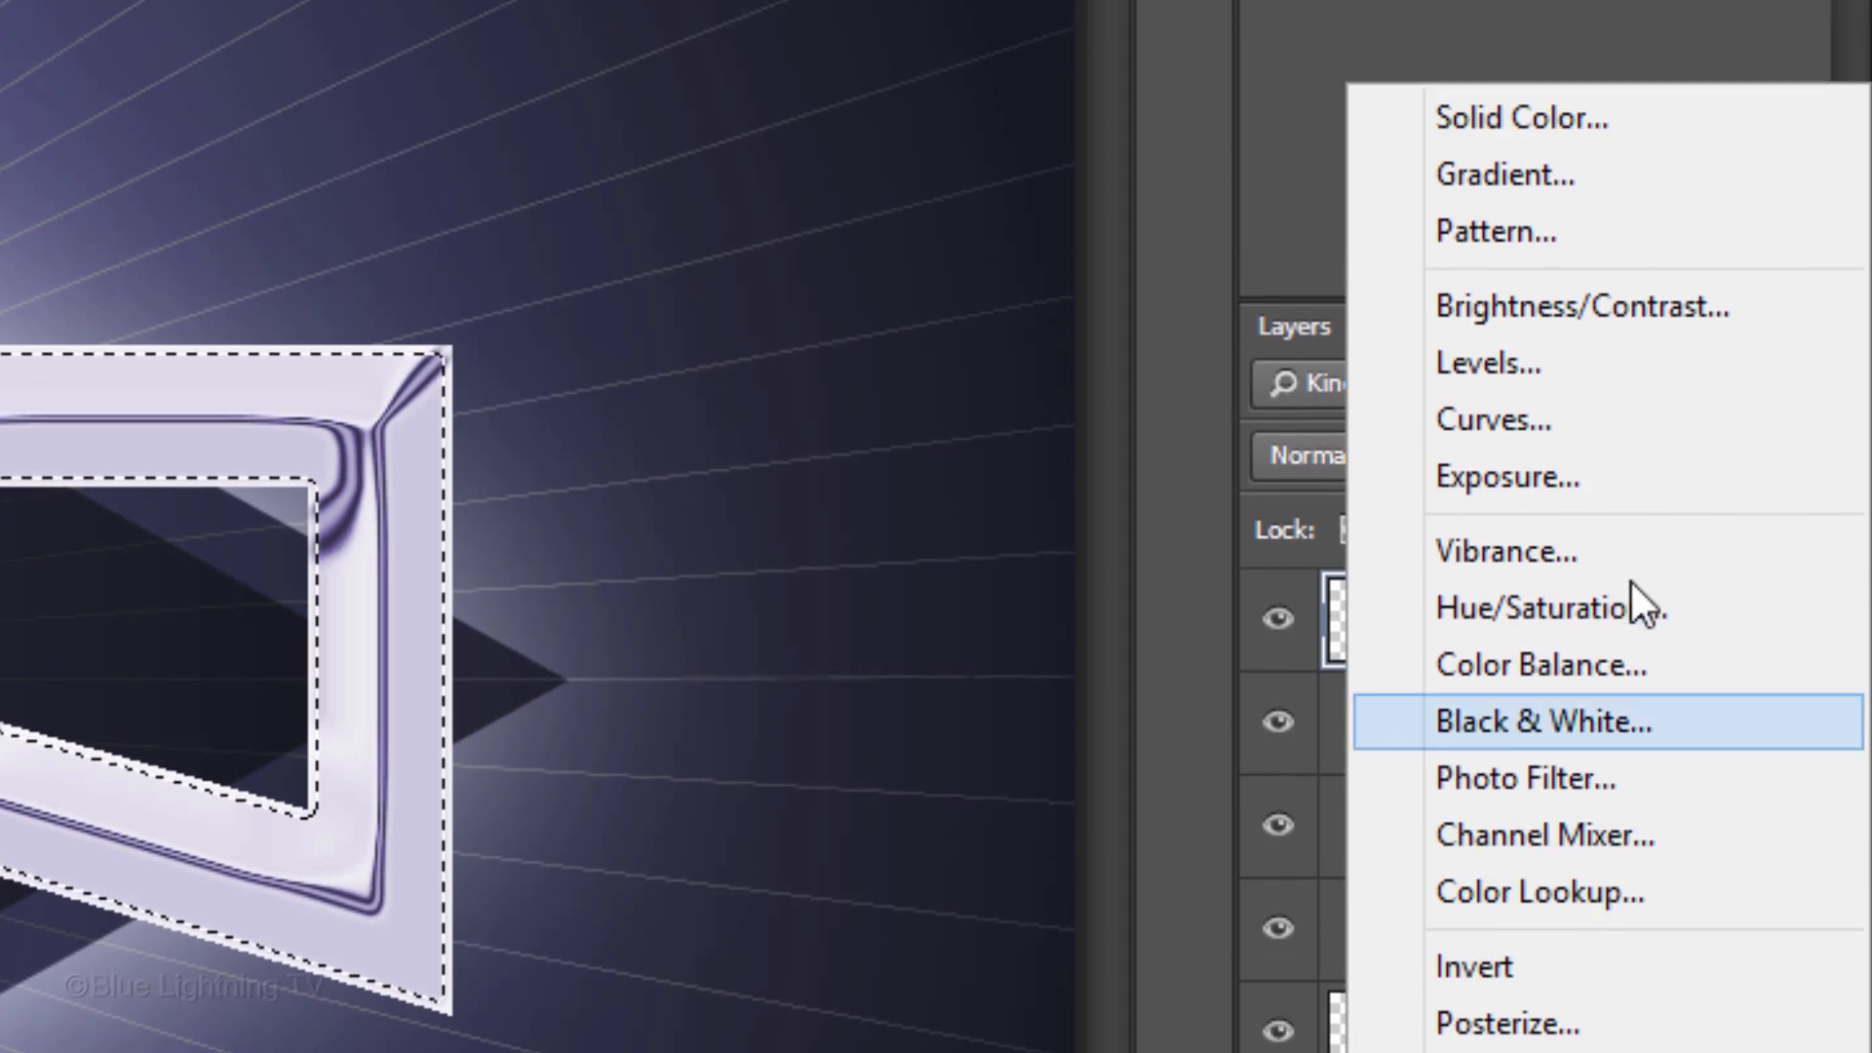
Step: Add a 90° Black-to-White gradient fill layer with the white stop at 20%
click(1502, 175)
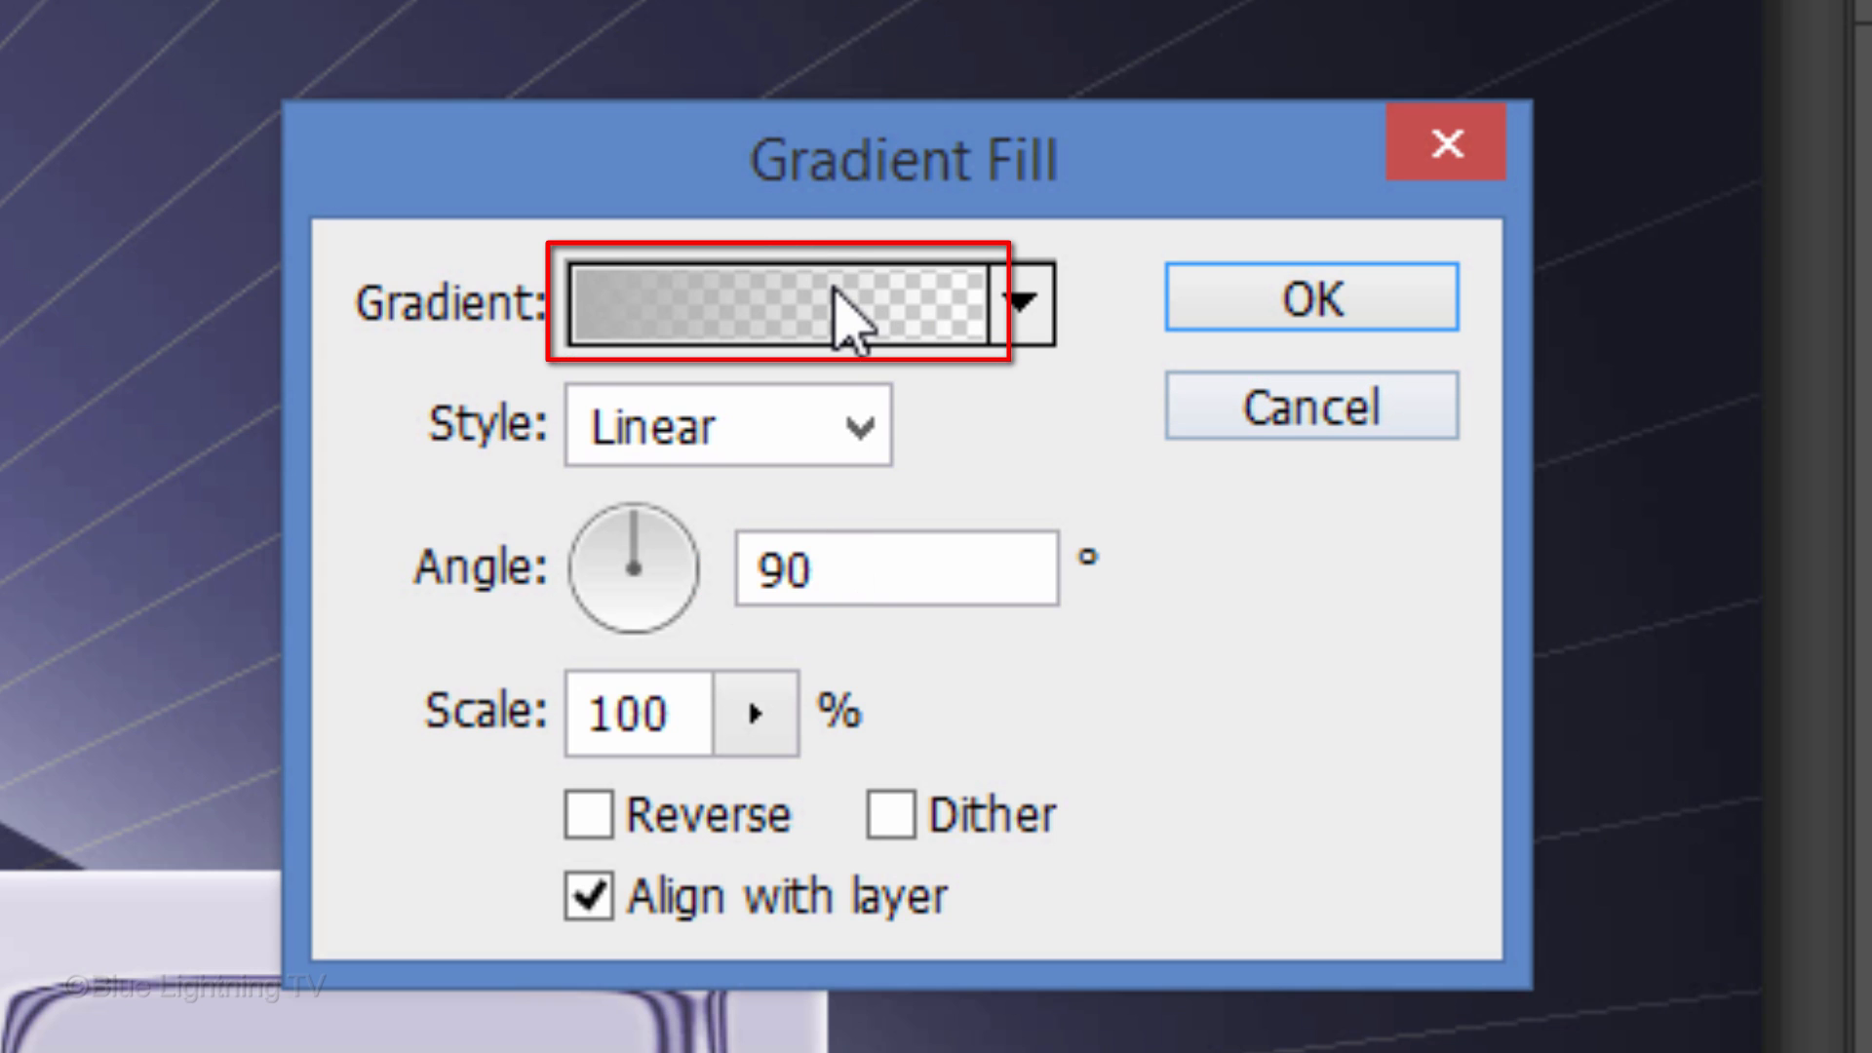
click(776, 302)
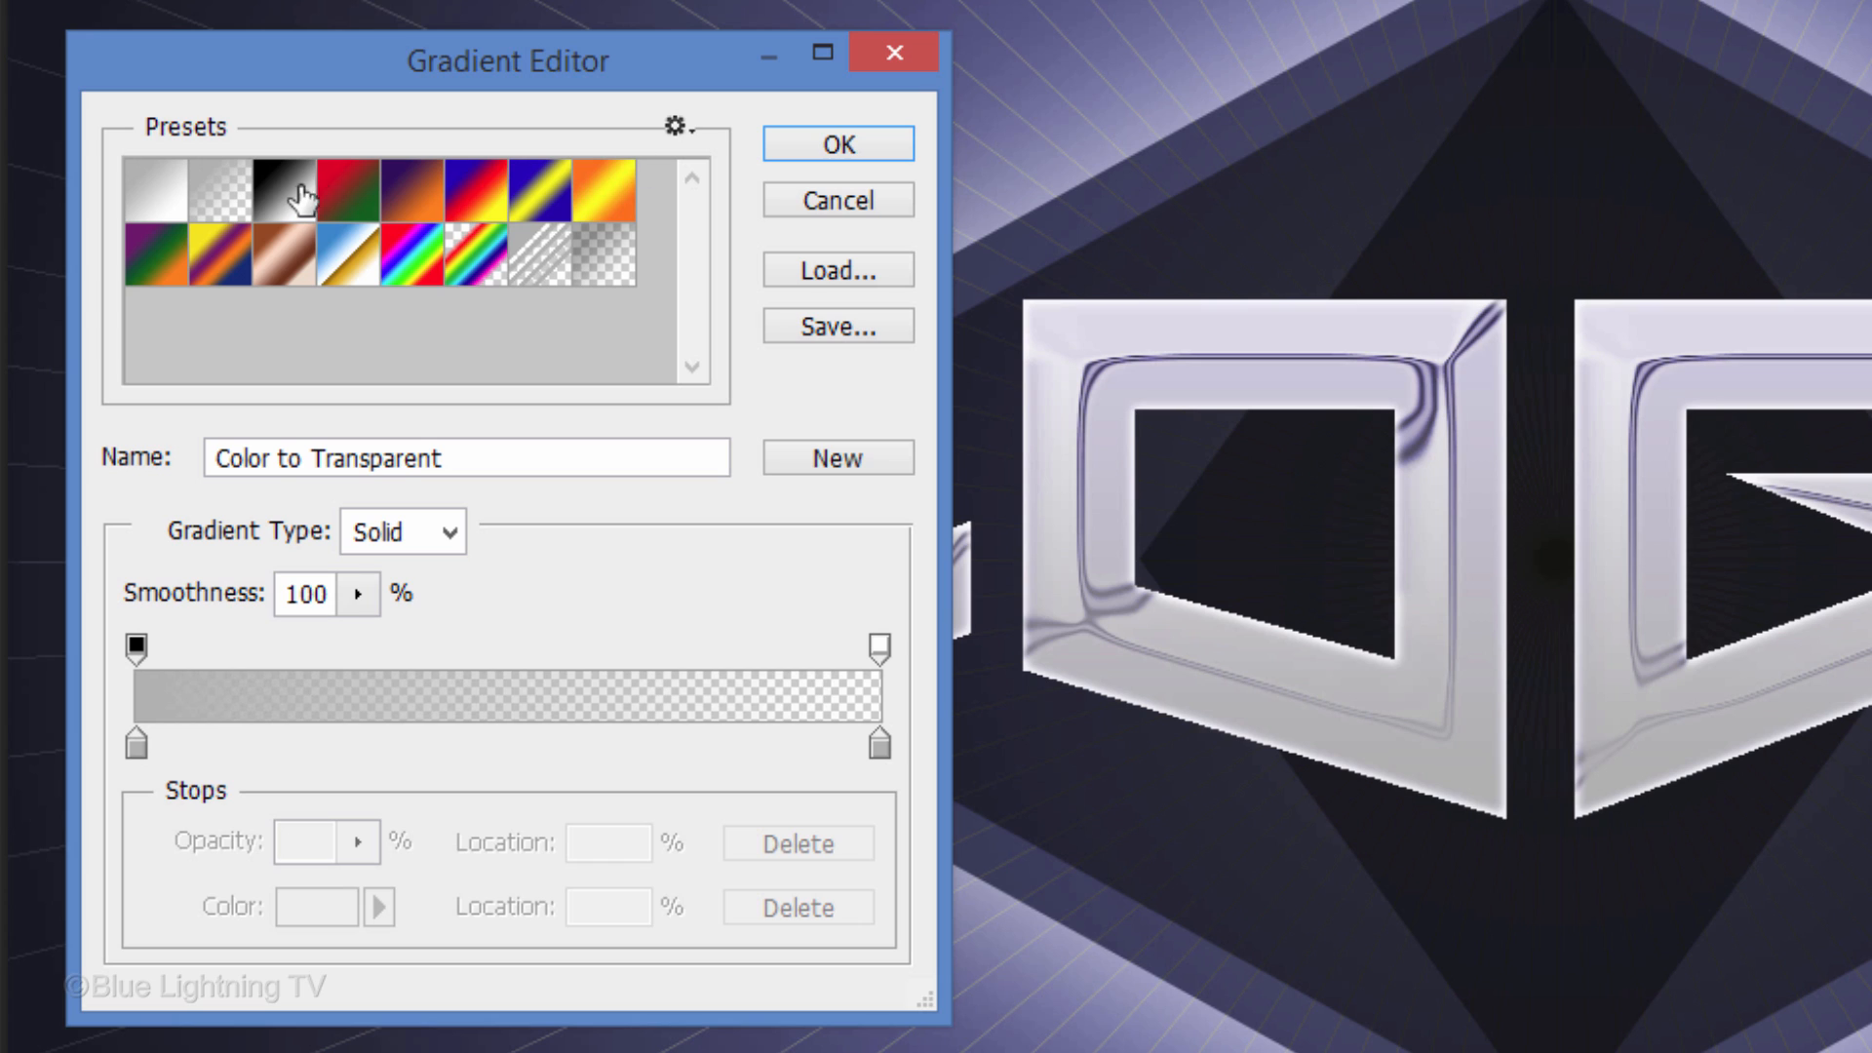
click(298, 191)
text(20)
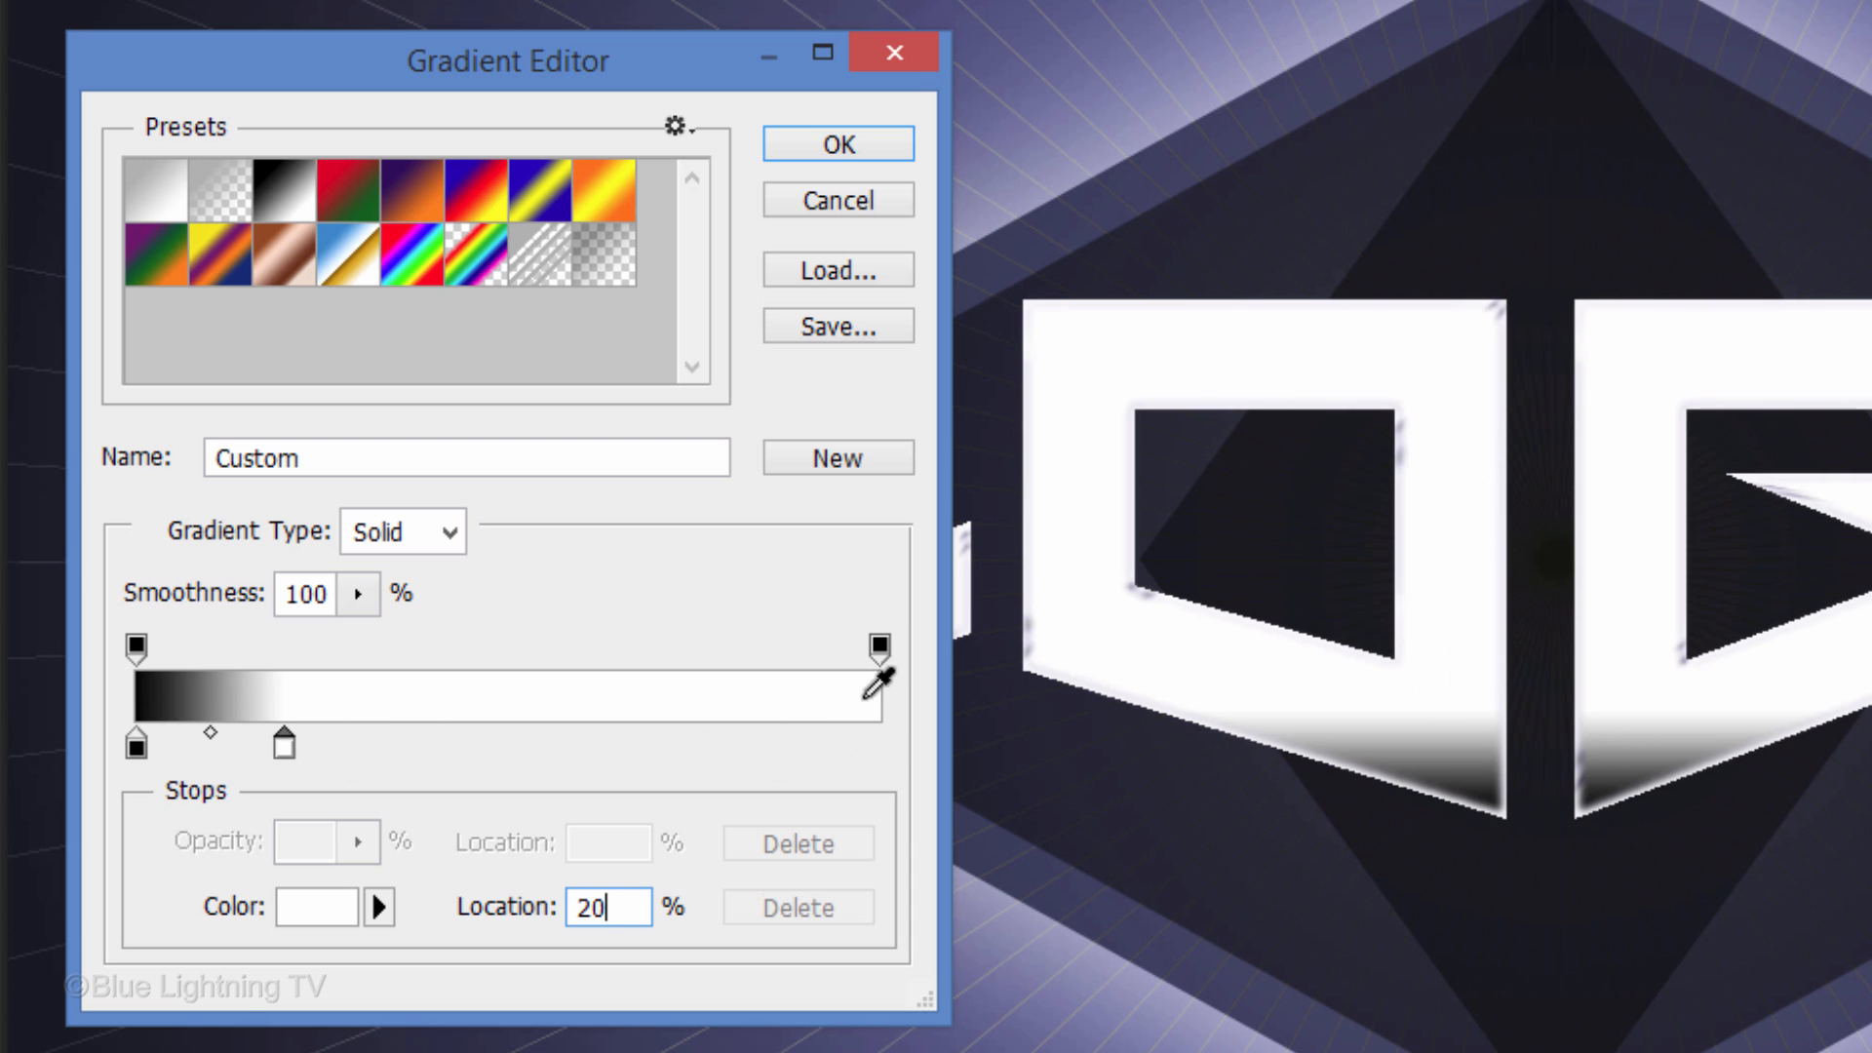
click(836, 143)
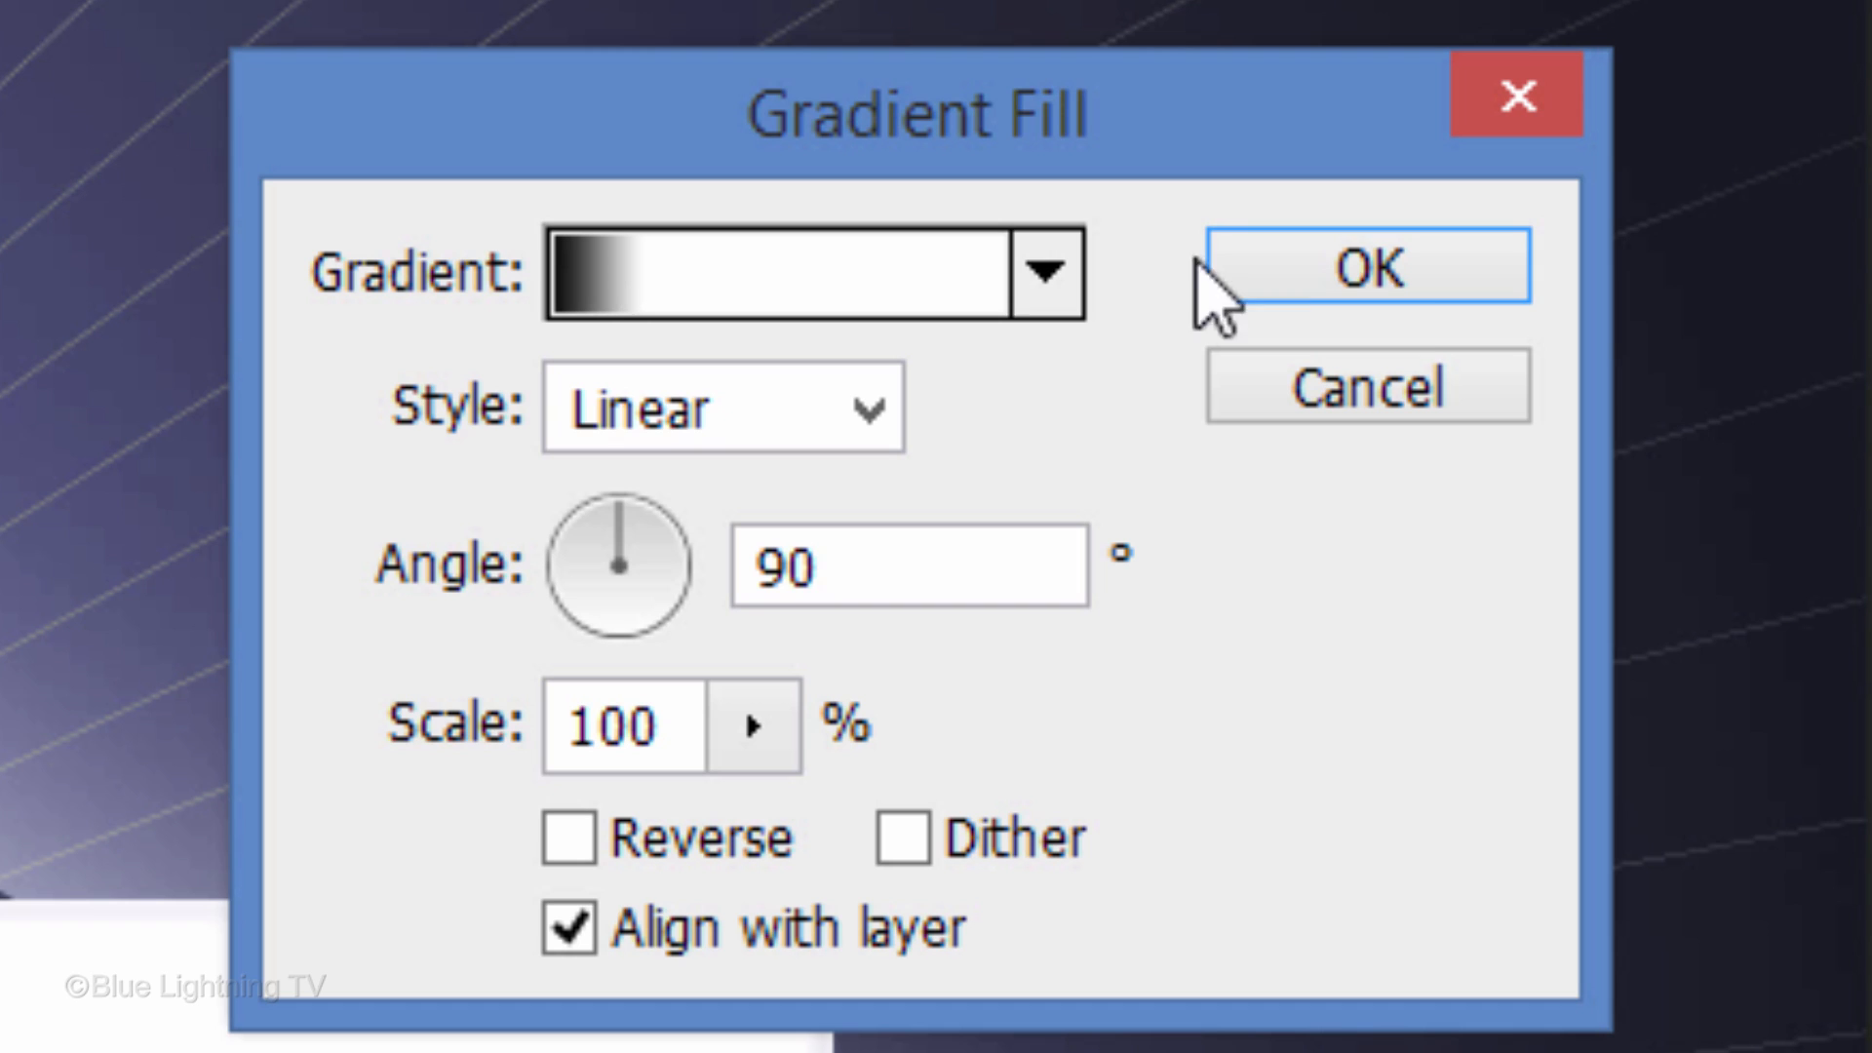
click(1367, 265)
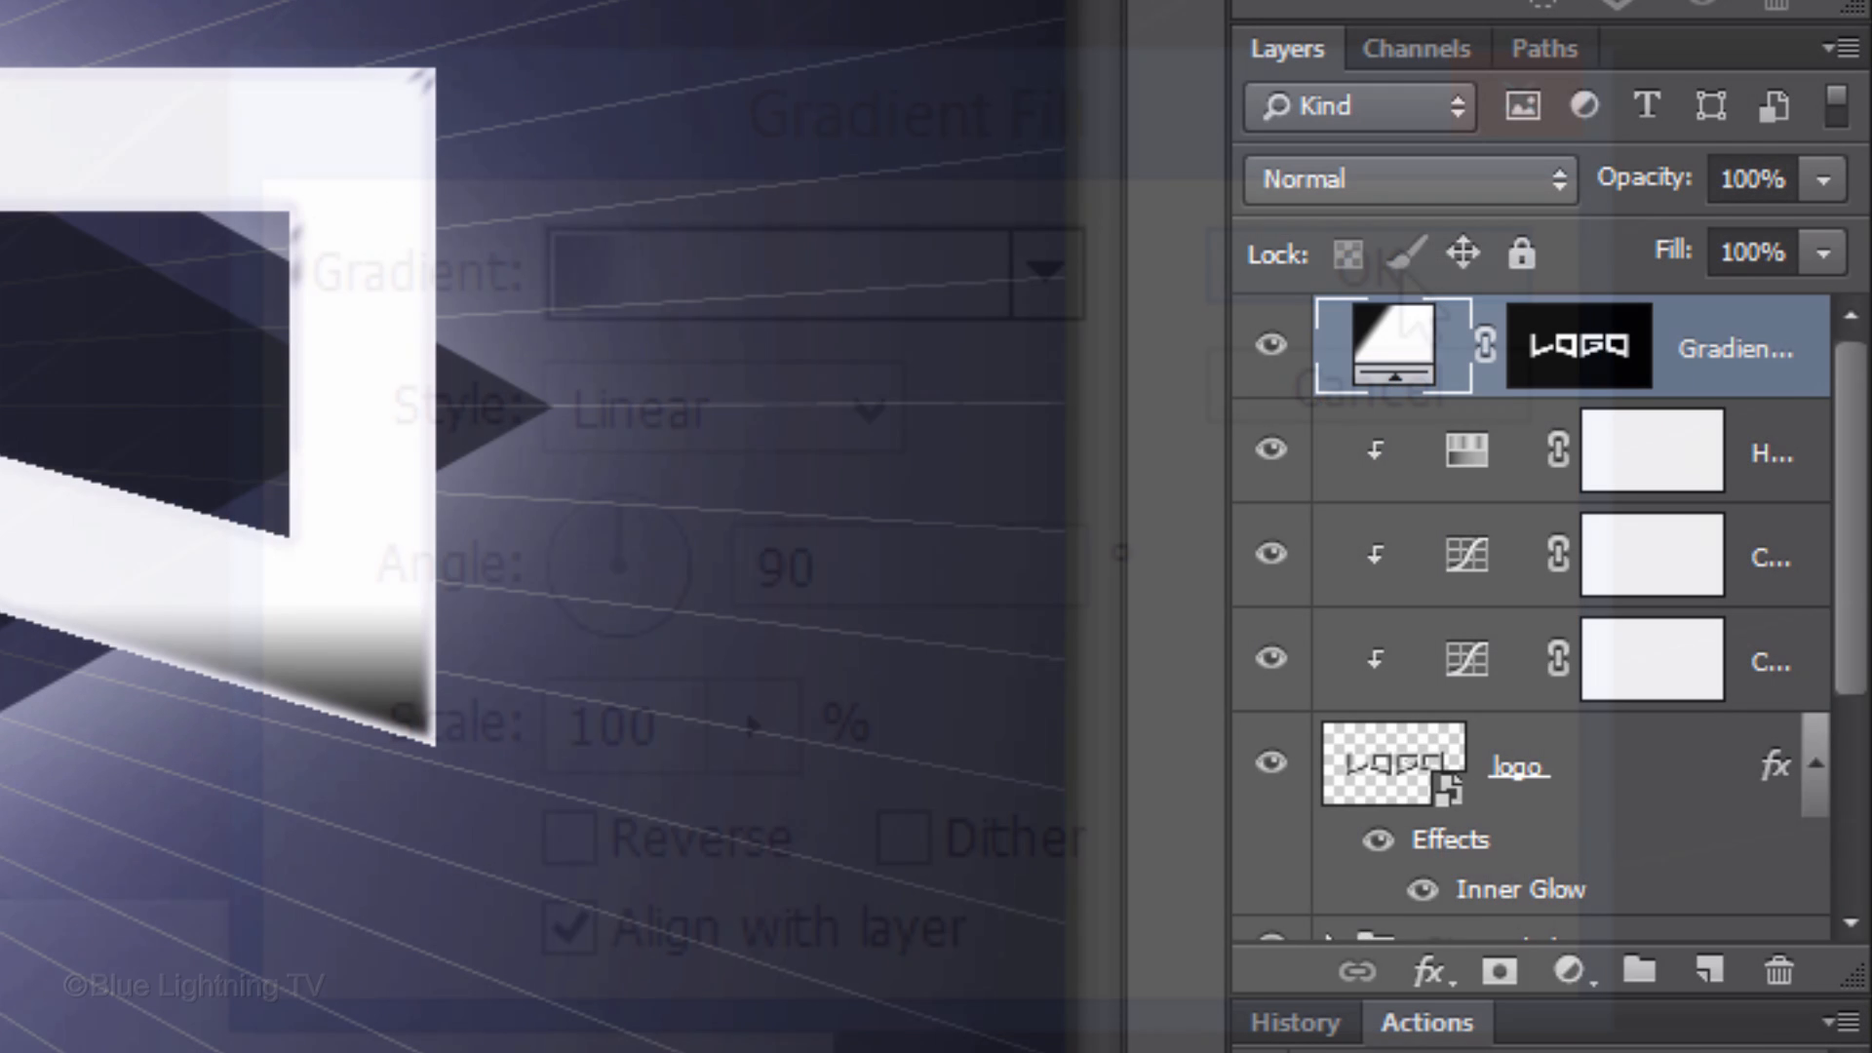
Step: Set the gradient fill layer to Multiply blend mode at 70% opacity
text(70)
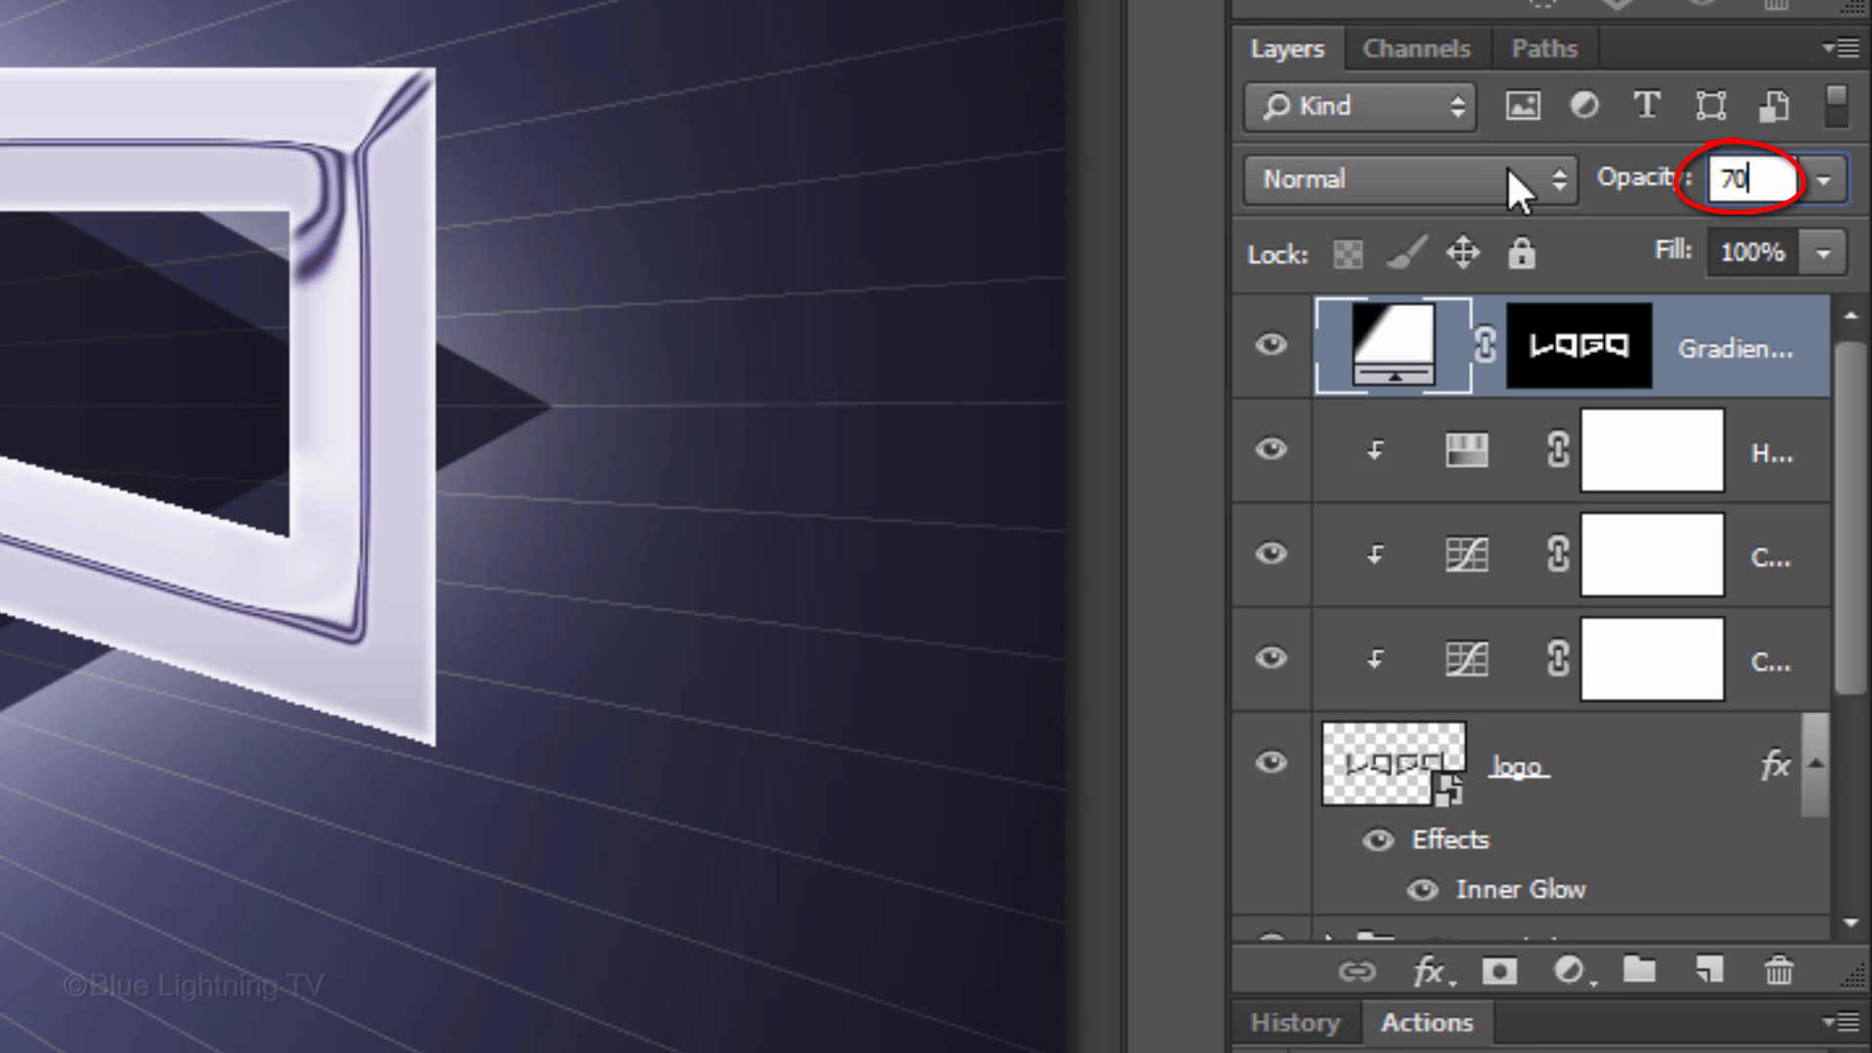
click(1409, 180)
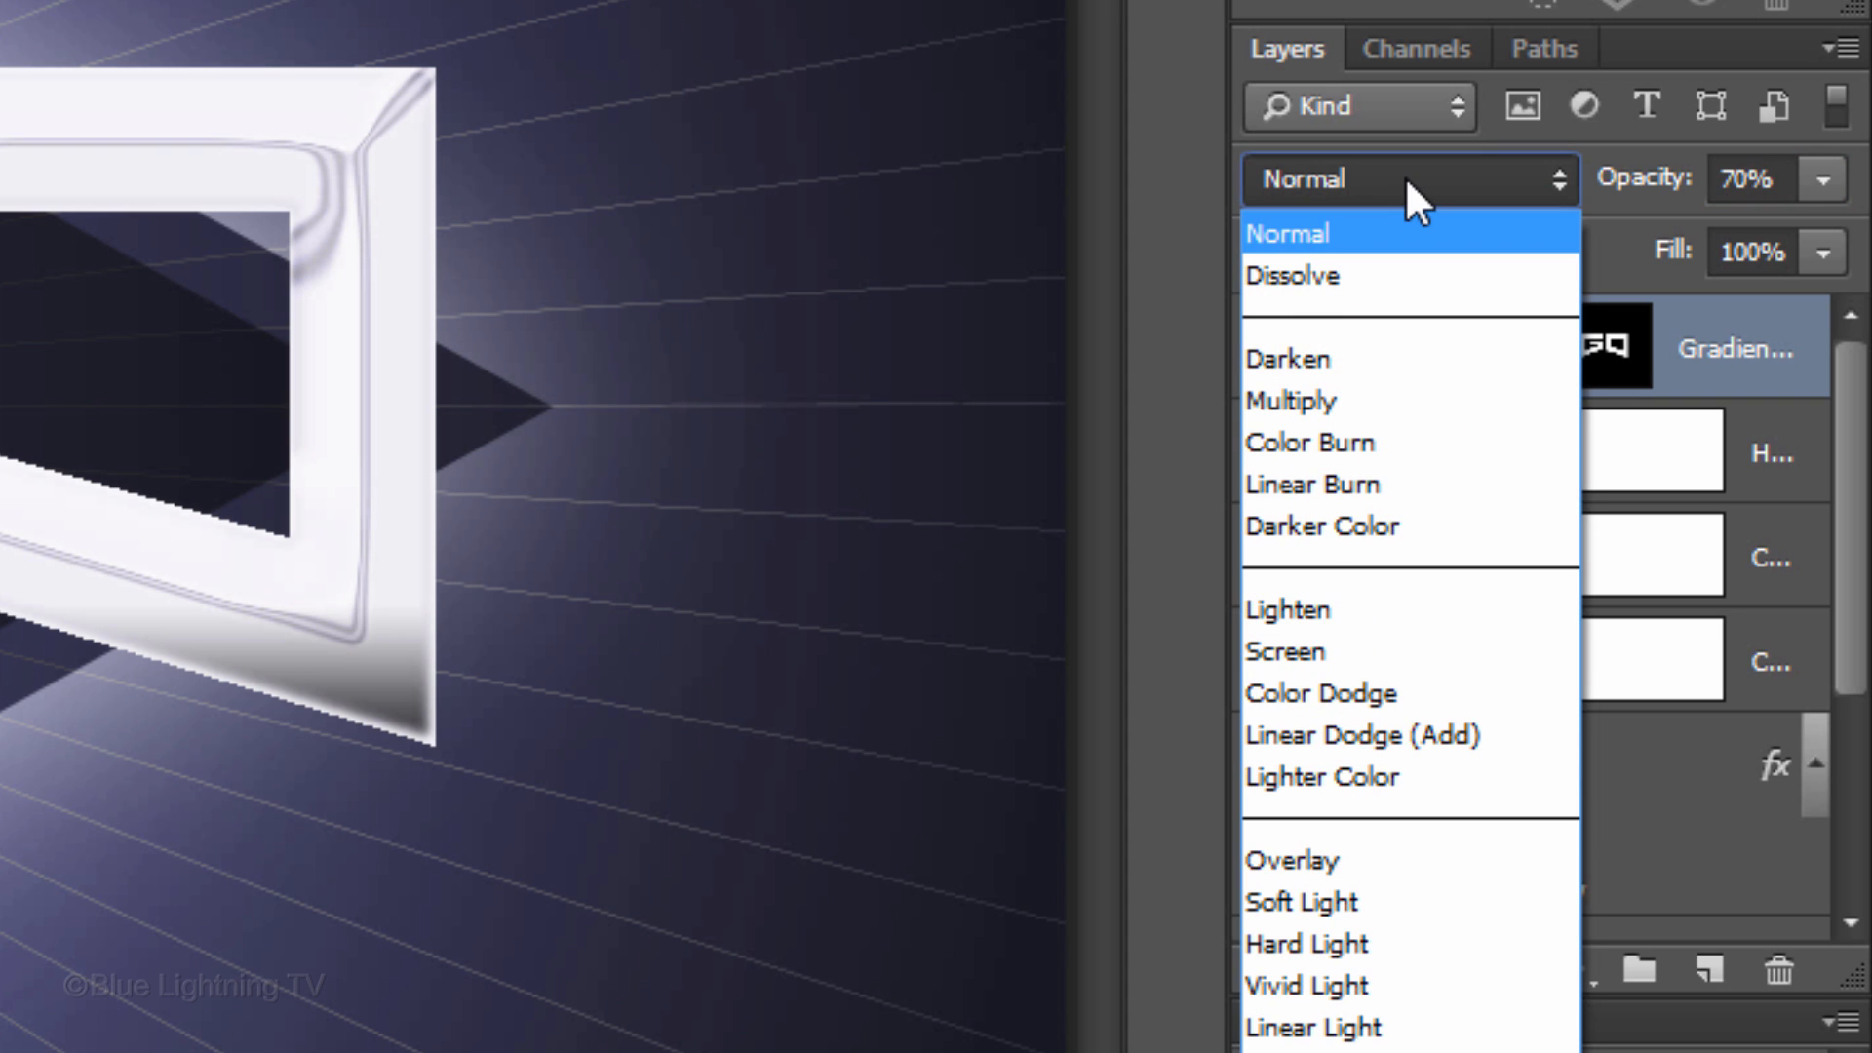
click(1289, 399)
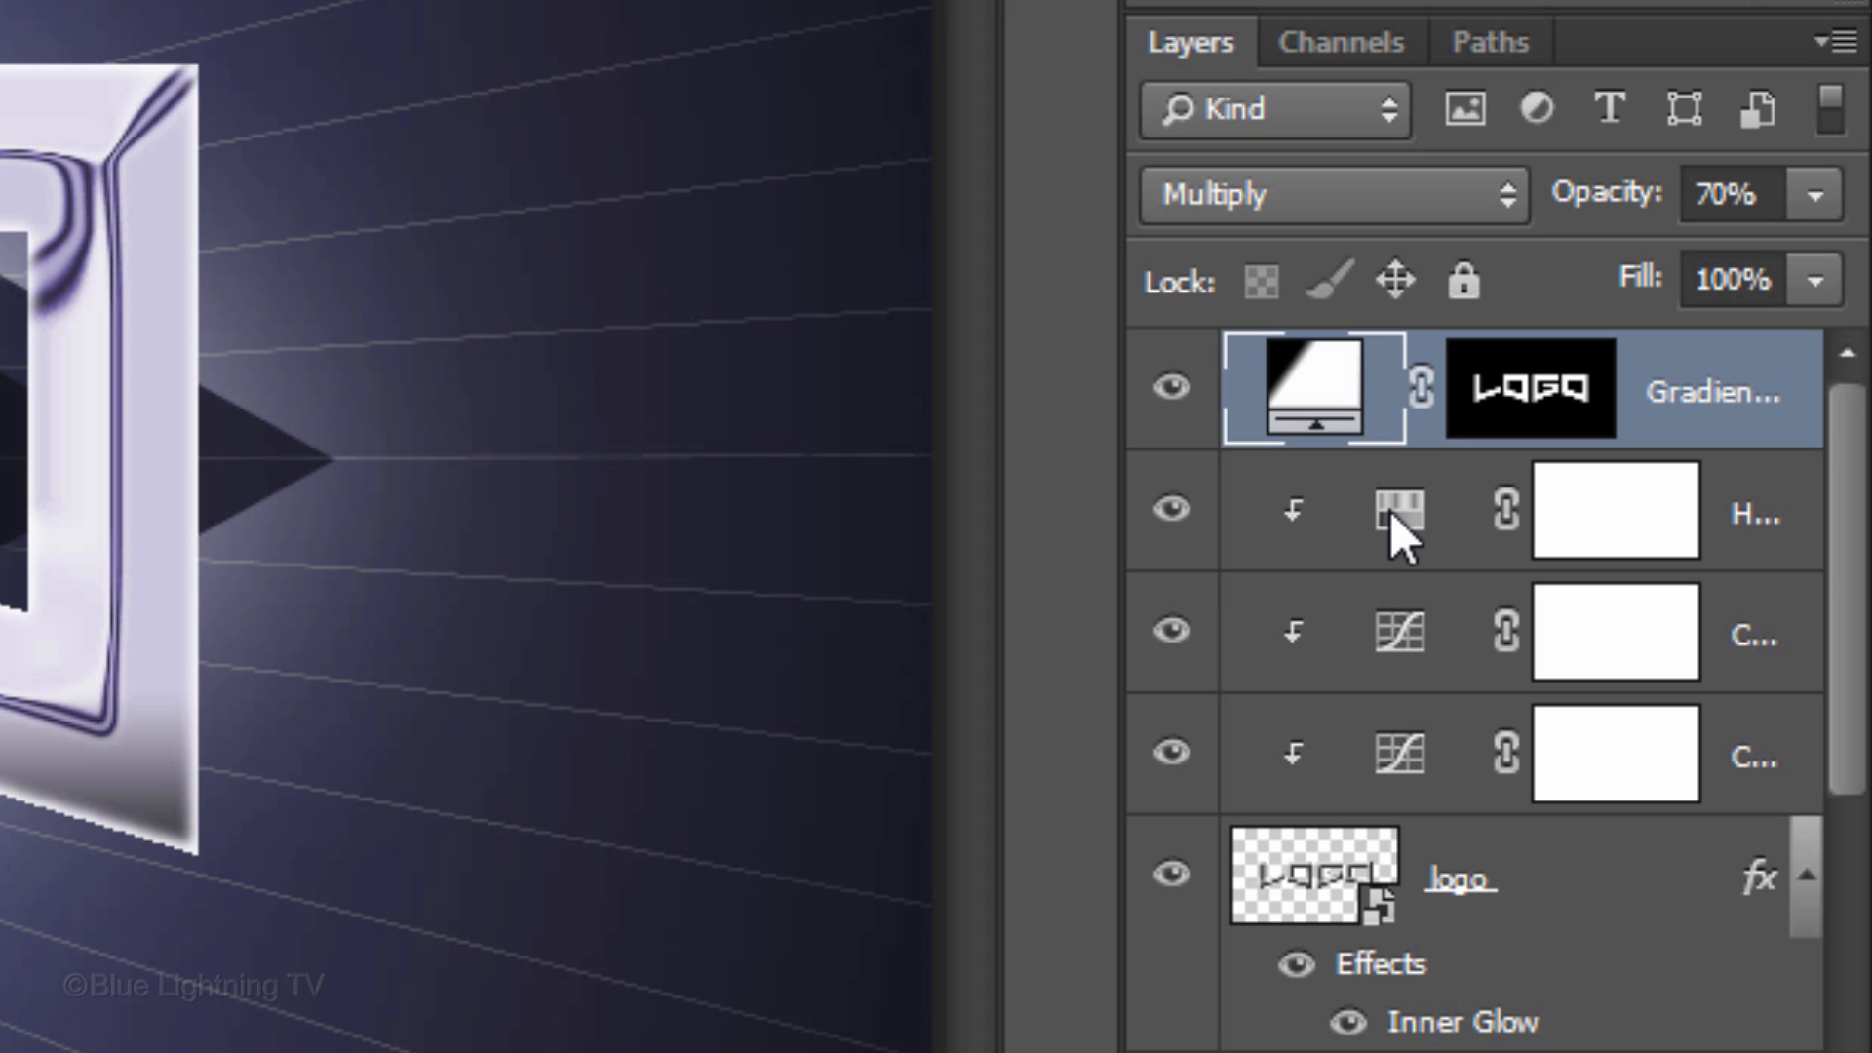
Step: Clip the Hue/Saturation adjustment onto the gradient layer with Ctrl+Alt+G
key(alt)
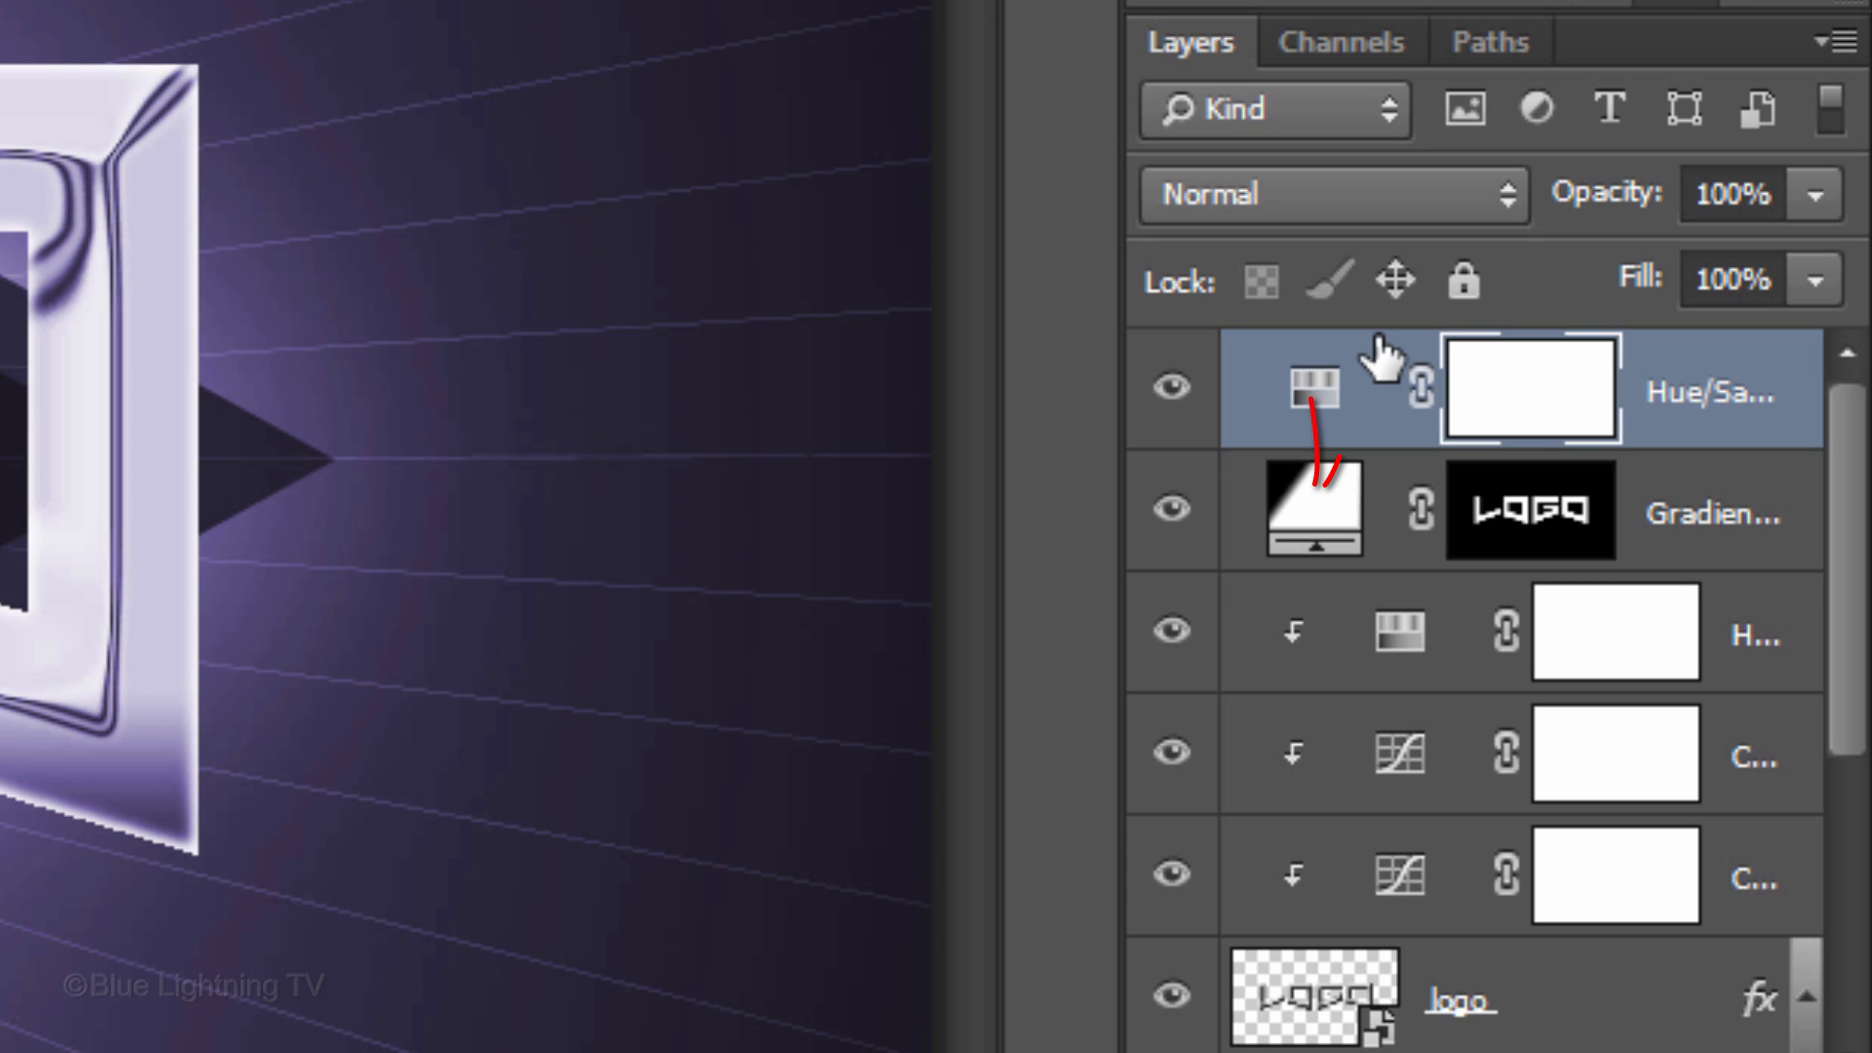
key(ctrl+alt+g)
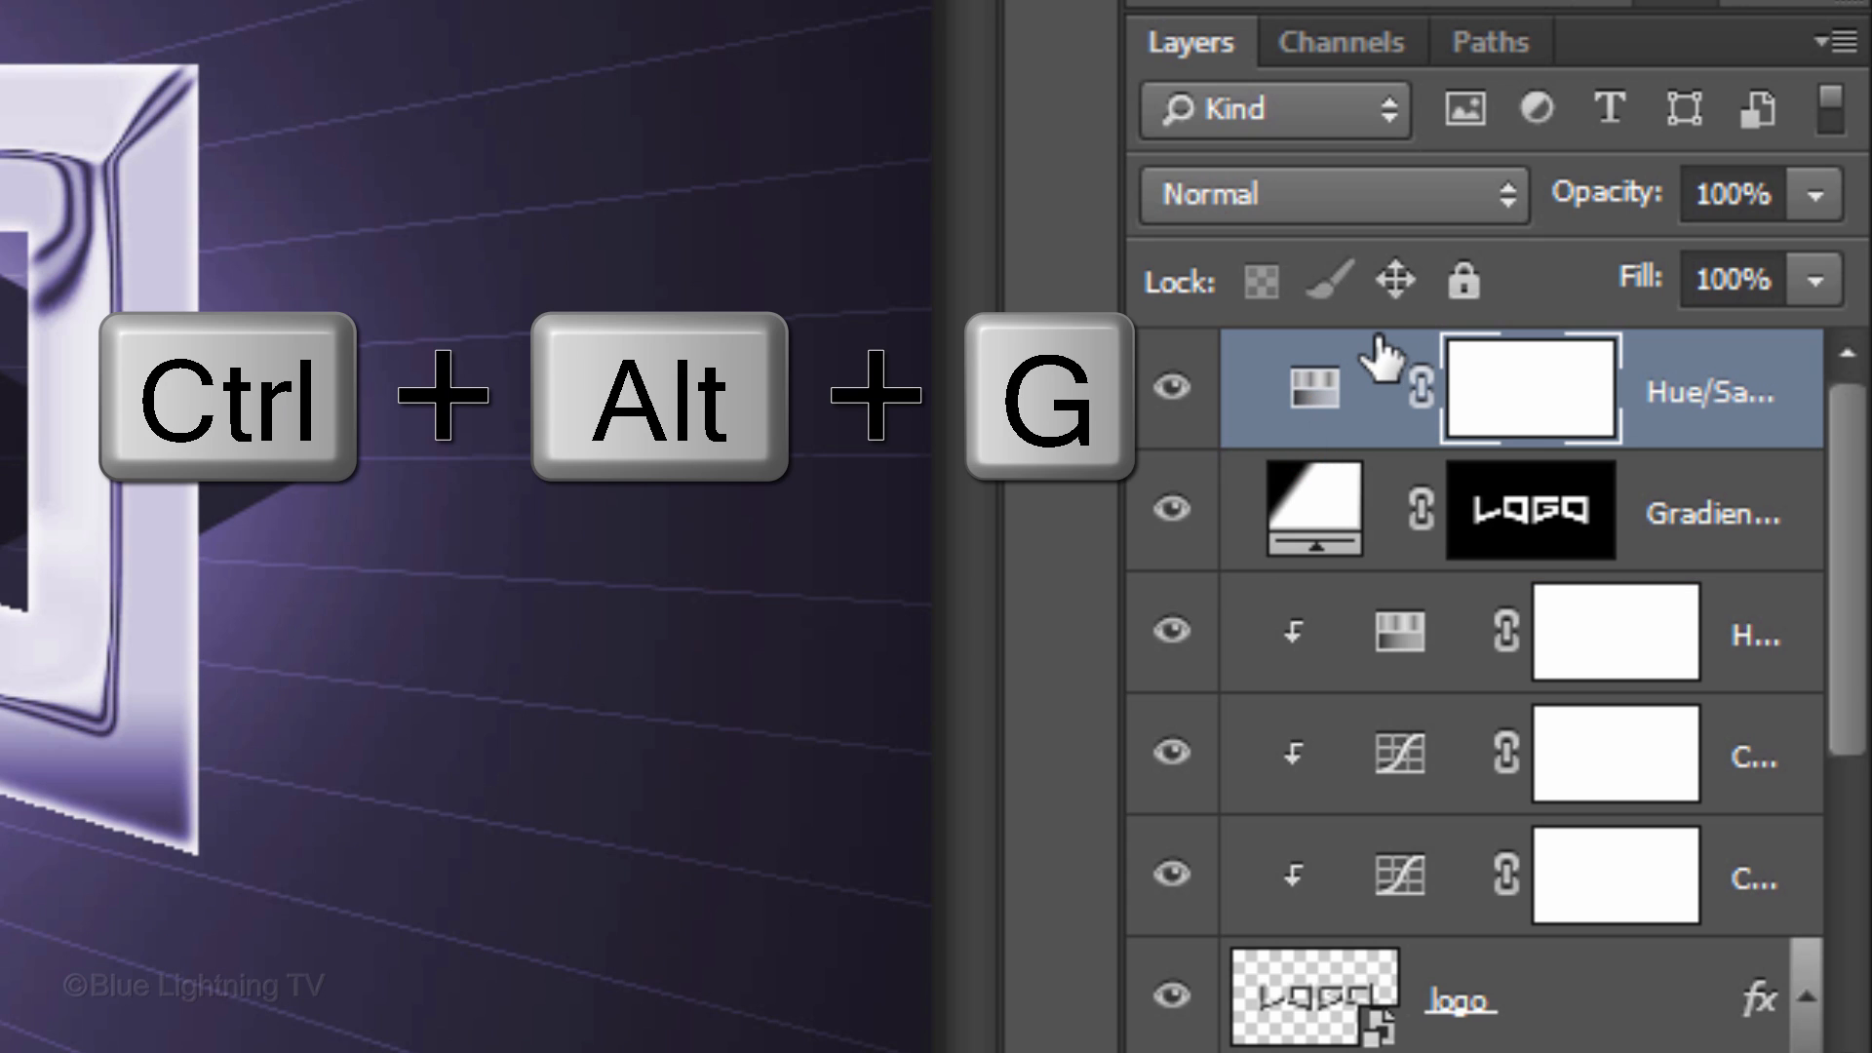
key(ctrl+alt+g)
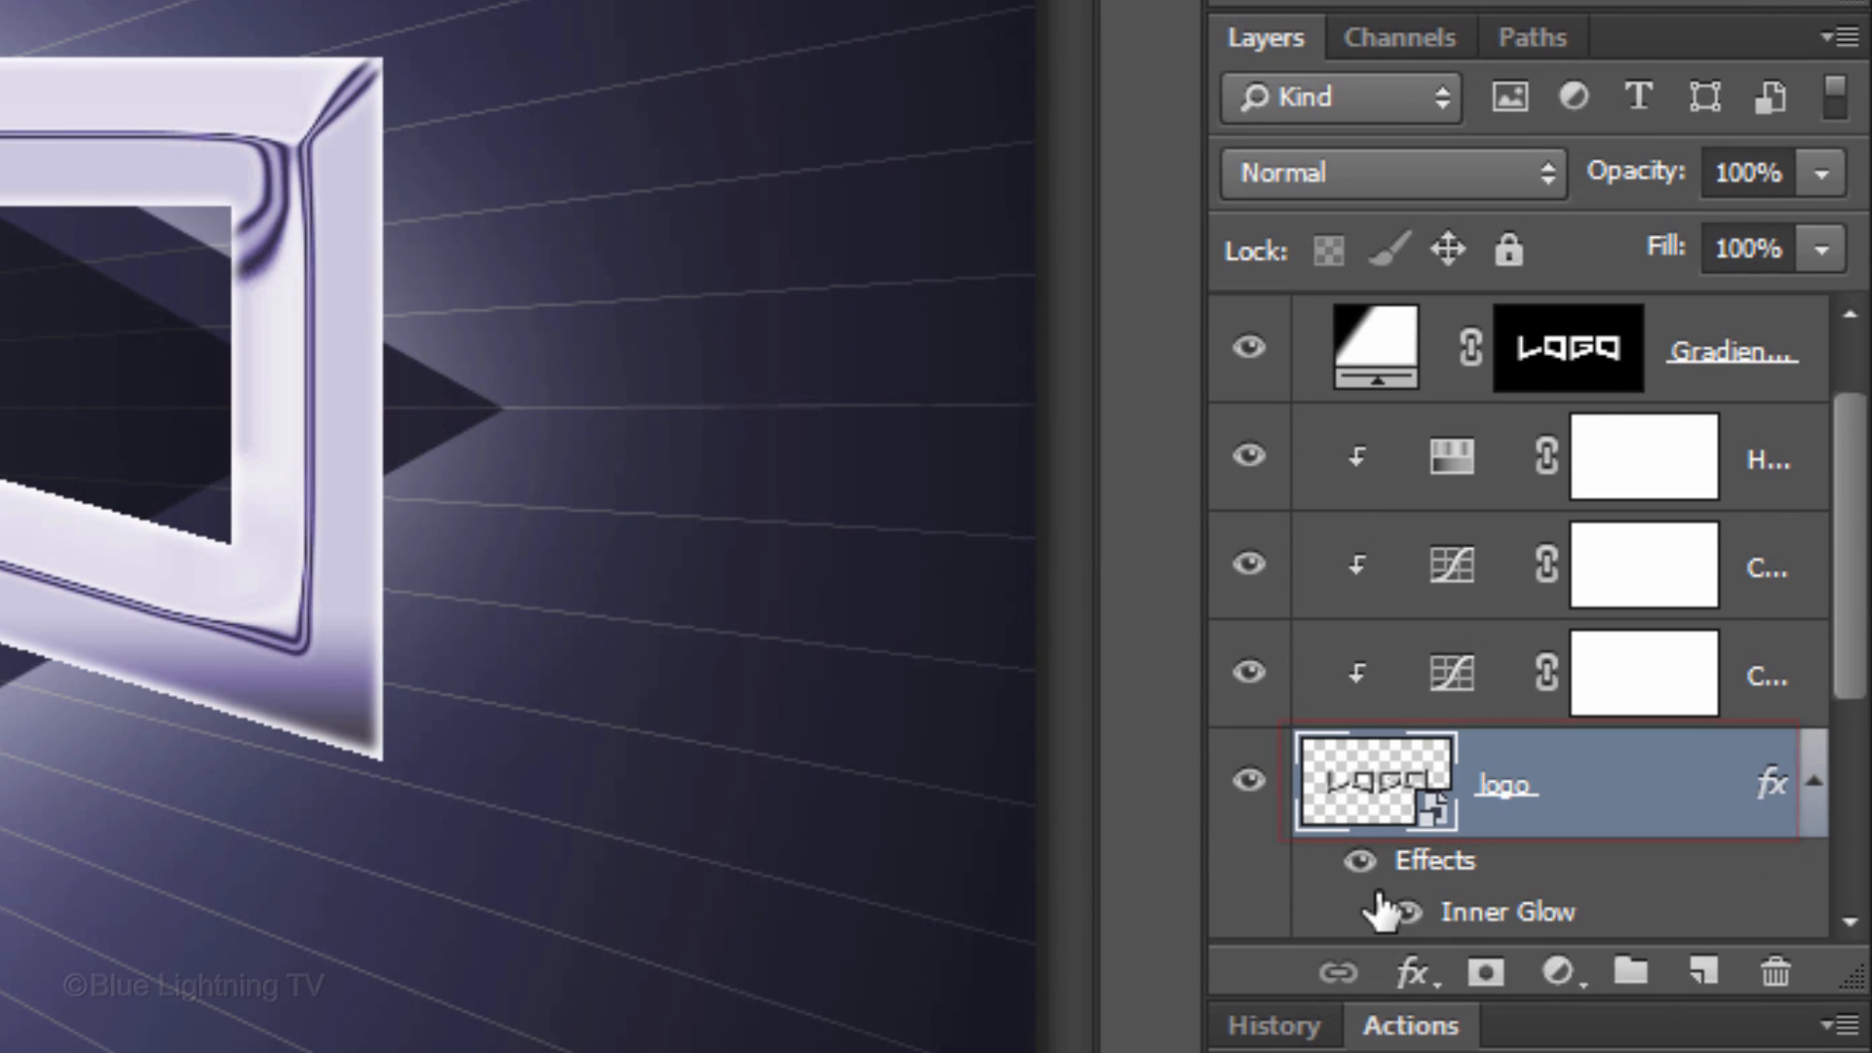
Step: Give the logo copy a 16 px Outer Bevel with contour and Ring-Double gloss contour
double_click(1509, 911)
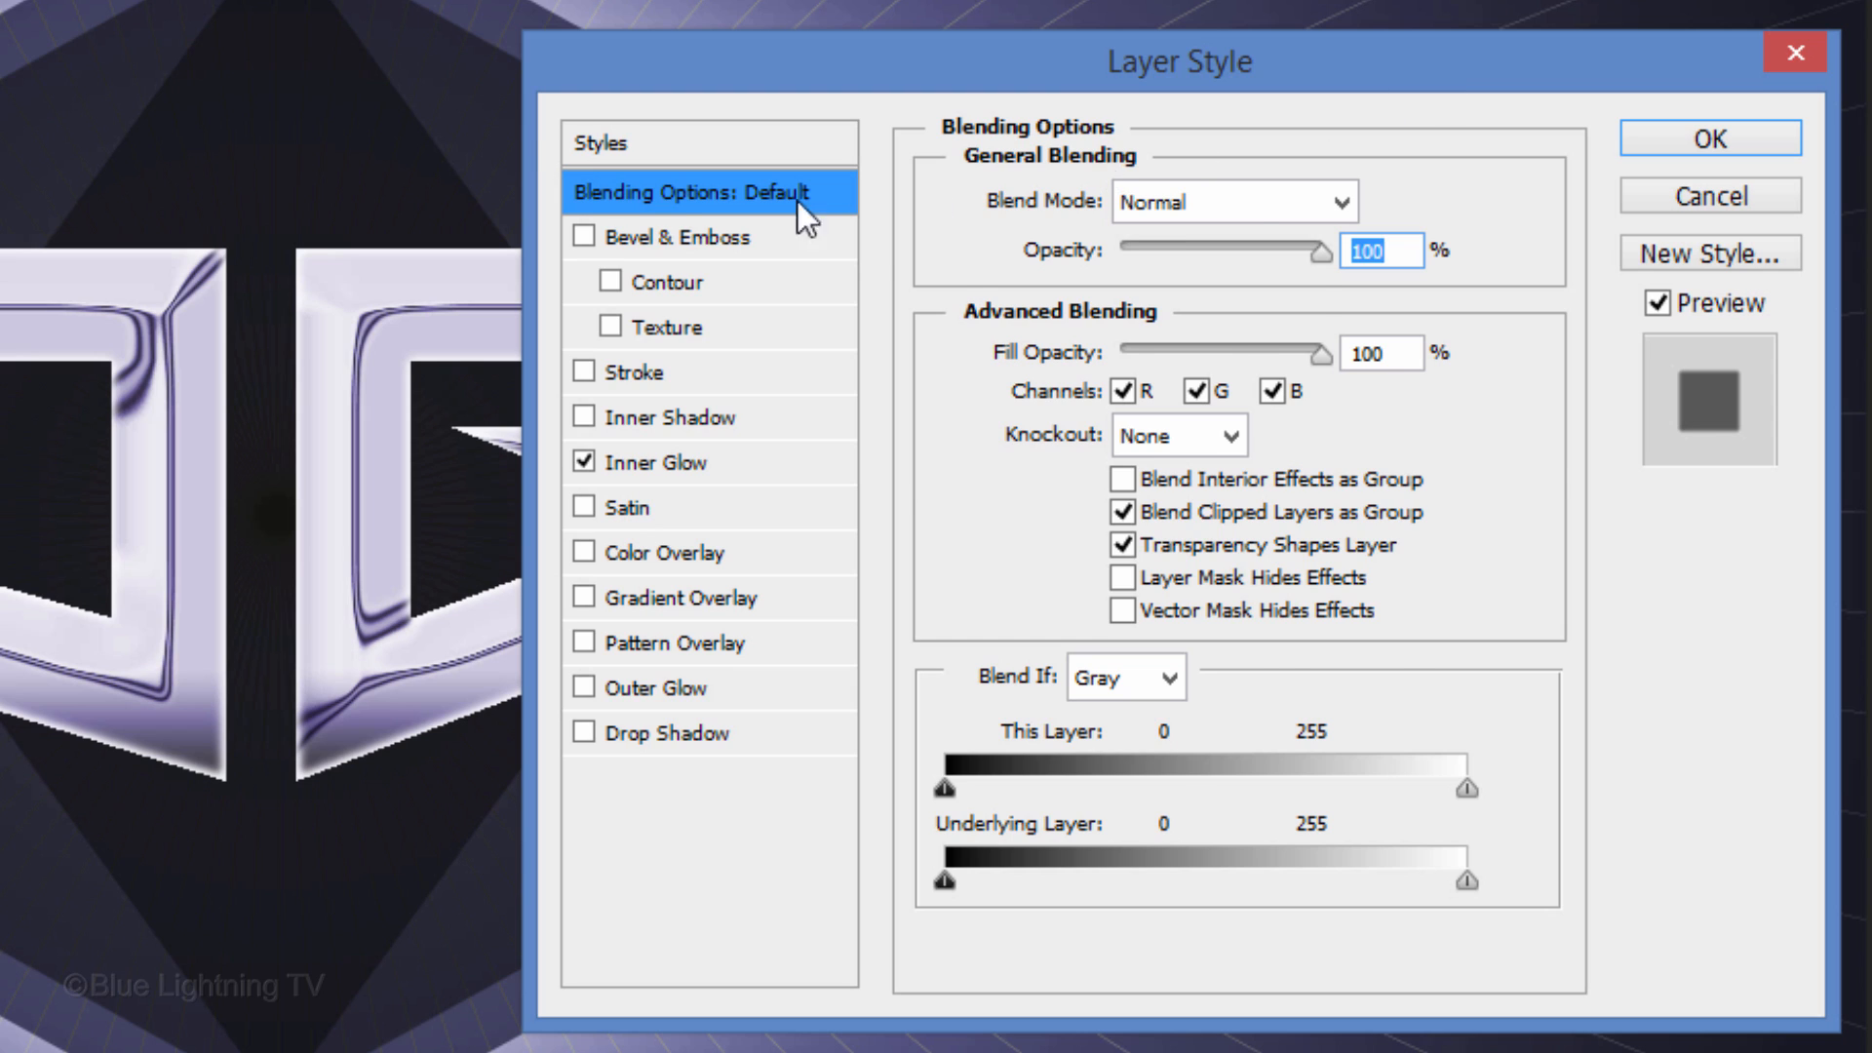
click(585, 236)
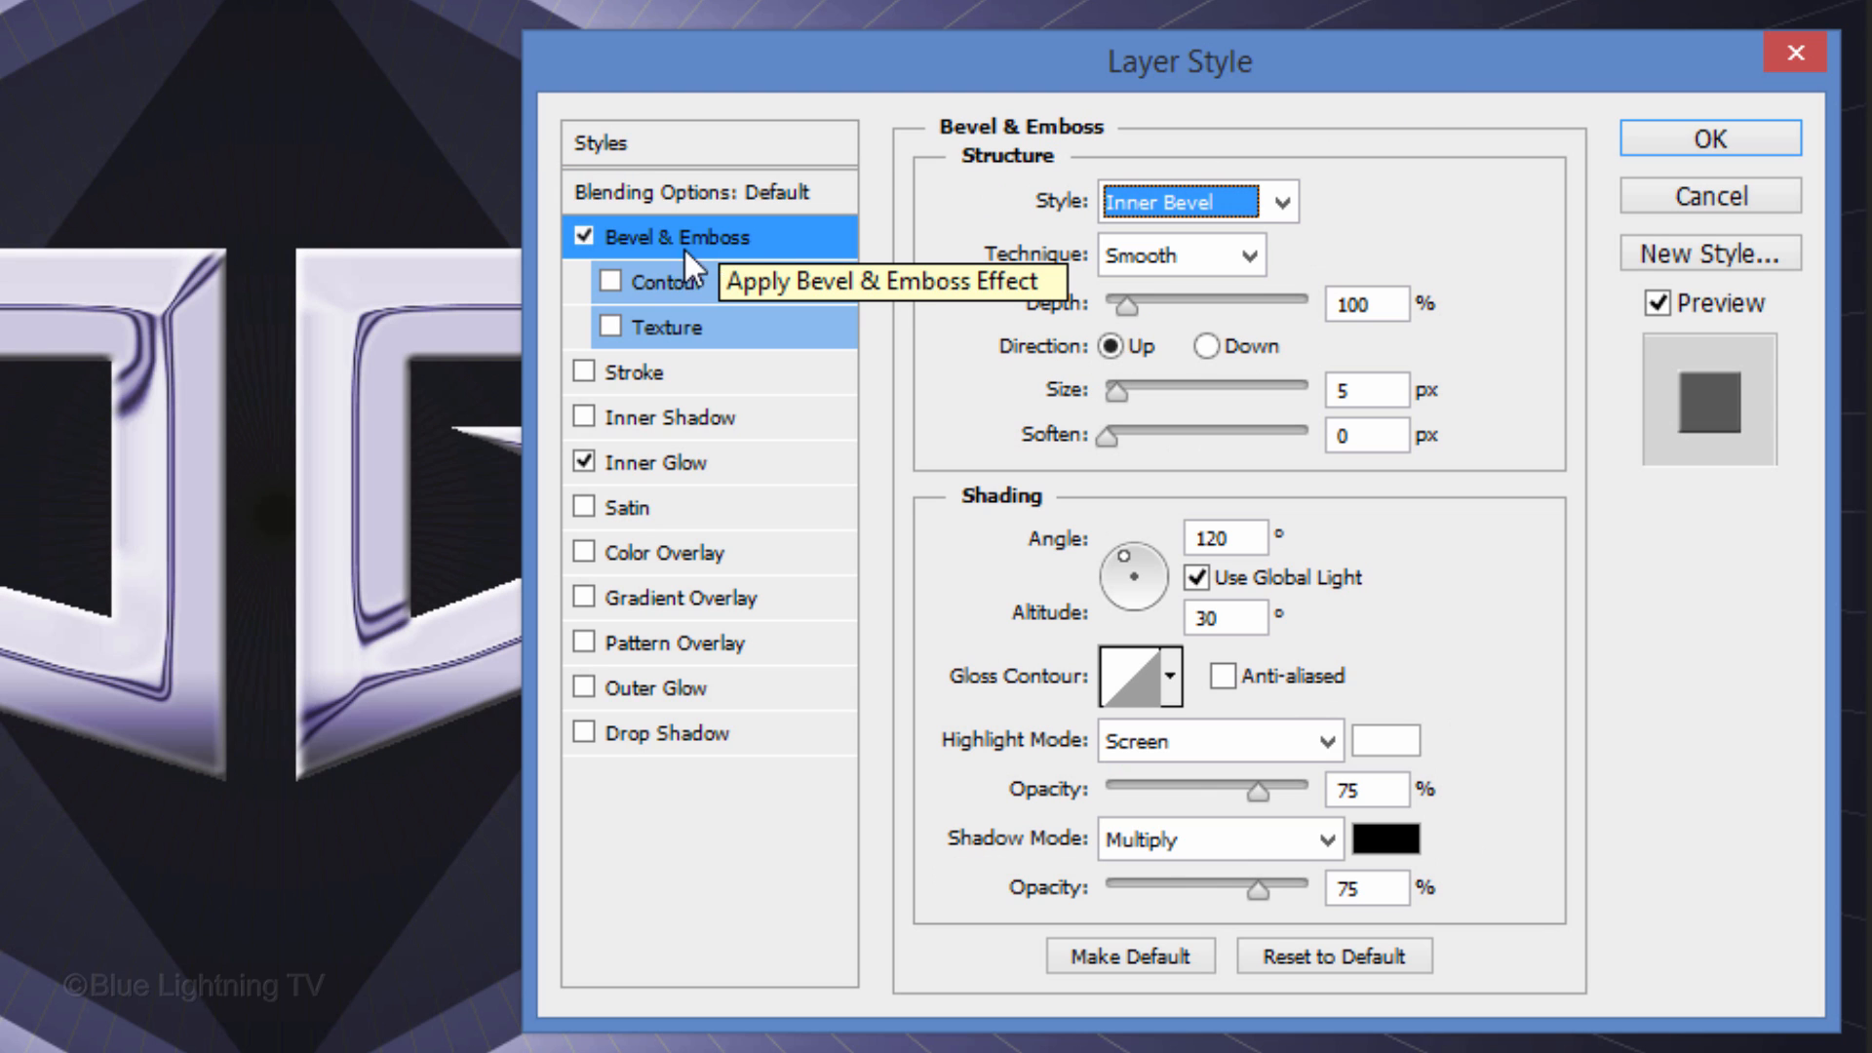
click(612, 280)
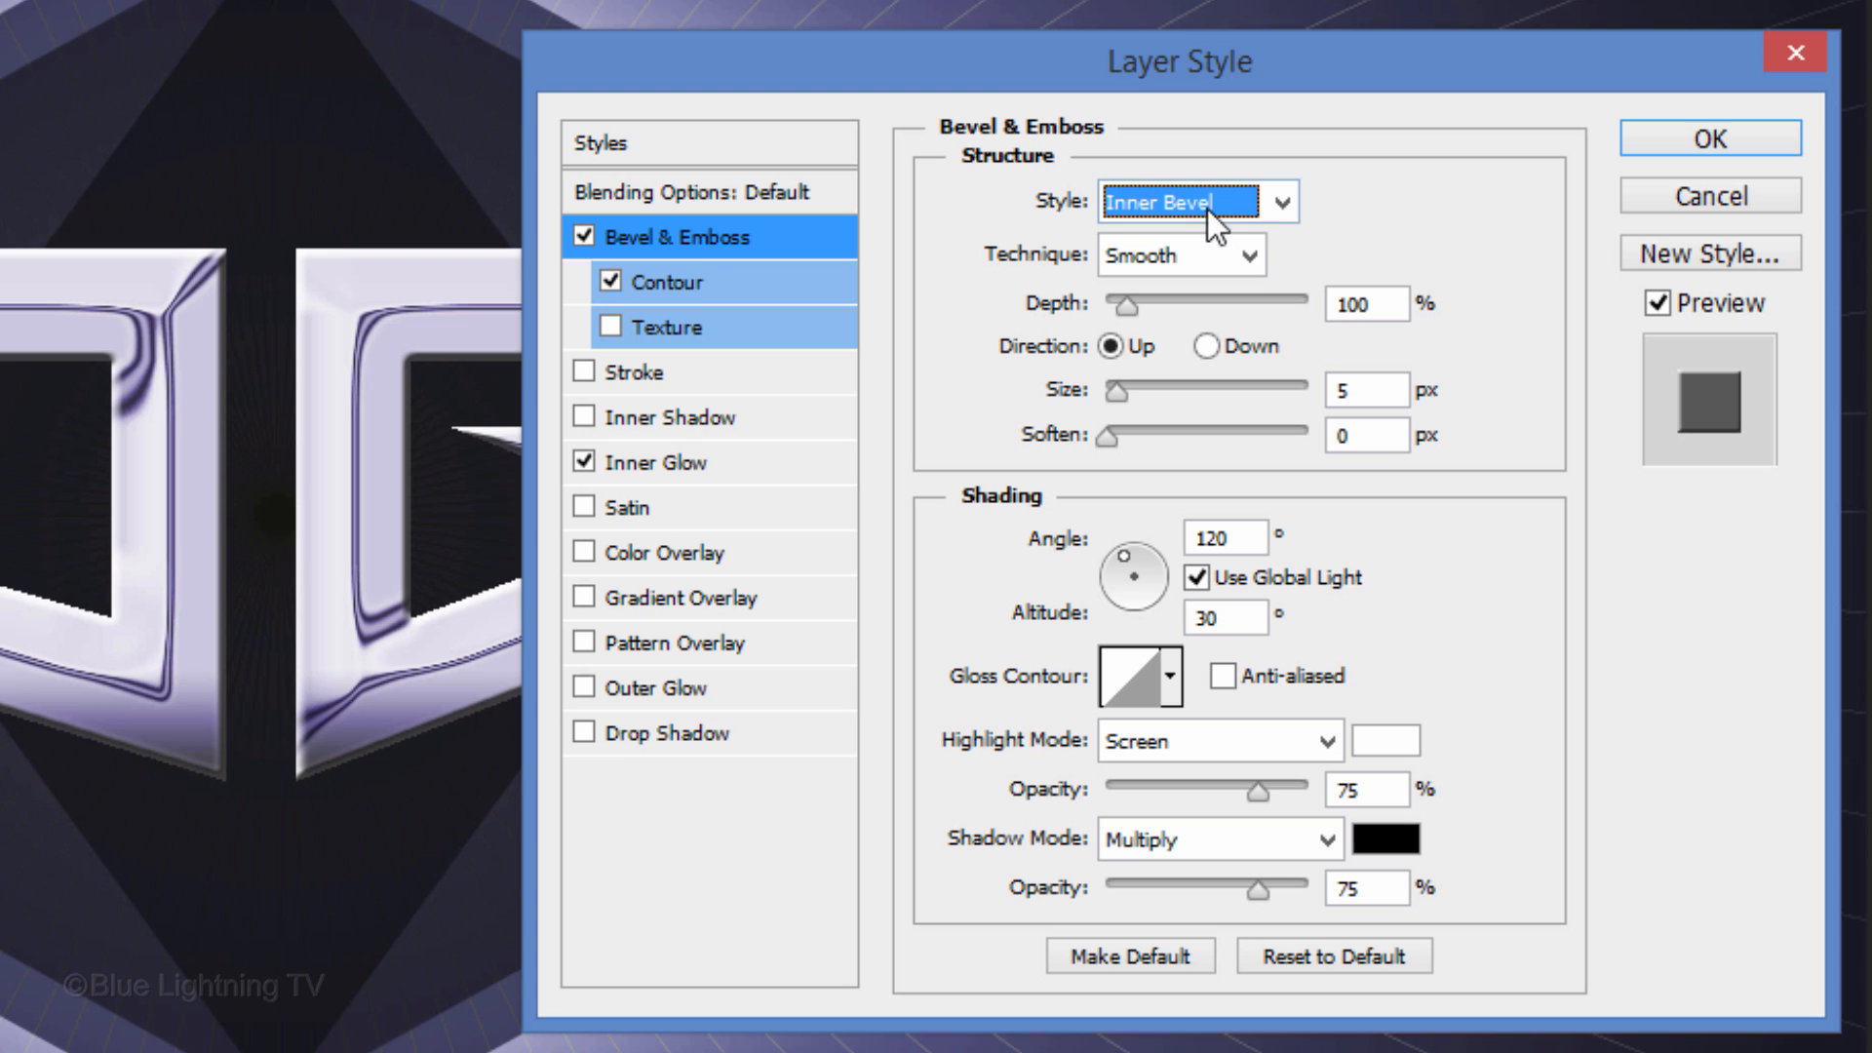
click(1196, 201)
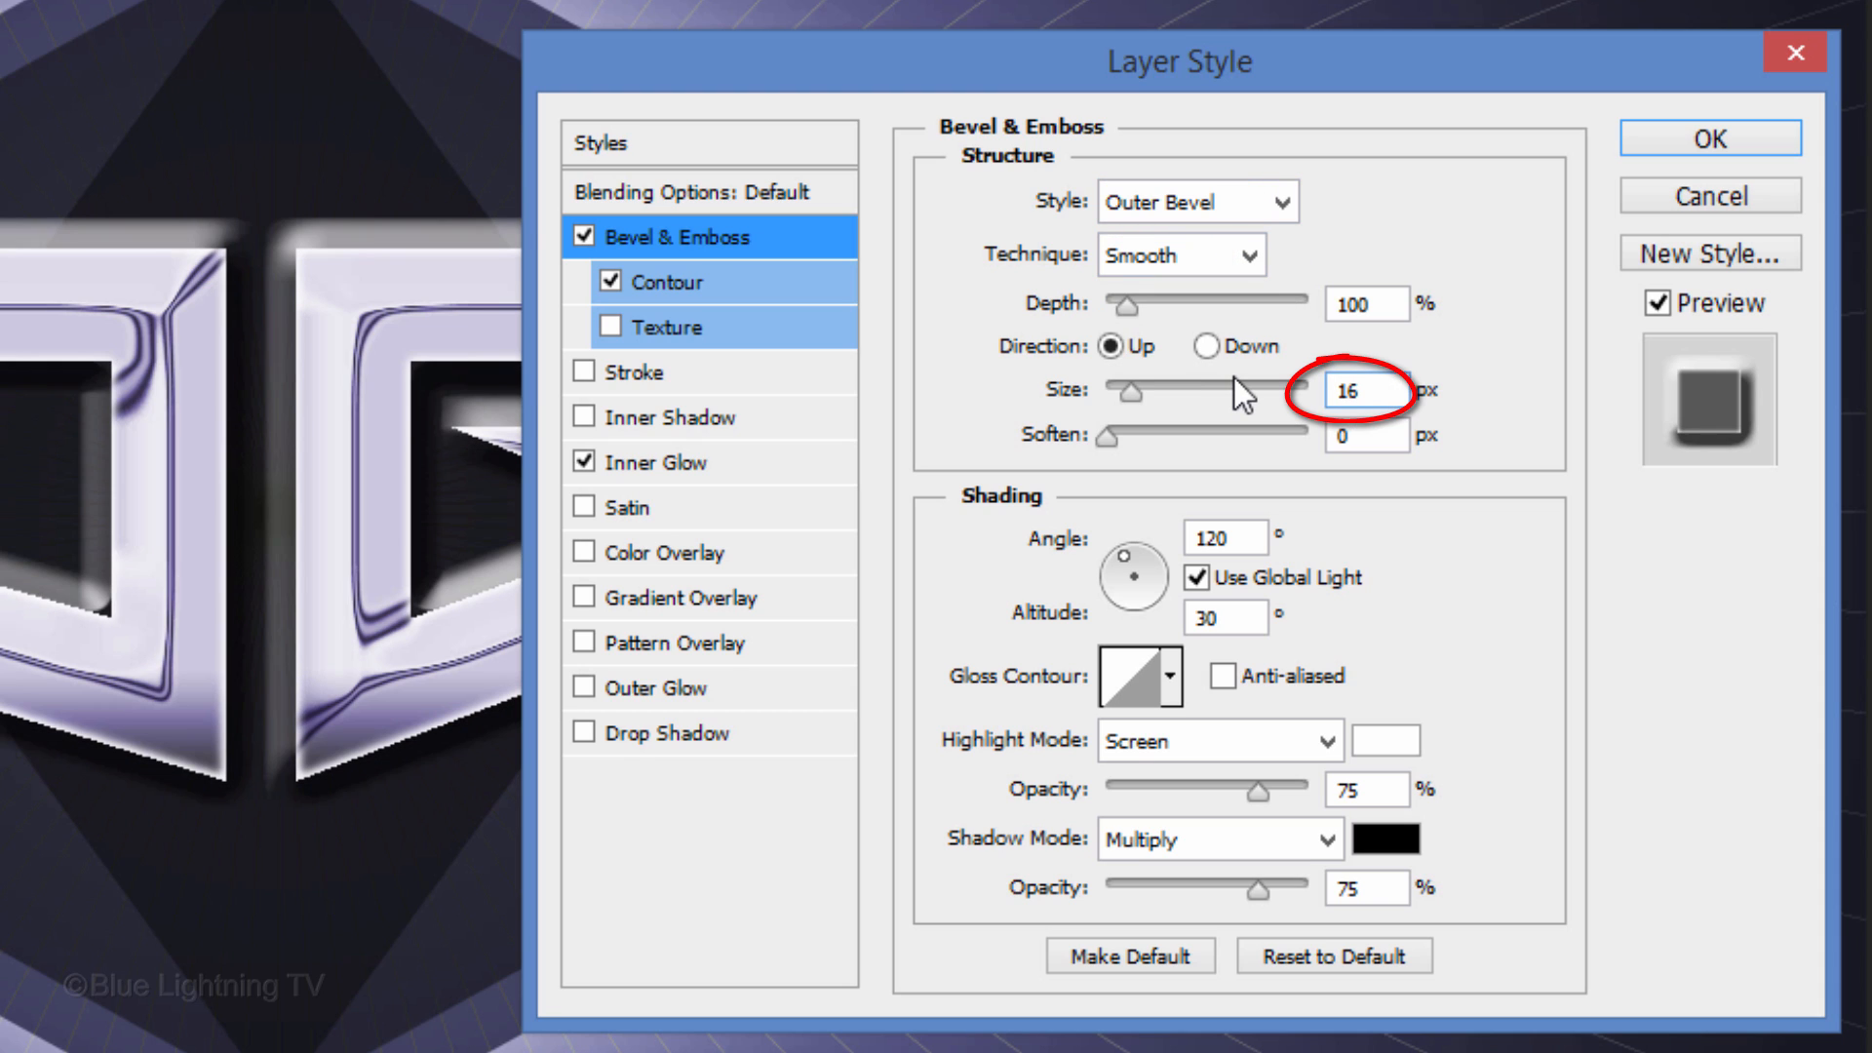
click(1140, 675)
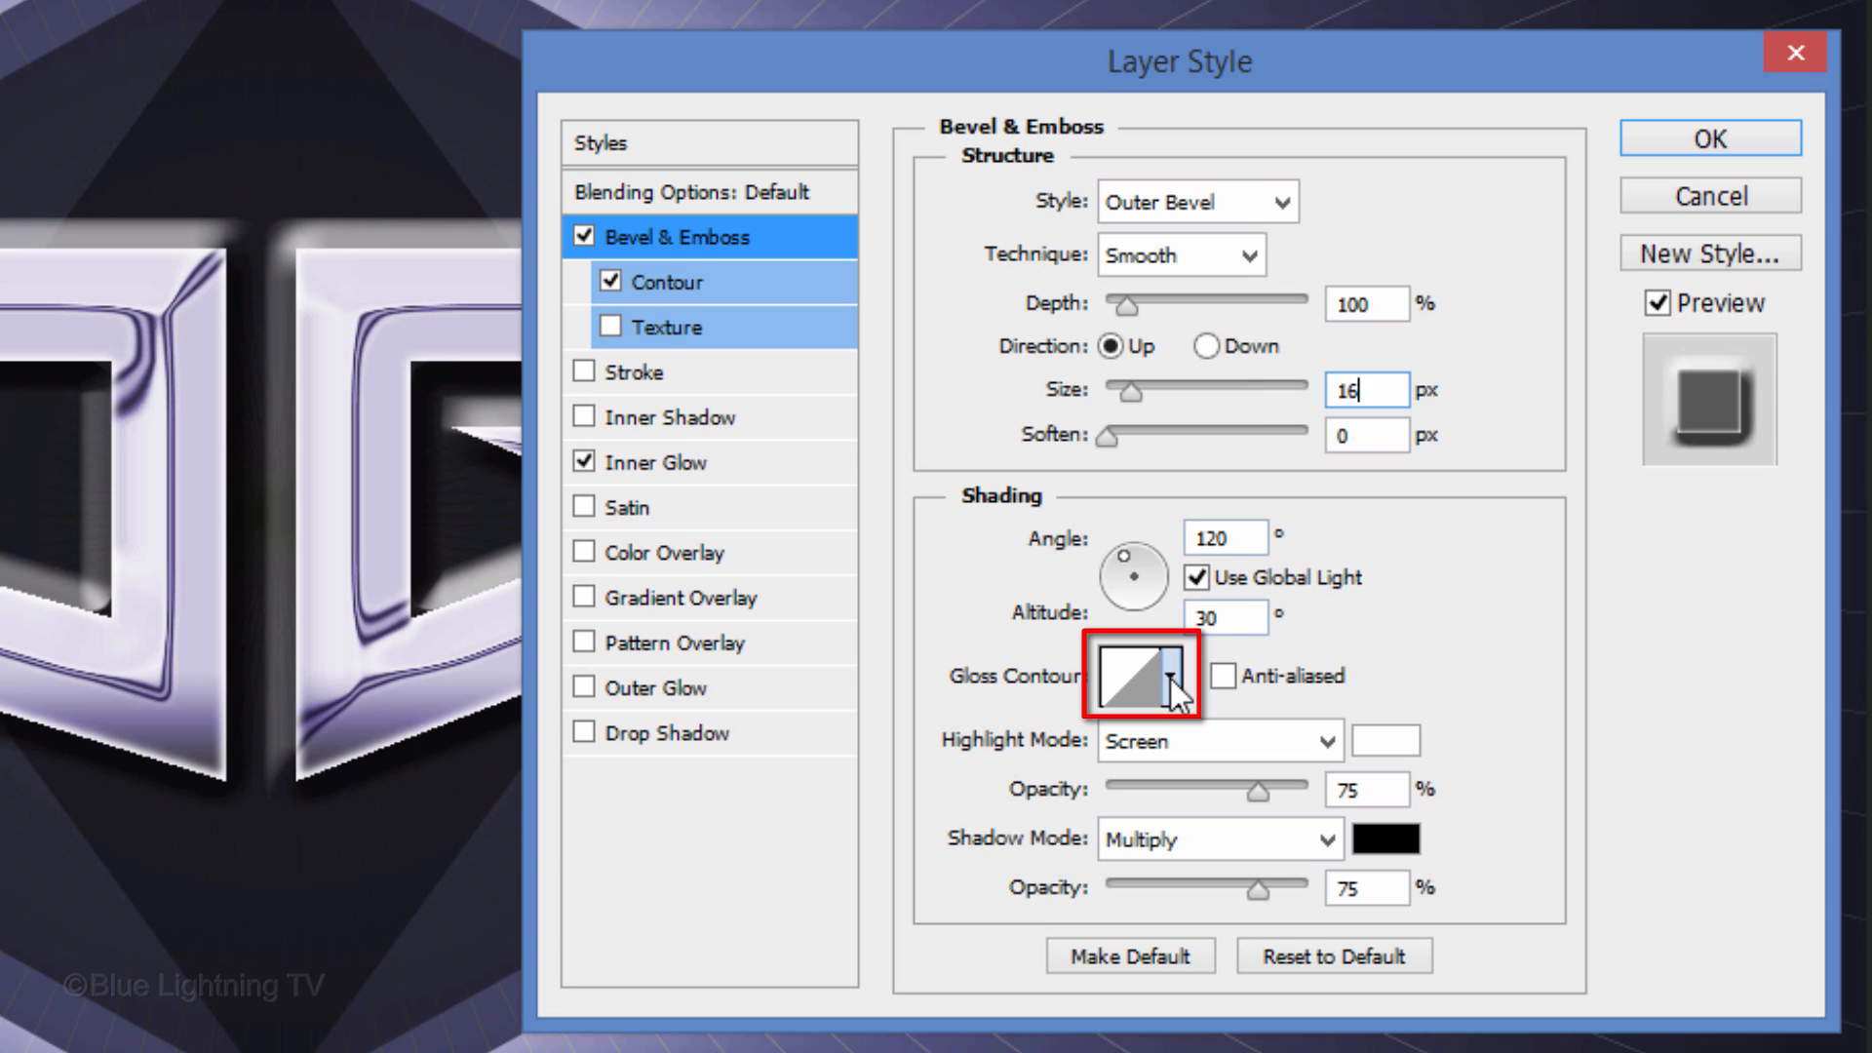
click(1165, 675)
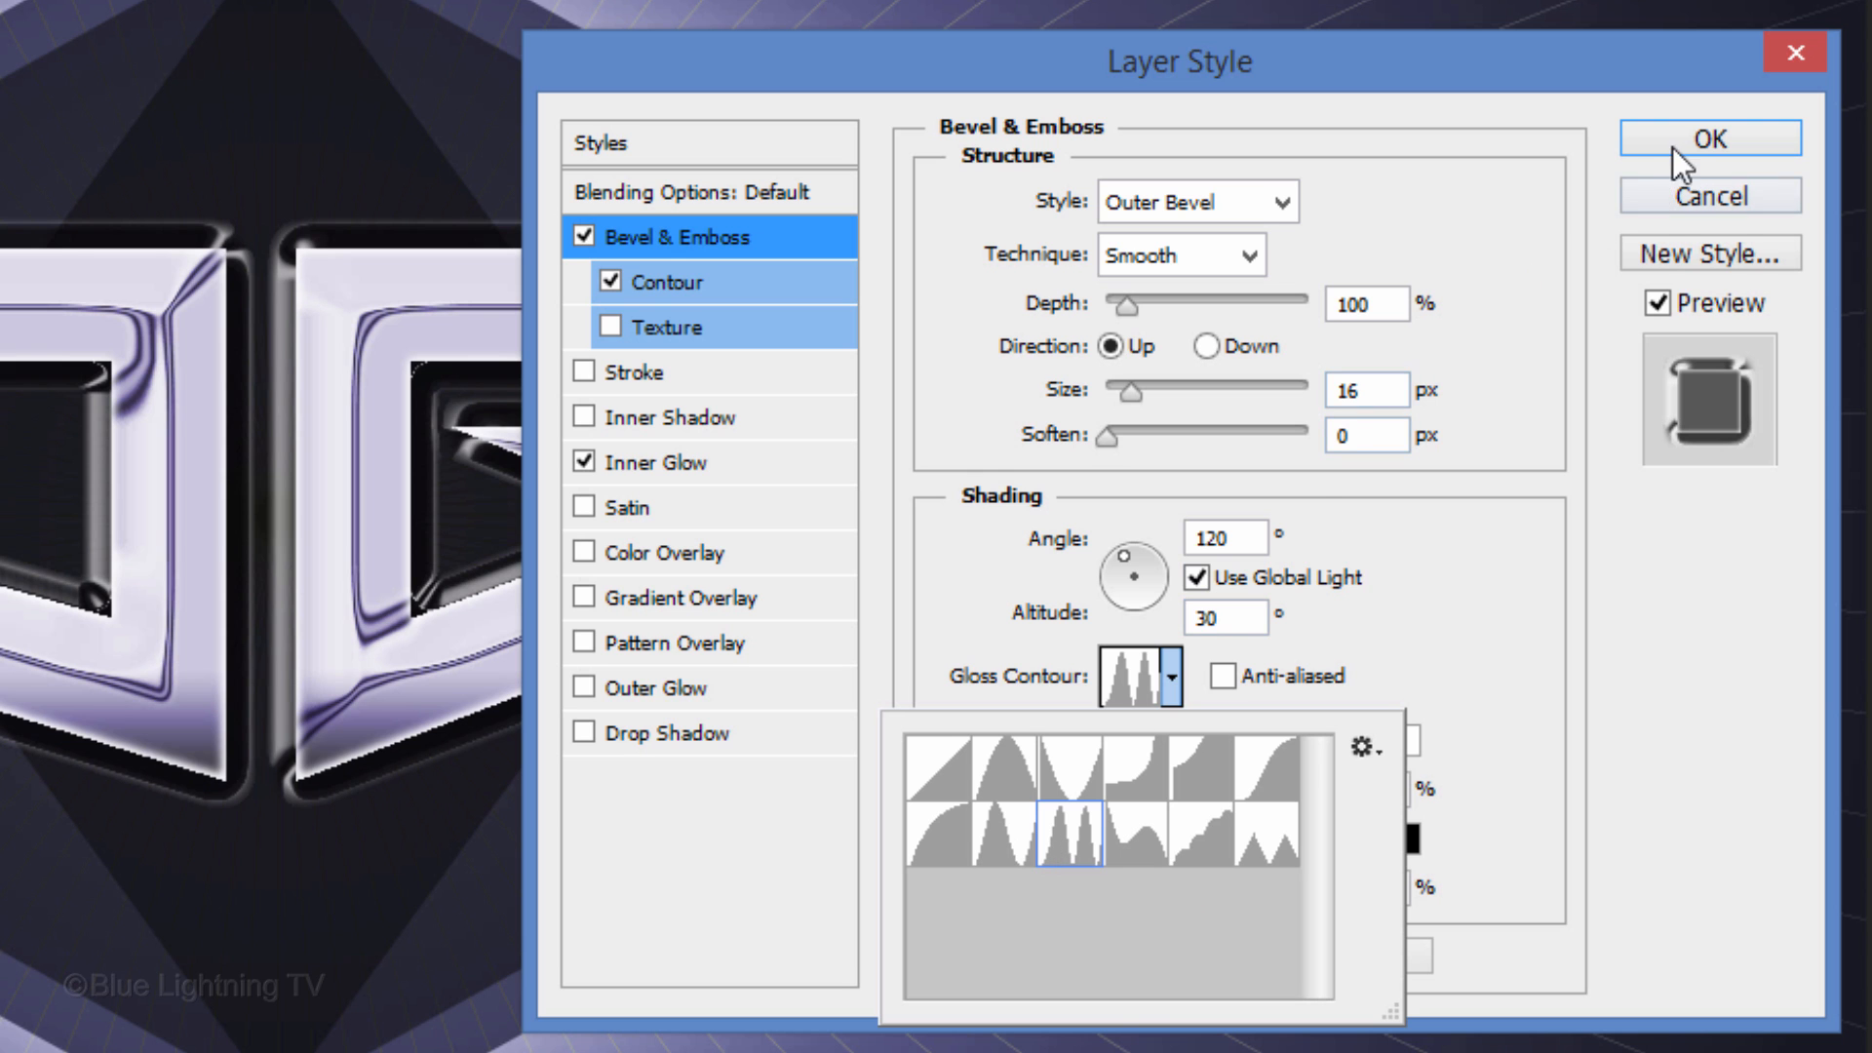
click(1708, 139)
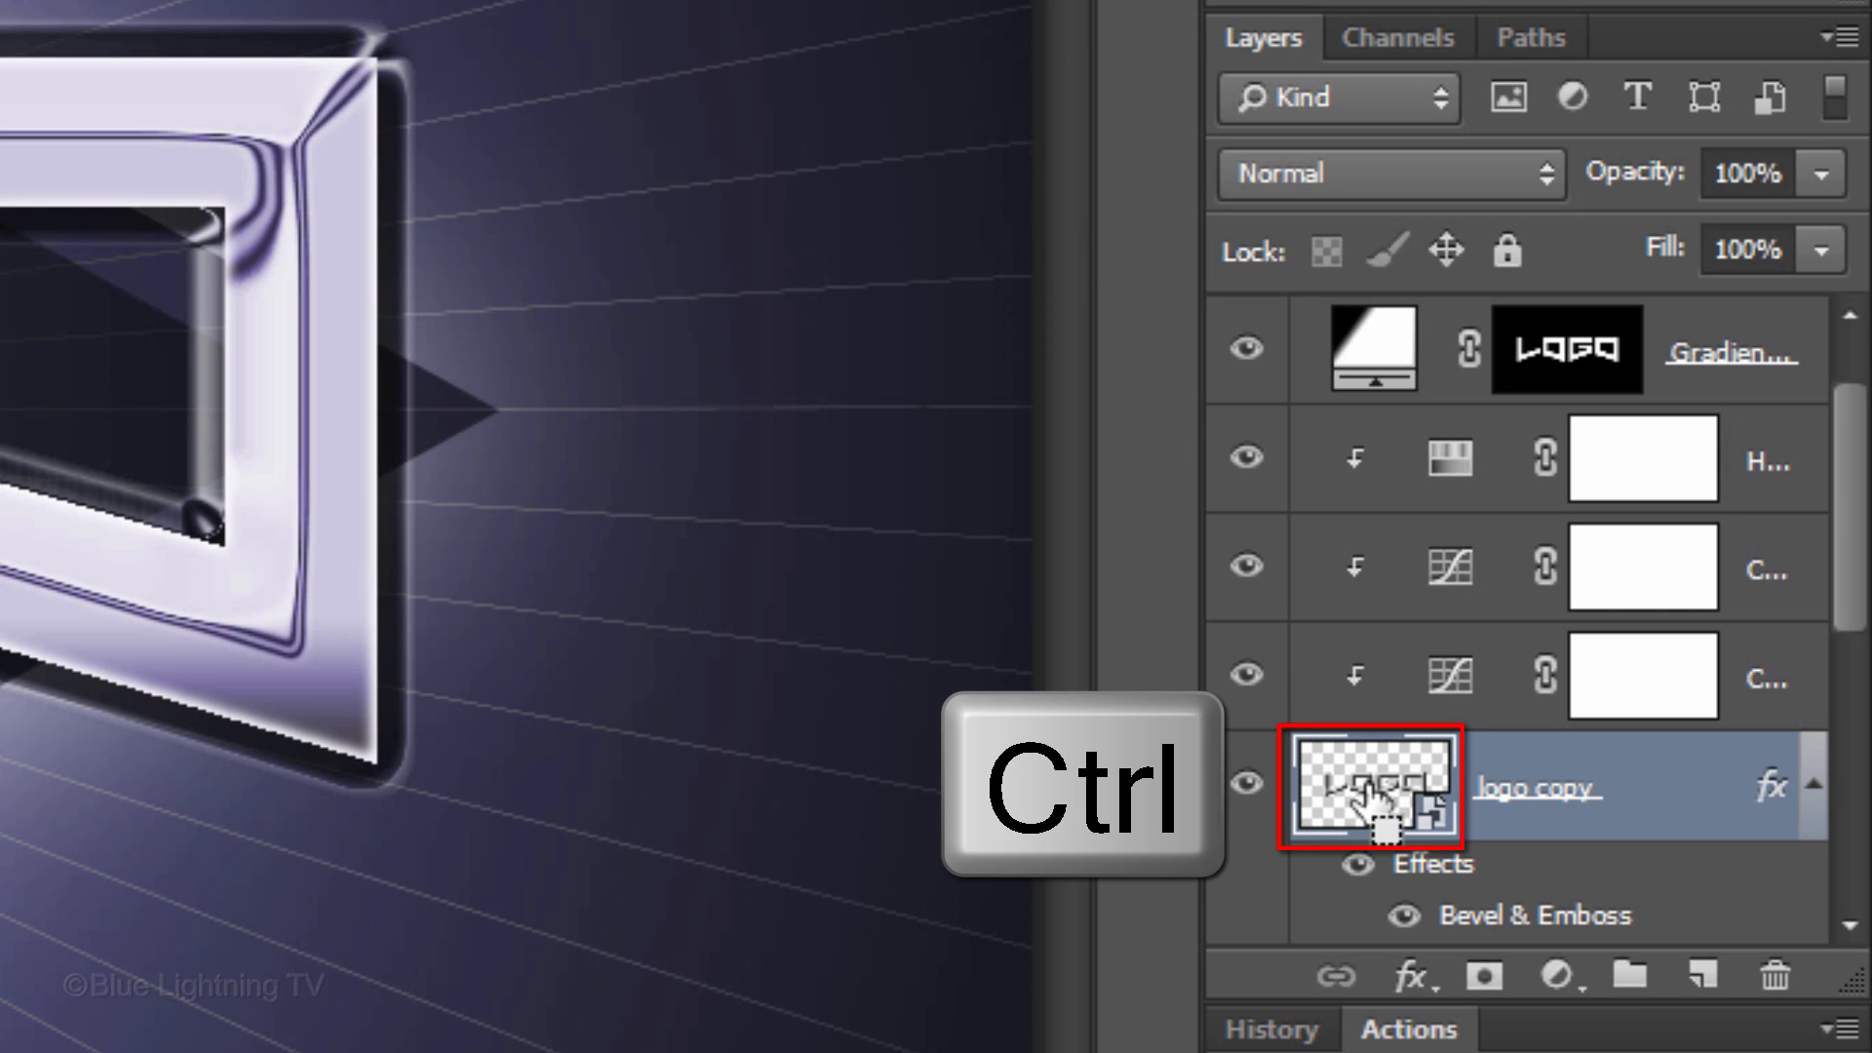
Step: Load the logo outline as a selection and add a new layer beneath the logo copy
click(1371, 787)
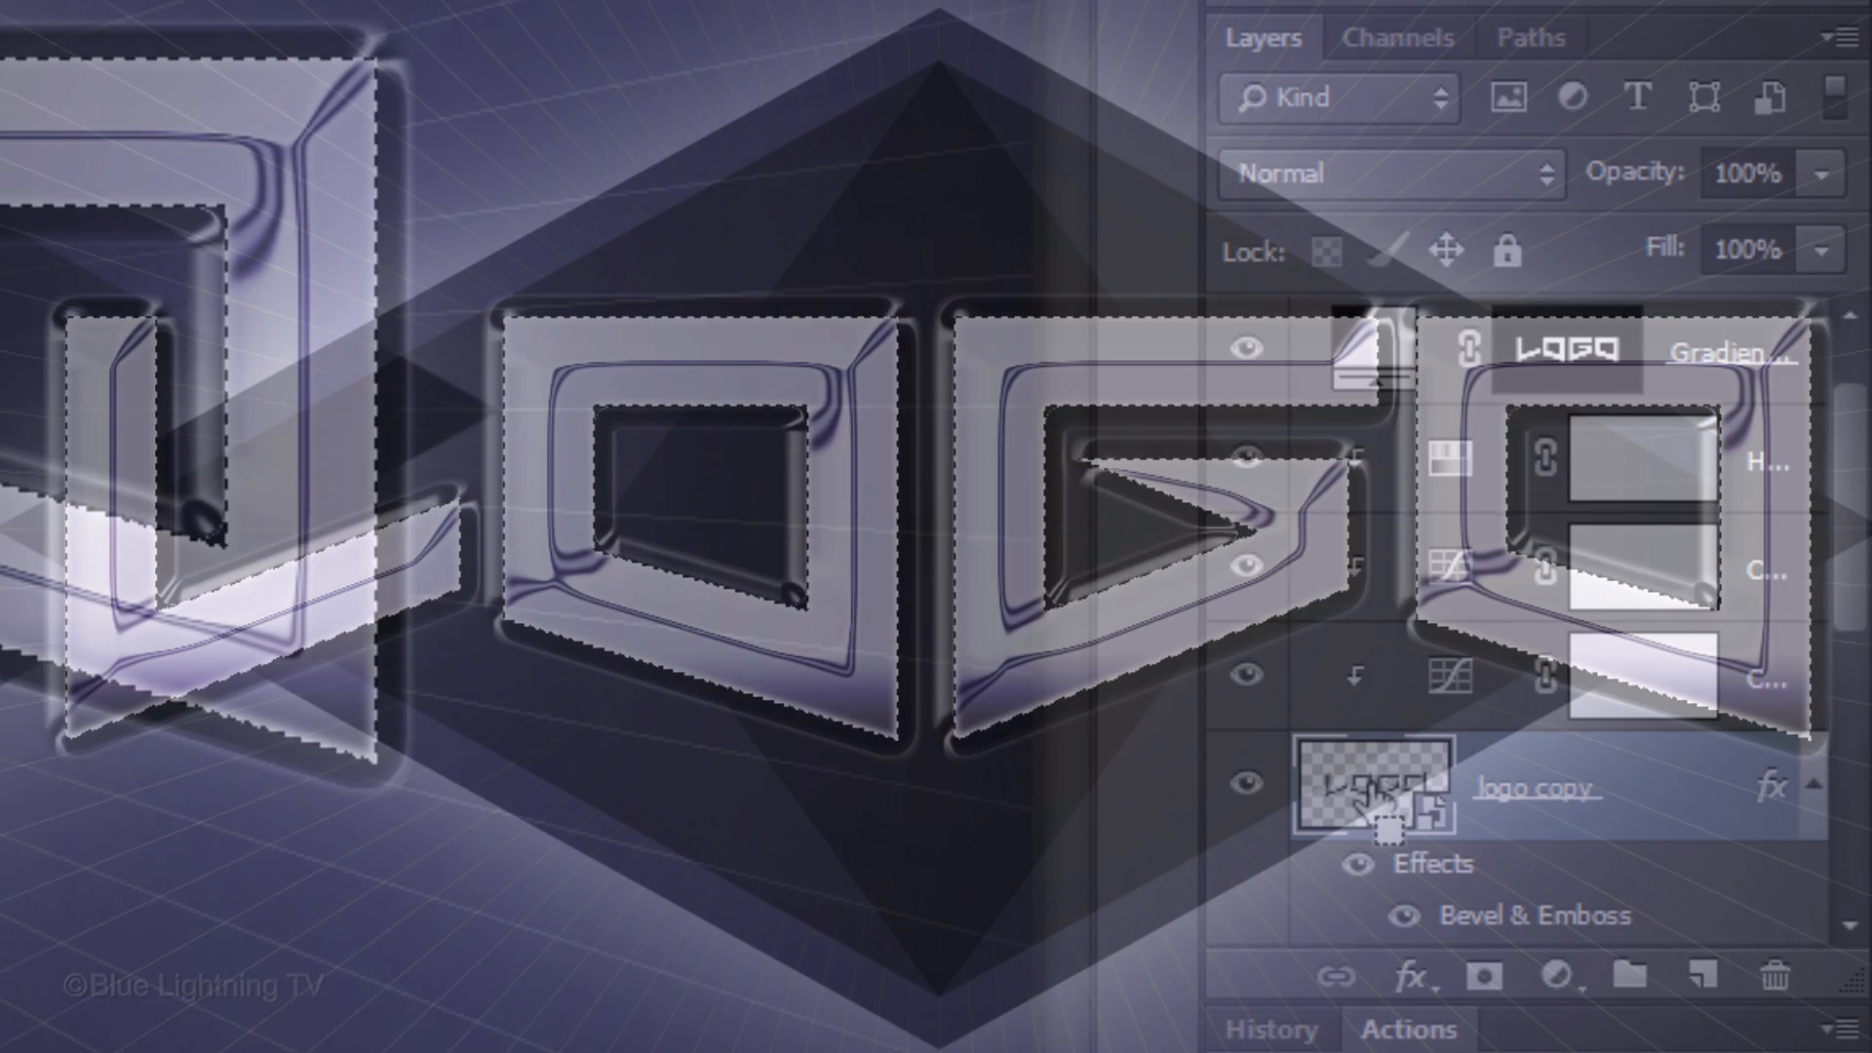
click(1704, 977)
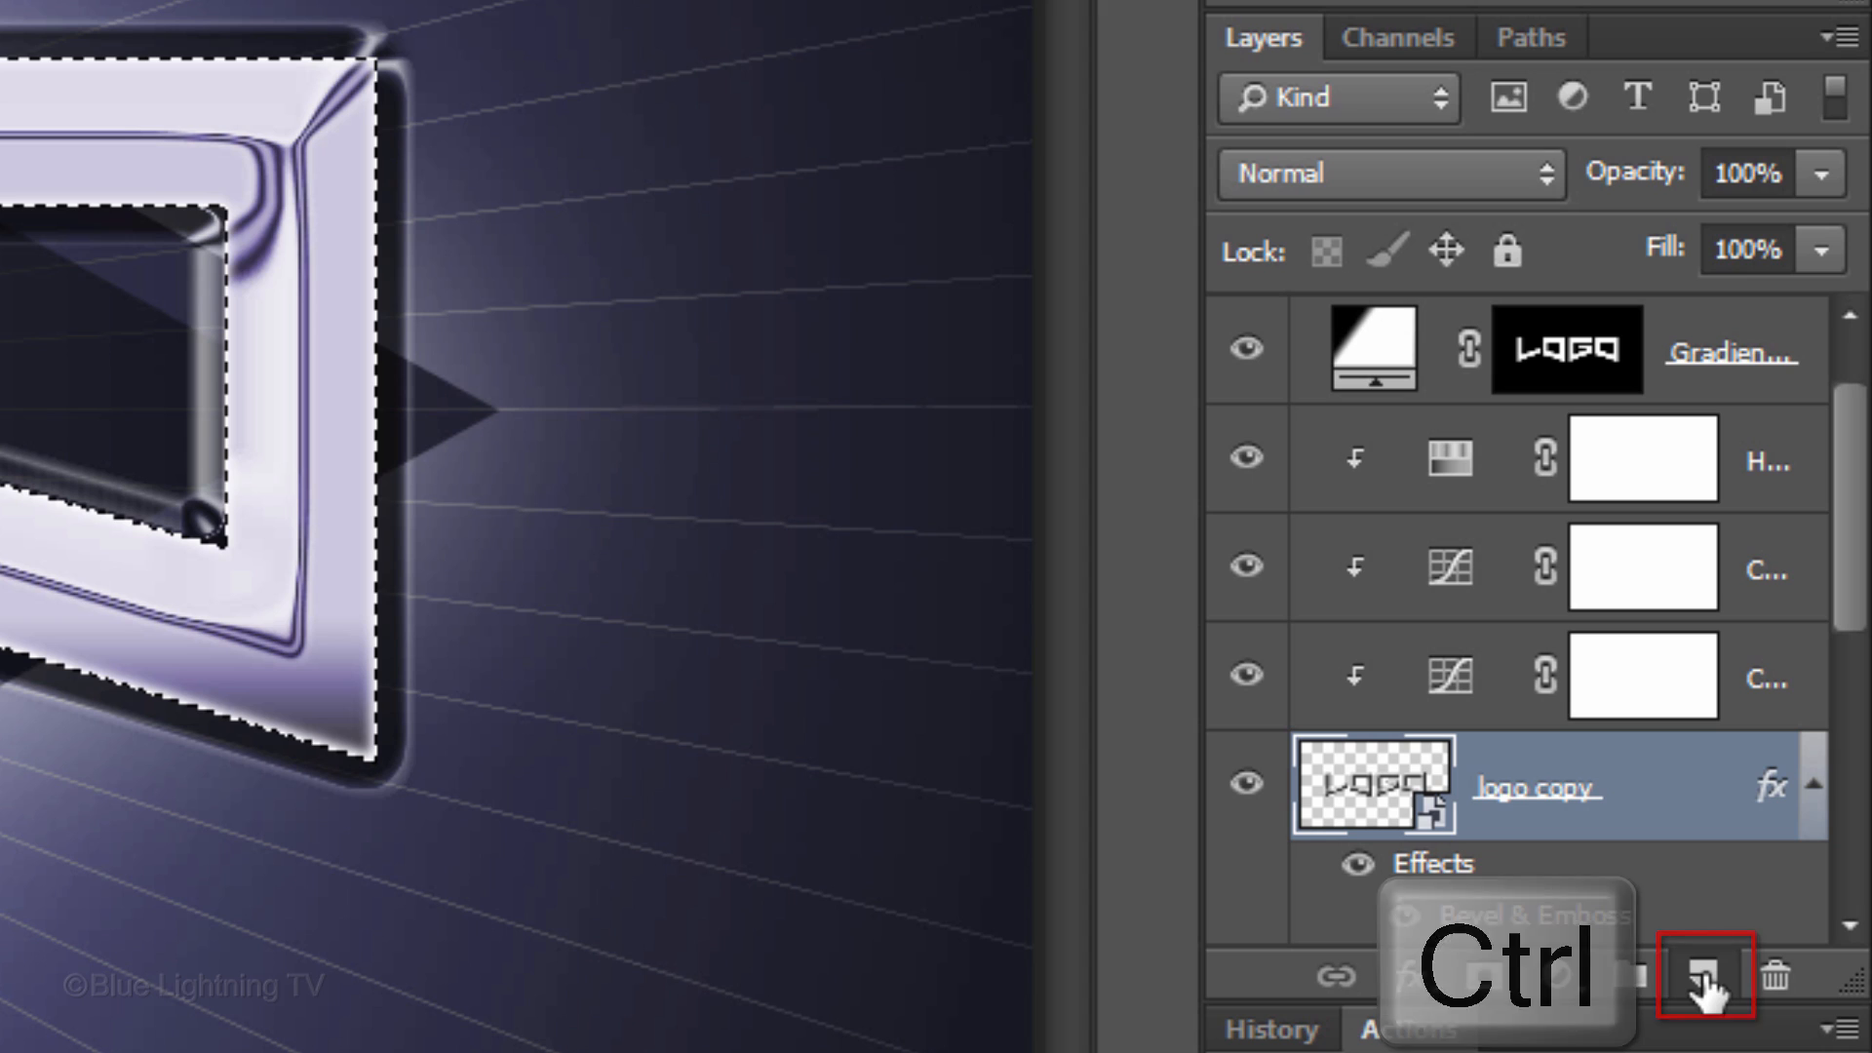
click(1703, 975)
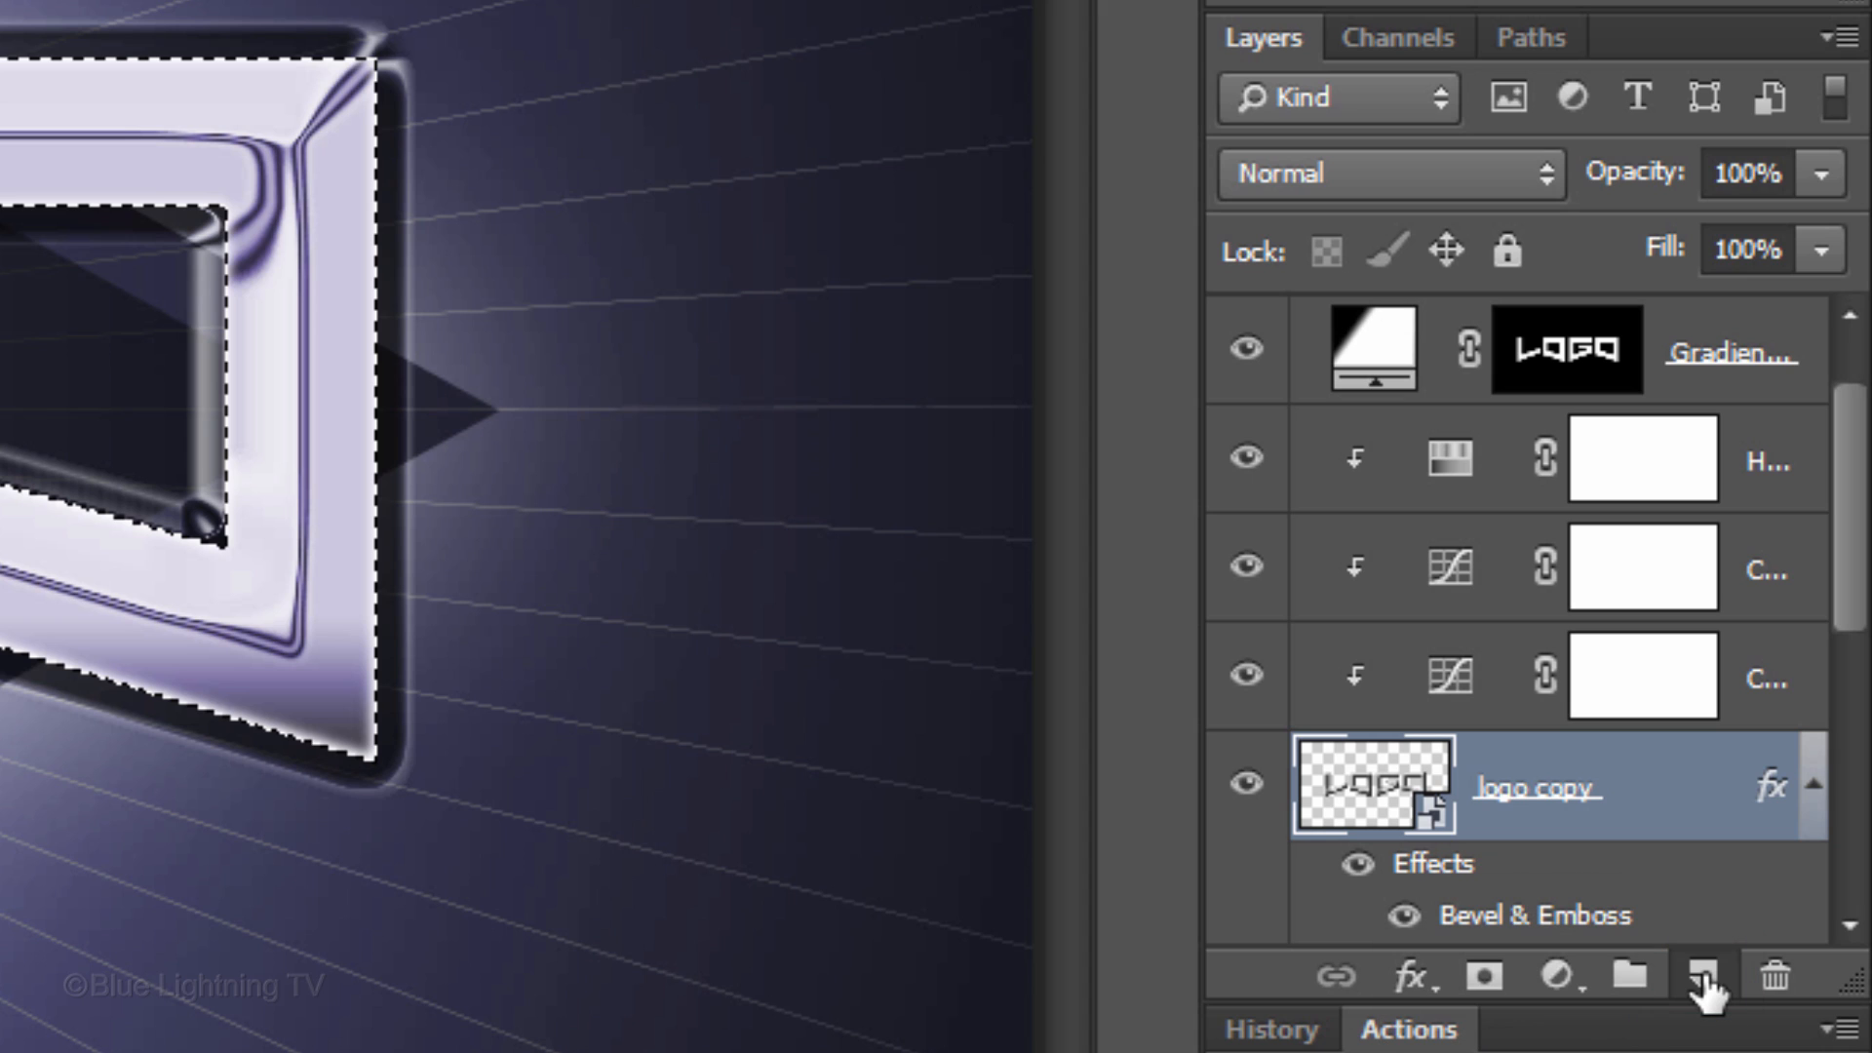
click(1704, 975)
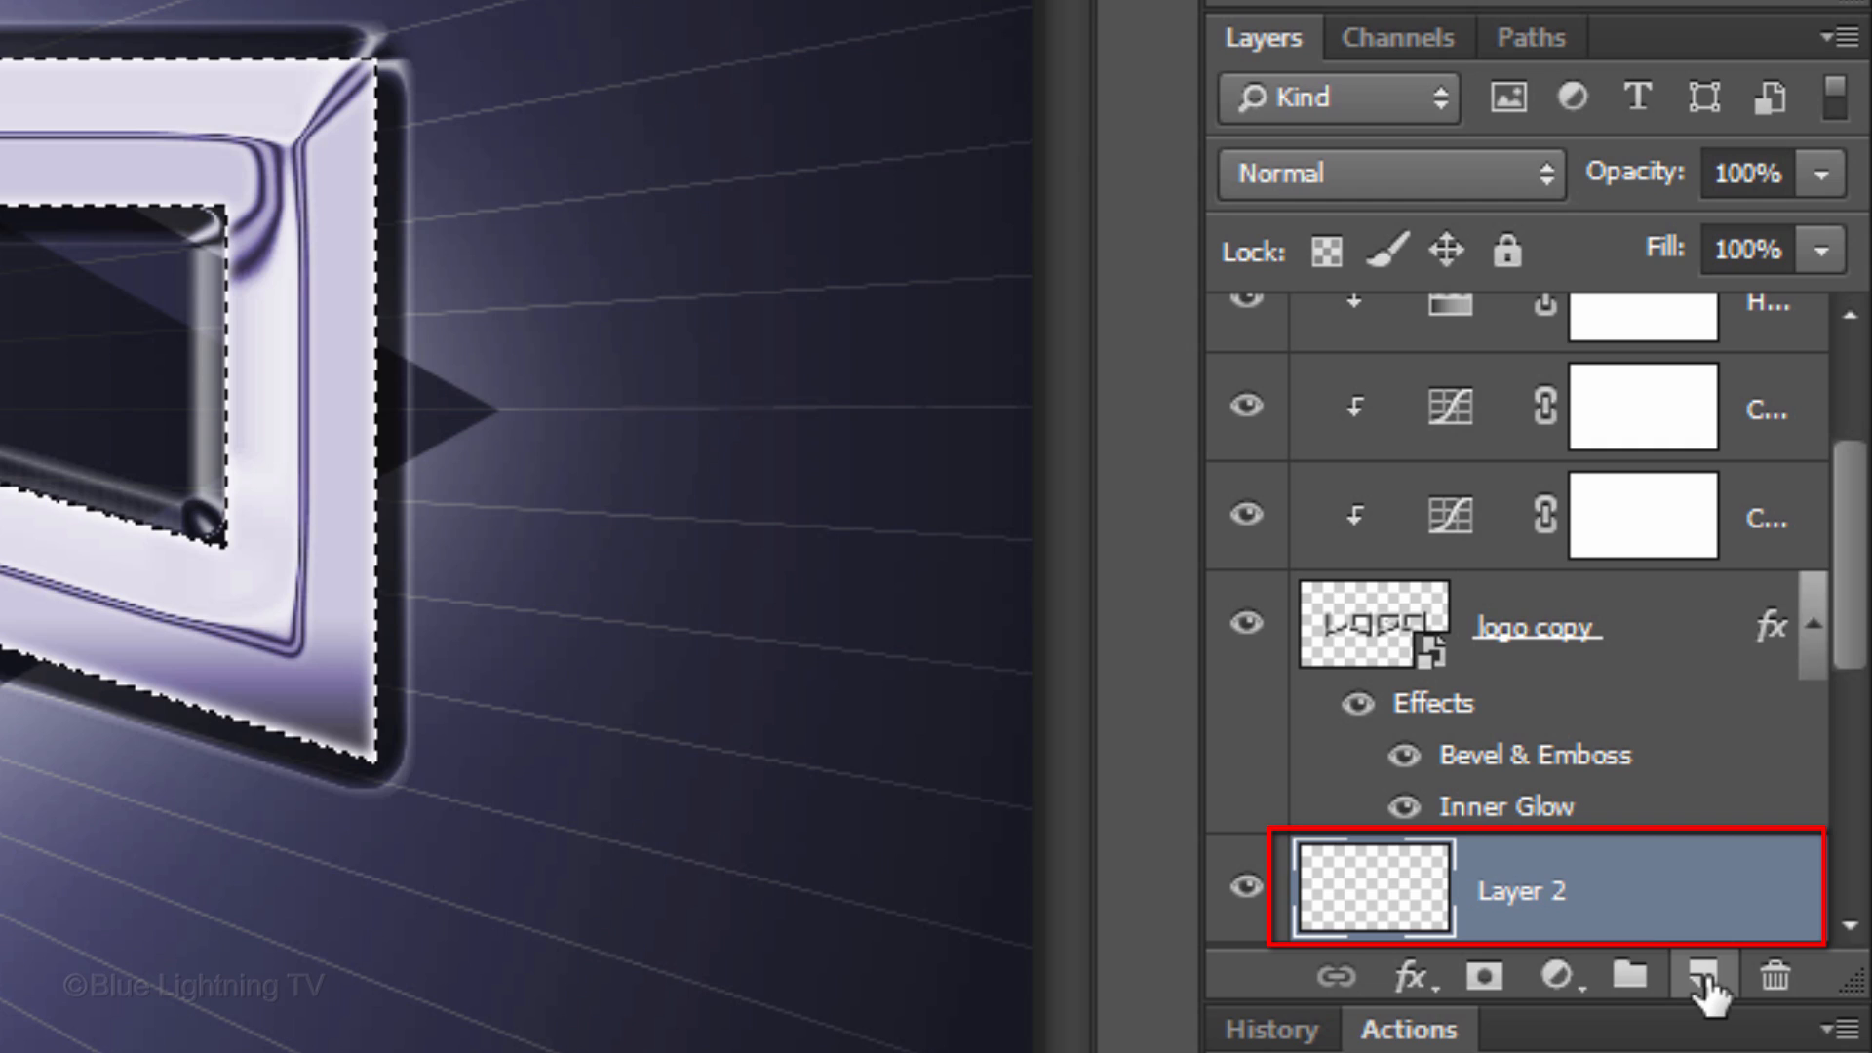
Step: Feather the selection by 7 px, fill it with black, and deselect
click(629, 32)
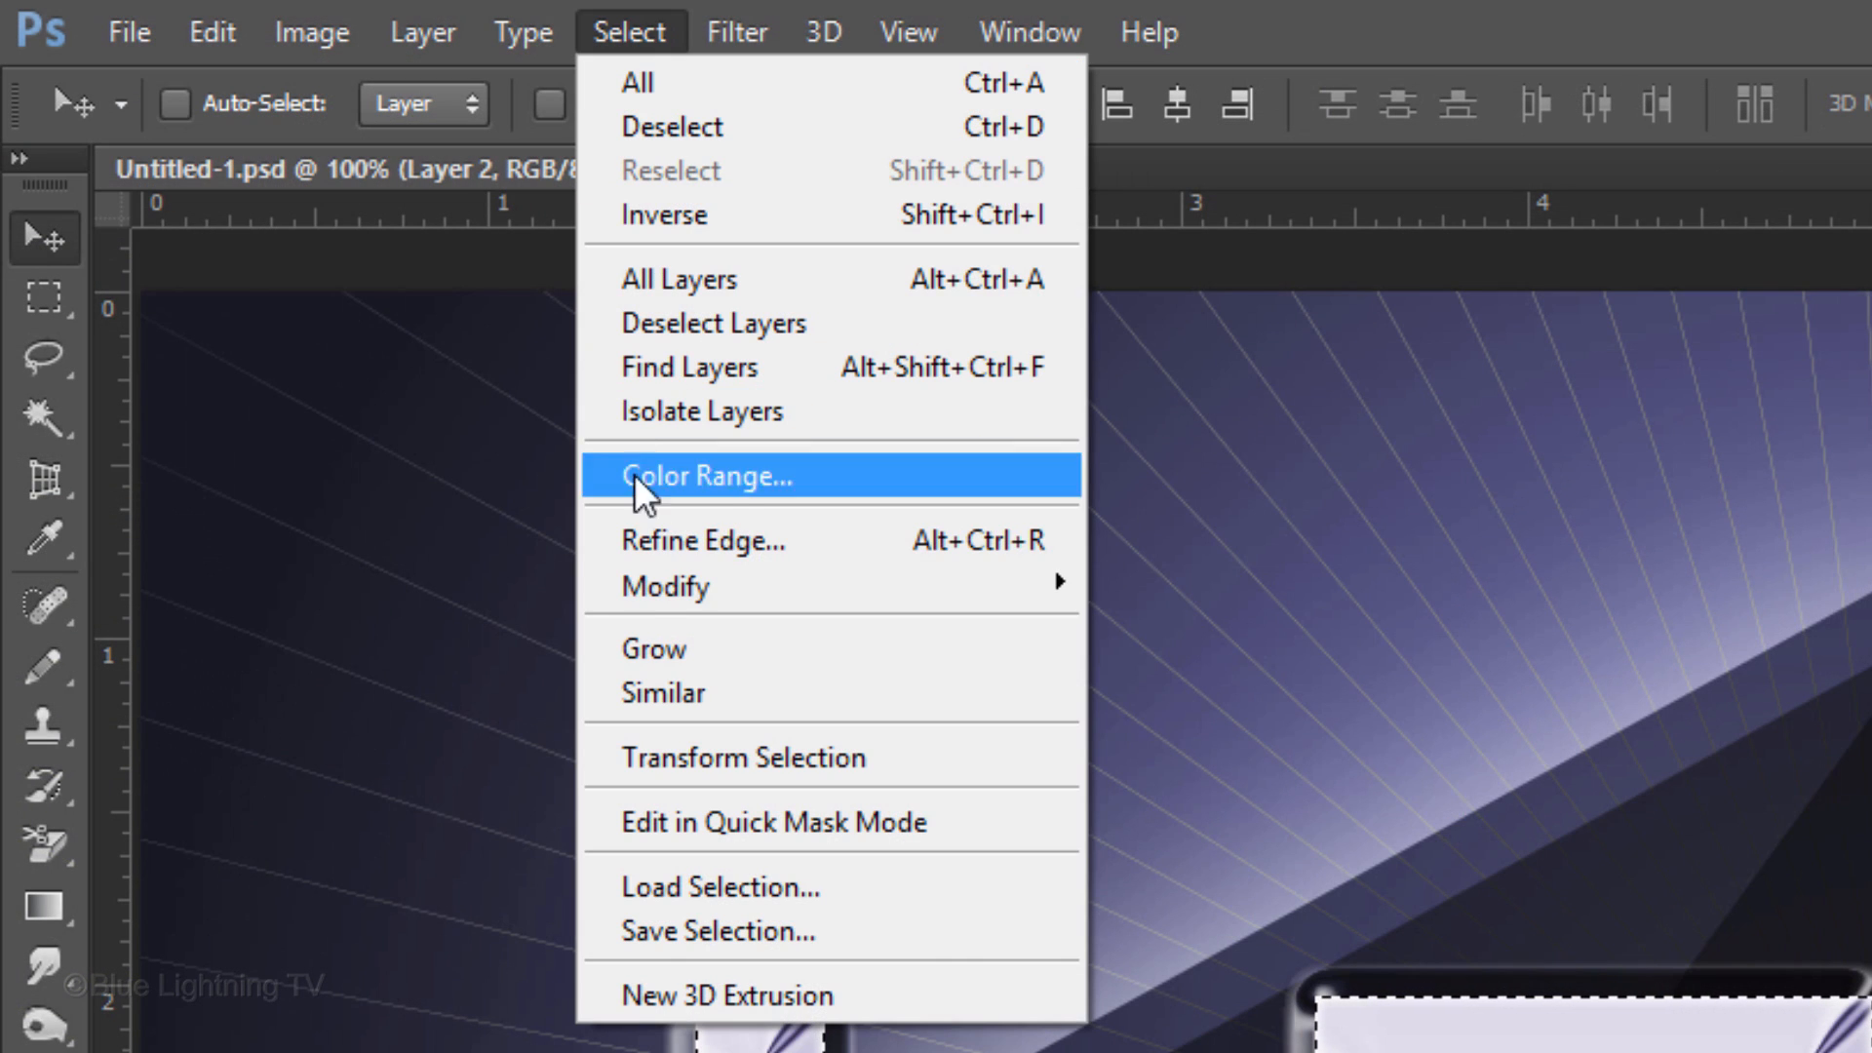
mouse_move(664, 585)
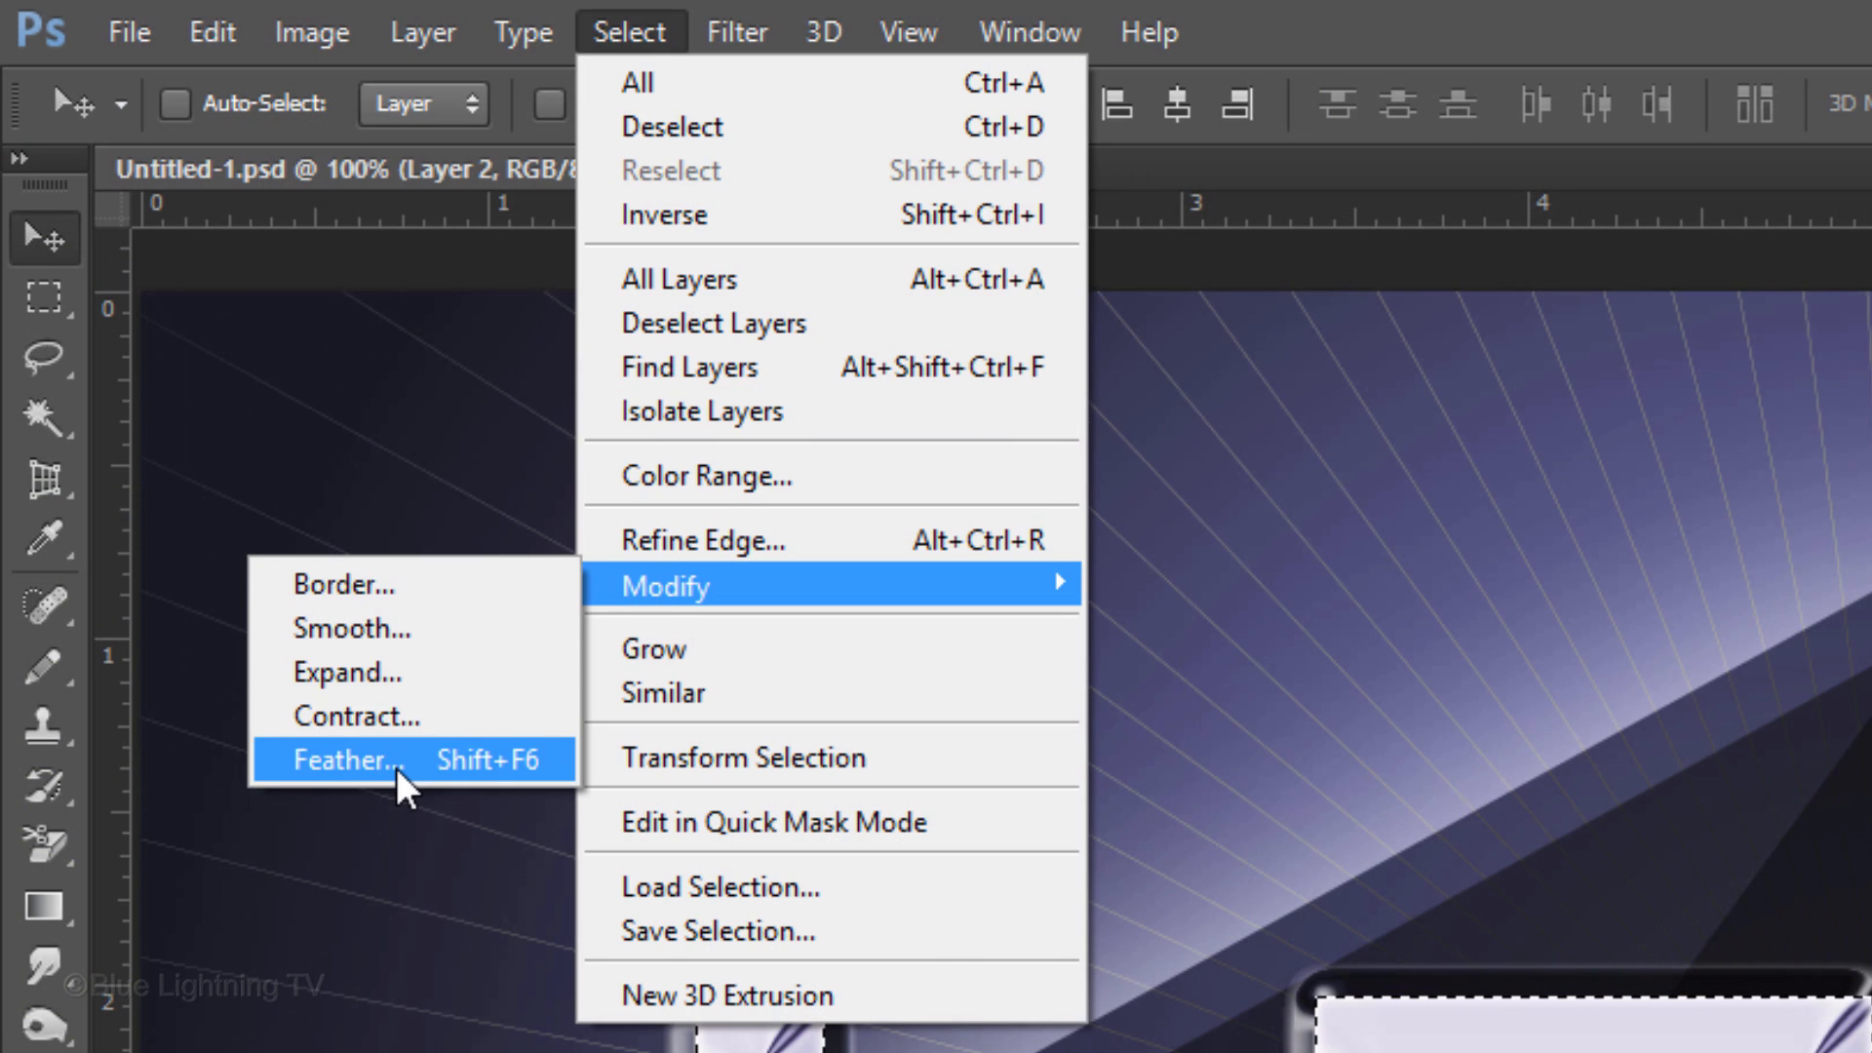
click(344, 760)
text(7)
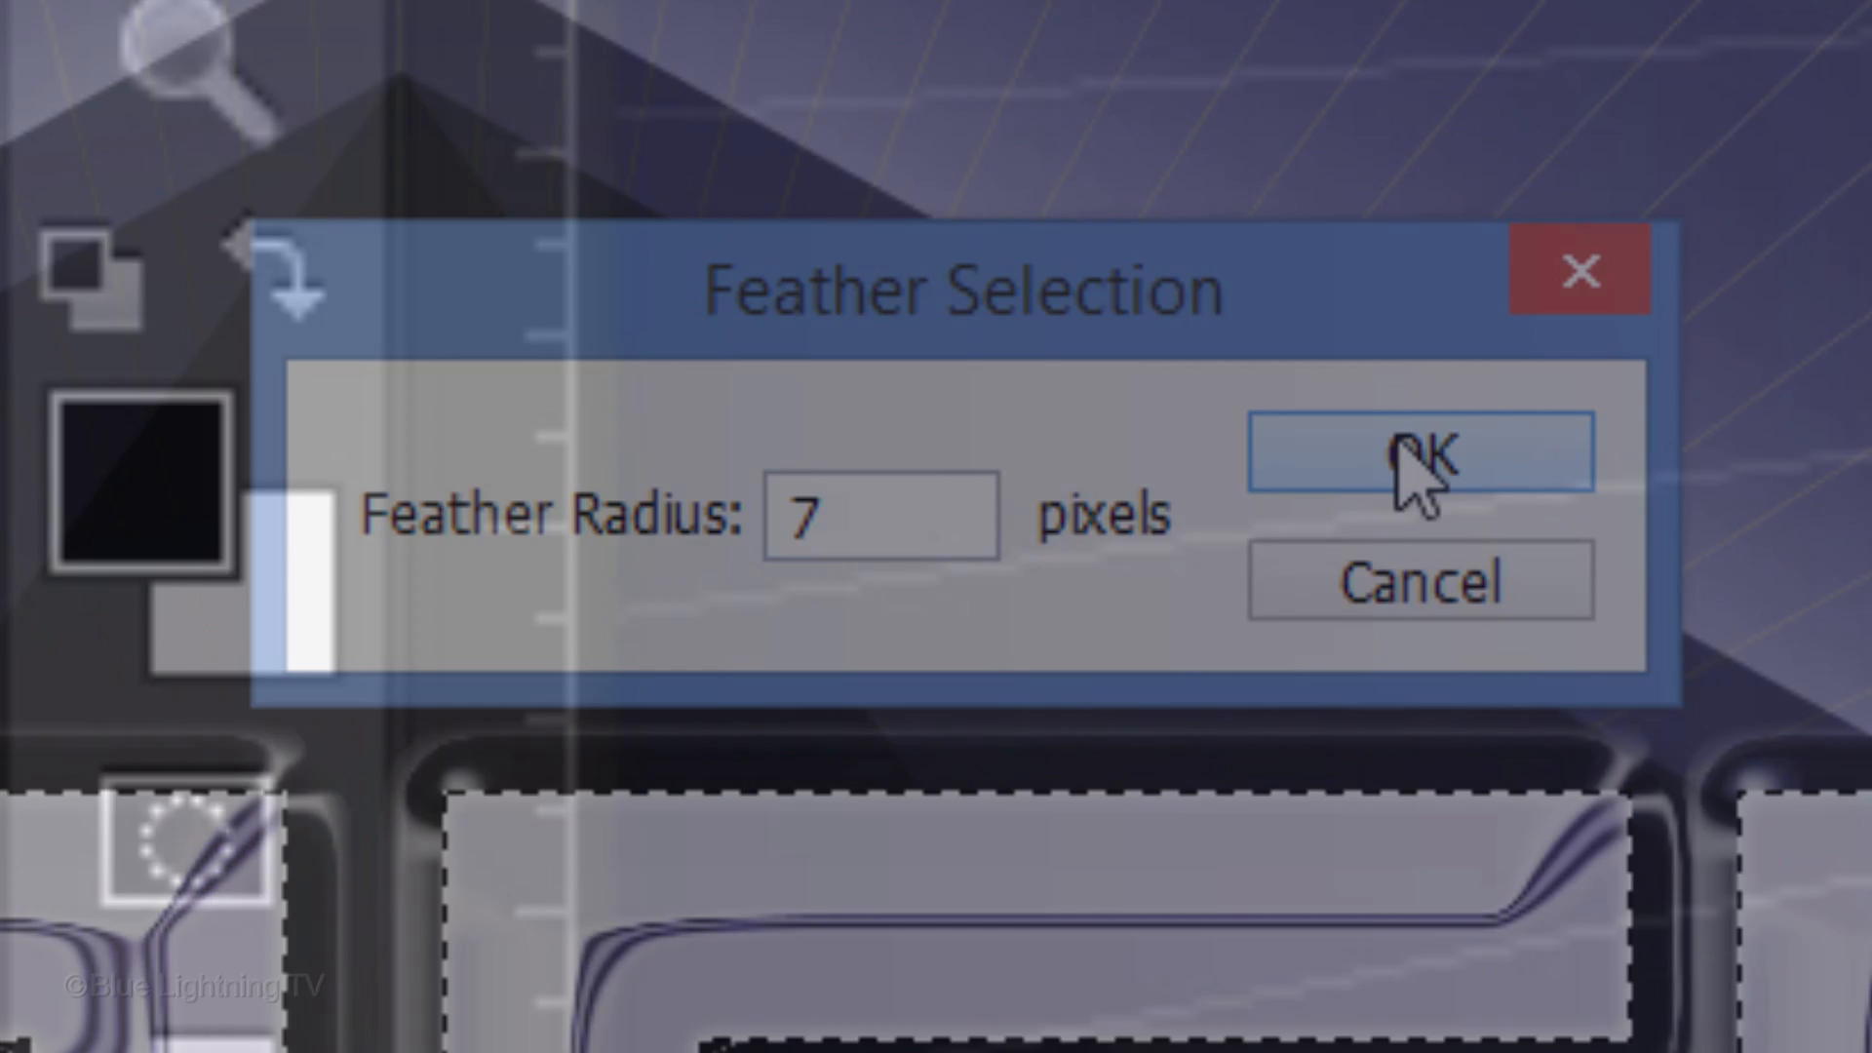
click(1420, 453)
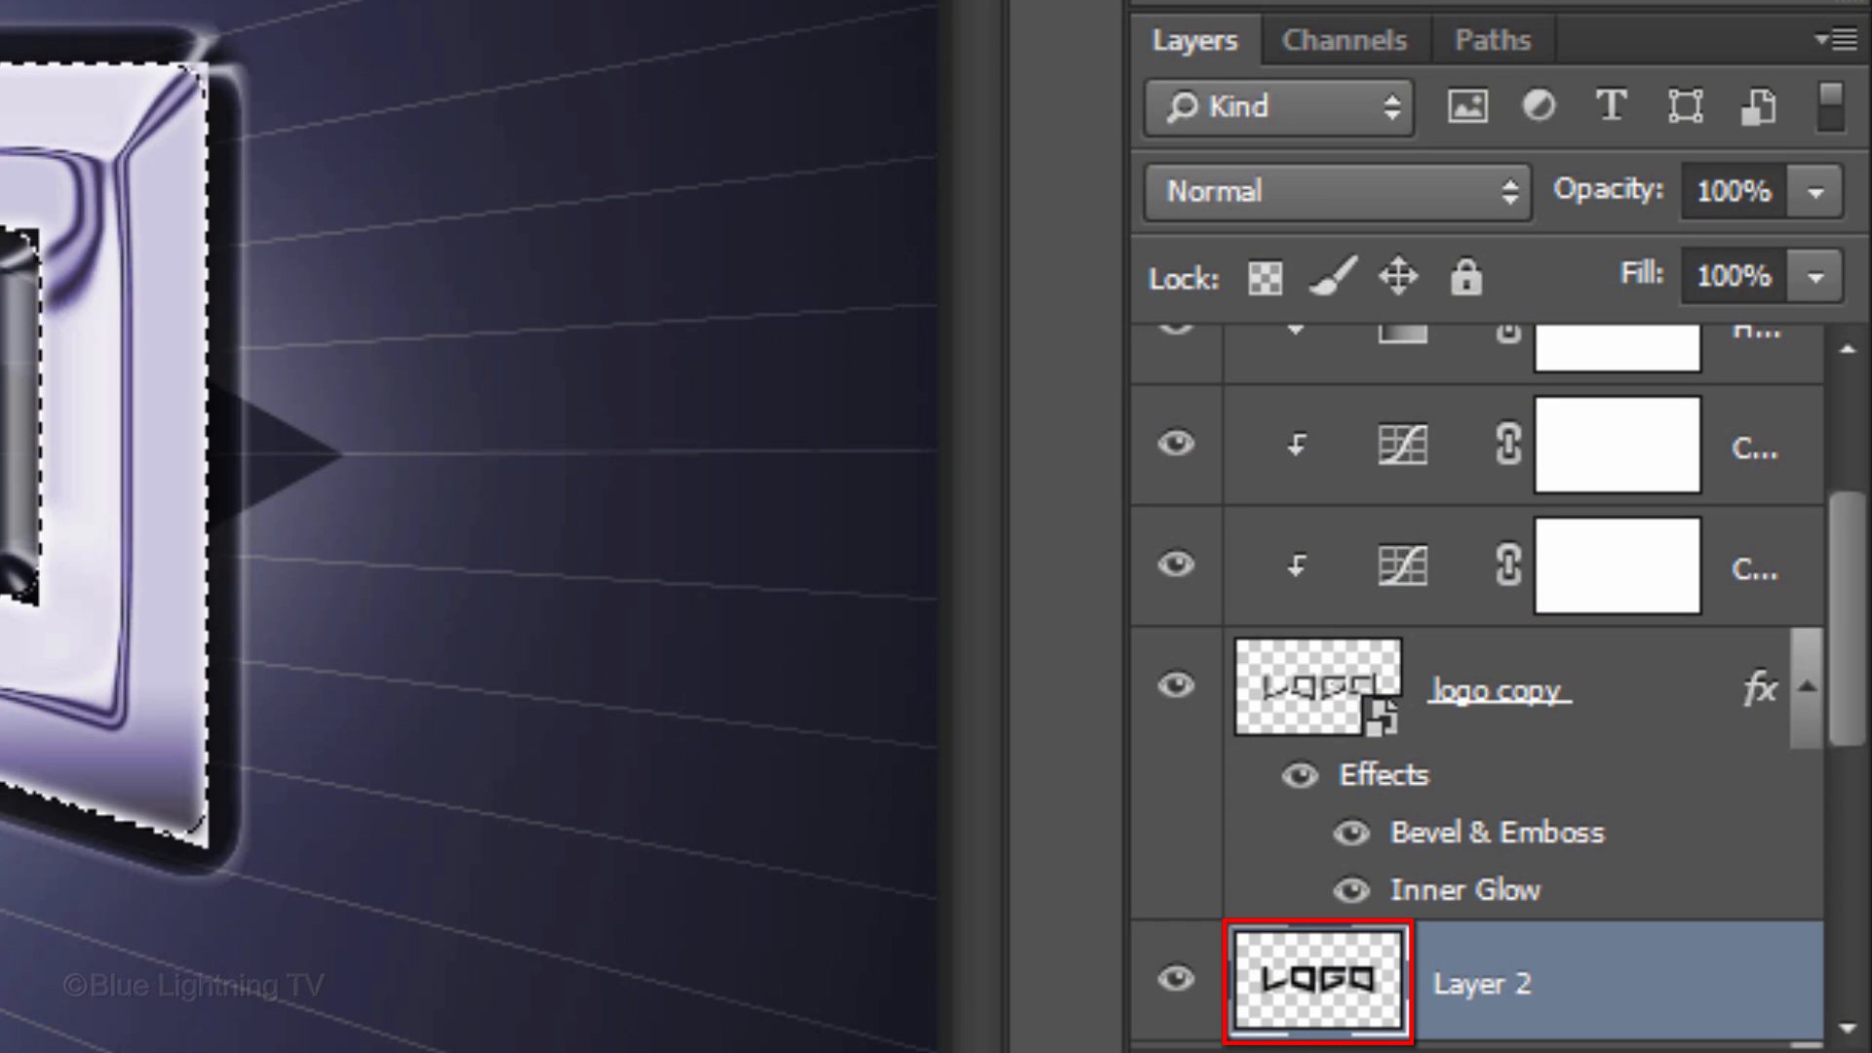
key(ctrl+d)
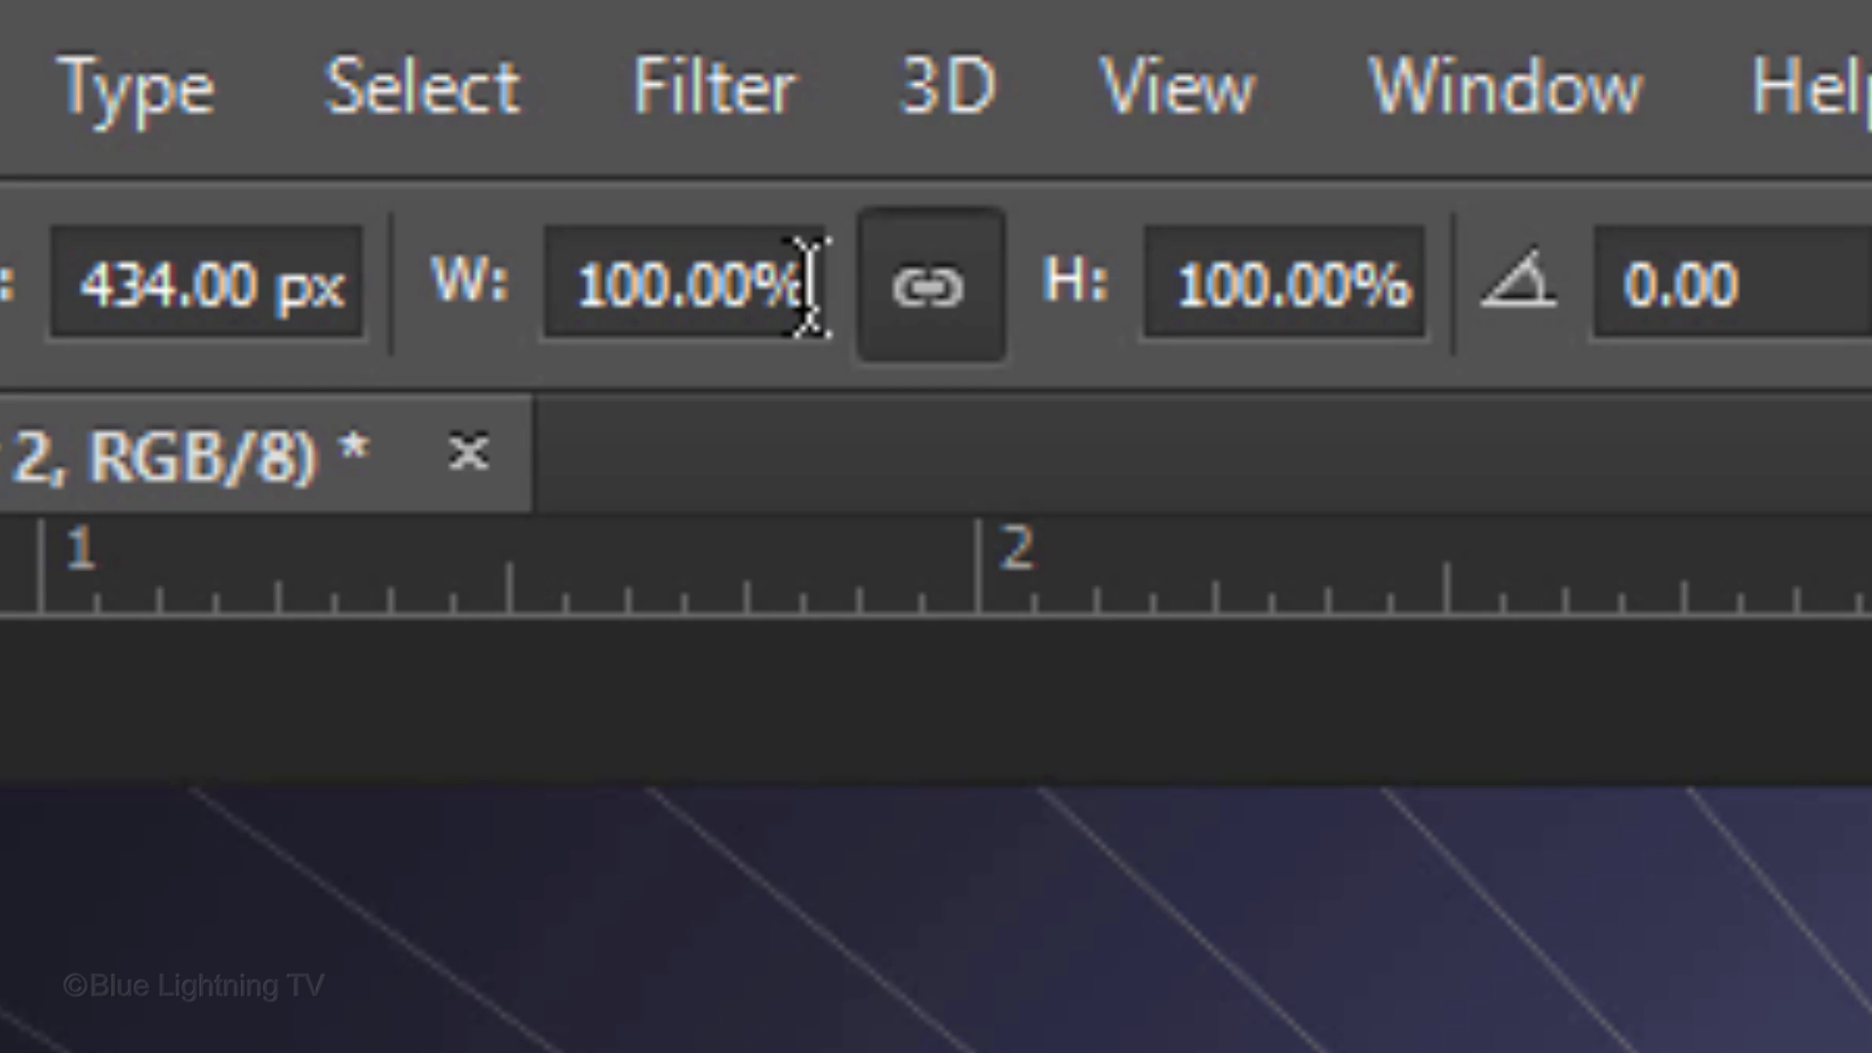
Step: Scale the feathered dark logo shape on Layer 2 proportionally to 93%
text(93)
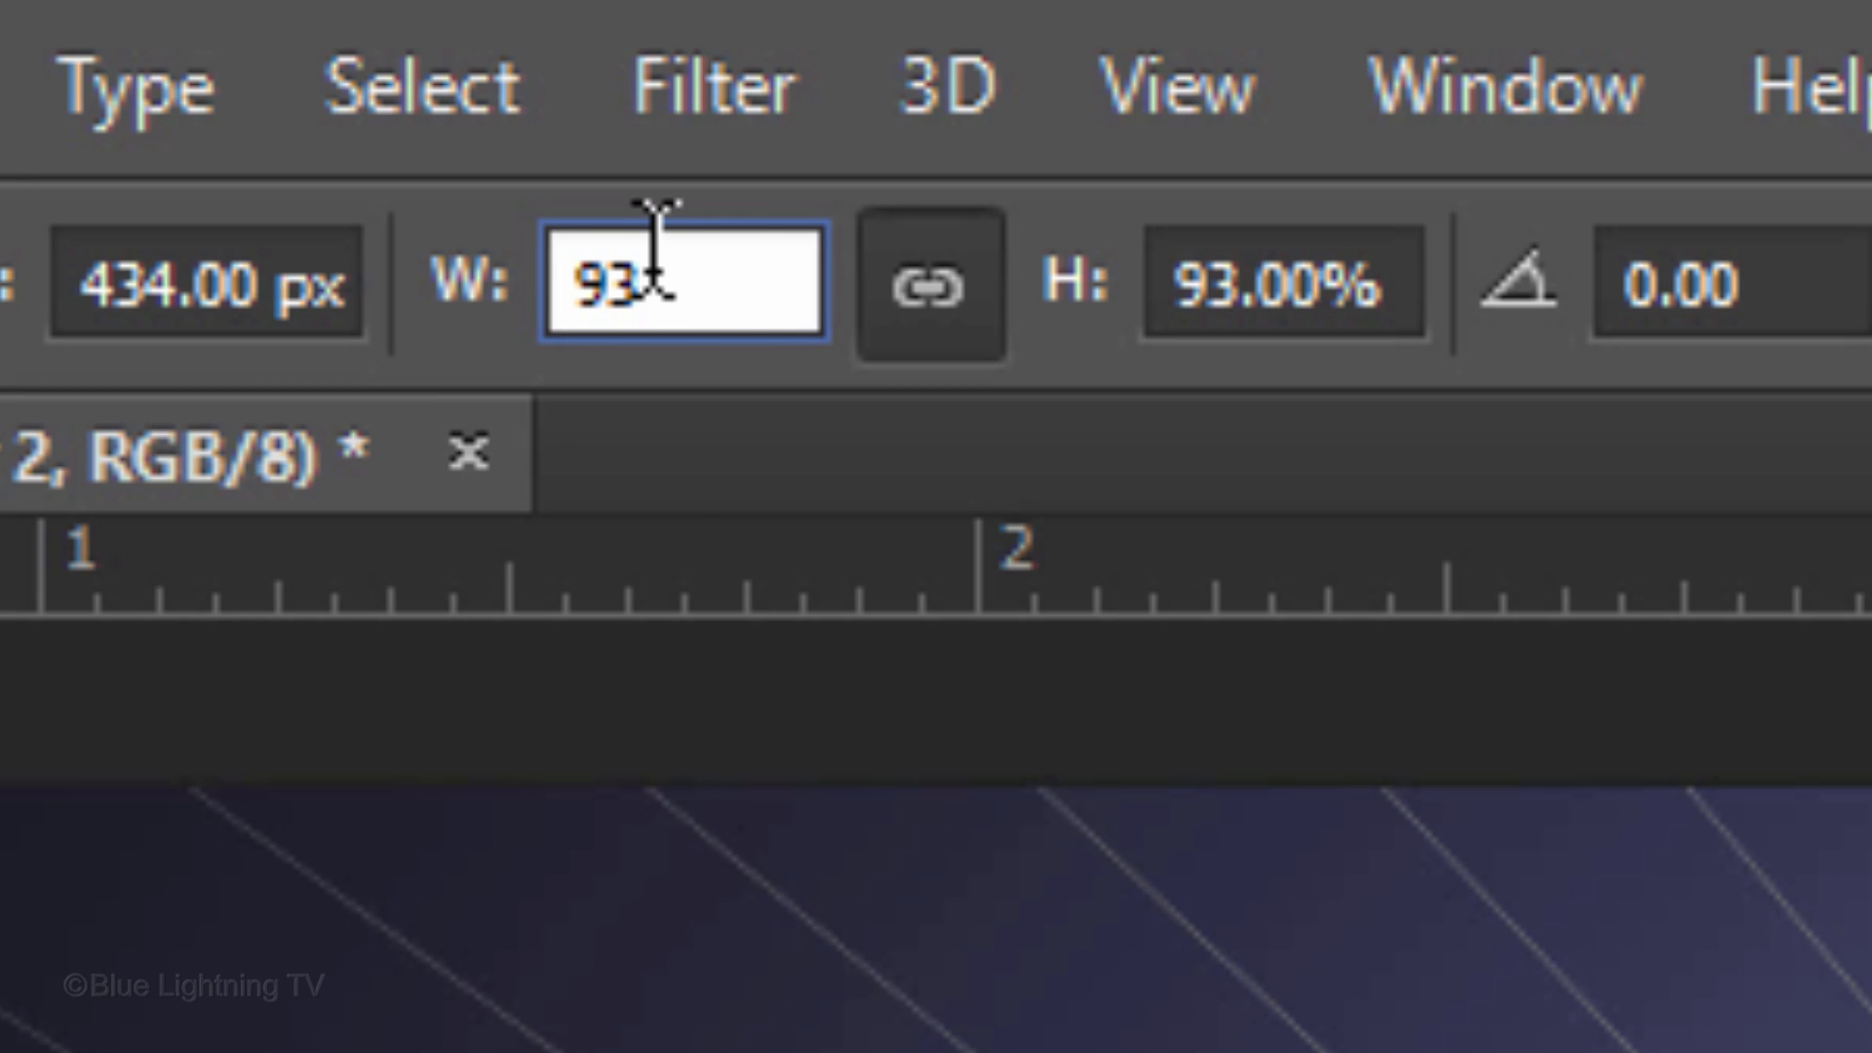
key(Enter)
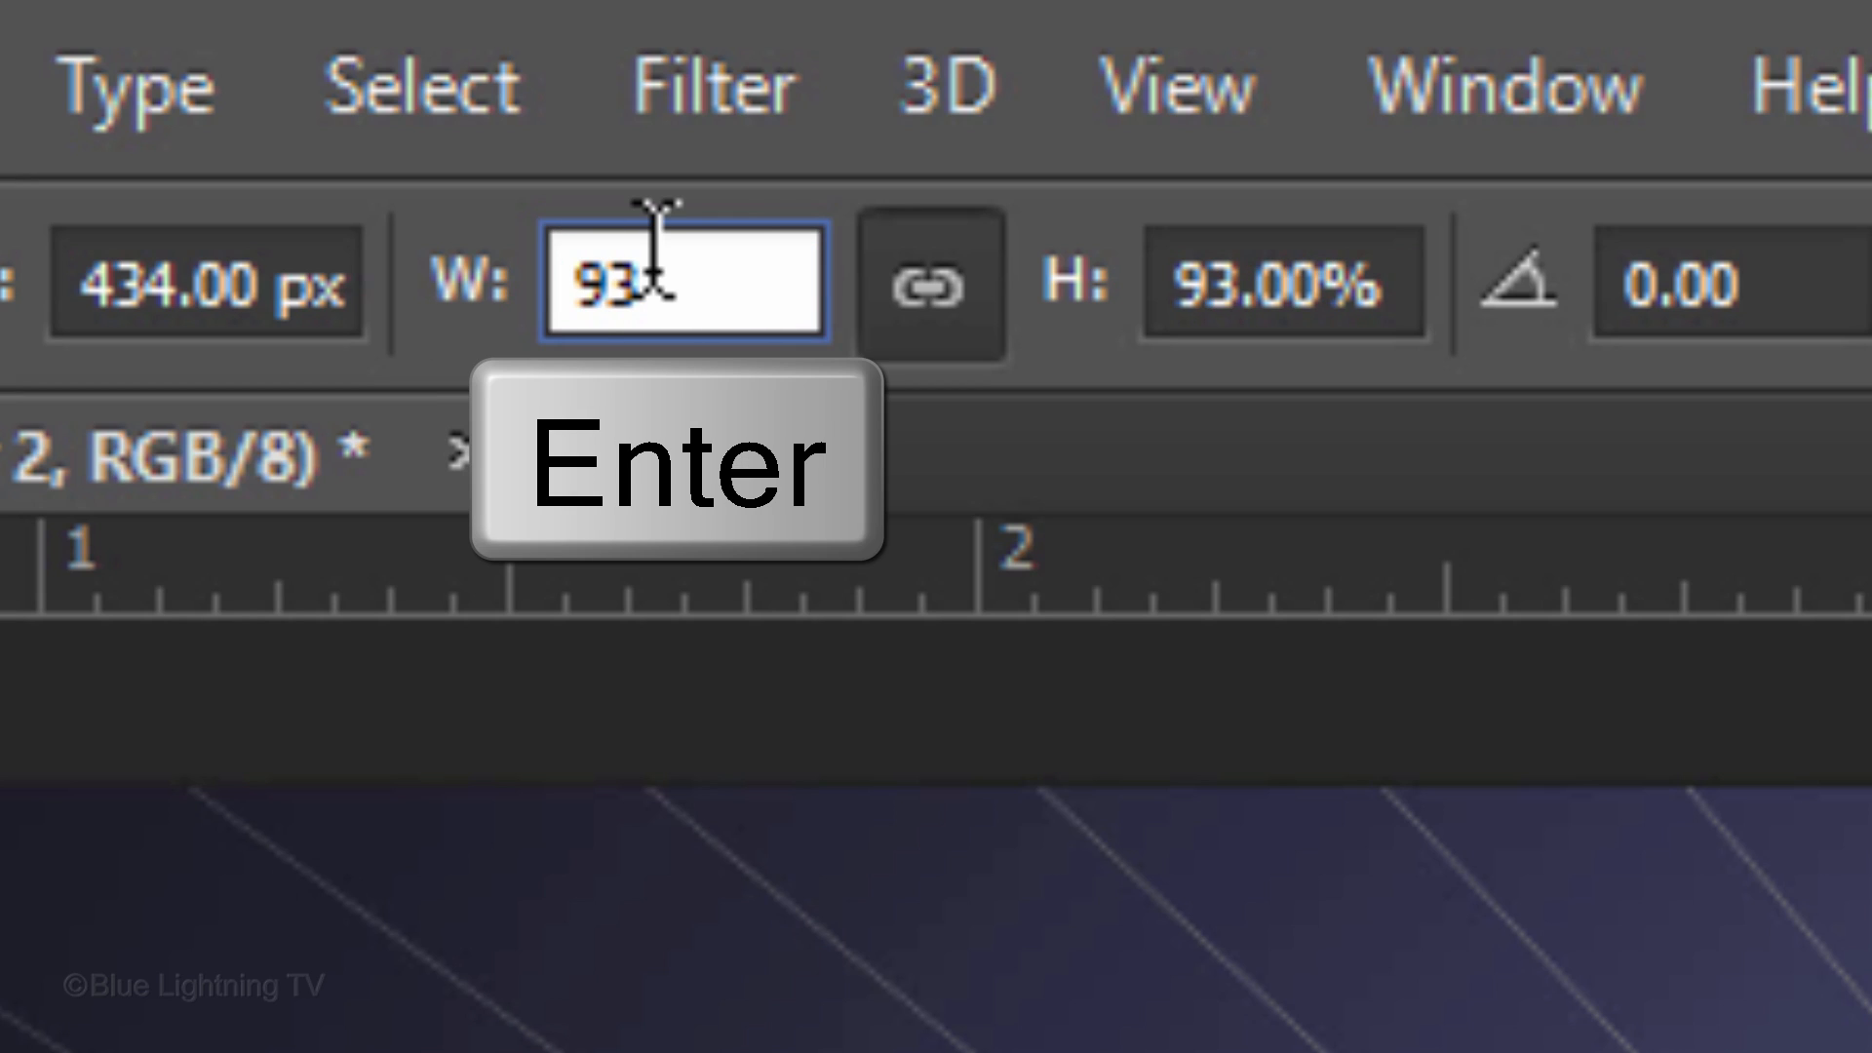
key(Enter)
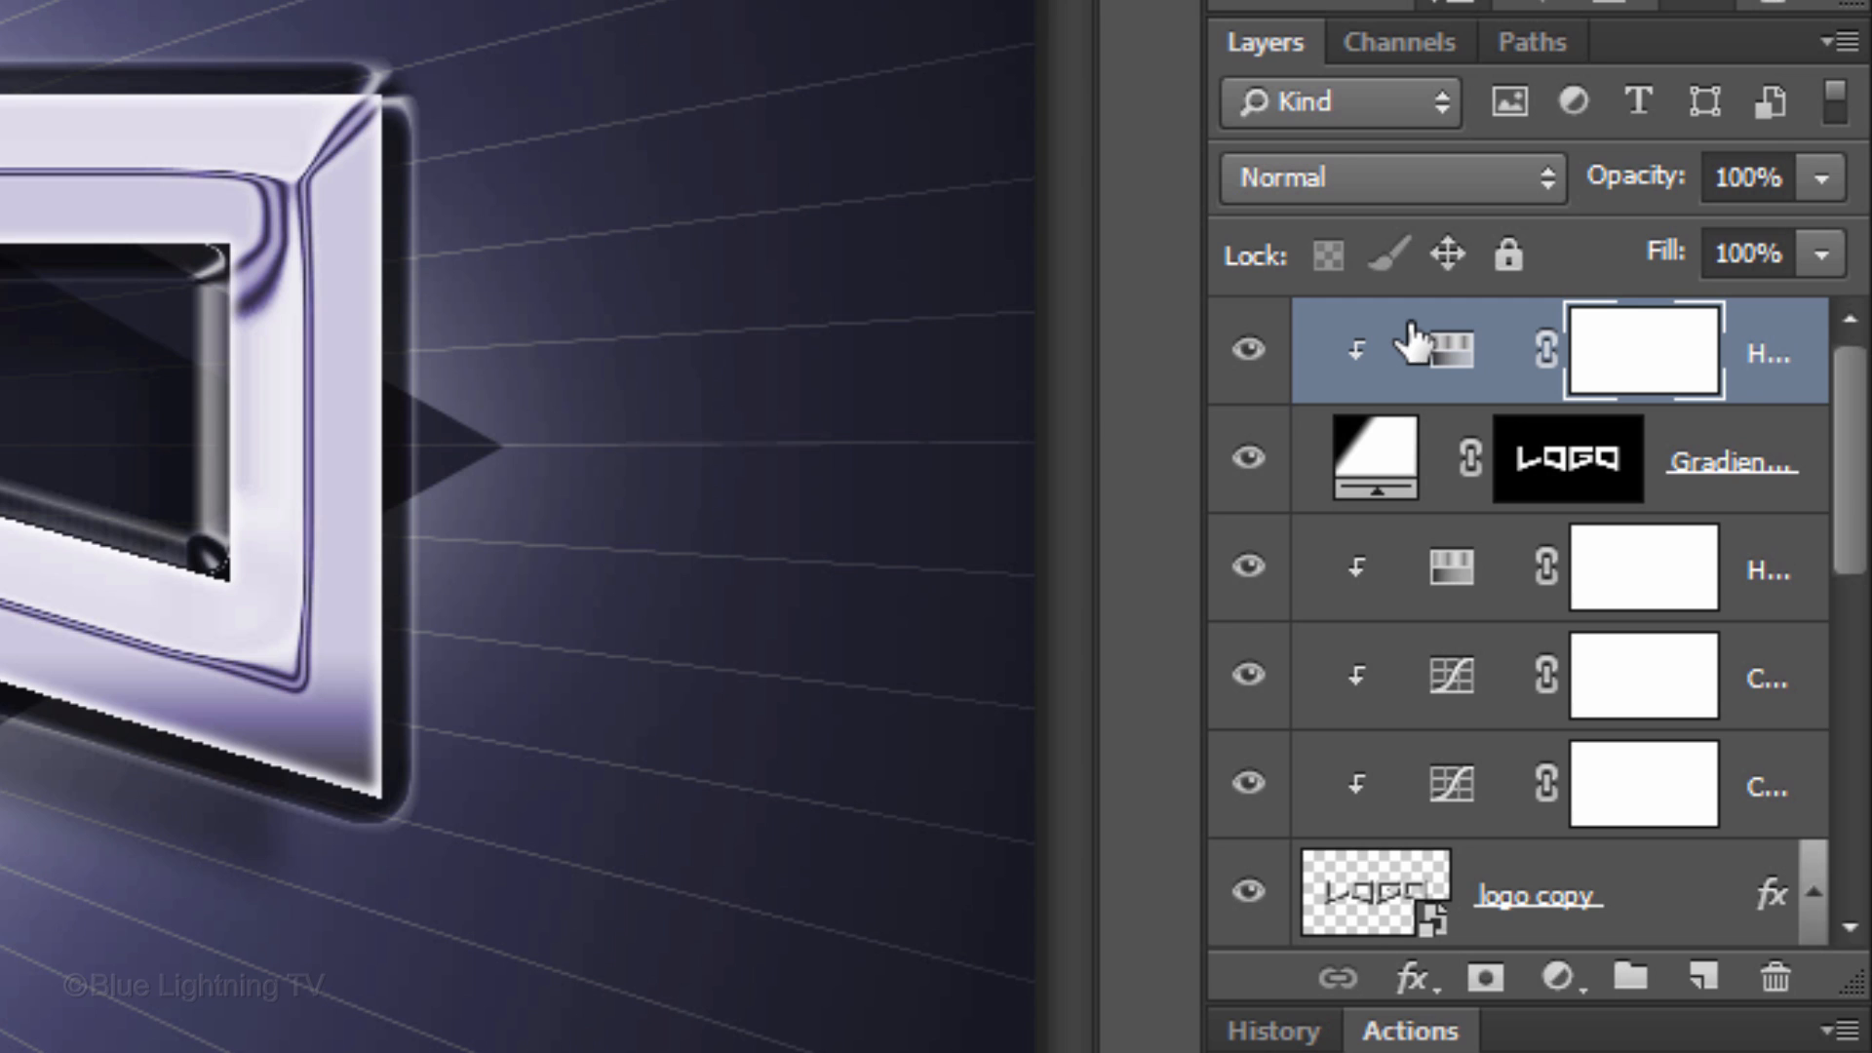
Step: Stamp all visible layers into a new top Layer 3 with Ctrl+Shift+Alt+E
key(ctrl+shift+alt+e)
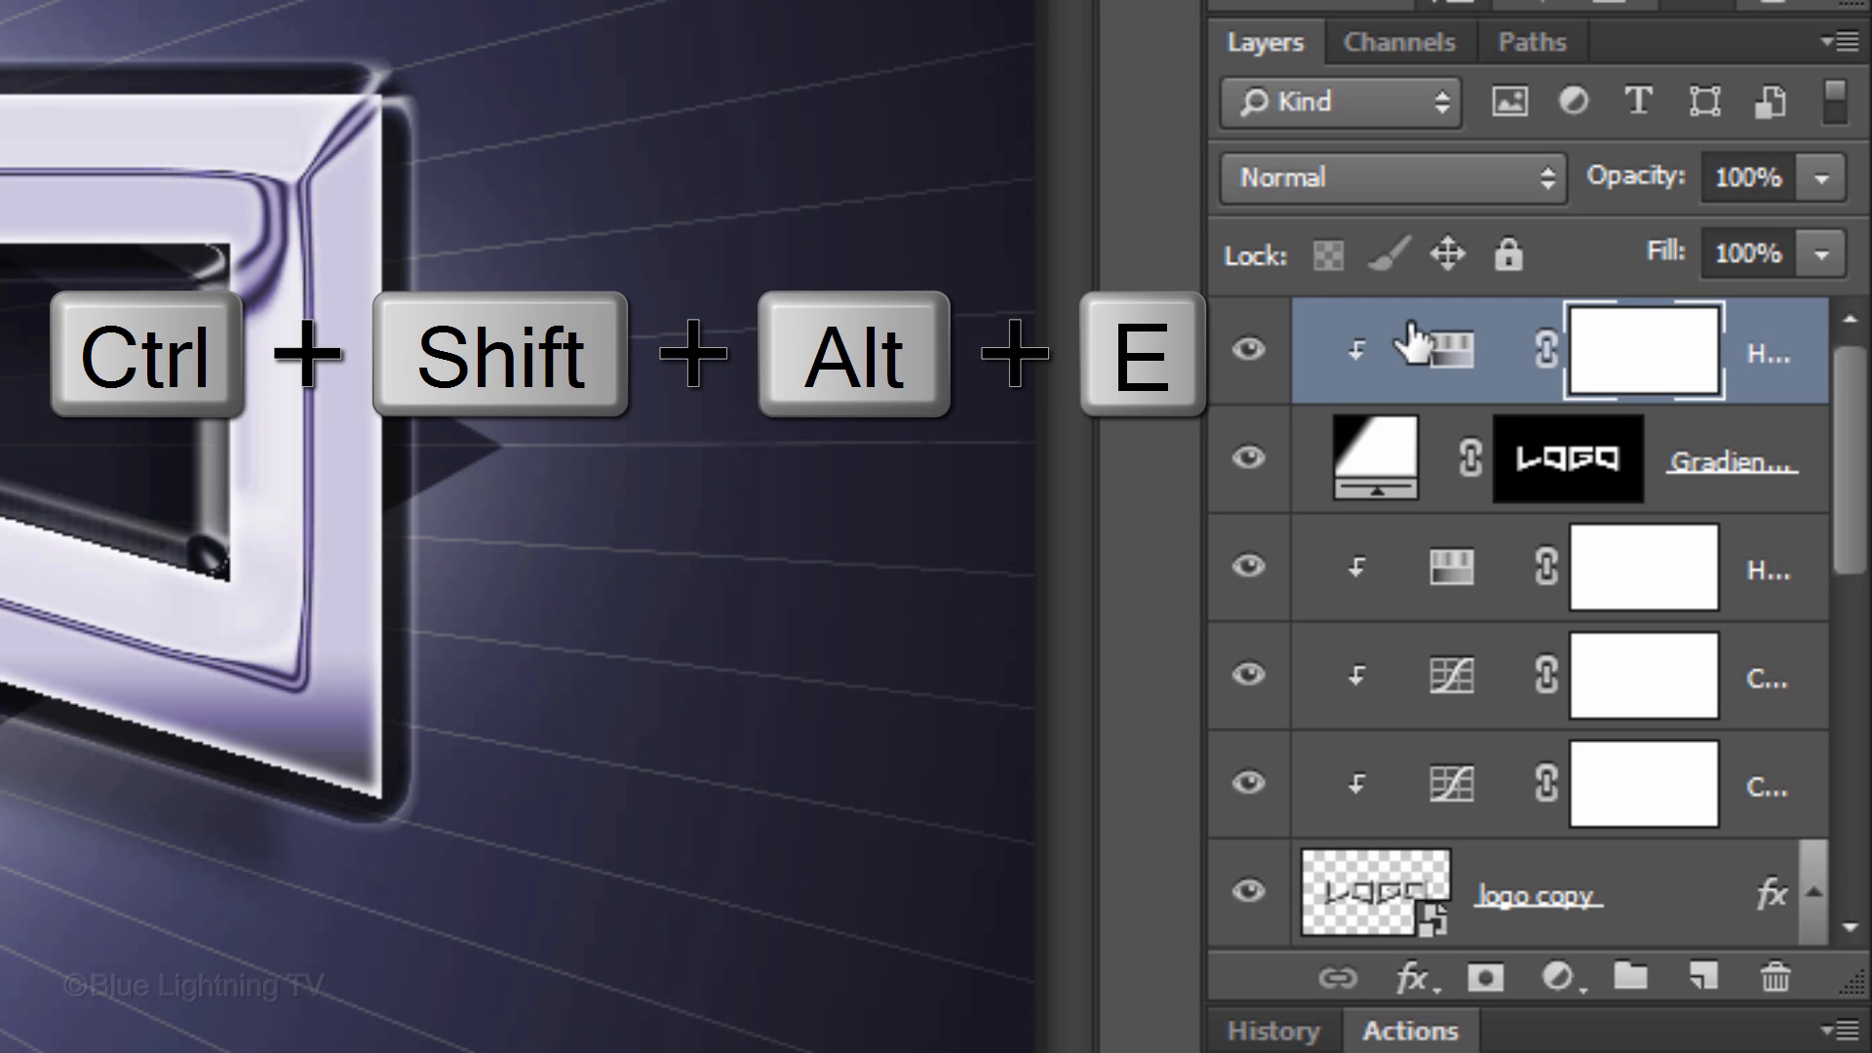
key(ctrl+shift+alt+e)
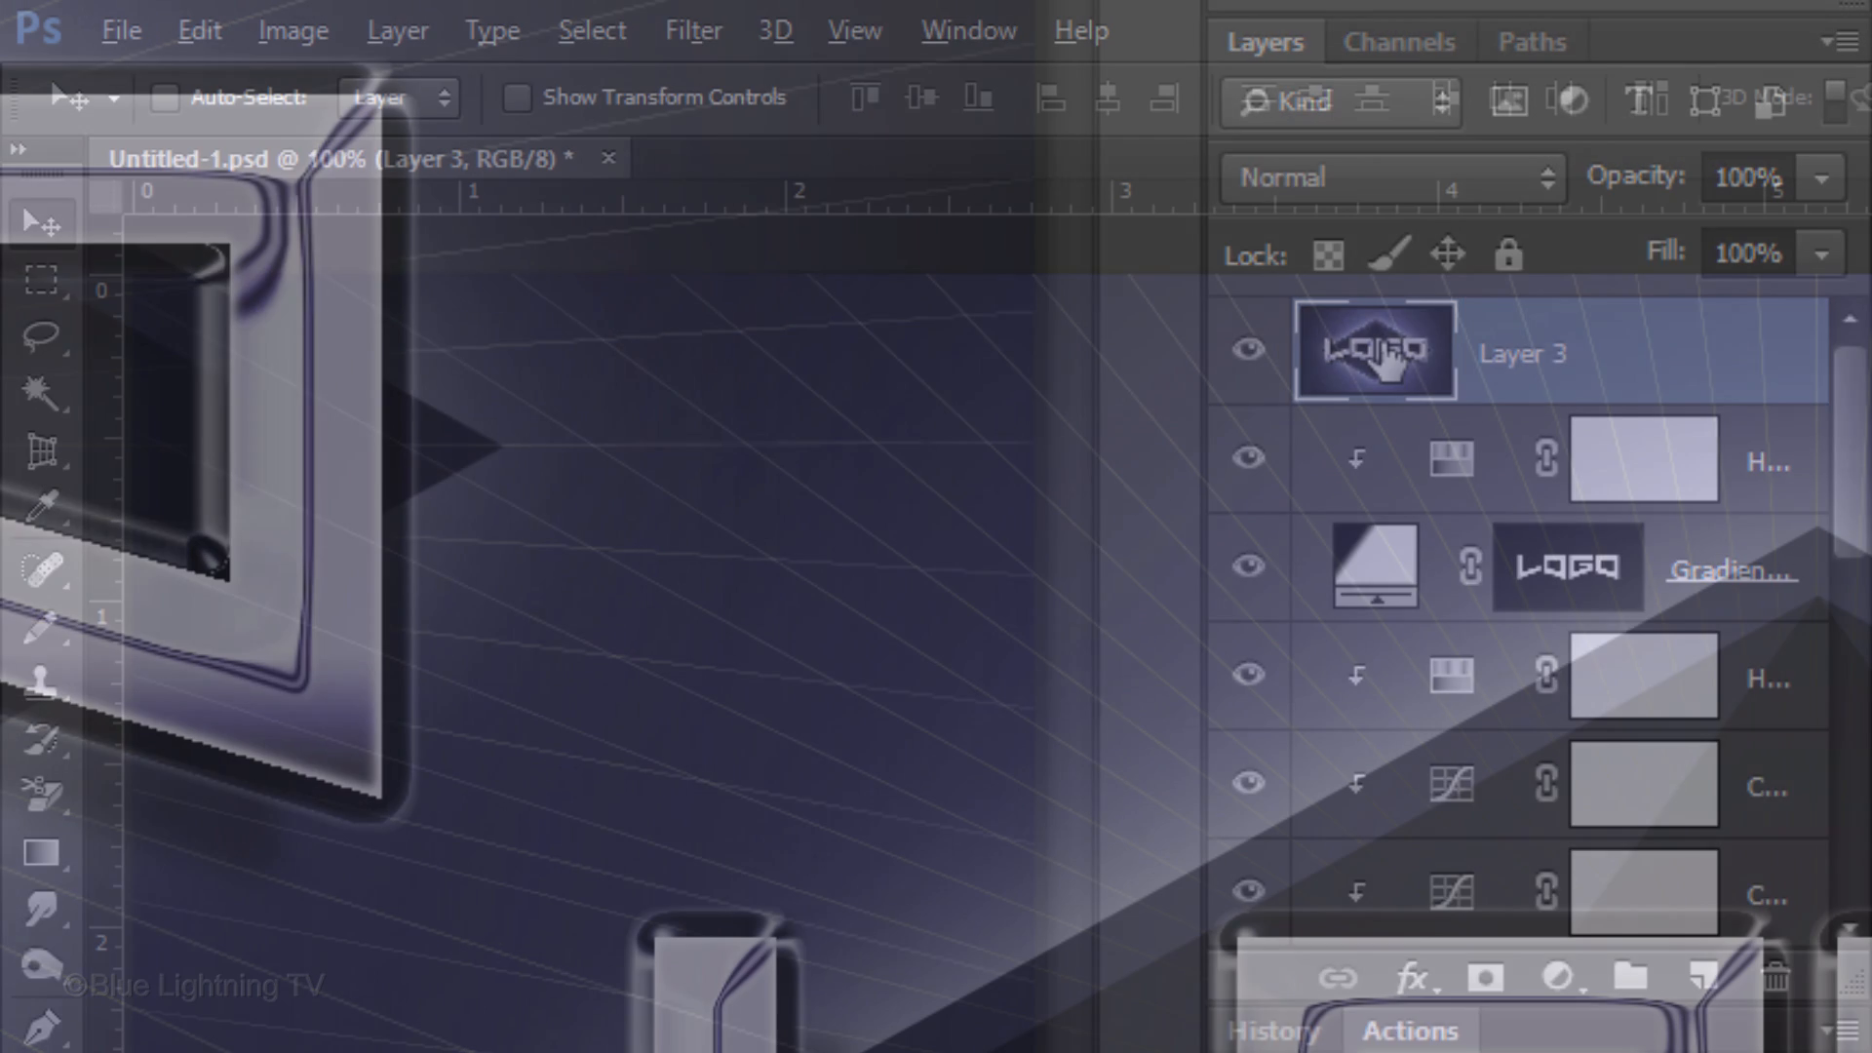
Step: Set up a 105mm Prime, 70% Lens Flare centred at the top of the L
click(692, 30)
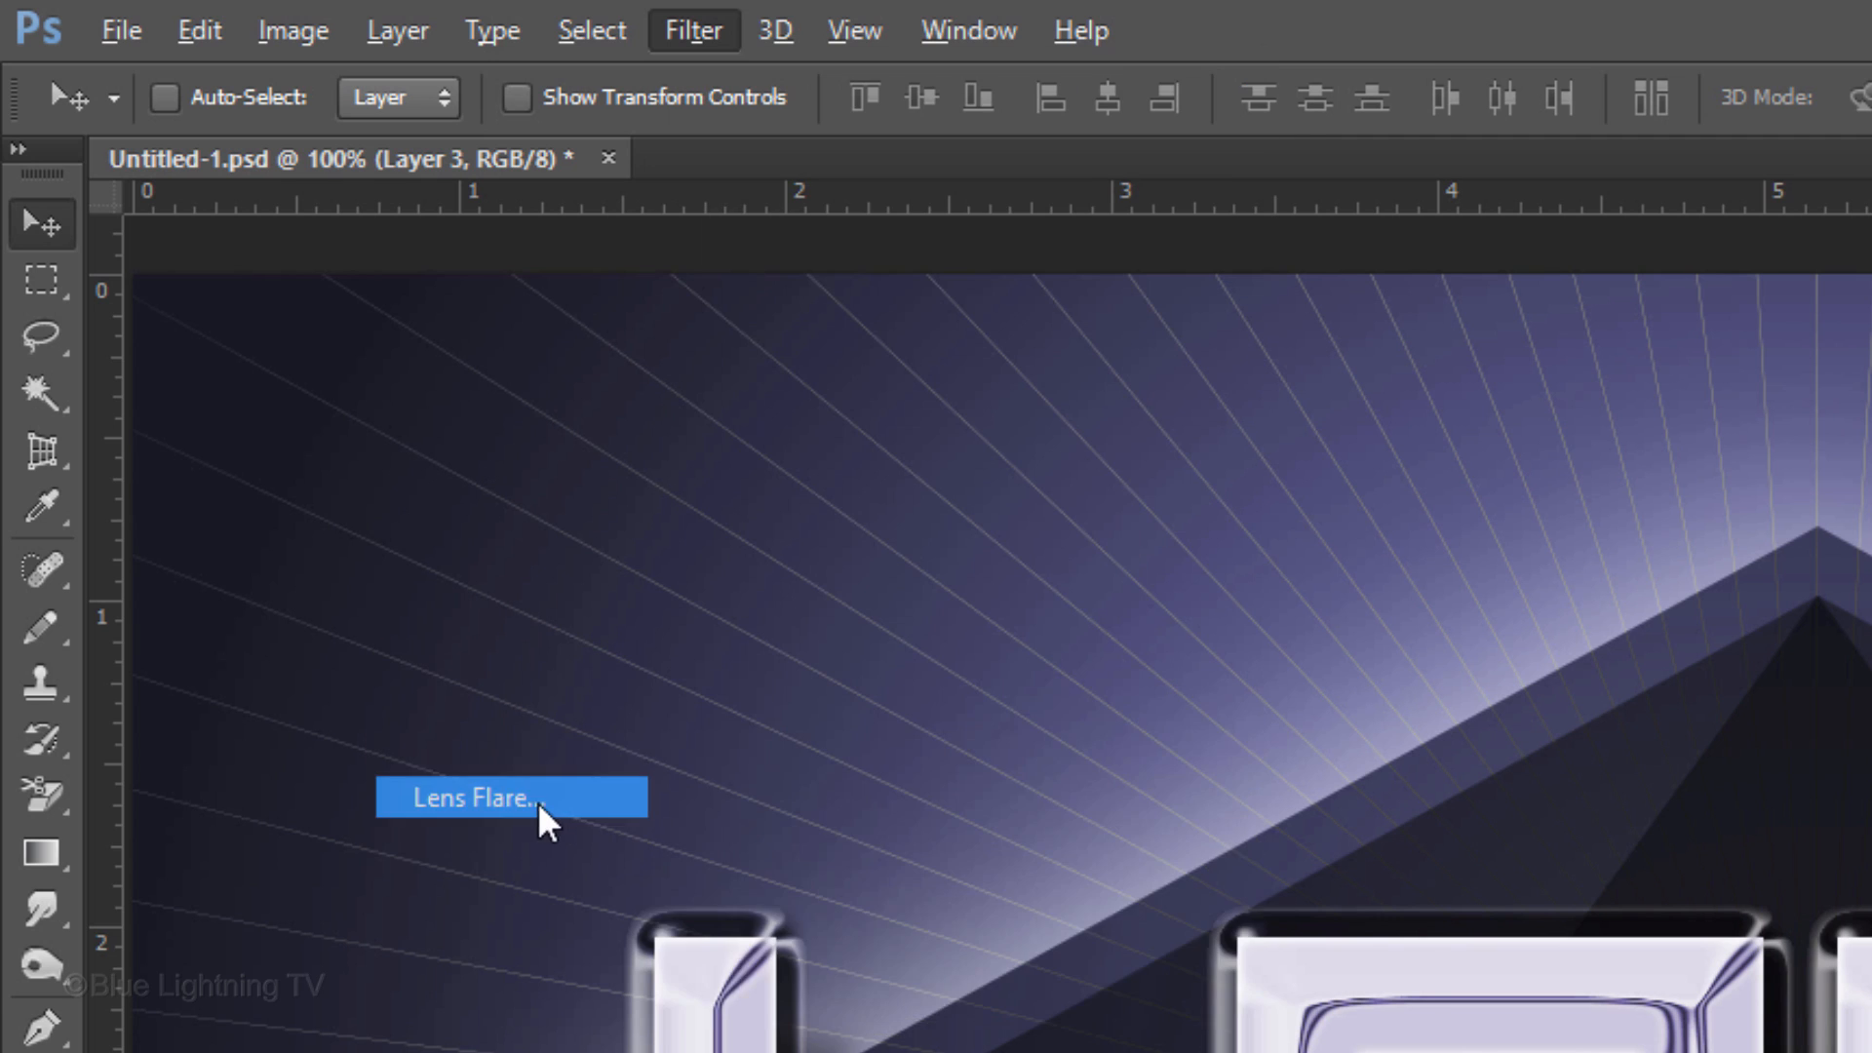
click(510, 797)
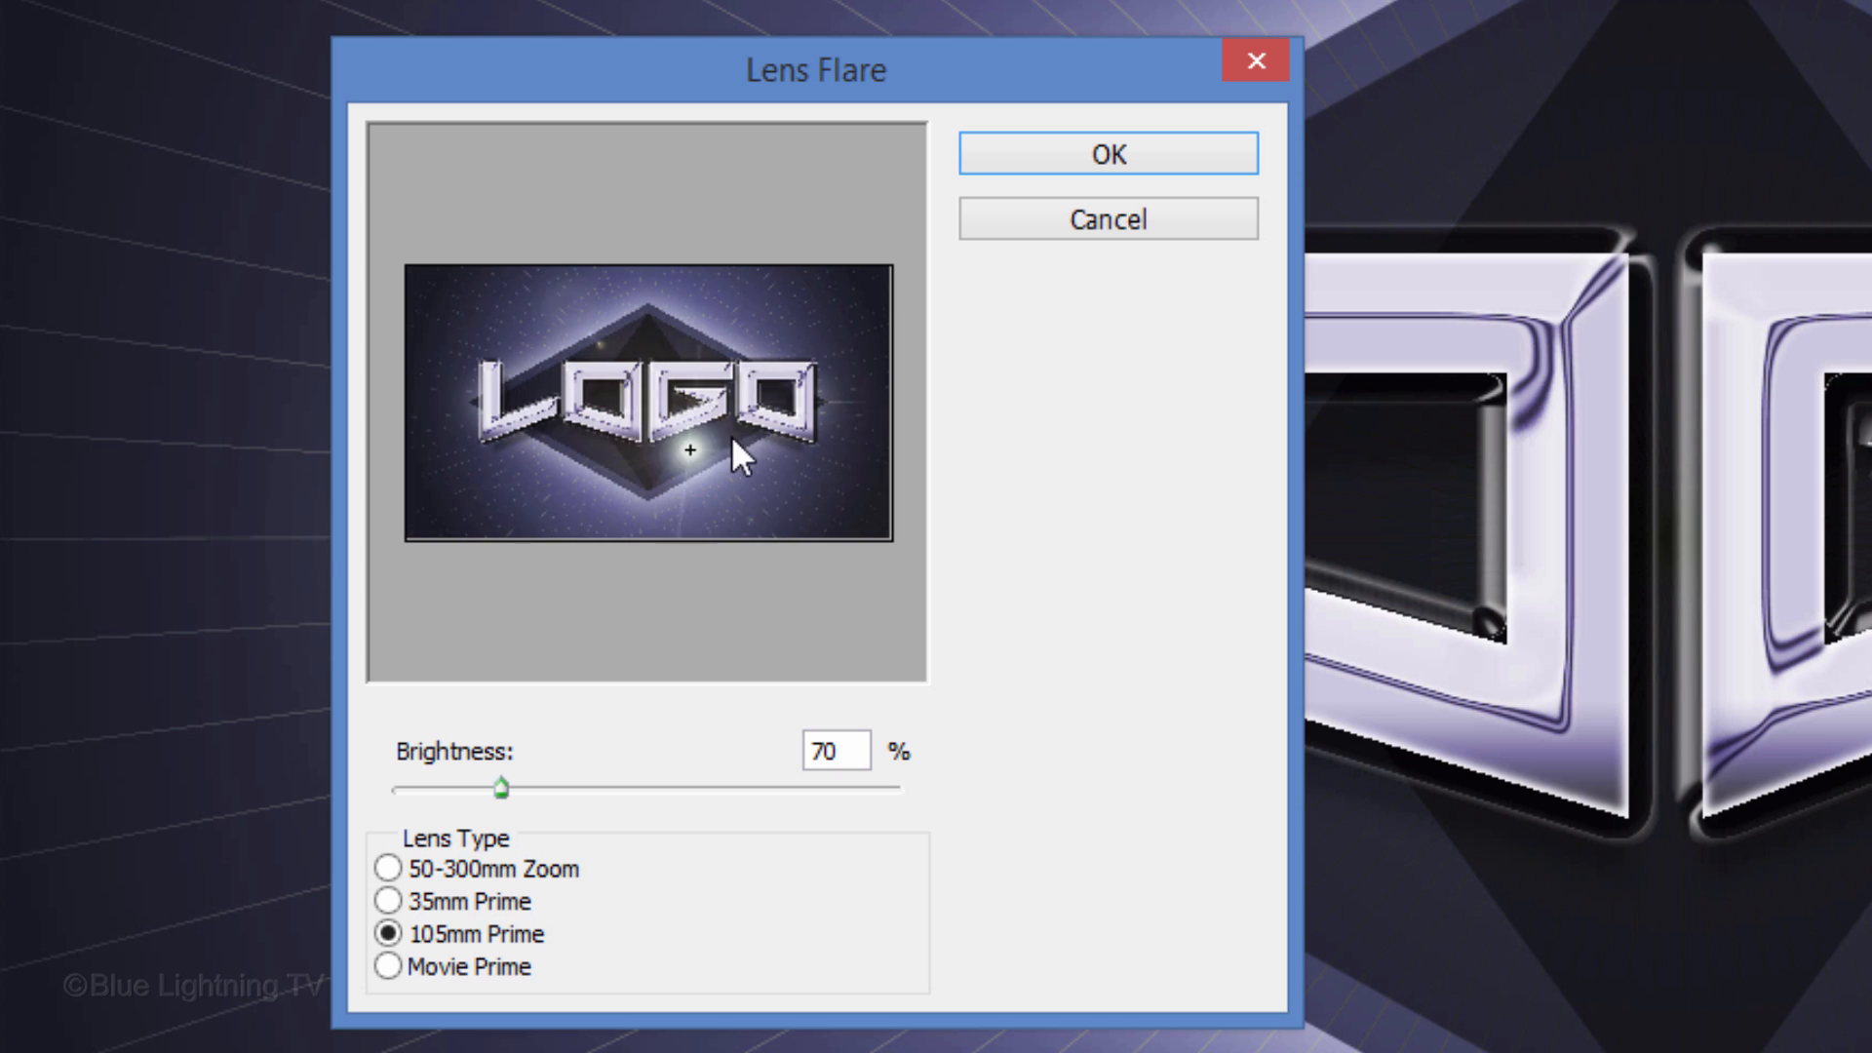
drag(691, 452, 568, 370)
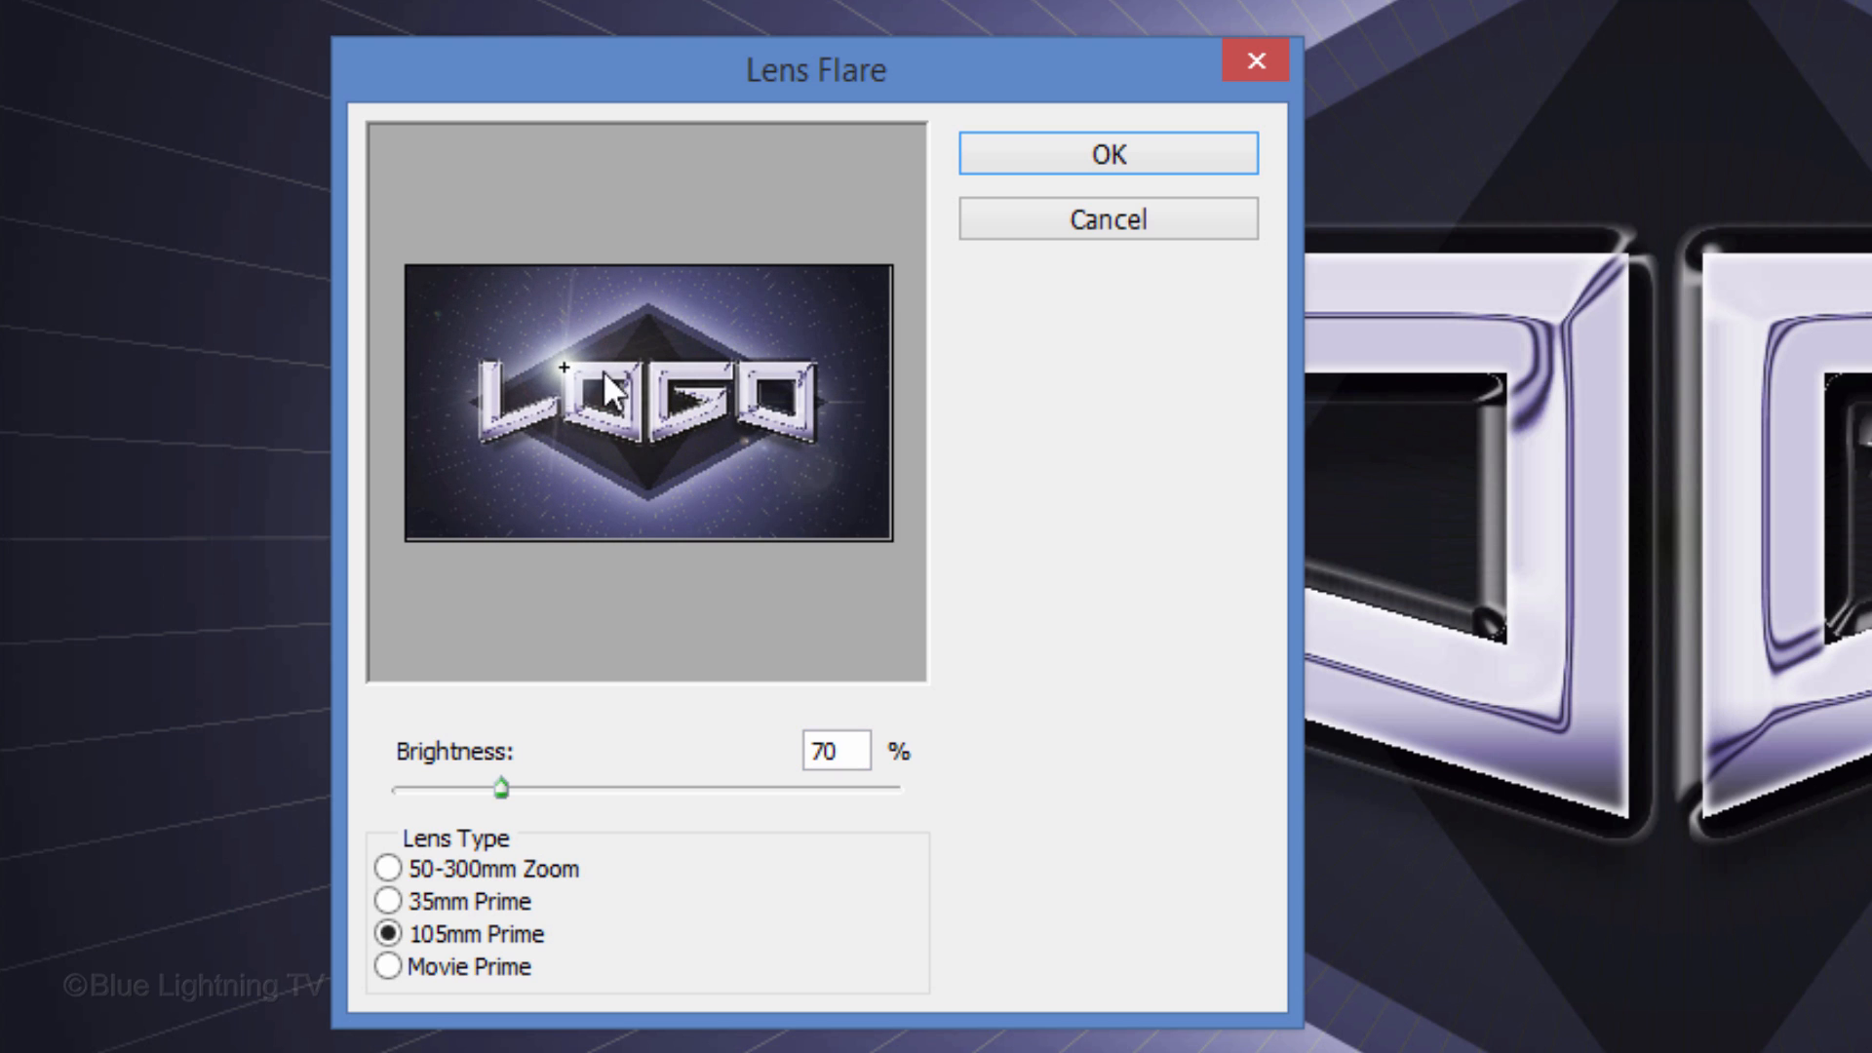